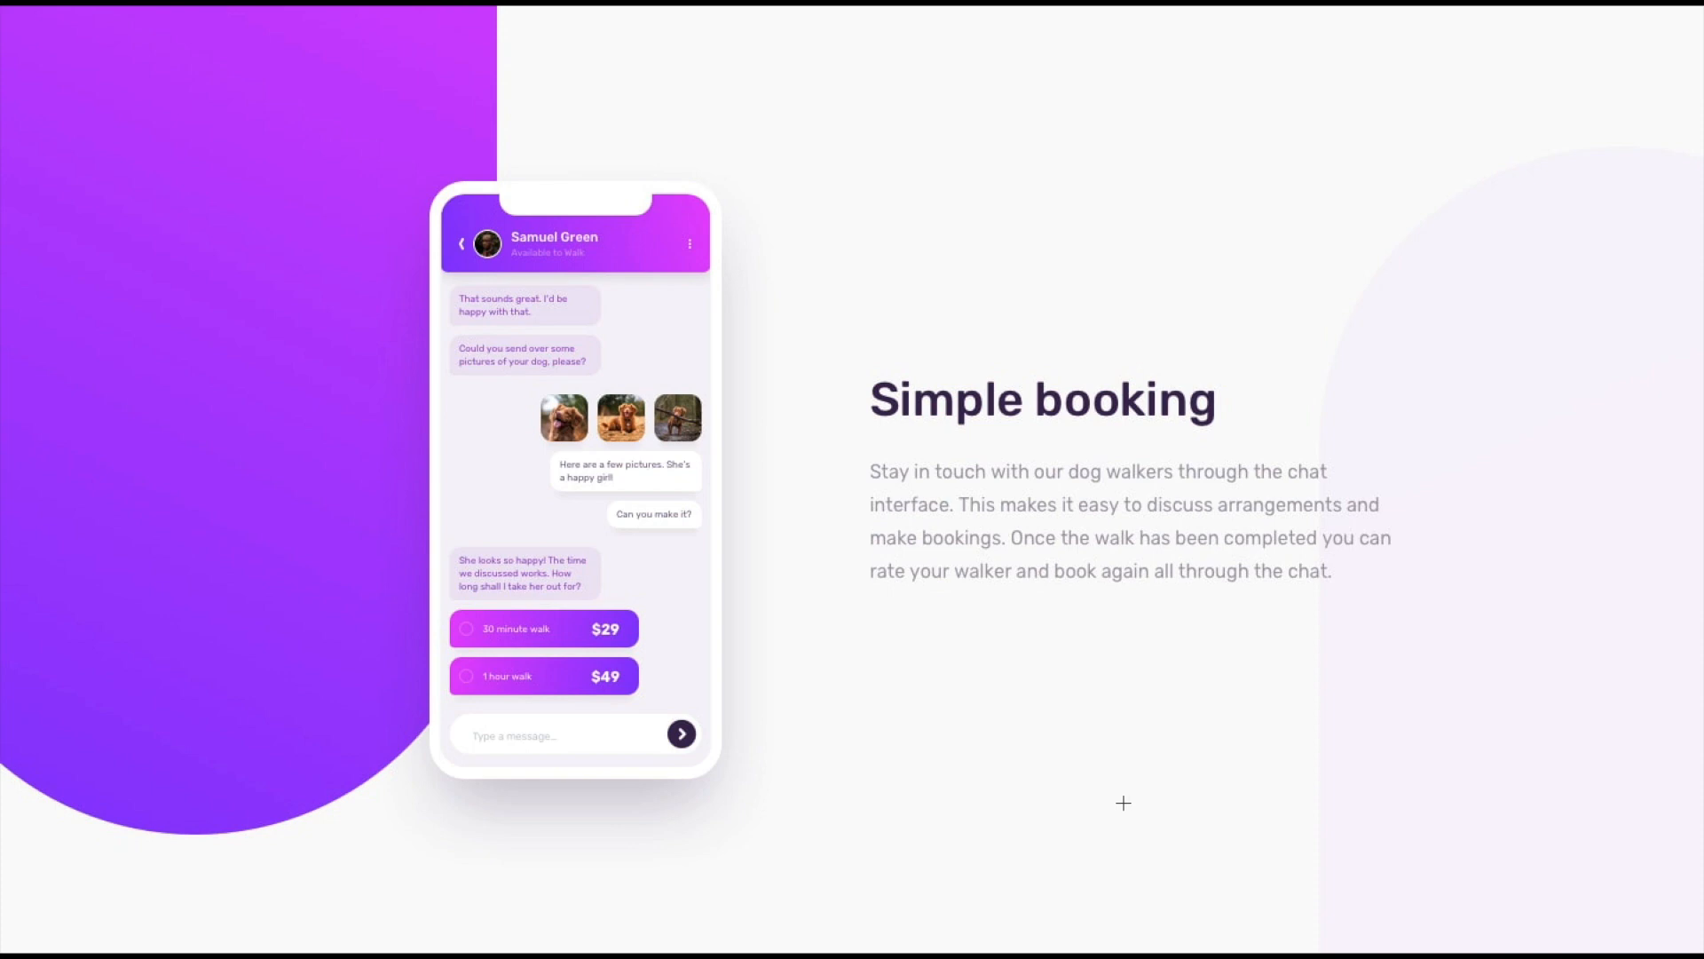
{"action": "mouse_move", "coordinate": [596, 814]}
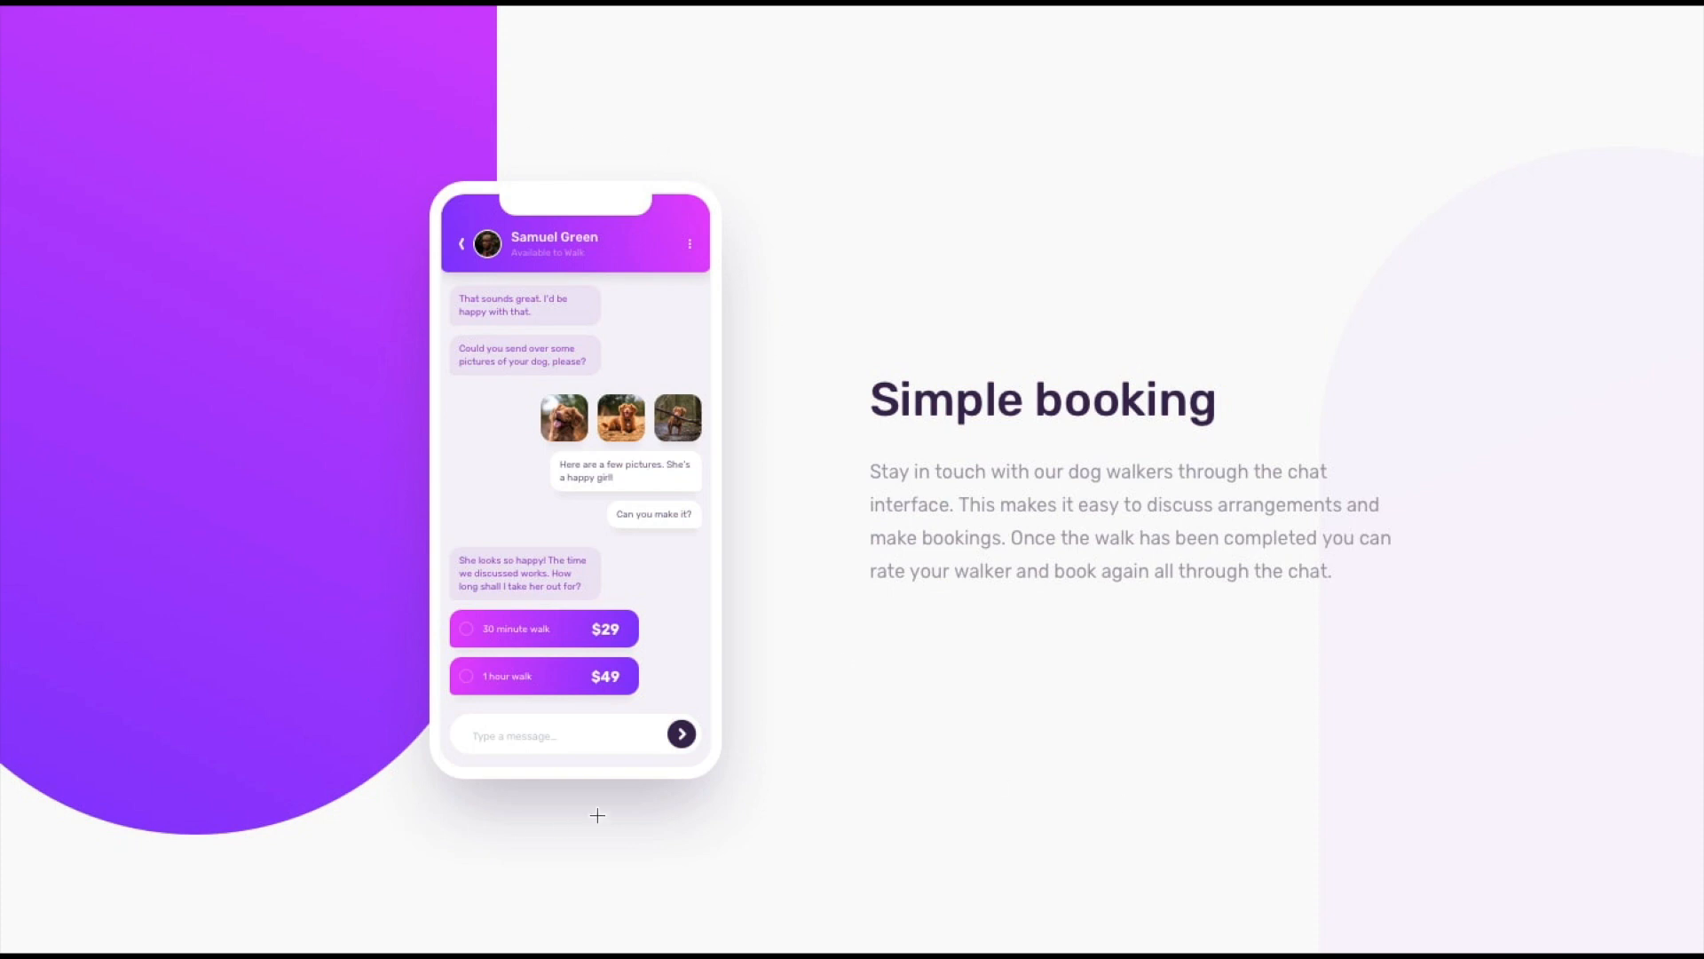
{"action": "mouse_move", "coordinate": [702, 760]}
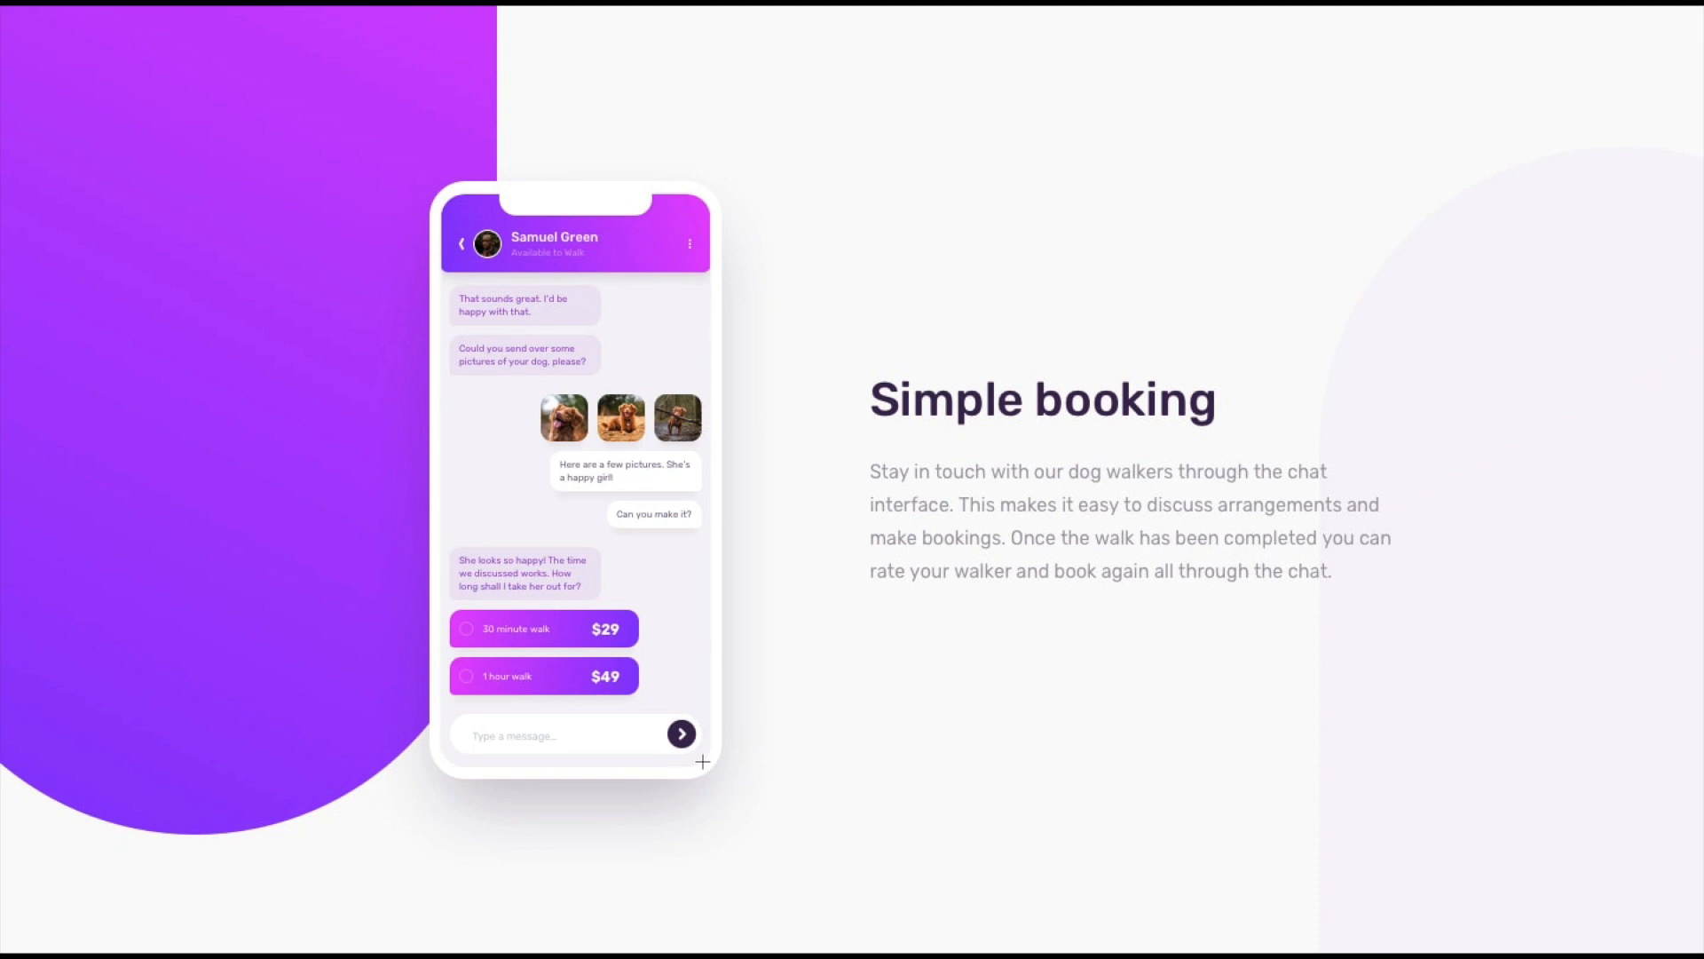
{"action": "mouse_move", "coordinate": [1338, 5]}
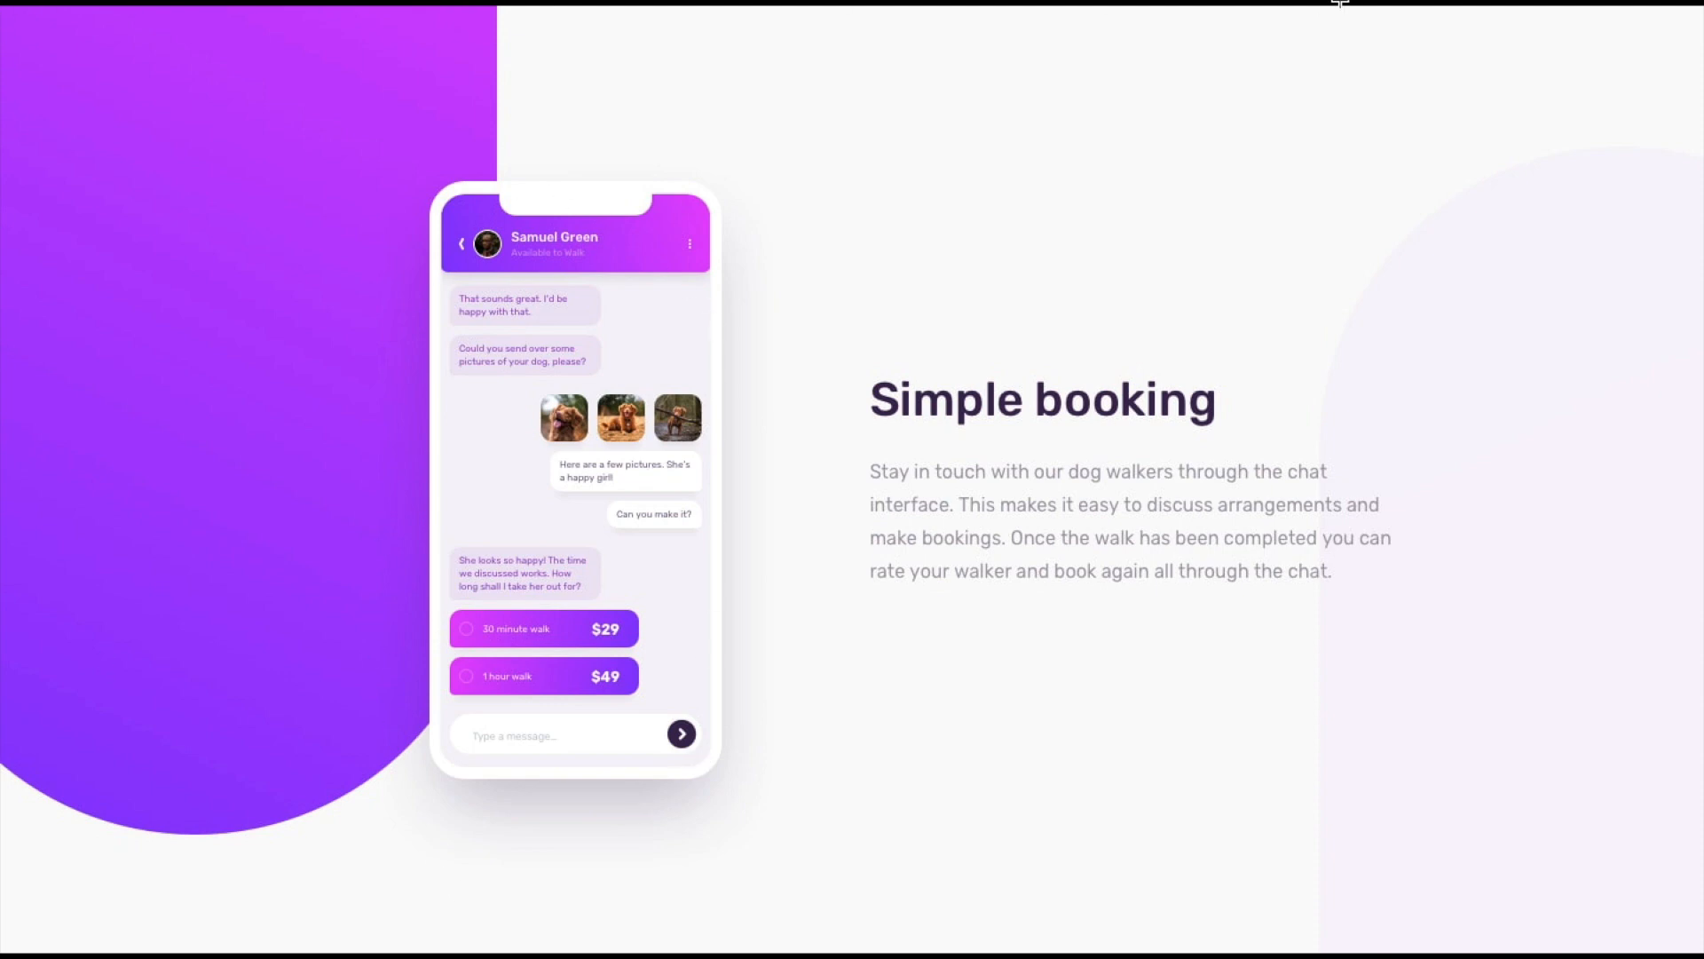
{"action": "mouse_move", "coordinate": [1017, 664]}
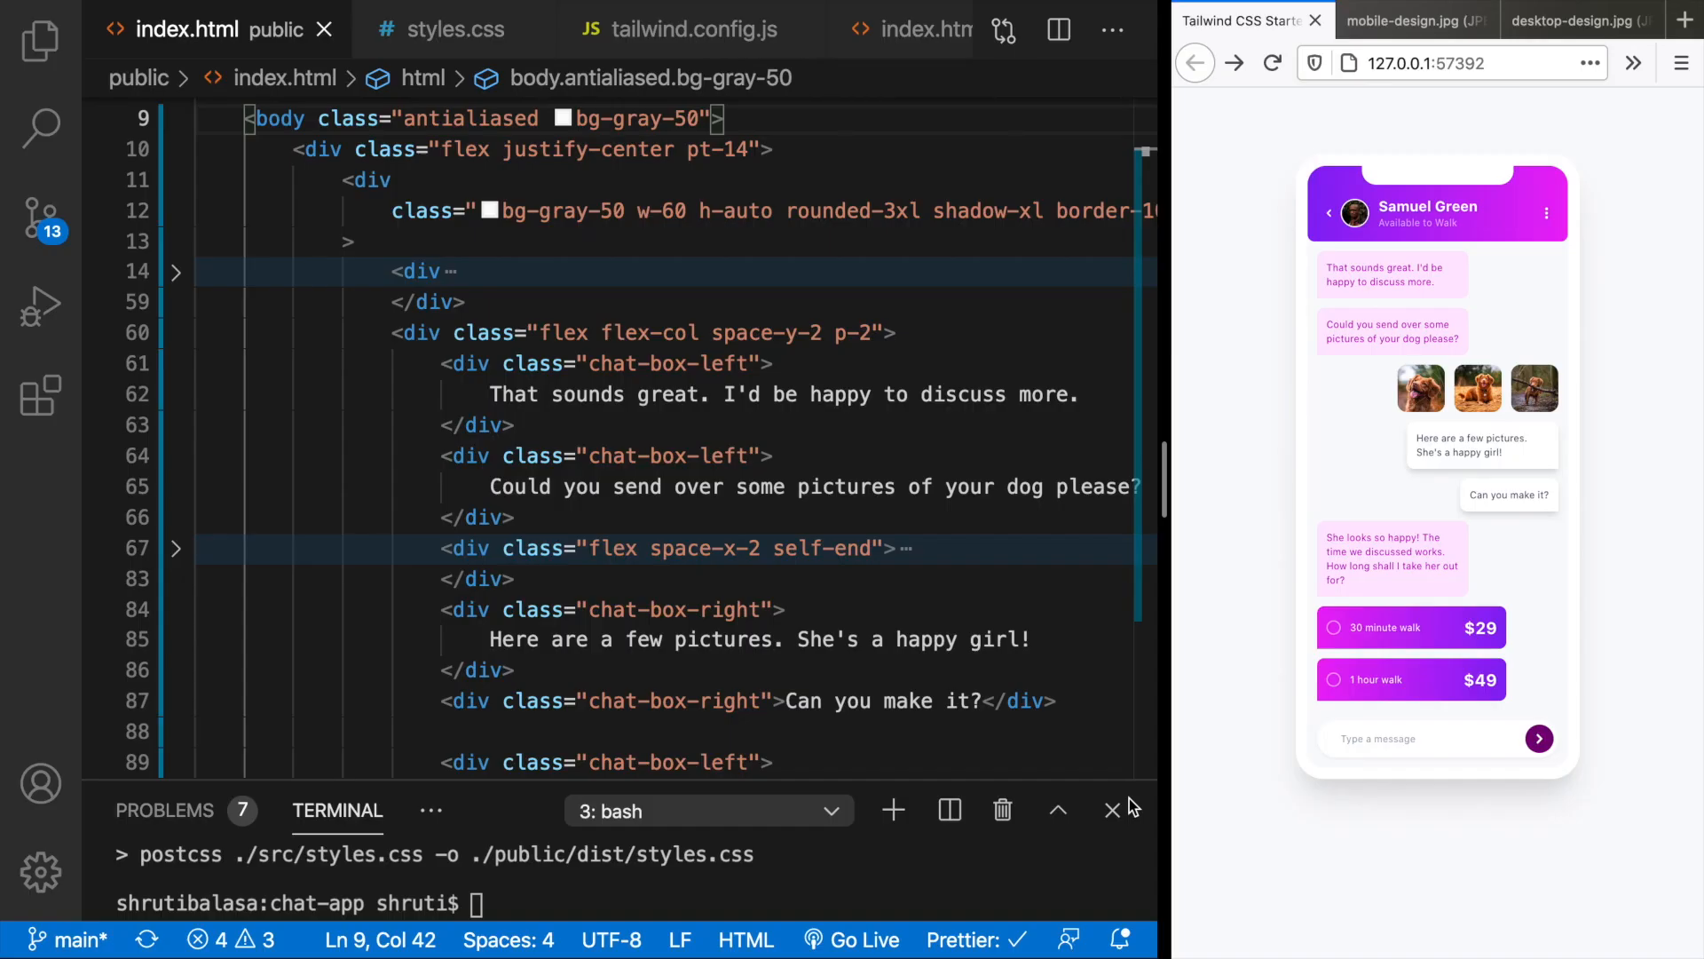
{"action": "mouse_move", "coordinate": [421, 228]}
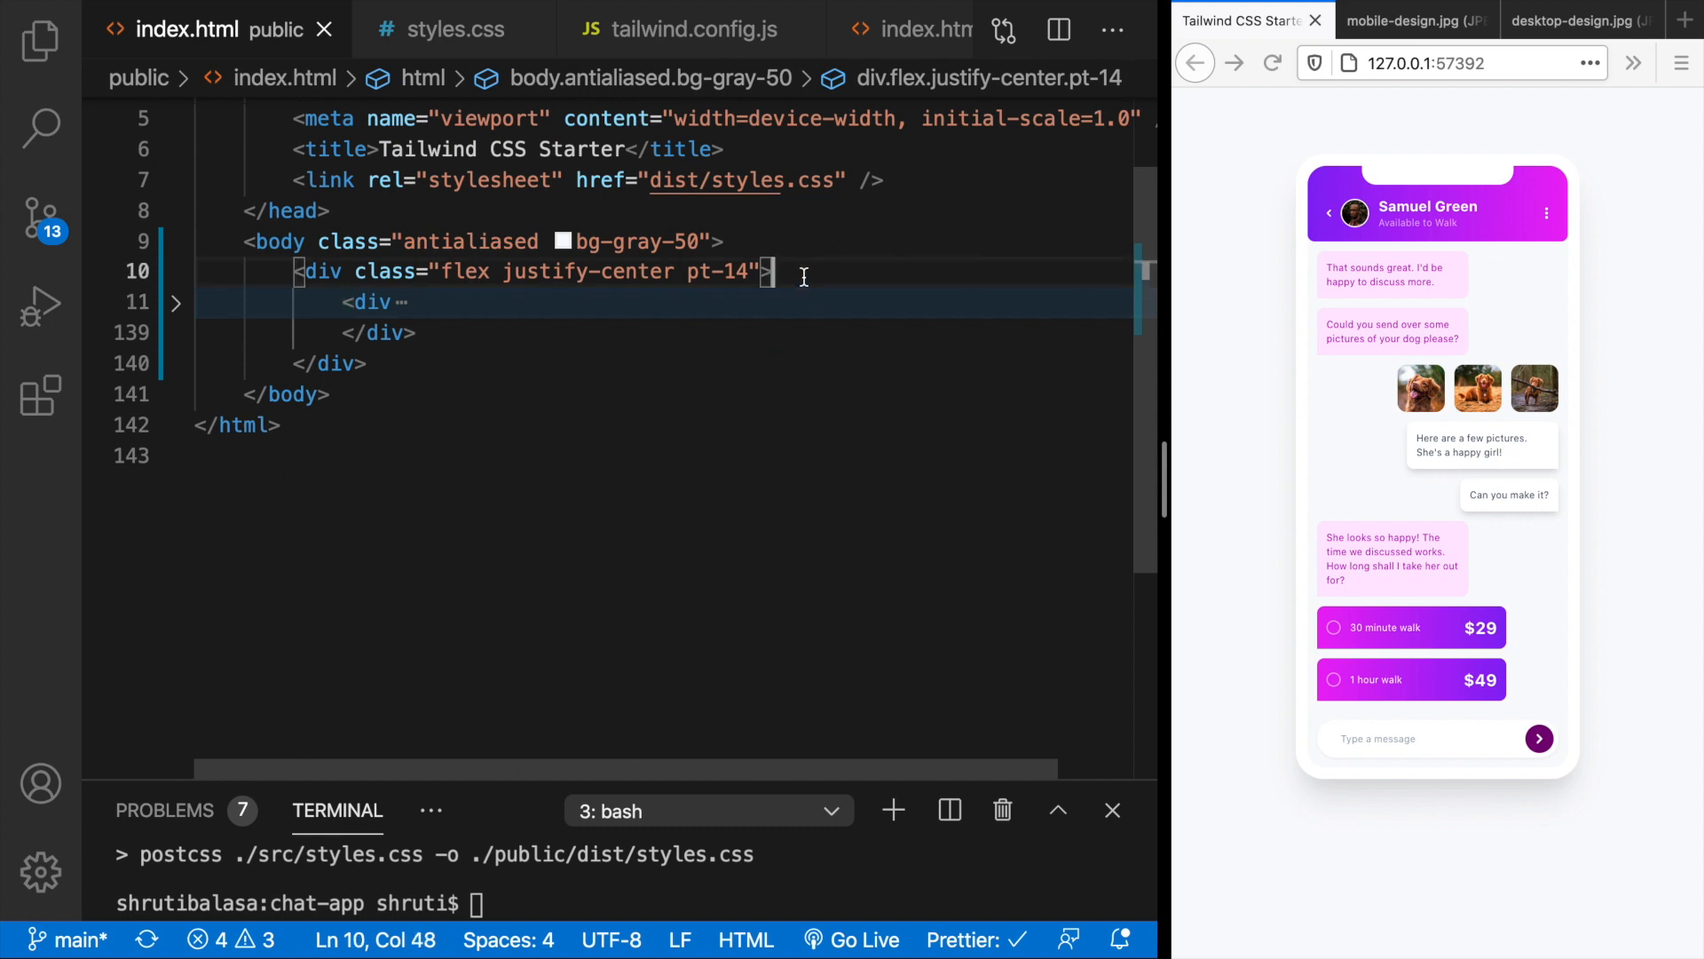
- Add a '<!-- Mobile illustration begins -->' comment above the phone markup, then fold that markup
{"action": "type", "text": "<!-- Mobile -->"}
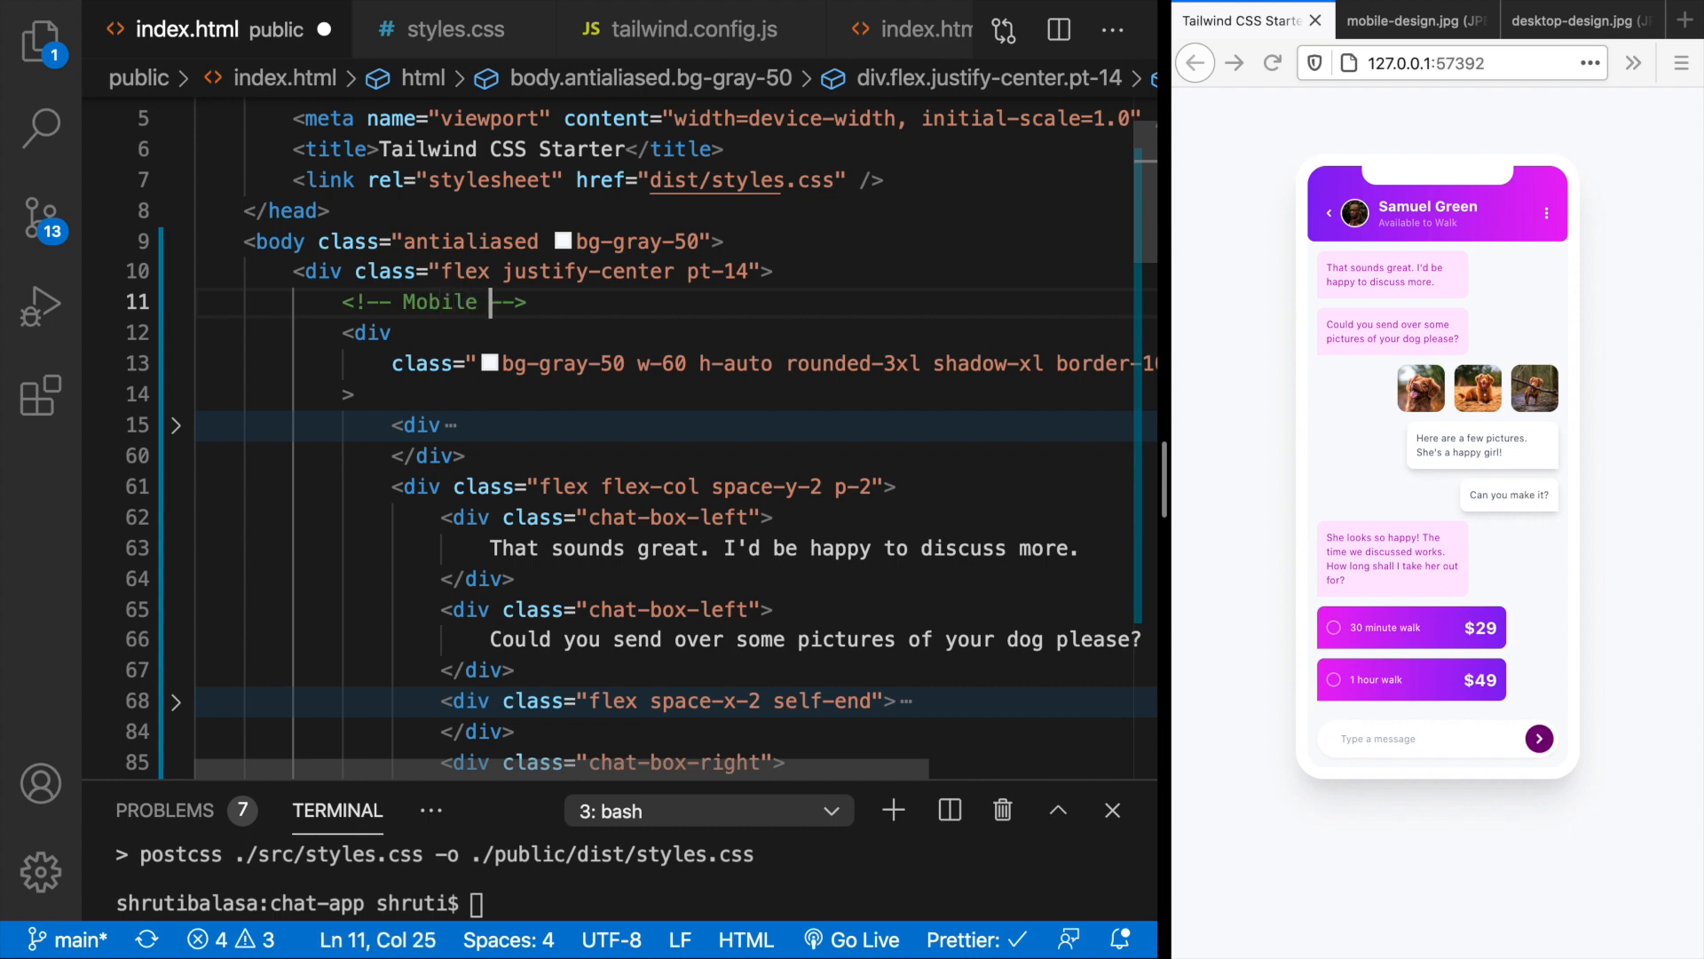
{"action": "type", "text": "illustr"}
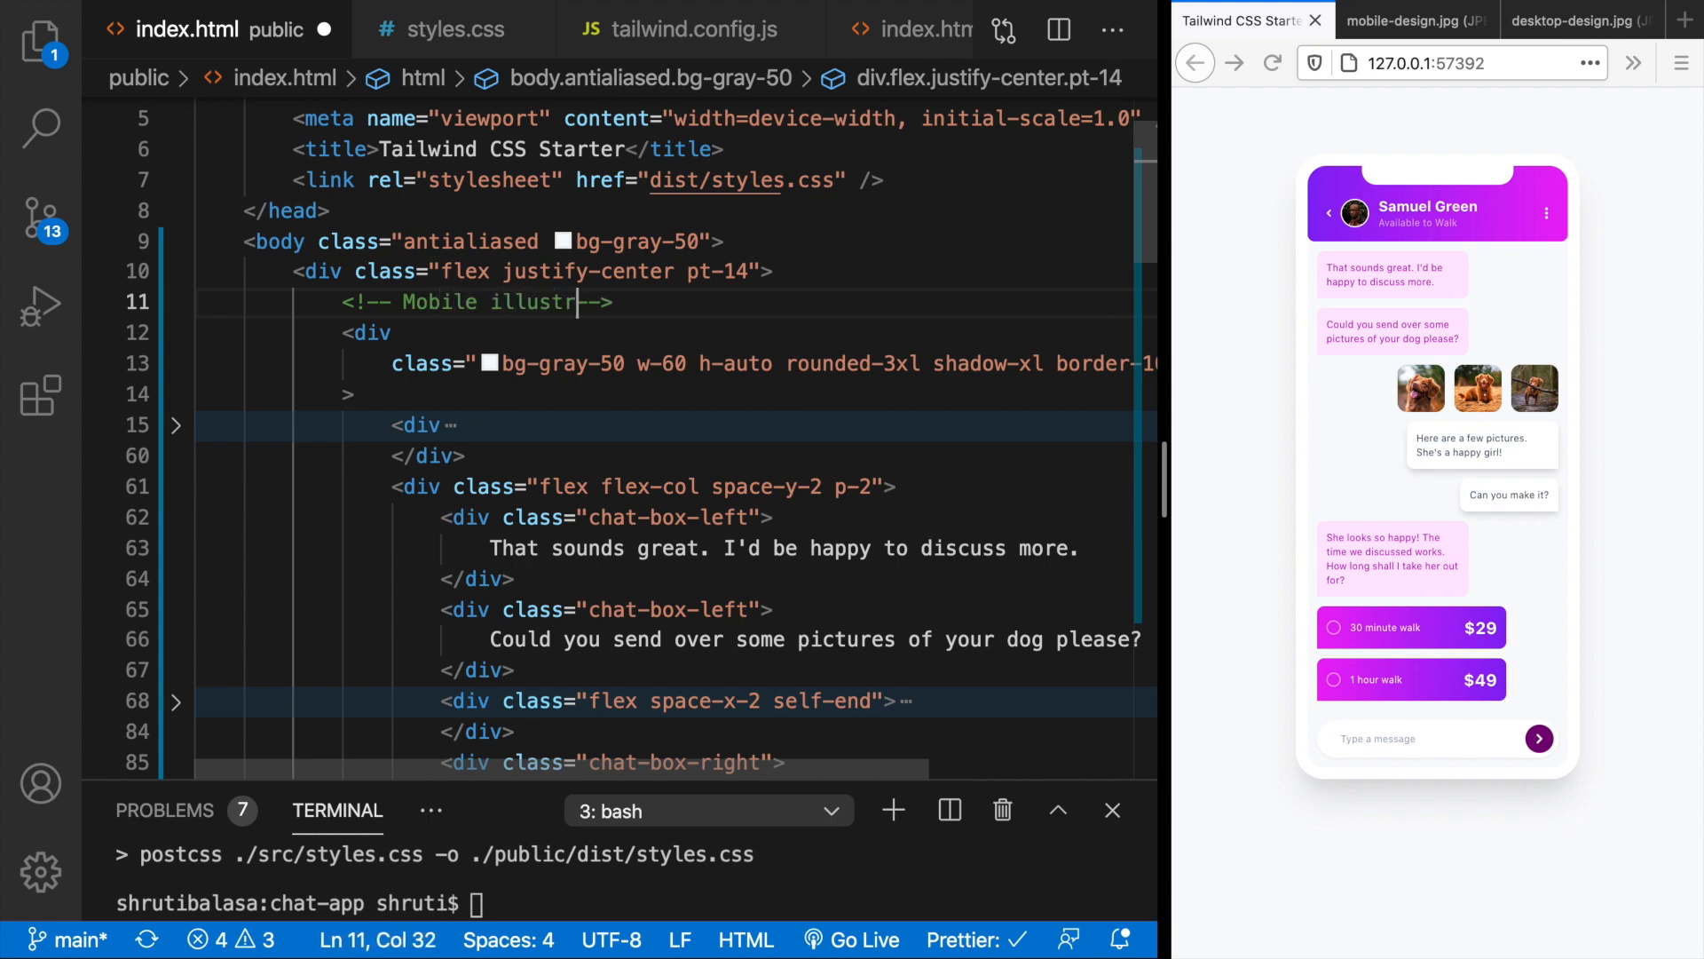
{"action": "type", "text": "ation begins"}
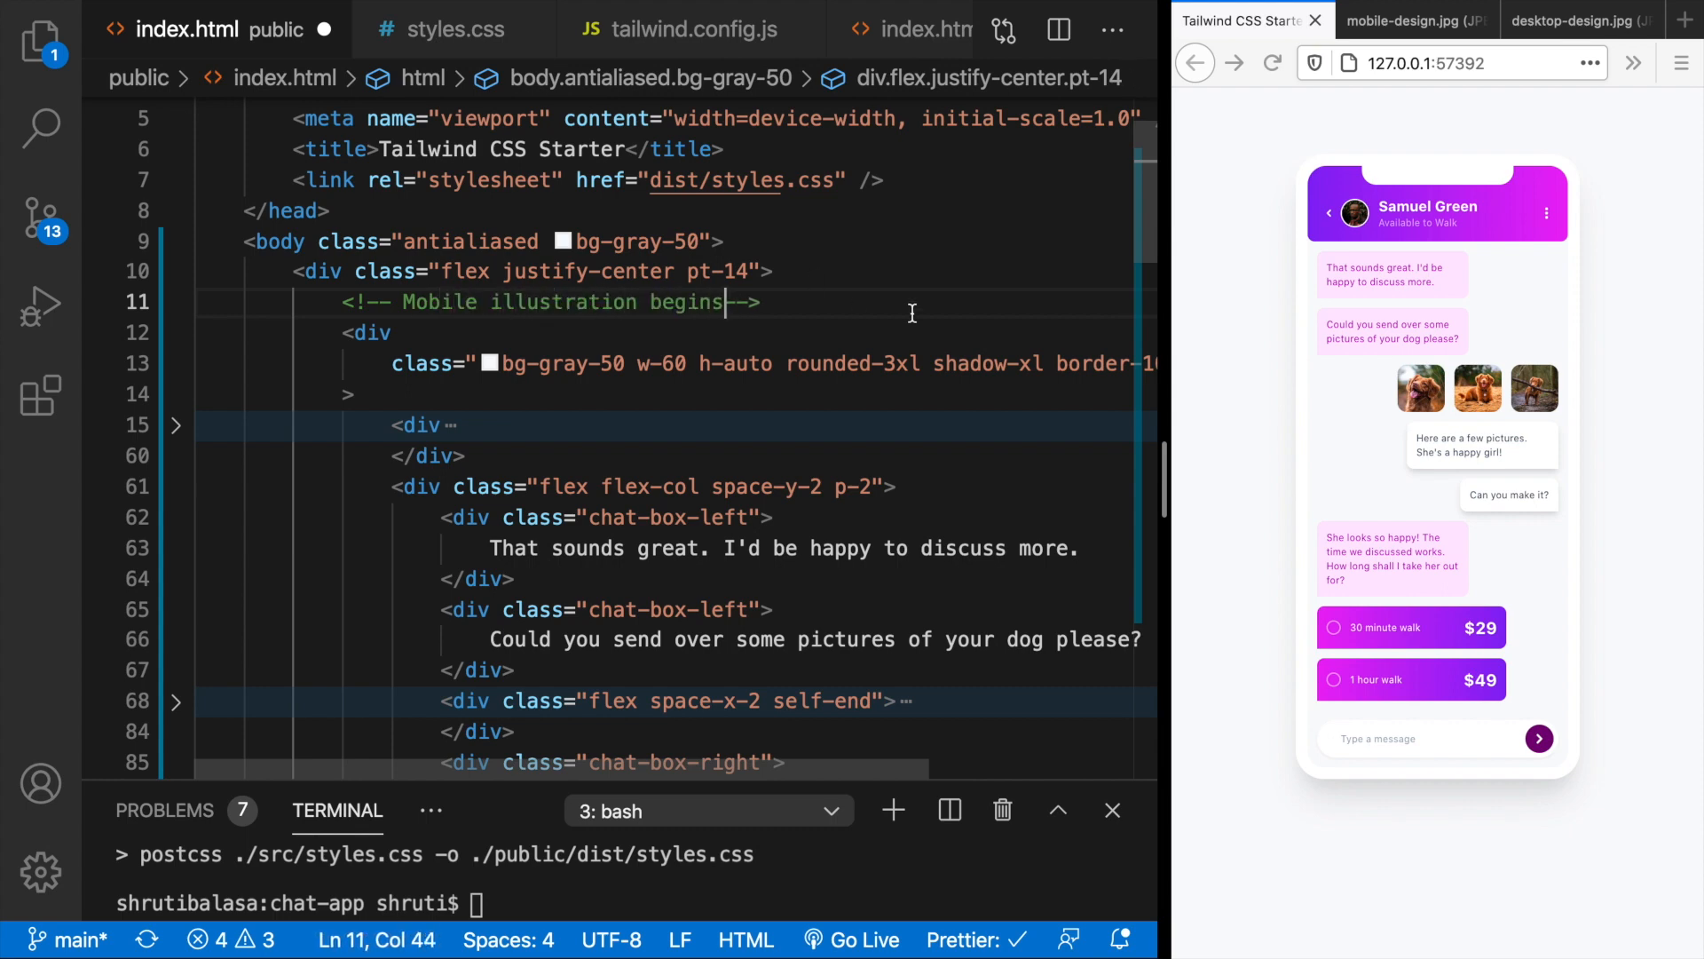
{"action": "left_click", "coordinate": [175, 333]}
{"action": "type", "text": "<!-- Mobile illustration ends -->"}
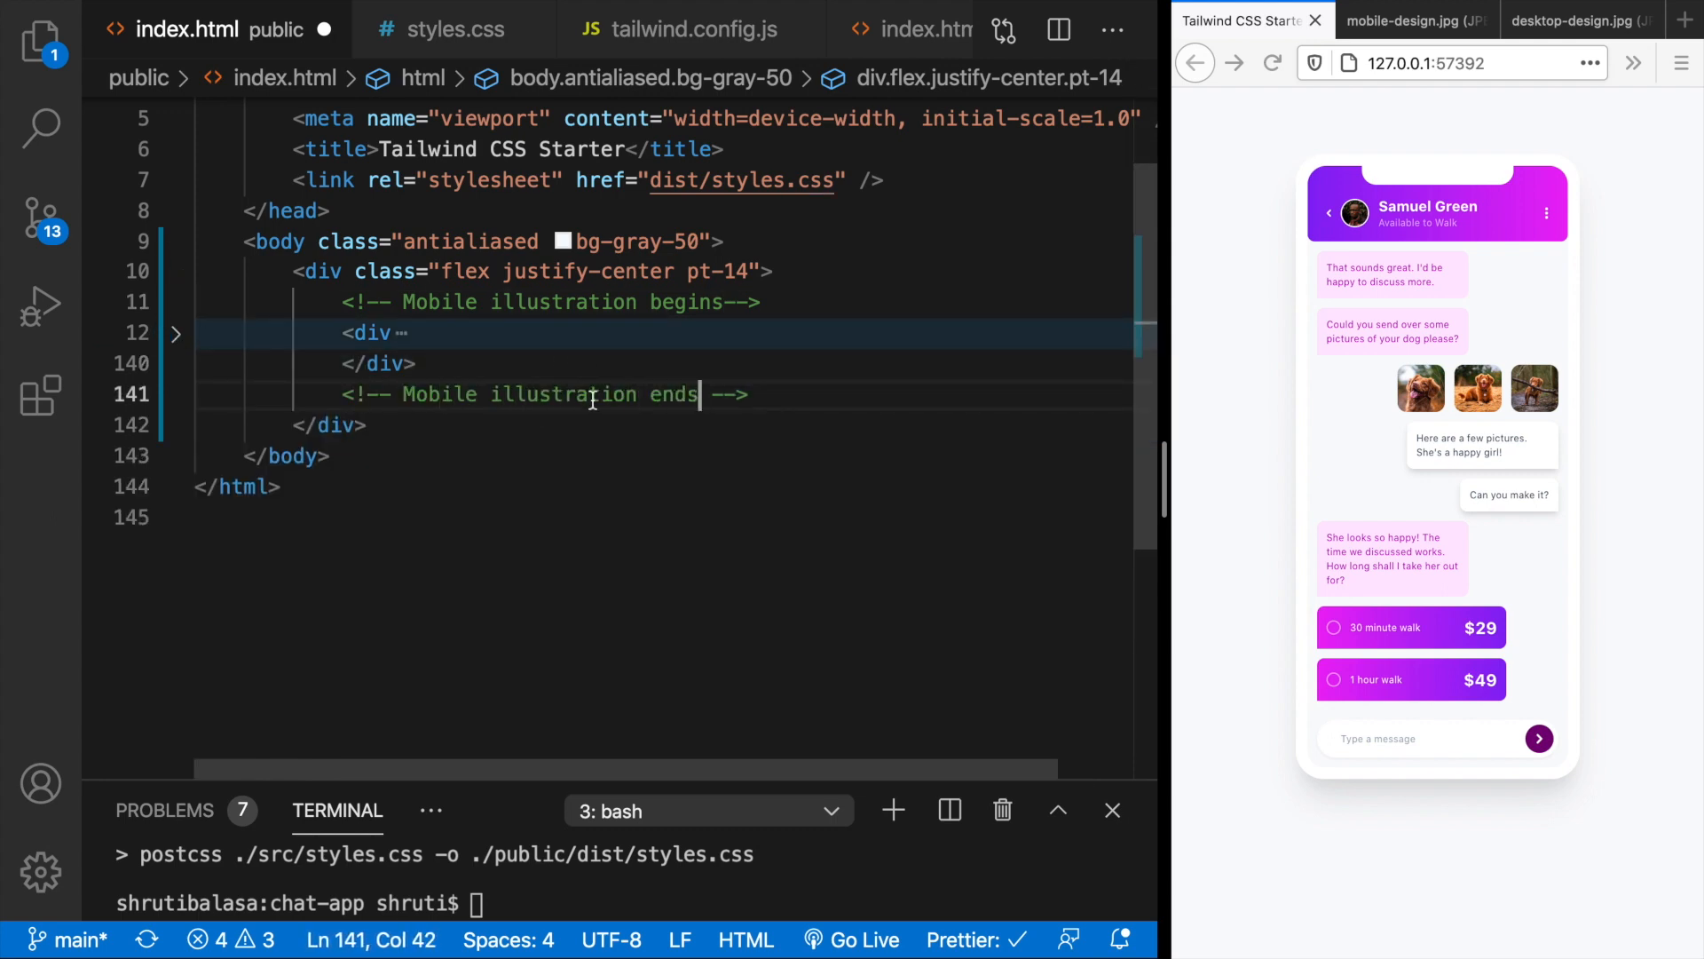
{"action": "mouse_move", "coordinate": [1400, 116]}
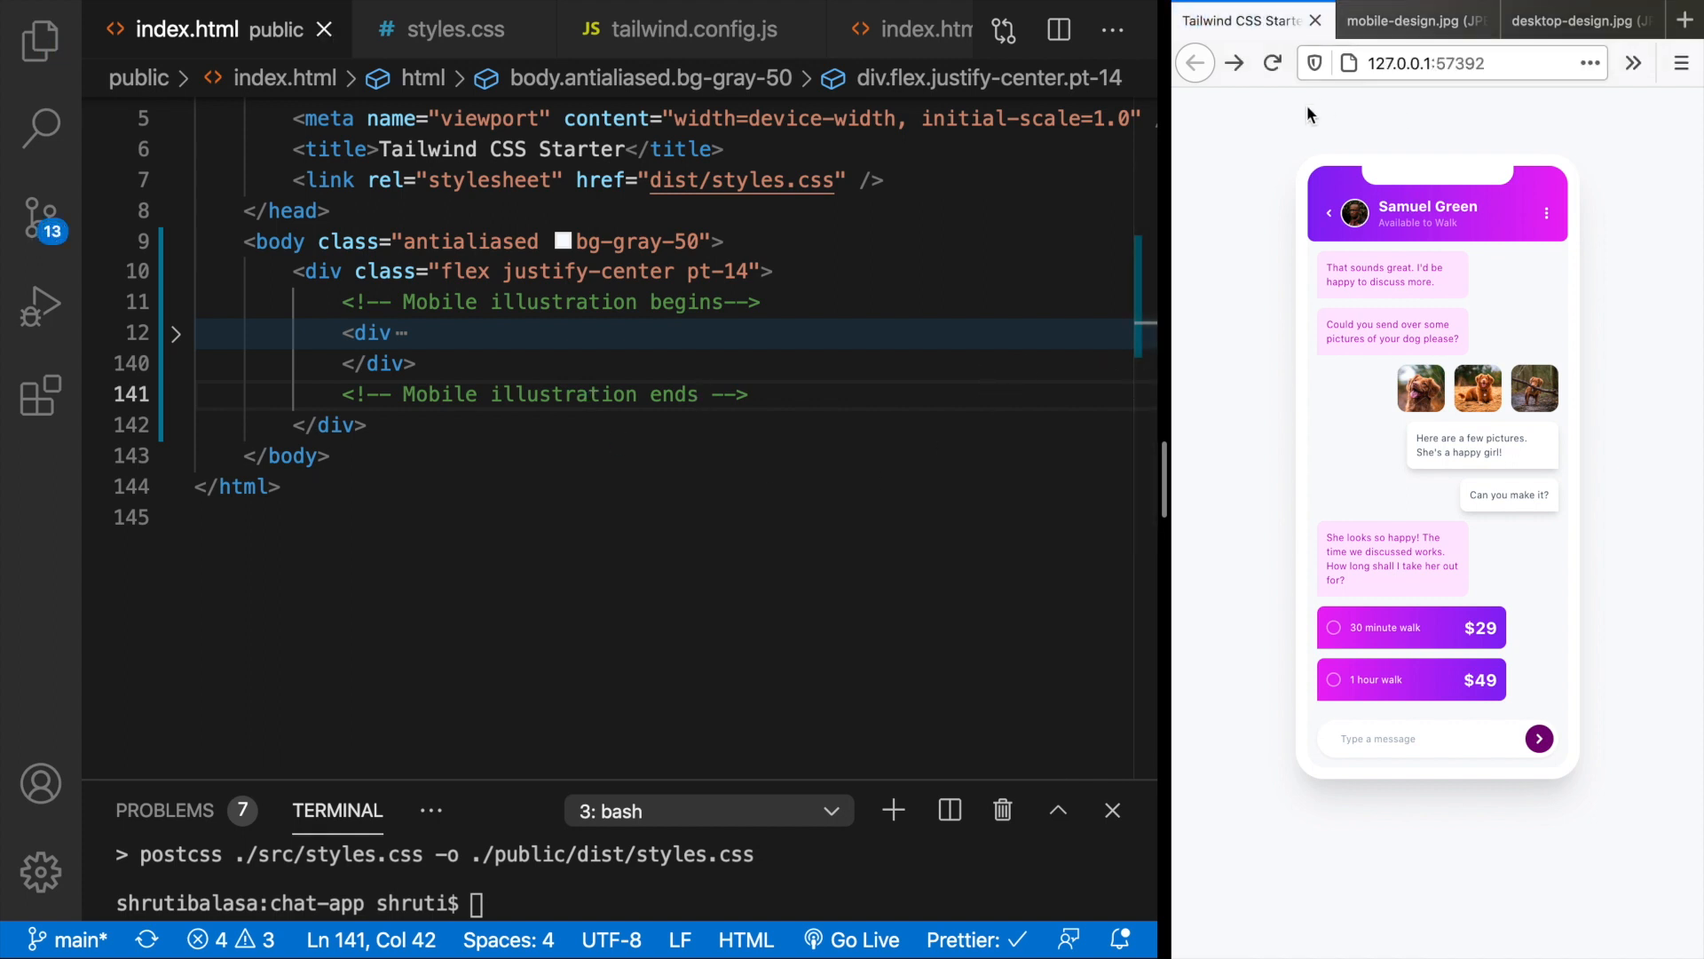
- Check mobile-design.jpg, add an empty div after the container, and switch pt-14 to py-14
{"action": "left_click", "coordinate": [1403, 20]}
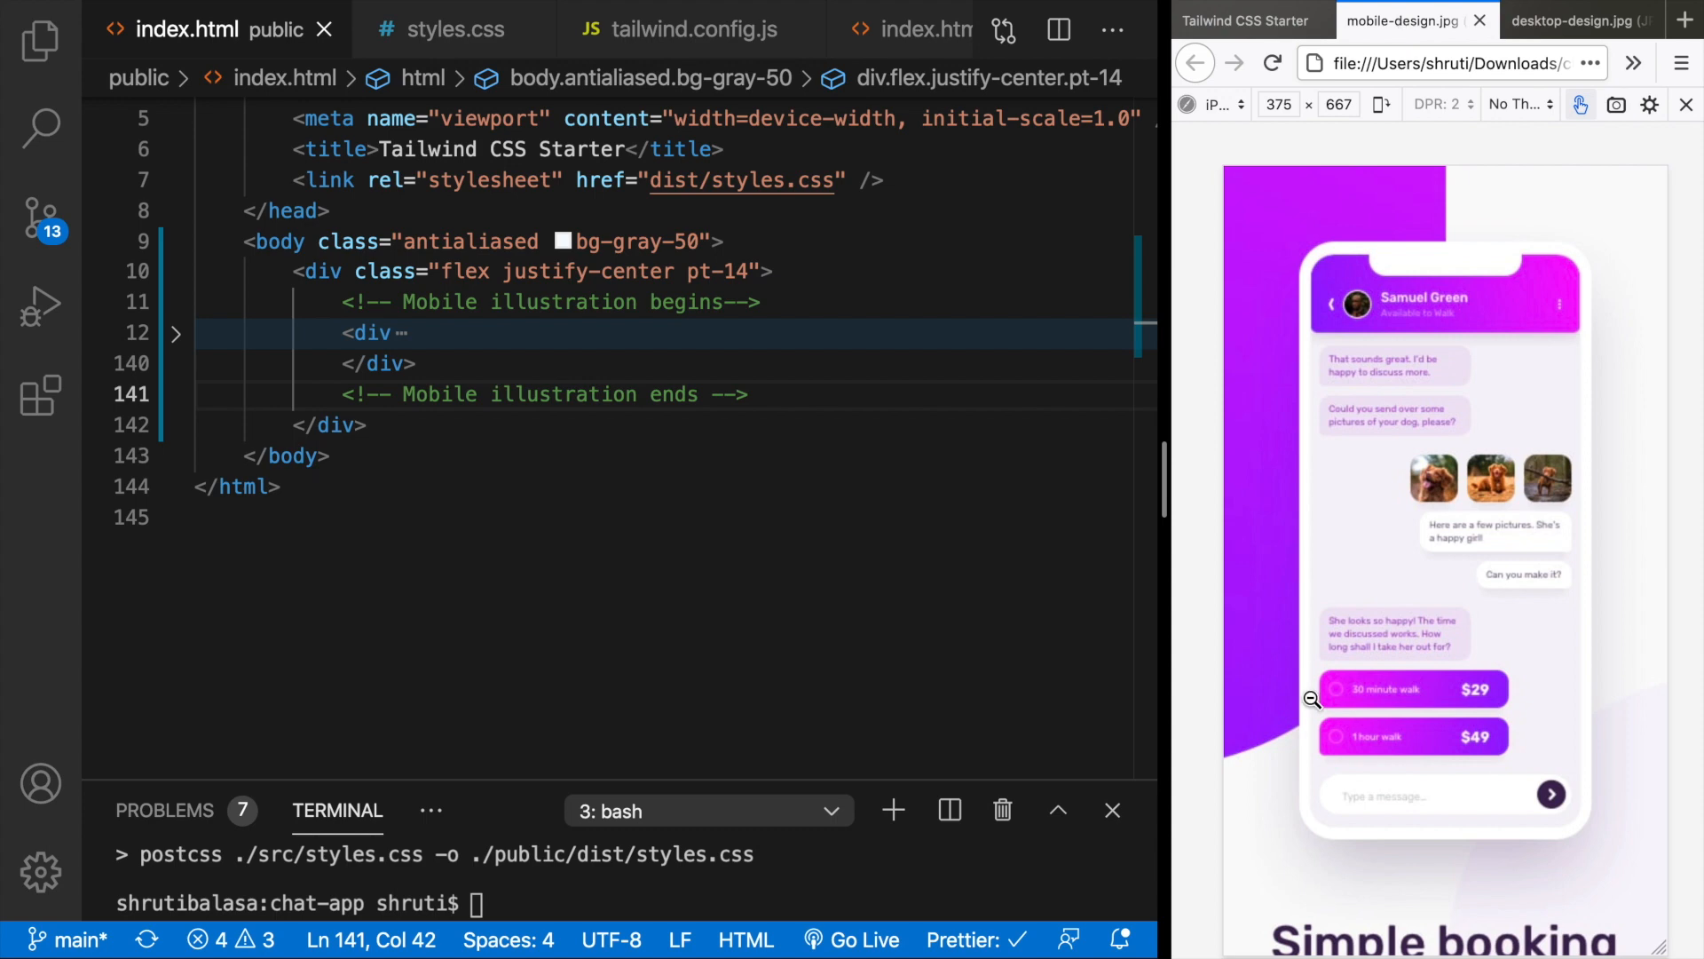
{"action": "scroll", "scroll_direction": "down", "scroll_amount": 3}
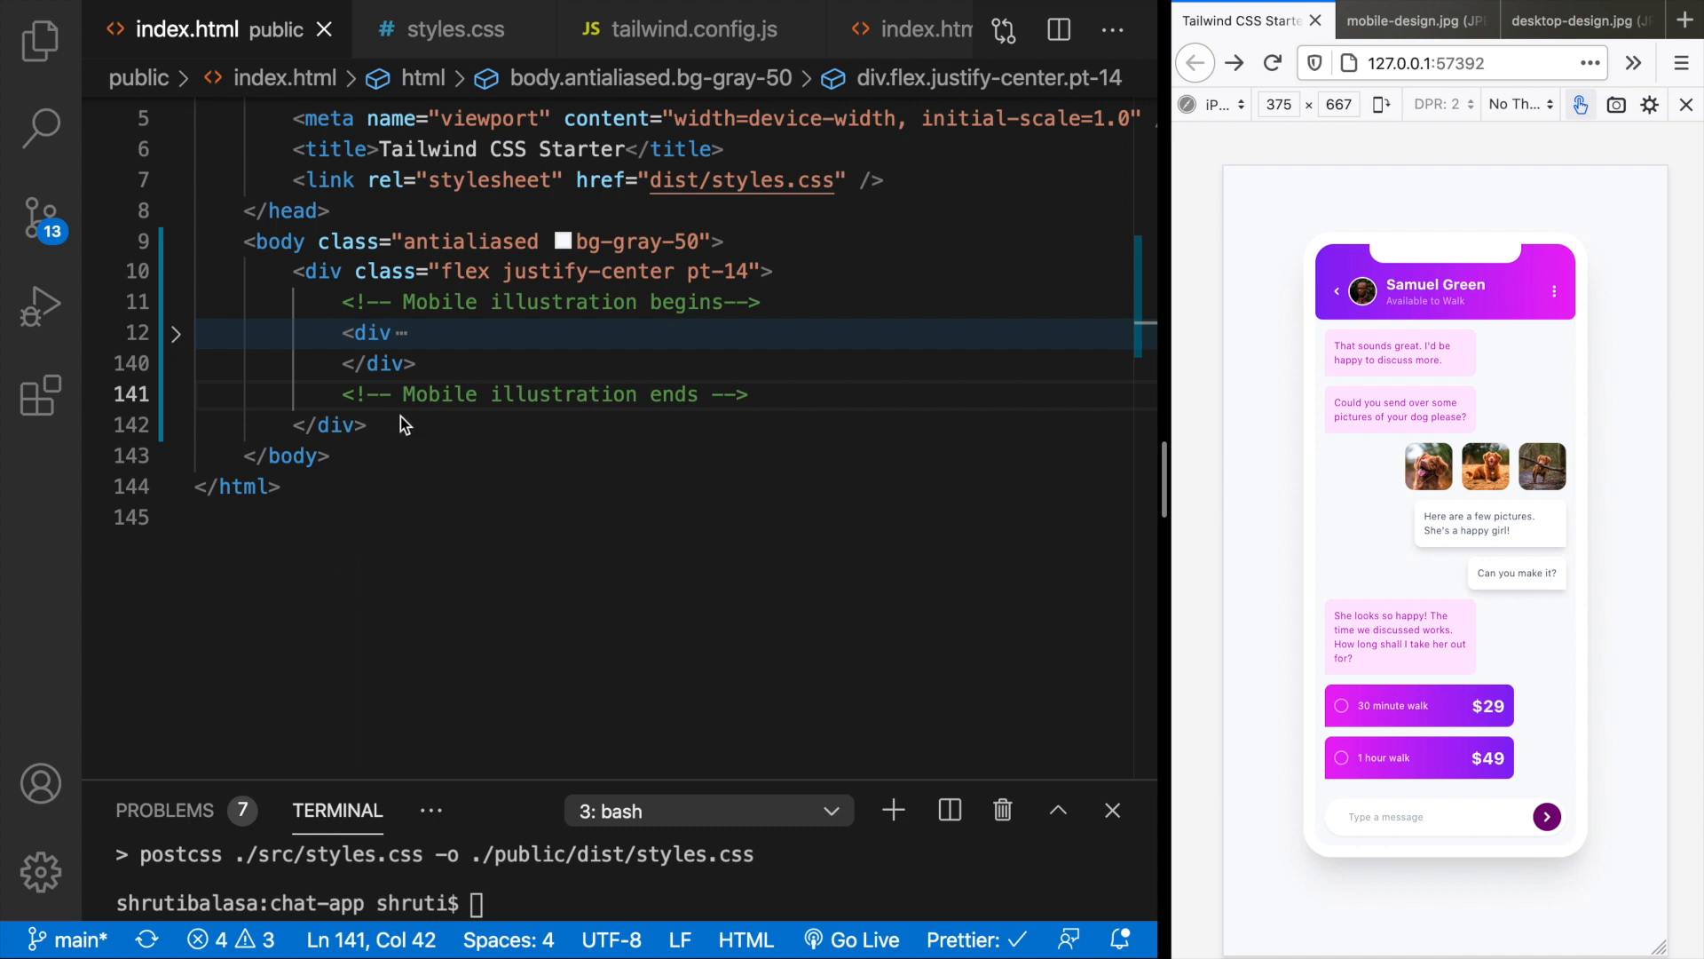
{"action": "type", "text": "div class=\"\"></div>"}
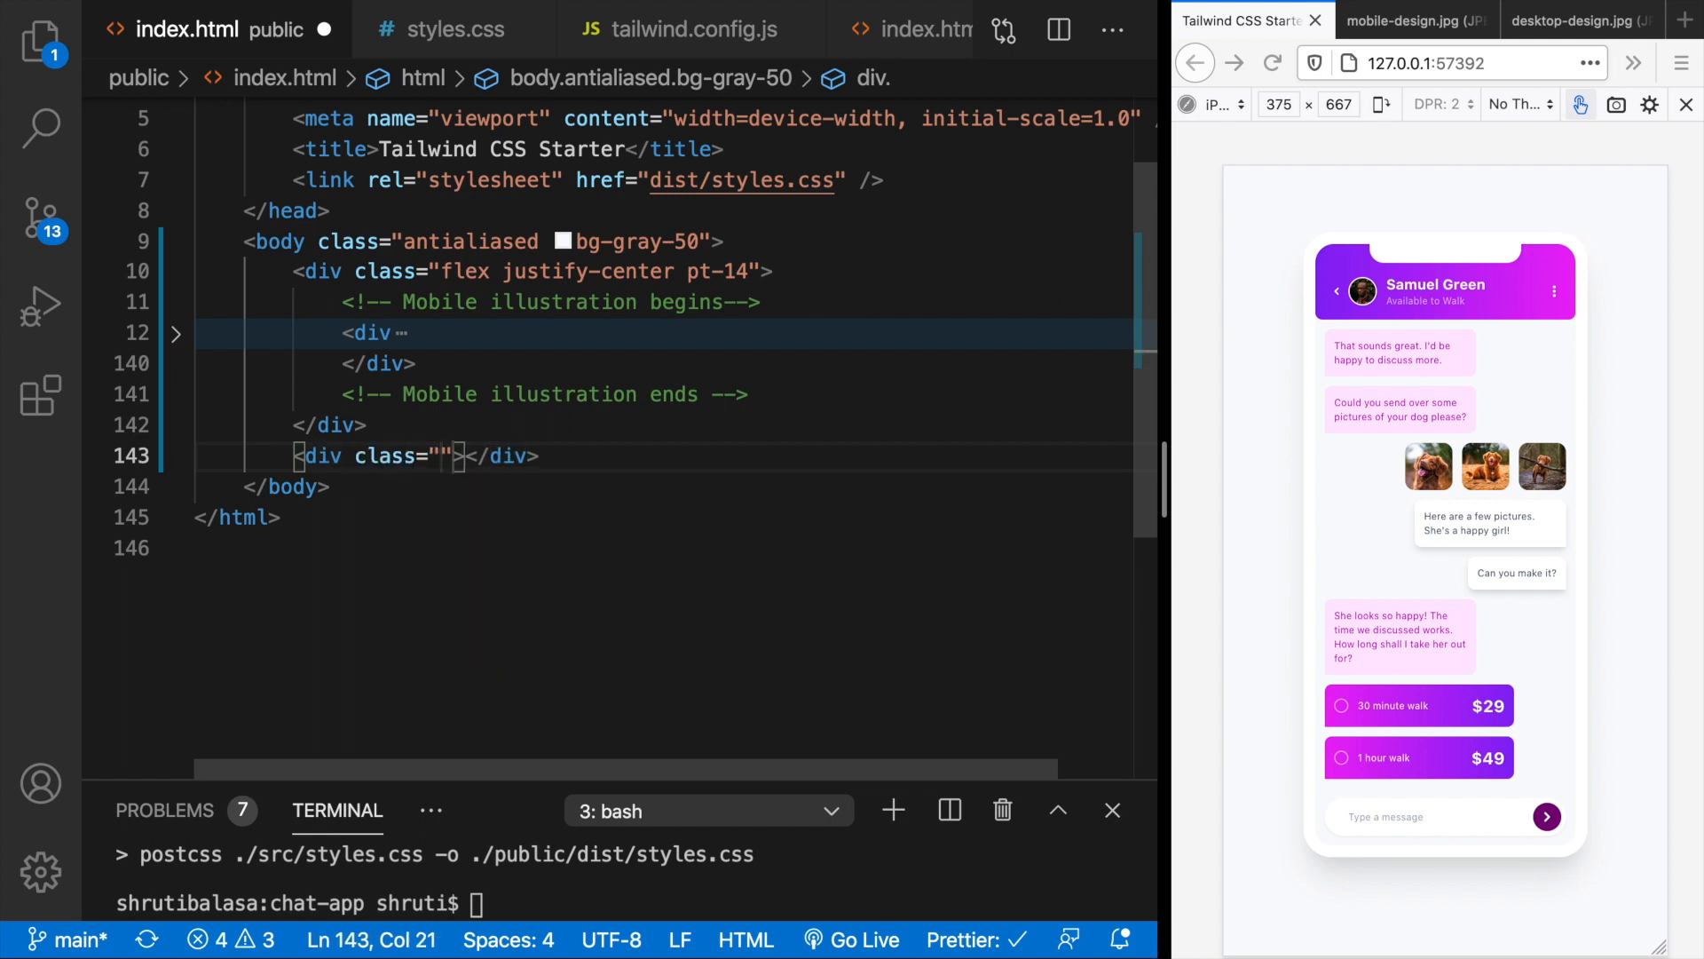
{"action": "left_click", "coordinate": [1402, 20]}
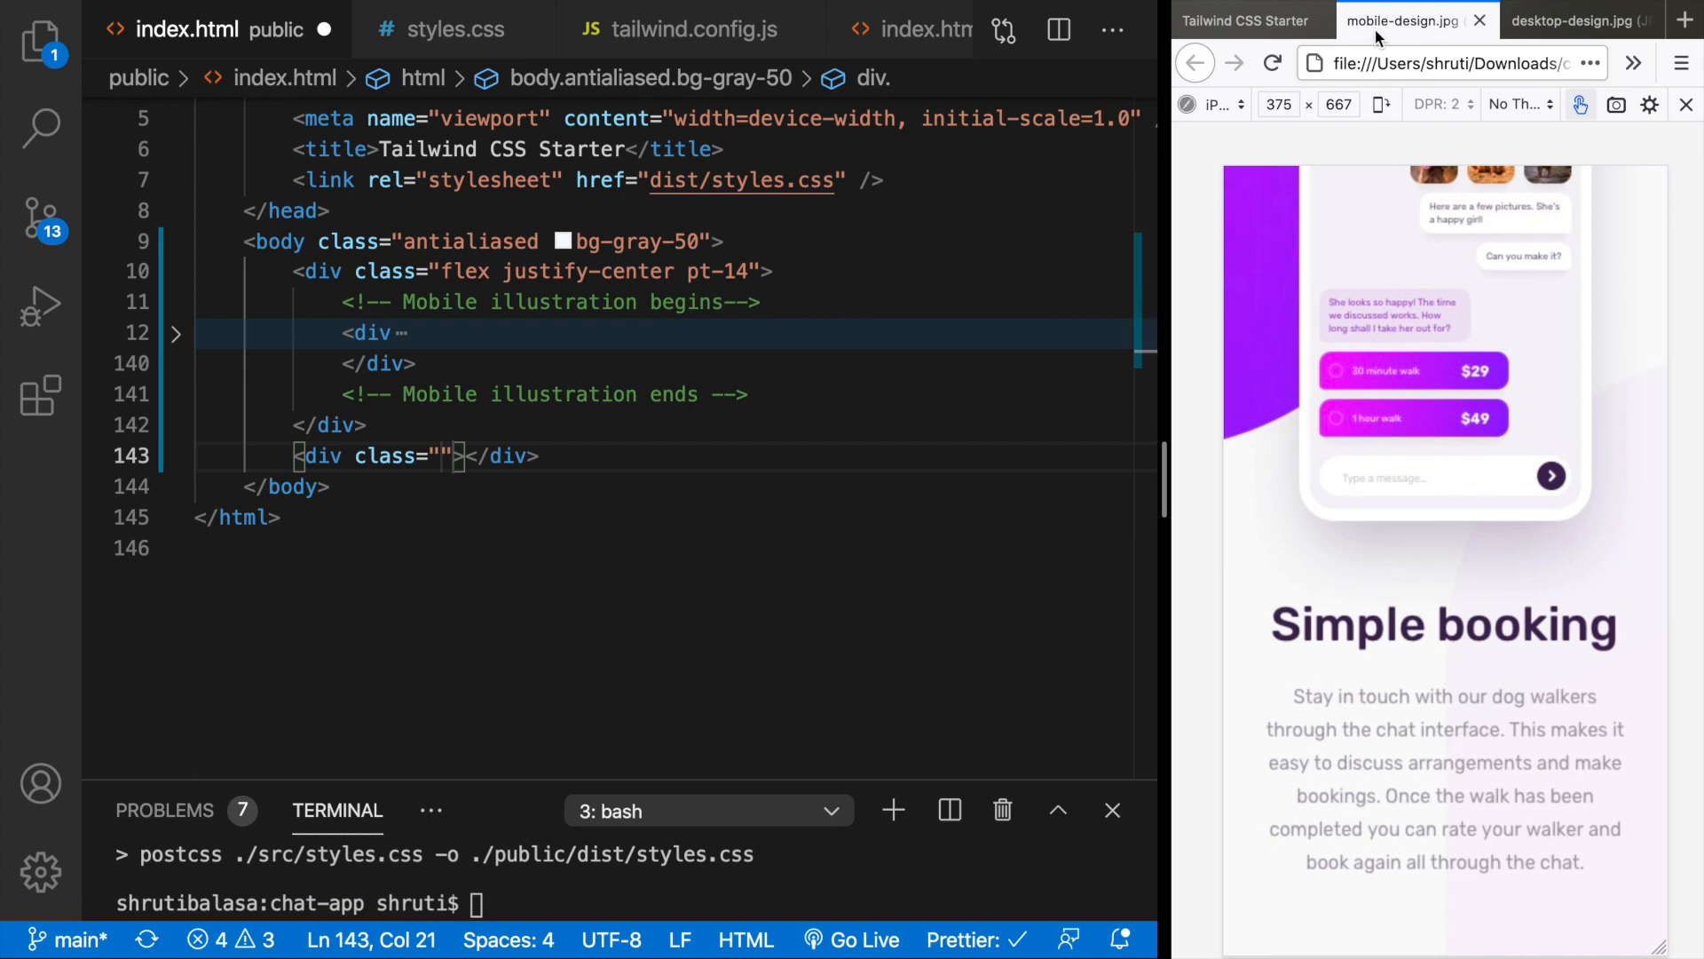
{"action": "scroll", "scroll_direction": "up", "scroll_amount": 3}
{"action": "type", "text": "y"}
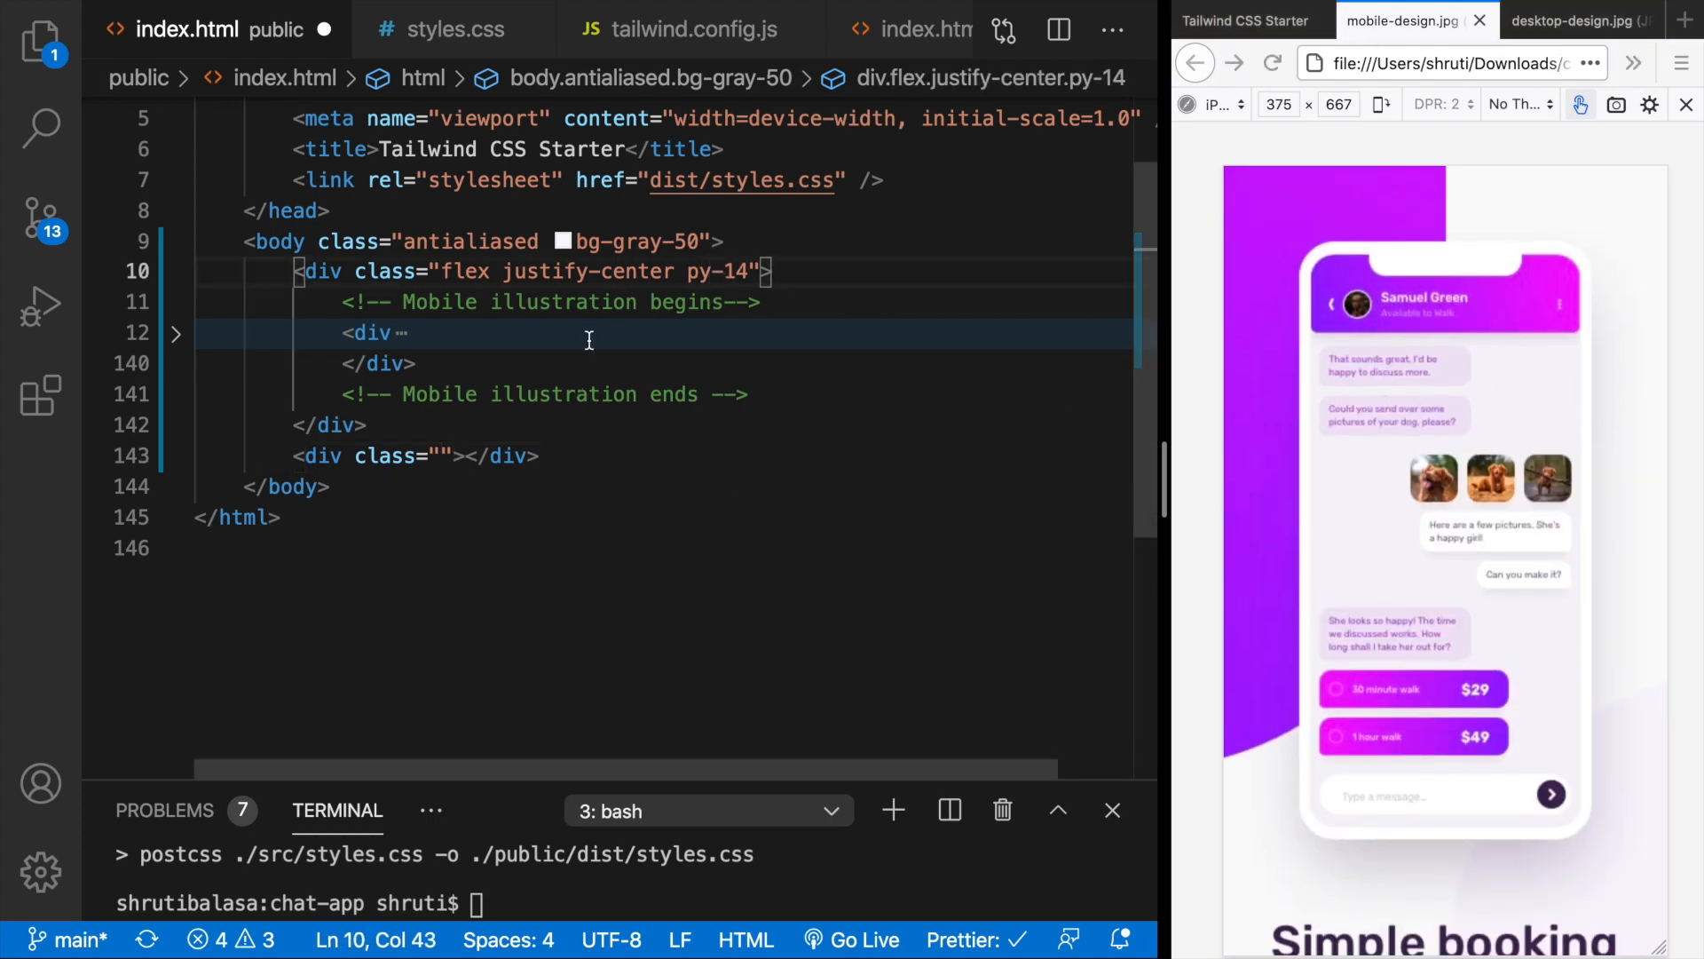
{"action": "left_click", "coordinate": [449, 455]}
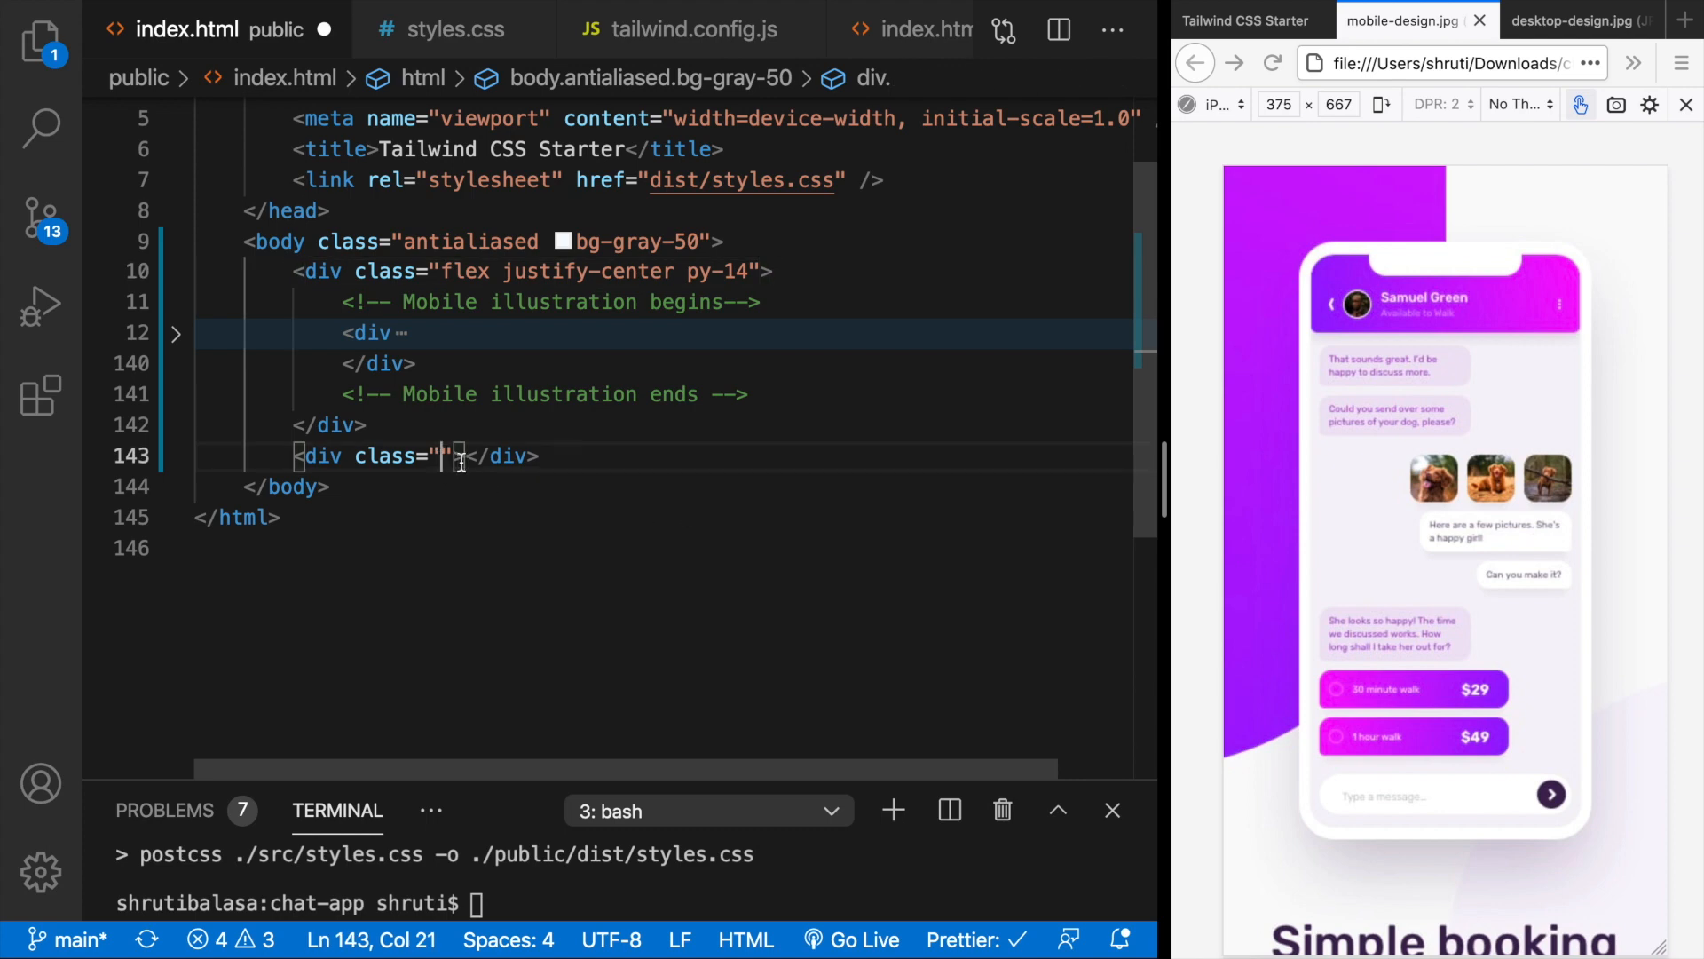
{"action": "key", "text": "enter"}
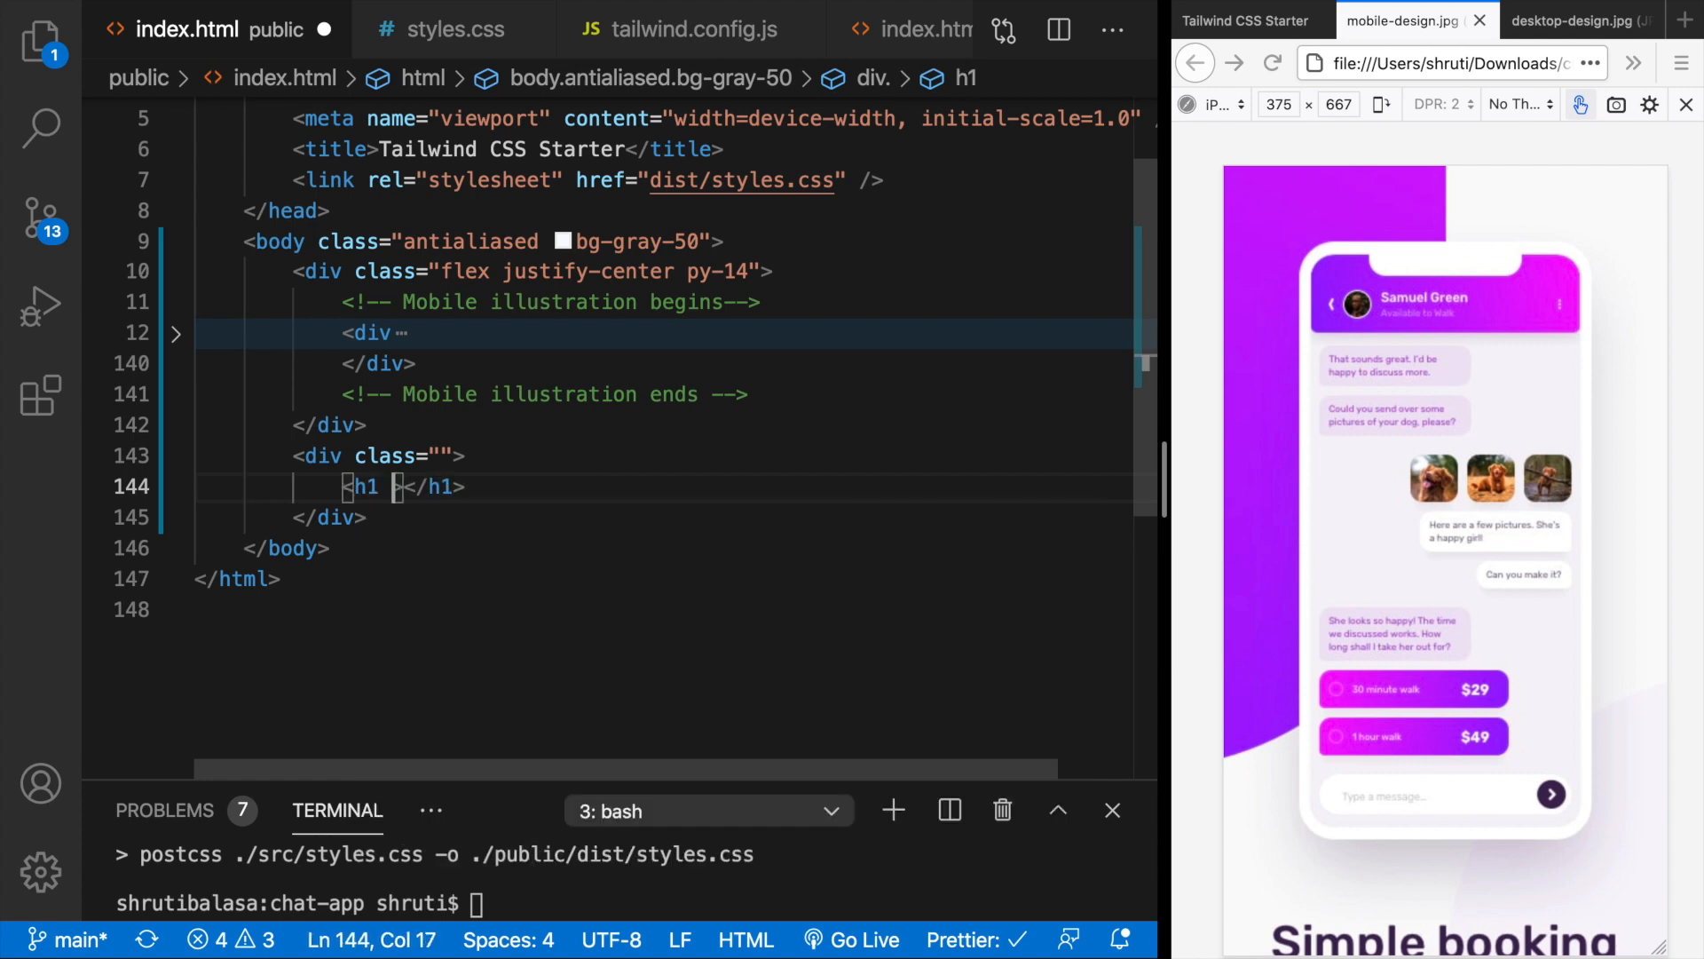
- Add an h1 'Simple booking' (text-4xl text-fuchsia-900 font-bold) in a px-8 text-center div
{"action": "type", "text": "class=\"\""}
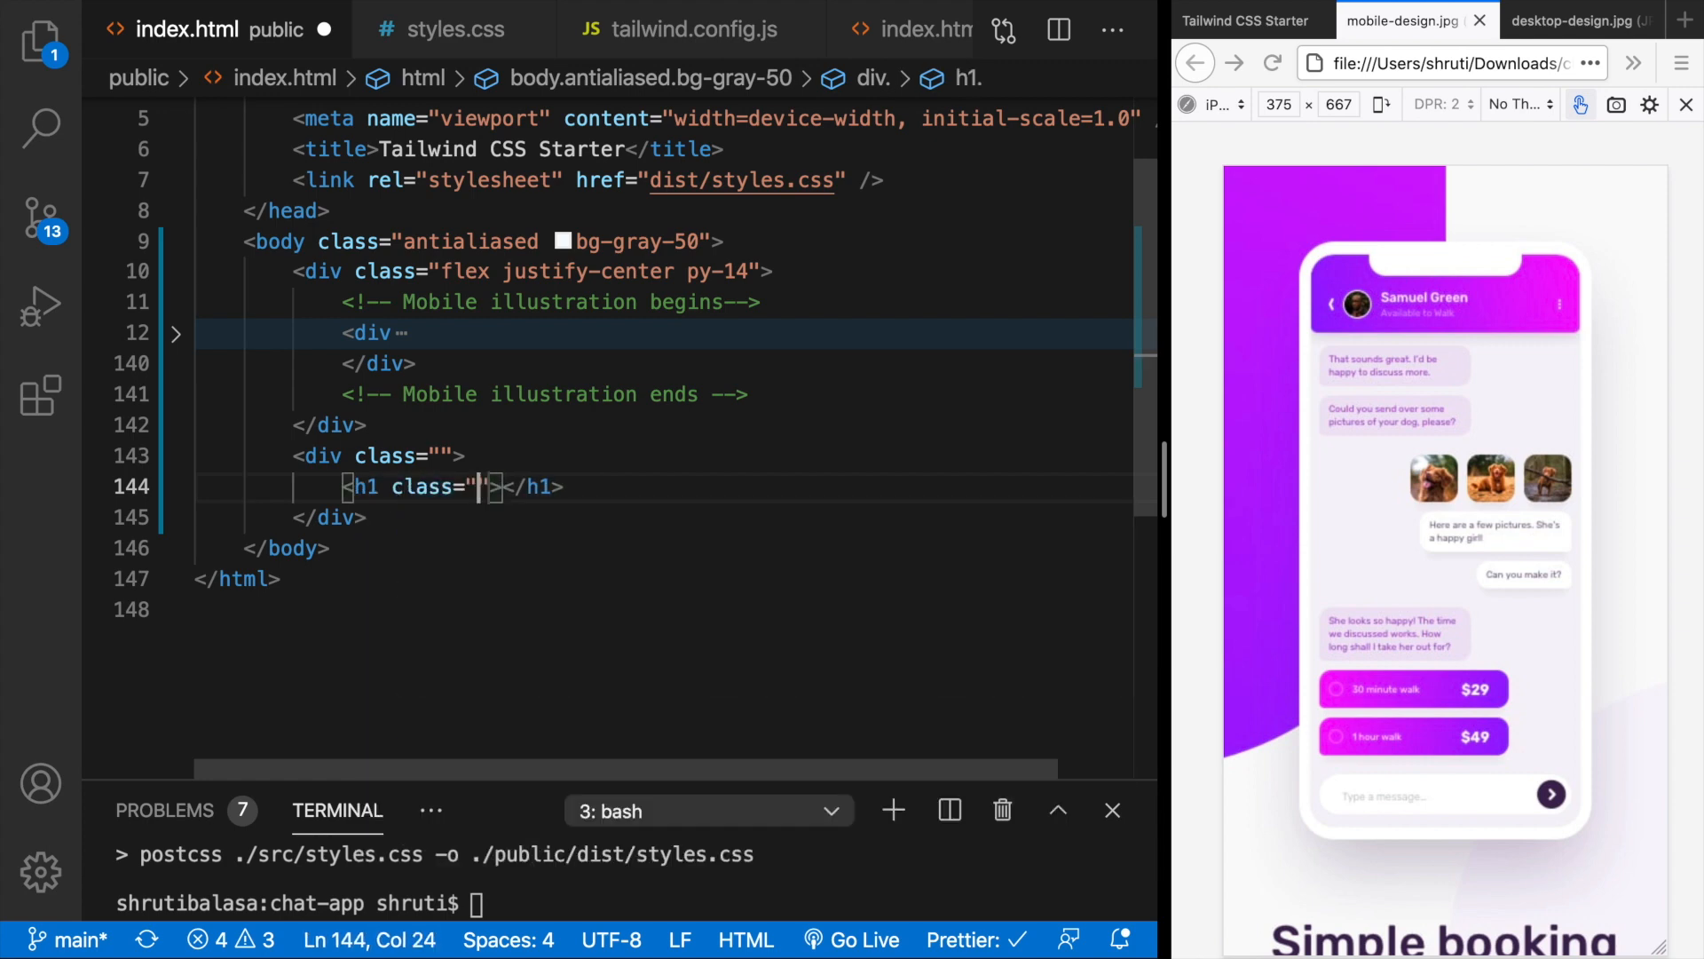
{"action": "type", "text": "text"}
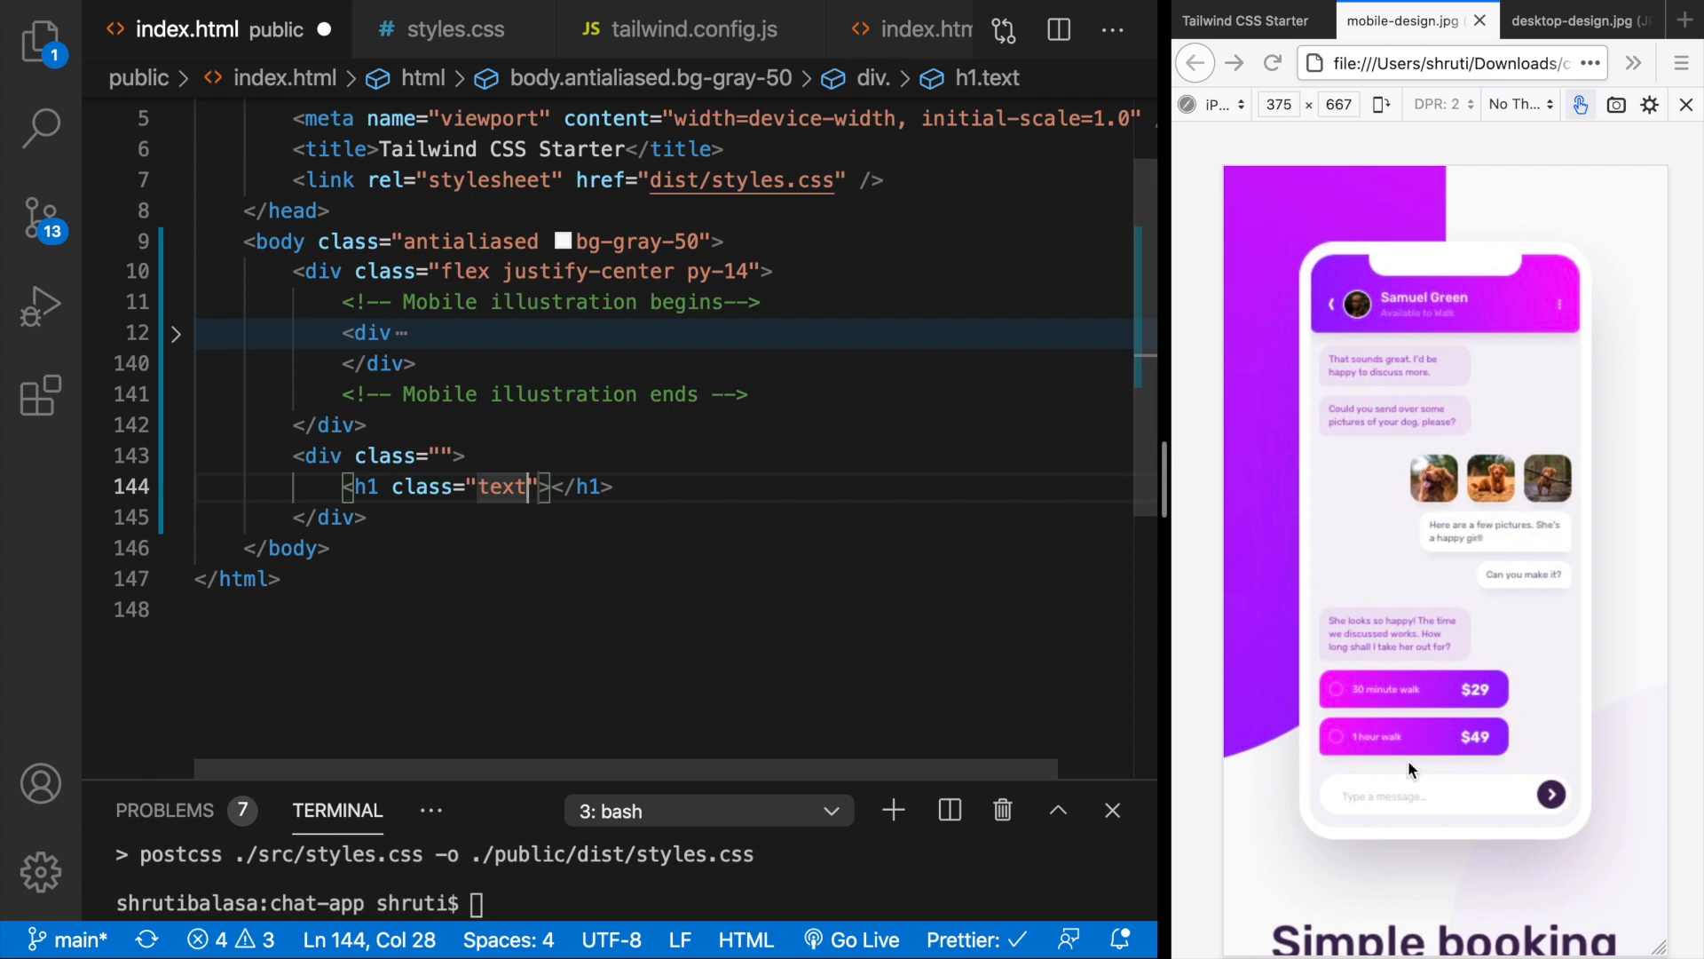
{"action": "scroll", "scroll_direction": "down", "scroll_amount": 3}
{"action": "type", "text": "-fuchsia-900"}
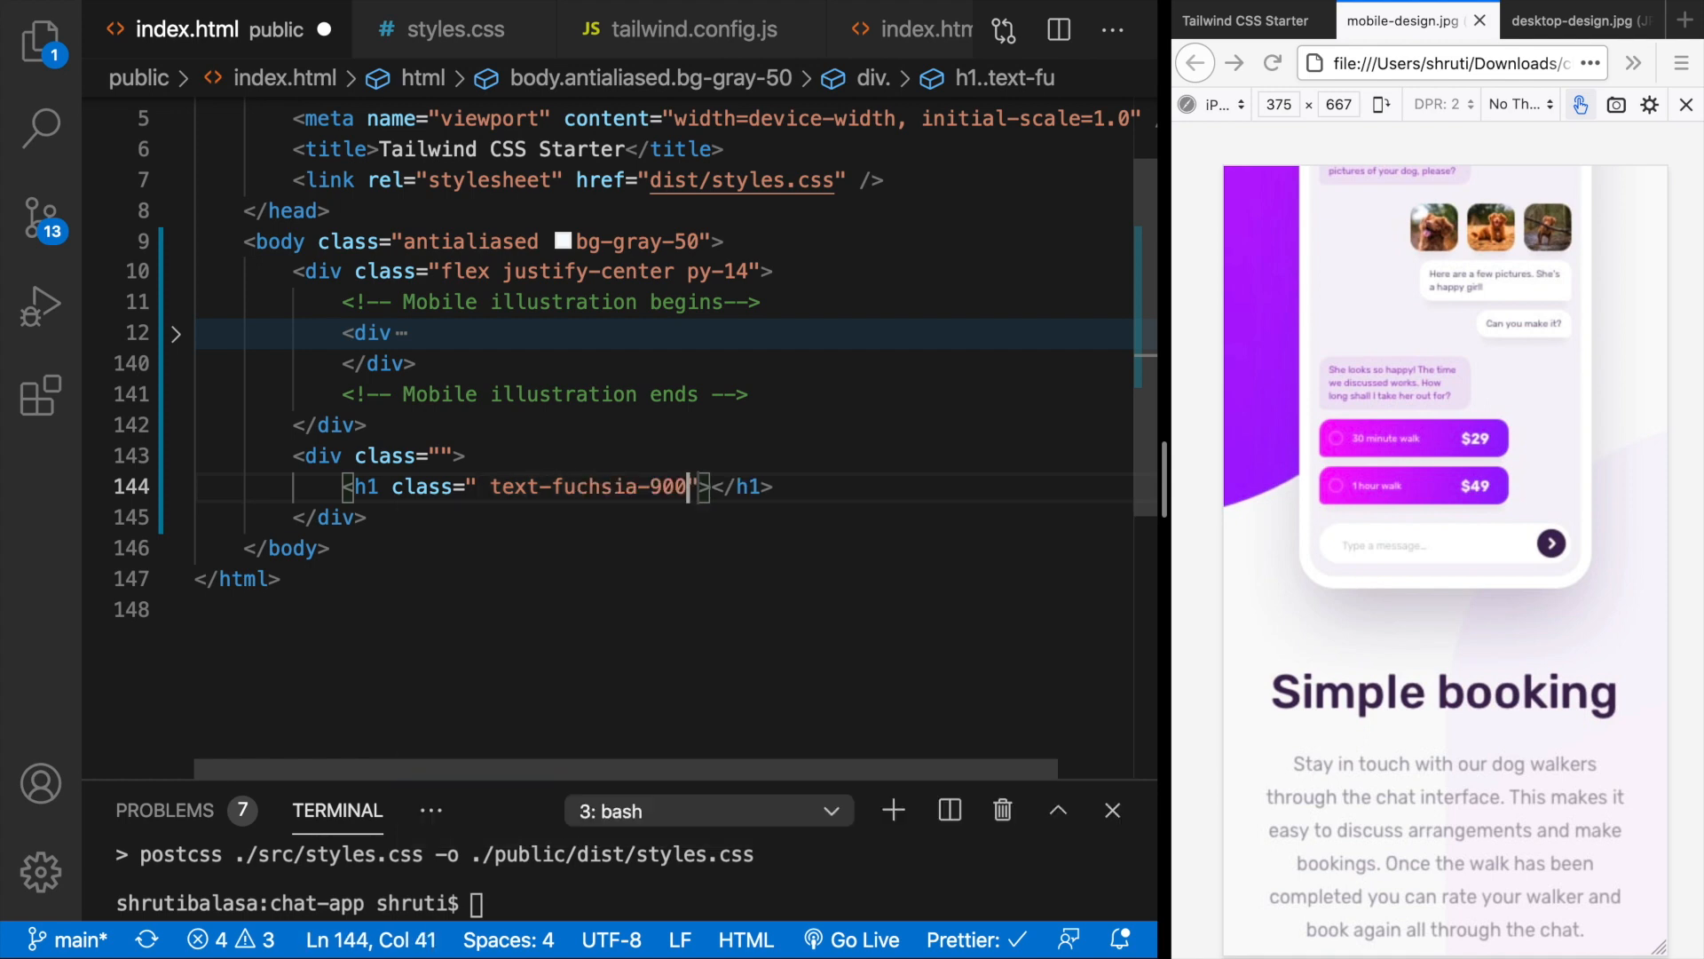
{"action": "type", "text": "font-bold"}
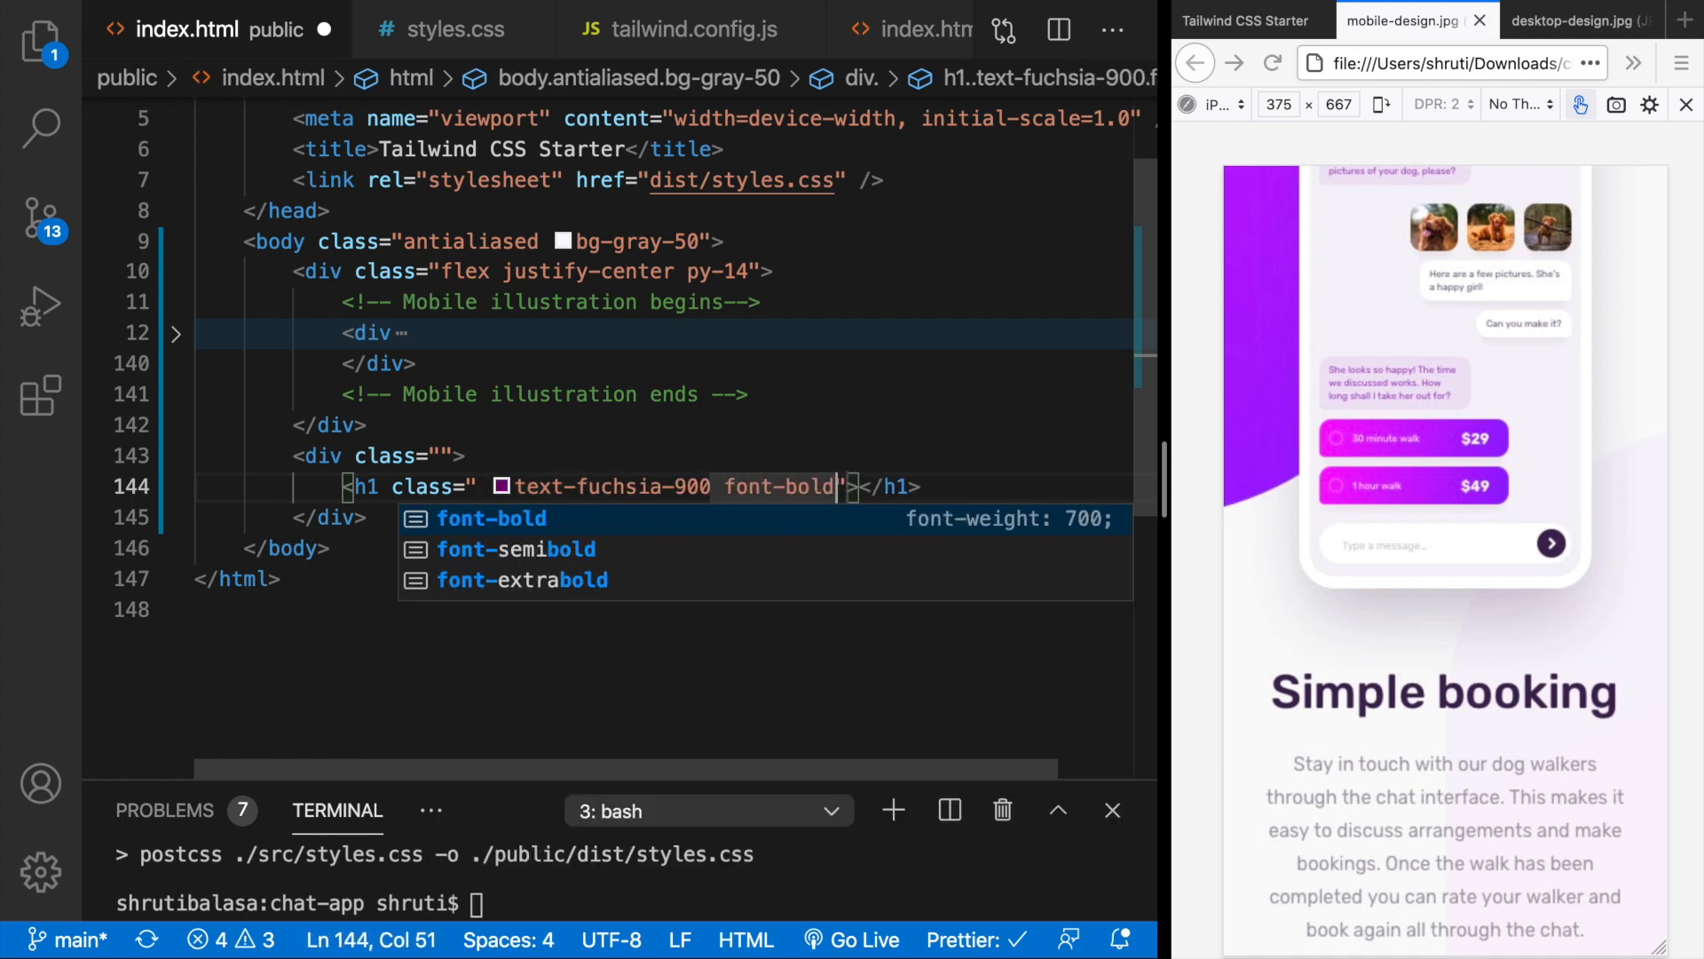
{"action": "type", "text": "text-4xl"}
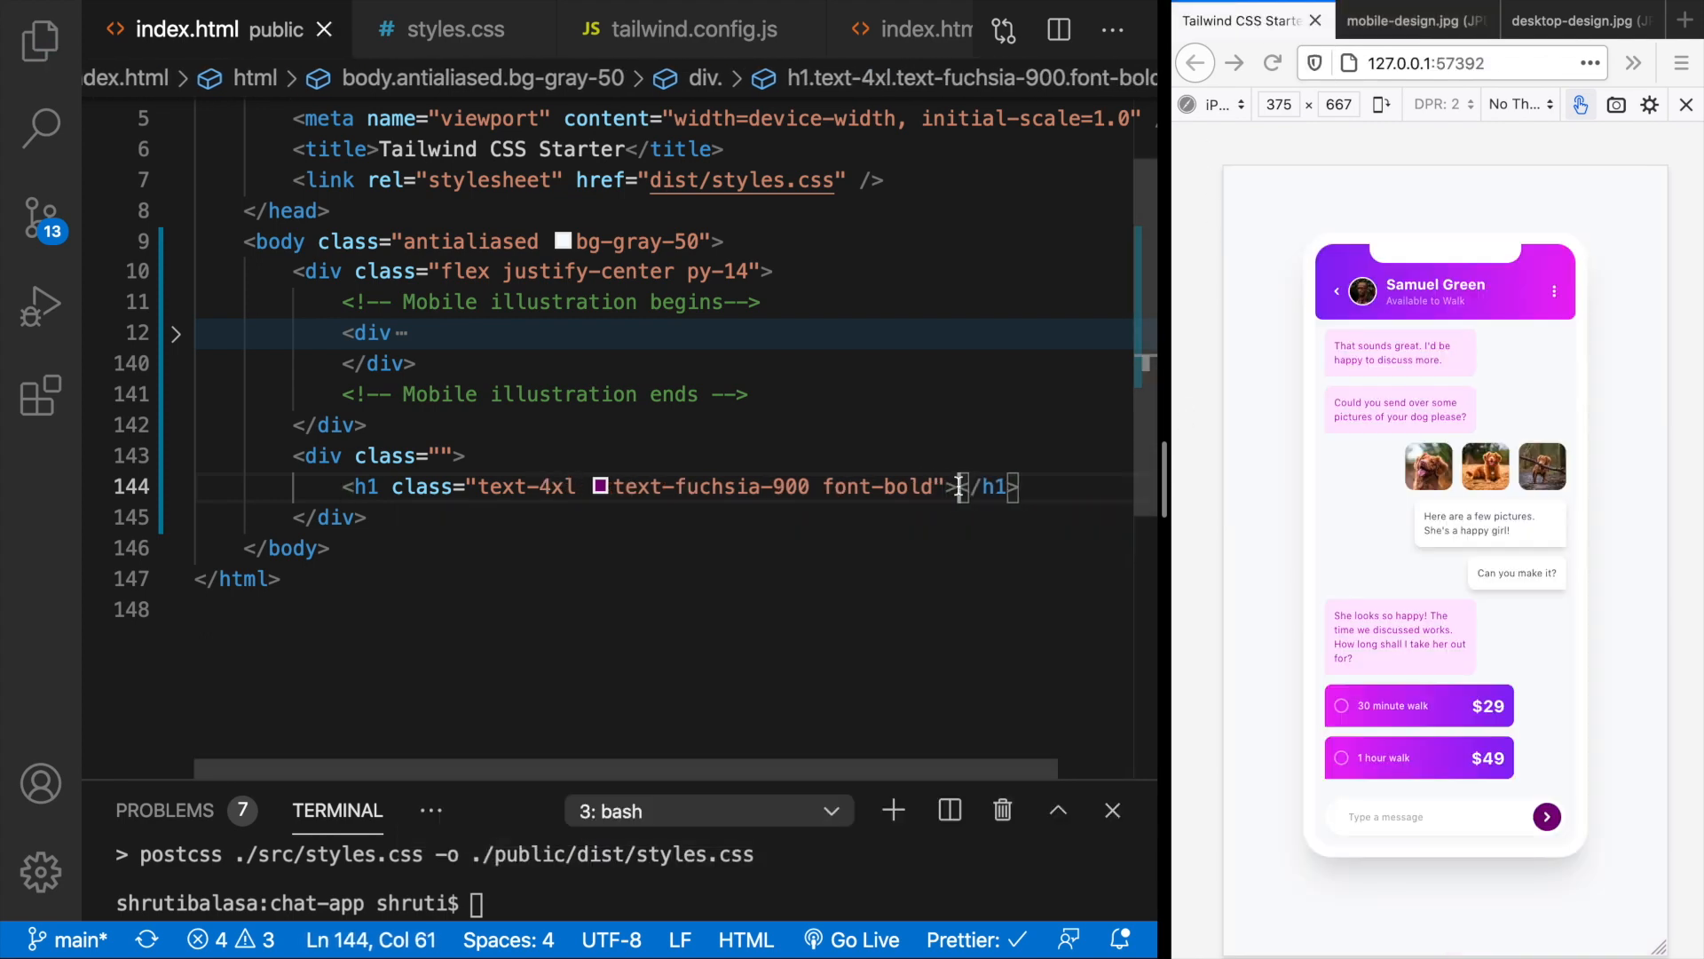
{"action": "type", "text": "Simple booking"}
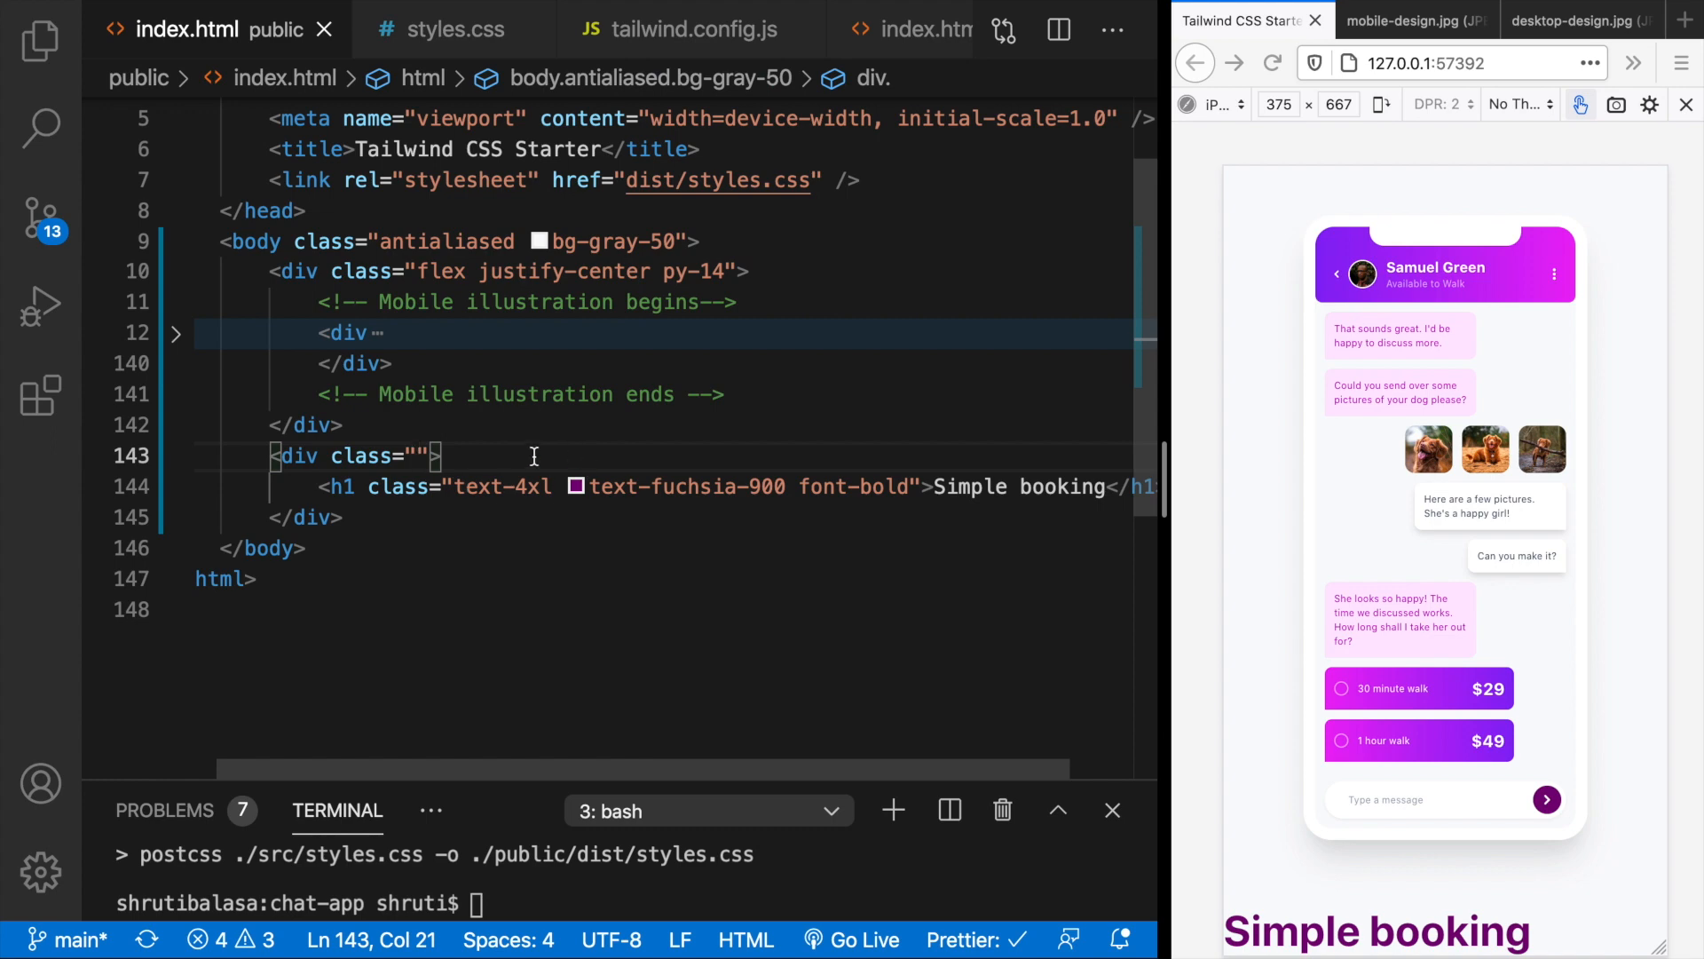
{"action": "type", "text": "px-8"}
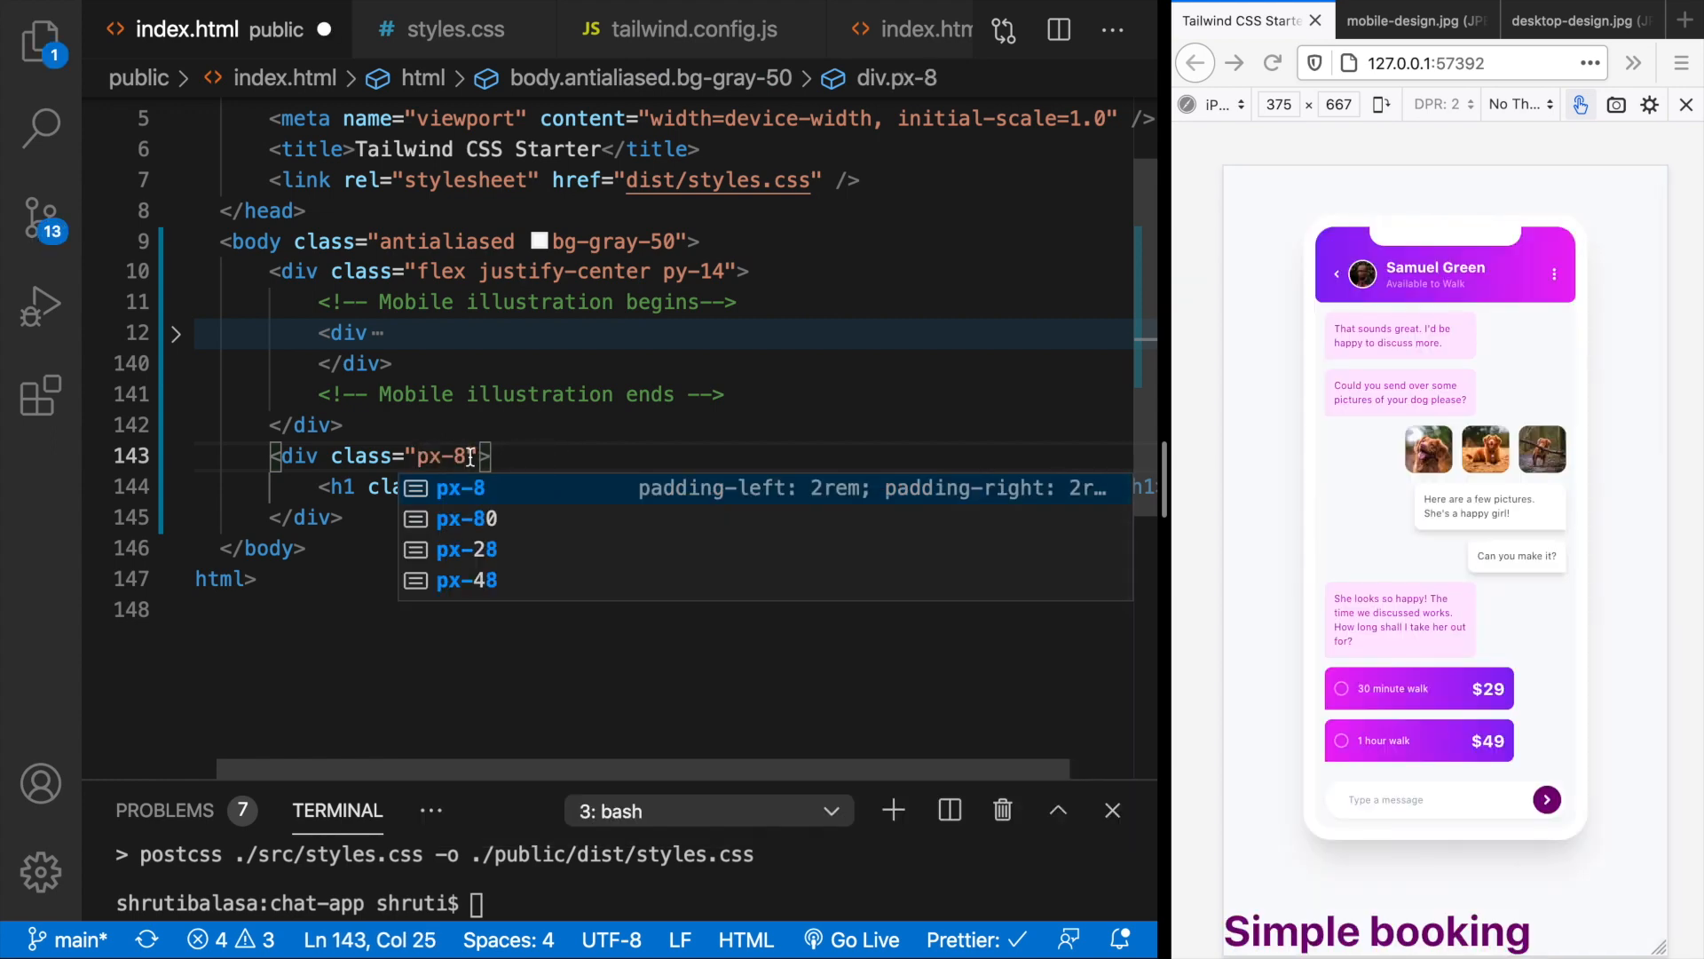
{"action": "type", "text": "text-center"}
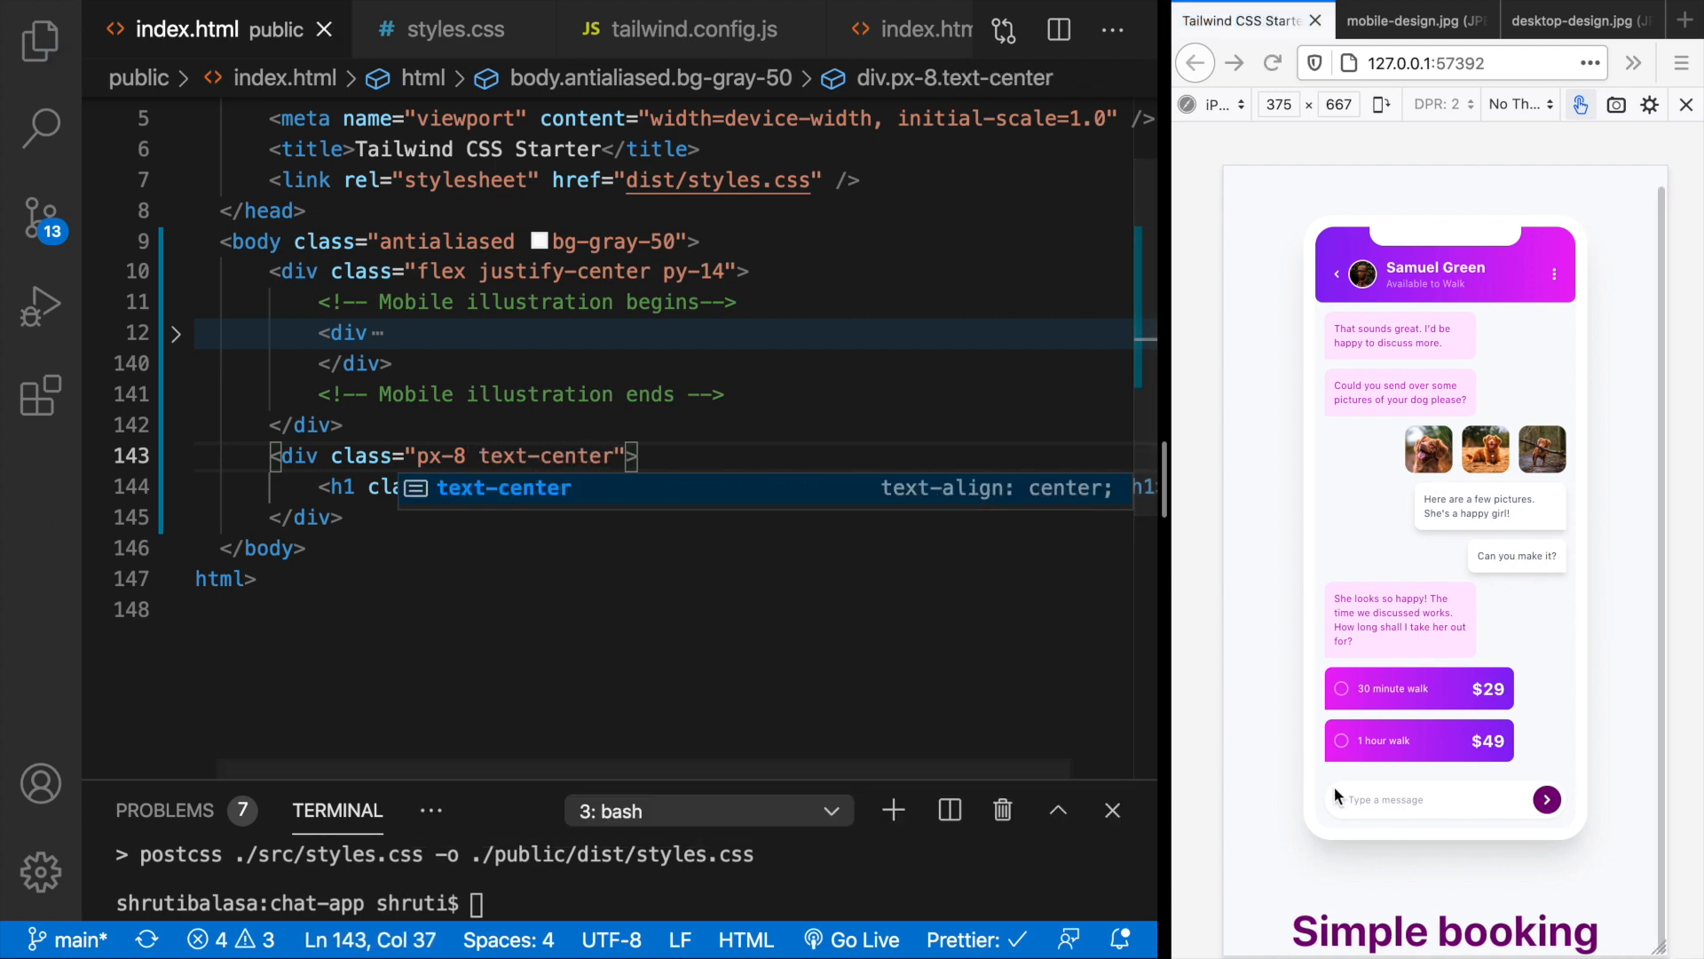
- Add the booking paragraph with pt-6, grey text and relaxed leading after checking the mockup
{"action": "left_click", "coordinate": [1402, 20]}
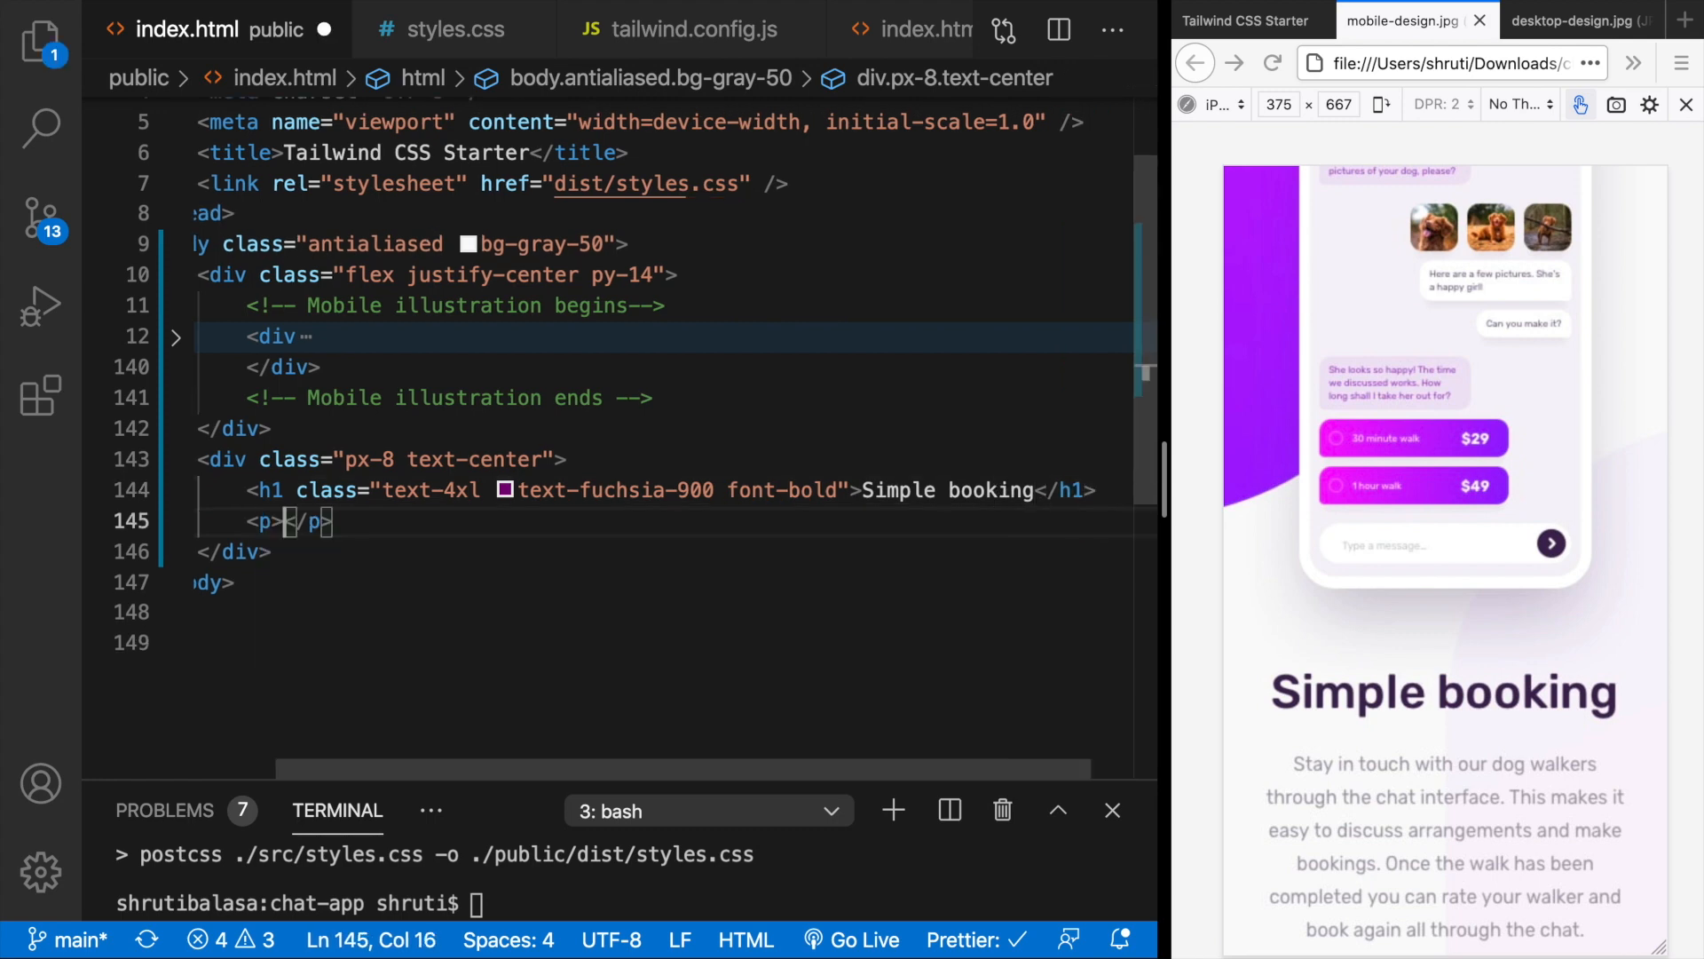
{"action": "type", "text": "class=\"\""}
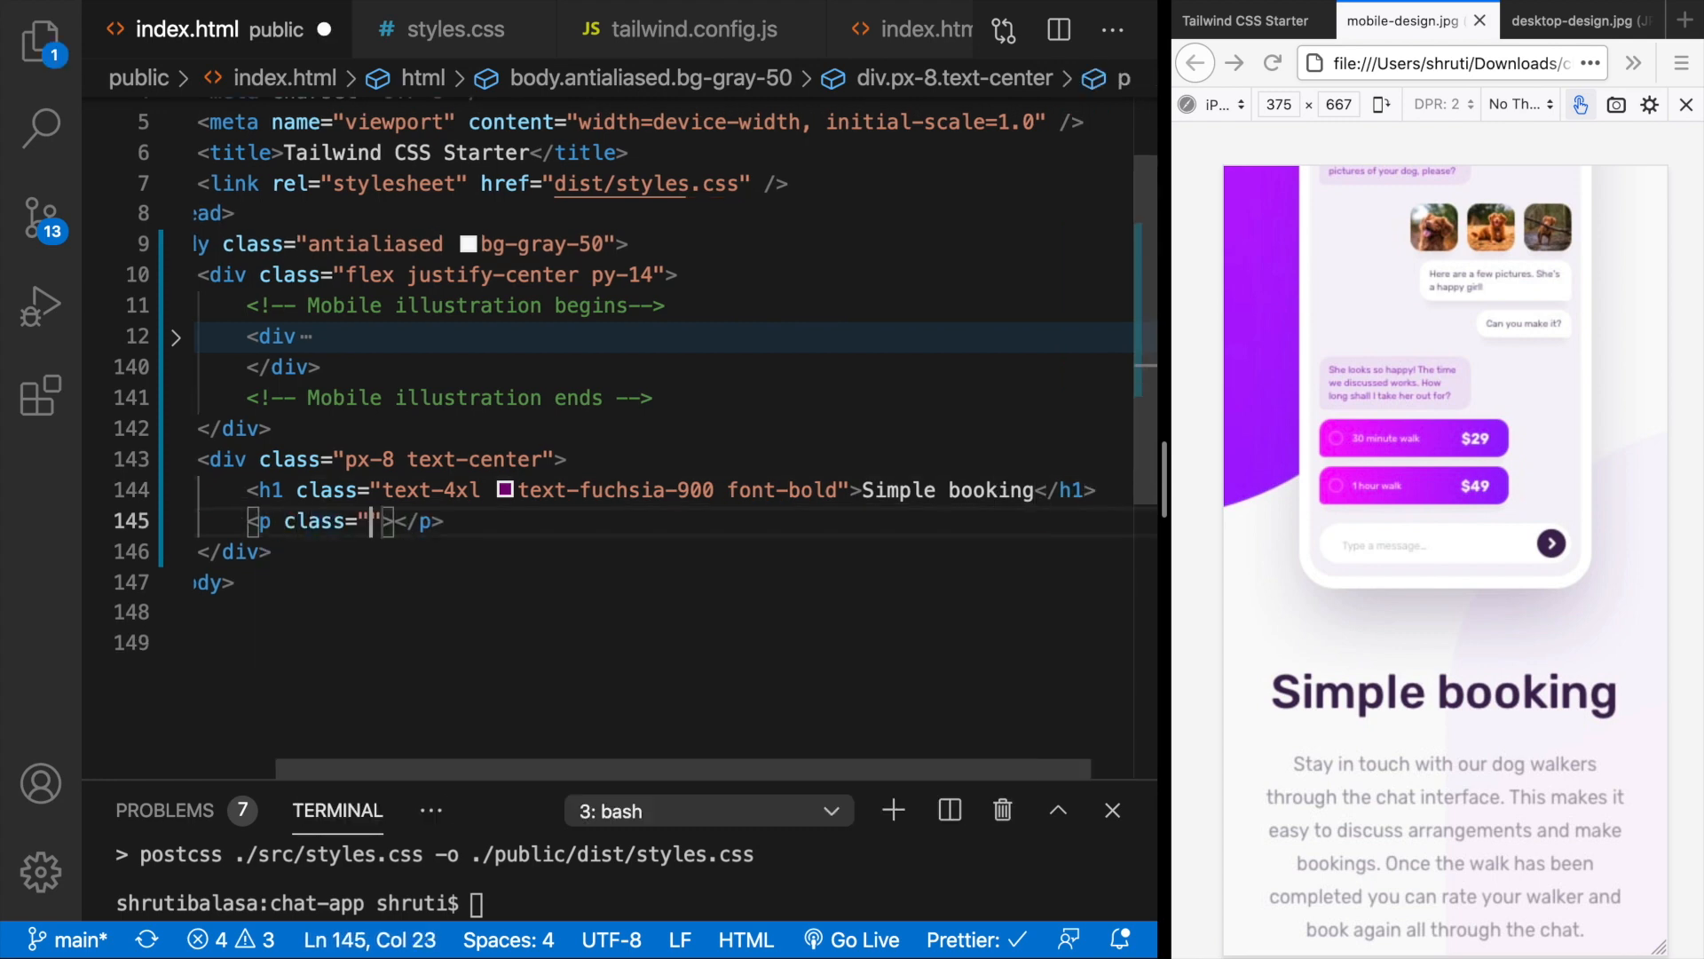
{"action": "type", "text": "pt-6"}
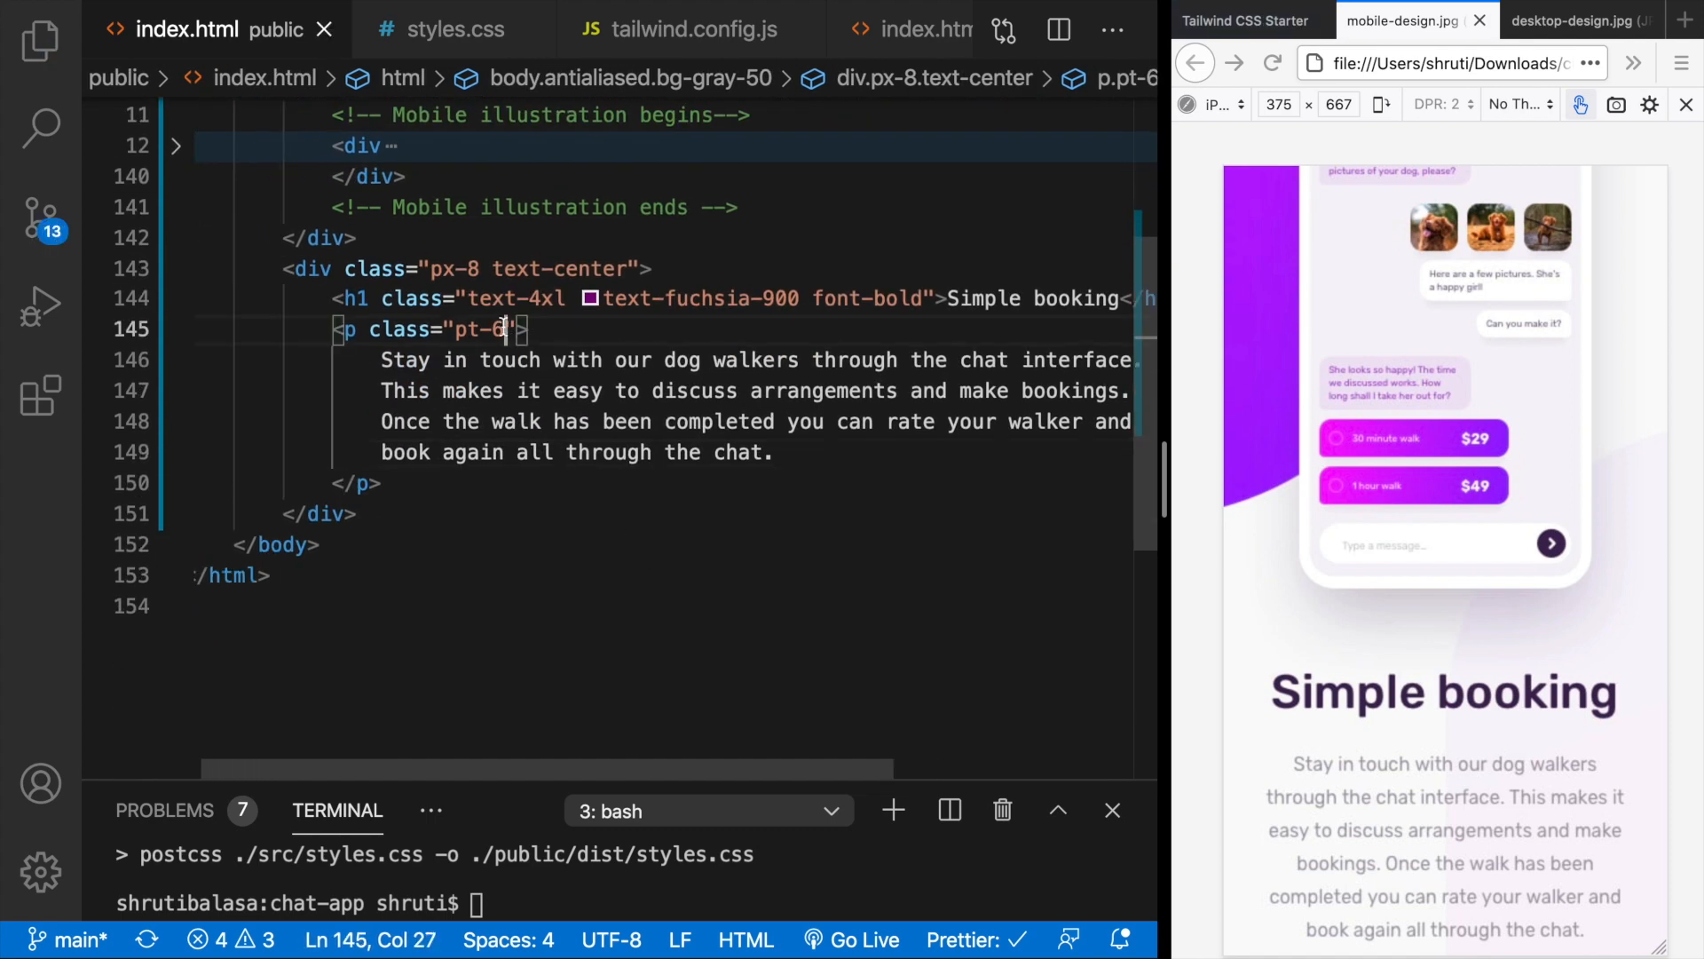
{"action": "type", "text": "text-h"}
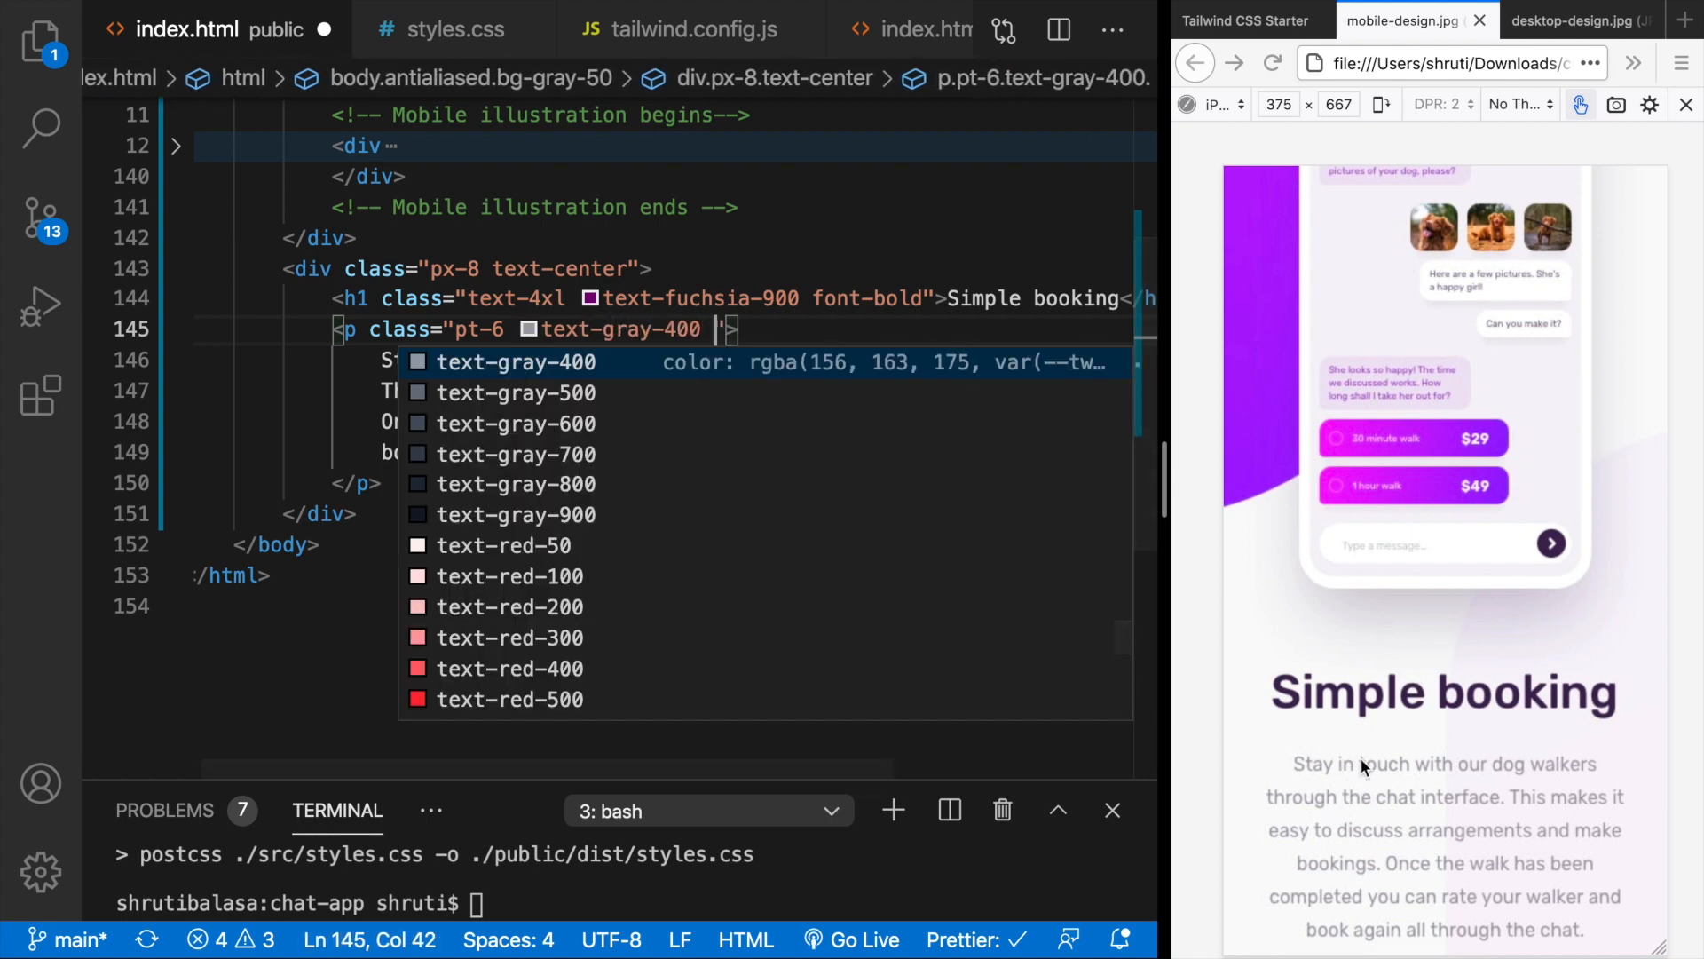
{"action": "type", "text": "leading-relaxed"}
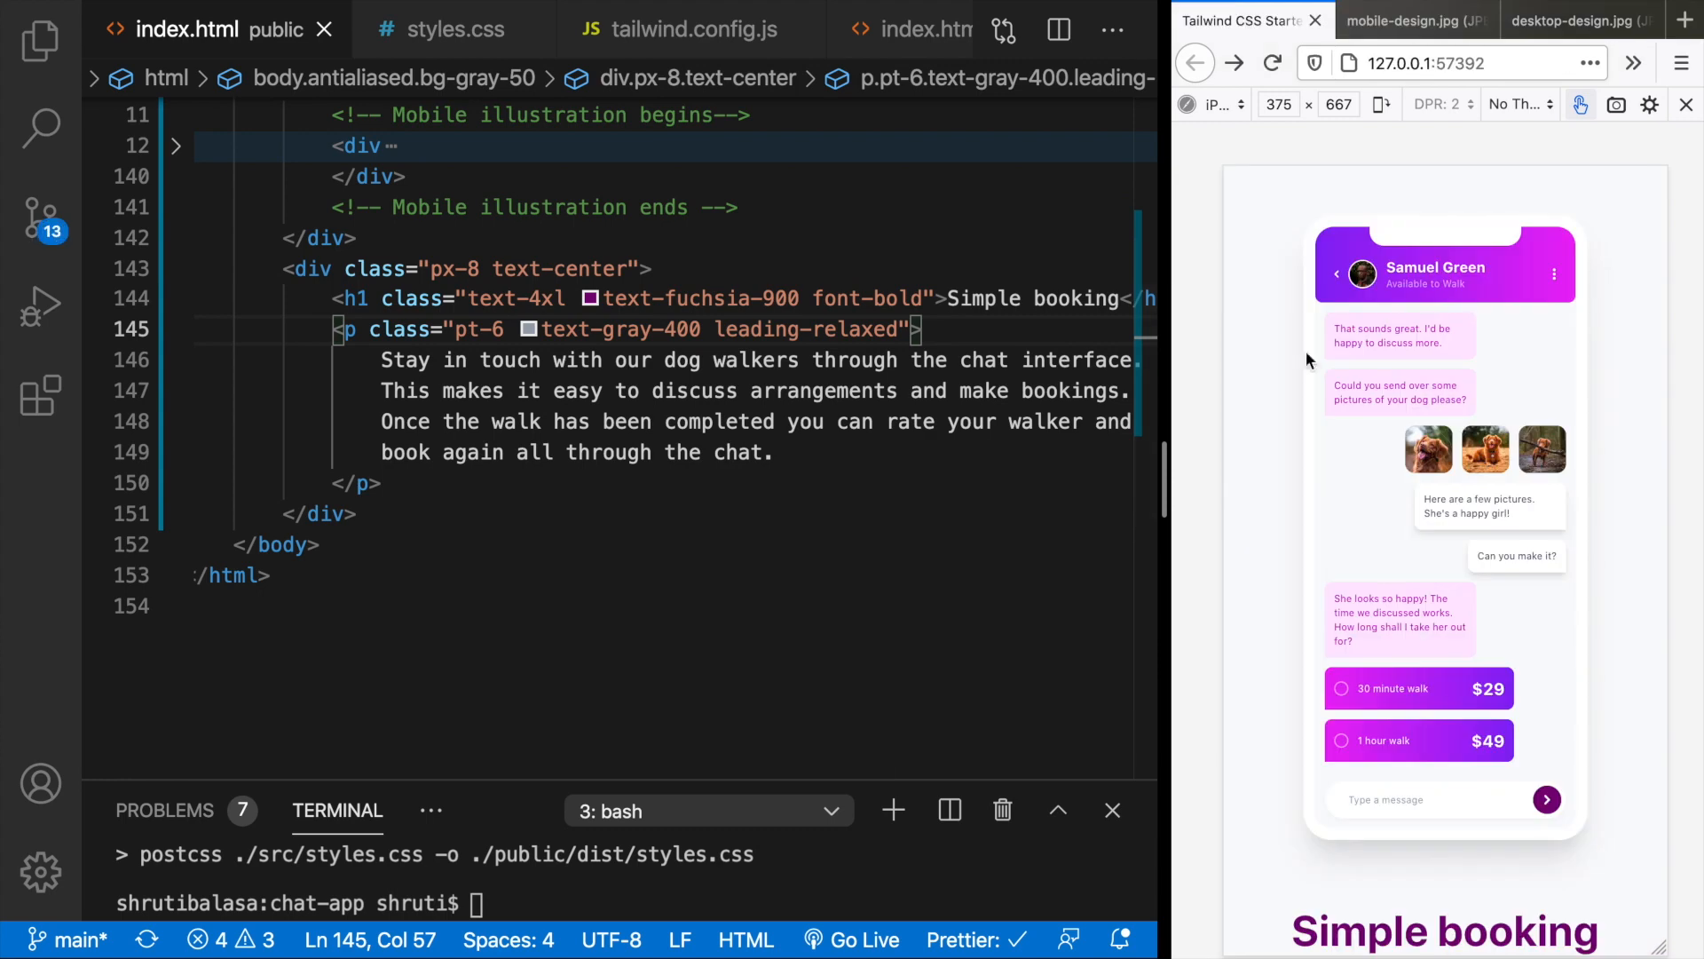
{"action": "scroll", "scroll_direction": "down", "scroll_amount": 3}
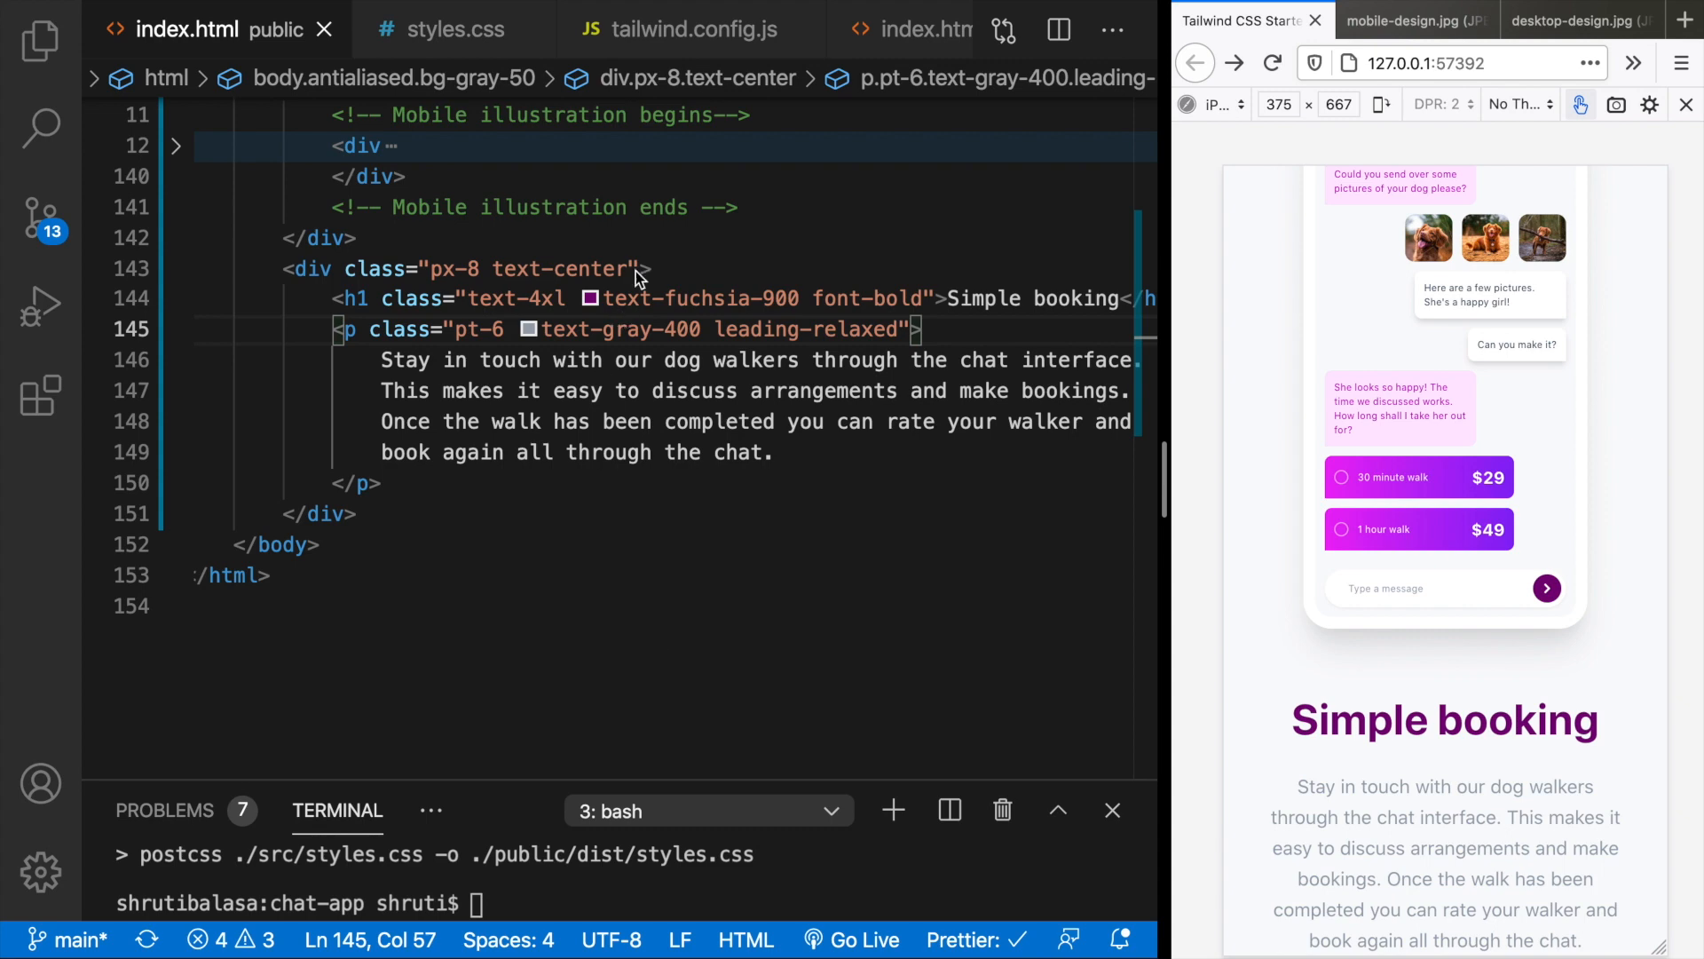
- Add pb-12 to the px-8 text-center div's classes
{"action": "left_click", "coordinate": [628, 268]}
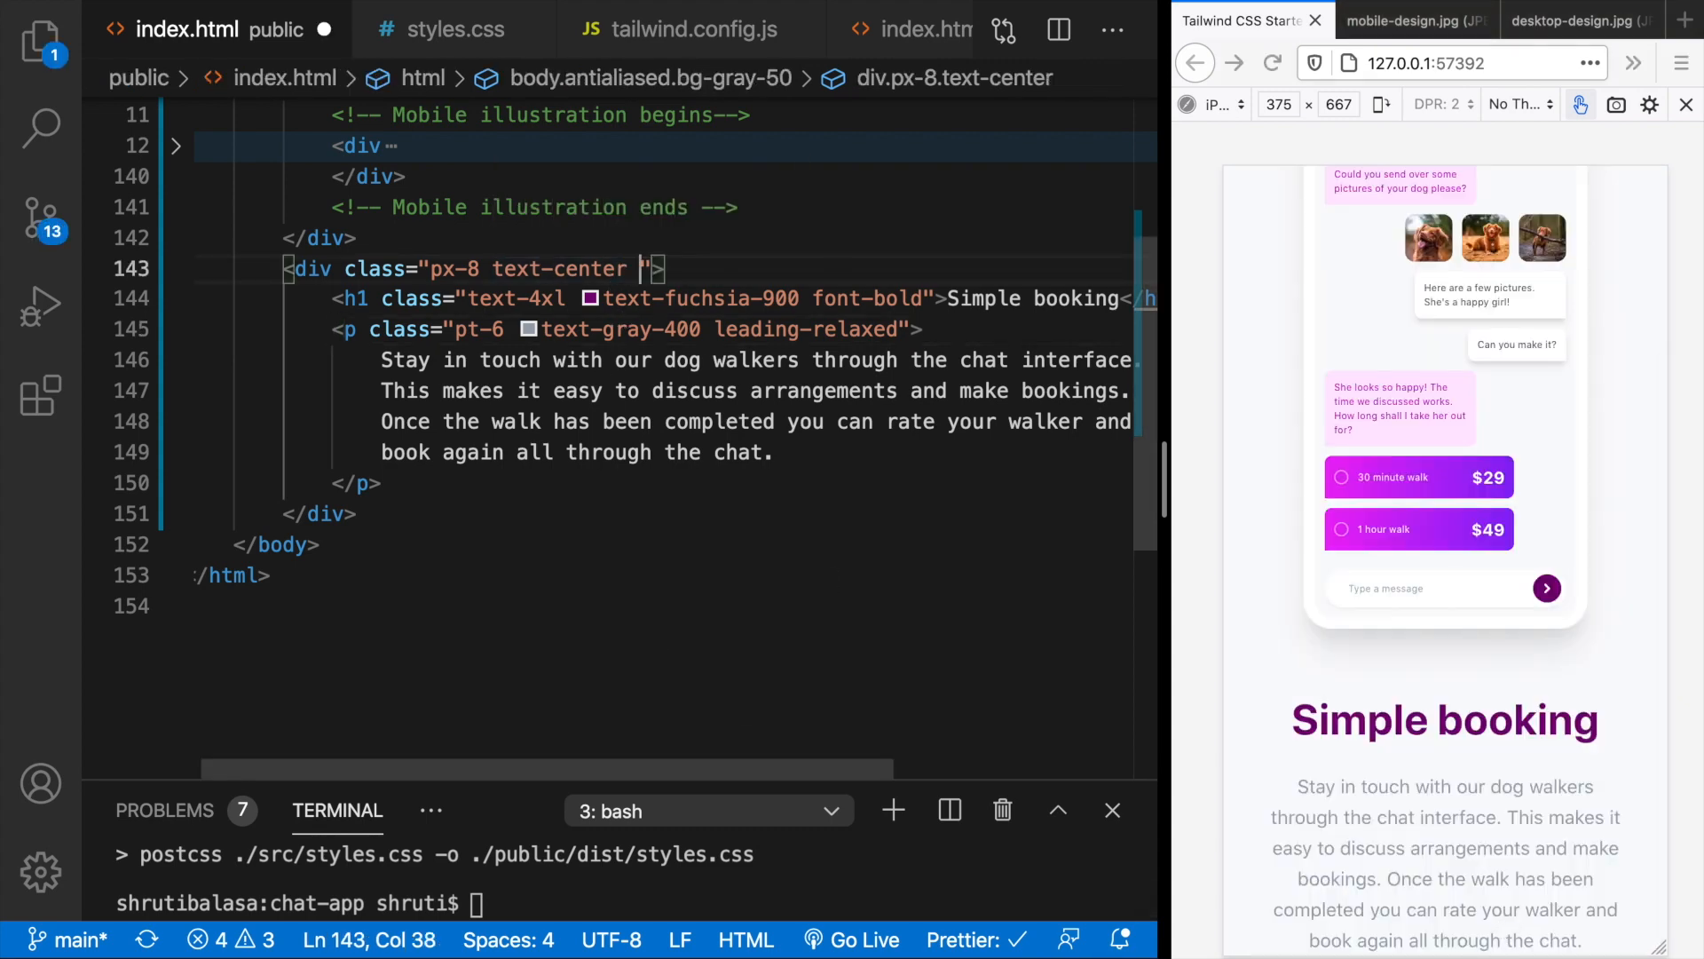
{"action": "type", "text": "pb-12"}
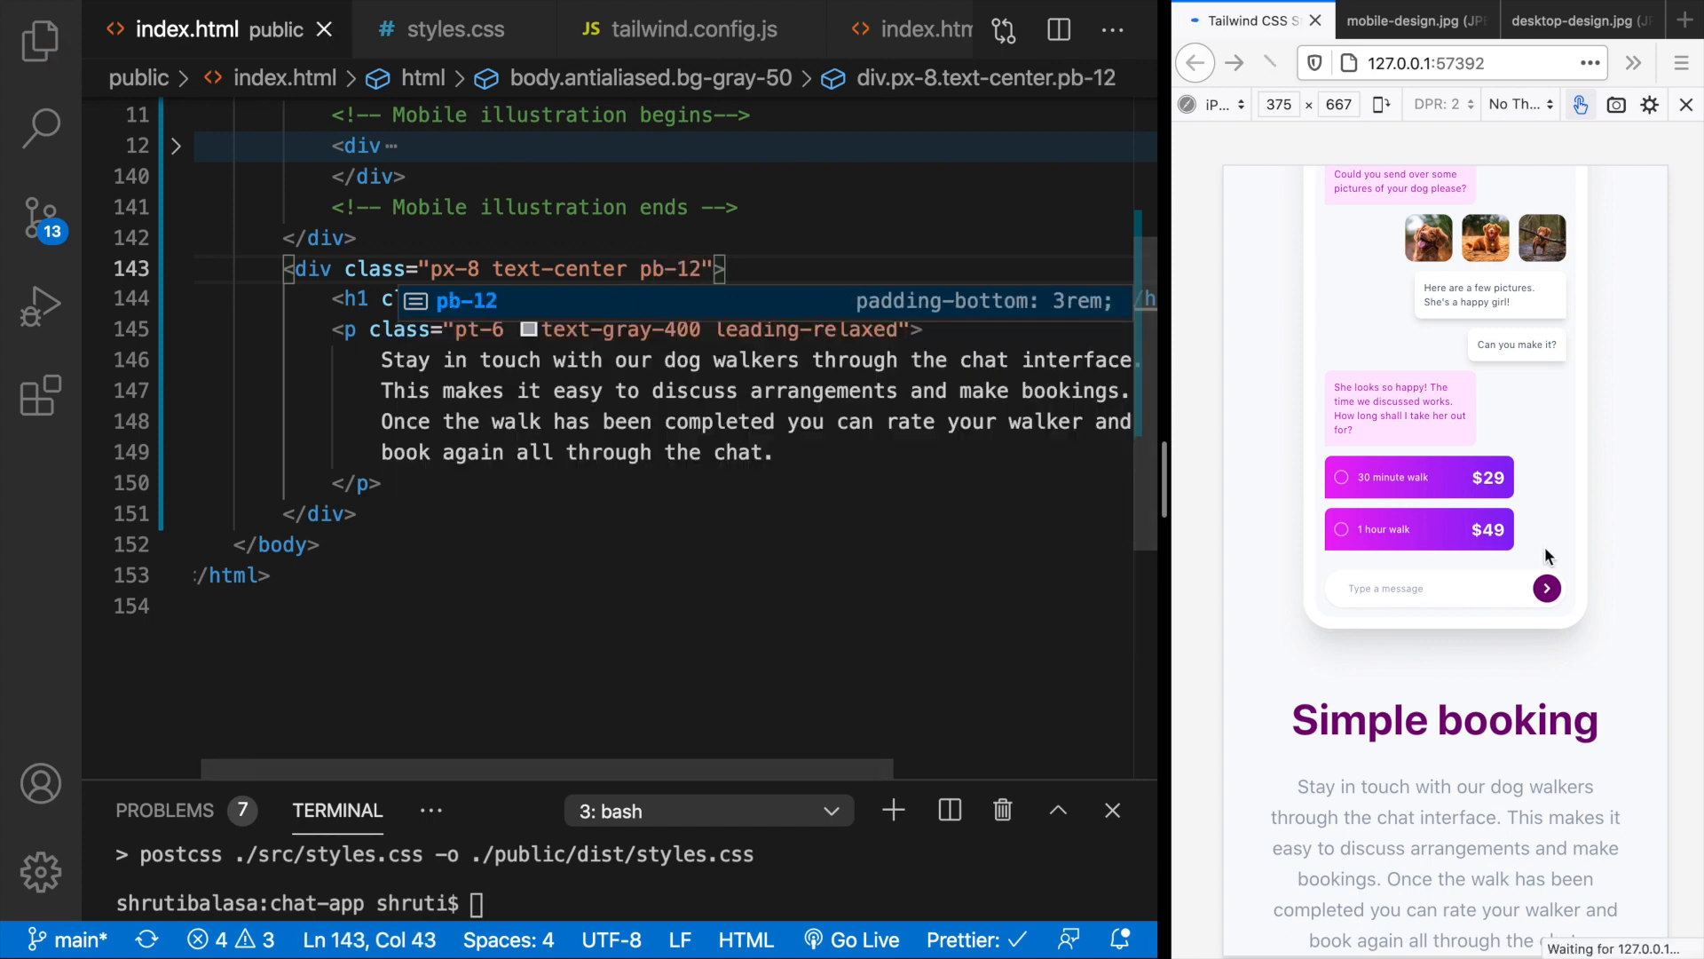
{"action": "scroll", "scroll_direction": "down", "scroll_amount": 3}
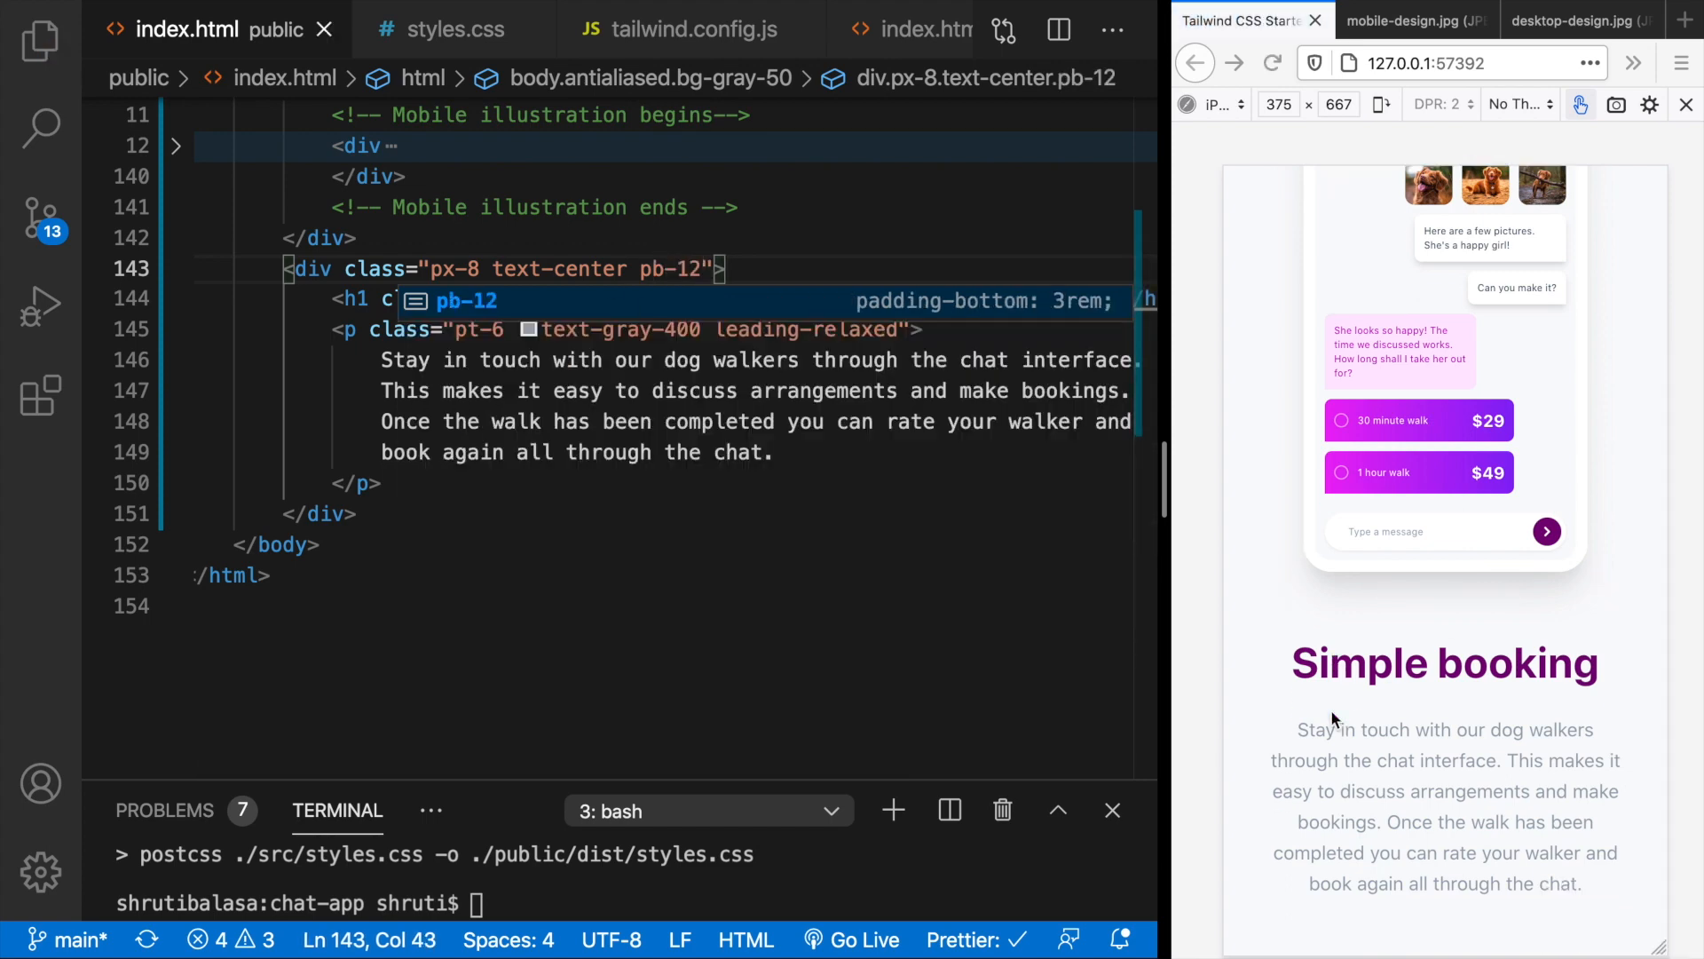
- Flip between the mobile-design.jpg and desktop-design.jpg mockups to study where the blob sits
{"action": "left_click", "coordinate": [1403, 20]}
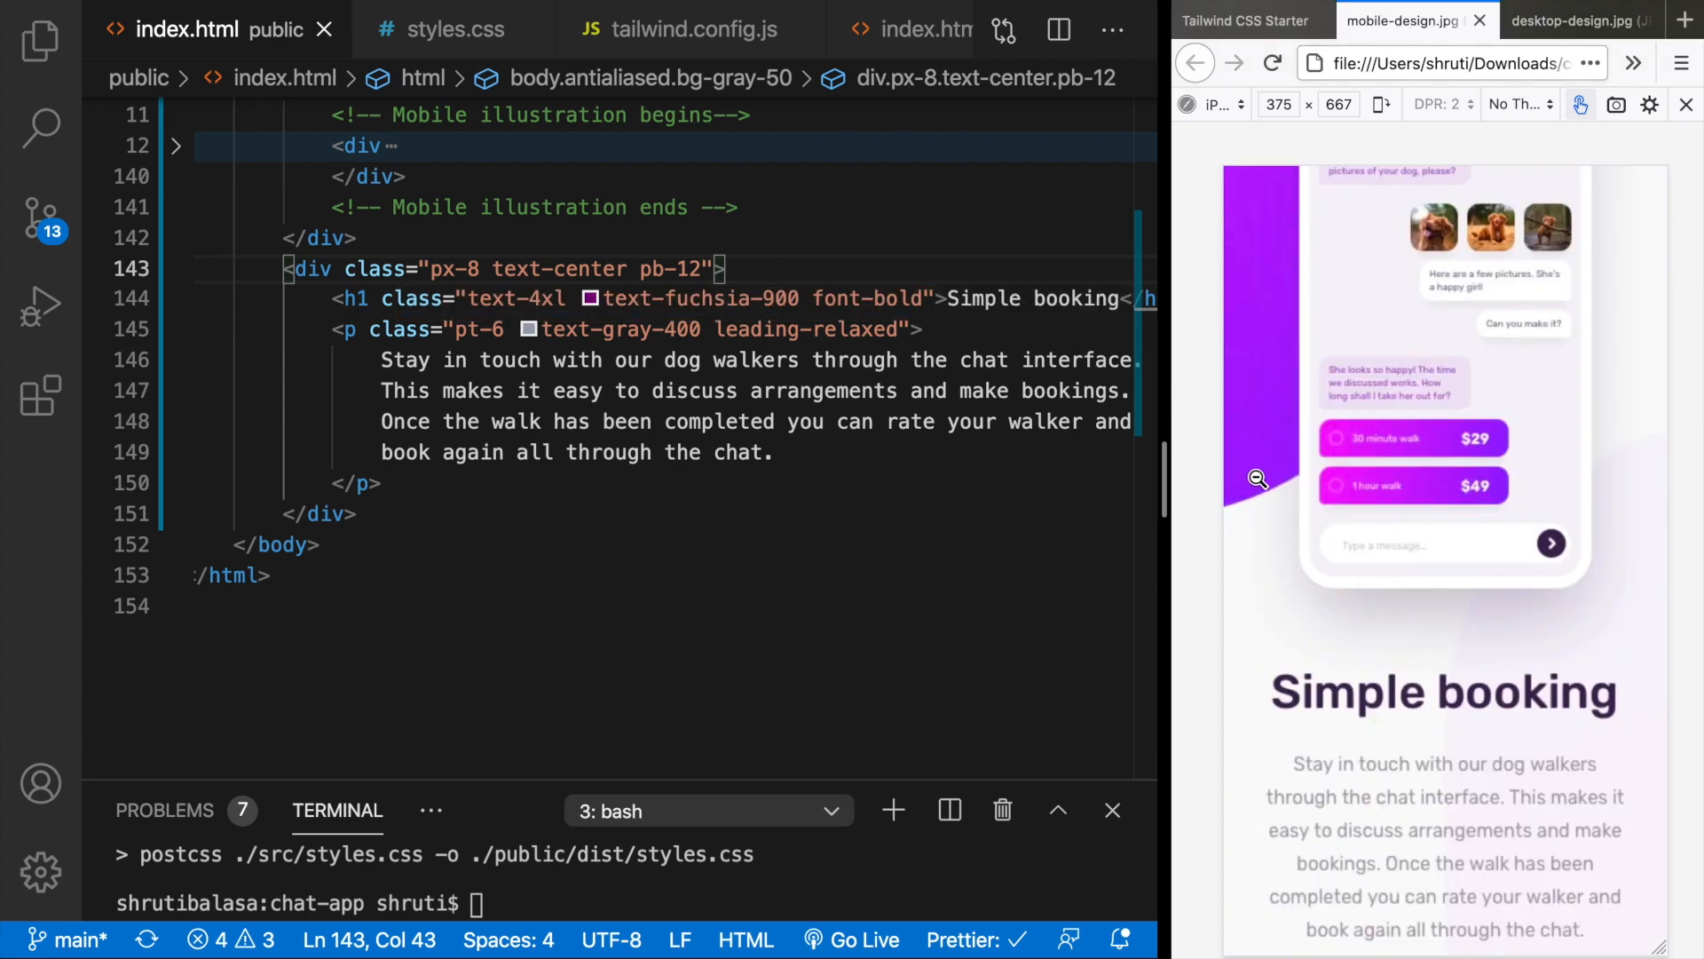
{"action": "scroll", "scroll_direction": "up", "scroll_amount": 3}
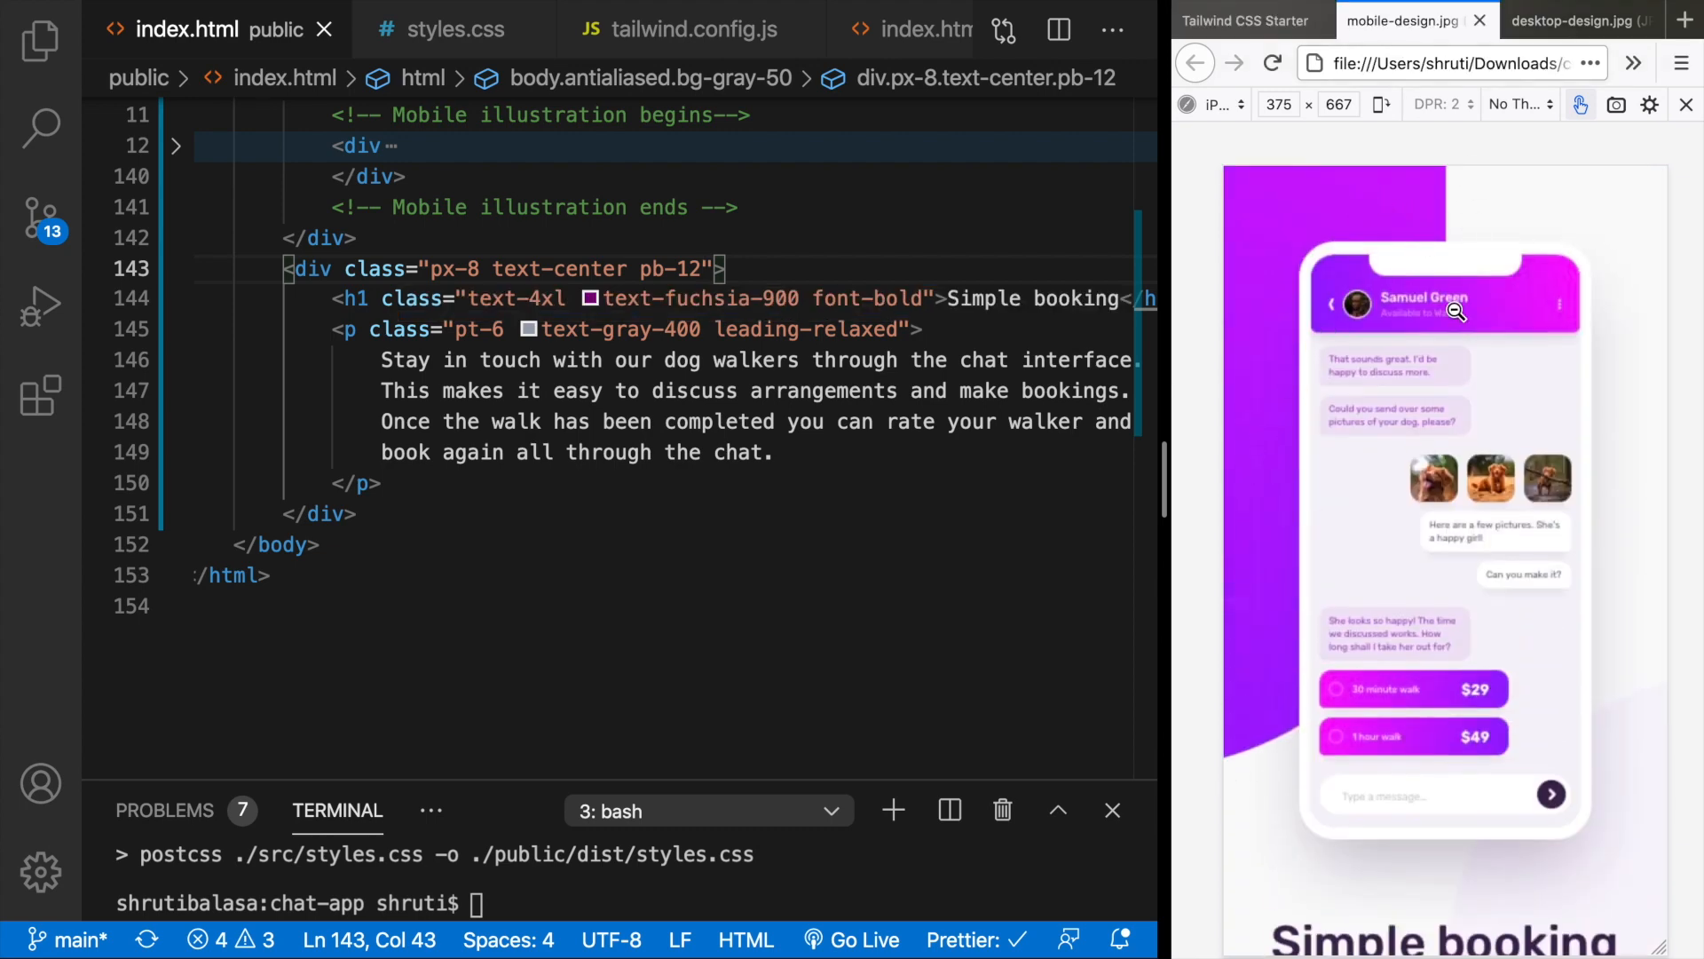
{"action": "mouse_move", "coordinate": [1226, 438]}
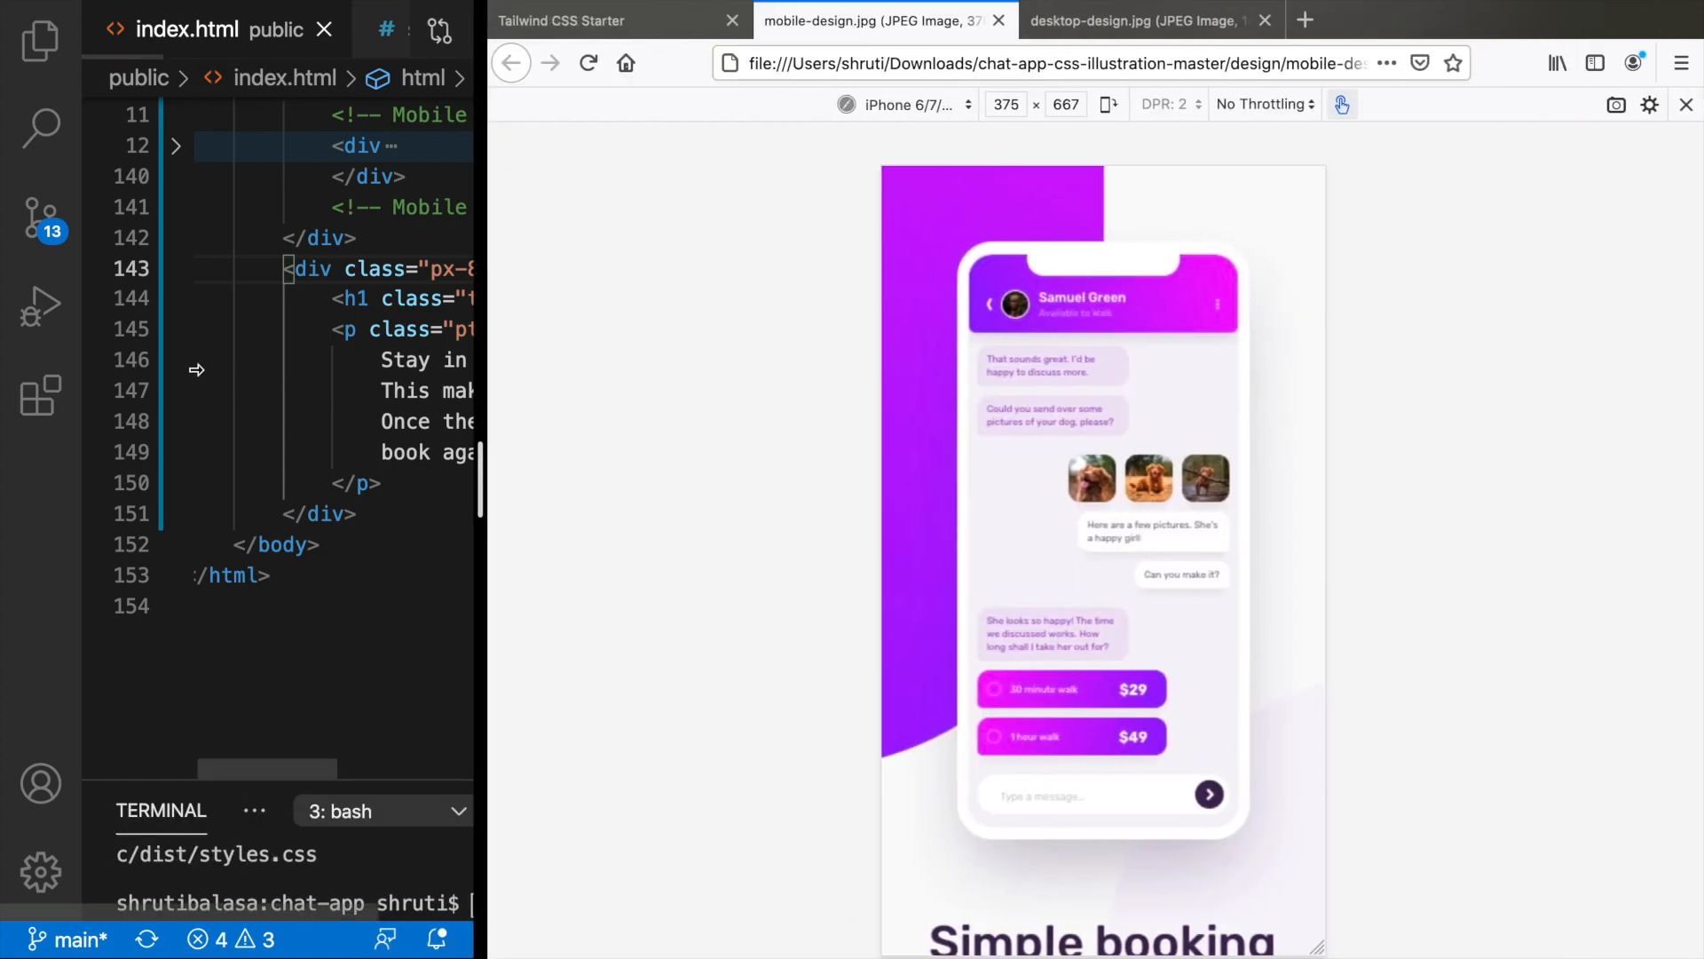
{"action": "left_click", "coordinate": [1145, 19]}
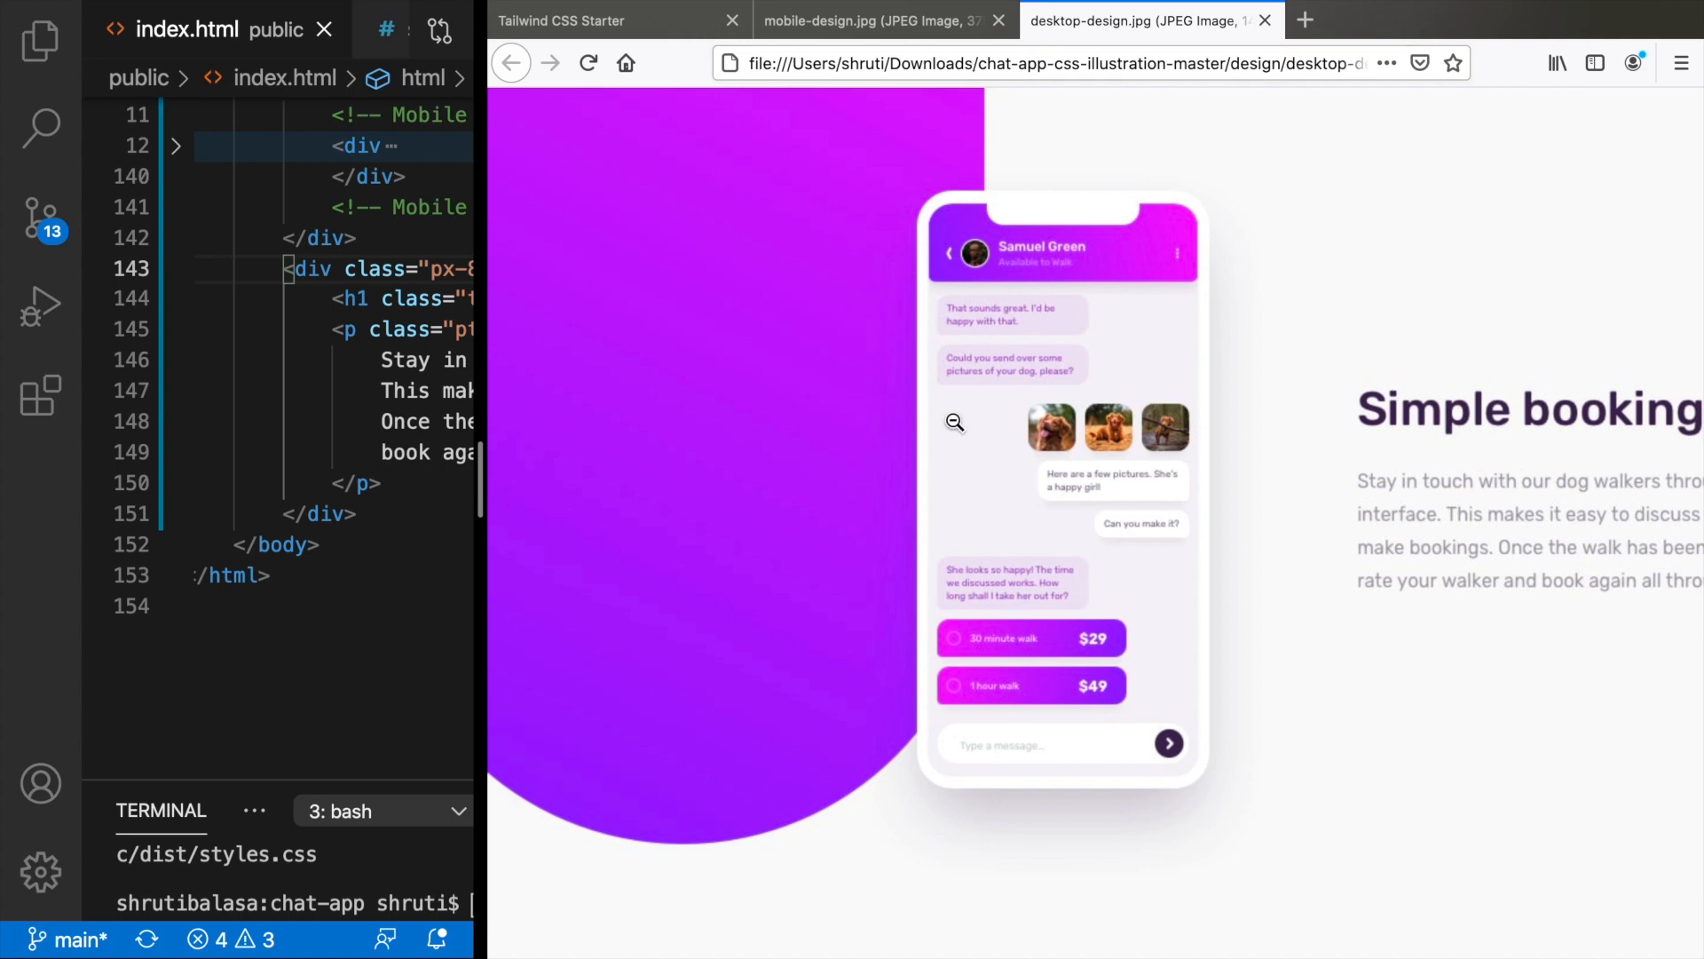
{"action": "mouse_move", "coordinate": [938, 291]}
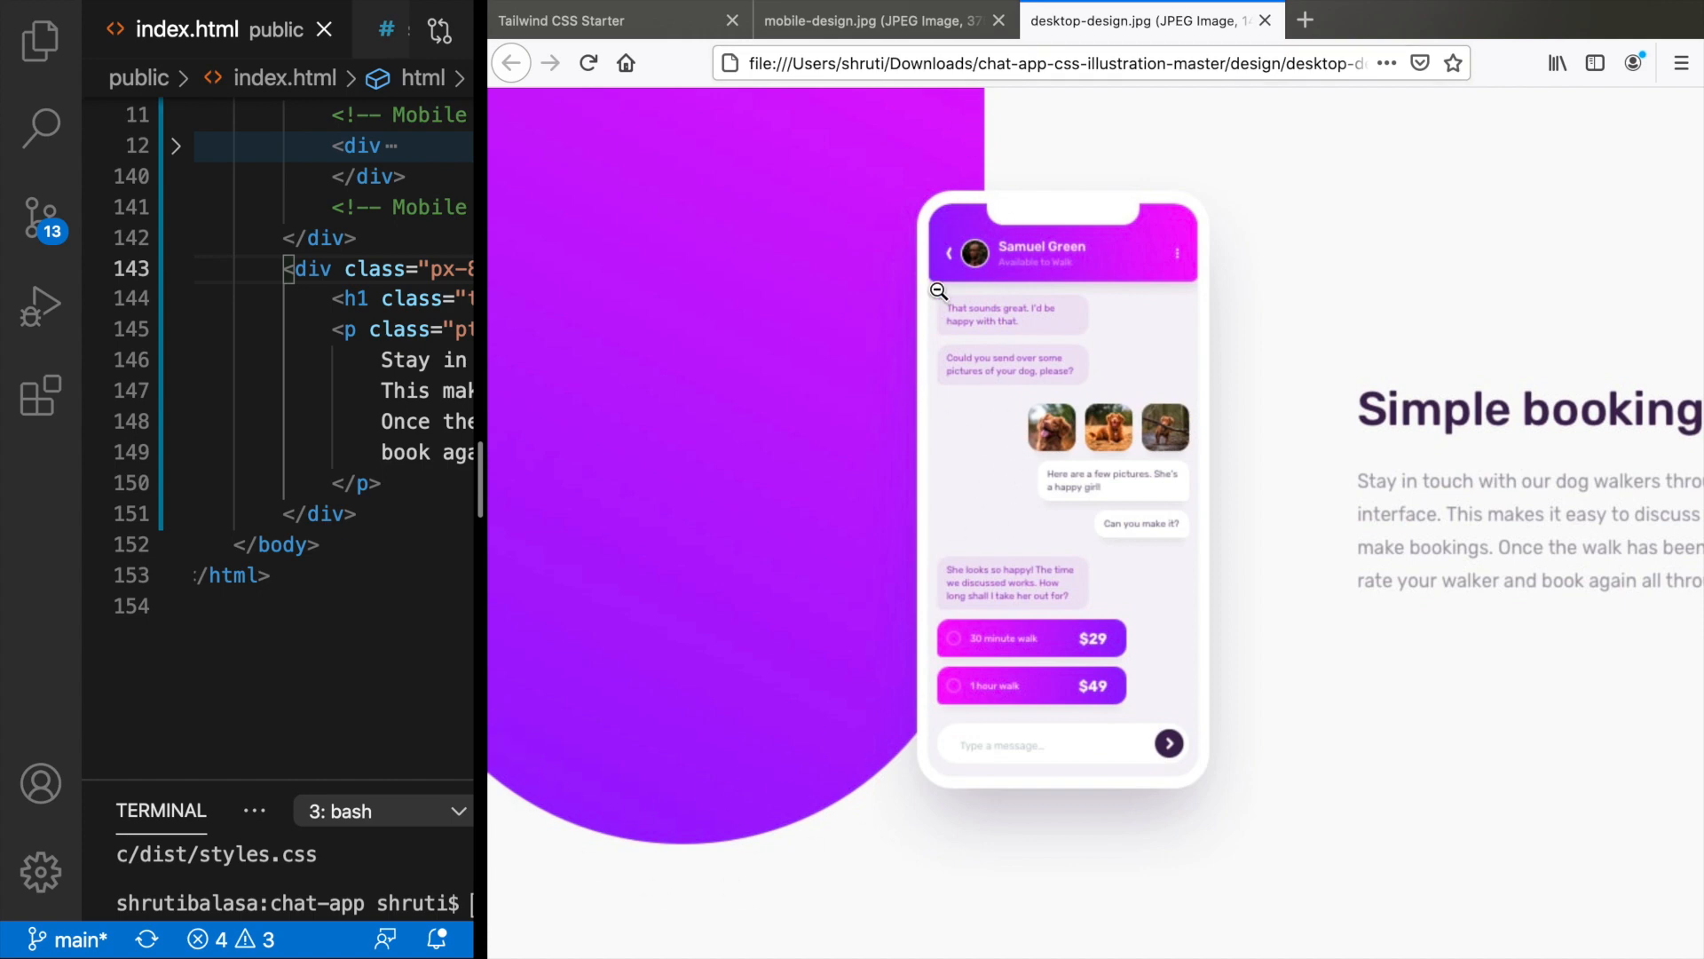
{"action": "left_click", "coordinate": [881, 20]}
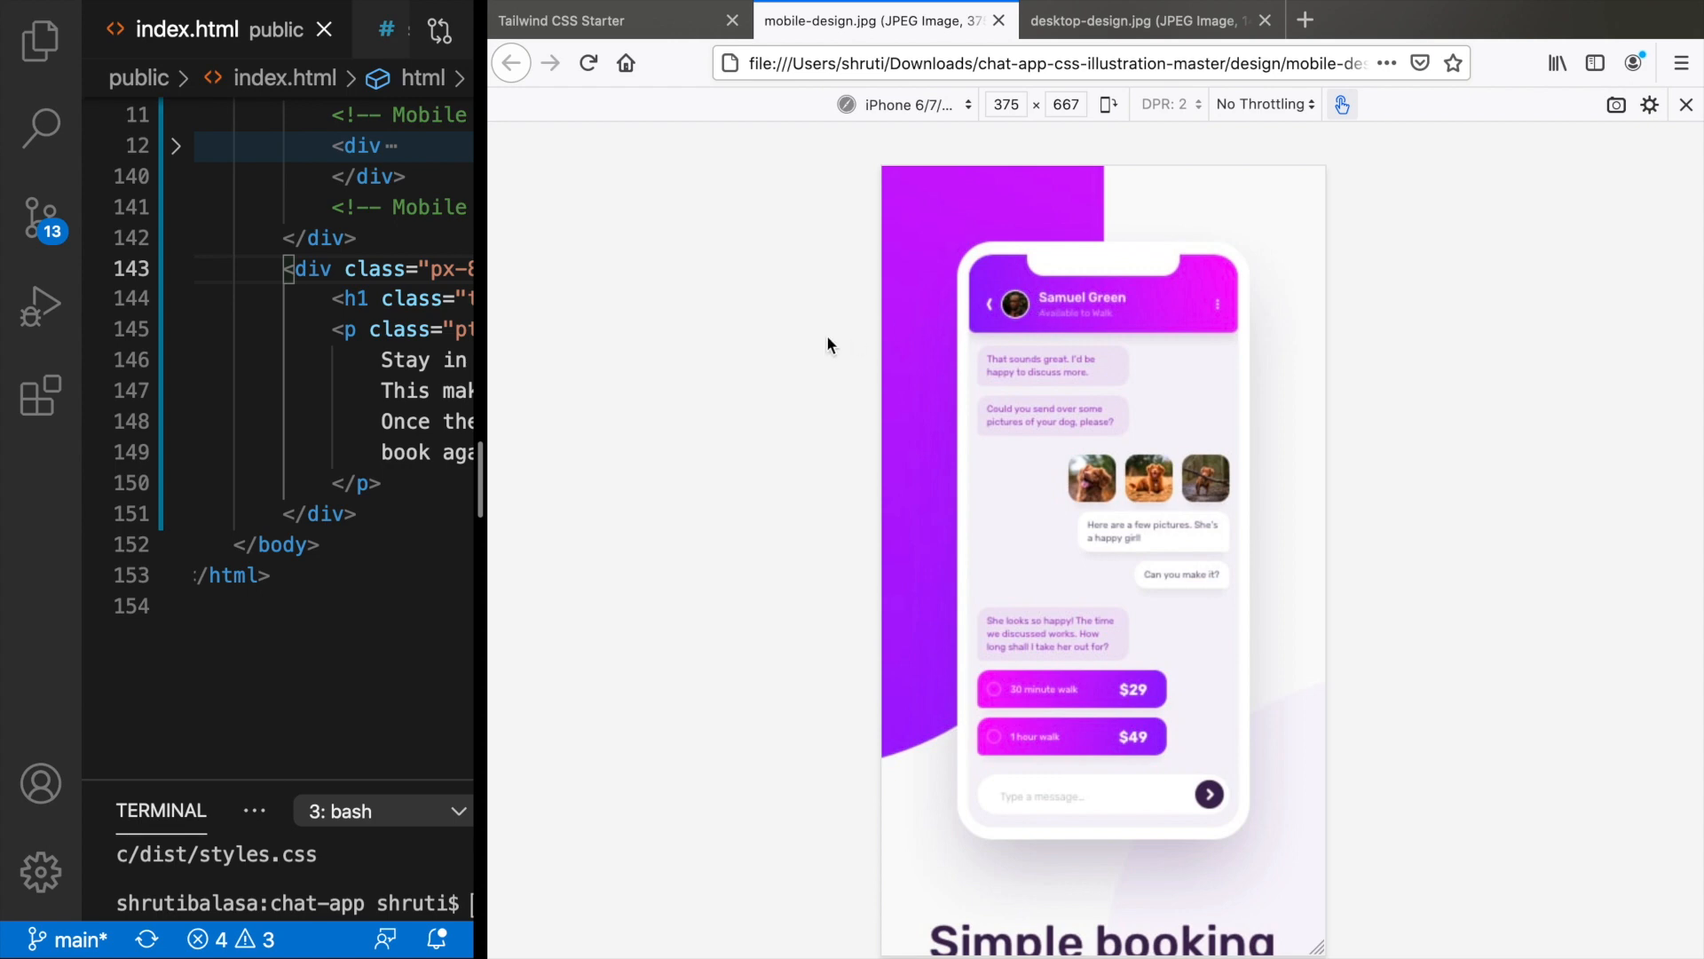
{"action": "left_click", "coordinate": [1147, 20]}
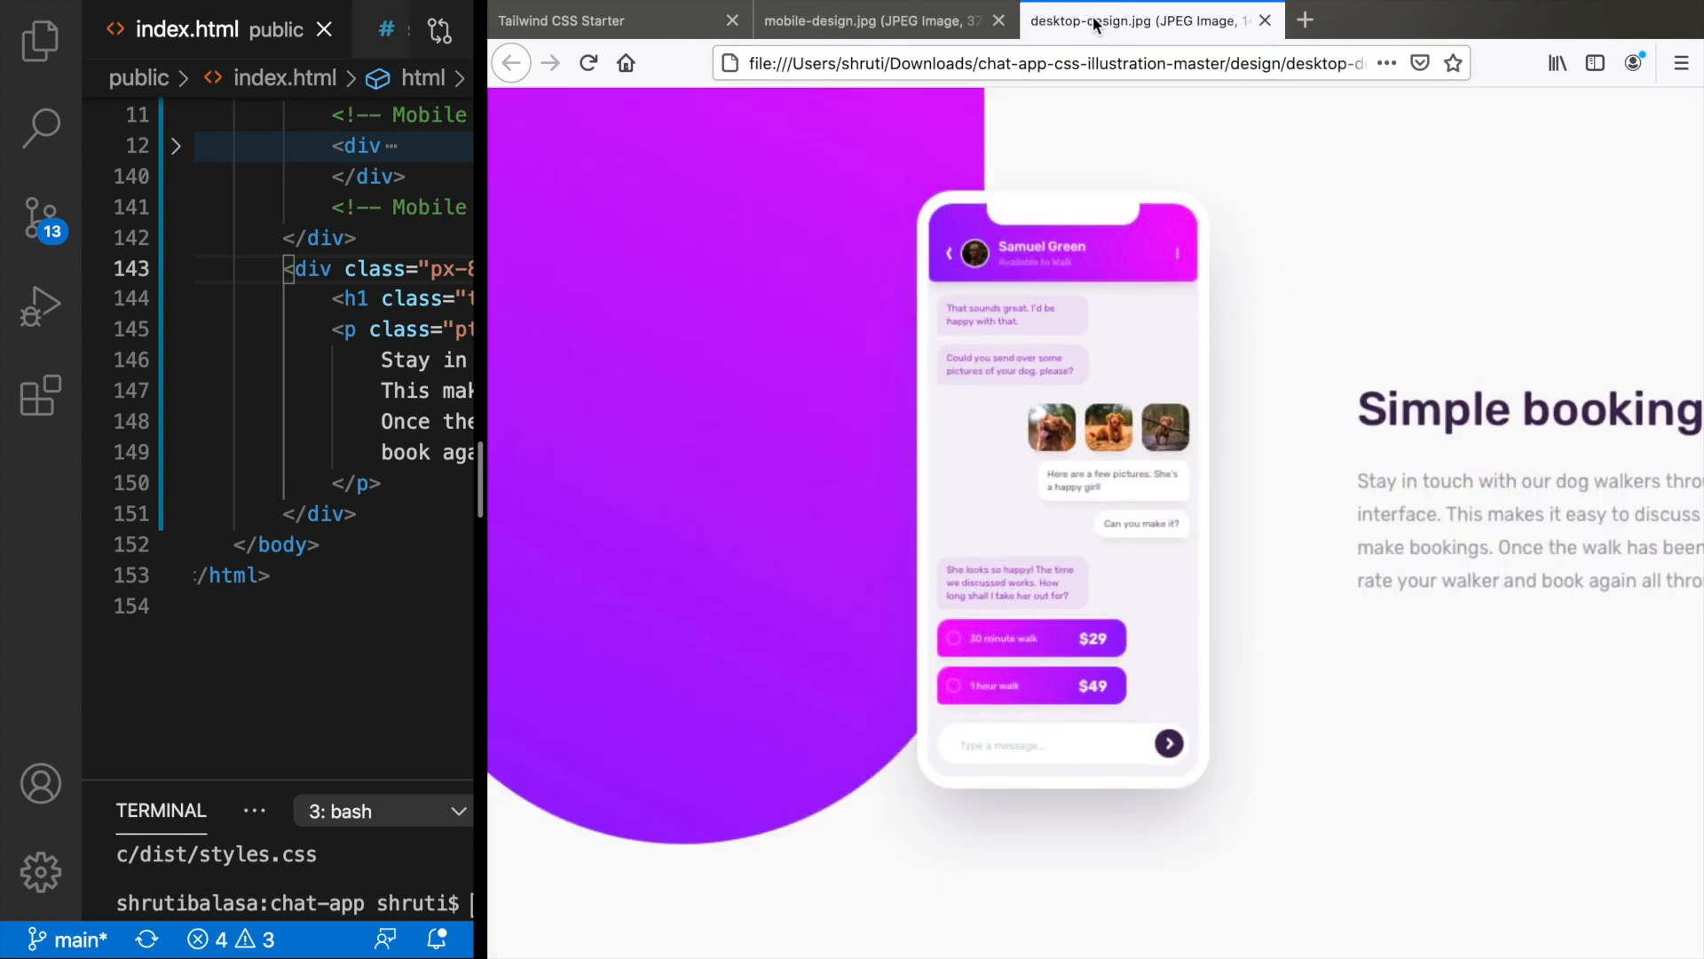
{"action": "mouse_move", "coordinate": [508, 496]}
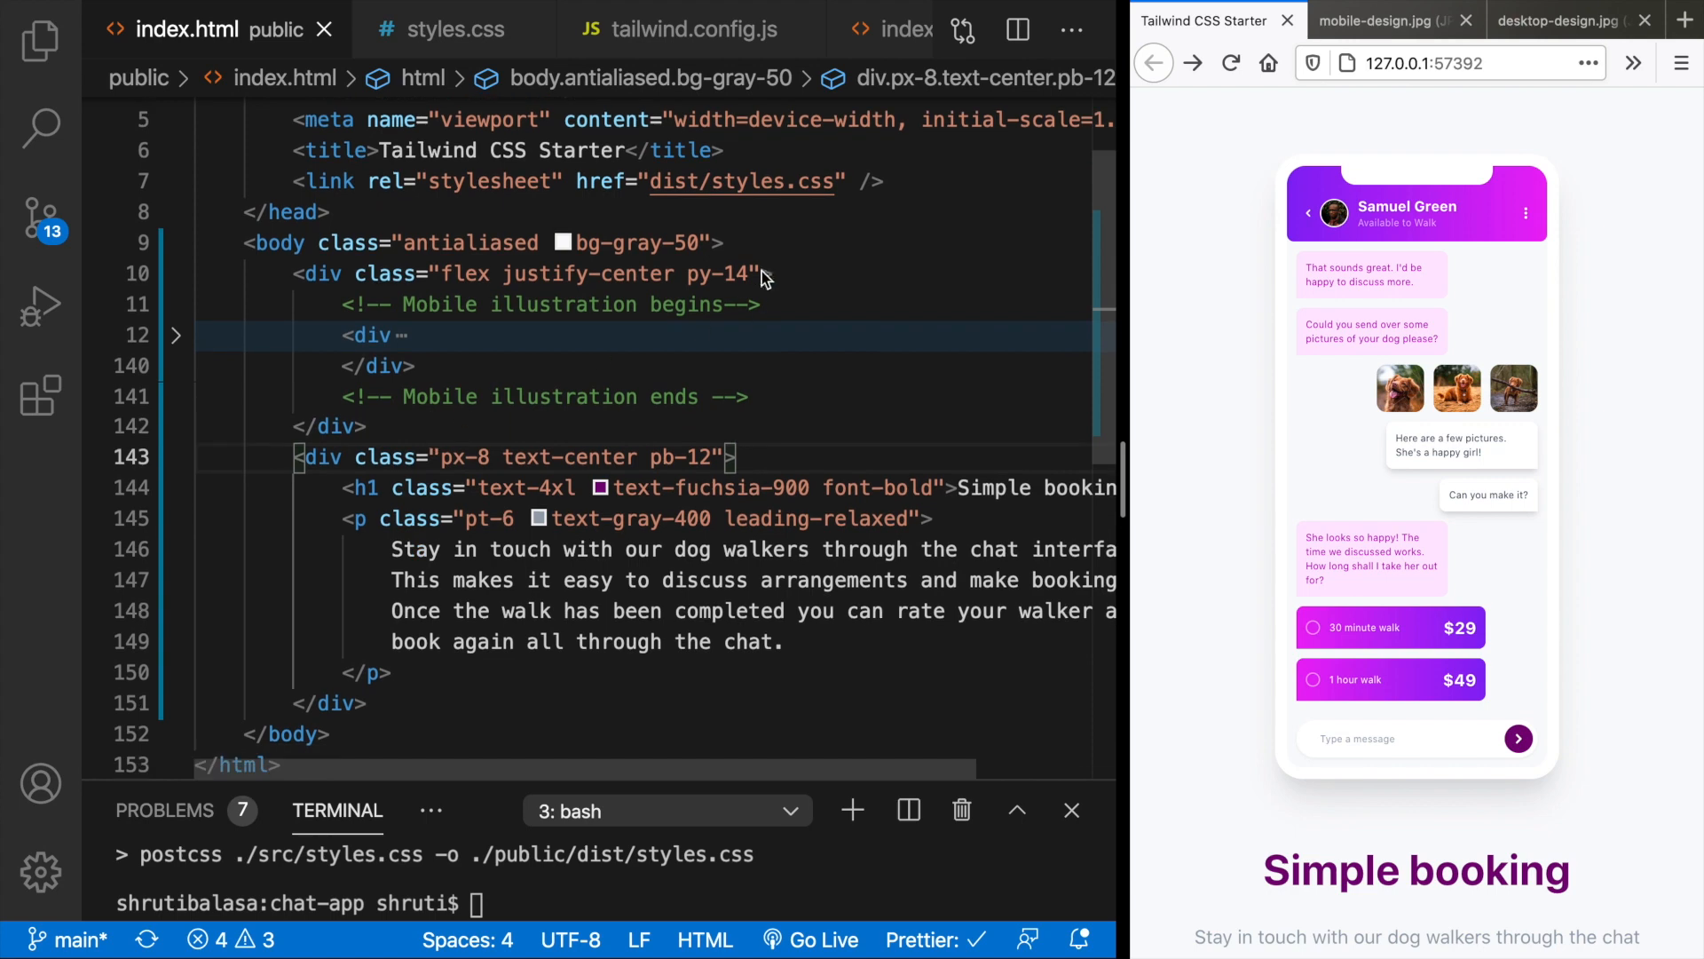
- Insert a new wrapper div with class relative around the page
{"action": "type", "text": "div"}
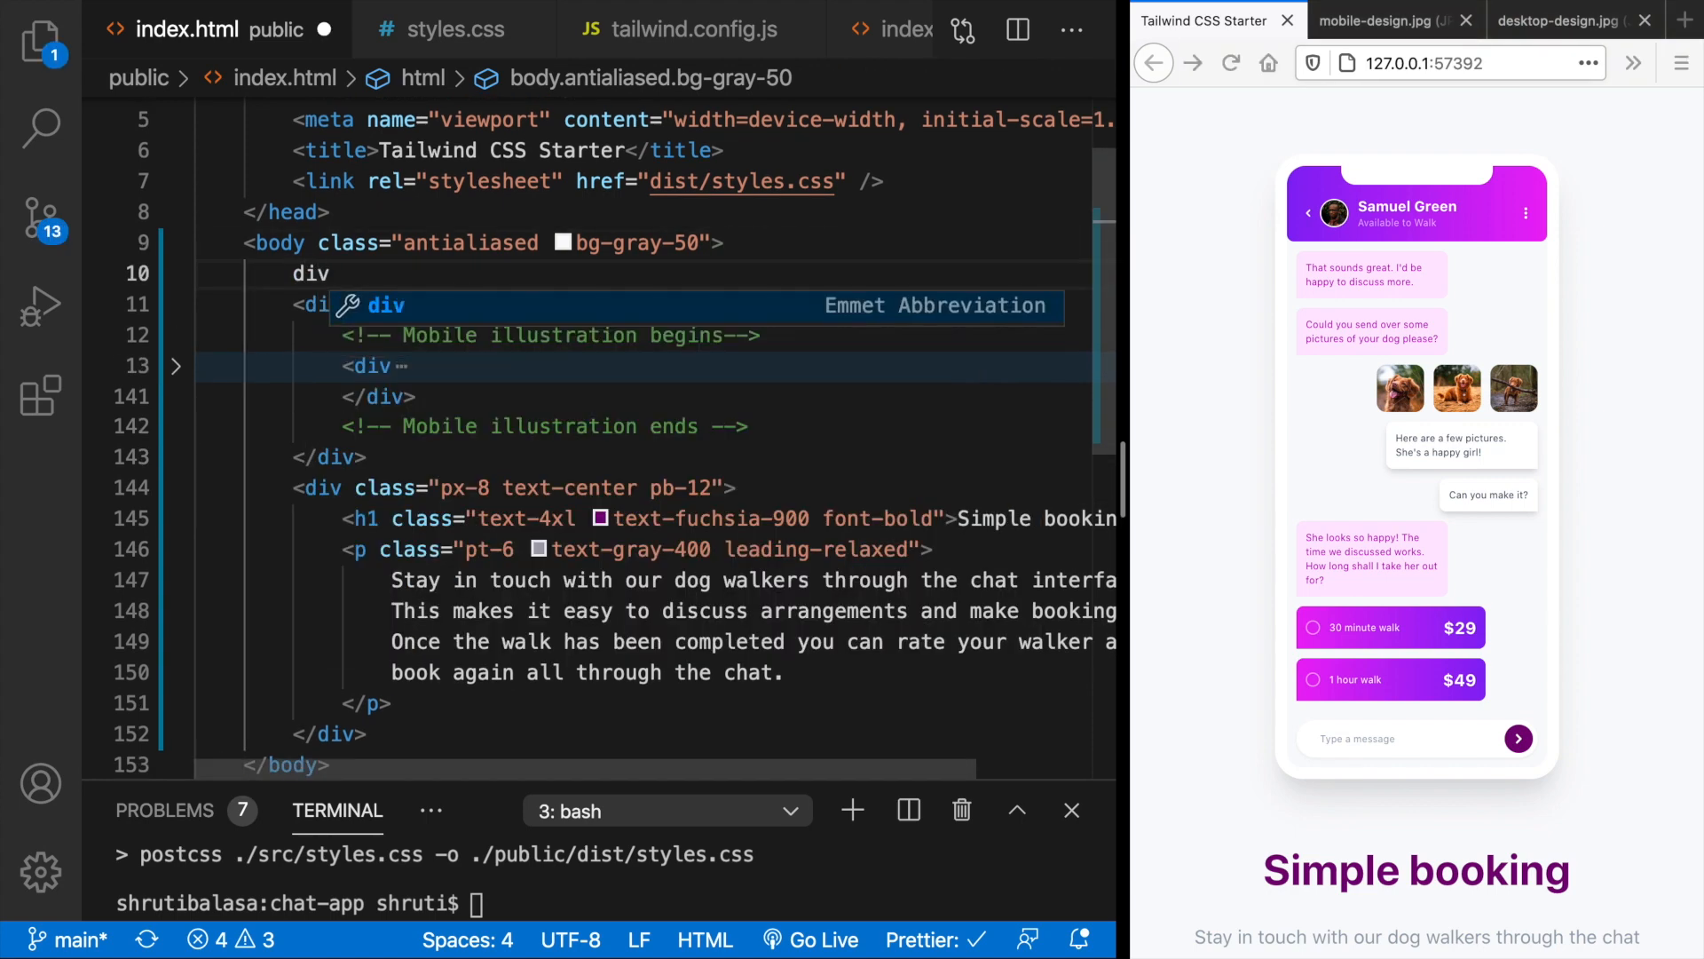
{"action": "type", "text": "class=\"\"></div>"}
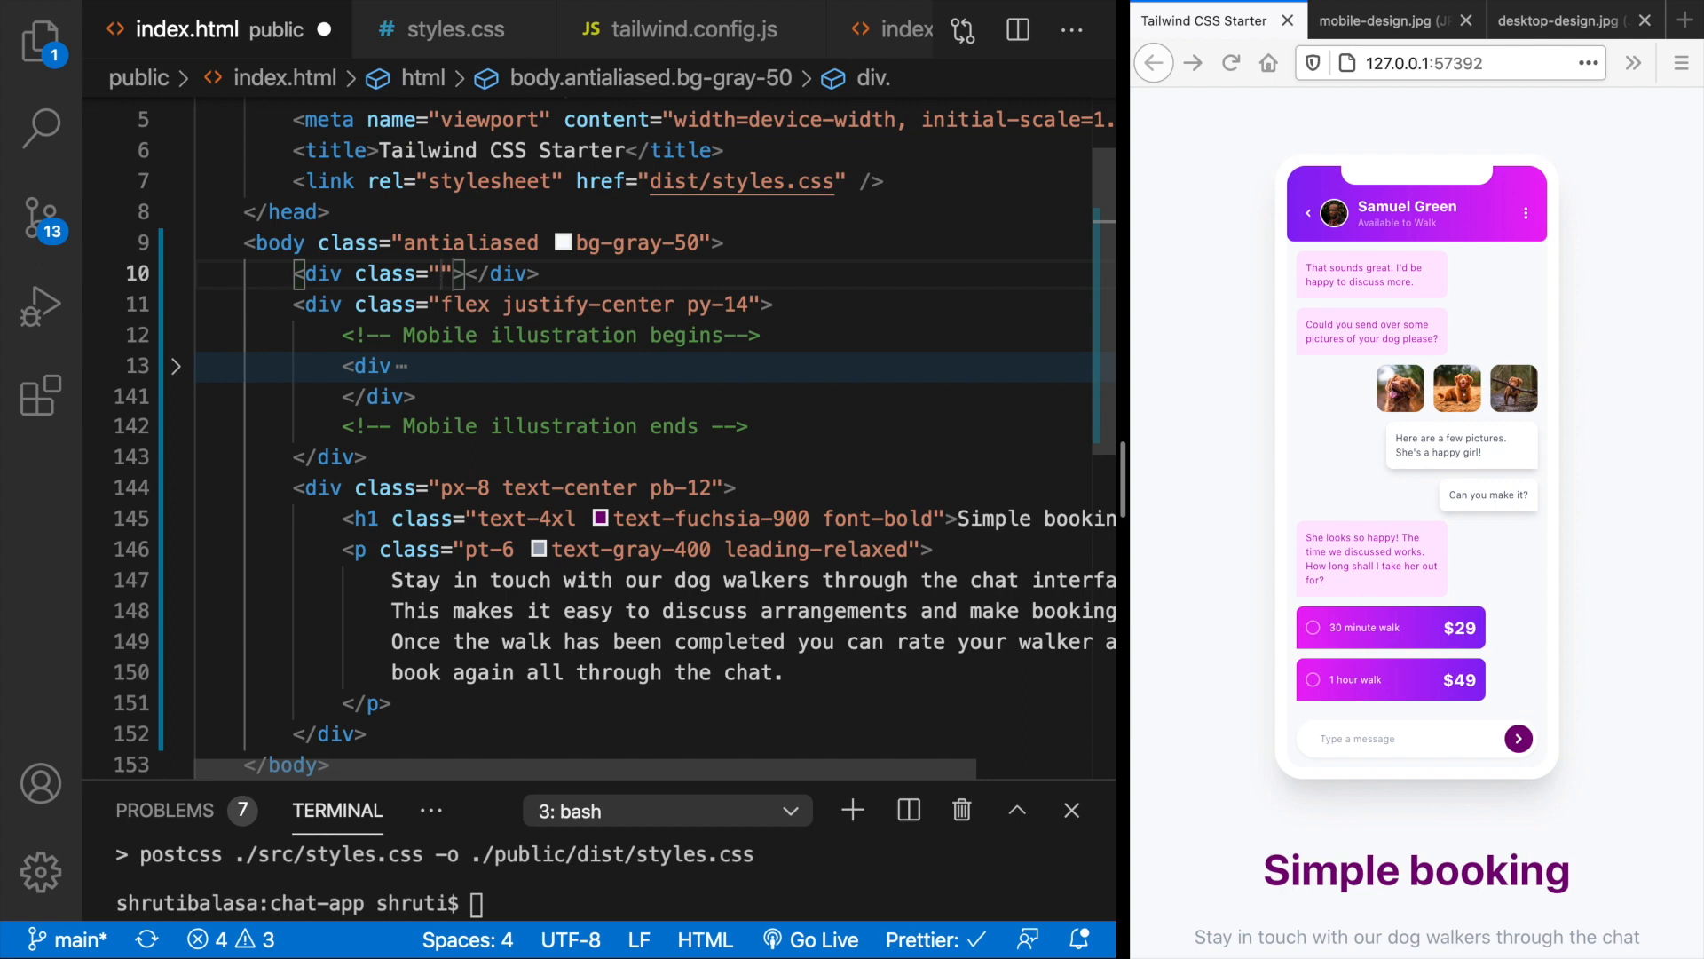
{"action": "type", "text": "reltive"}
{"action": "type", "text": "<div class=\"absolute\"></div>"}
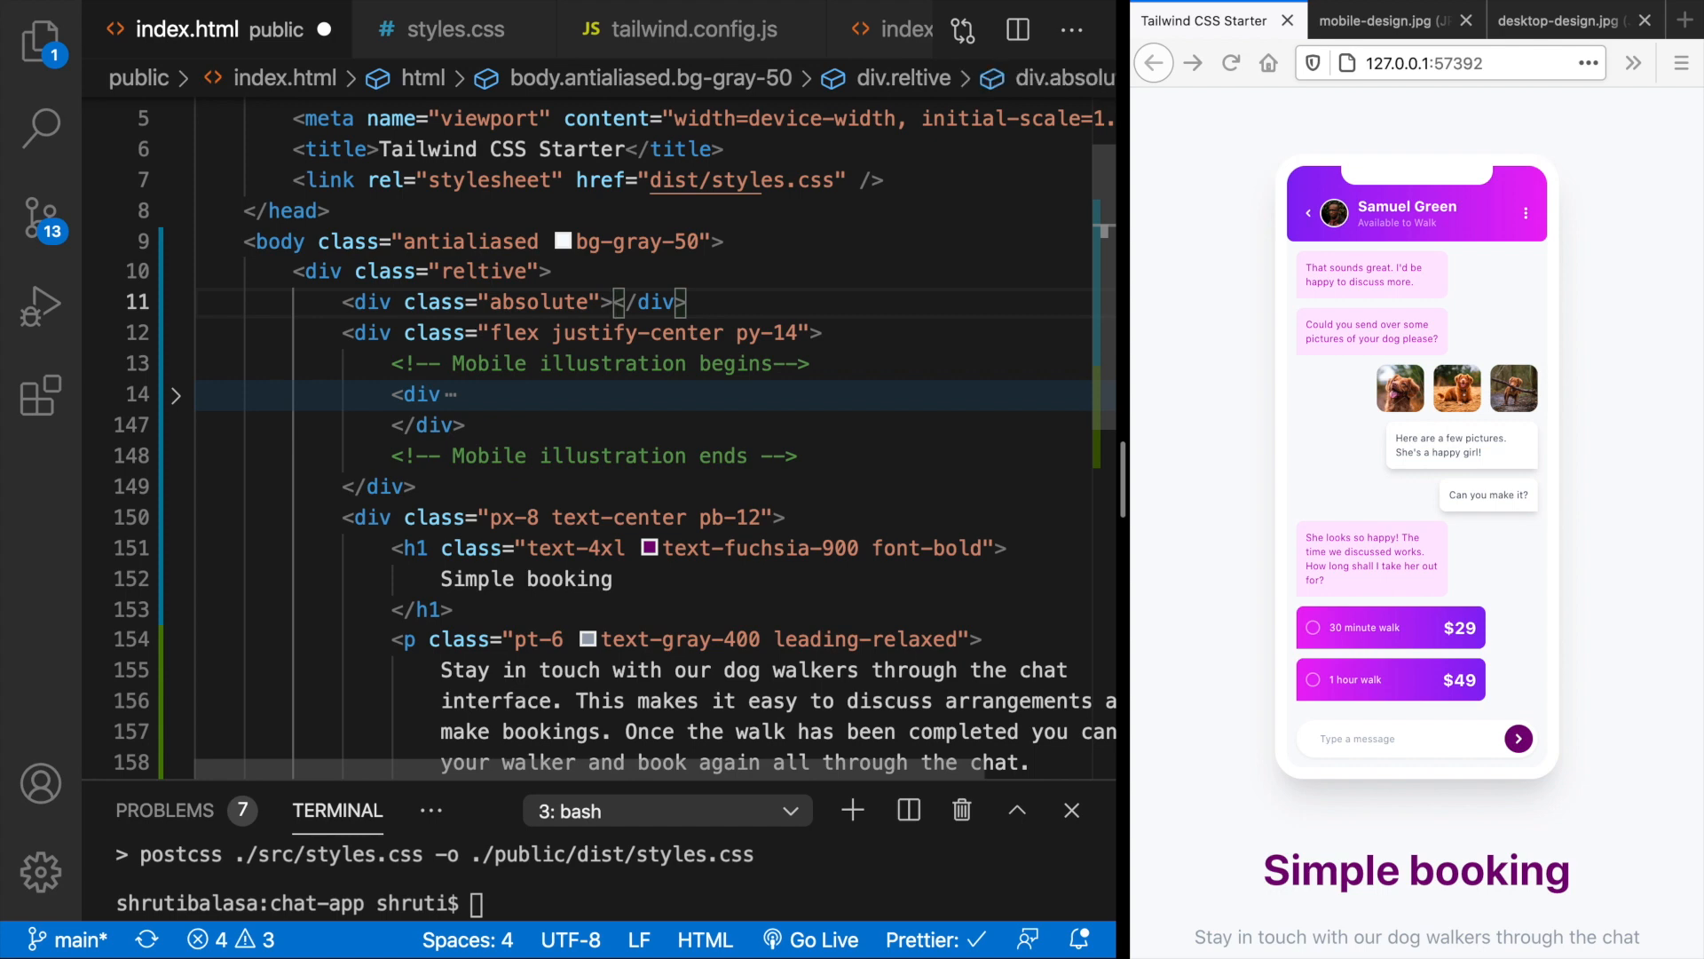
- Add an absolute blob div: bg-gradient-to-b from-fuchsia-500 to-purple-600 rounded-b-full h-96 w-96
{"action": "left_click", "coordinate": [1563, 19]}
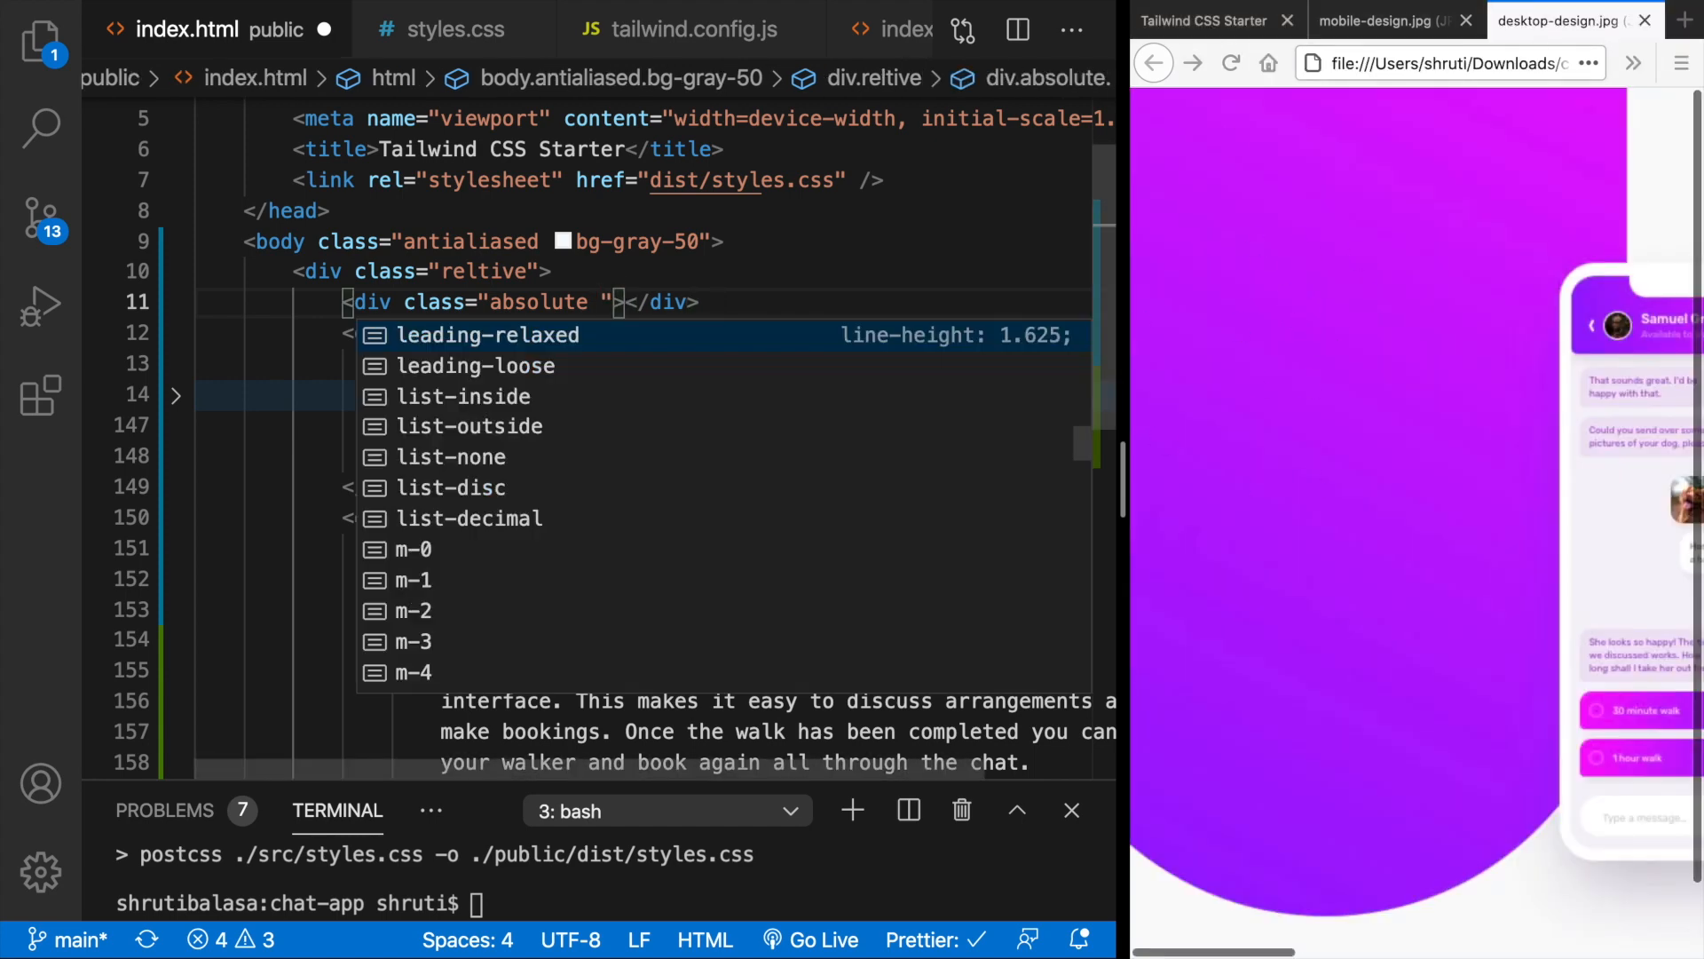
{"action": "type", "text": "bg-gradient-to-b"}
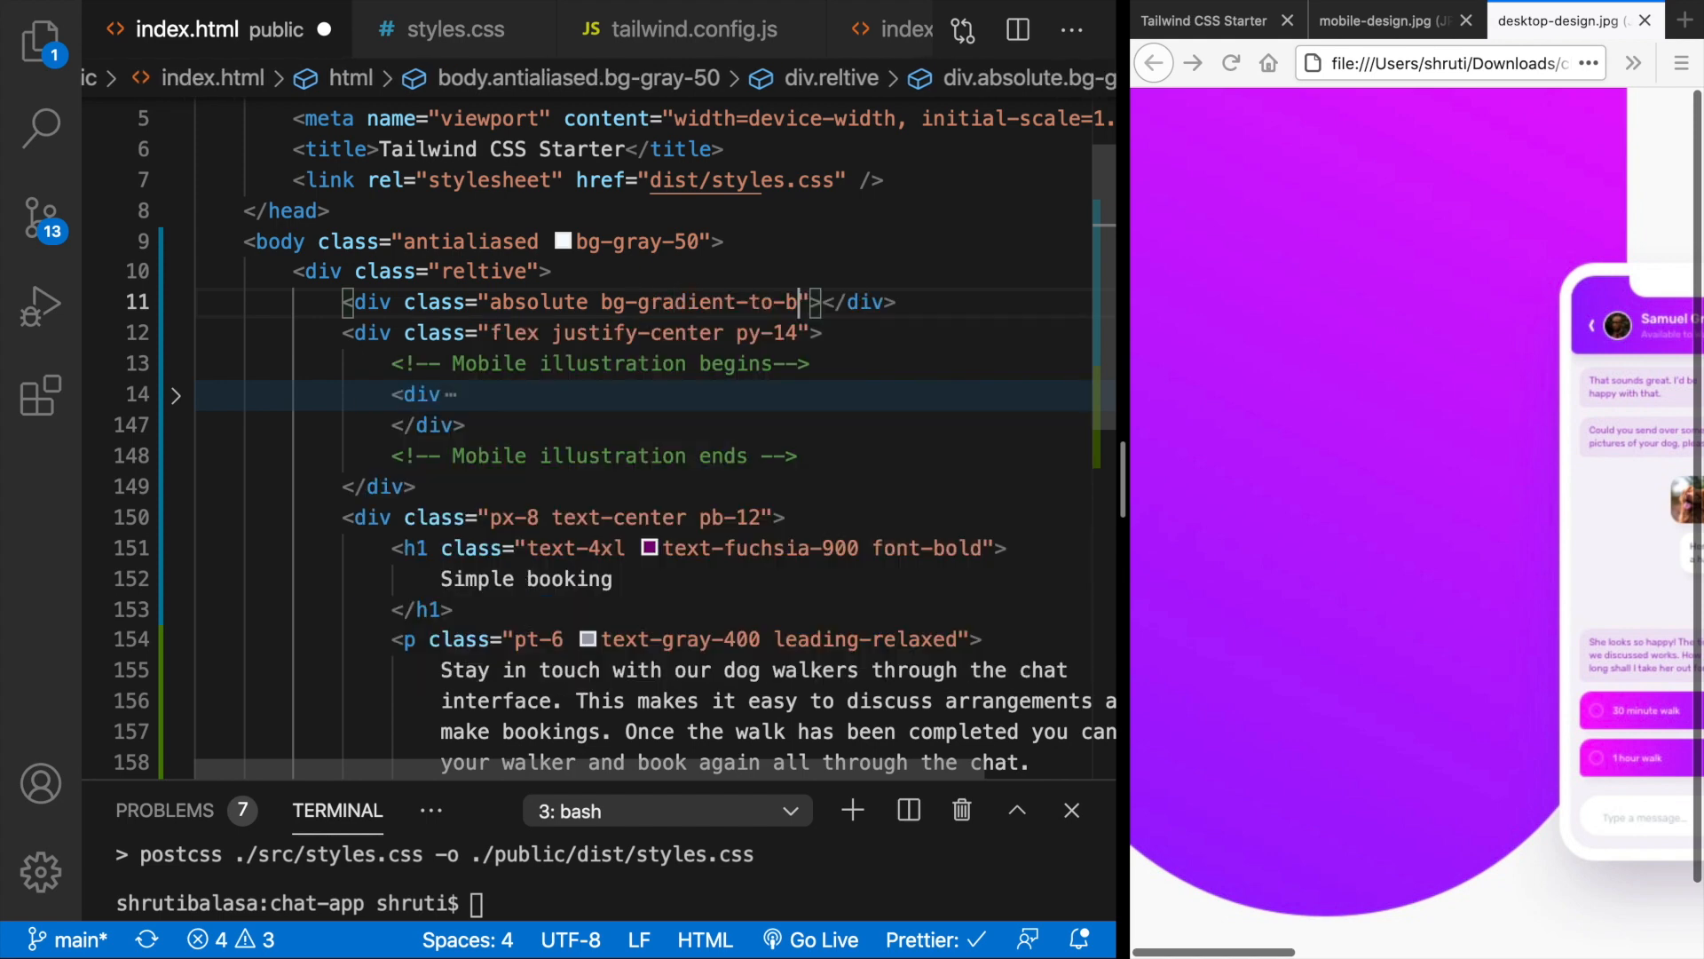
{"action": "type", "text": "from-fuchsia-500 t"}
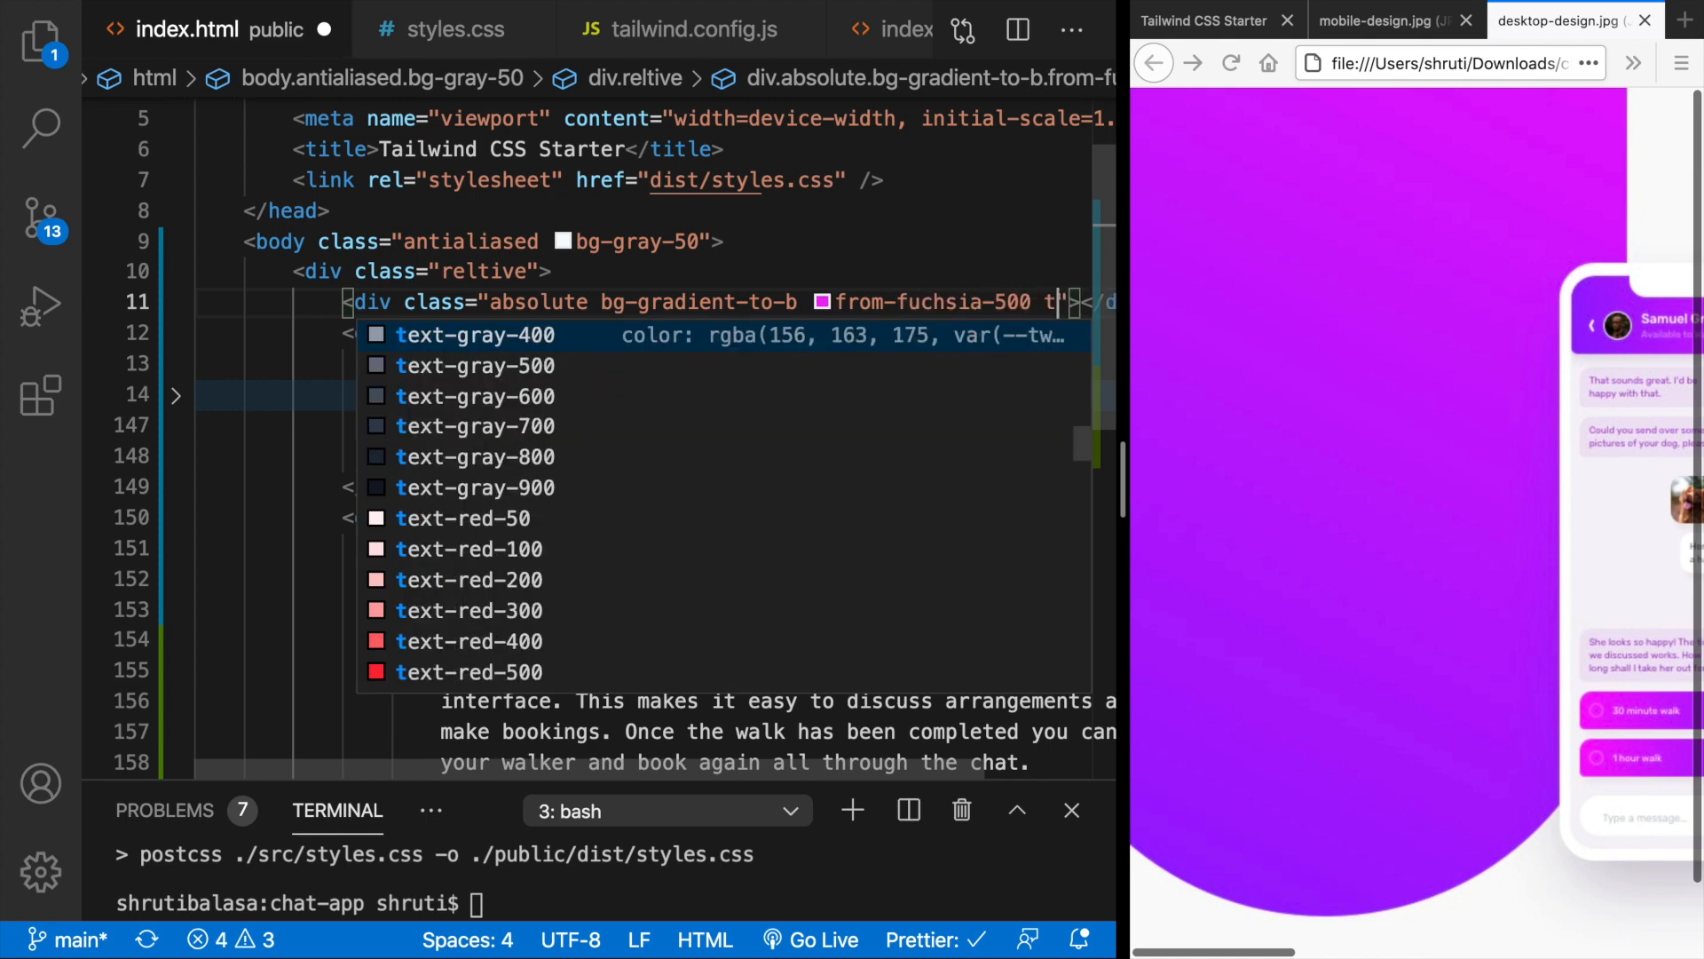
{"action": "type", "text": "o-pu"}
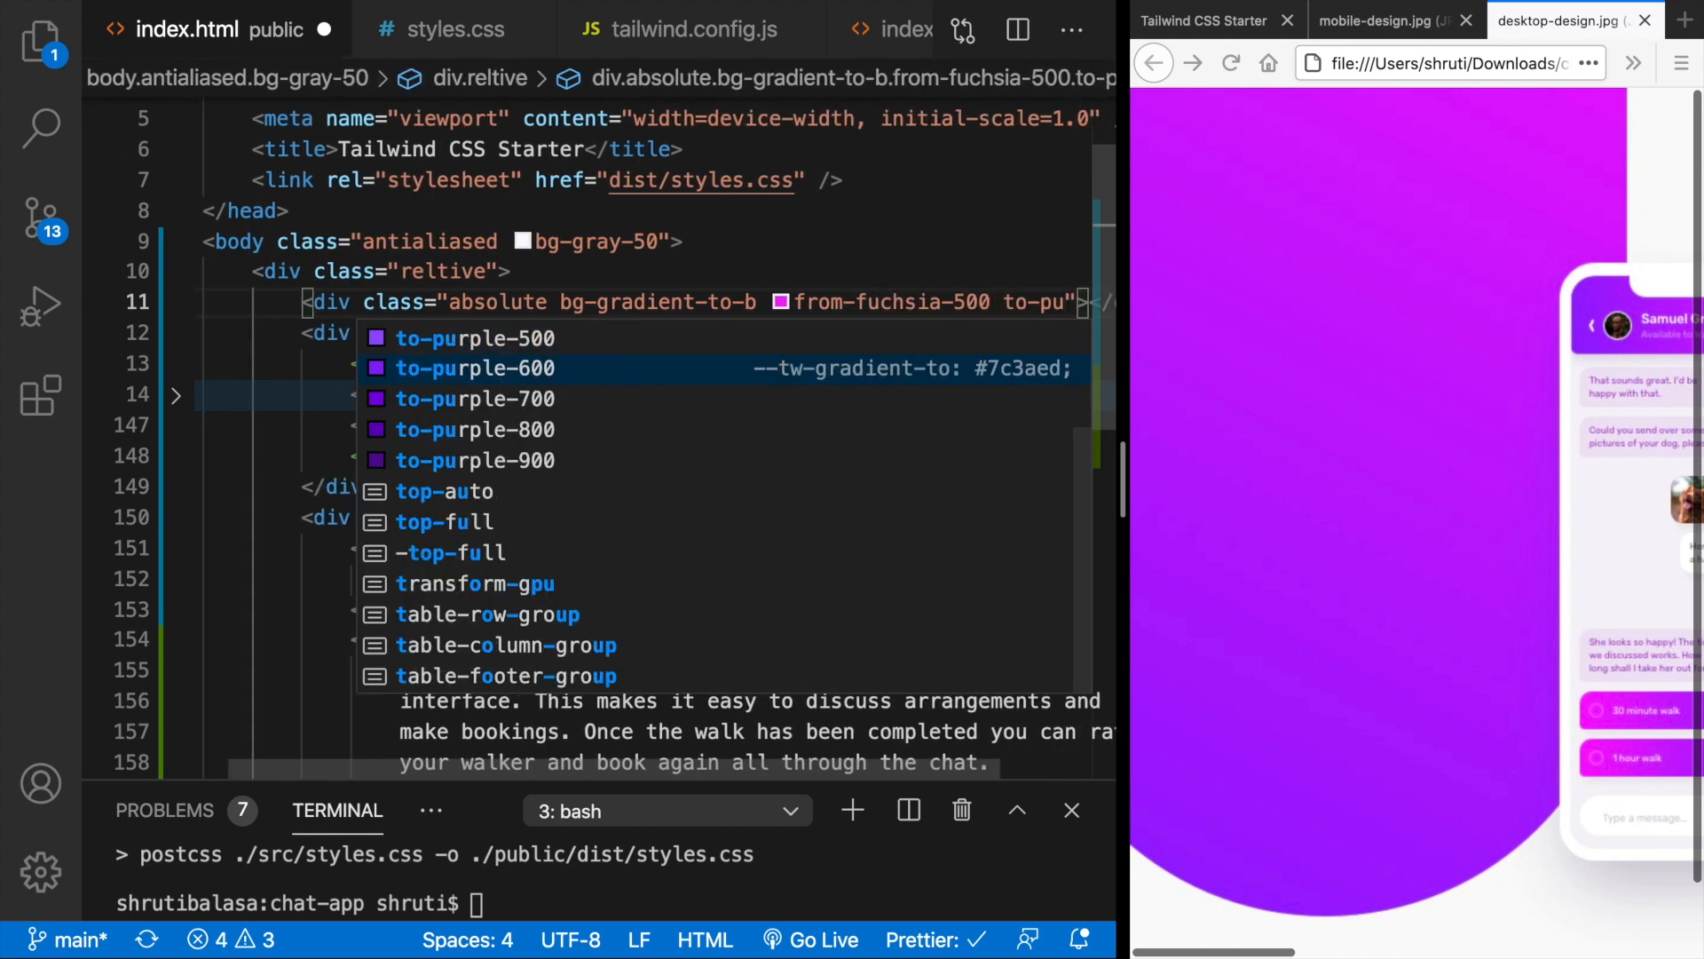
{"action": "left_click", "coordinate": [475, 369]}
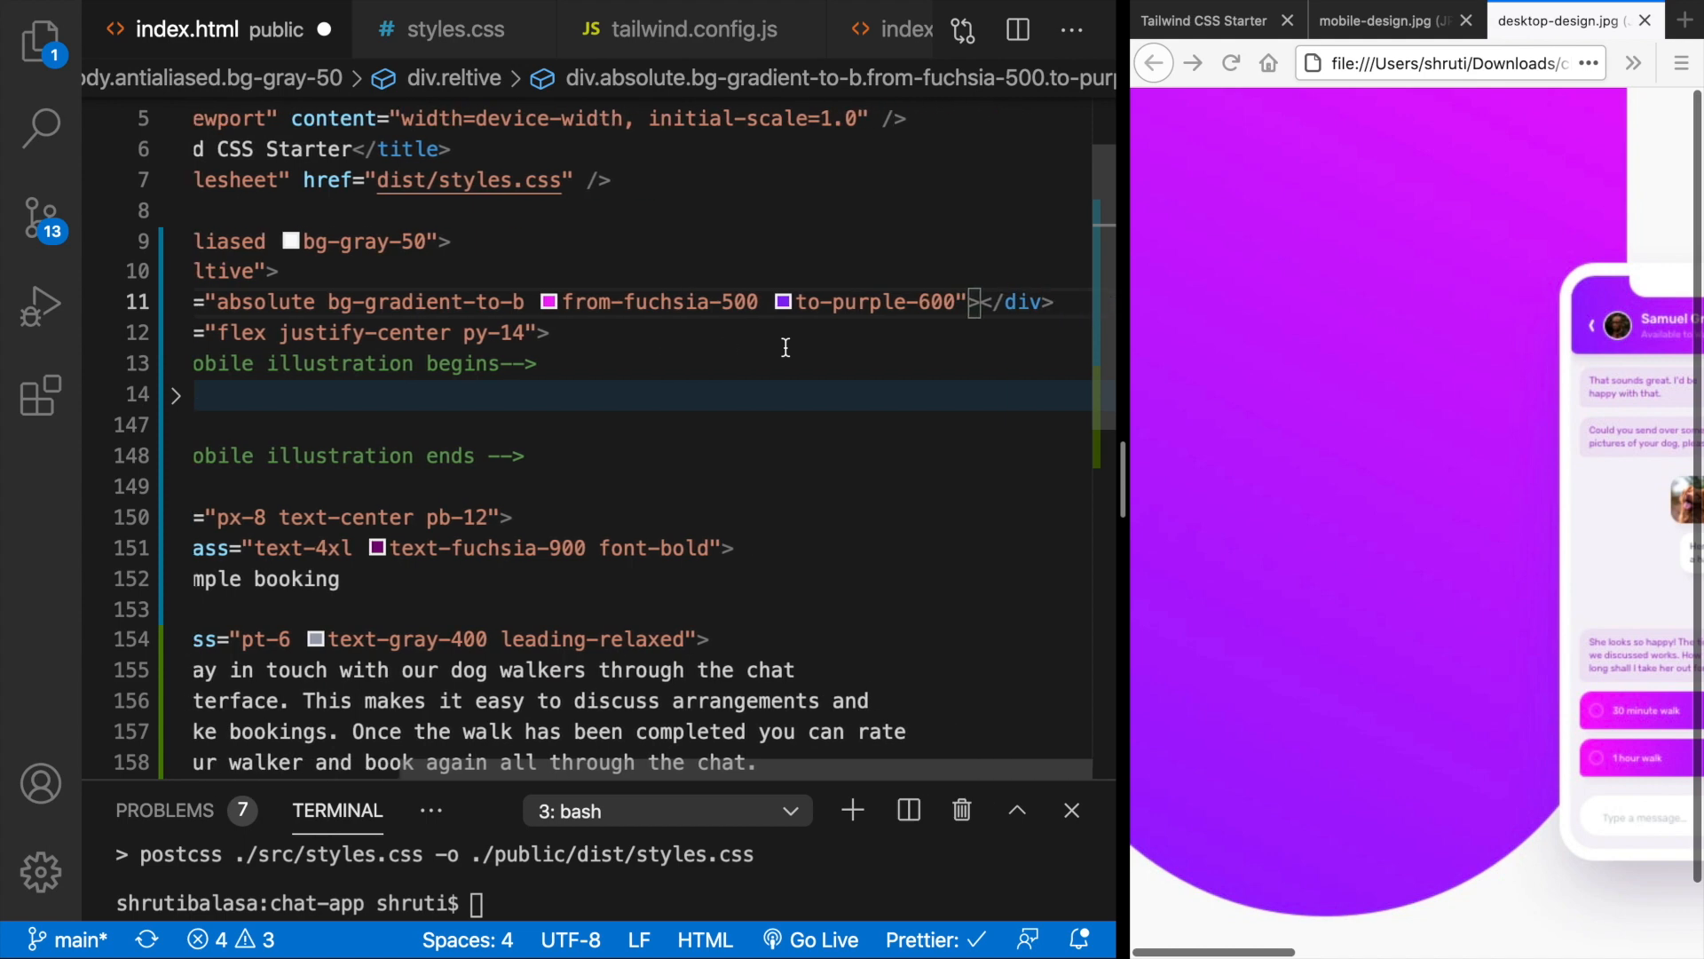
{"action": "type", "text": "rounded-"}
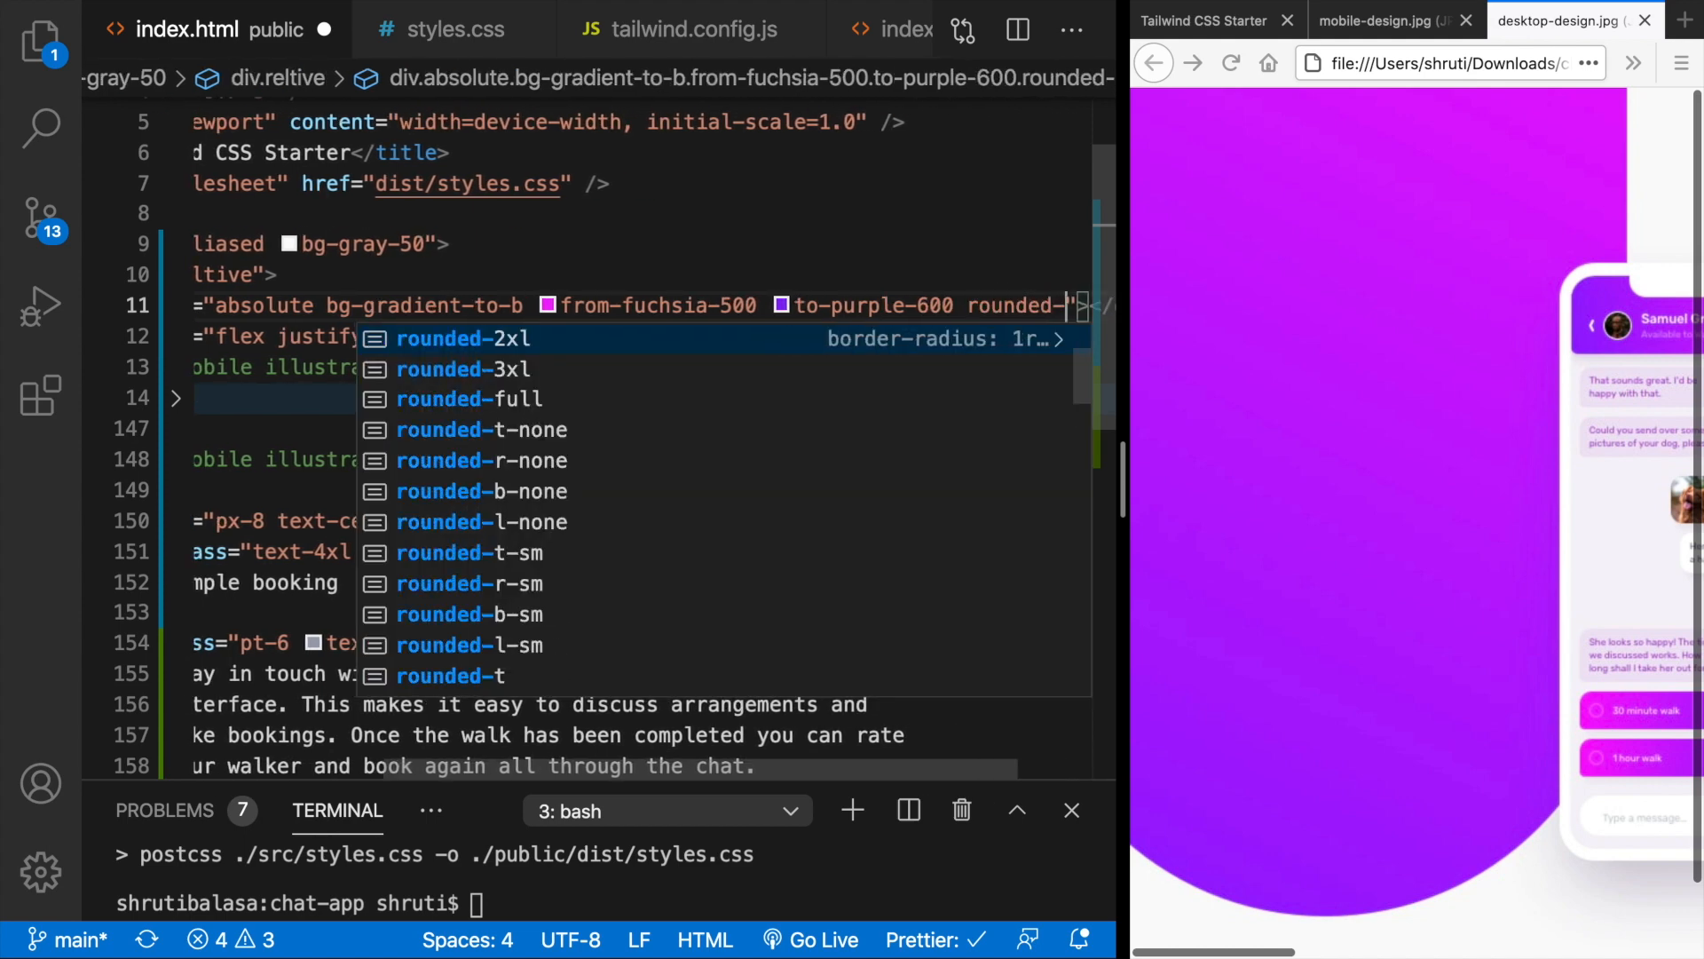
{"action": "type", "text": "b-full"}
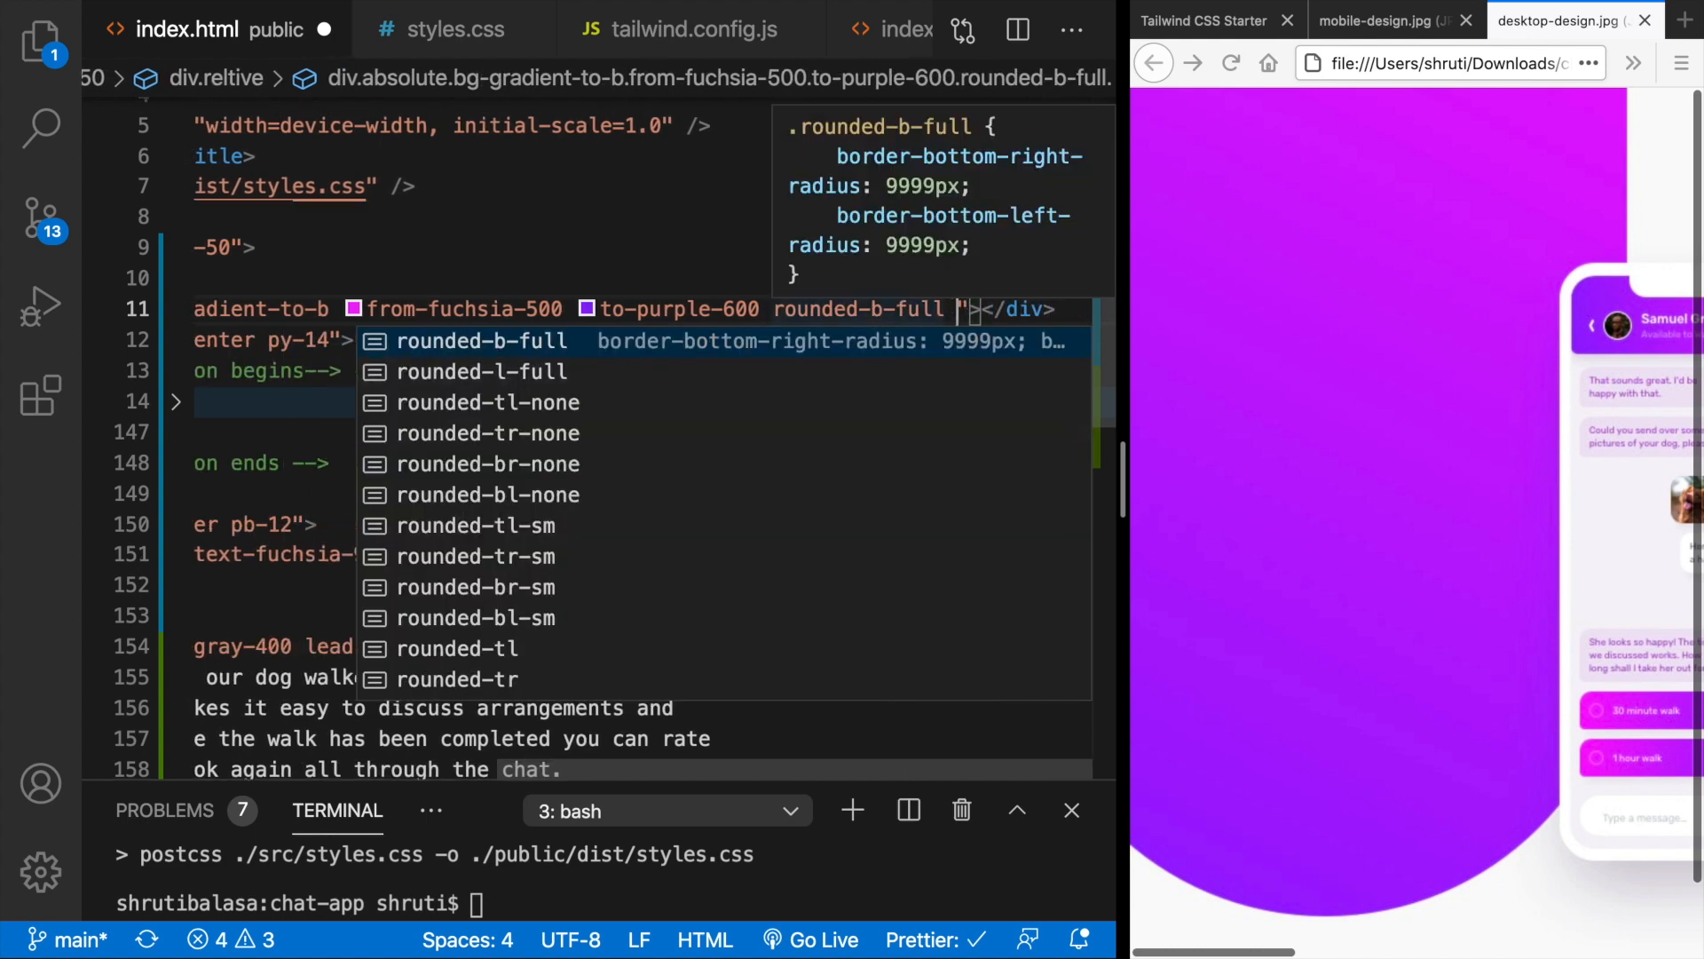
{"action": "type", "text": "h-"}
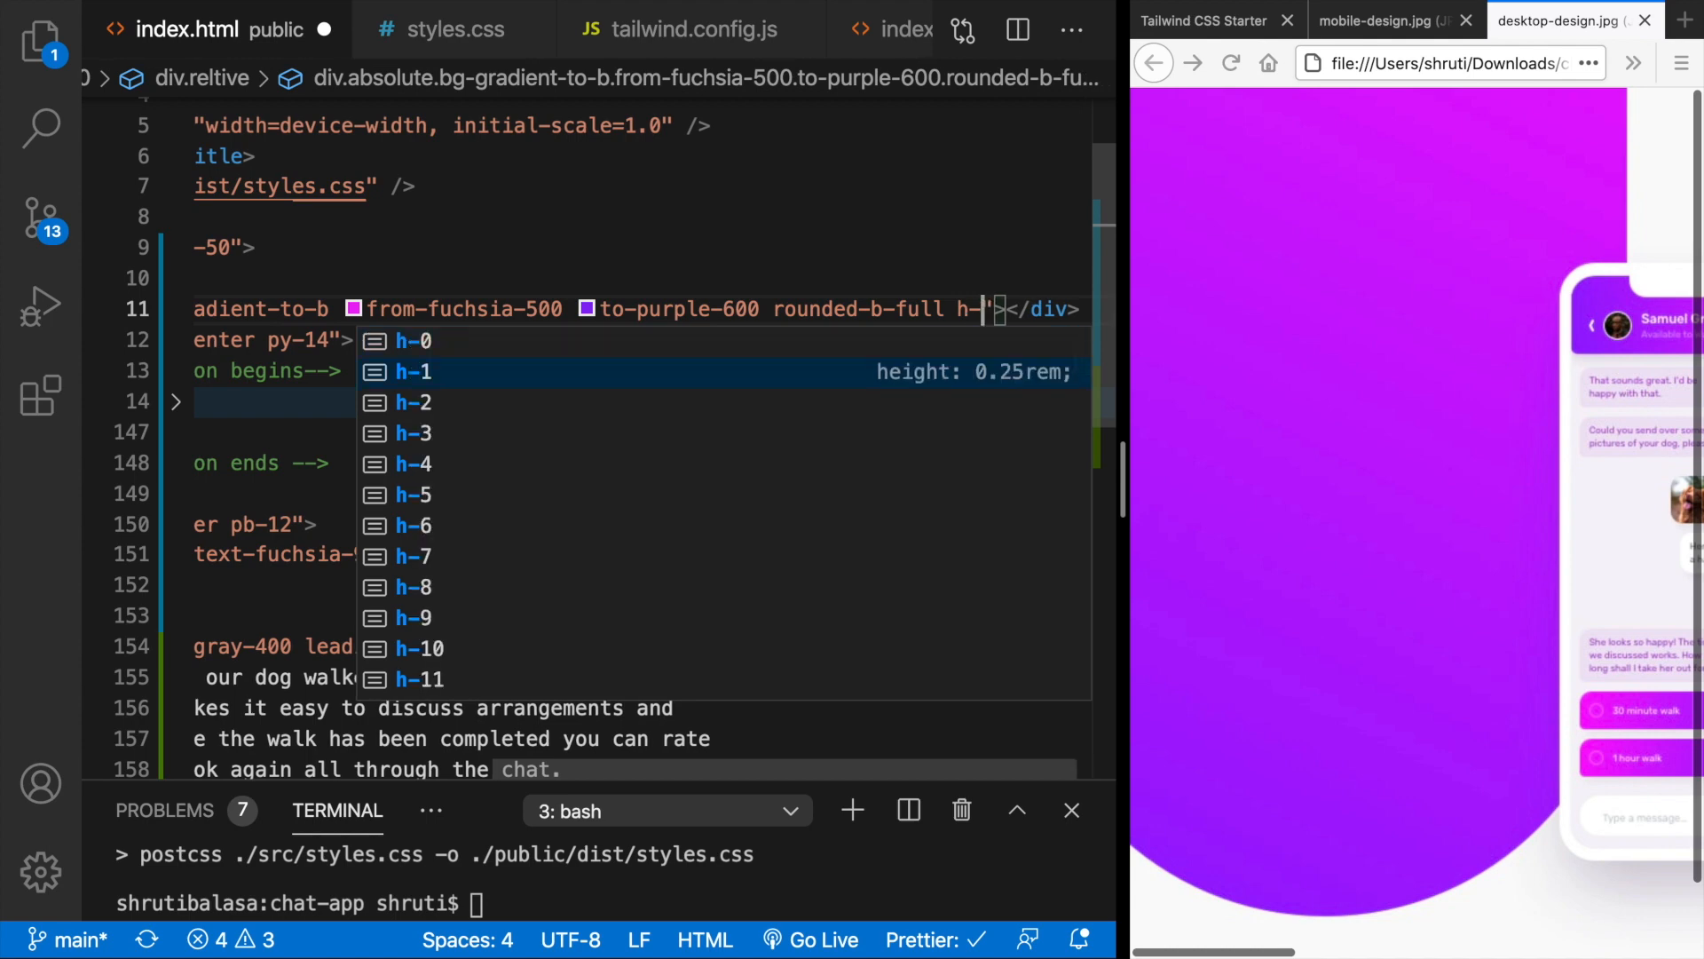
{"action": "scroll", "scroll_direction": "down", "scroll_amount": 3}
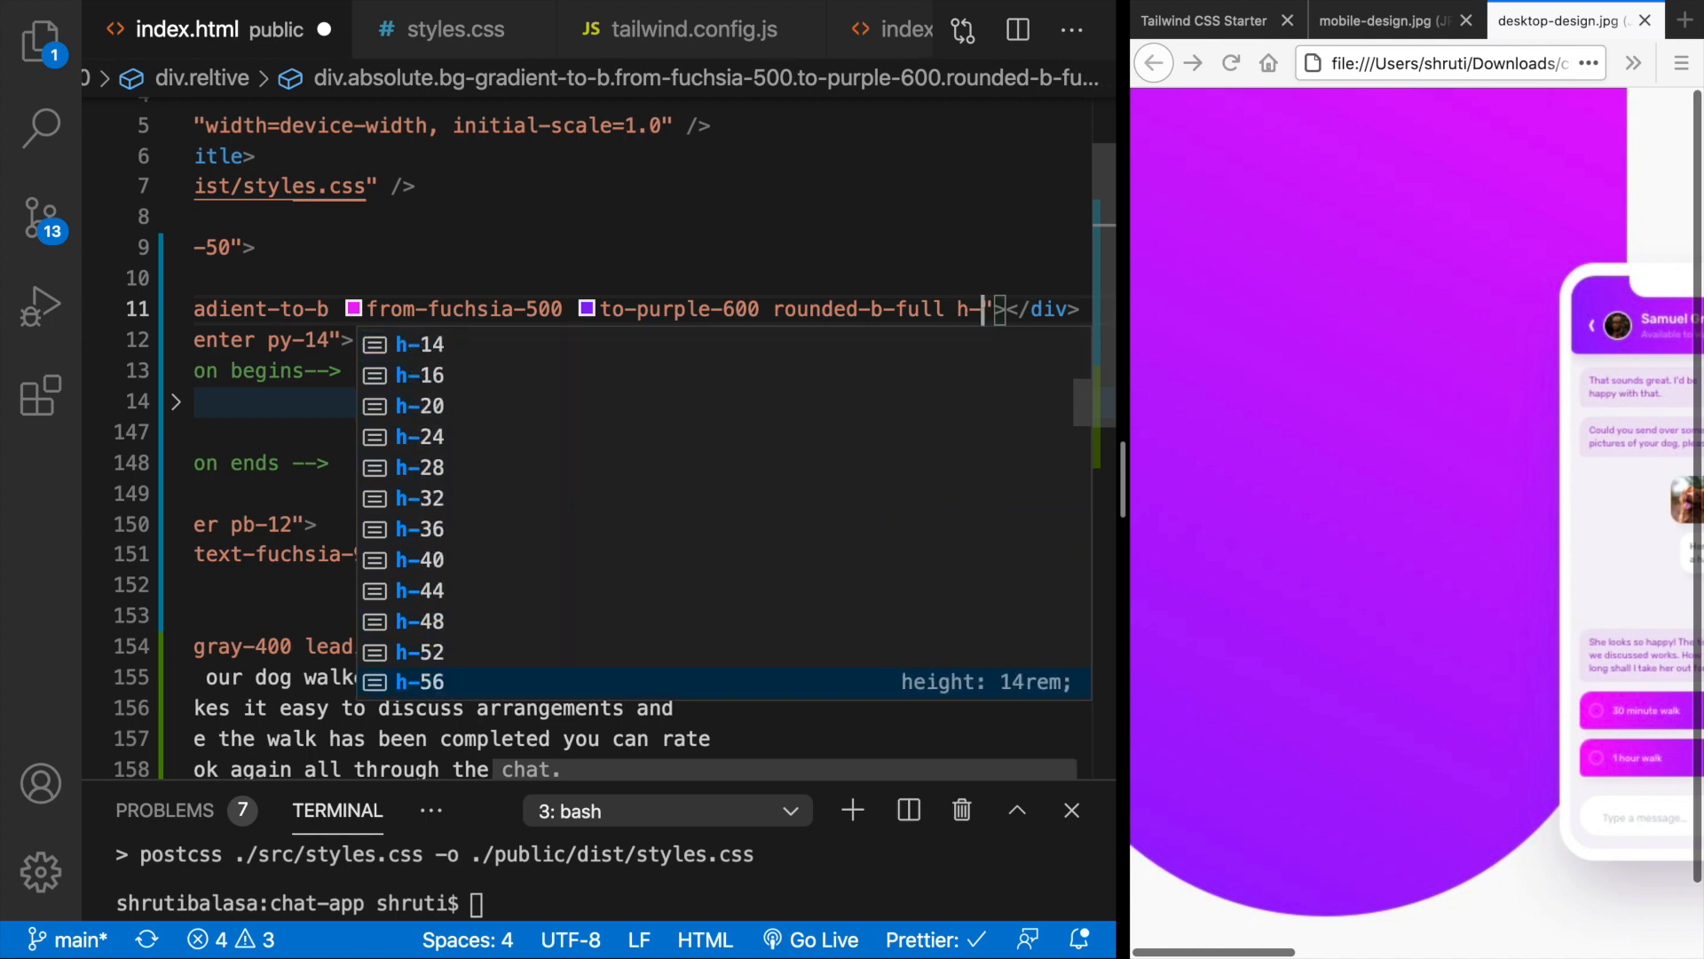
{"action": "scroll", "scroll_direction": "down", "scroll_amount": 3}
{"action": "type", "text": "96 w"}
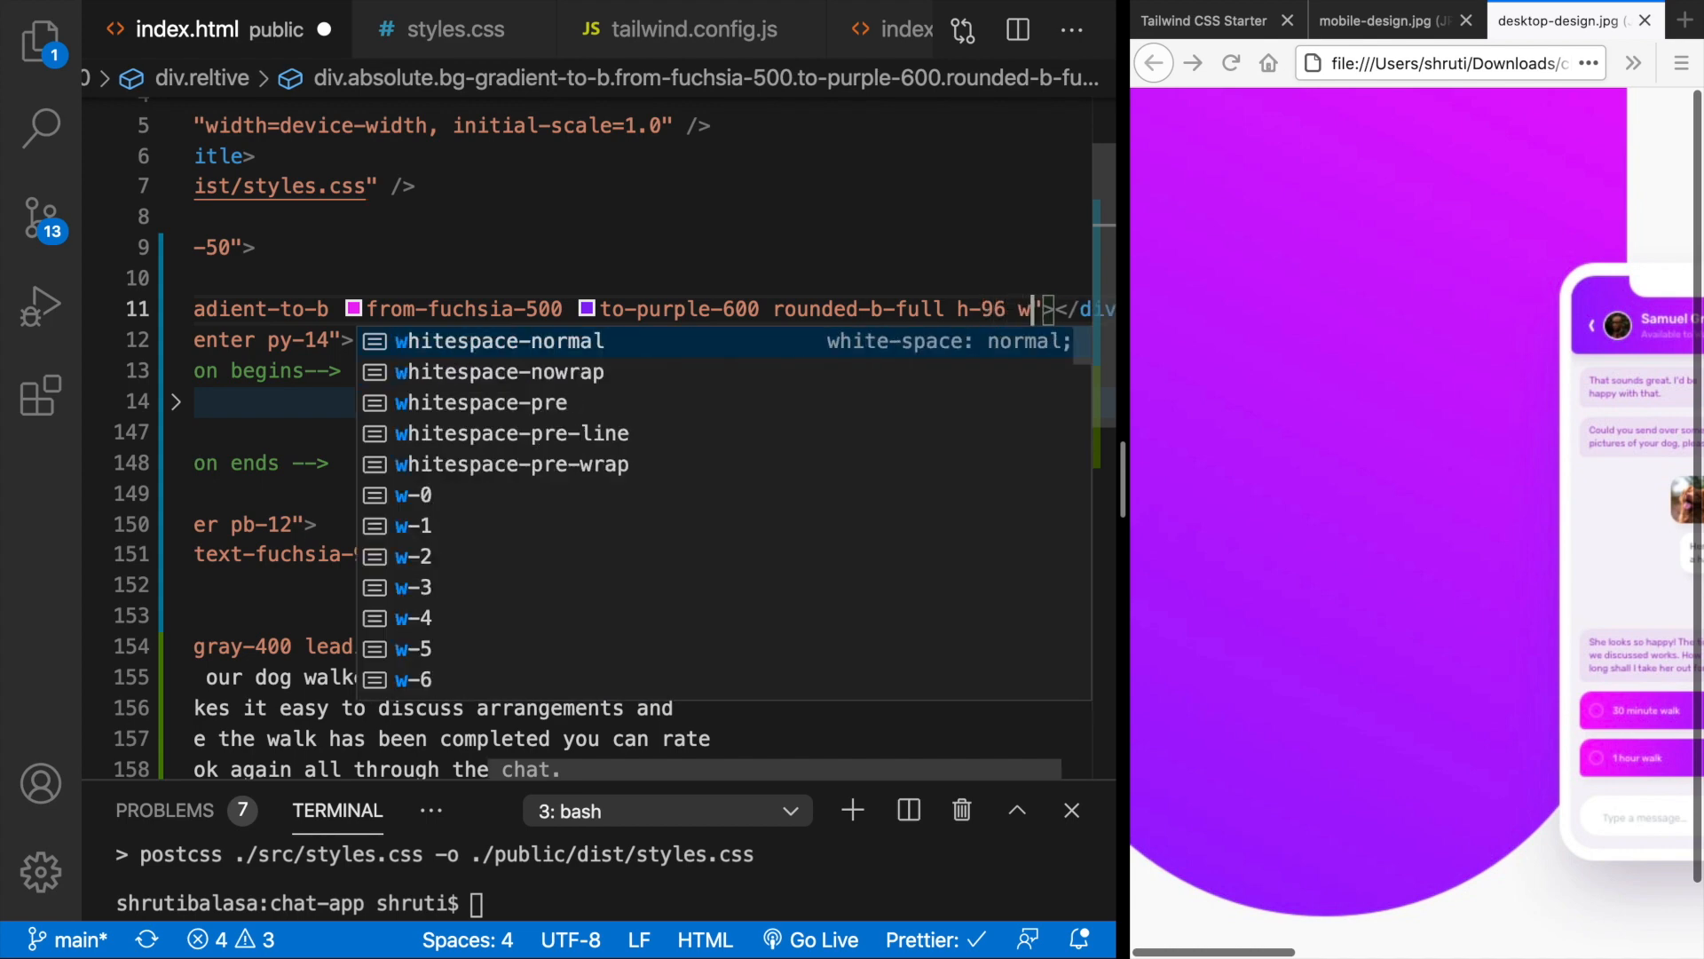
{"action": "type", "text": "-96"}
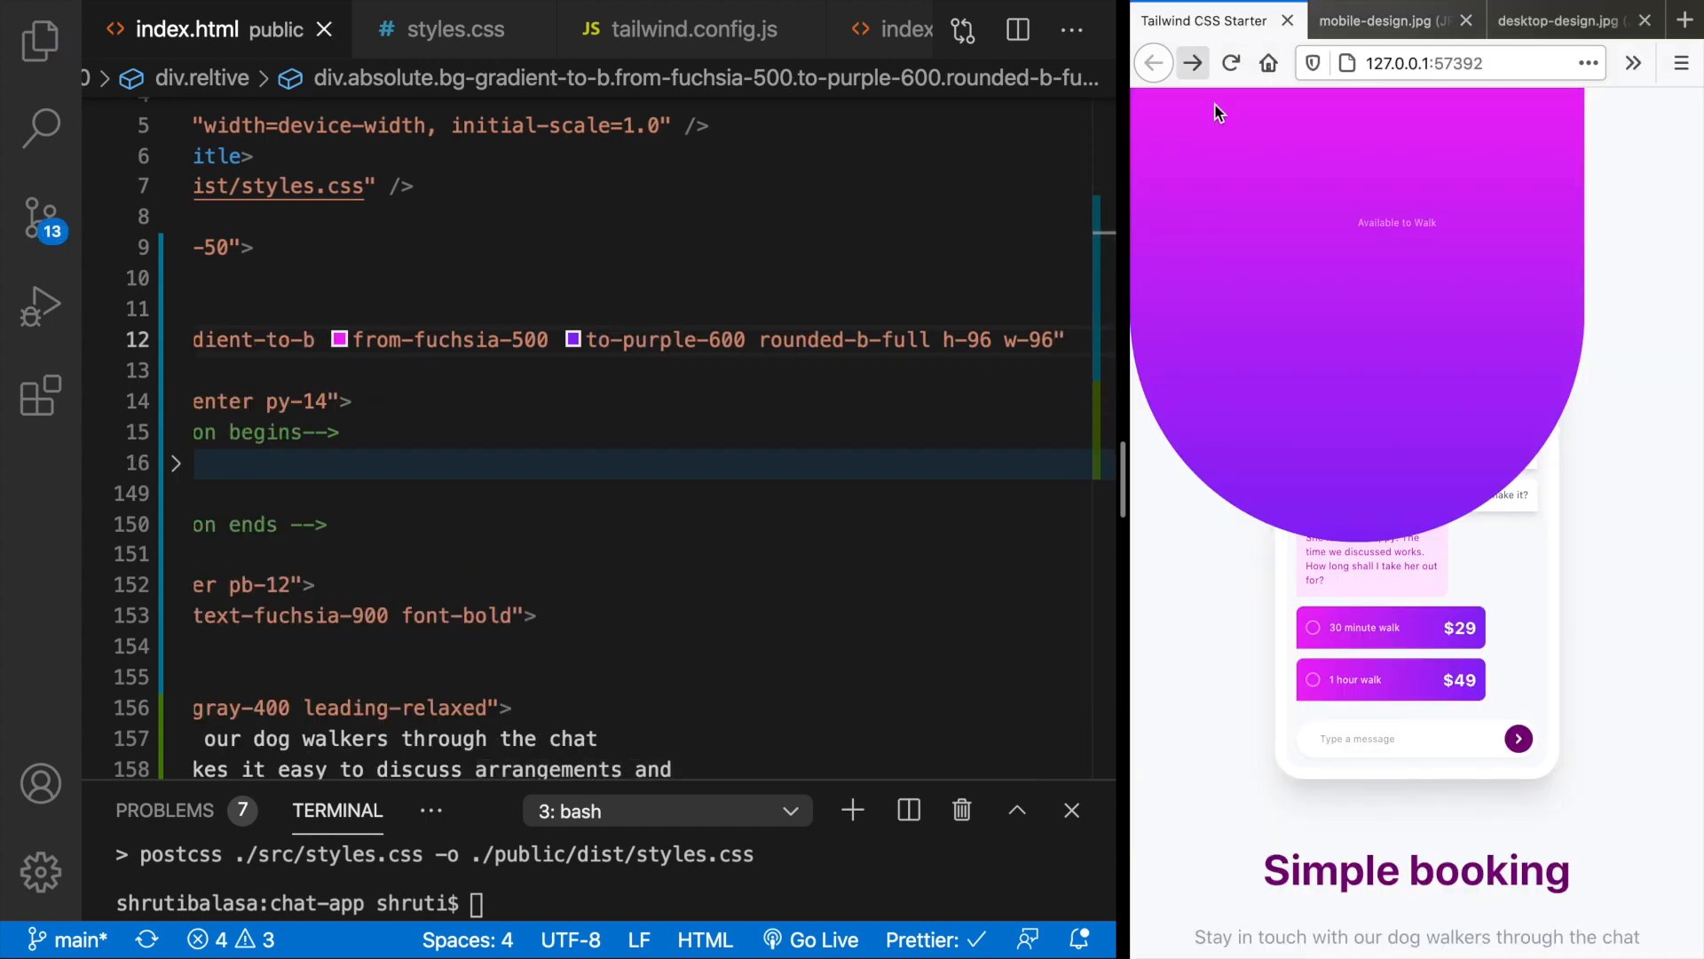
- Switch to the desktop-design.jpg tab to compare it with the saved preview
{"action": "left_click", "coordinate": [1565, 20]}
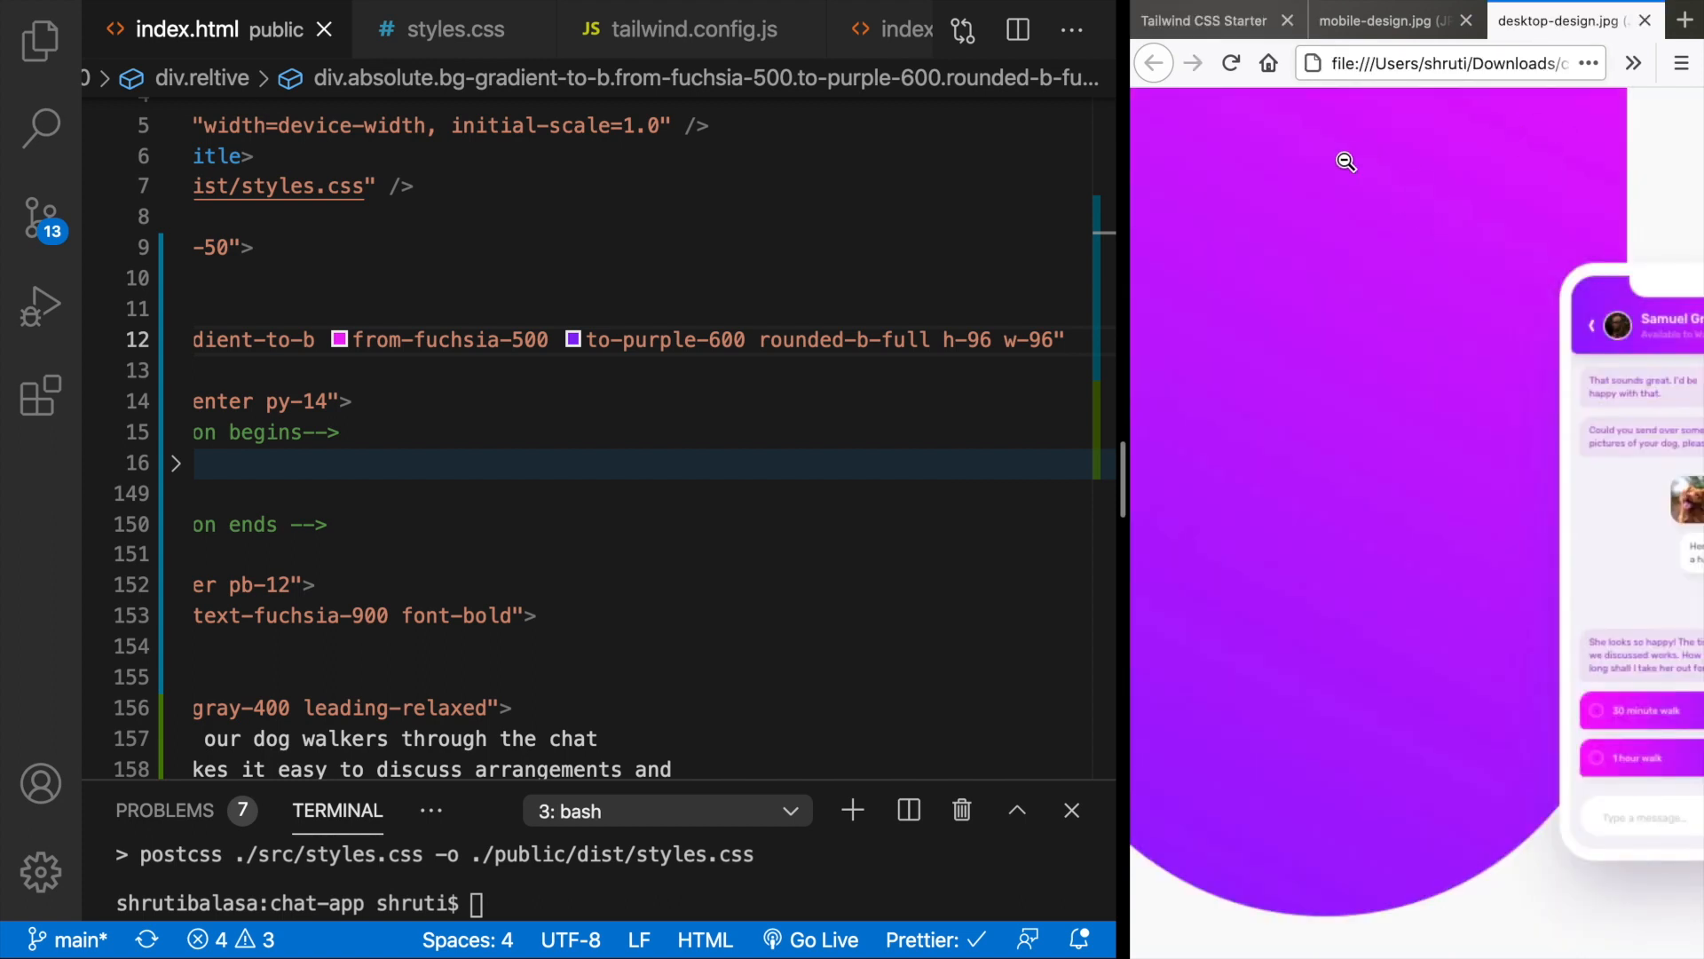
{"action": "mouse_move", "coordinate": [1201, 20]}
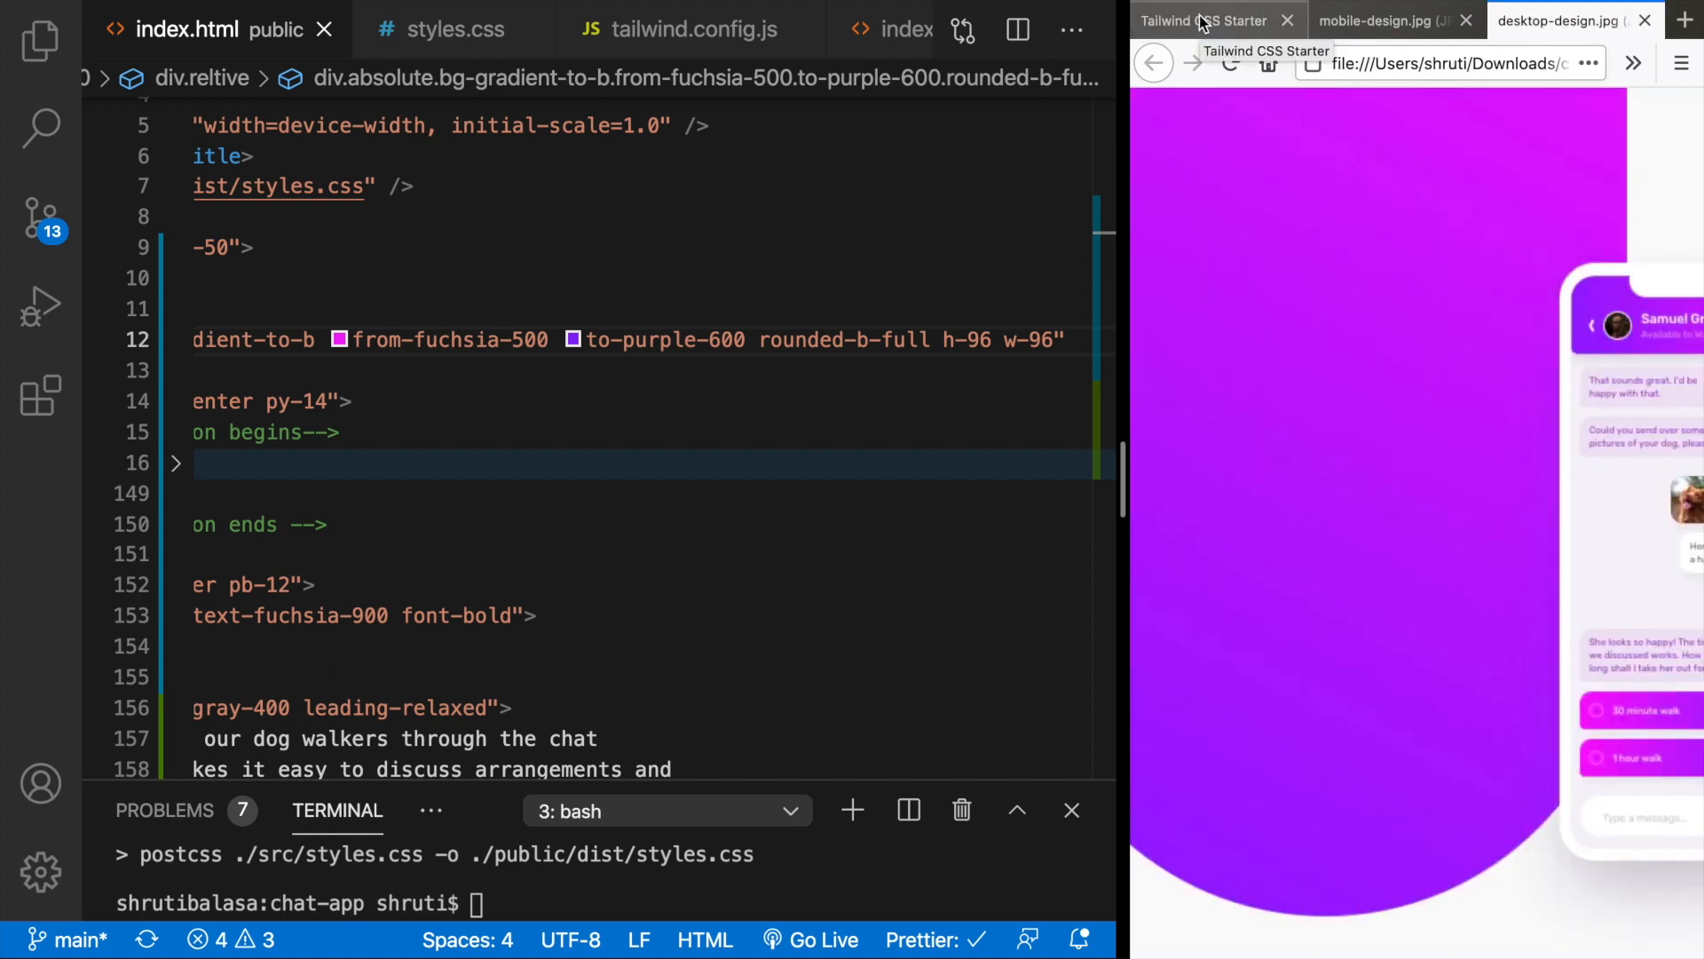
{"action": "mouse_move", "coordinate": [1517, 357]}
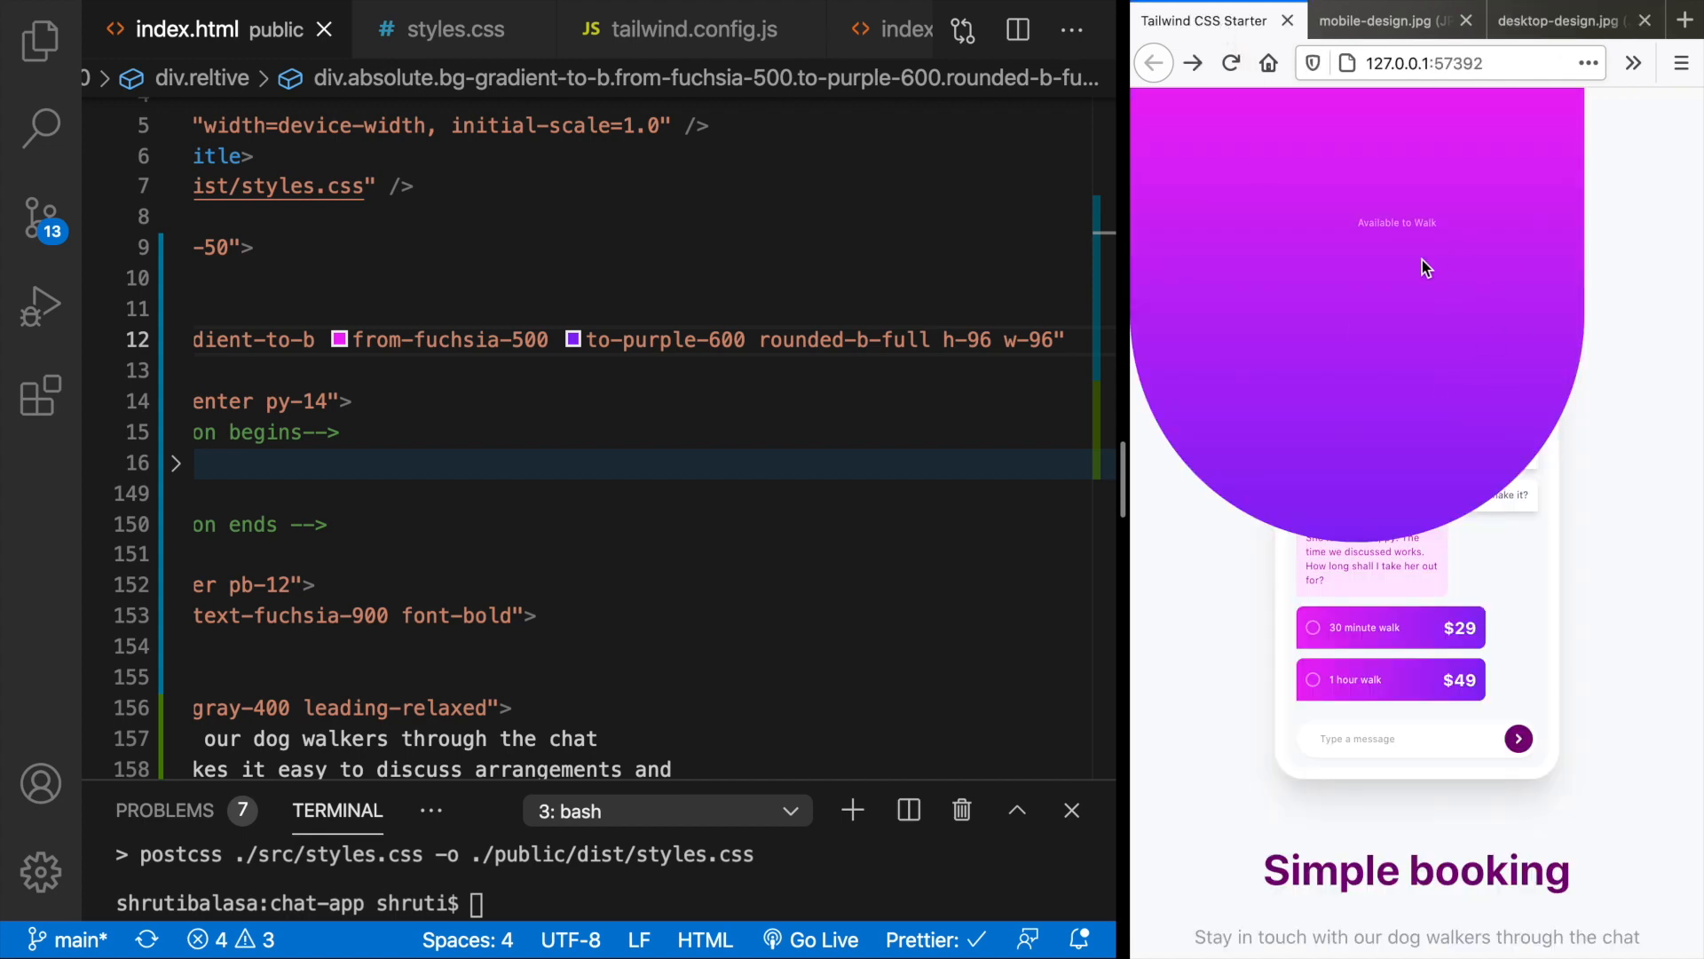
{"action": "mouse_move", "coordinate": [1380, 623]}
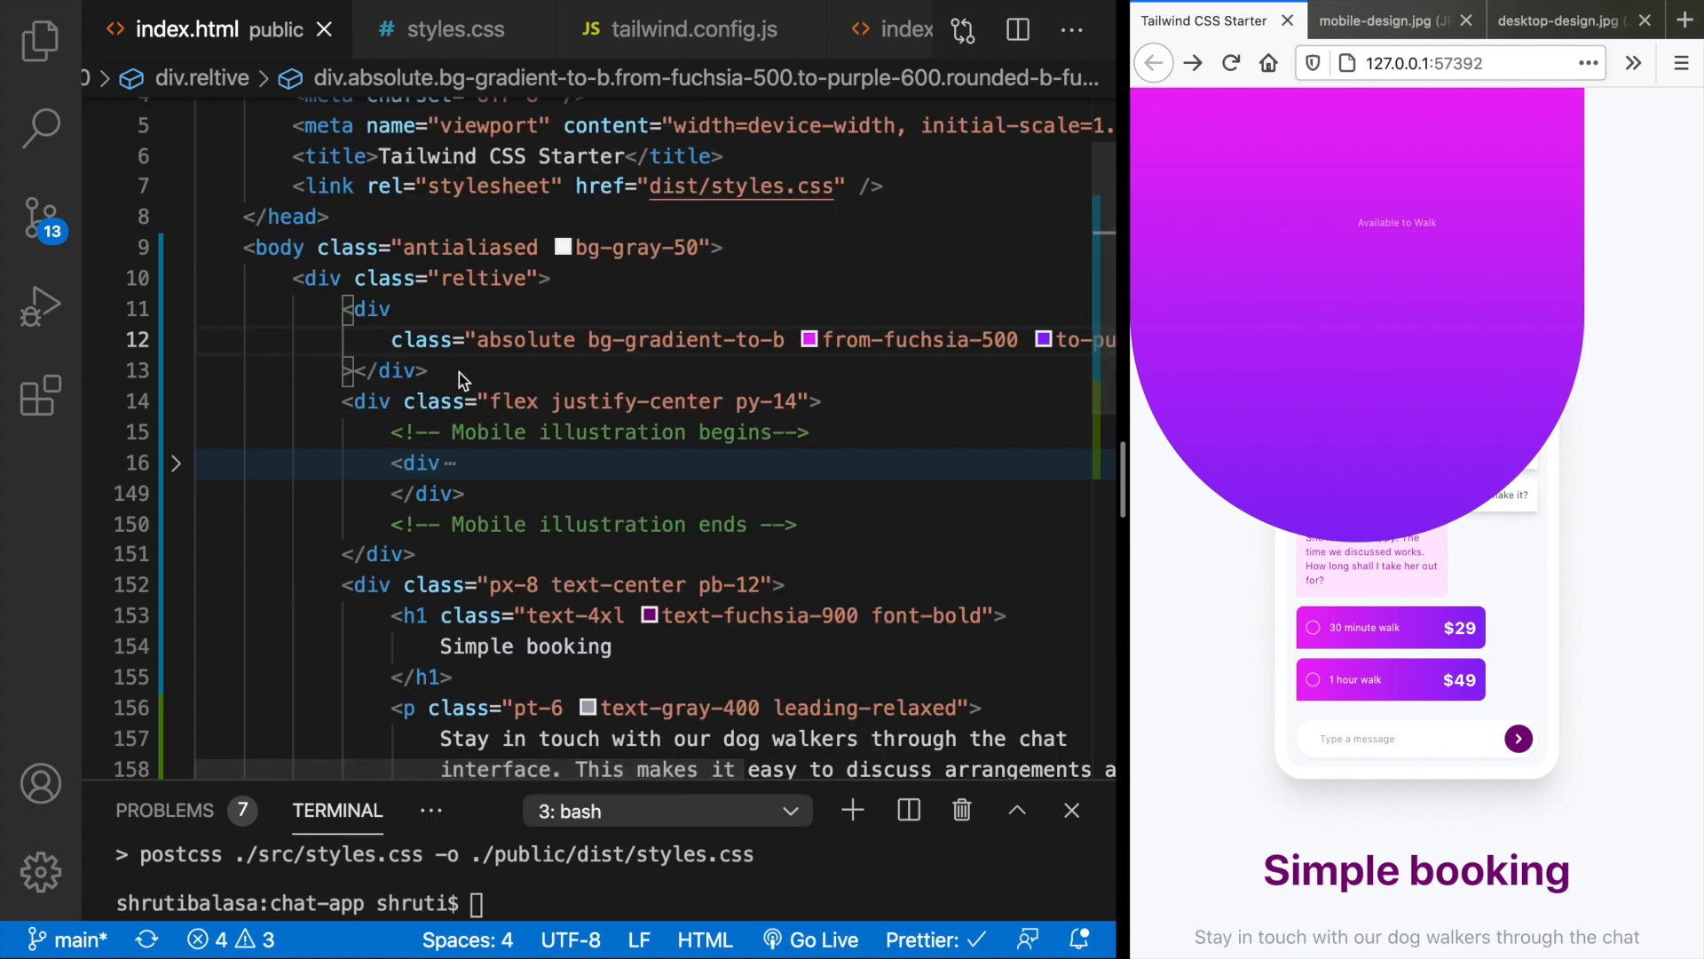
{"action": "mouse_move", "coordinate": [403, 500]}
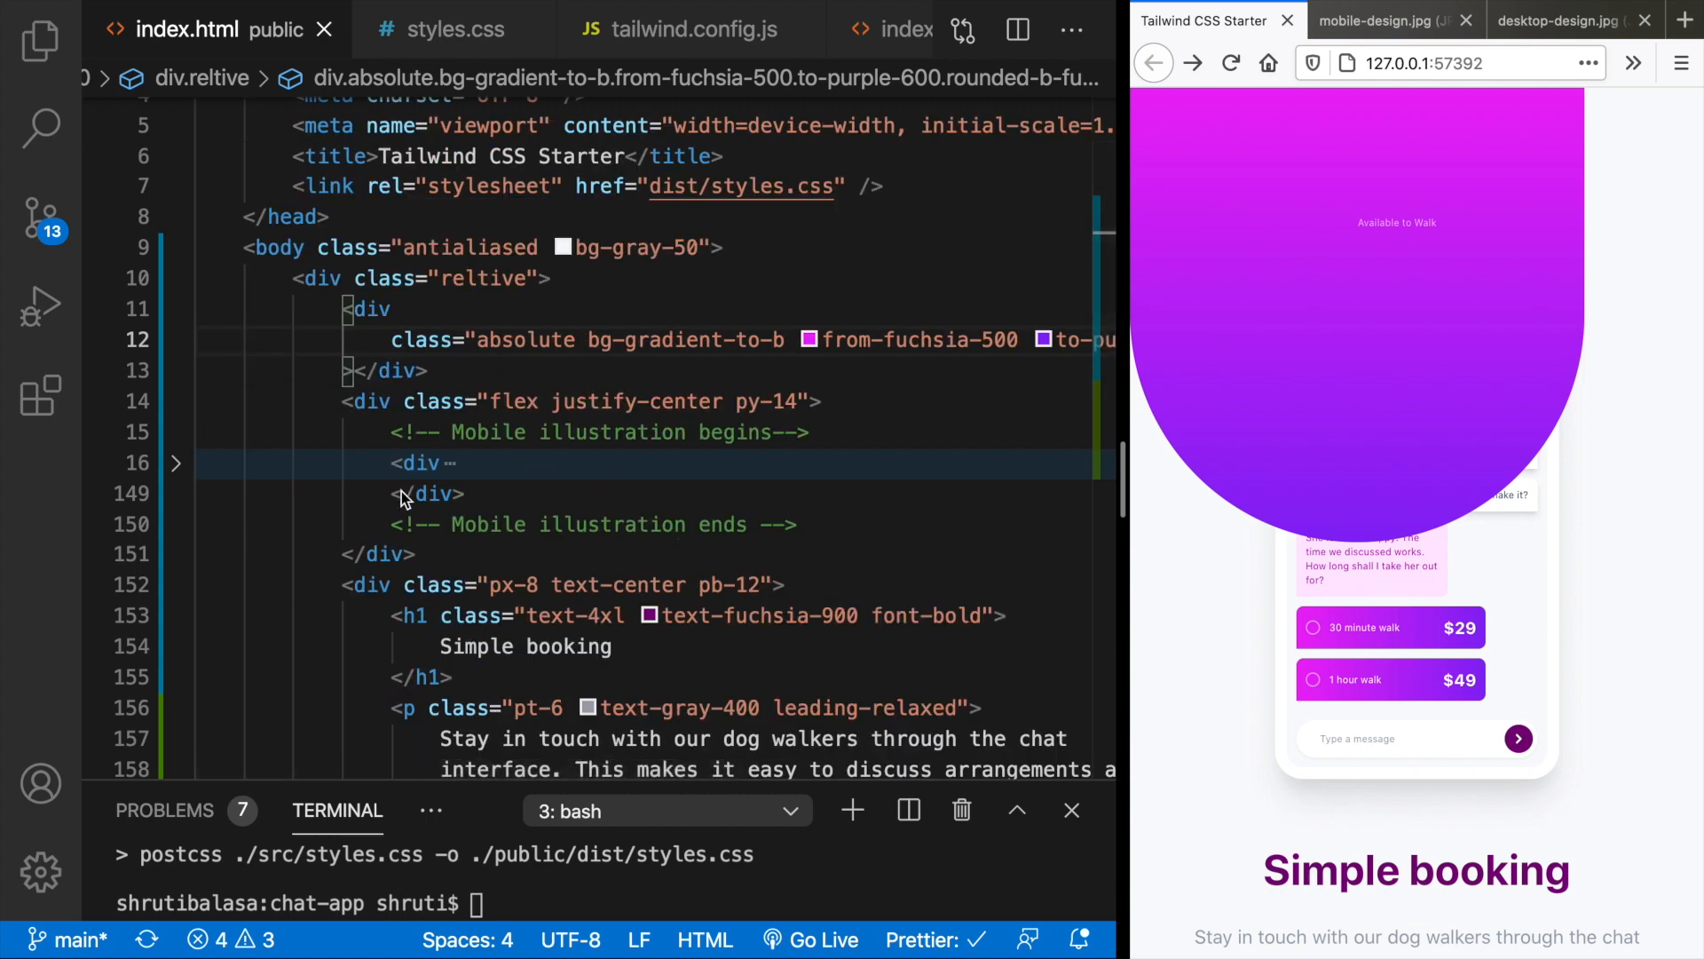
- Wrap illustration and text in a relative z-10 div, give the blob z-0, and check the design
{"action": "scroll", "scroll_direction": "down", "scroll_amount": 3}
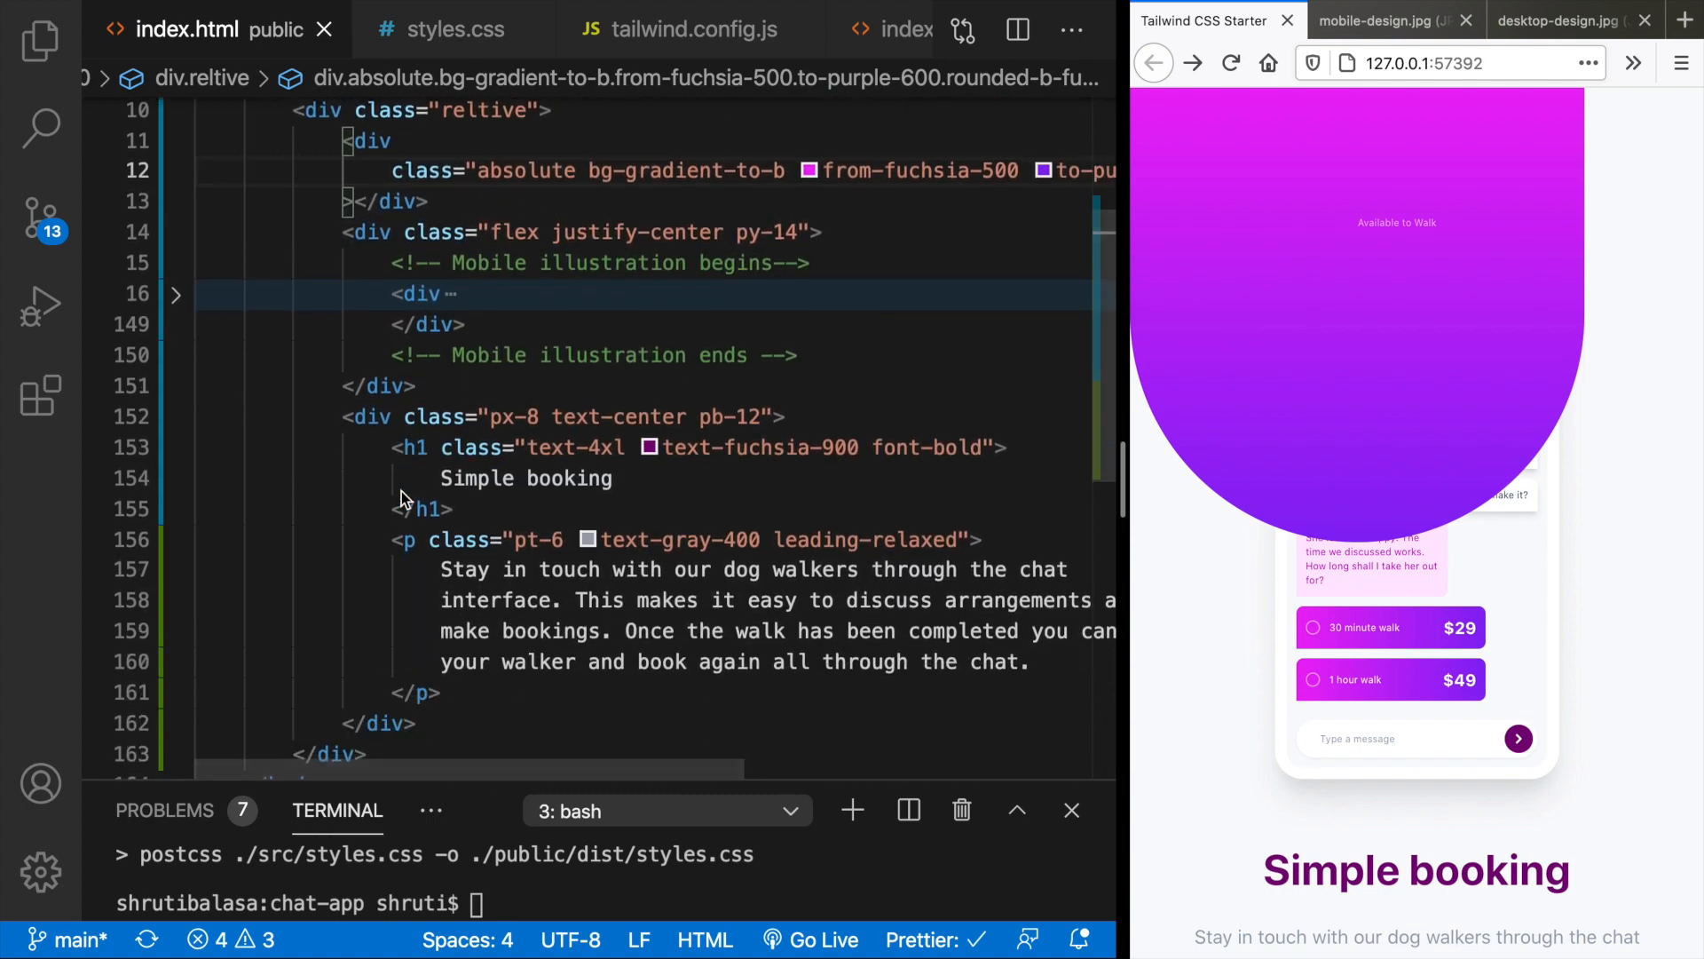
{"action": "left_click", "coordinate": [429, 202]}
{"action": "type", "text": "<div>"}
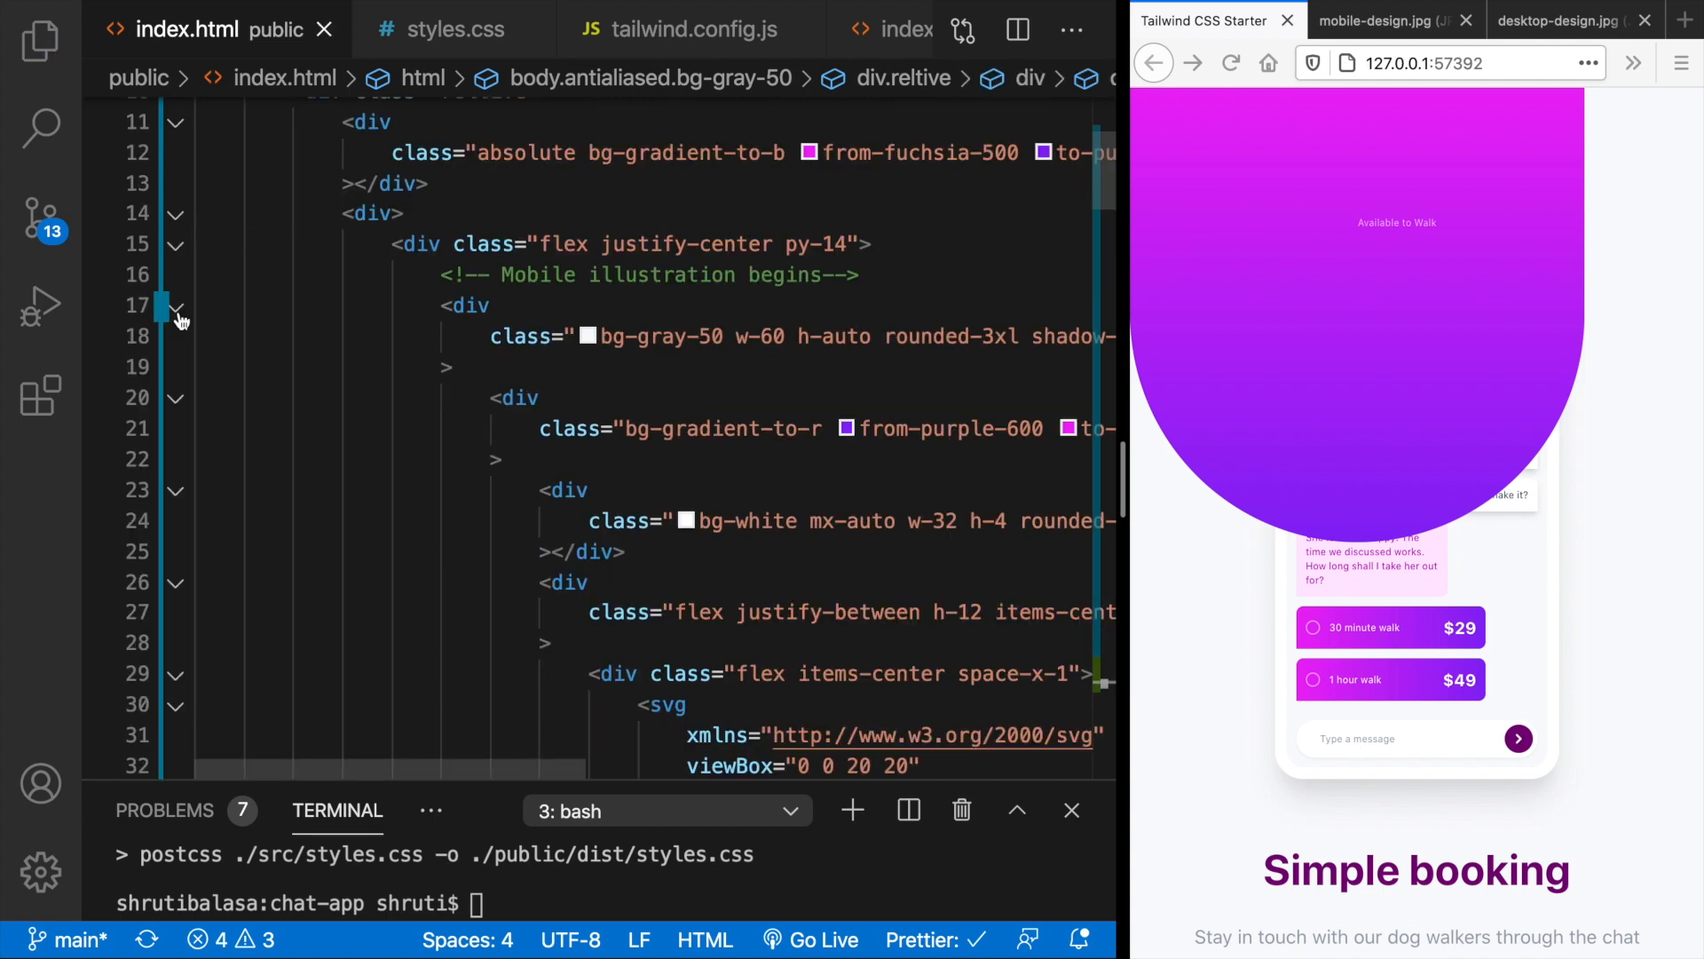
{"action": "left_click", "coordinate": [175, 306]}
{"action": "type", "text": " class=\"relative z-10"}
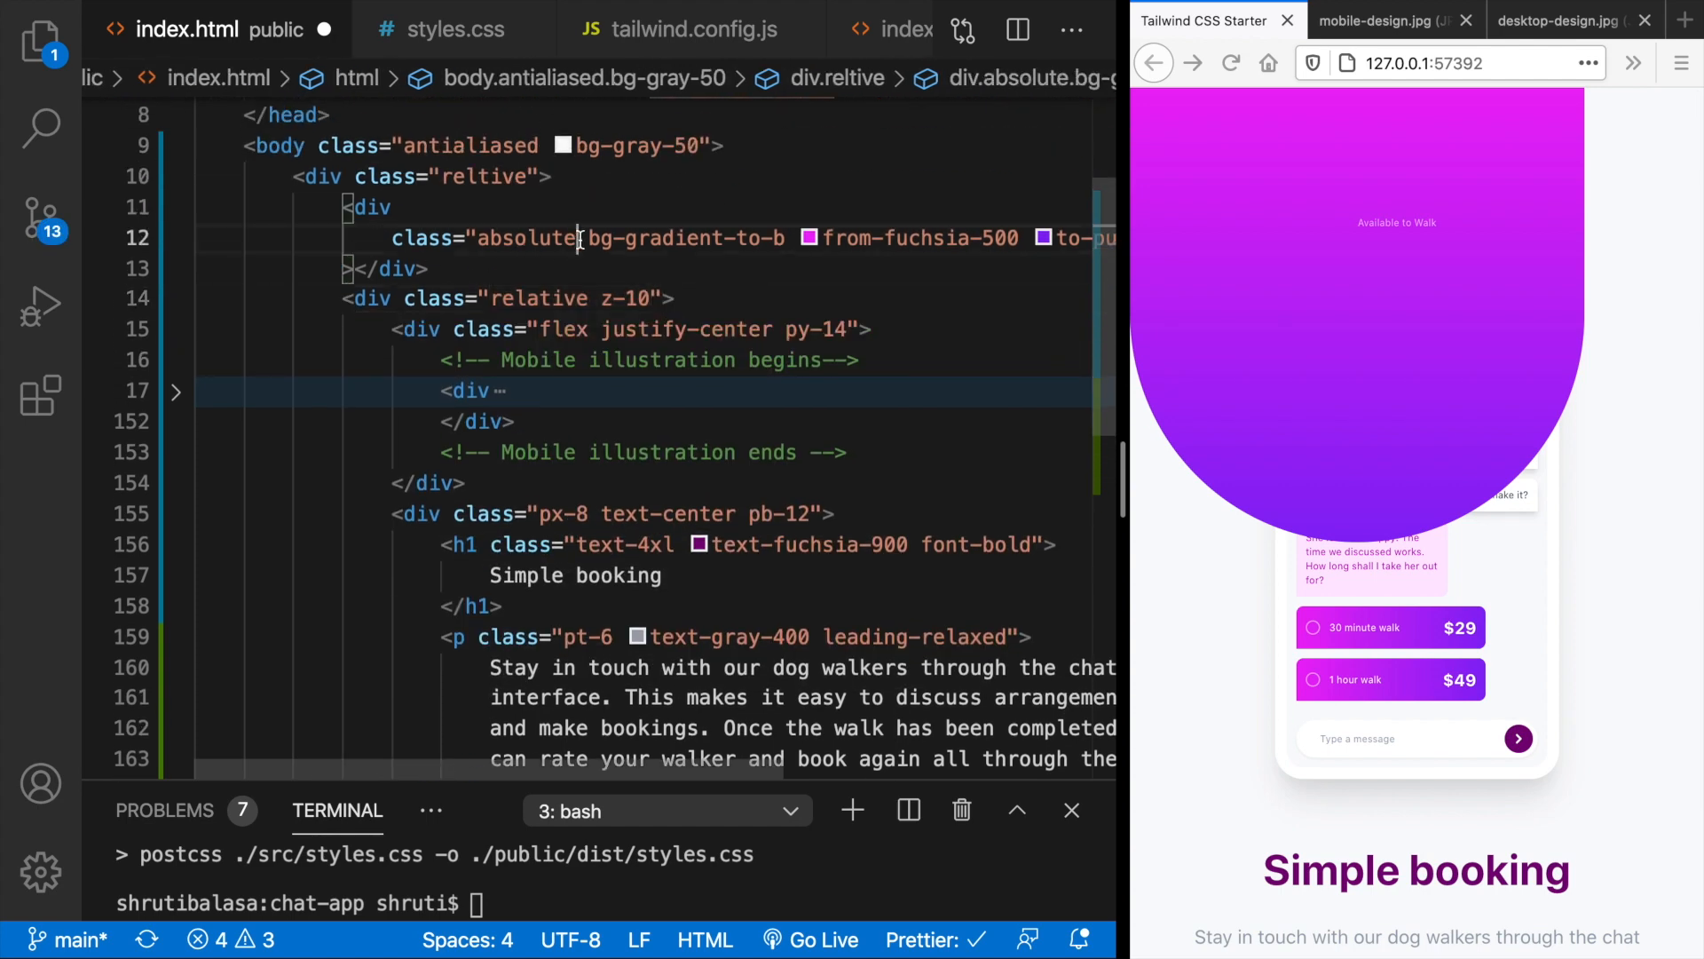
{"action": "type", "text": "z-0"}
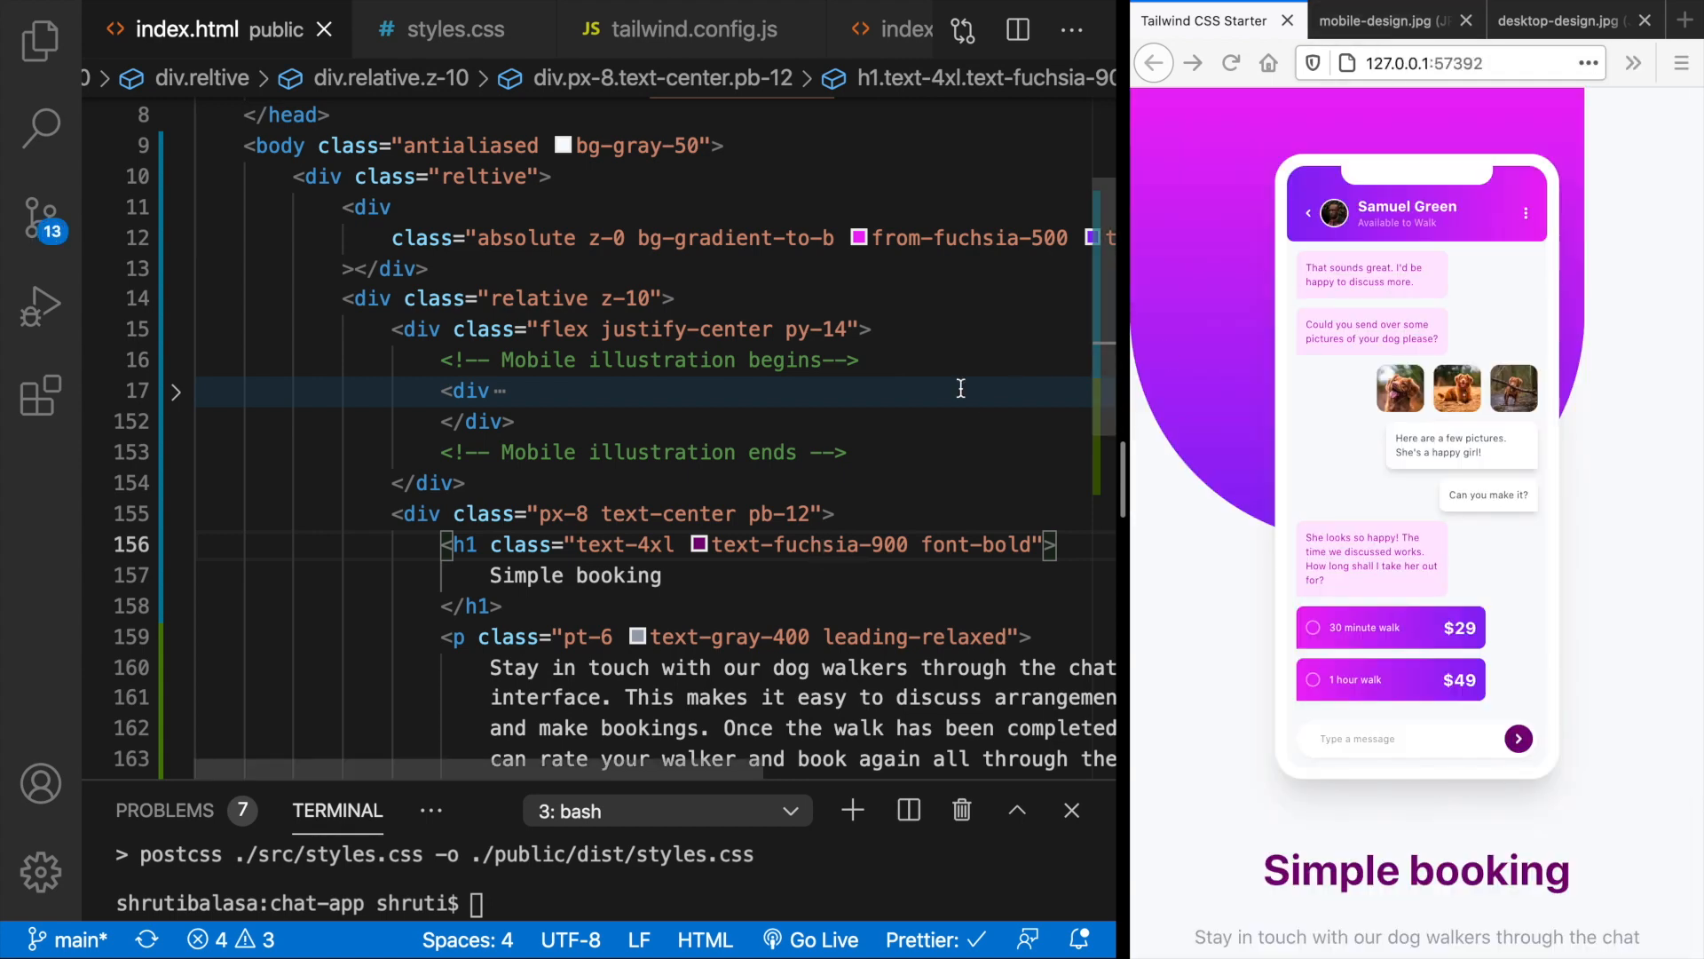
{"action": "left_click", "coordinate": [1560, 21]}
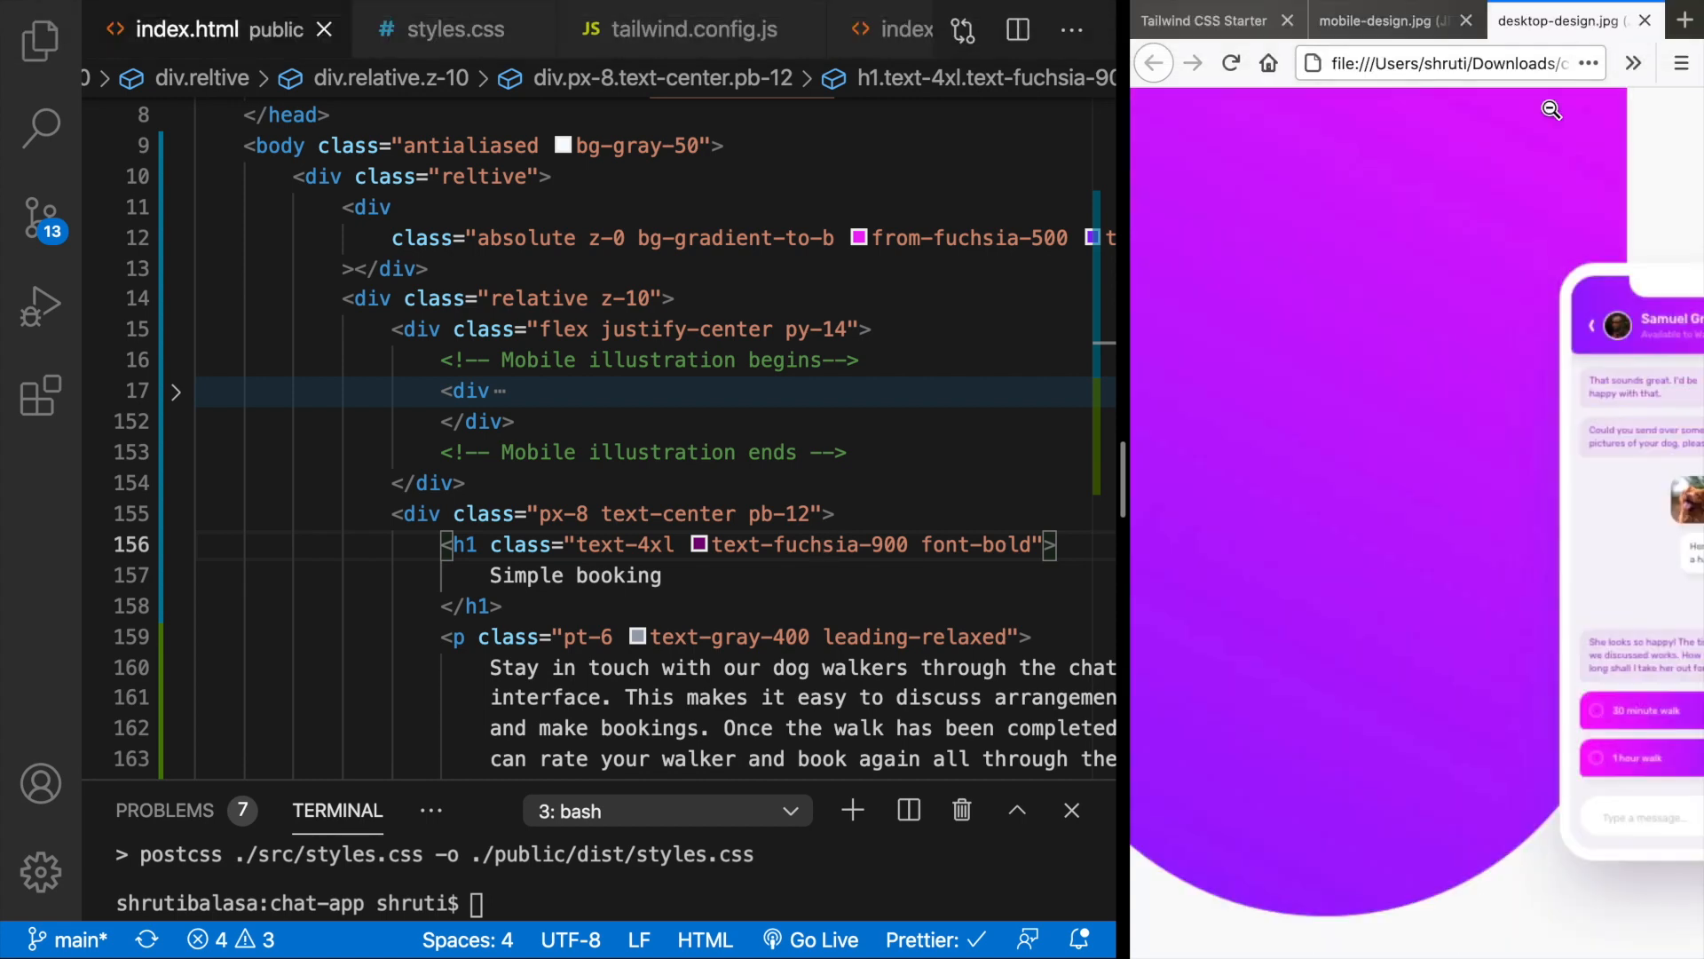
{"action": "mouse_move", "coordinate": [647, 372]}
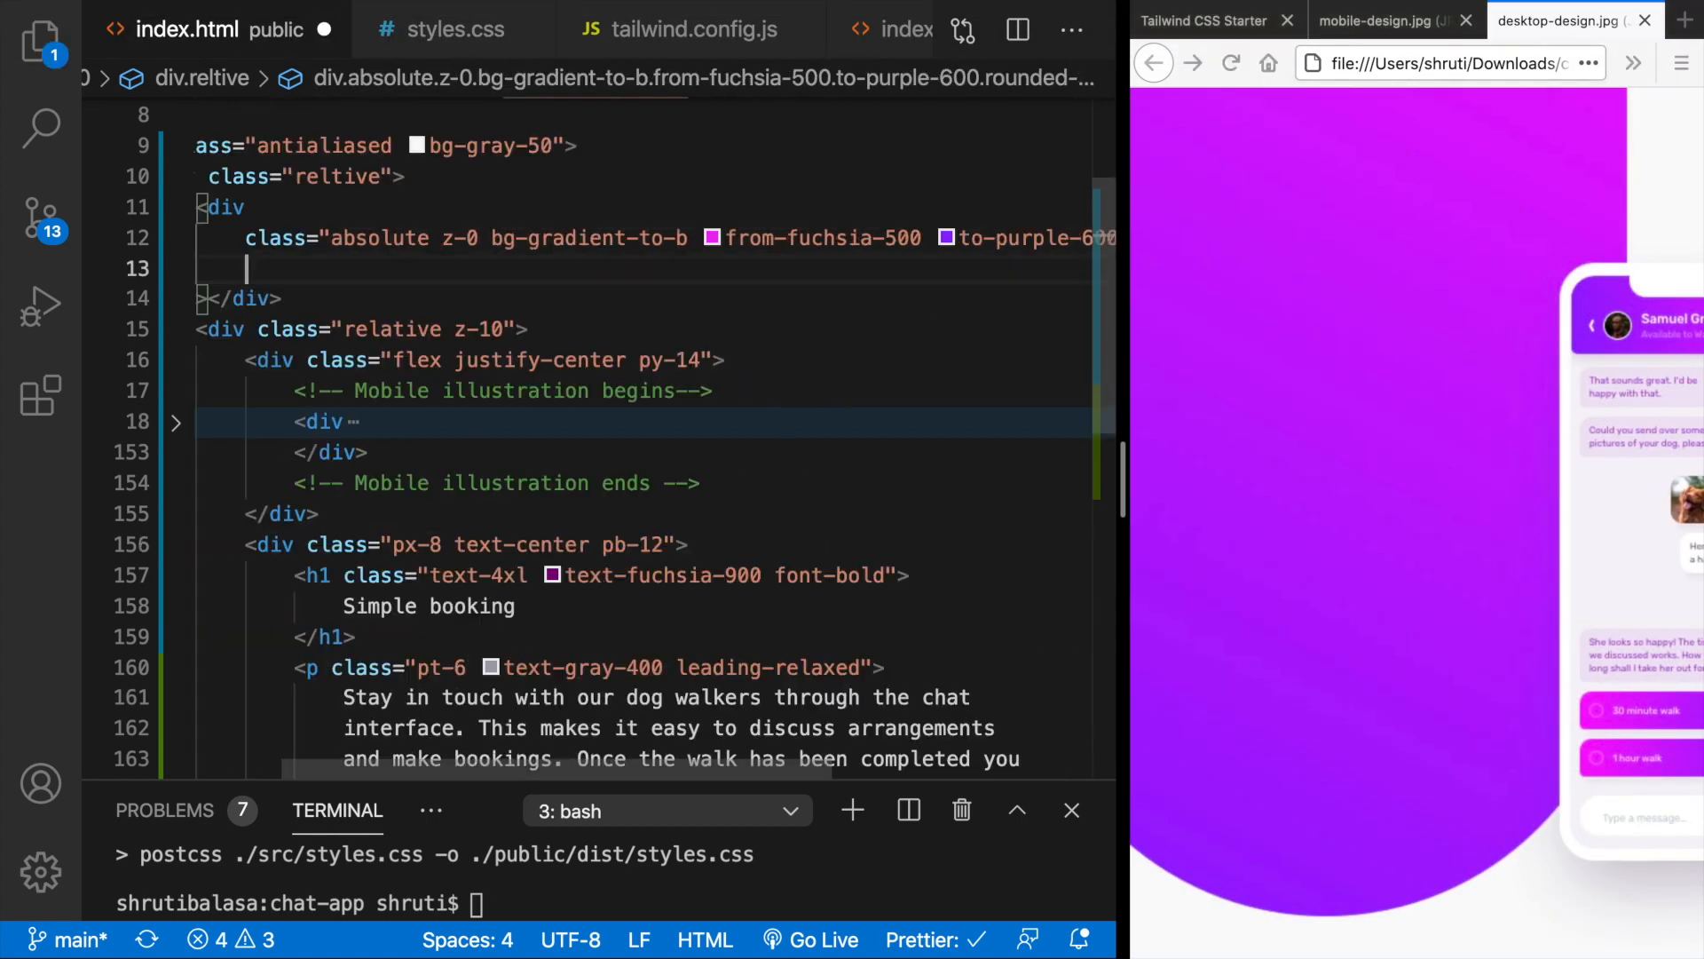
- Give the blob style="width: 30rem; height: 43rem", tuning the height against the design
{"action": "type", "text": "style=\""}
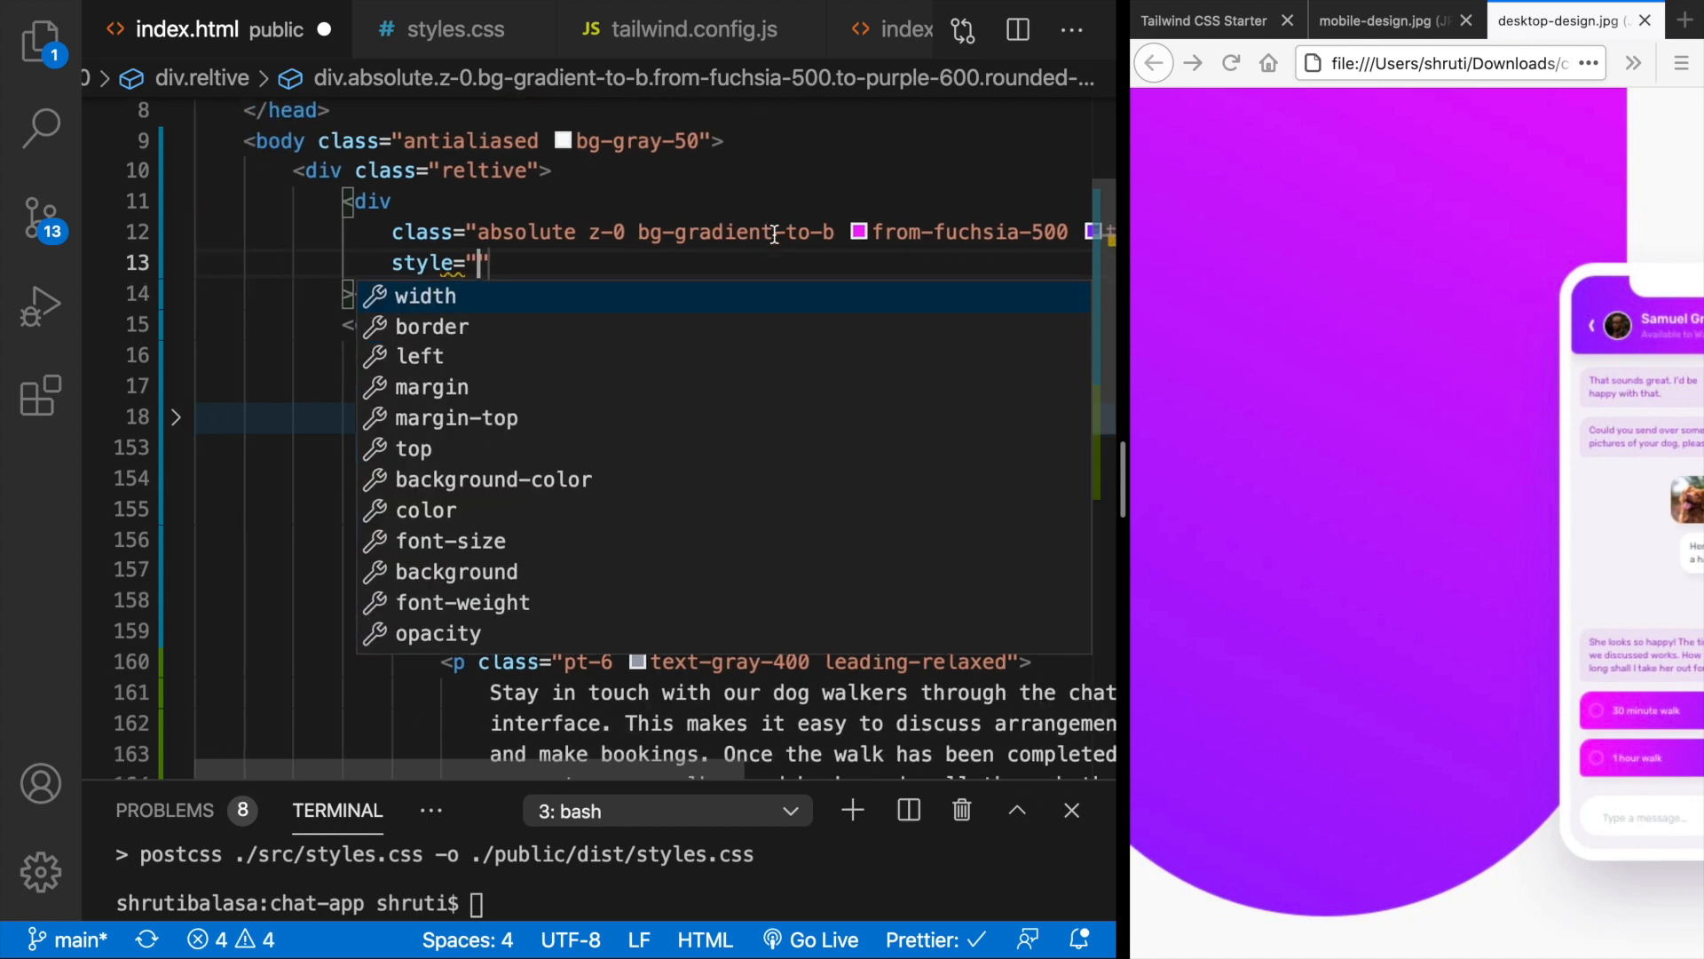
{"action": "mouse_move", "coordinate": [468, 295]}
{"action": "type", "text": "width: 30rem; height: 40rem"}
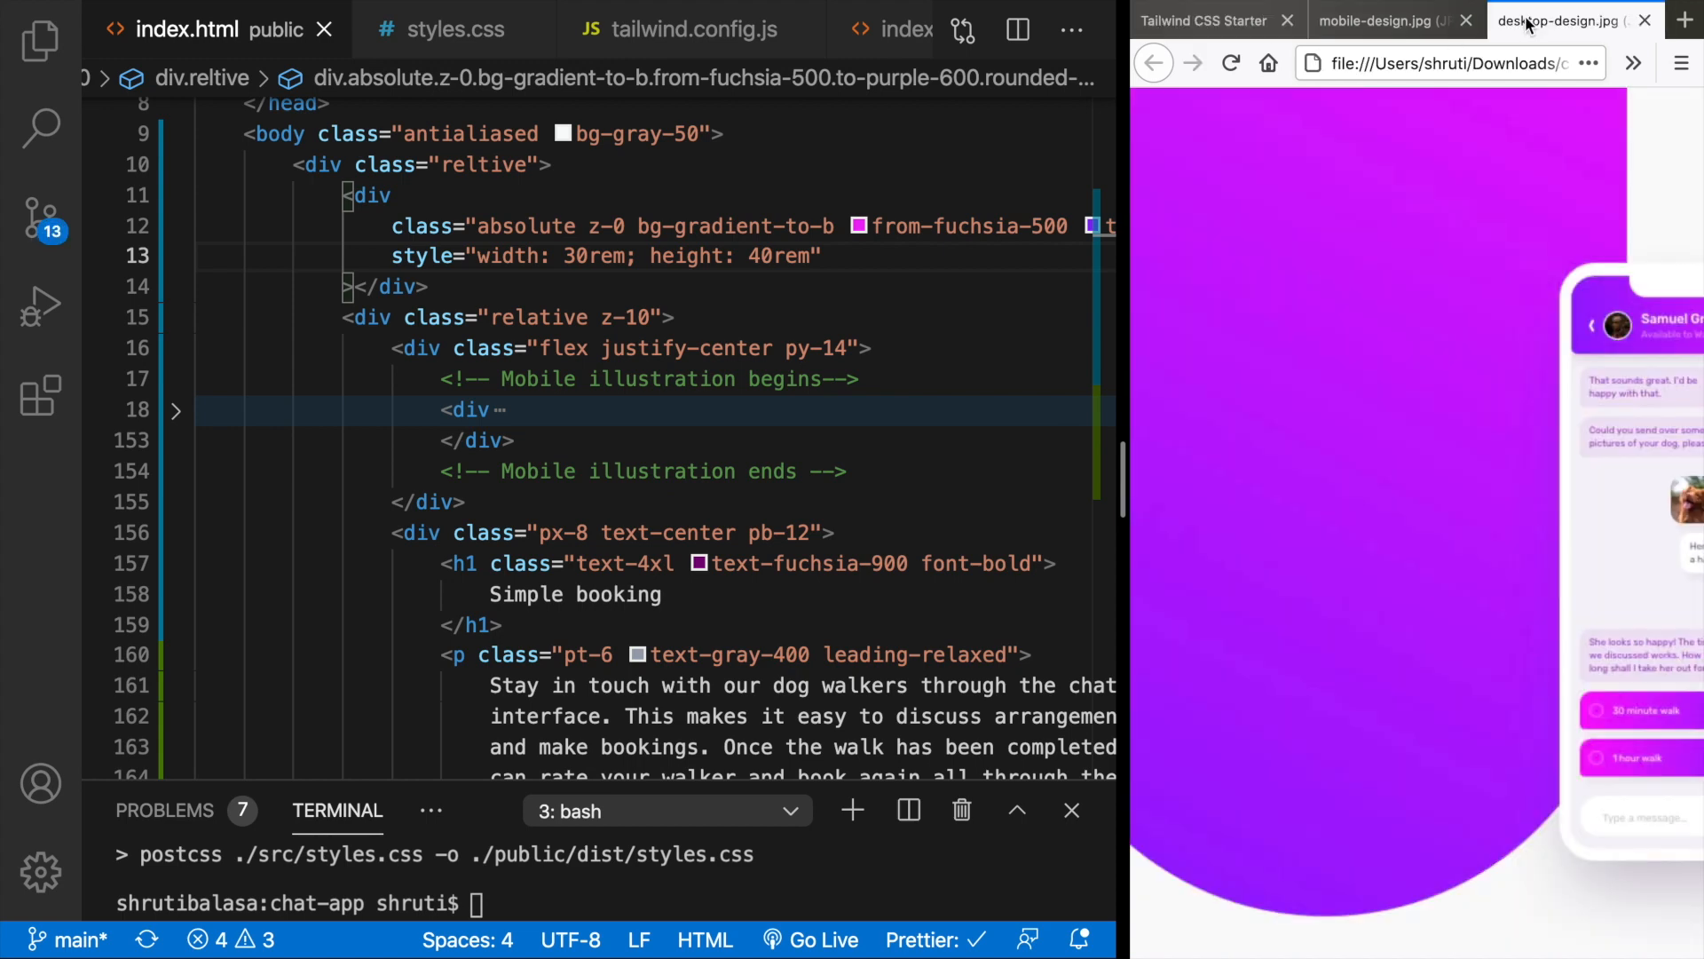
{"action": "mouse_move", "coordinate": [1248, 556]}
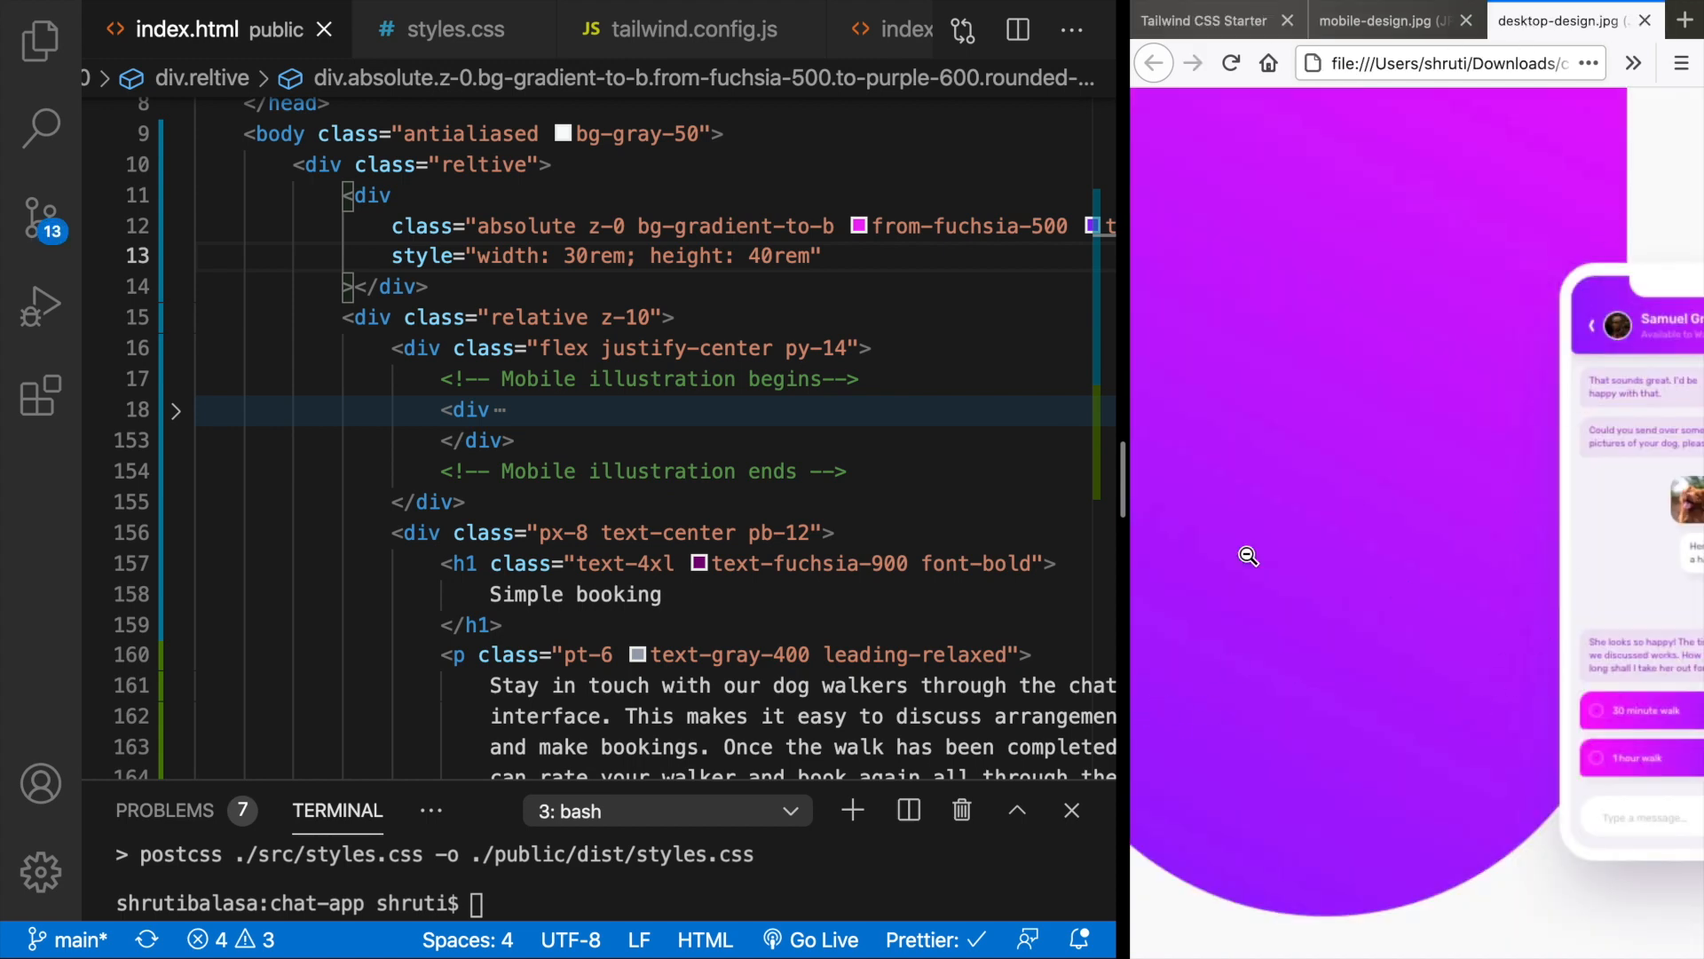
{"action": "left_click", "coordinate": [1203, 21]}
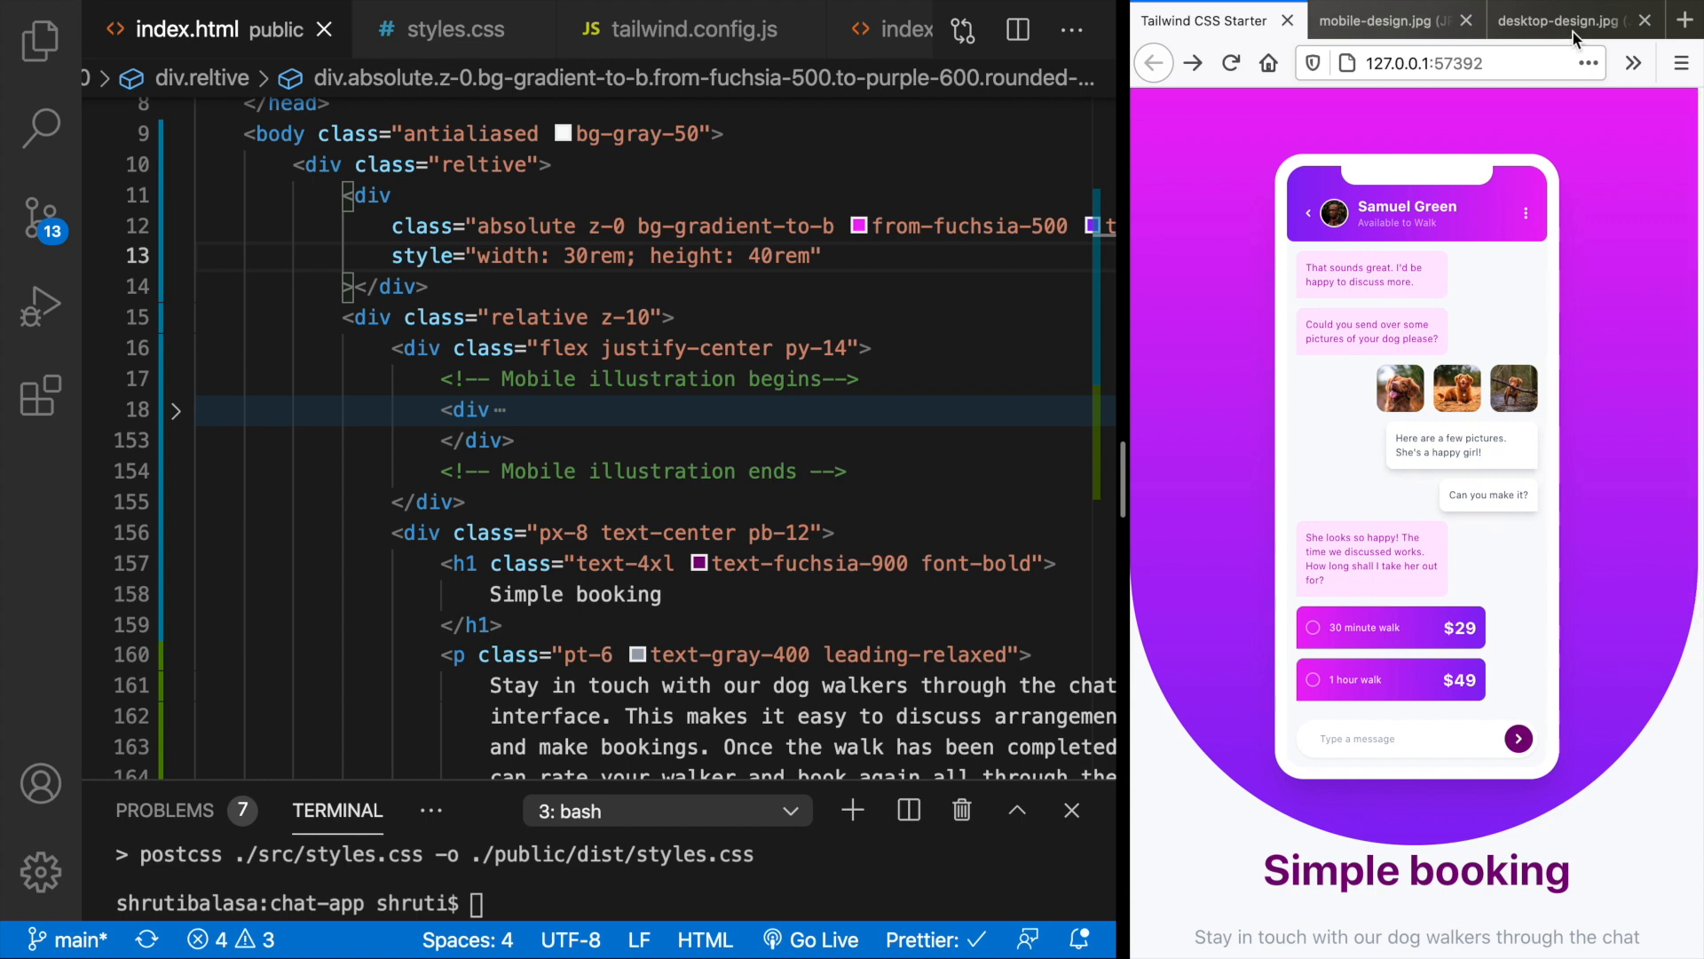
{"action": "left_click", "coordinate": [1565, 20]}
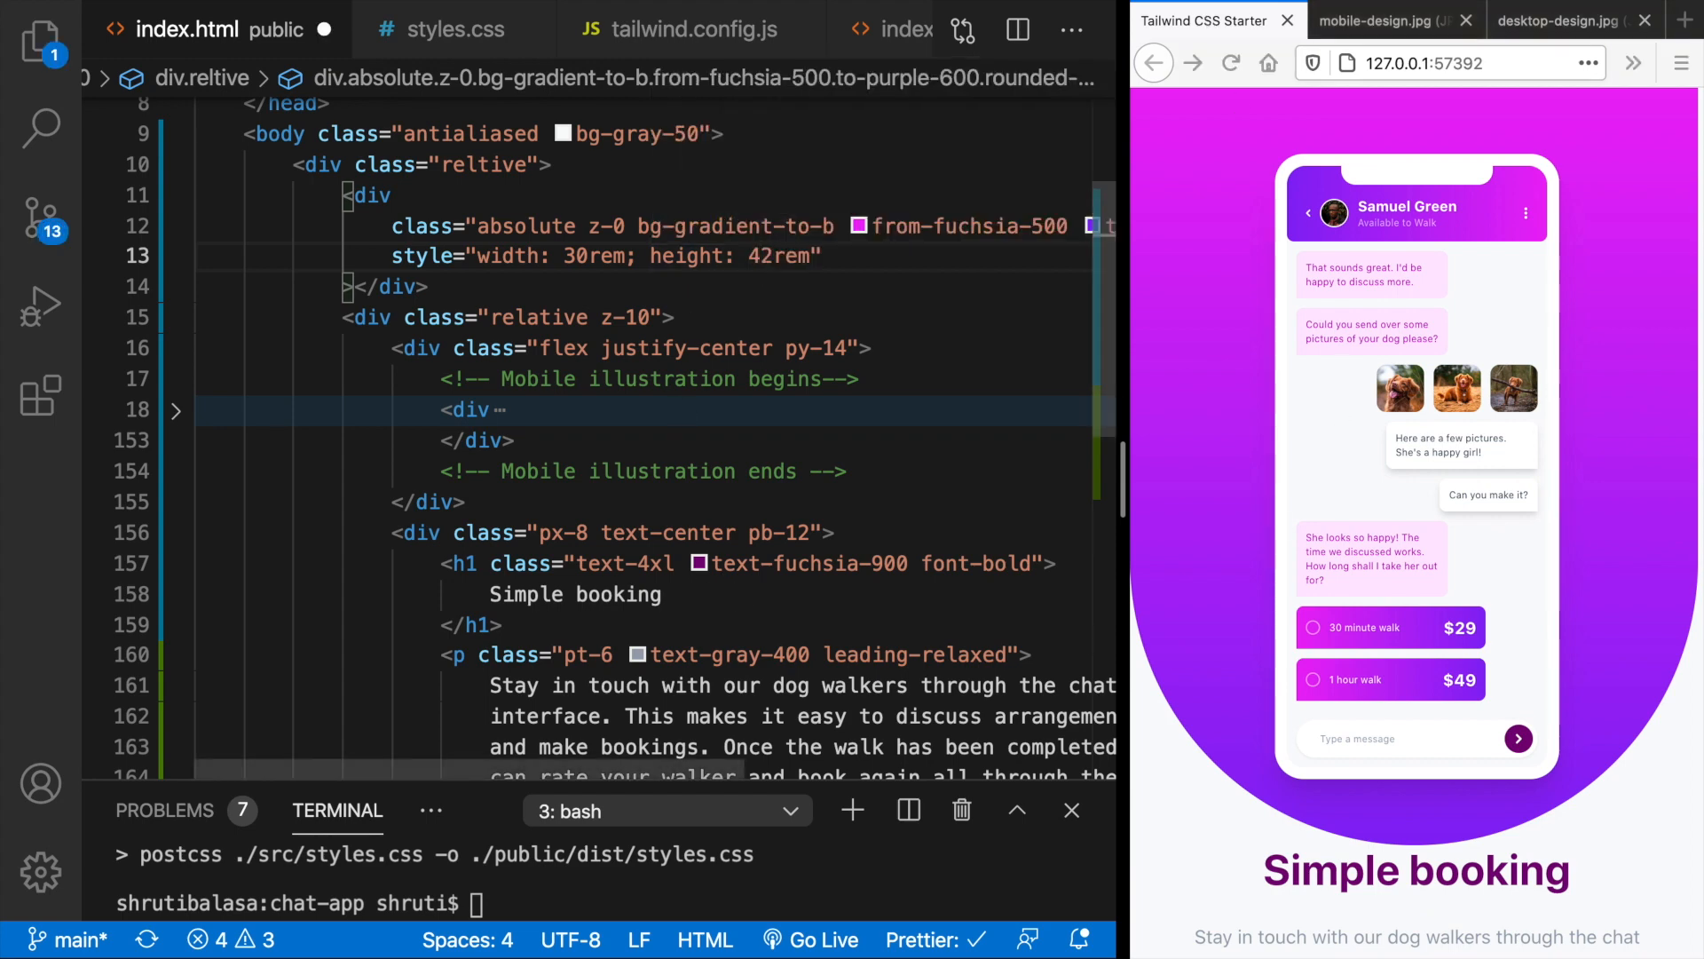
{"action": "left_click", "coordinate": [1562, 20]}
{"action": "type", "text": "3"}
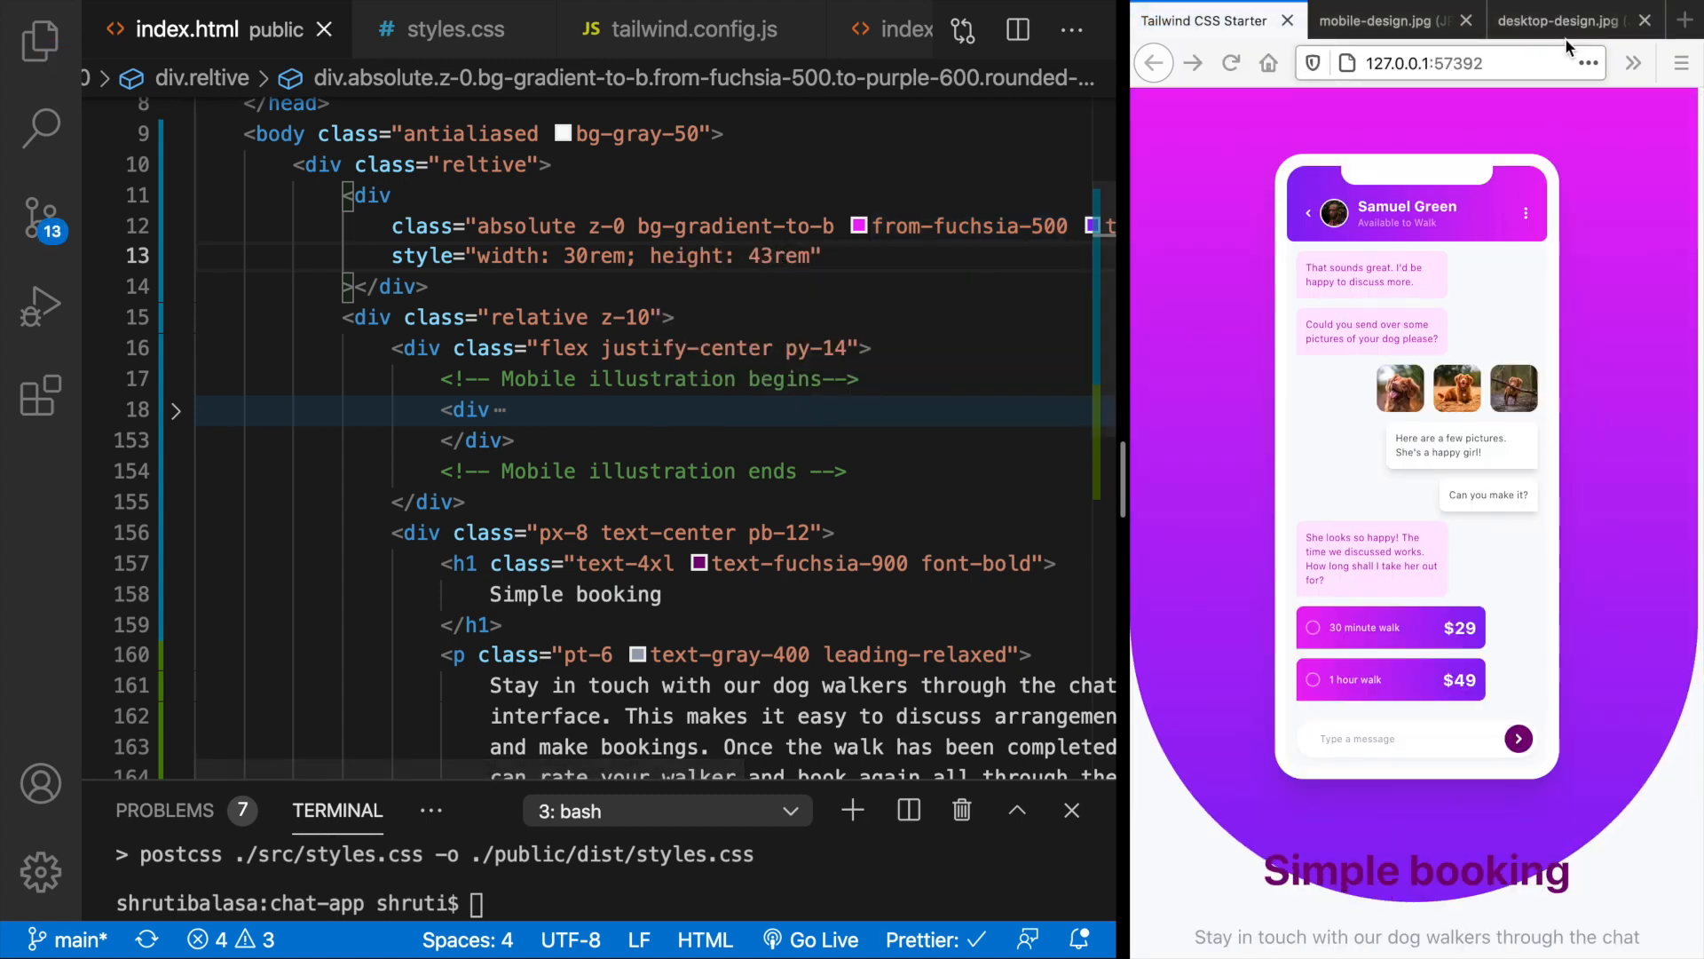
{"action": "left_click", "coordinate": [1565, 20]}
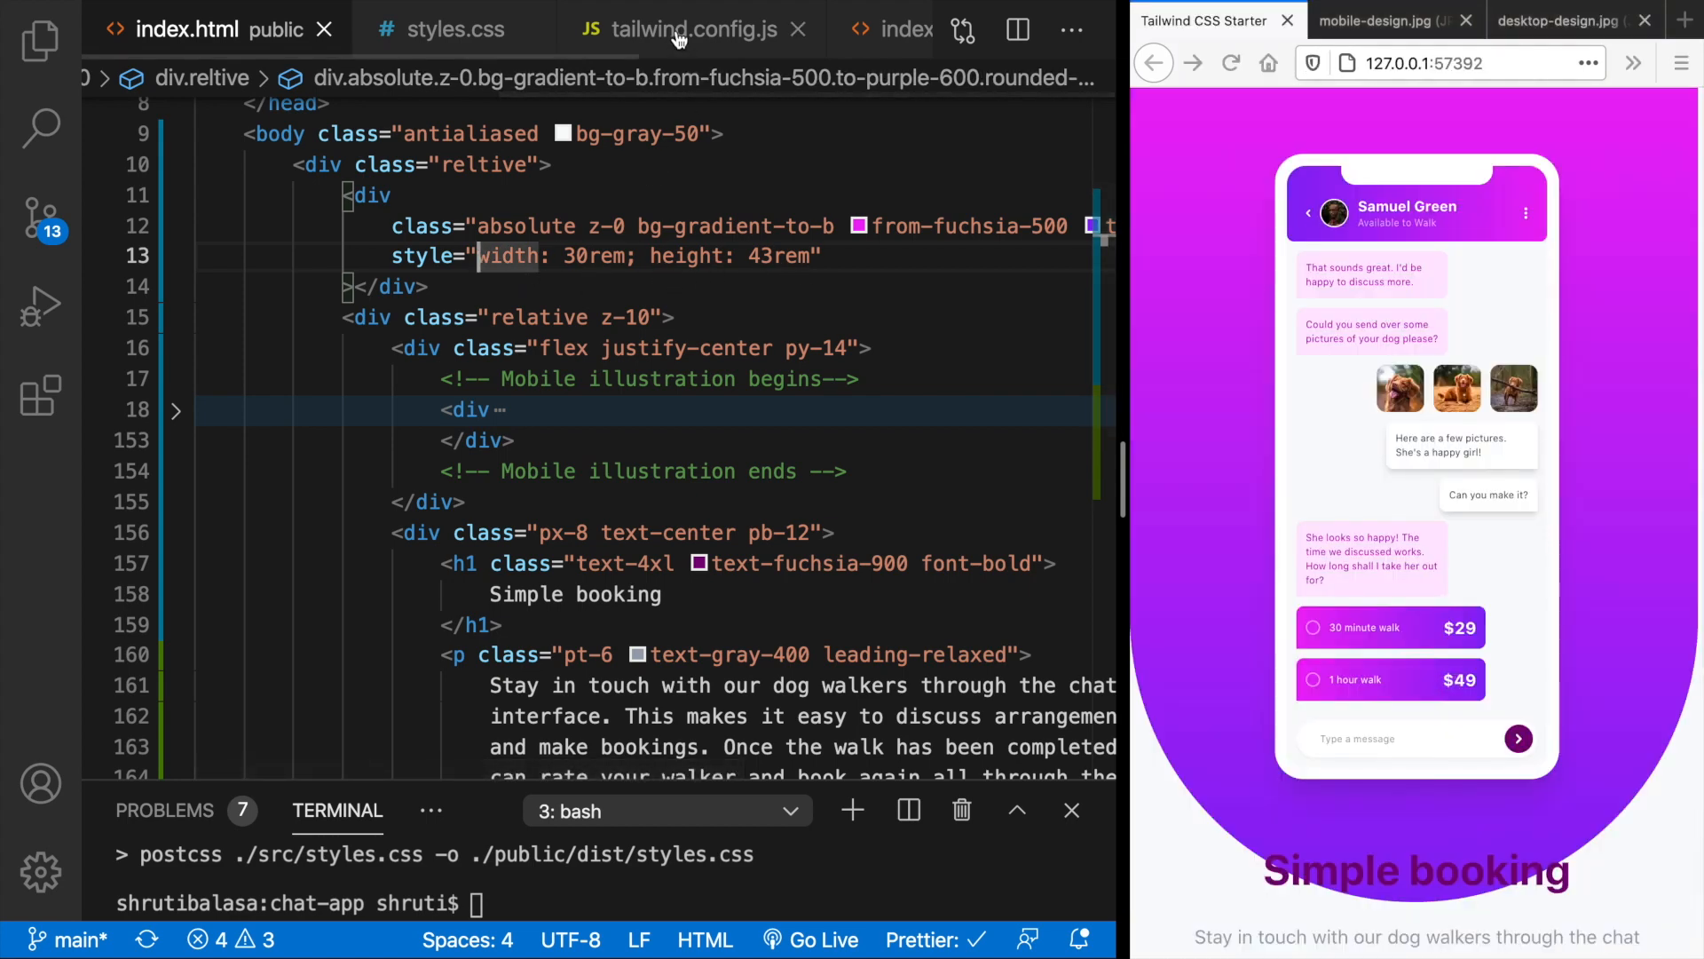
- In tailwind.config.js, extend the theme with height '172' set to '43rem'
{"action": "left_click", "coordinate": [688, 30]}
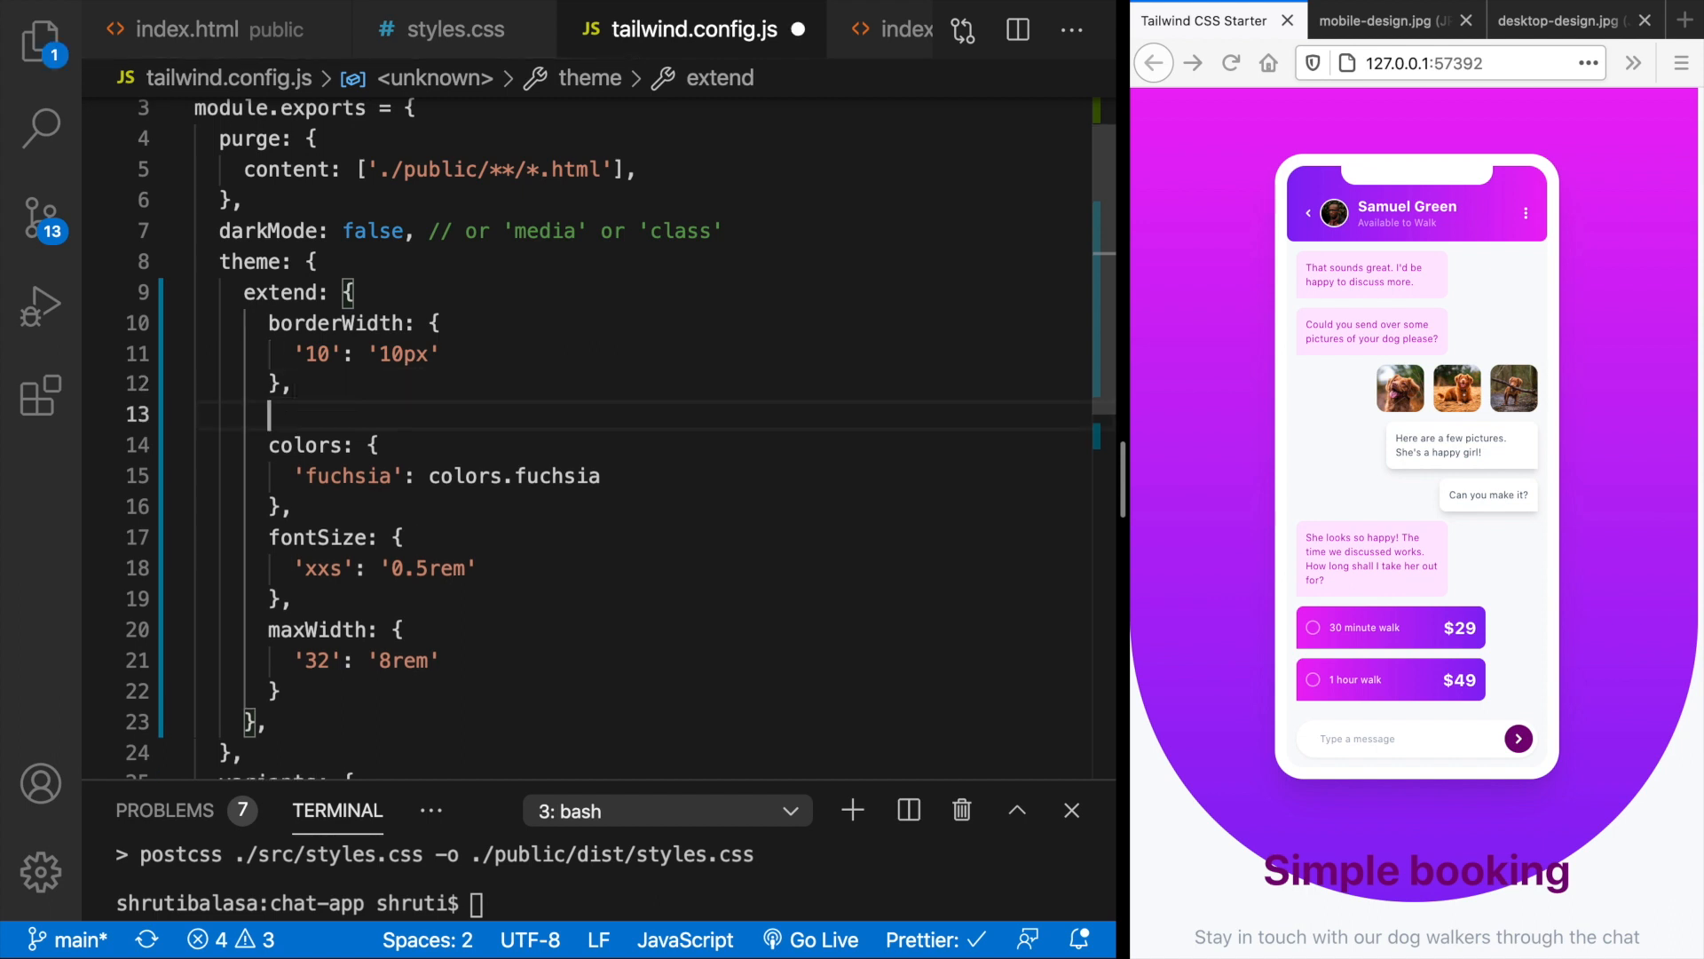
{"action": "type", "text": "height"}
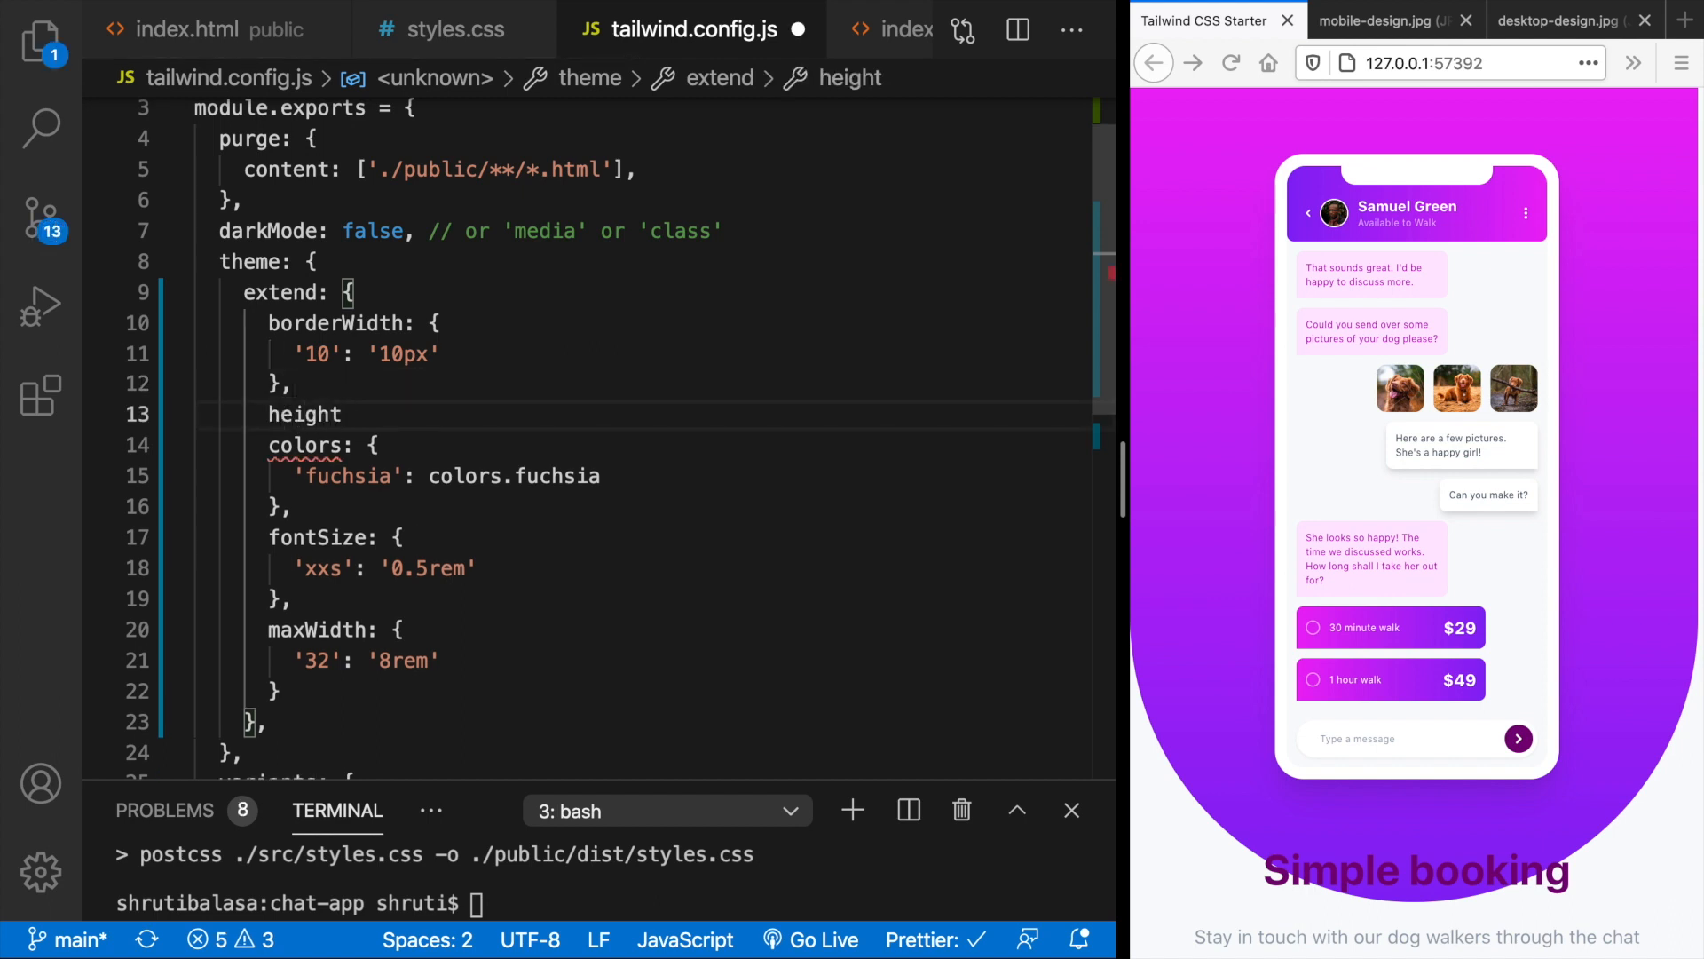
{"action": "type", "text": ": {"}
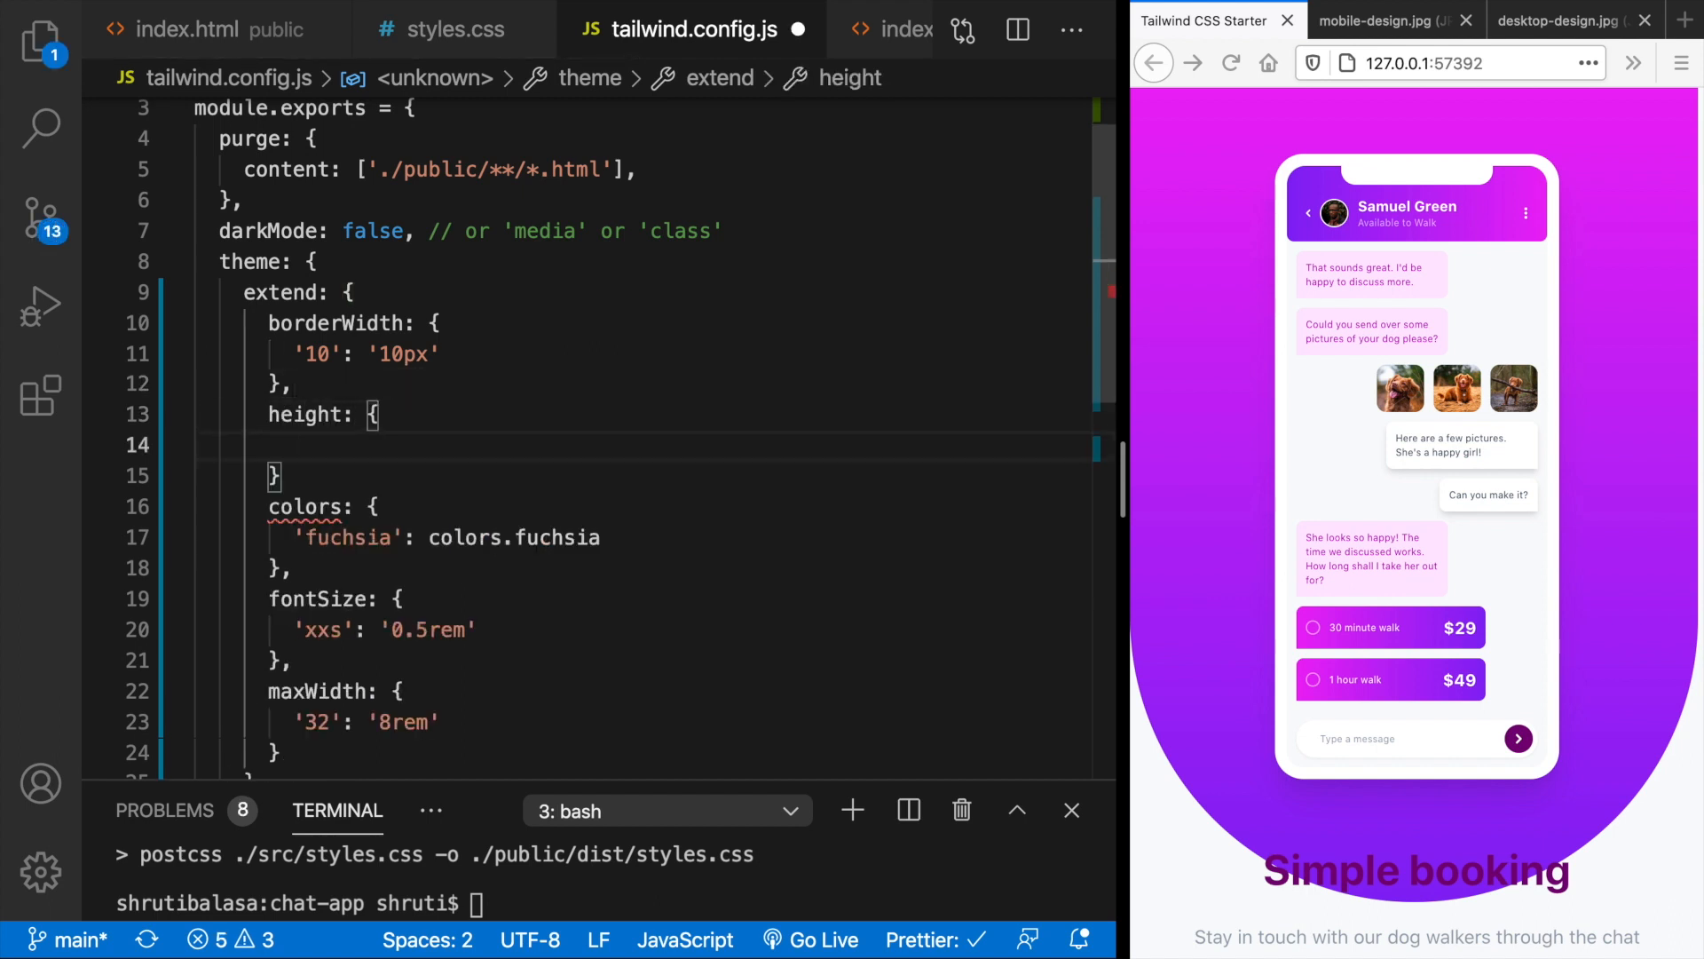
{"action": "type", "text": "'172':"}
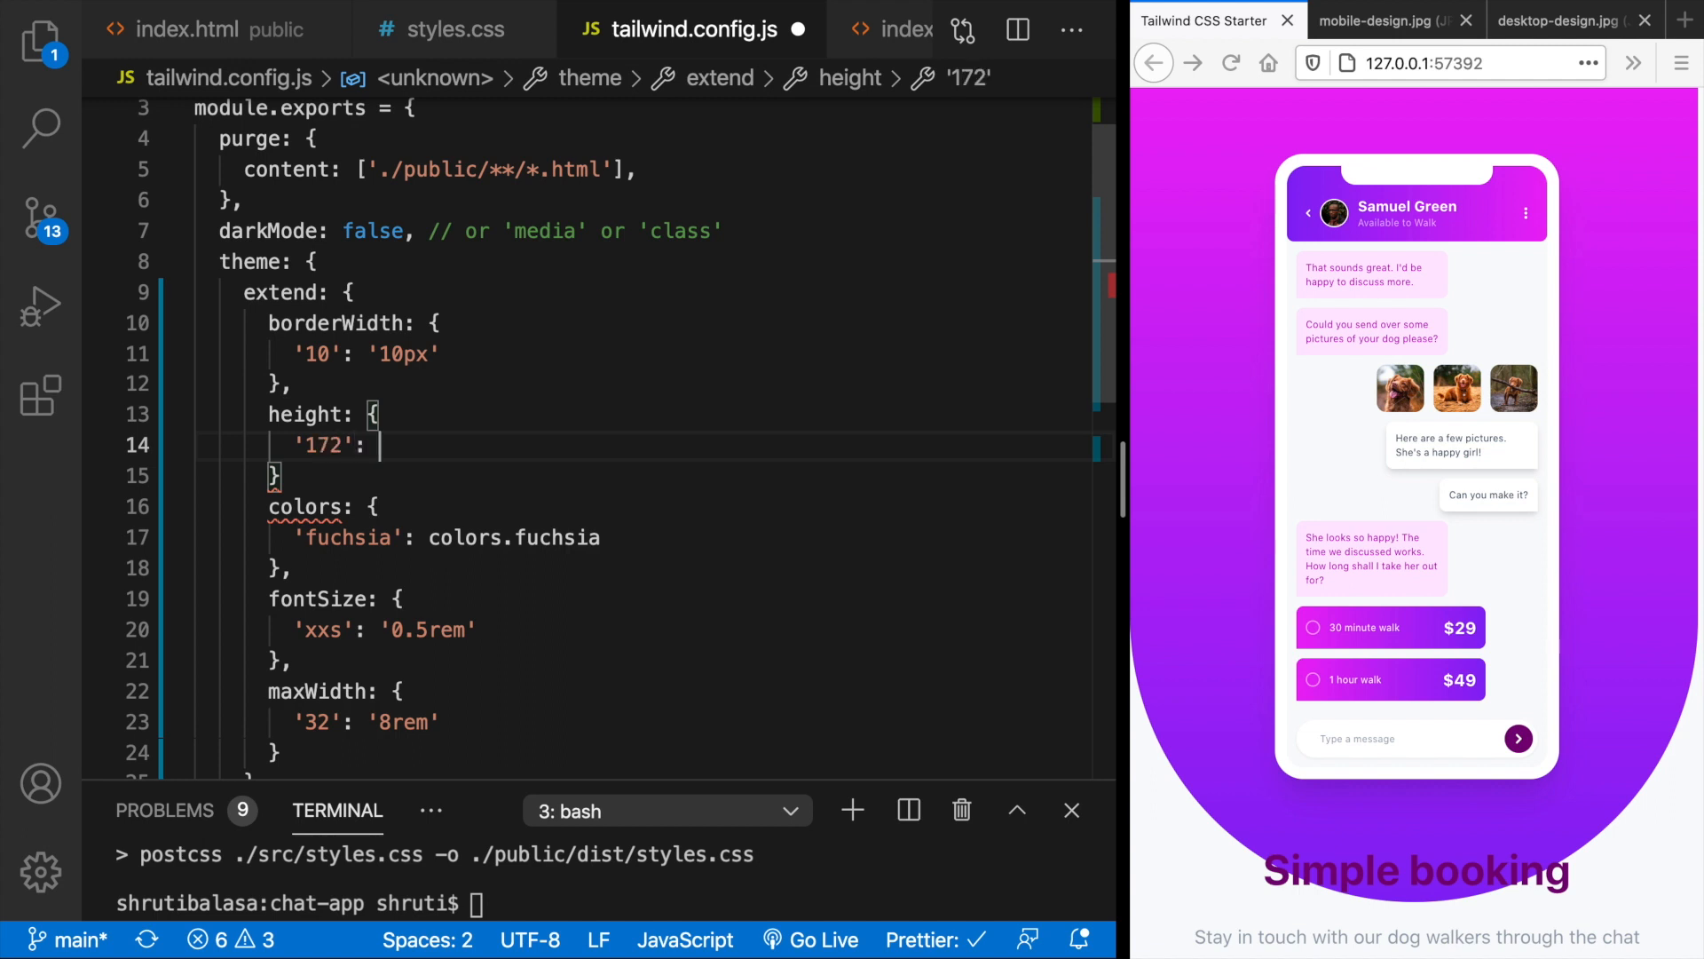
{"action": "type", "text": "'43rem'"}
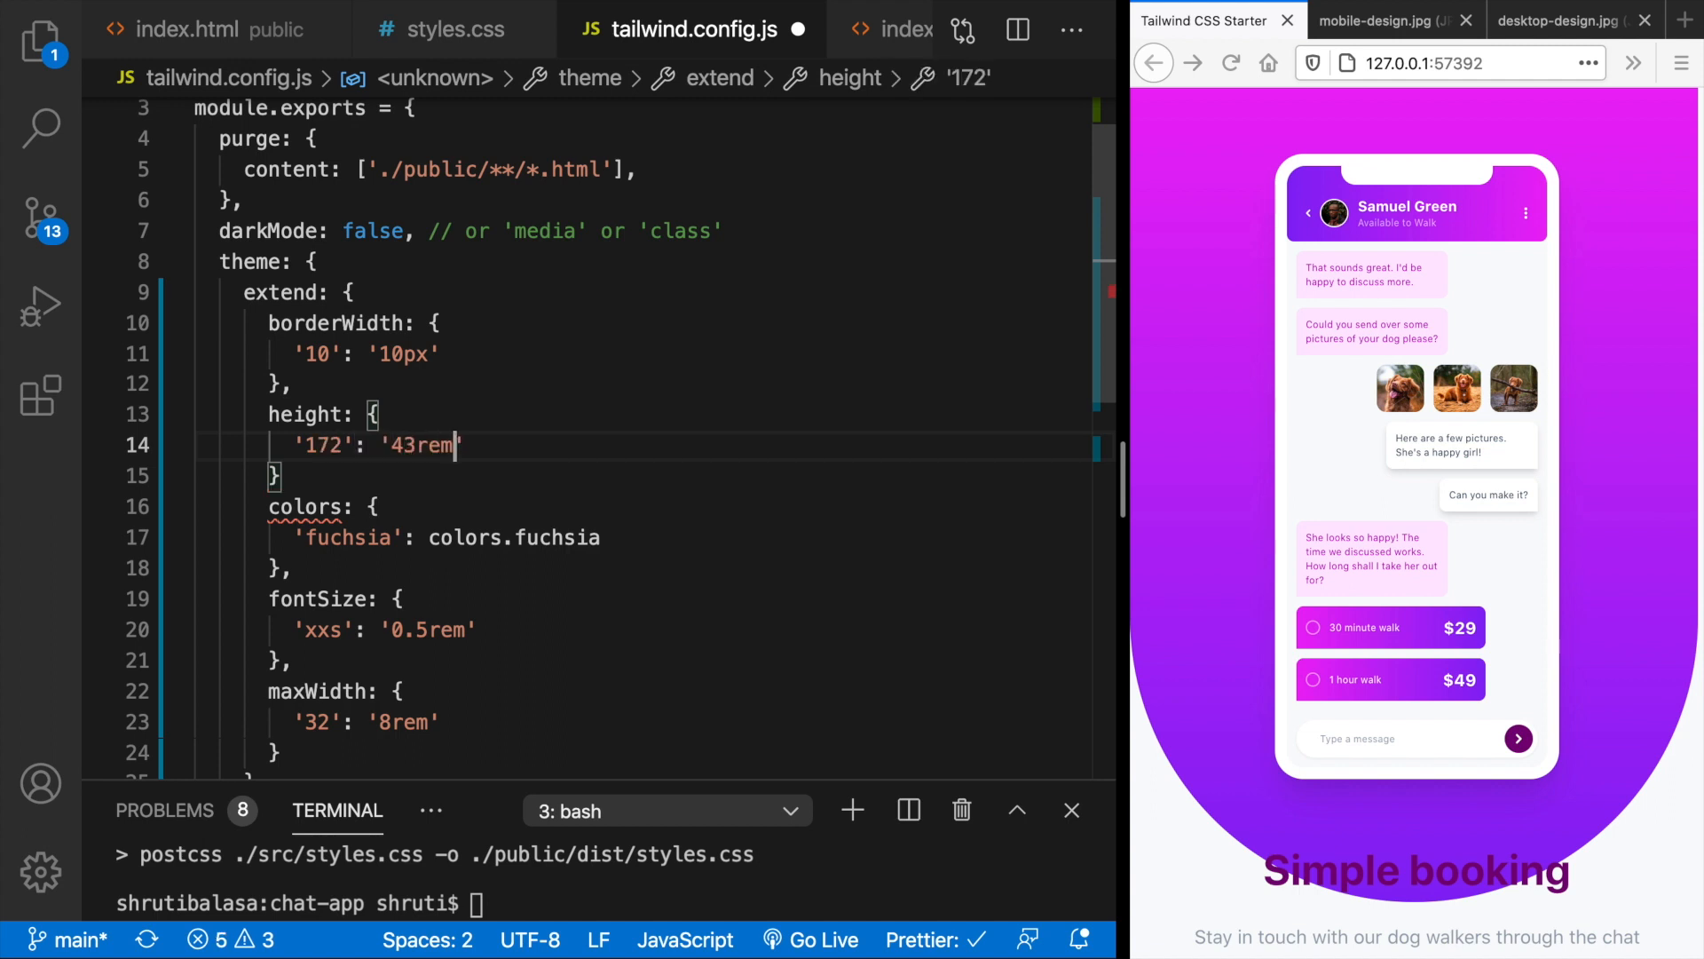
{"action": "key", "text": "Enter"}
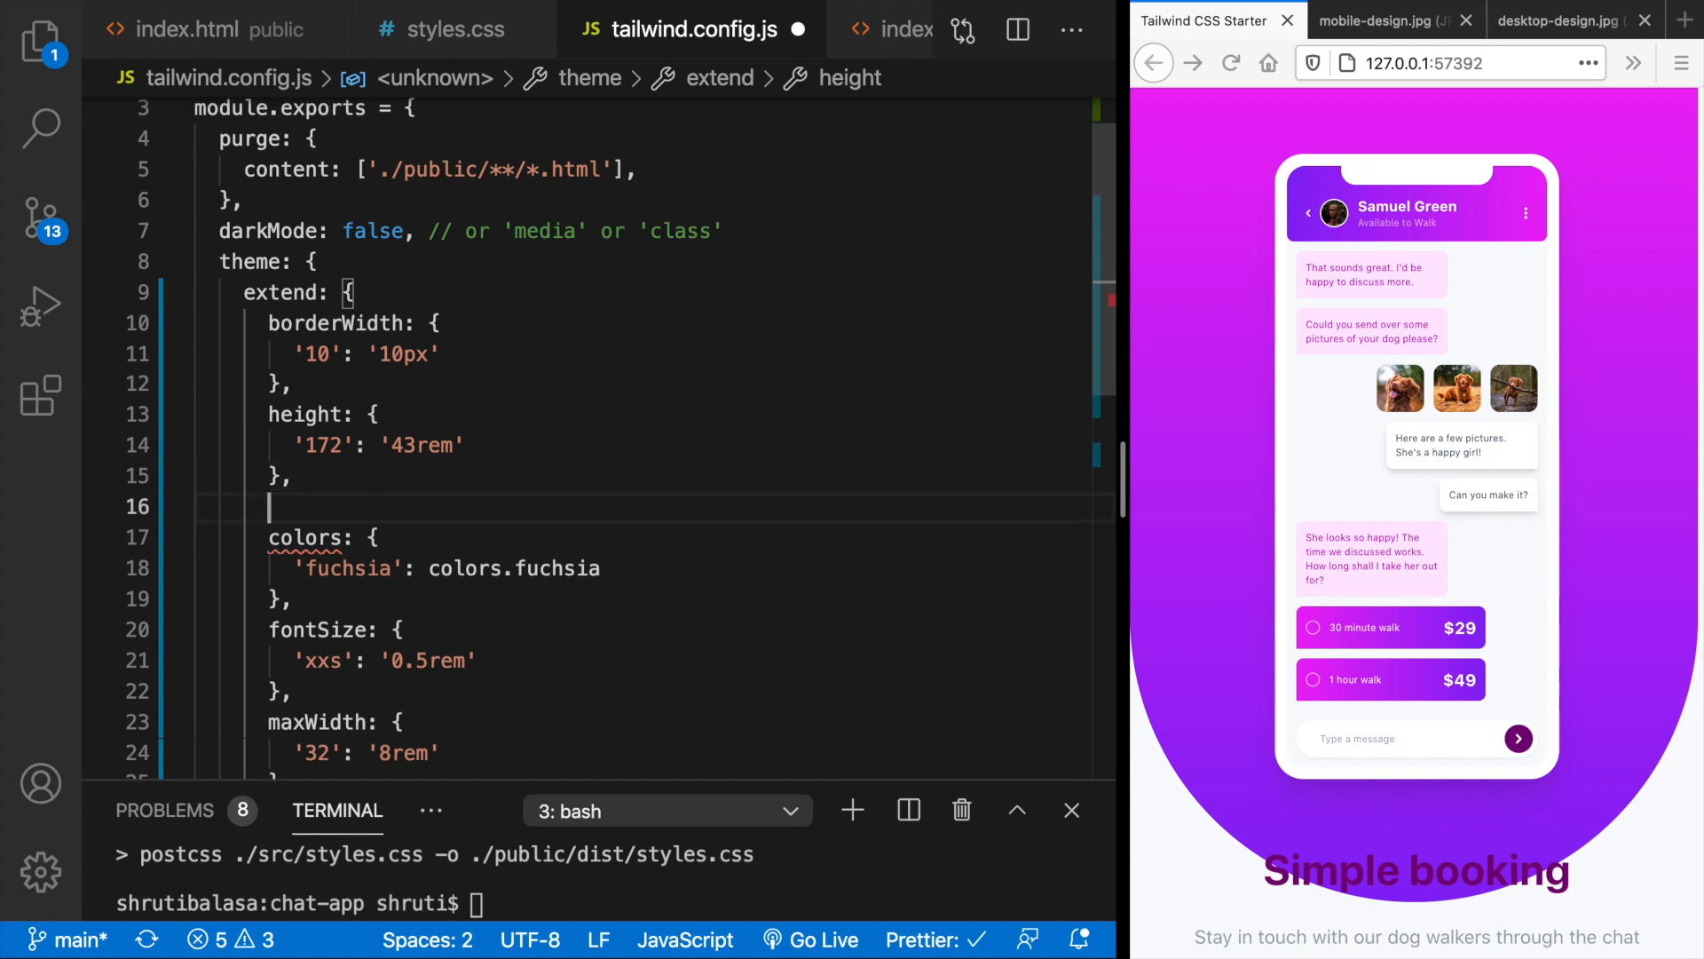
- Add width '120' set to '30rem' under theme.extend, cross-checking the values in index.html
{"action": "type", "text": "width: {"}
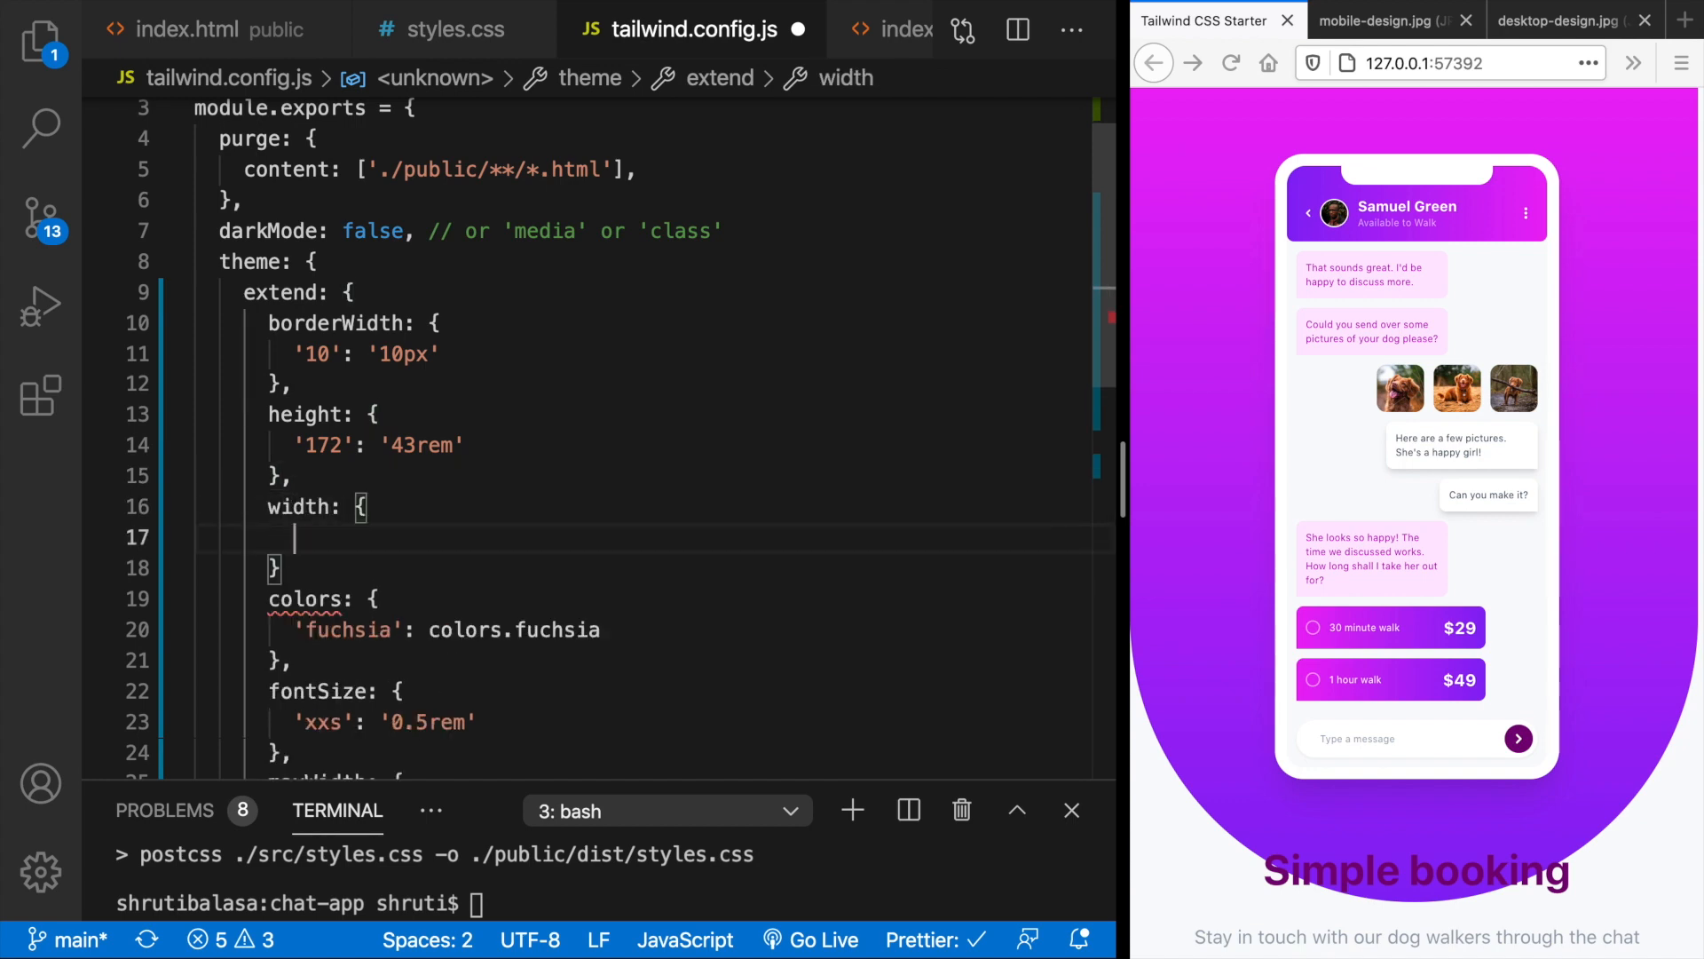
{"action": "left_click", "coordinate": [207, 30]}
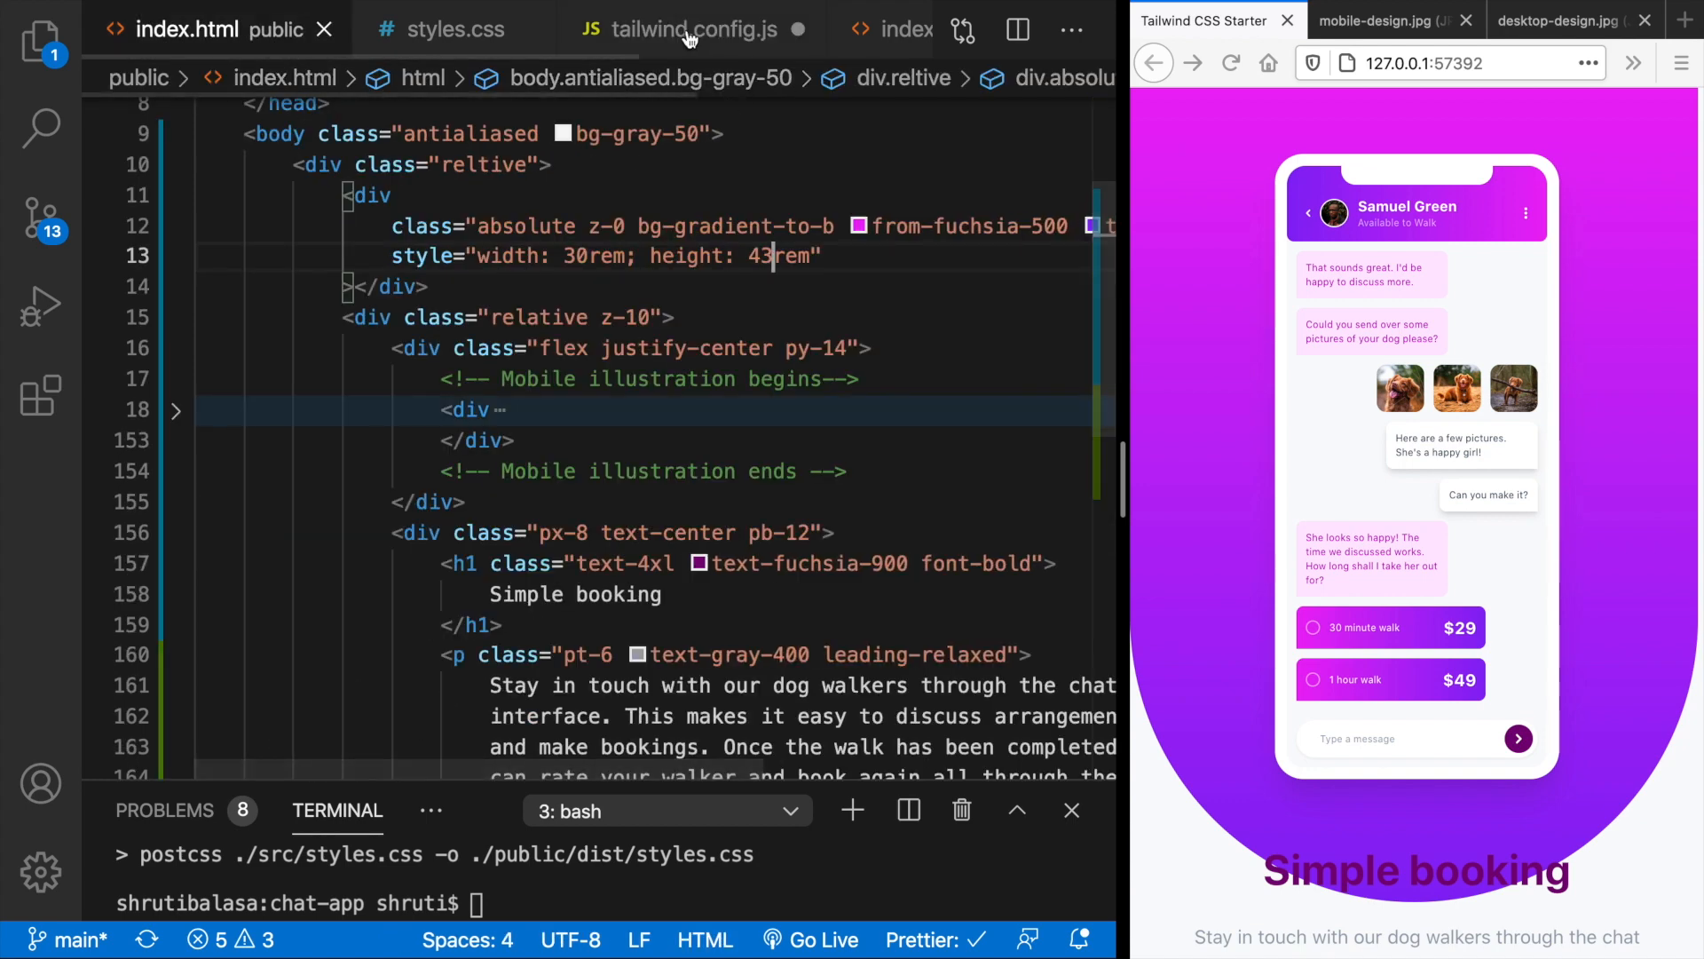
{"action": "left_click", "coordinate": [693, 30]}
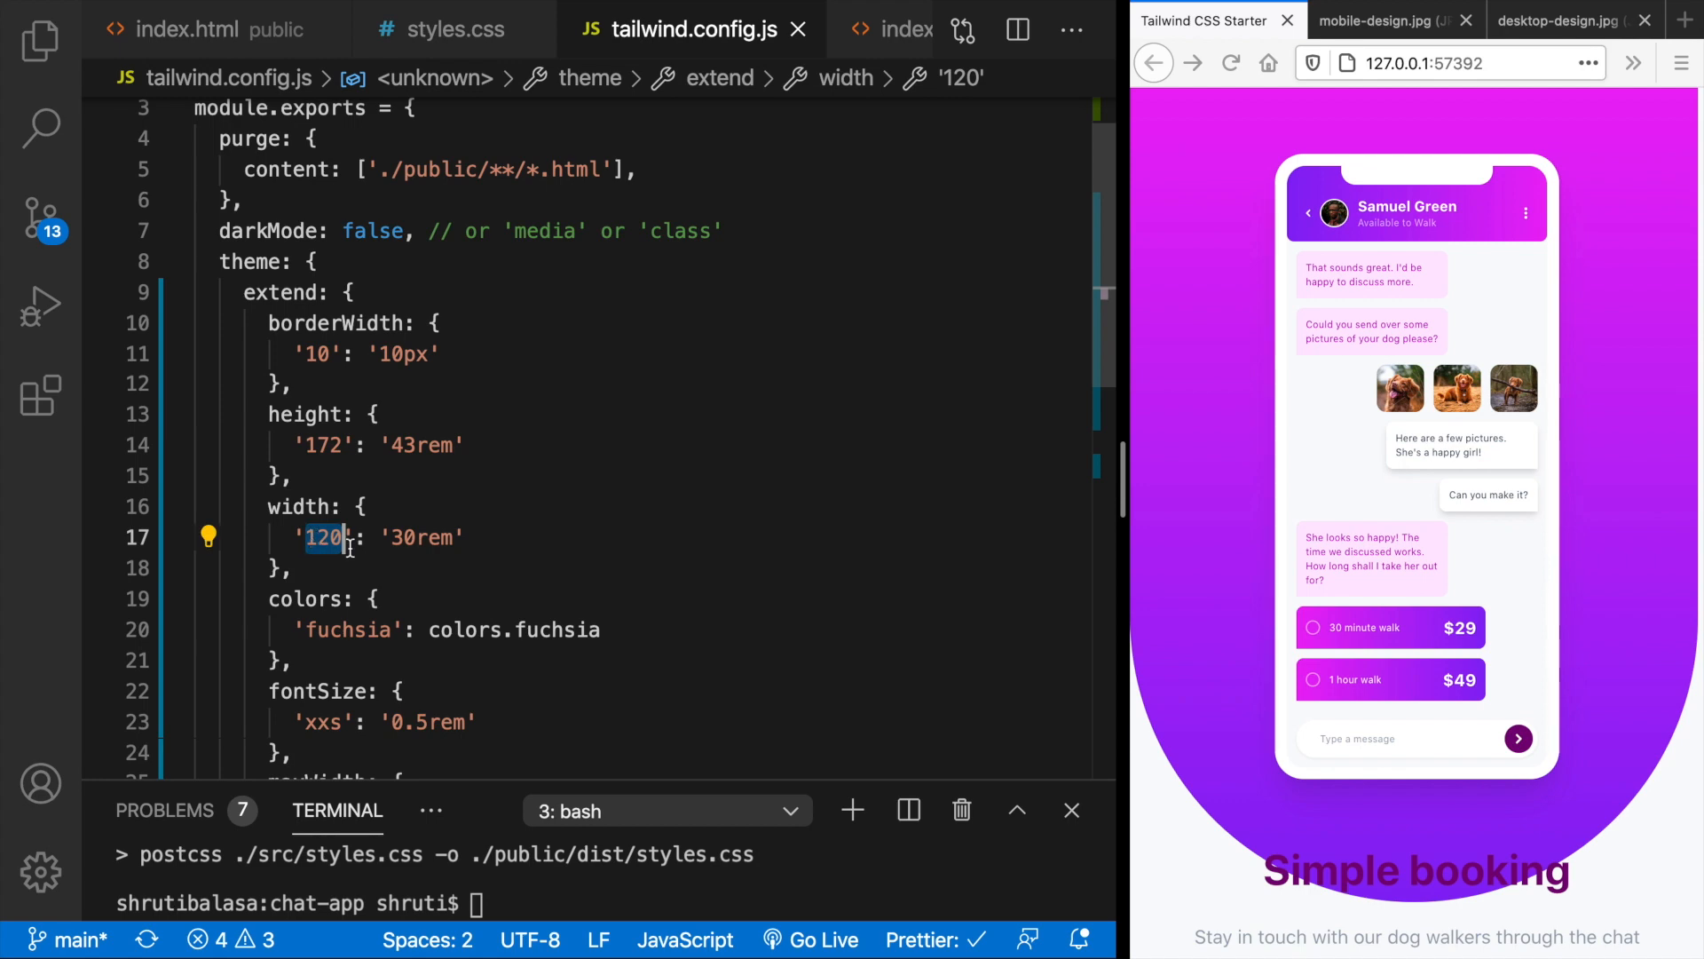
{"action": "left_click", "coordinate": [405, 445]}
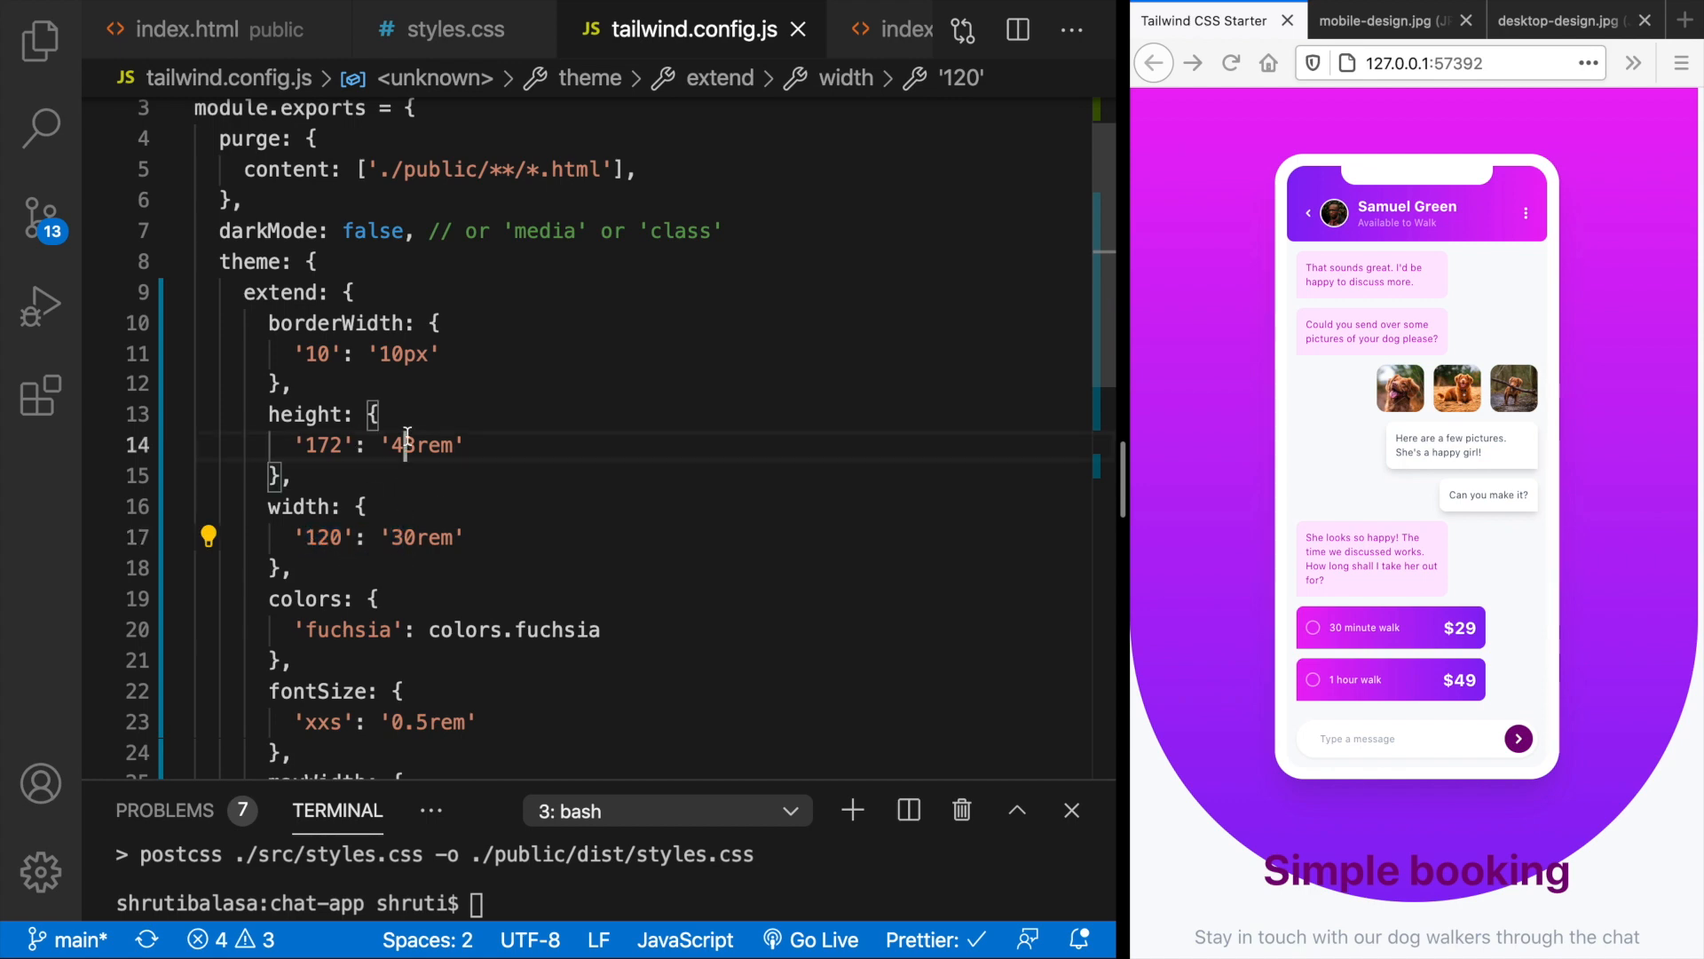
{"action": "left_click", "coordinate": [190, 29]}
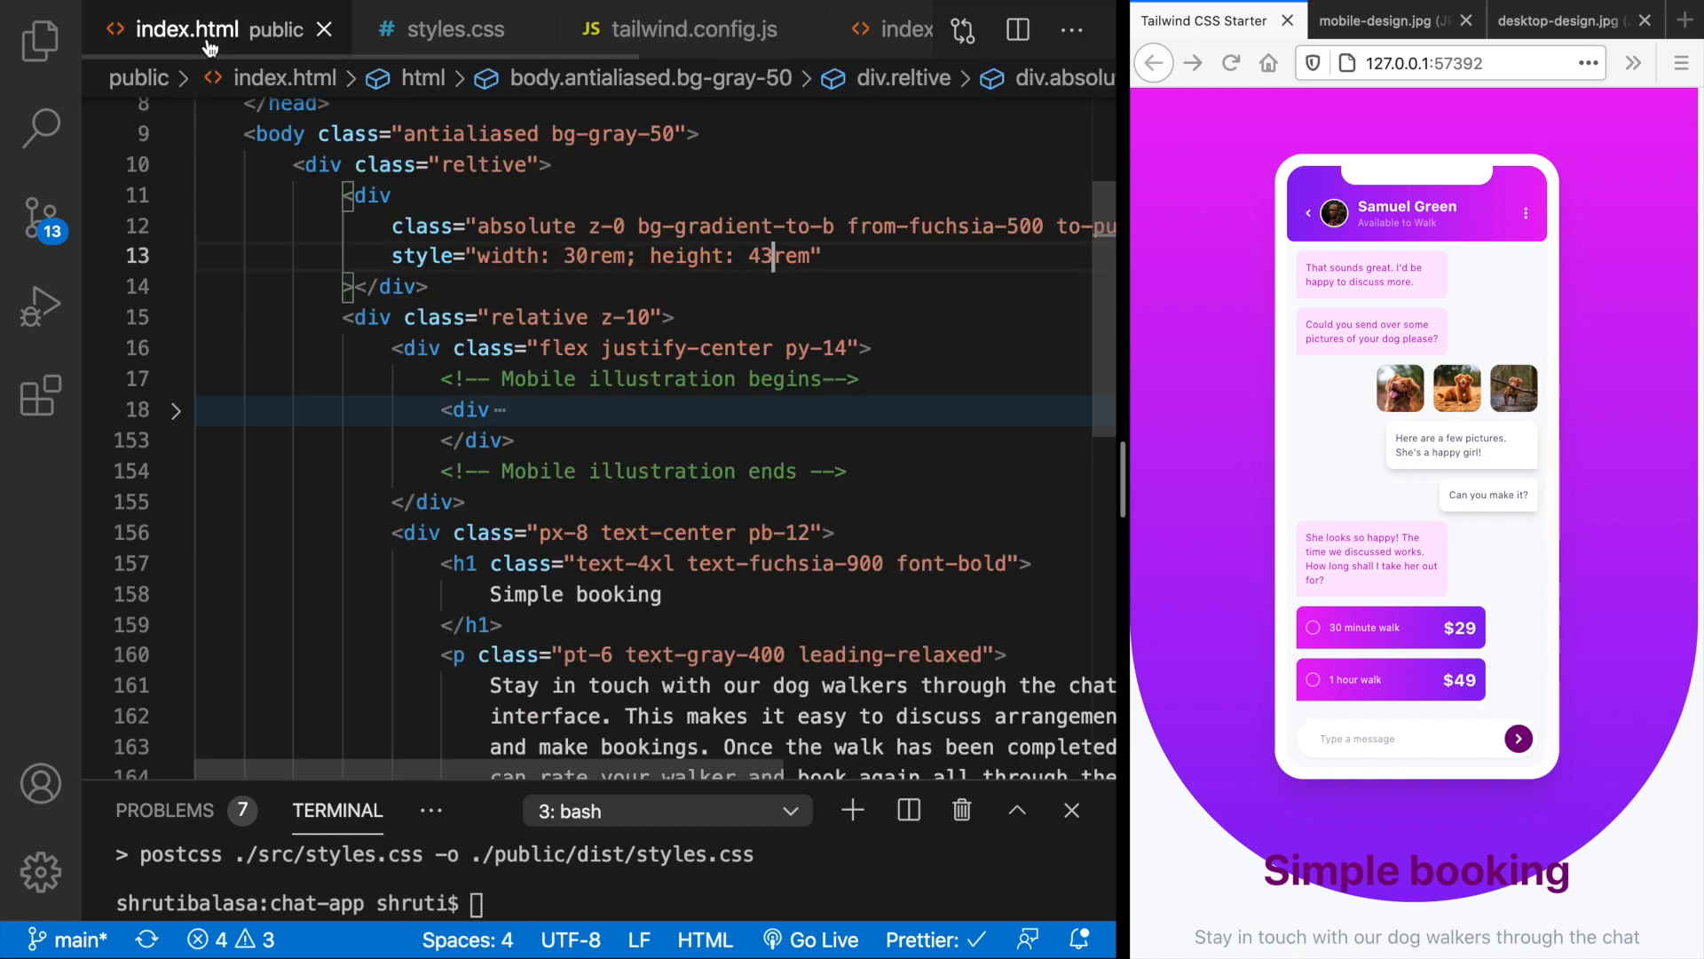
- Append -top-40 and -left-72 to the gradient blob's classes on line 12 and save
{"action": "left_click", "coordinate": [160, 255]}
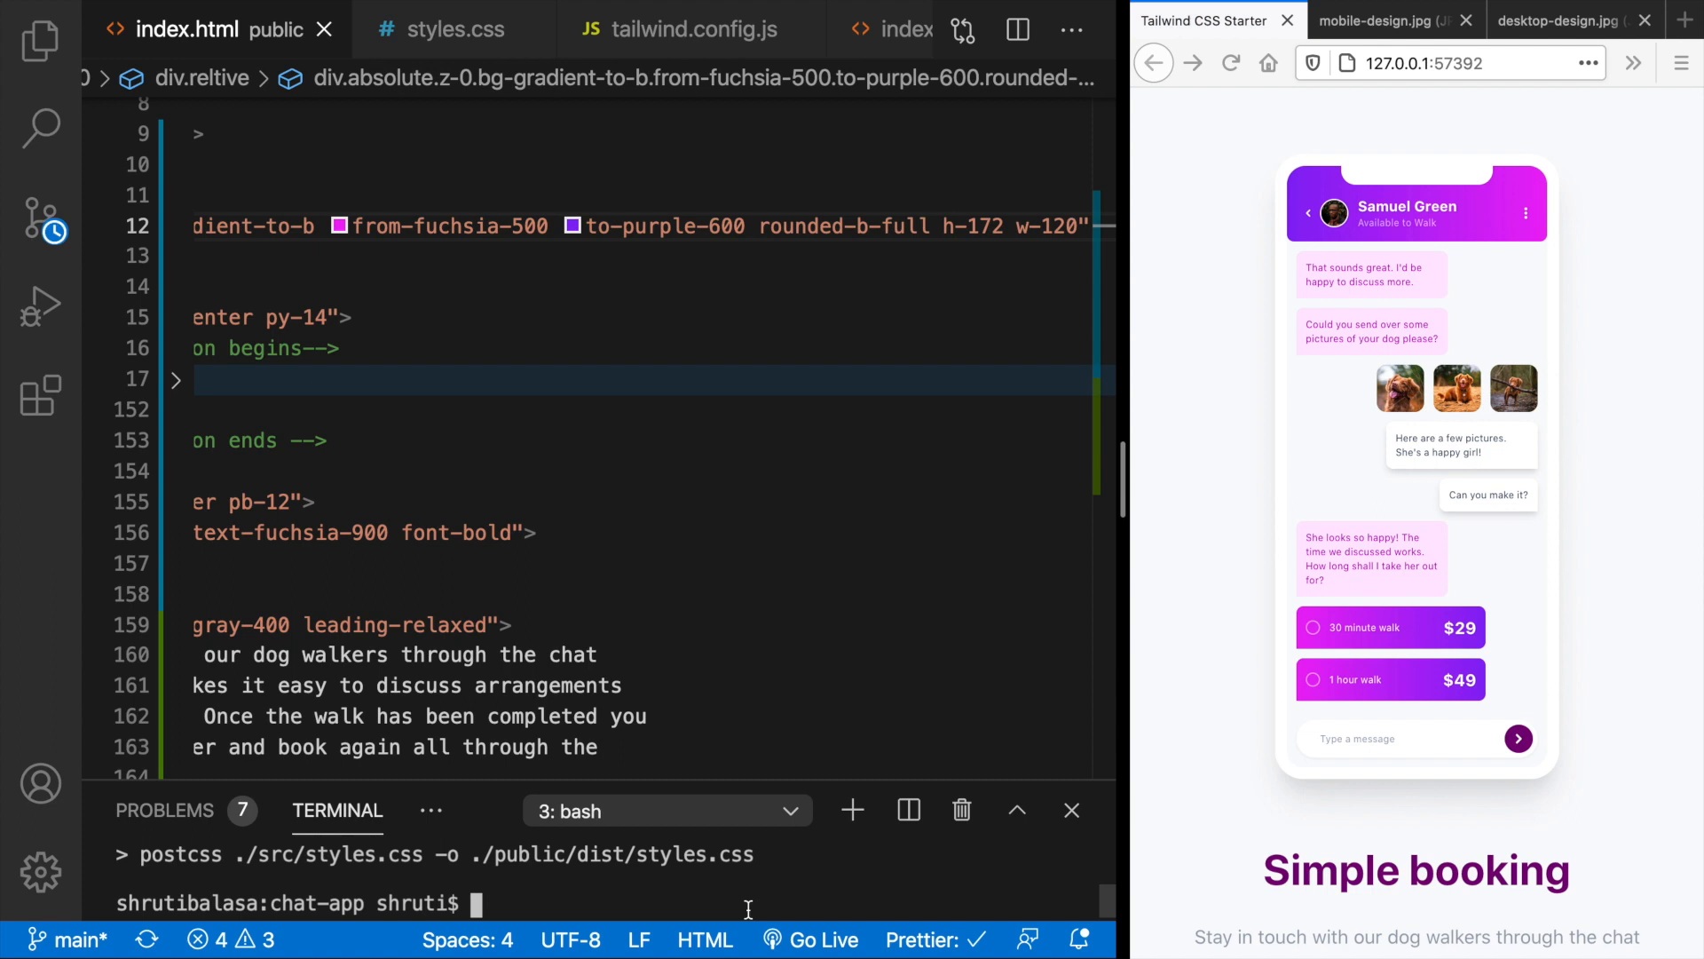
{"action": "type", "text": "npm run build"}
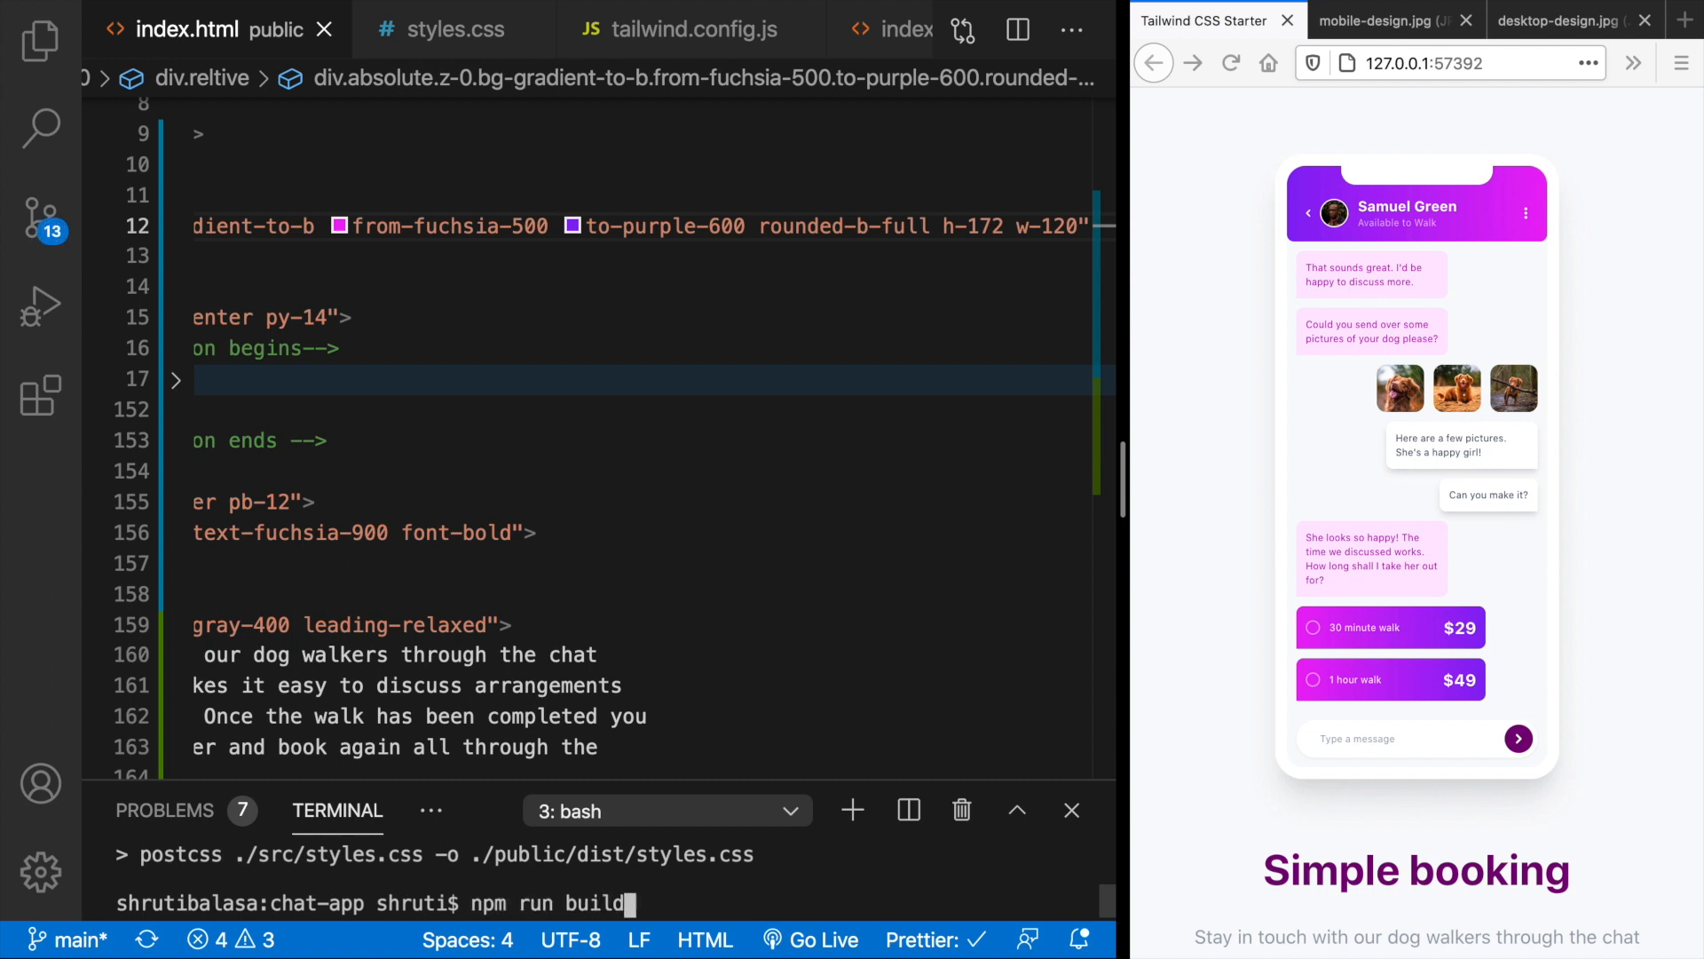
{"action": "key", "text": "Return"}
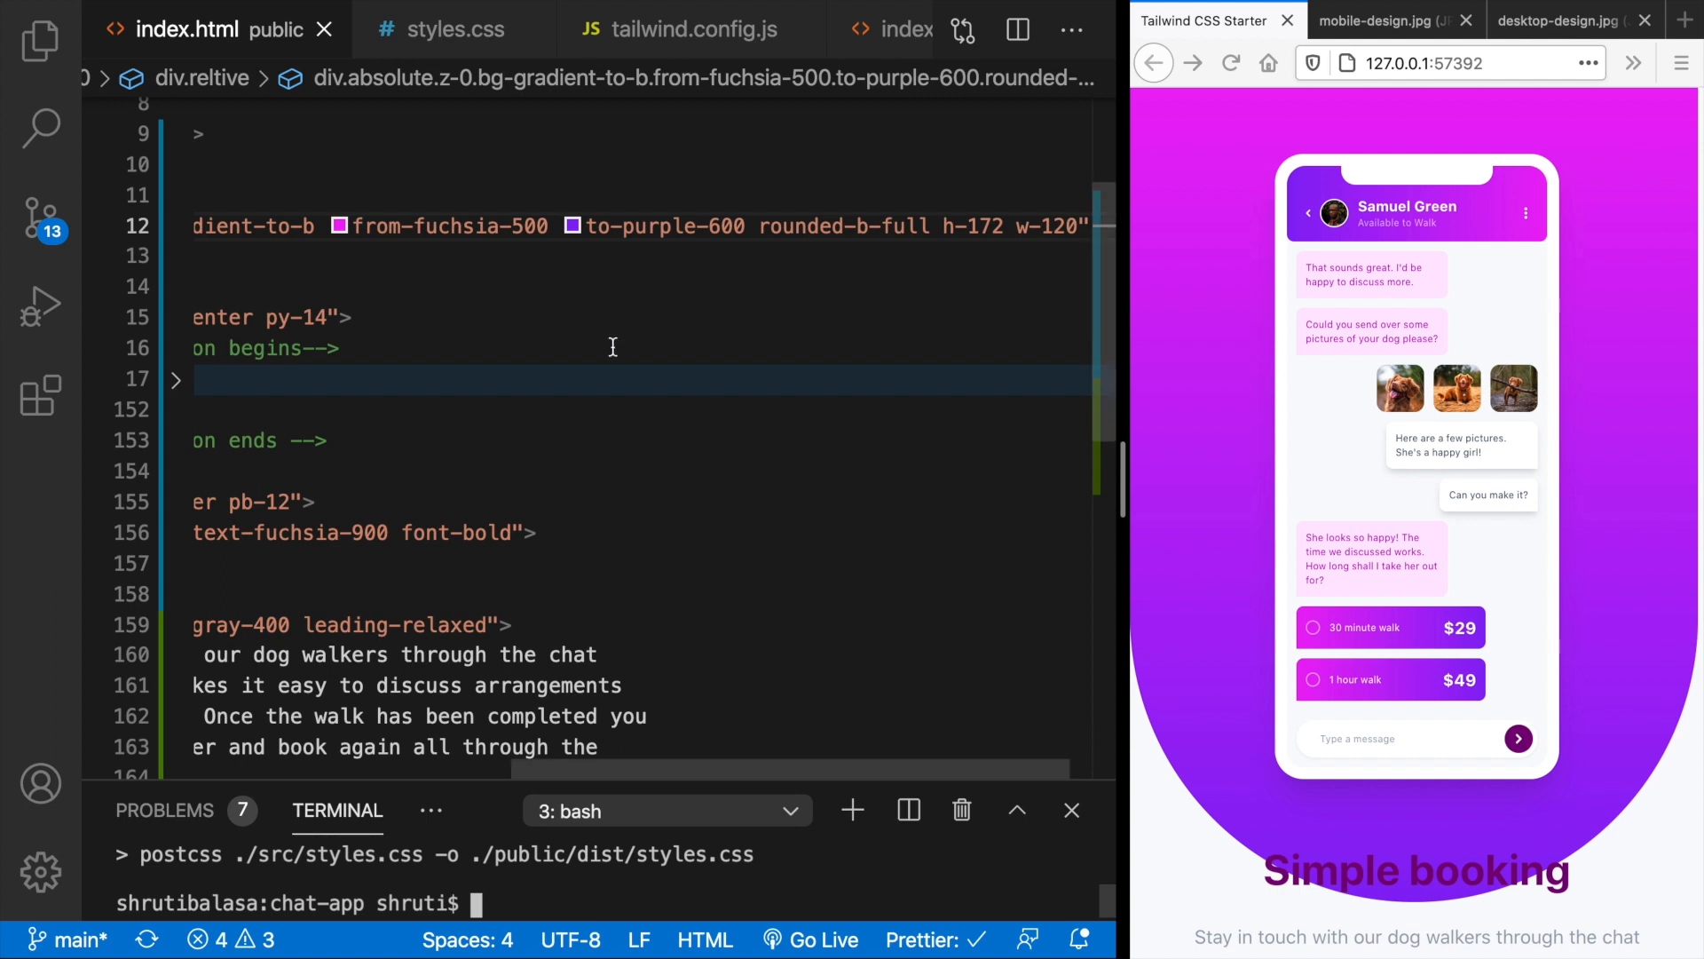
{"action": "scroll", "scroll_direction": "left", "scroll_amount": 3}
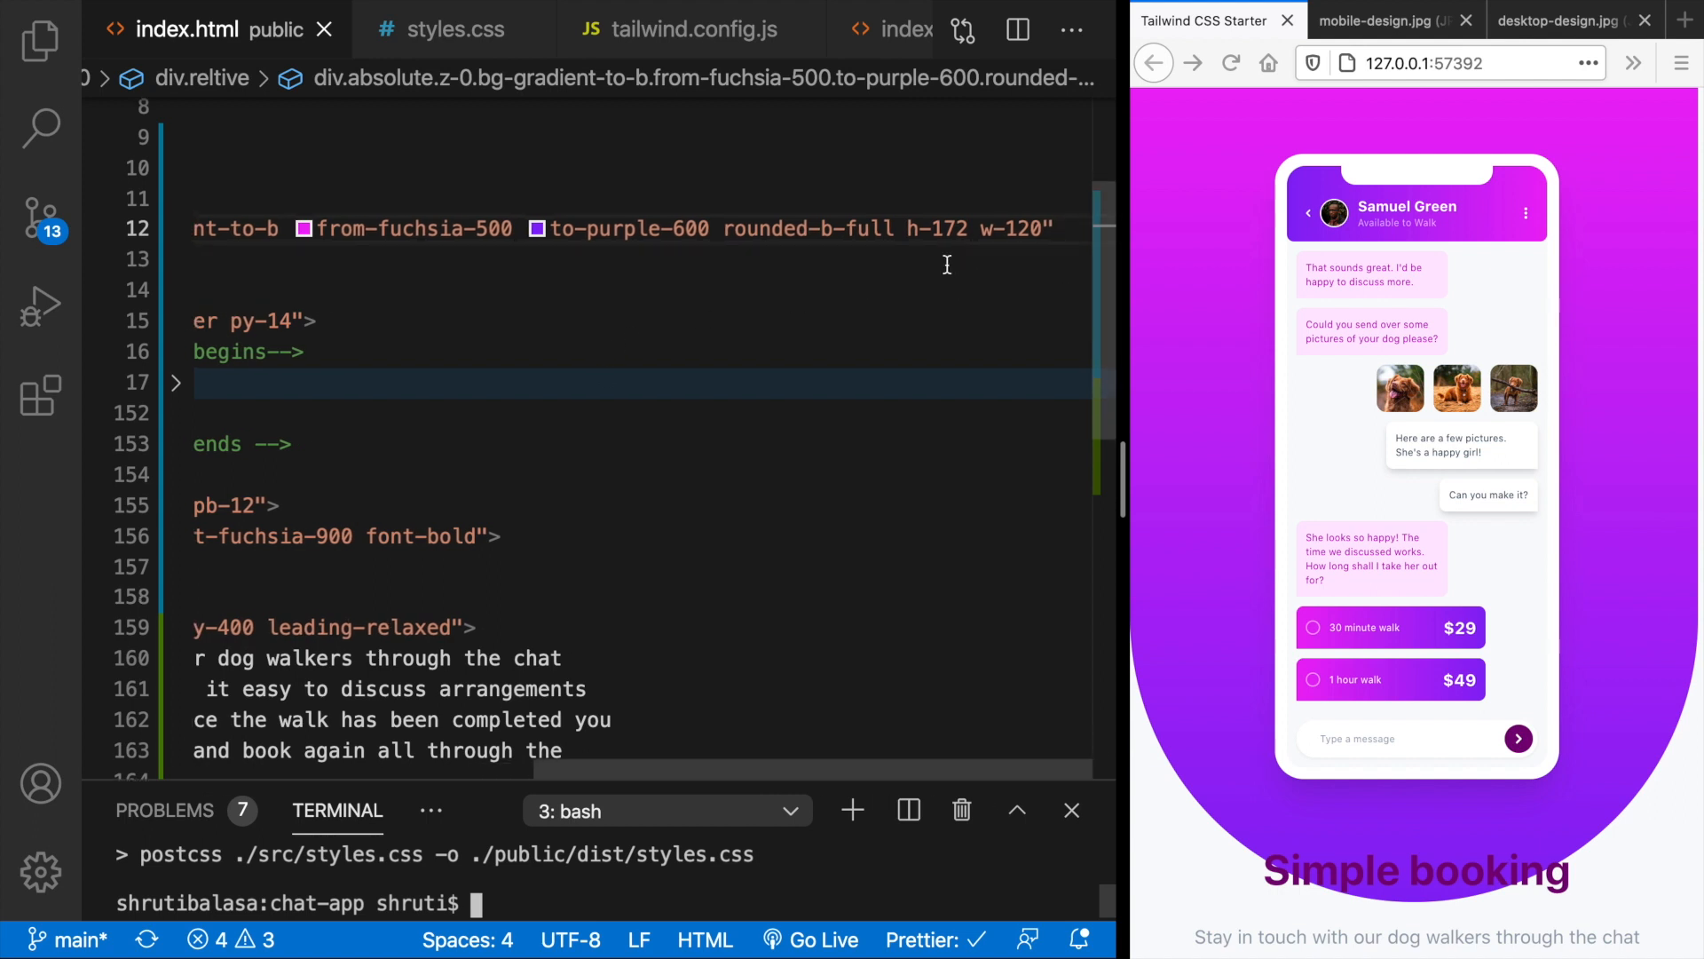
{"action": "mouse_move", "coordinate": [1054, 259]}
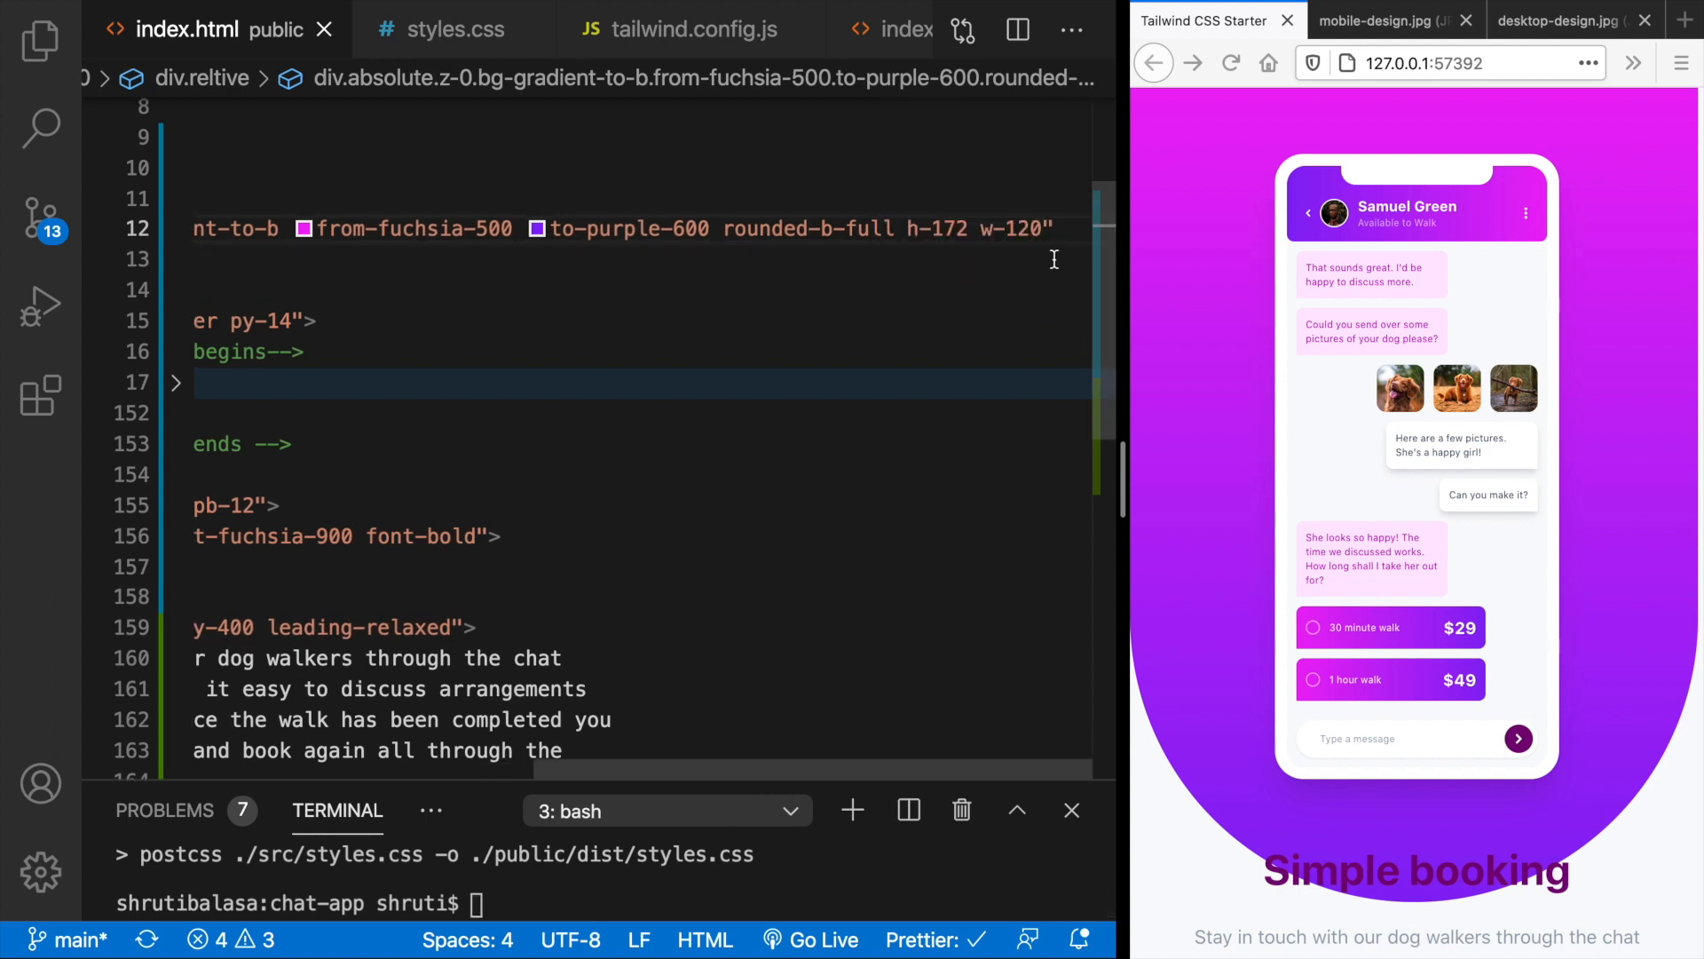
{"action": "type", "text": "-top-40"}
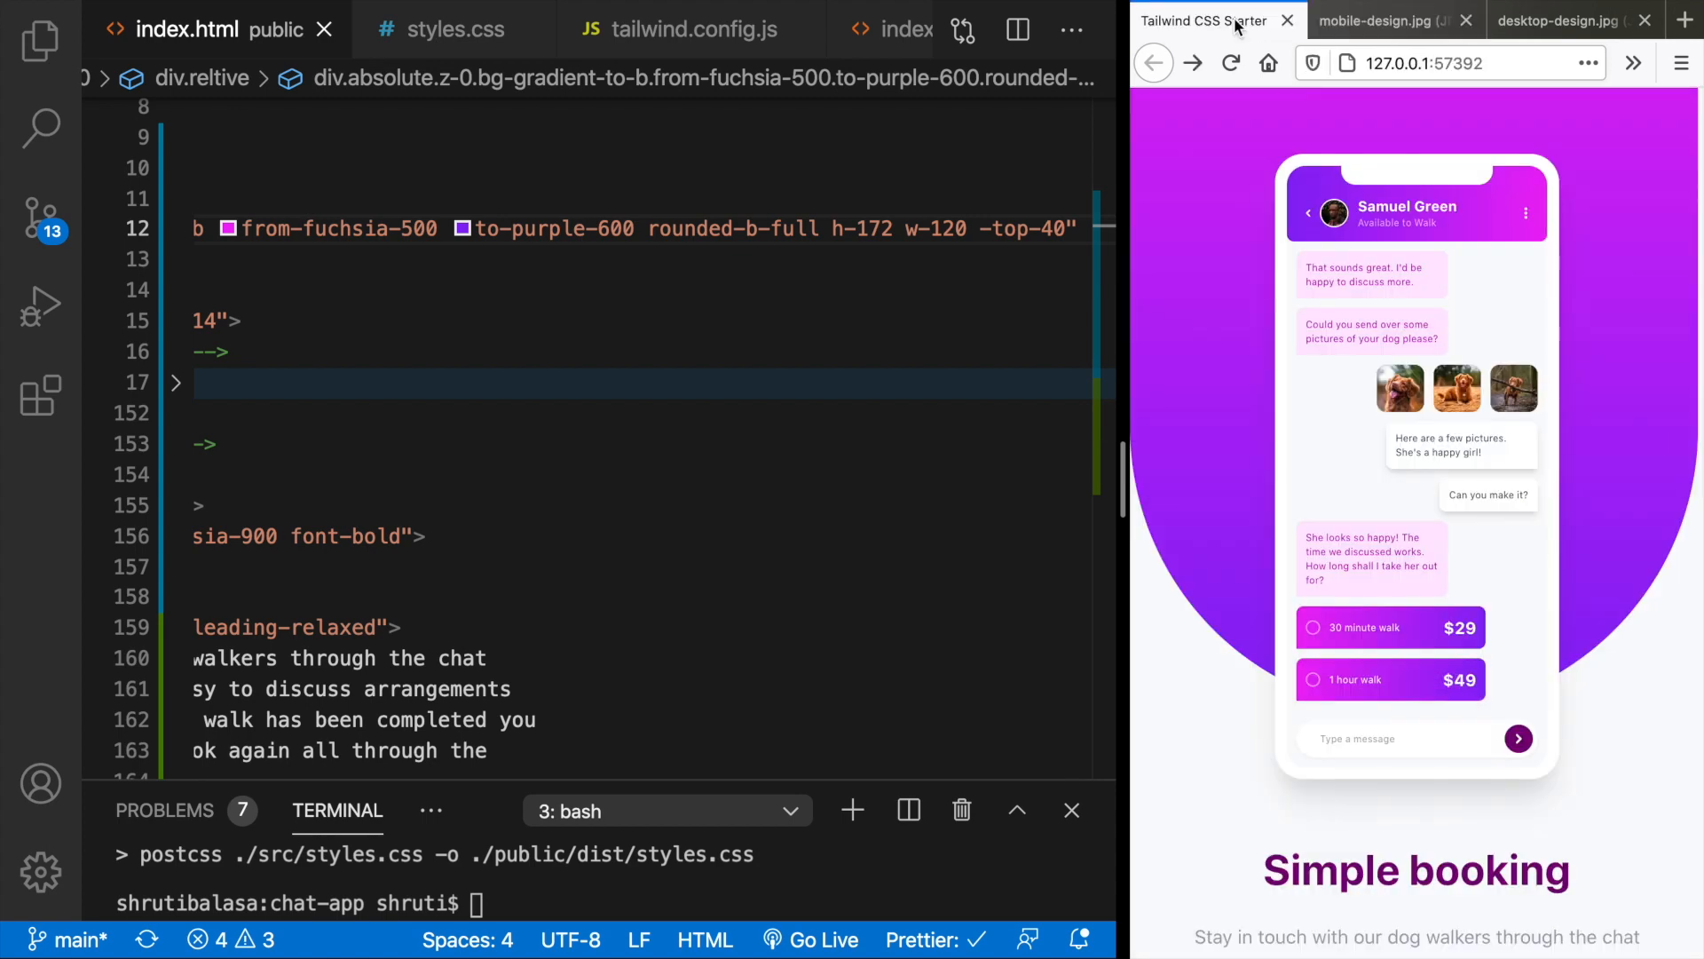
{"action": "type", "text": "-left-72"}
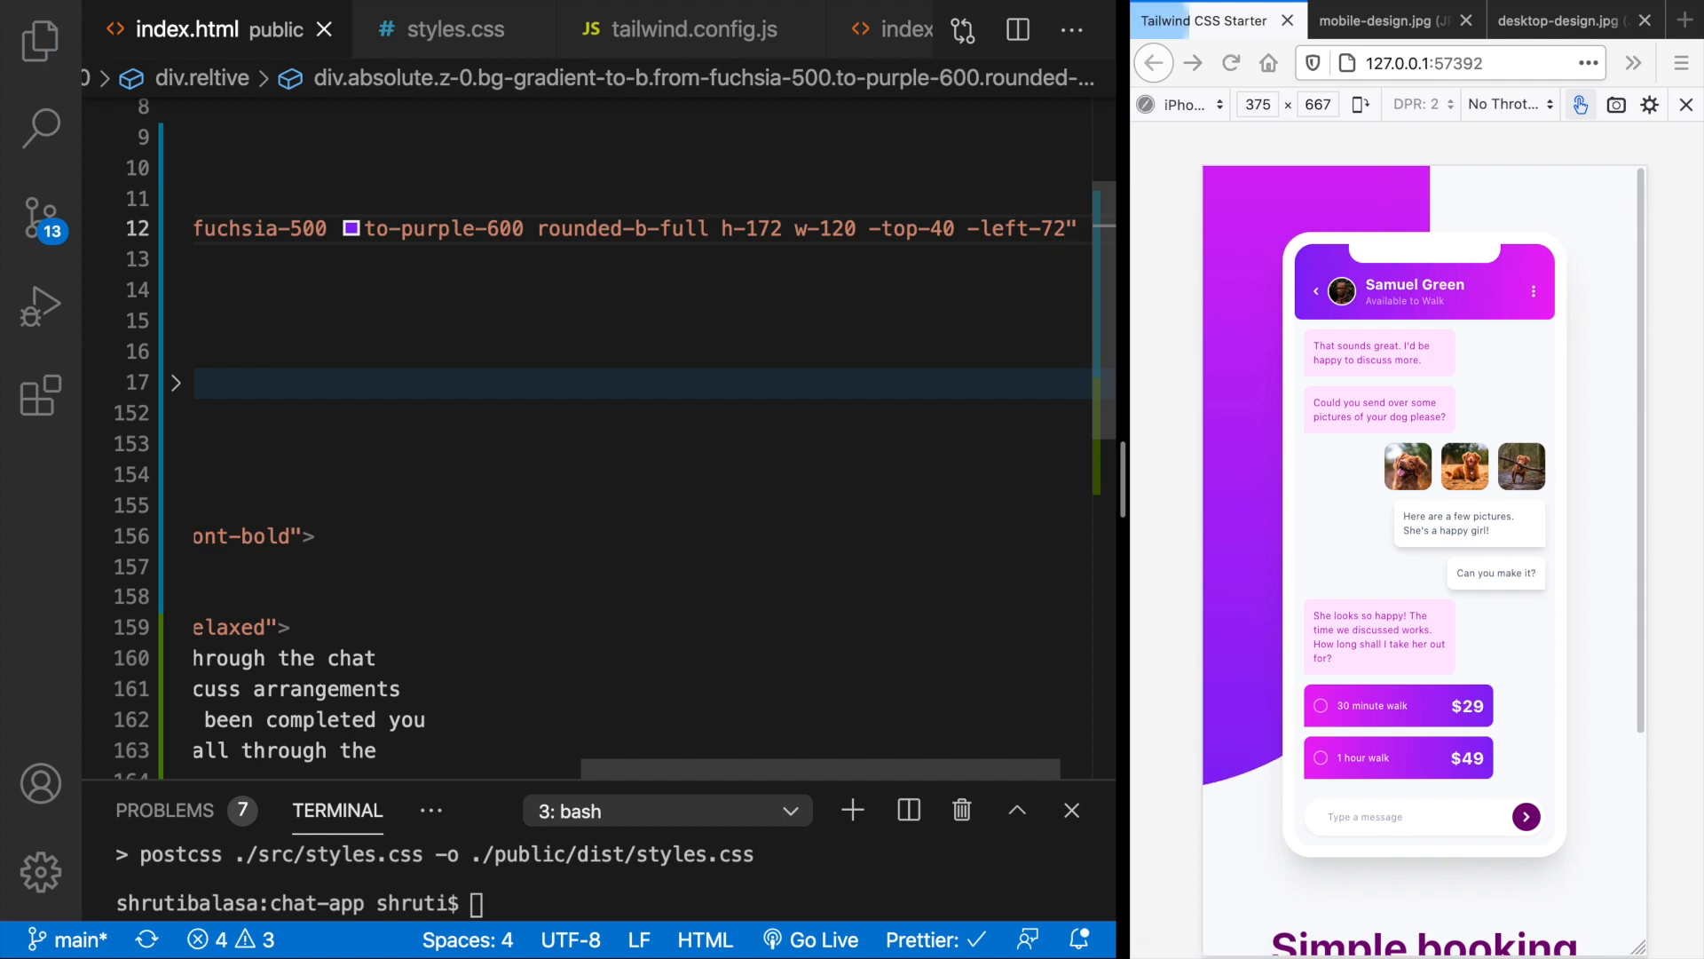
{"action": "left_click", "coordinate": [1381, 20]}
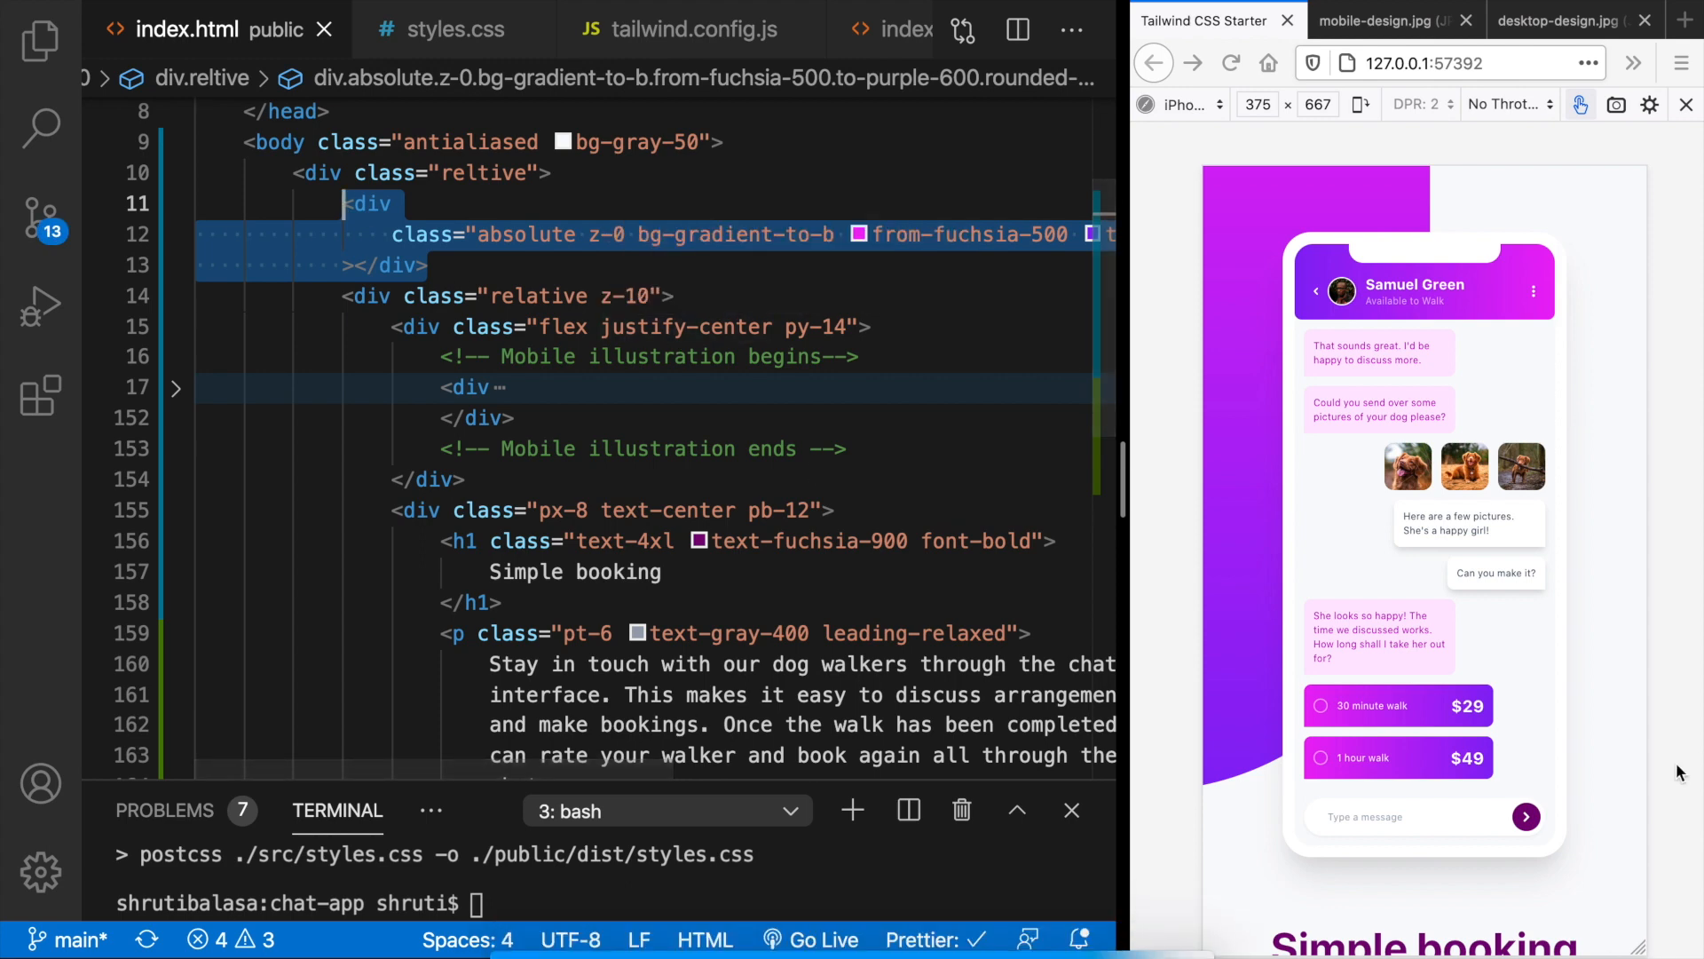
- Paste a copy of the gradient blob div below the page content
{"action": "scroll", "scroll_direction": "down", "scroll_amount": 3}
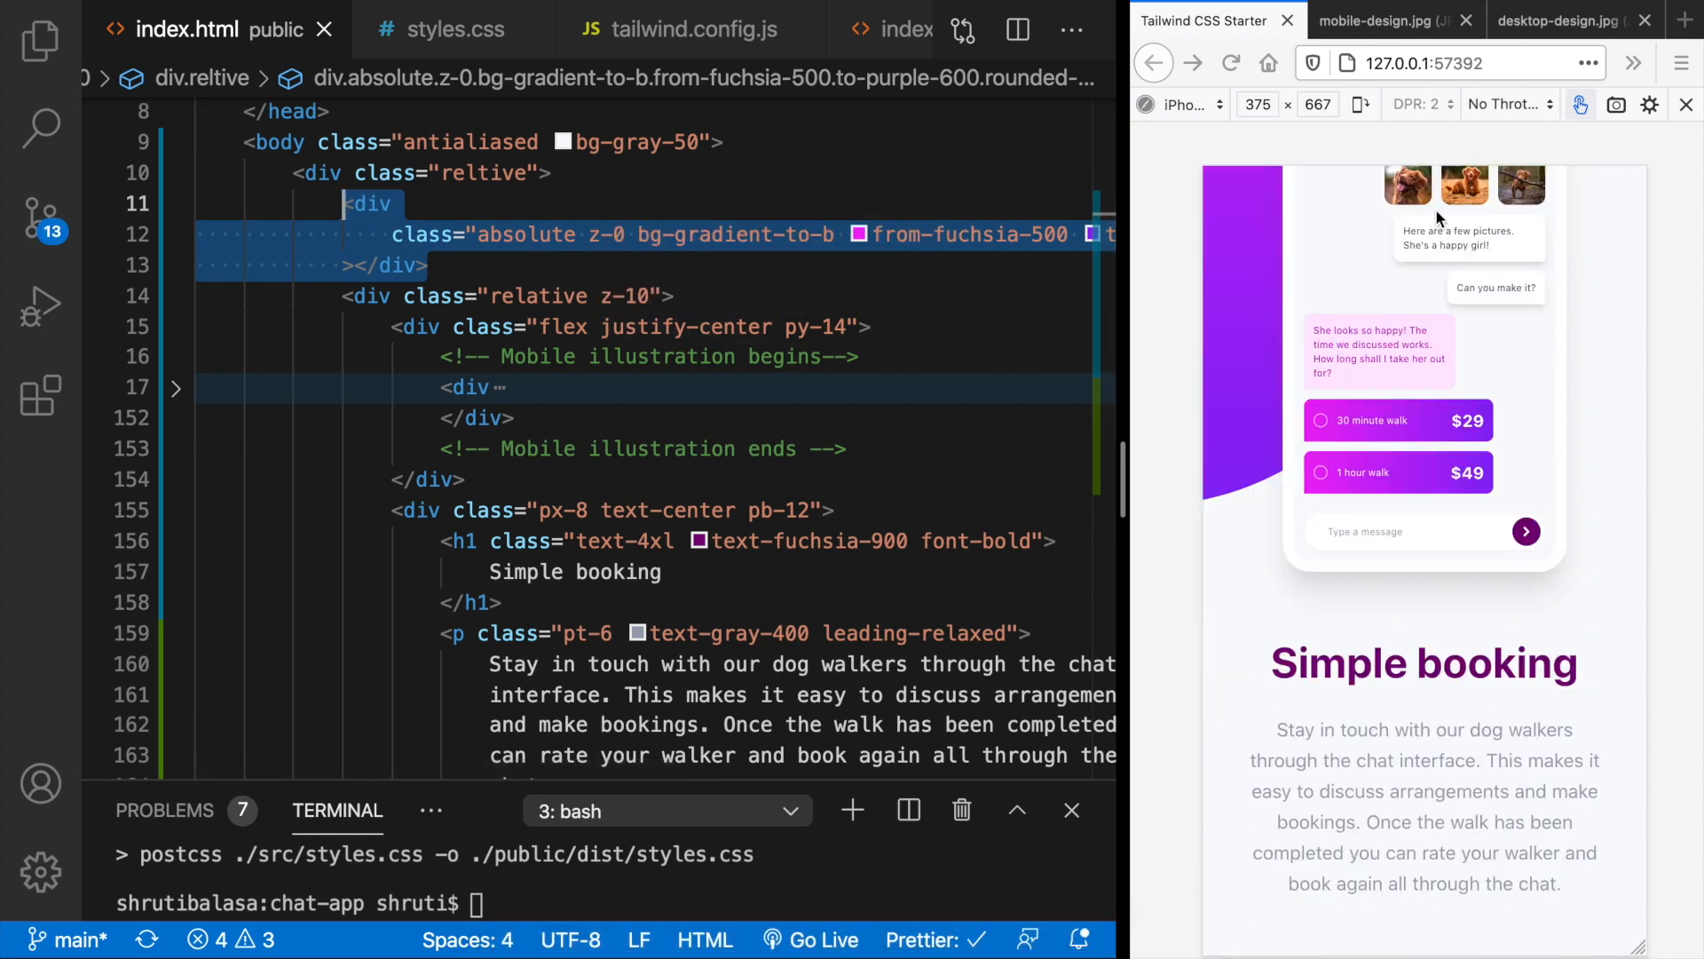
{"action": "left_click", "coordinate": [1380, 19]}
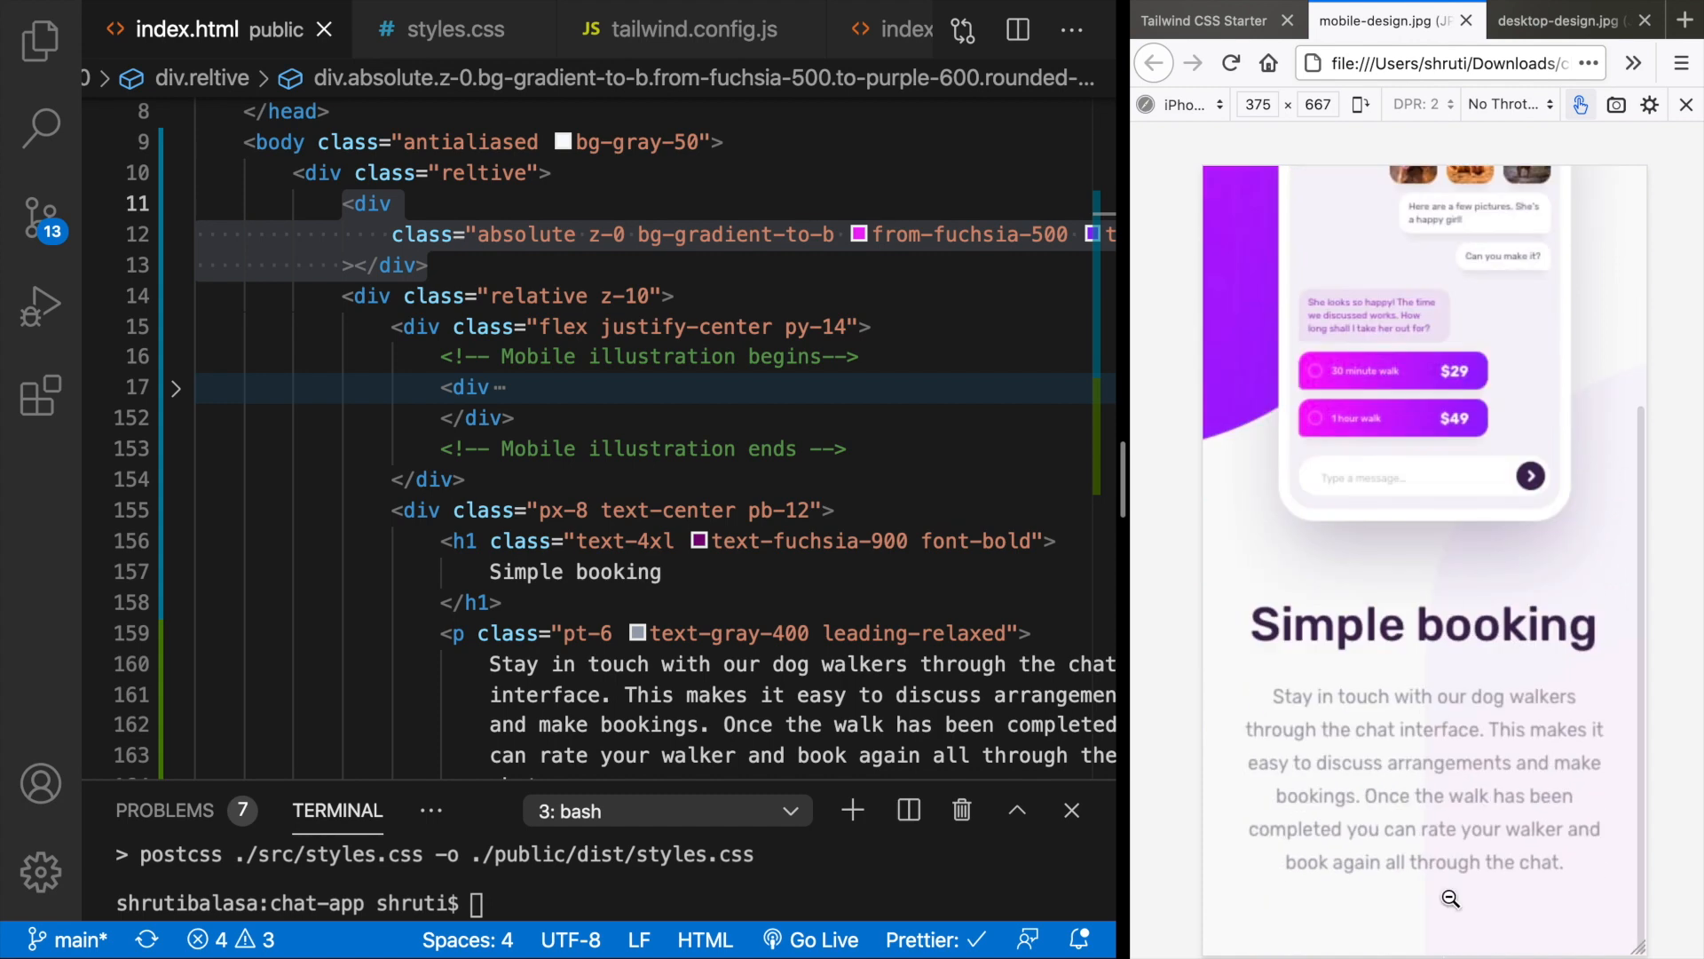
{"action": "mouse_move", "coordinate": [630, 299]}
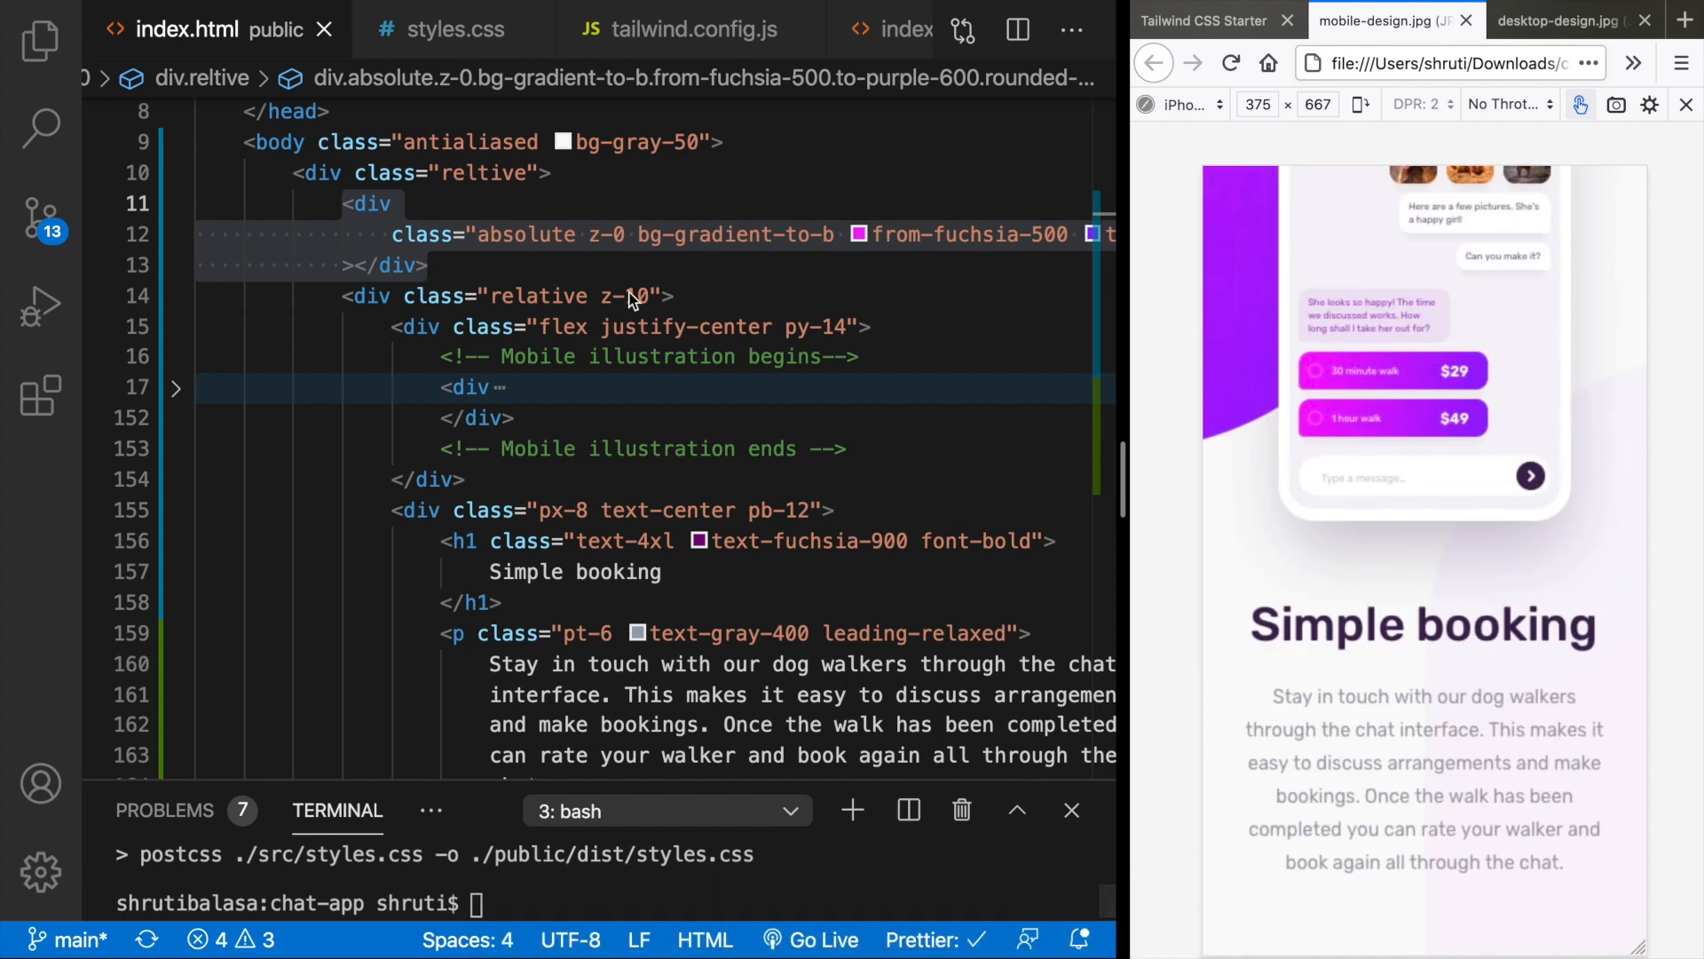
{"action": "scroll", "scroll_direction": "down", "scroll_amount": 3}
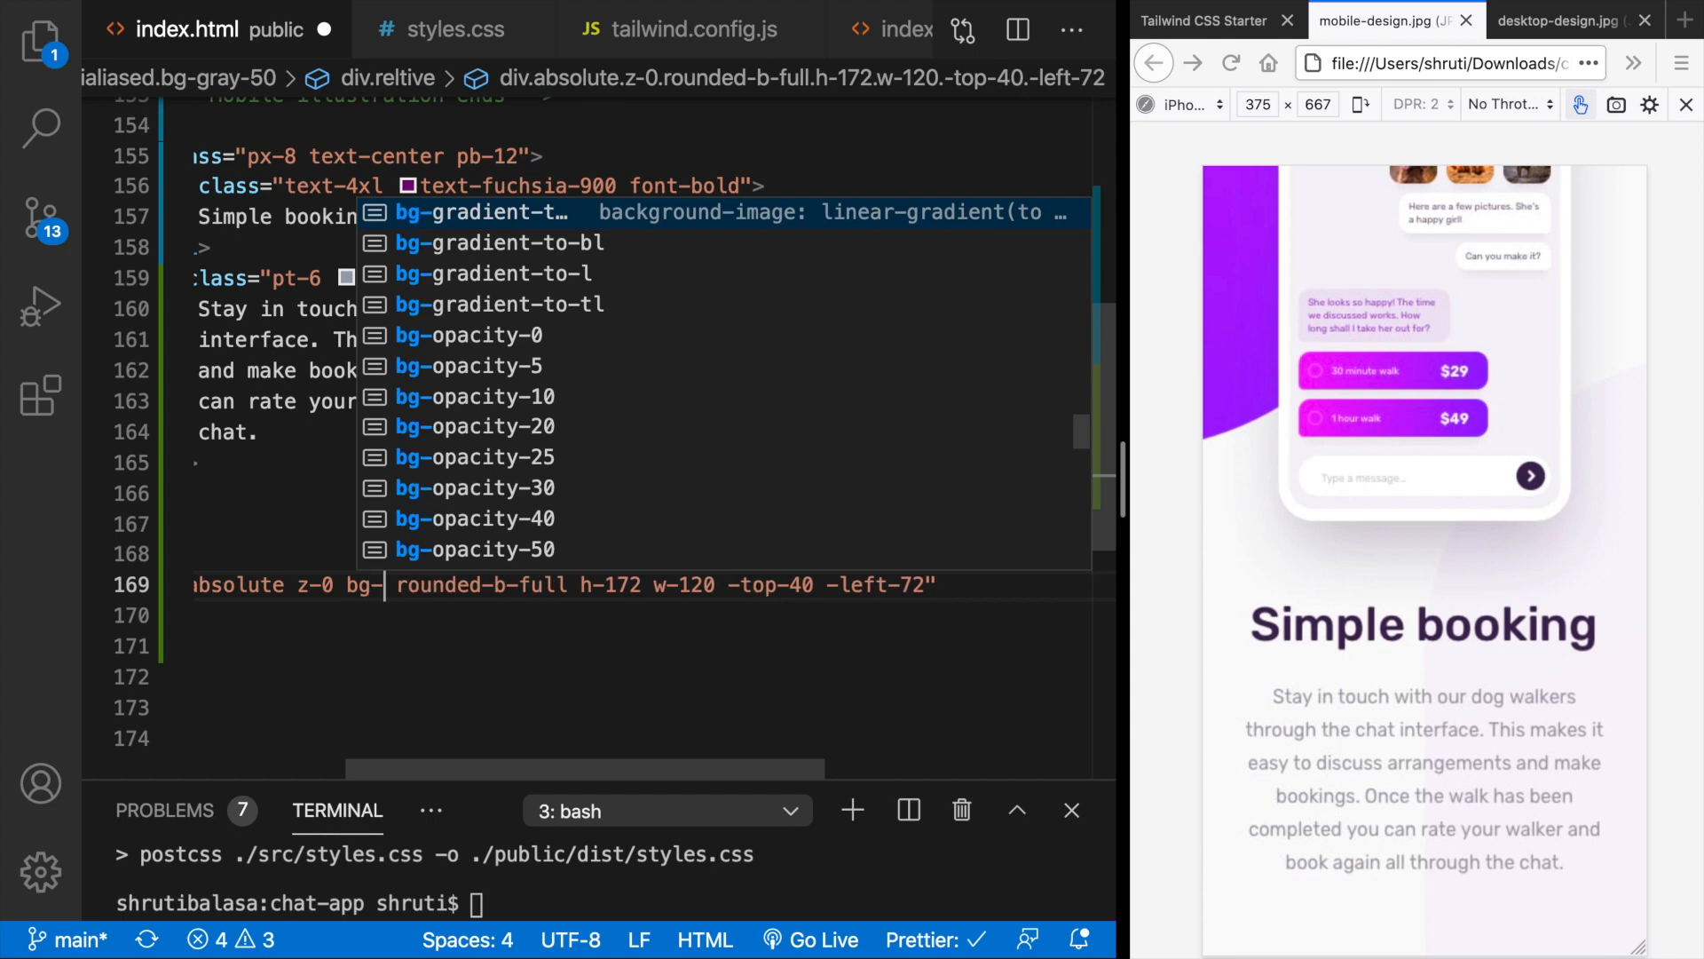
{"action": "type", "text": "p"}
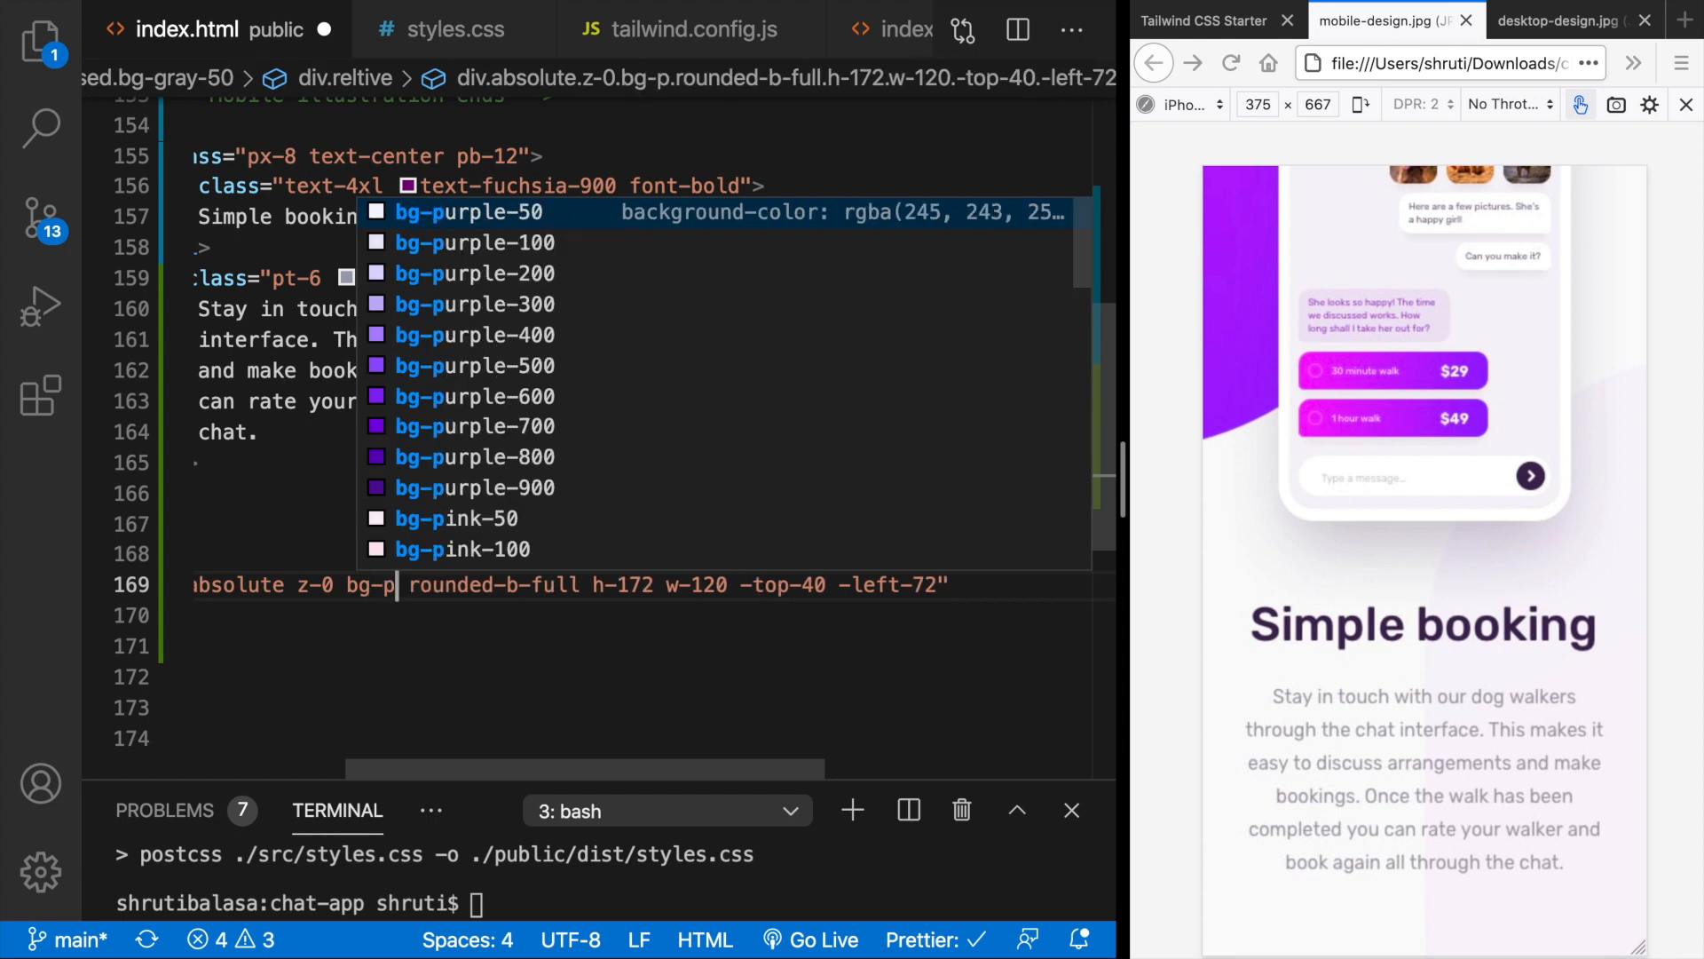
{"action": "type", "text": "ush"}
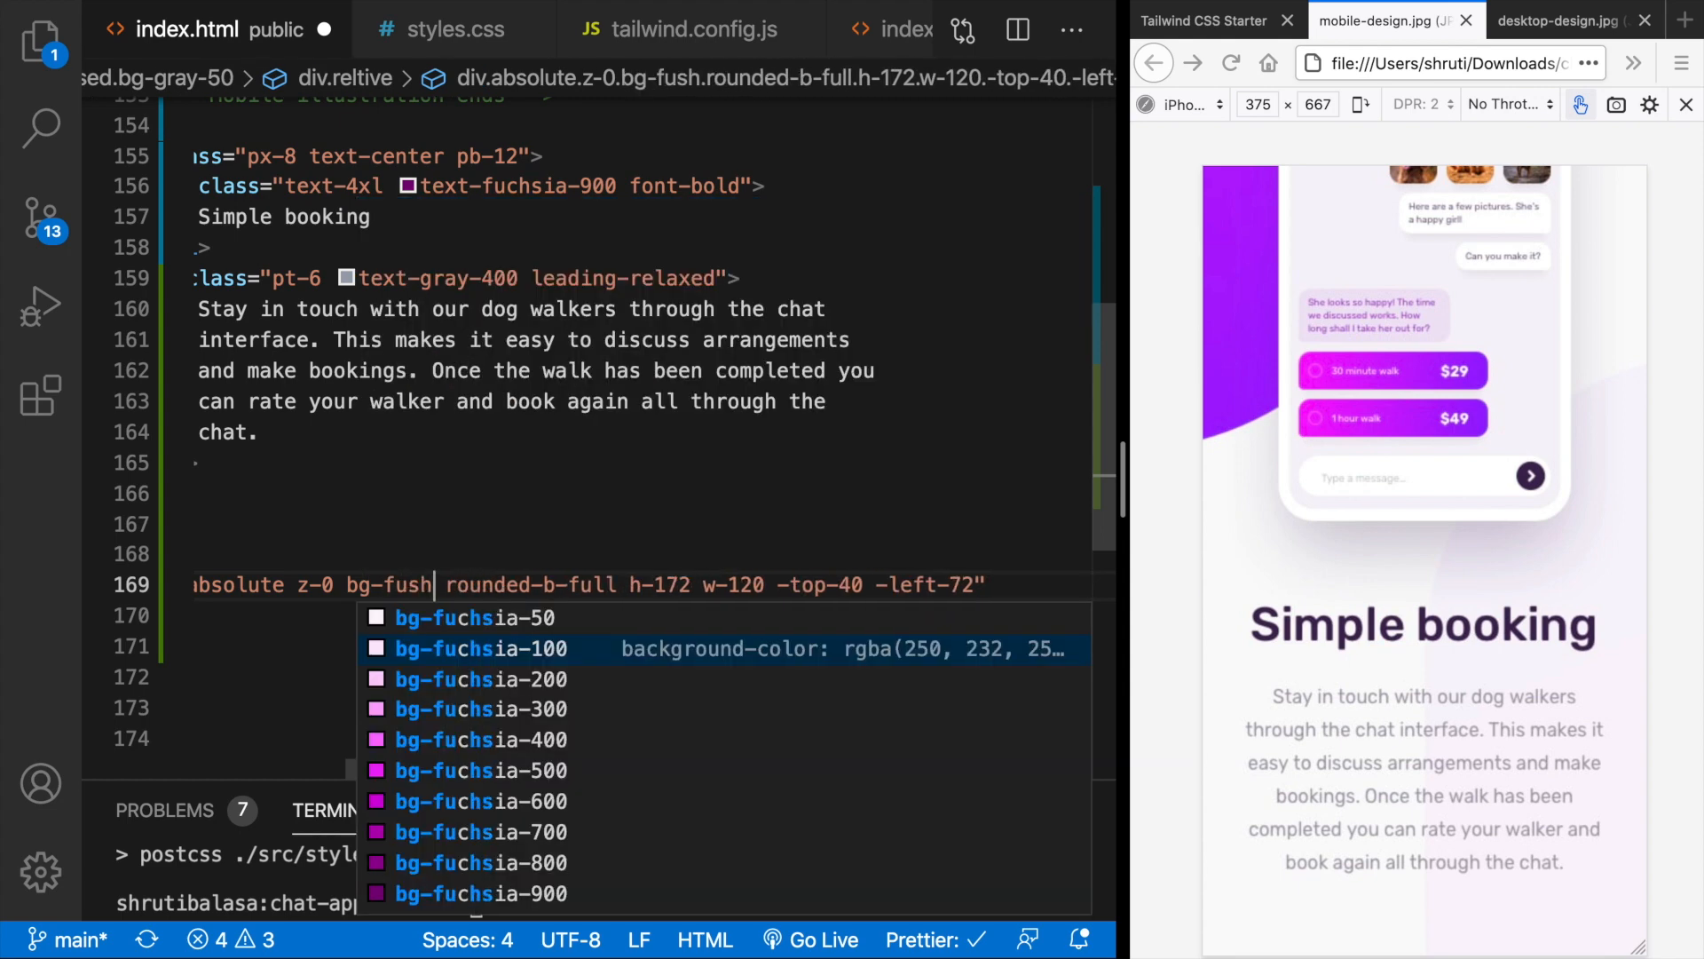
- Give the copied blob bg-fuchsia-50 rounded-t-full -bottom-40 -right-72 and save
{"action": "left_click", "coordinate": [479, 617]}
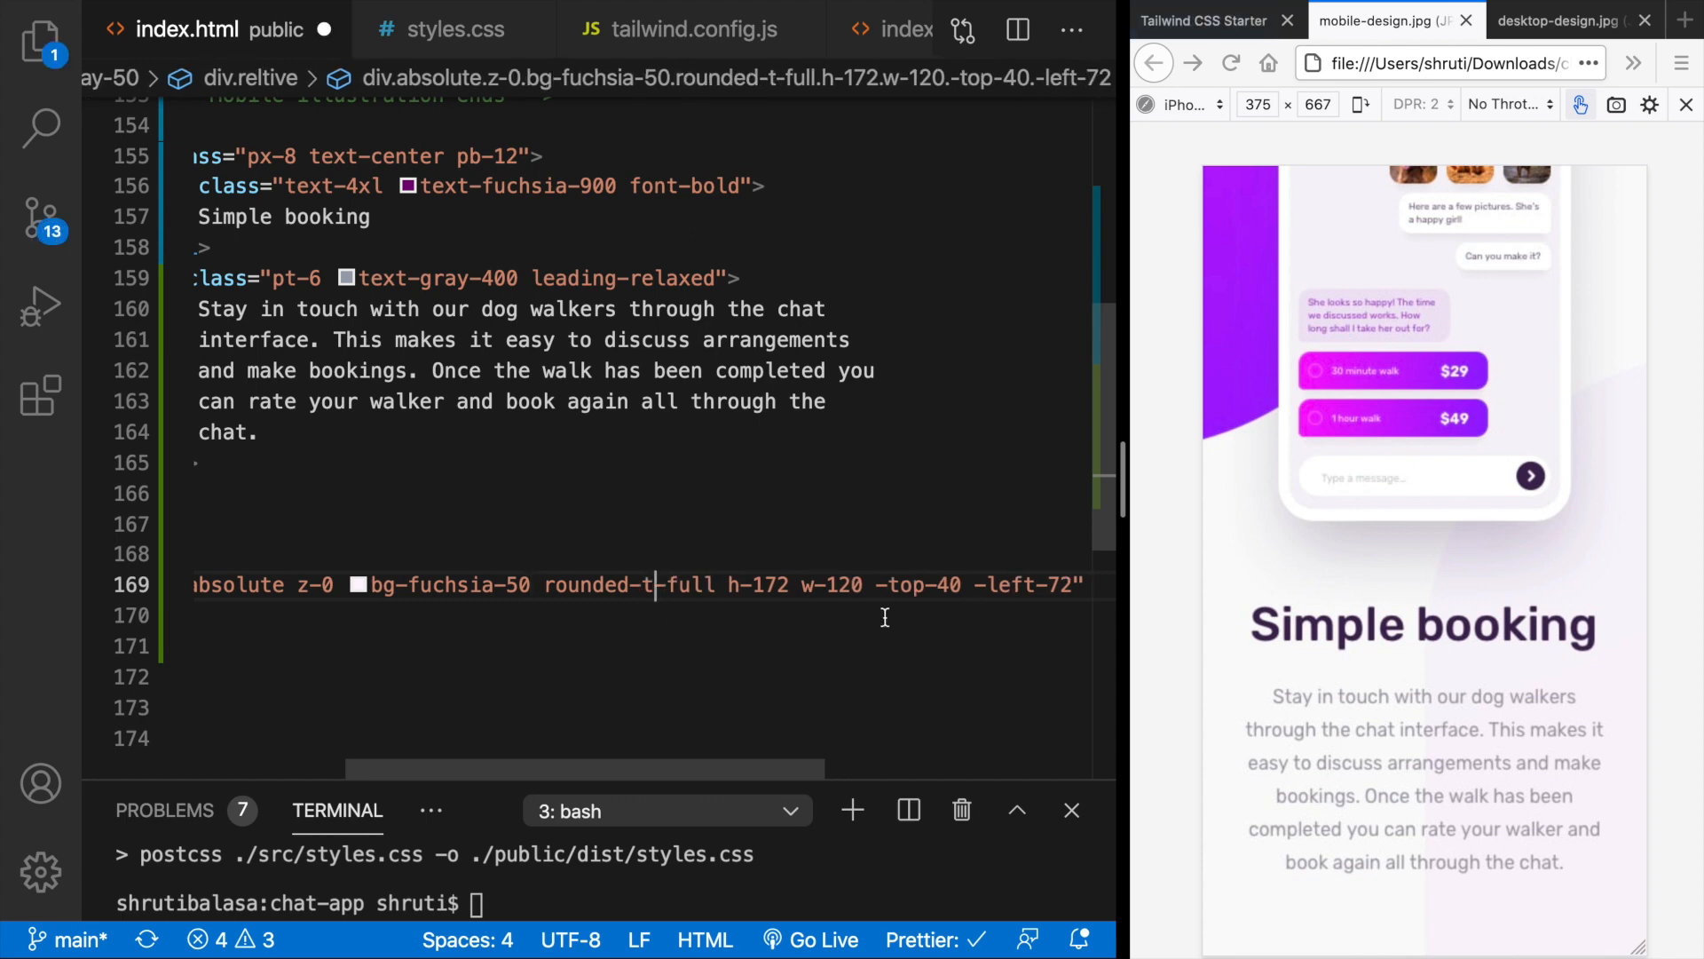
{"action": "double_click", "coordinate": [907, 585]}
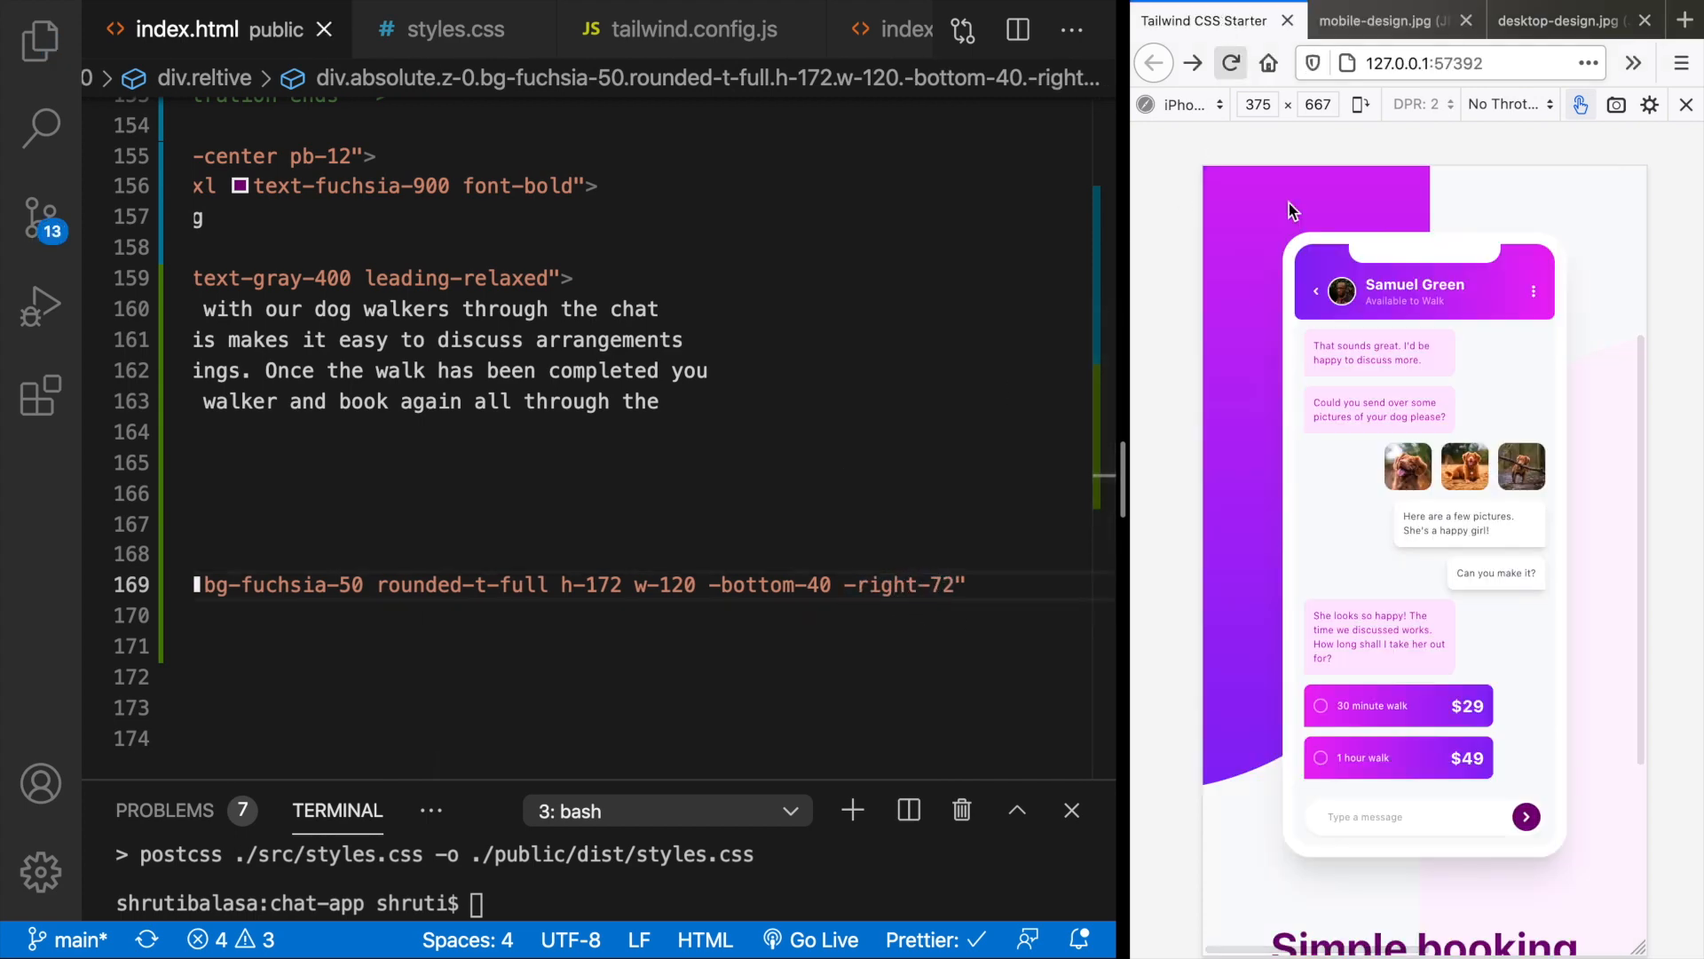
{"action": "scroll", "scroll_direction": "down", "scroll_amount": 3}
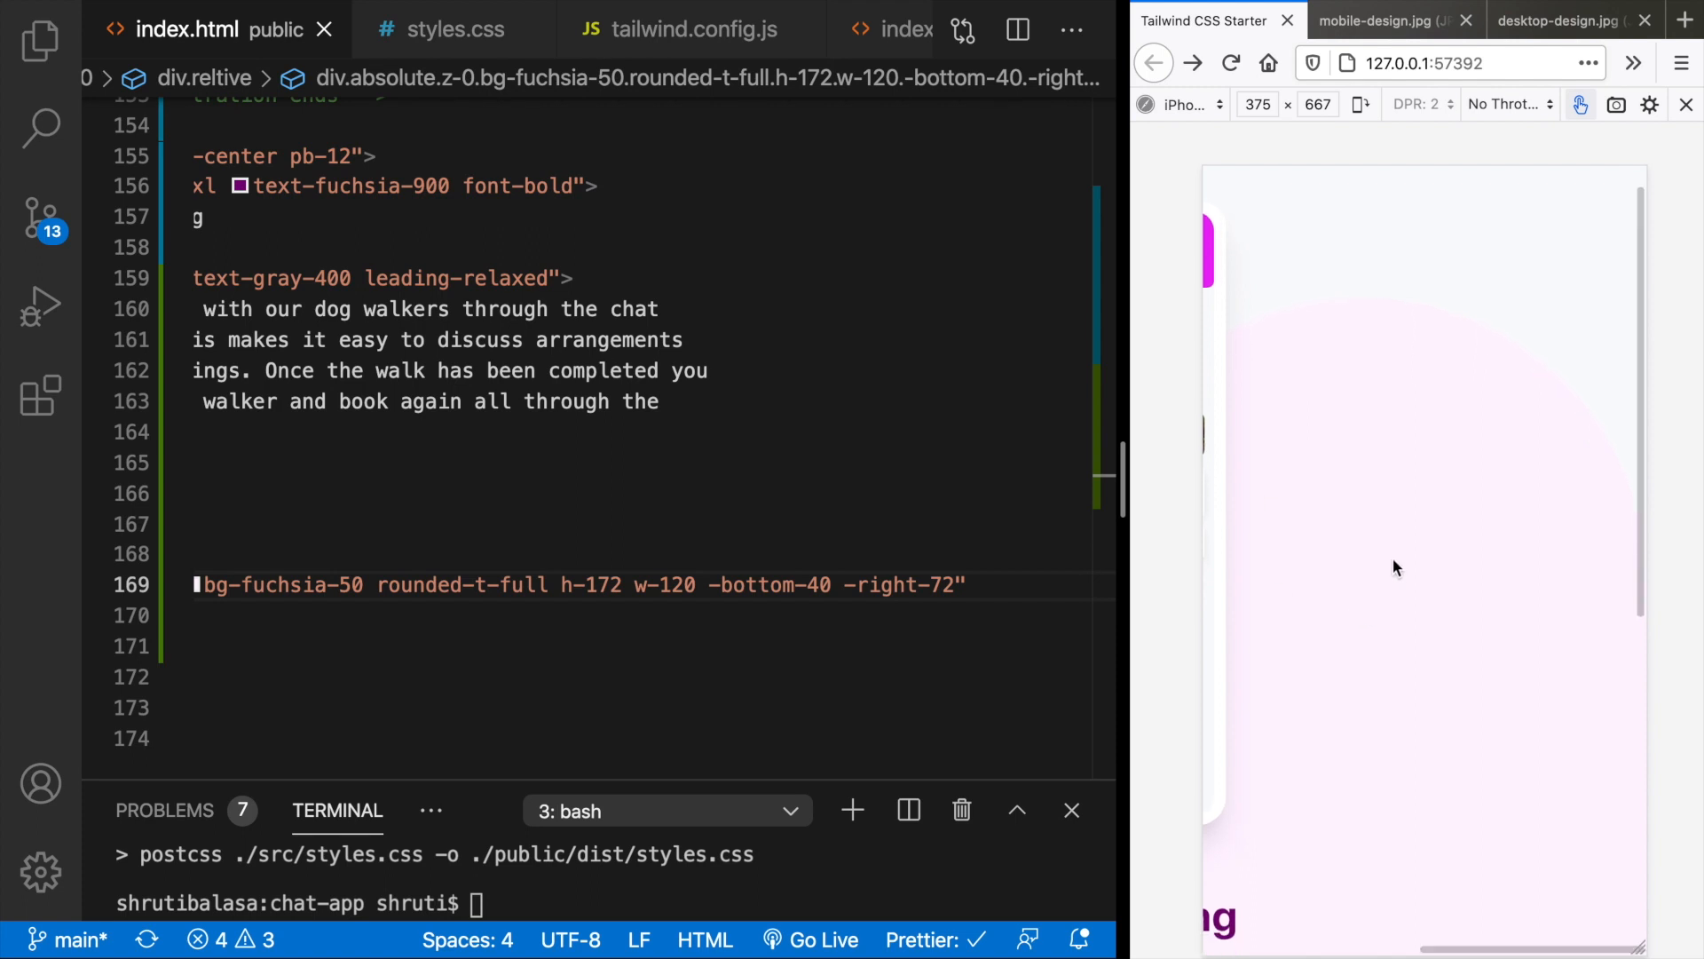
{"action": "scroll", "scroll_direction": "down", "scroll_amount": 3}
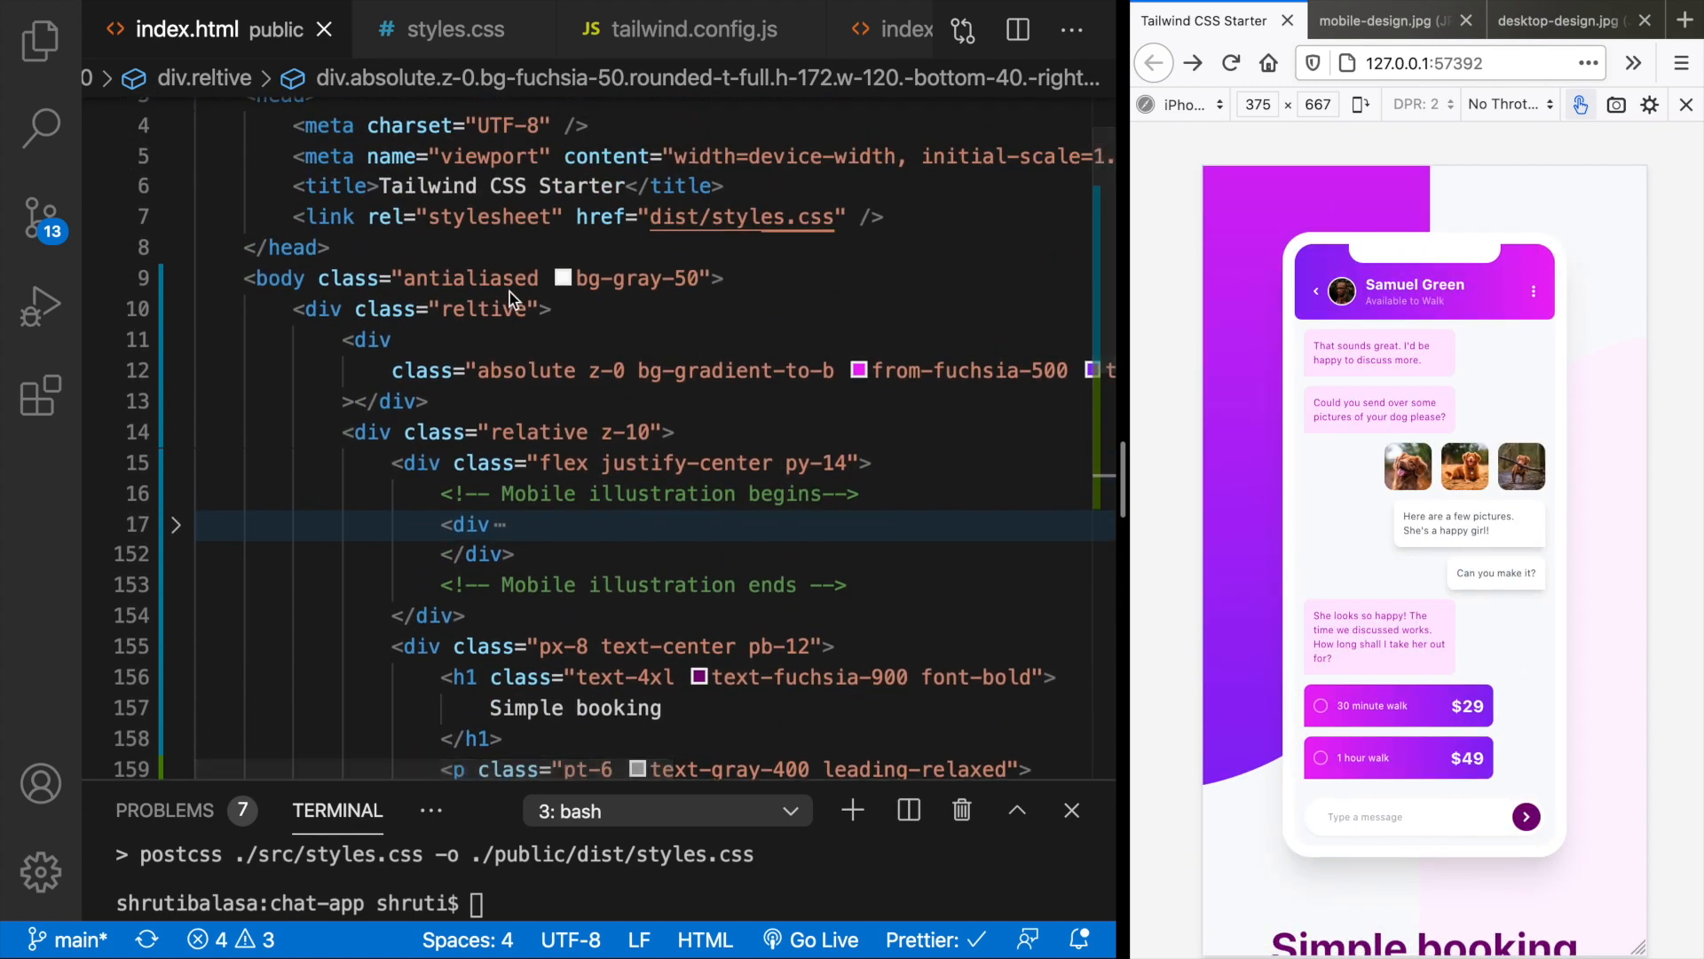
- On line 10, correct 'reltive' to 'relative' and add w-full h-full overflow-hidden
{"action": "left_click", "coordinate": [491, 309]}
{"action": "type", "text": "a"}
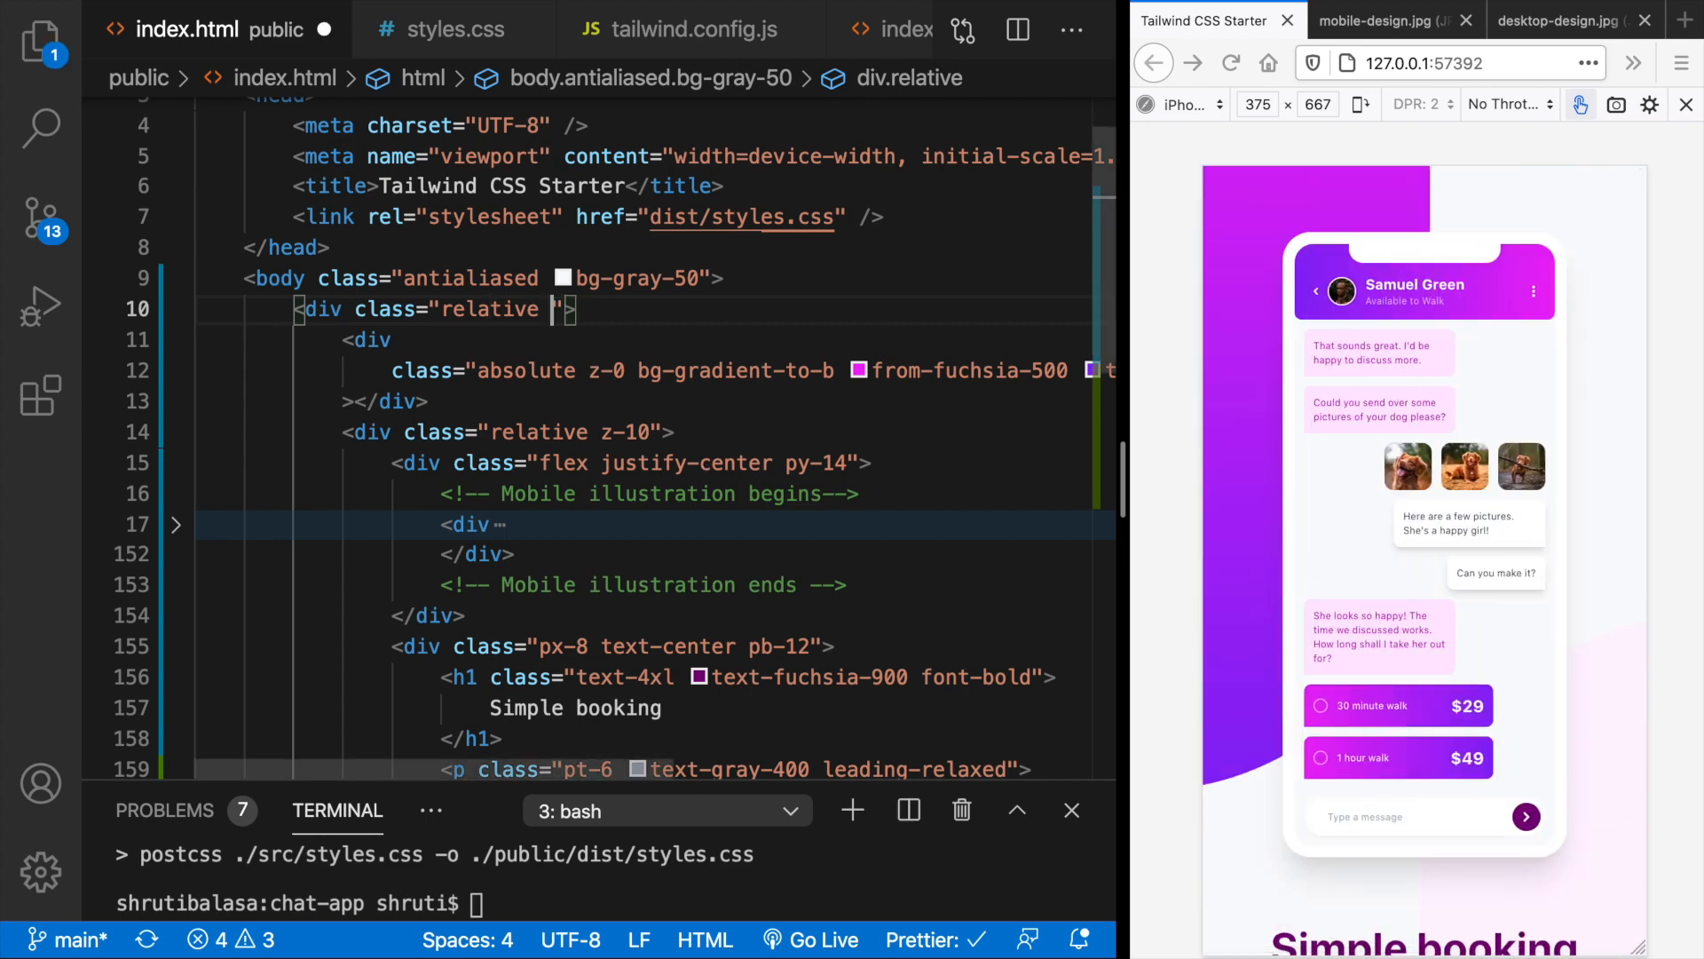
{"action": "type", "text": "w-full h-full"}
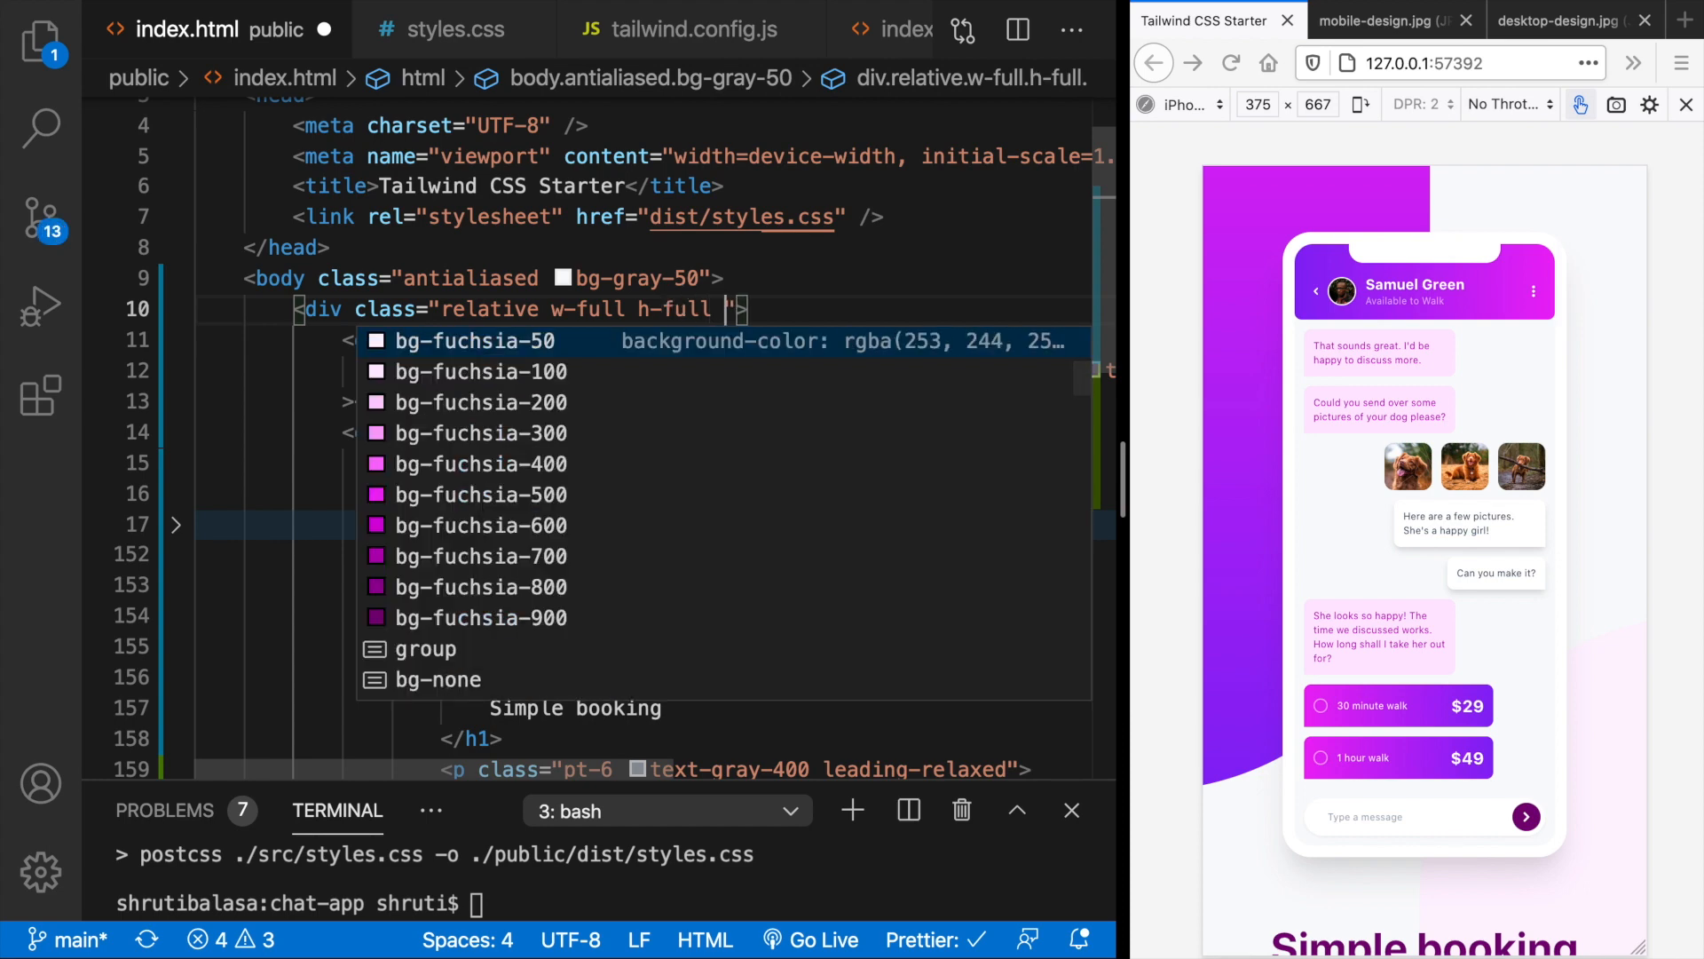
{"action": "type", "text": "ov"}
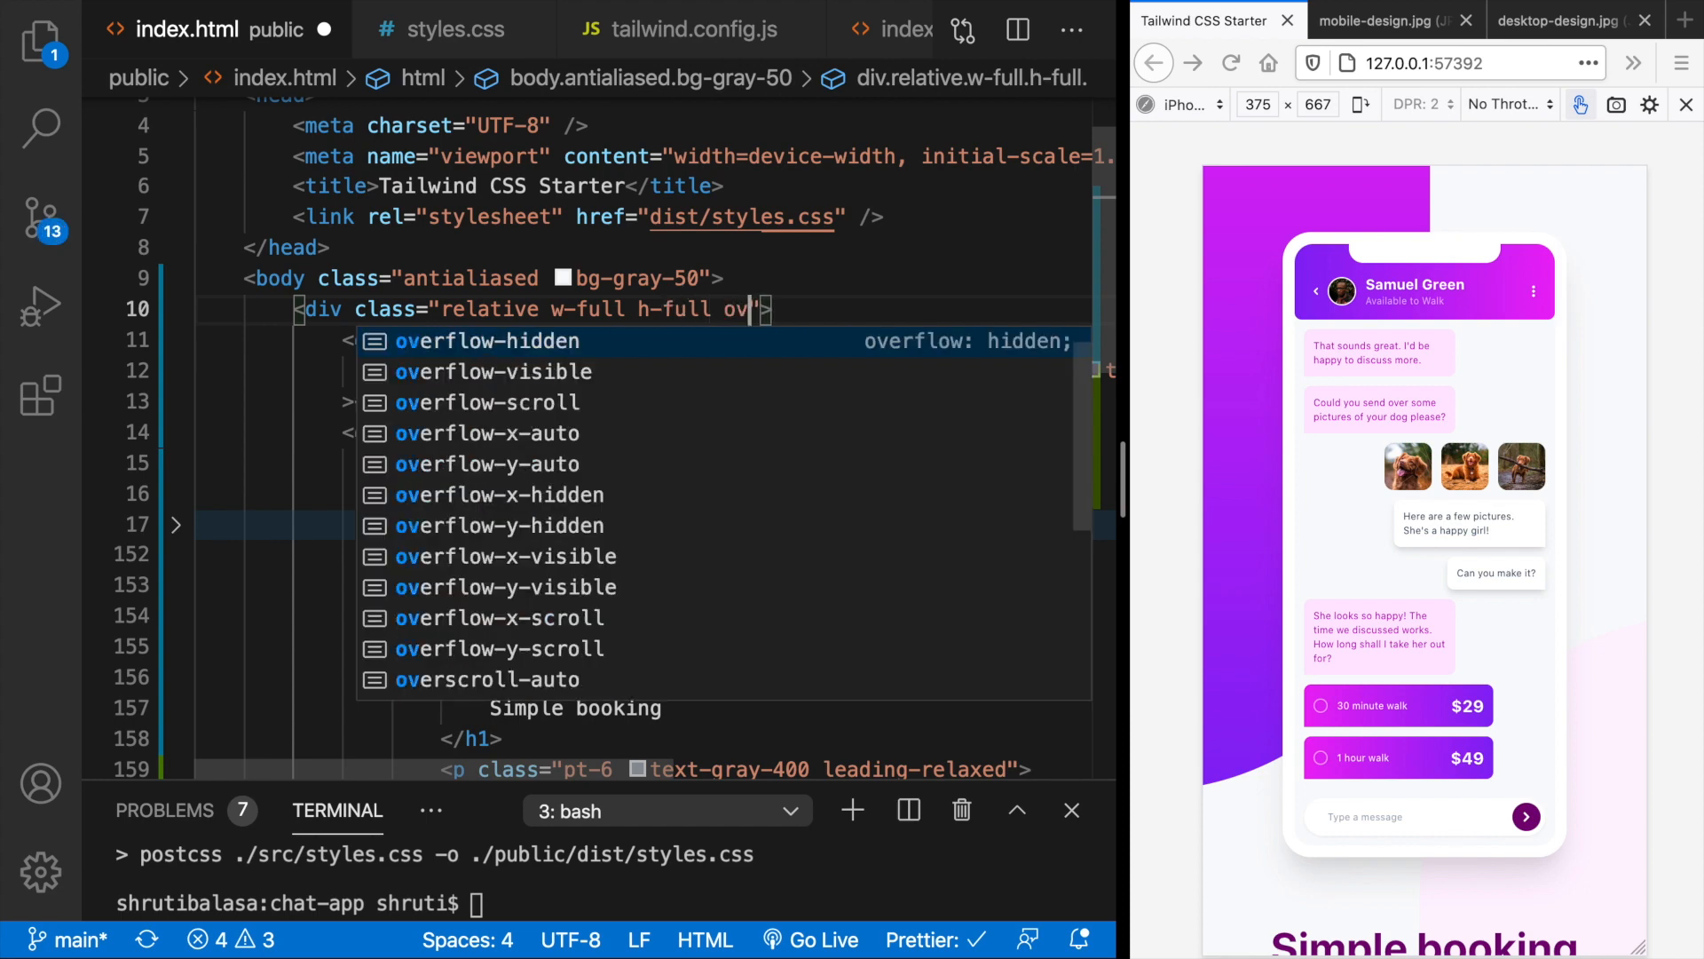
{"action": "type", "text": "er"}
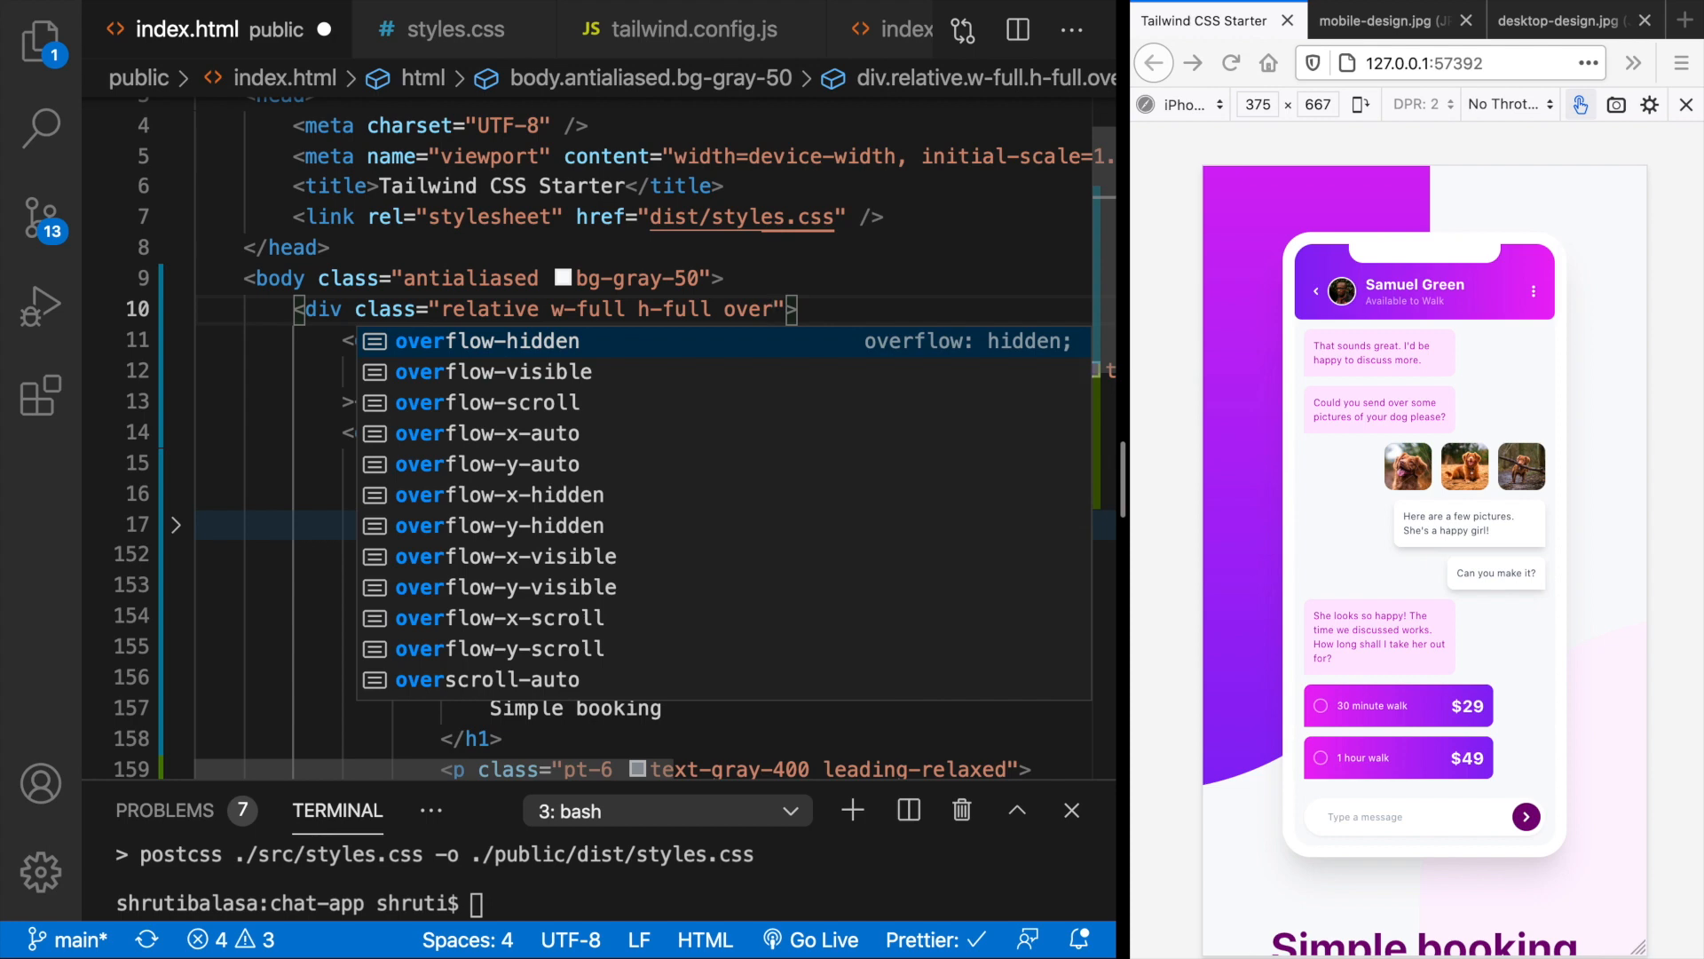
{"action": "left_click", "coordinate": [486, 341]}
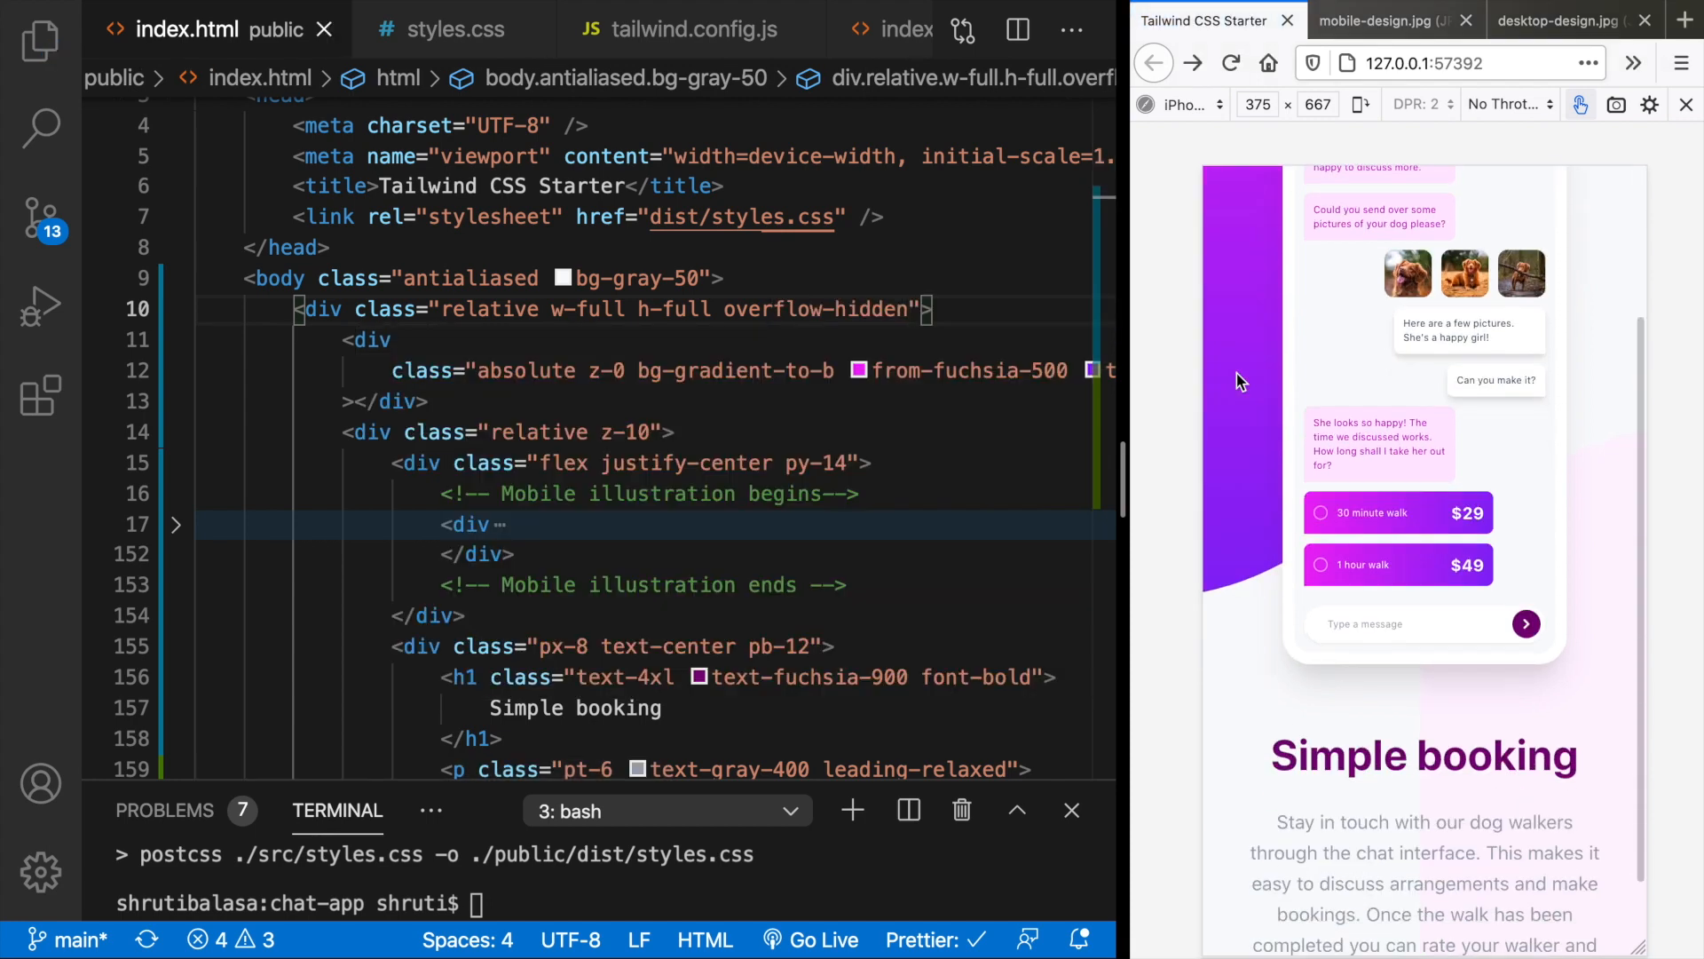
- Check the clipped blobs against the mobile design mockup and the live preview
{"action": "scroll", "scroll_direction": "down", "scroll_amount": 3}
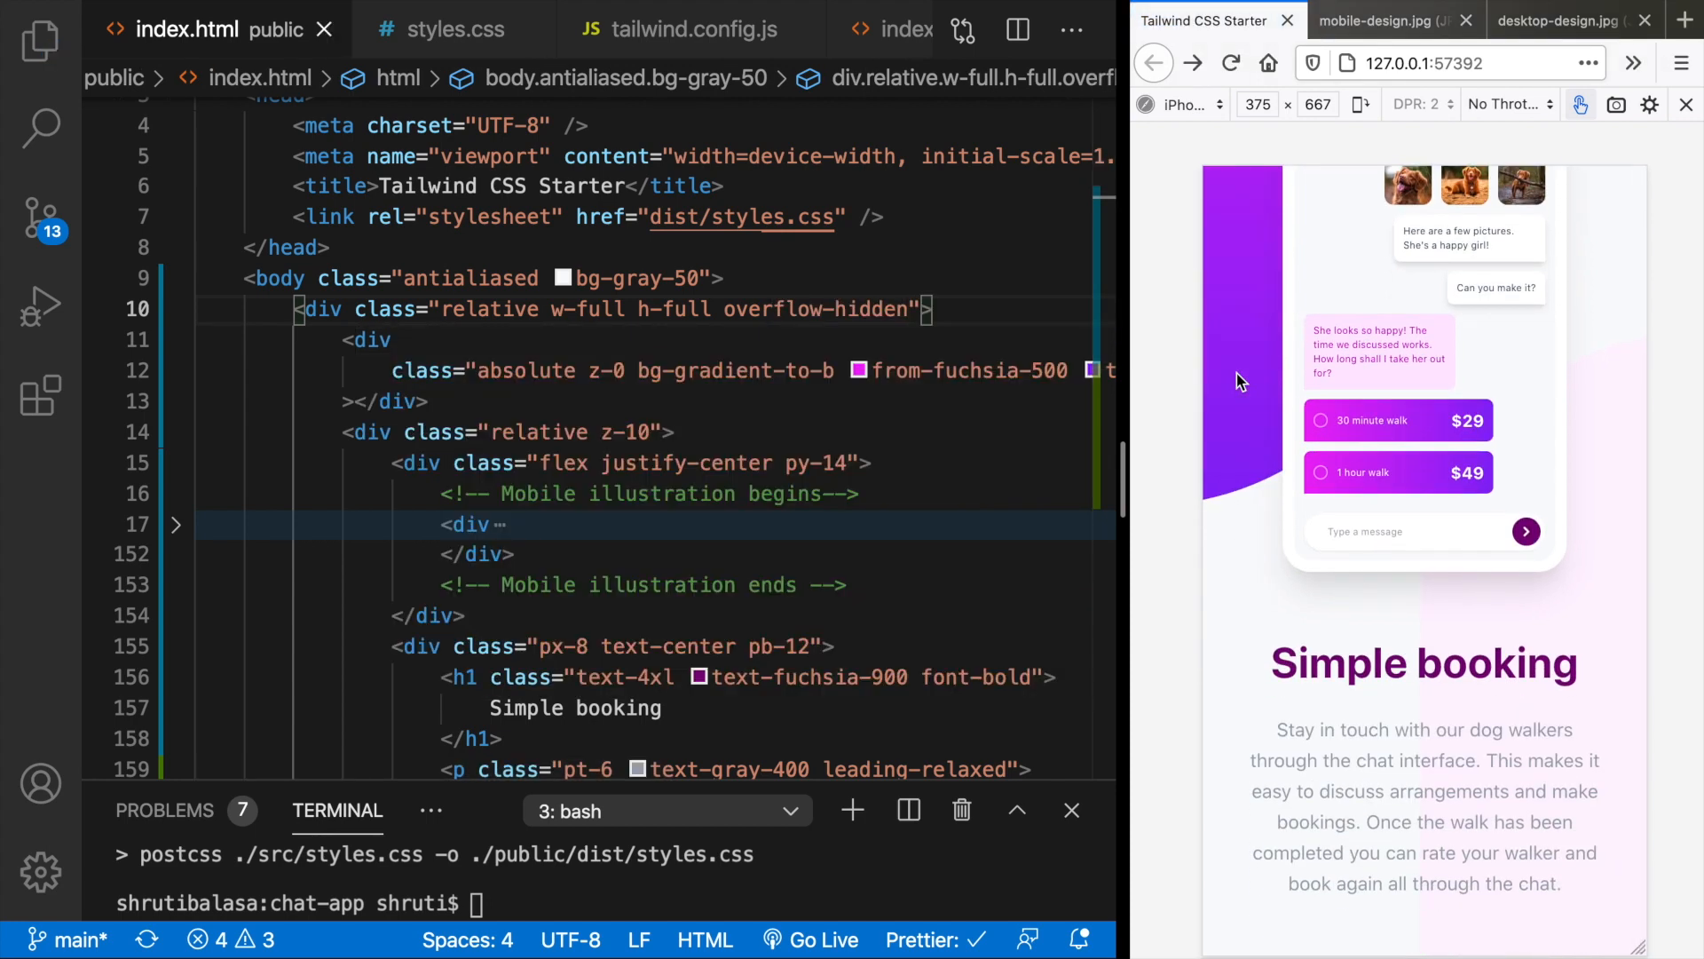
{"action": "left_click", "coordinate": [1380, 19]}
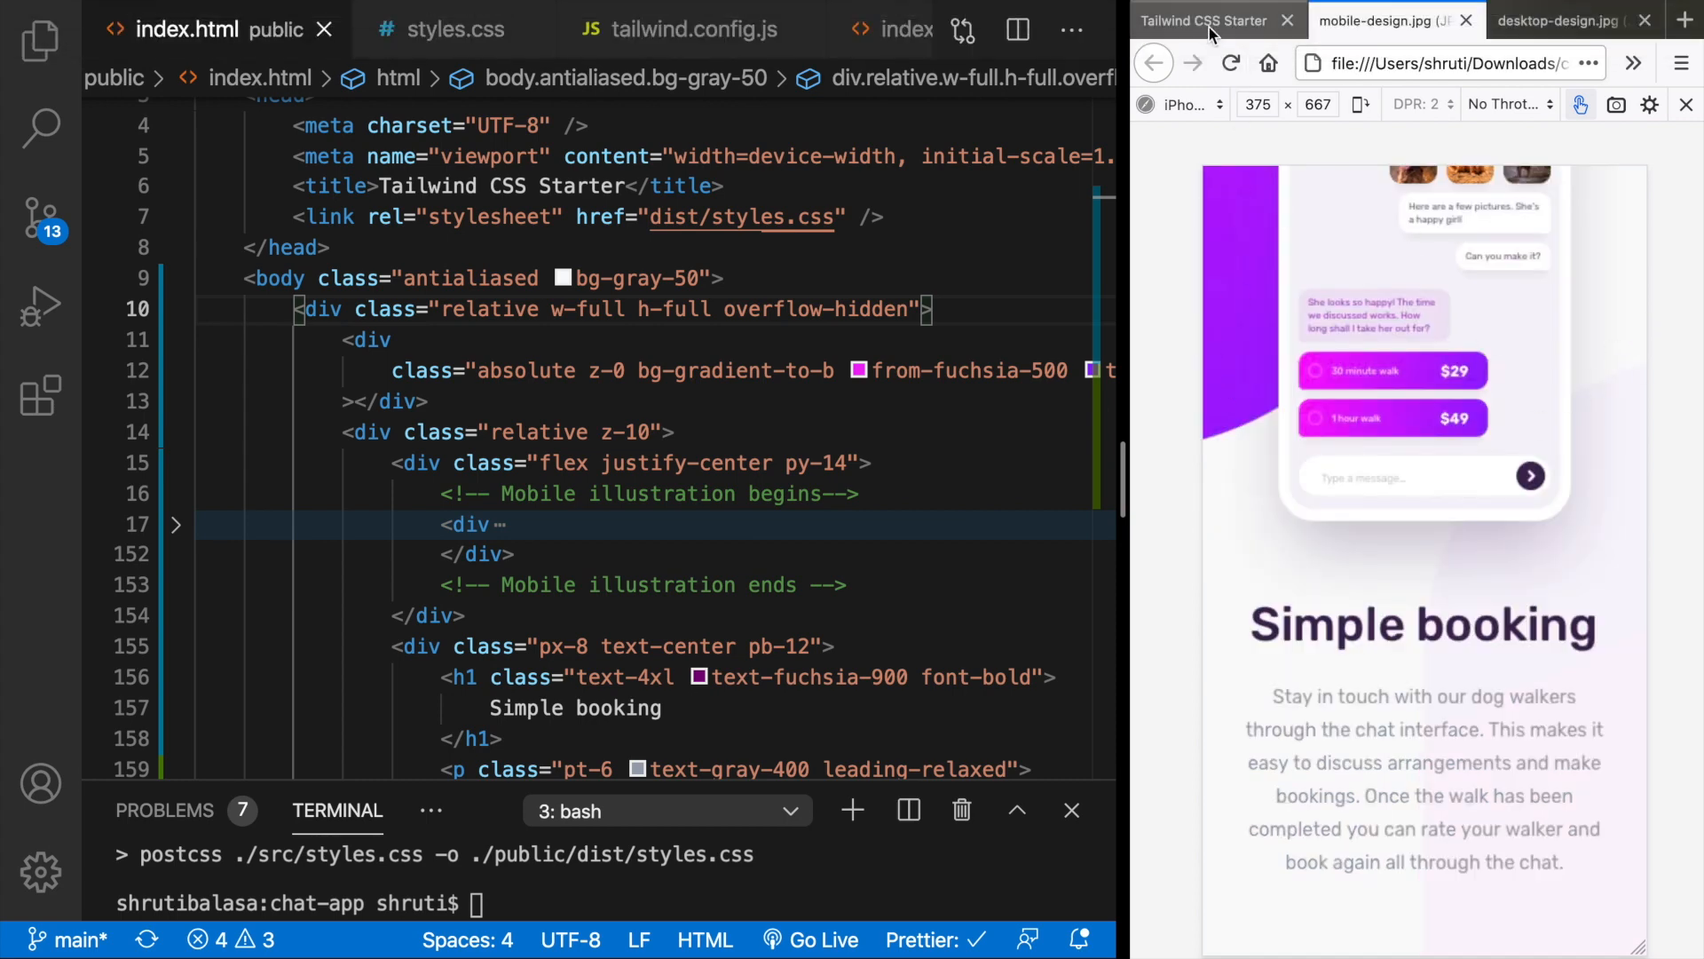
{"action": "left_click", "coordinate": [1204, 20]}
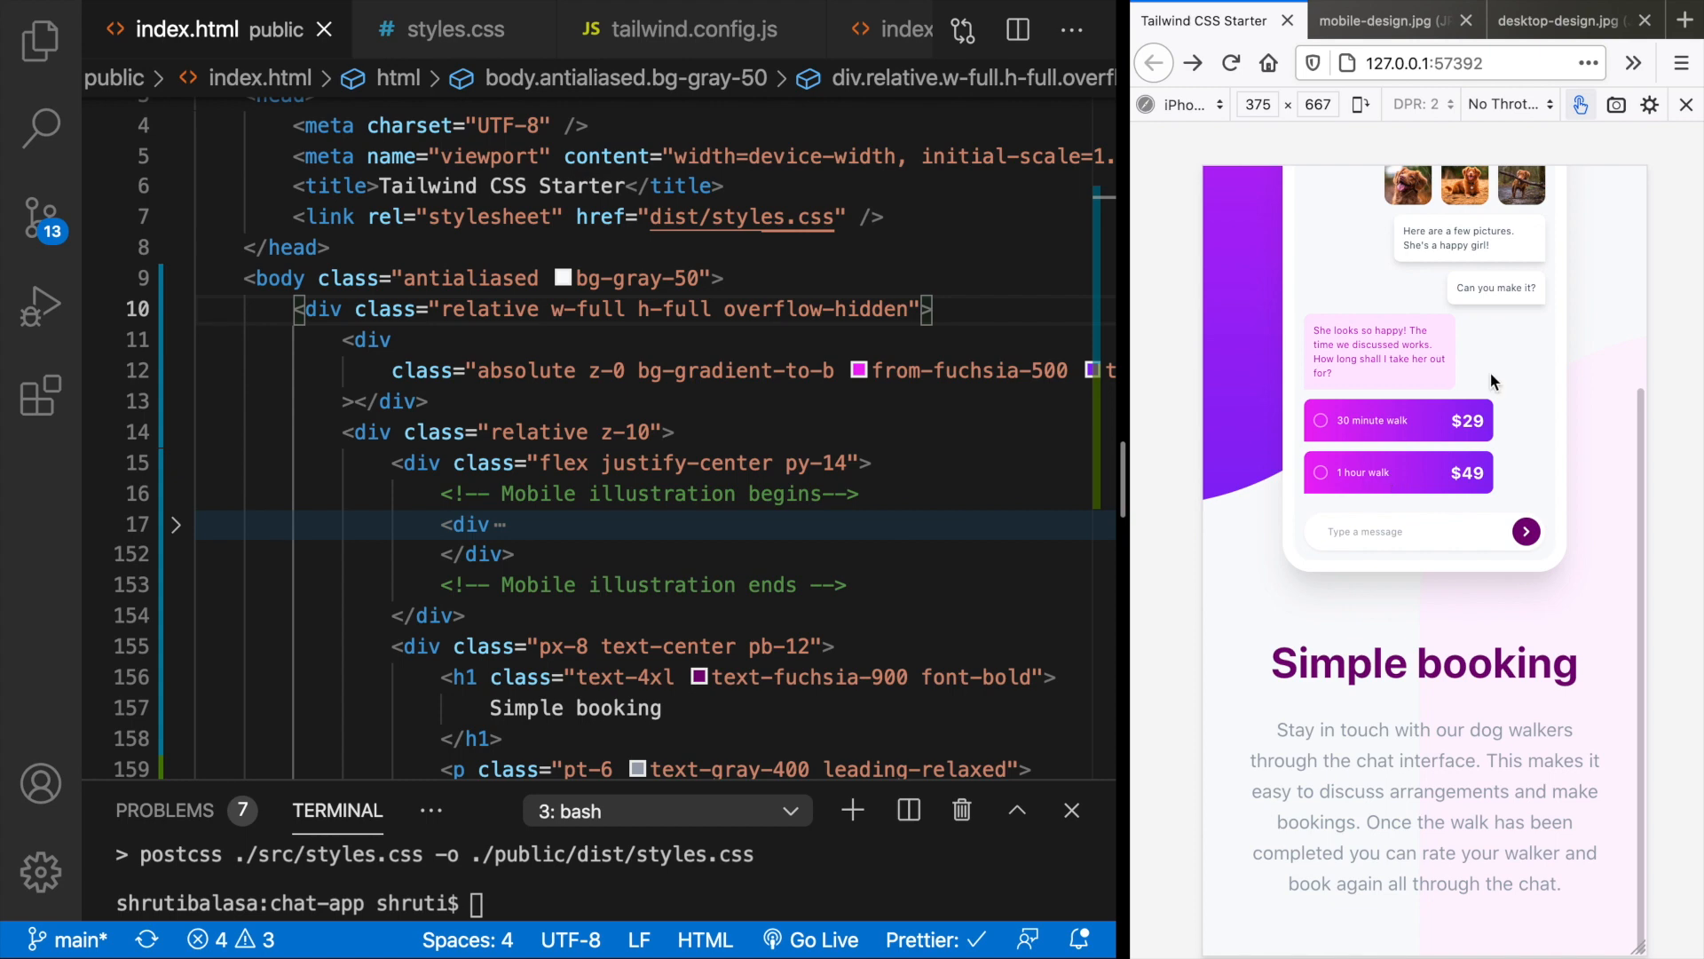
{"action": "mouse_move", "coordinate": [1546, 451]}
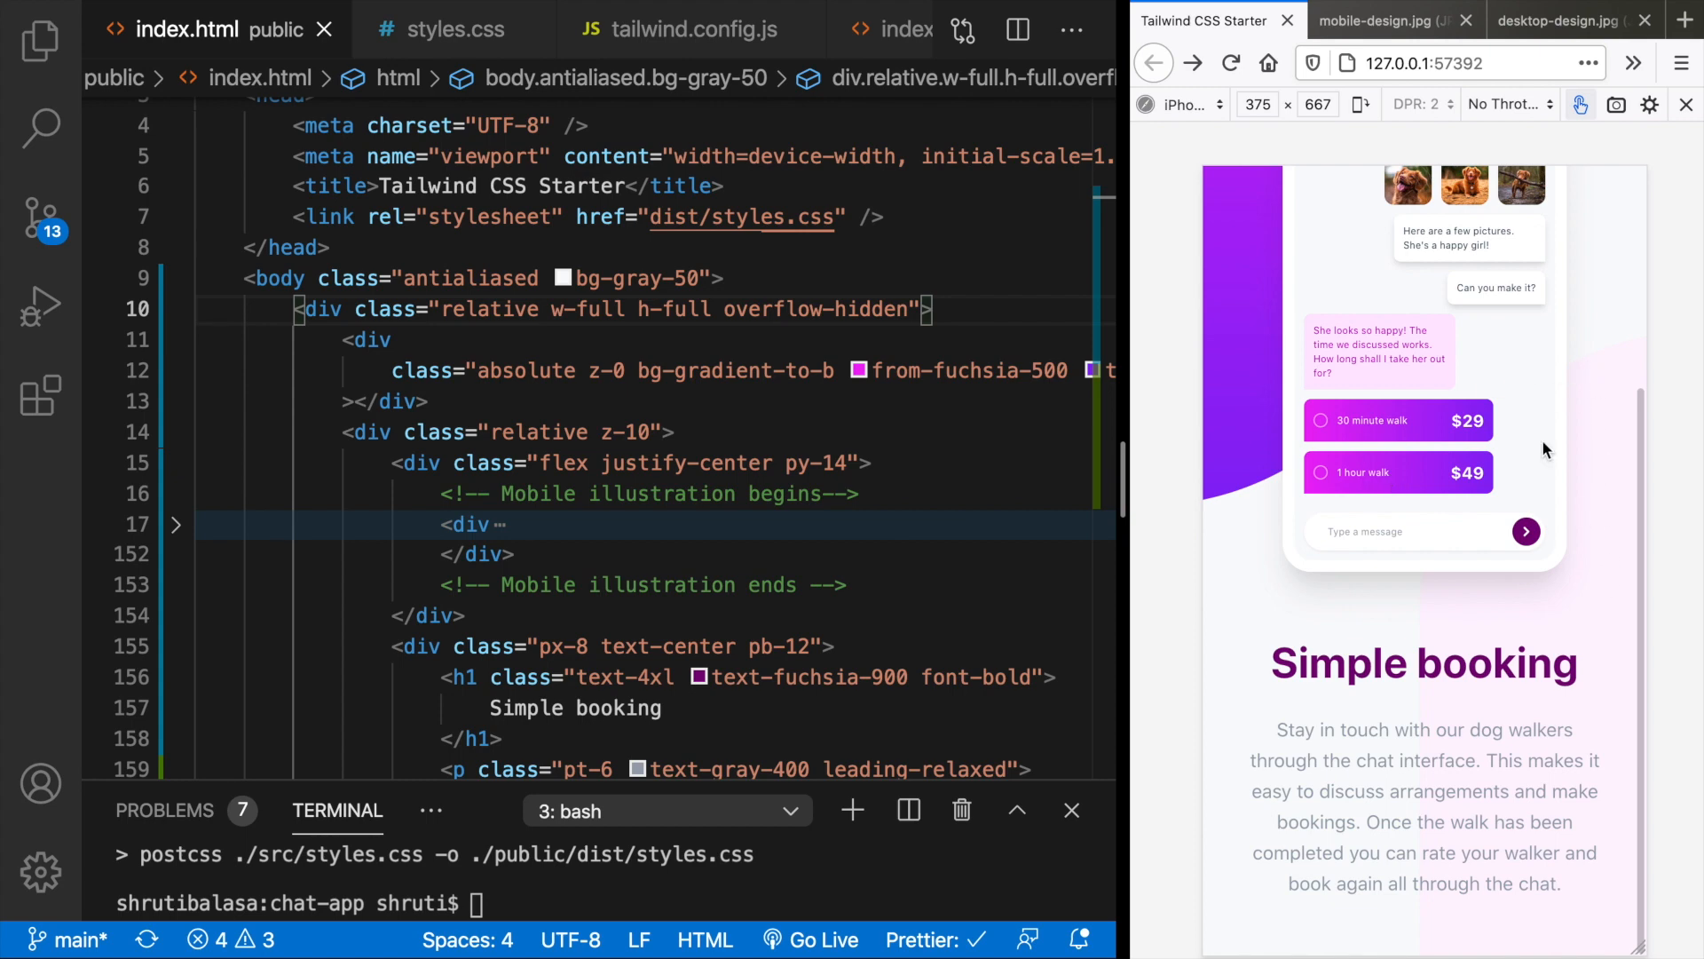
{"action": "left_click", "coordinate": [1378, 19]}
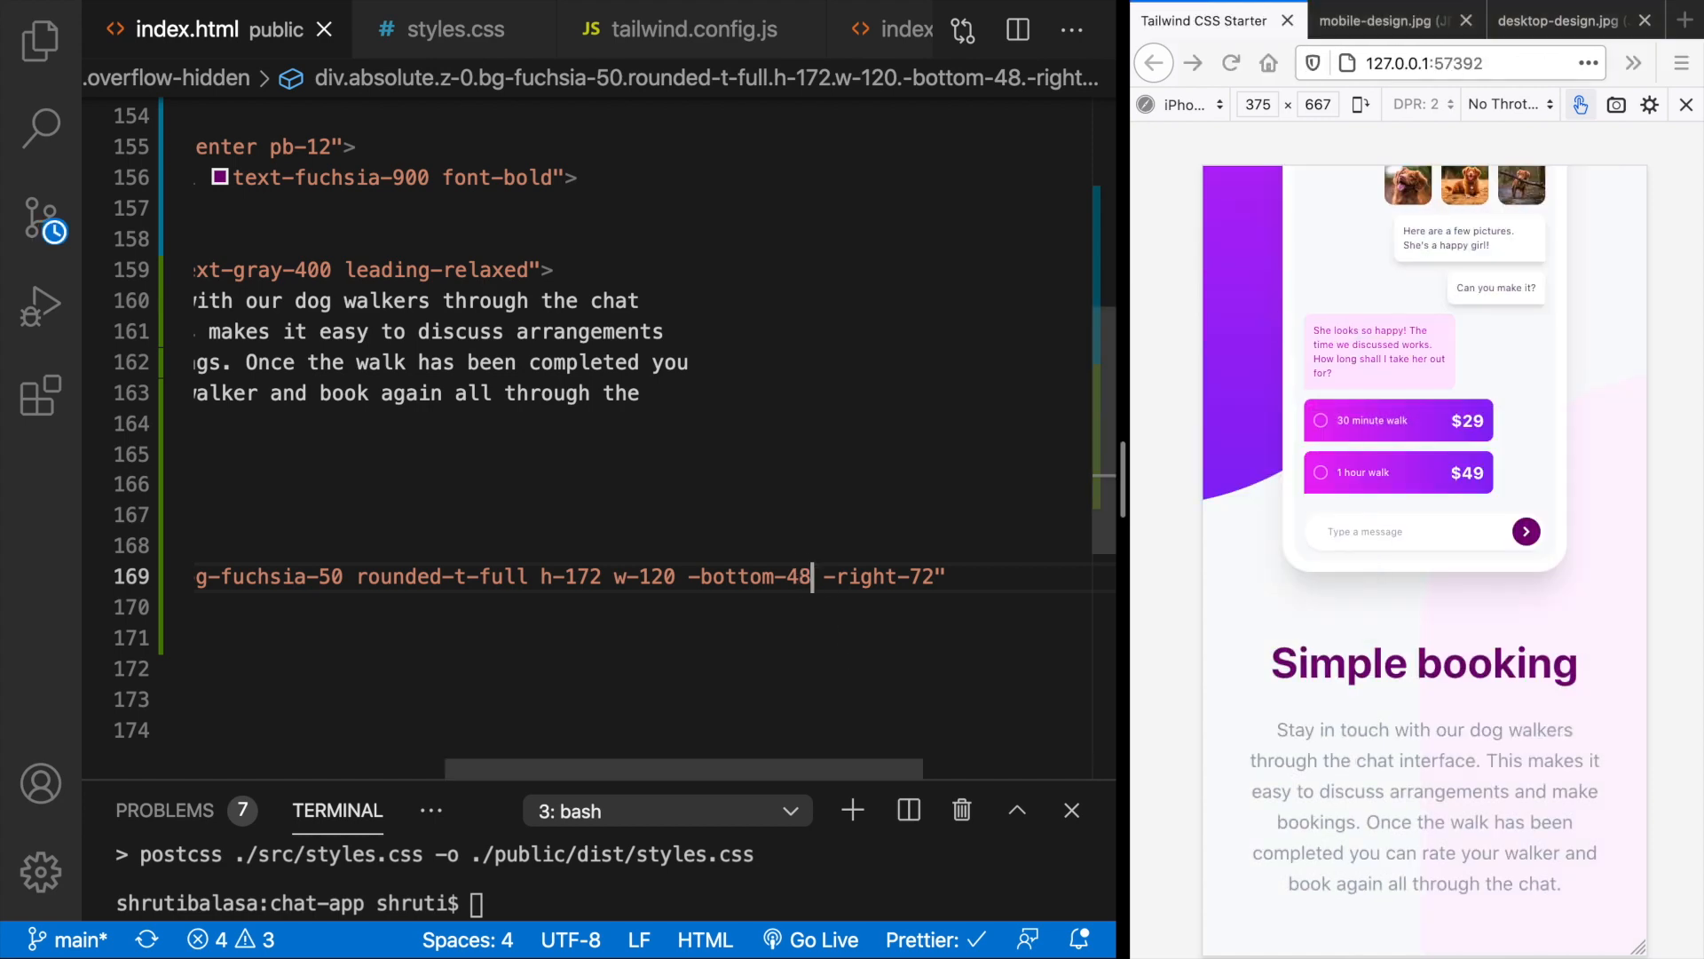
- Change the pale blob's -bottom-40 to -bottom-52 on line 169 and save
{"action": "type", "text": "52"}
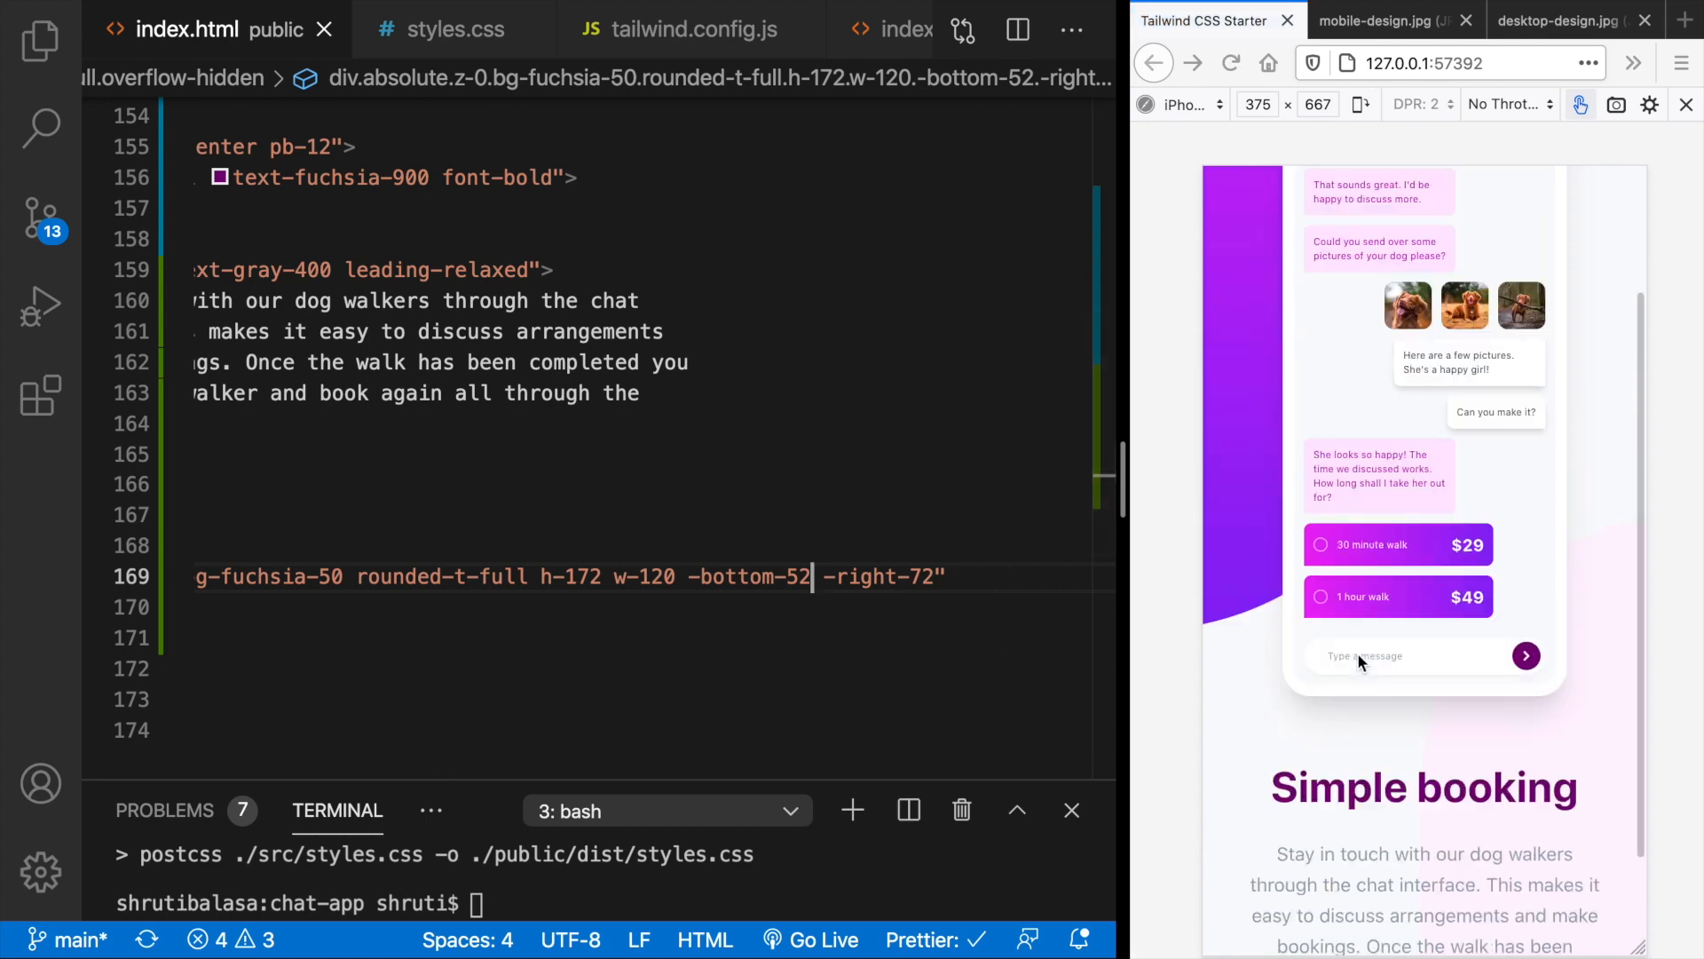
{"action": "left_click", "coordinate": [1380, 20]}
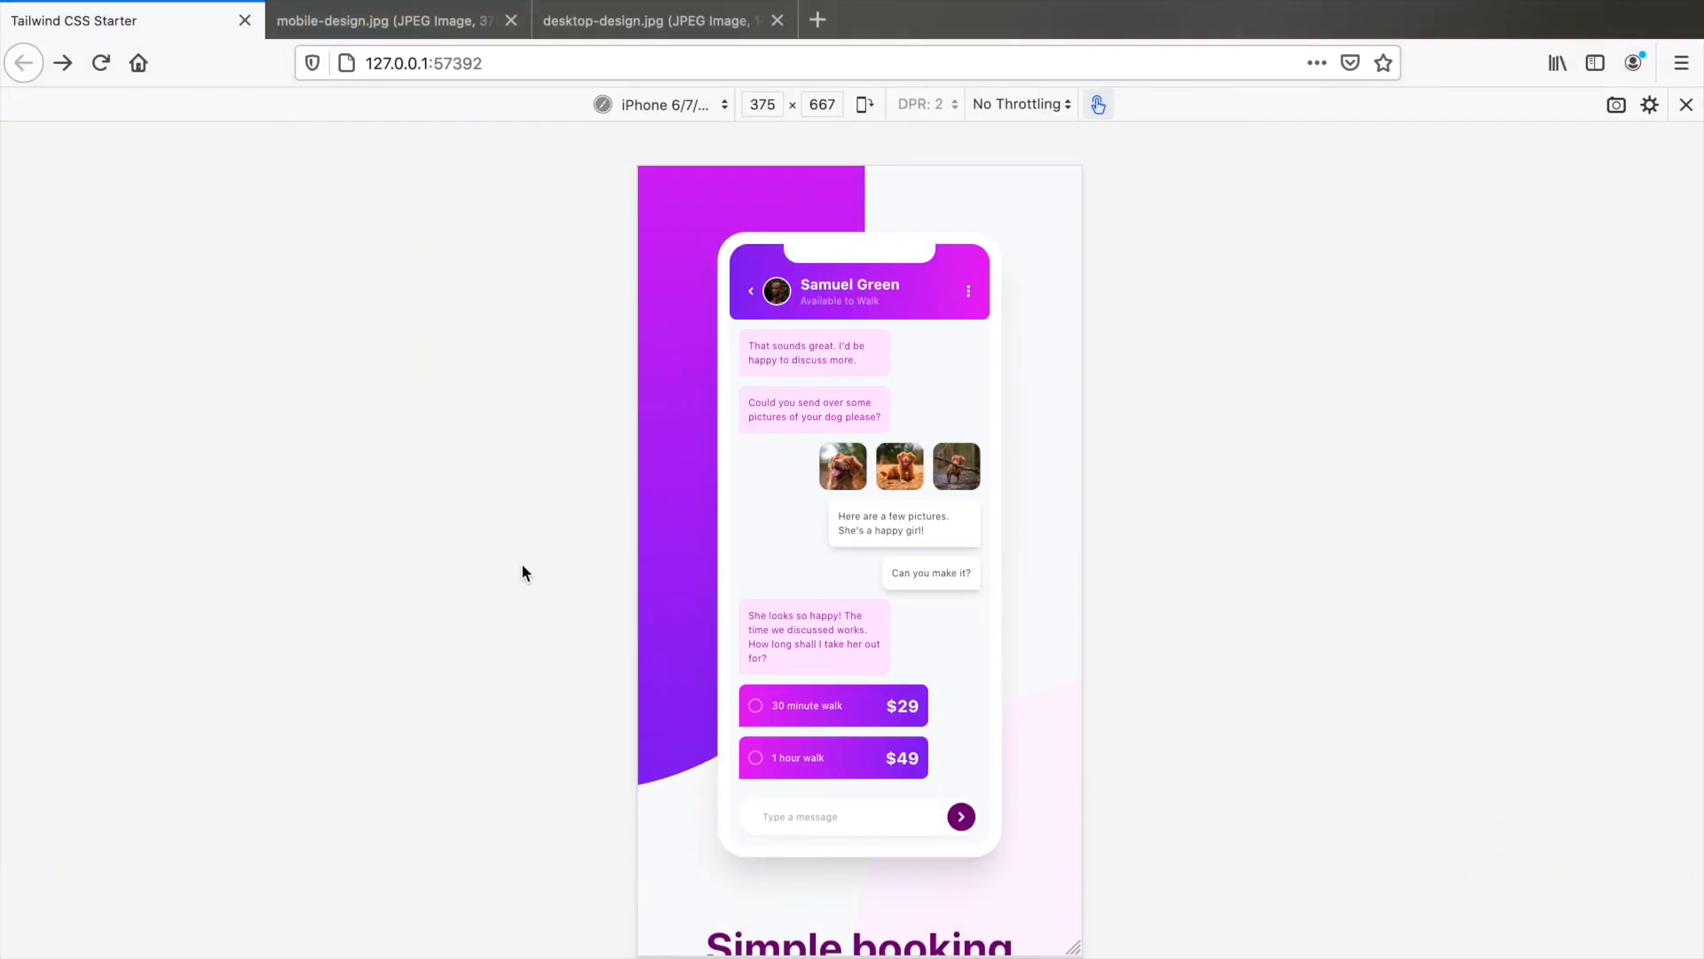
- View desktop-design.jpg, then return to the live page at Responsive 789×635
{"action": "left_click", "coordinate": [652, 19]}
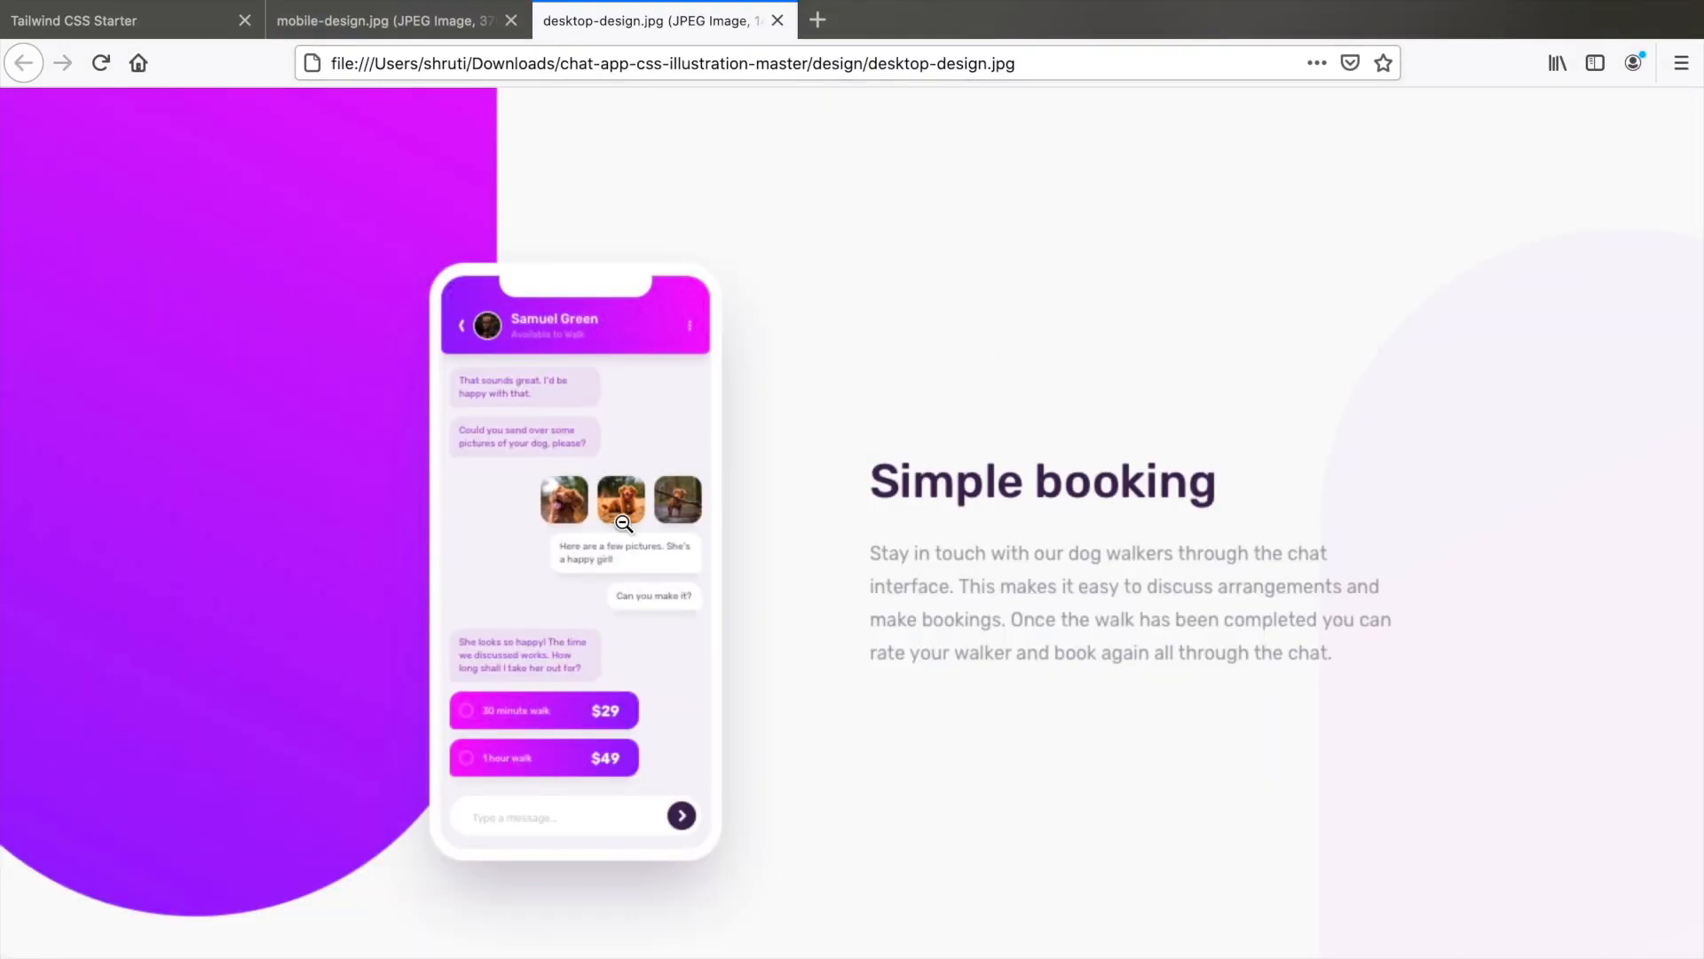
{"action": "left_click", "coordinate": [120, 19]}
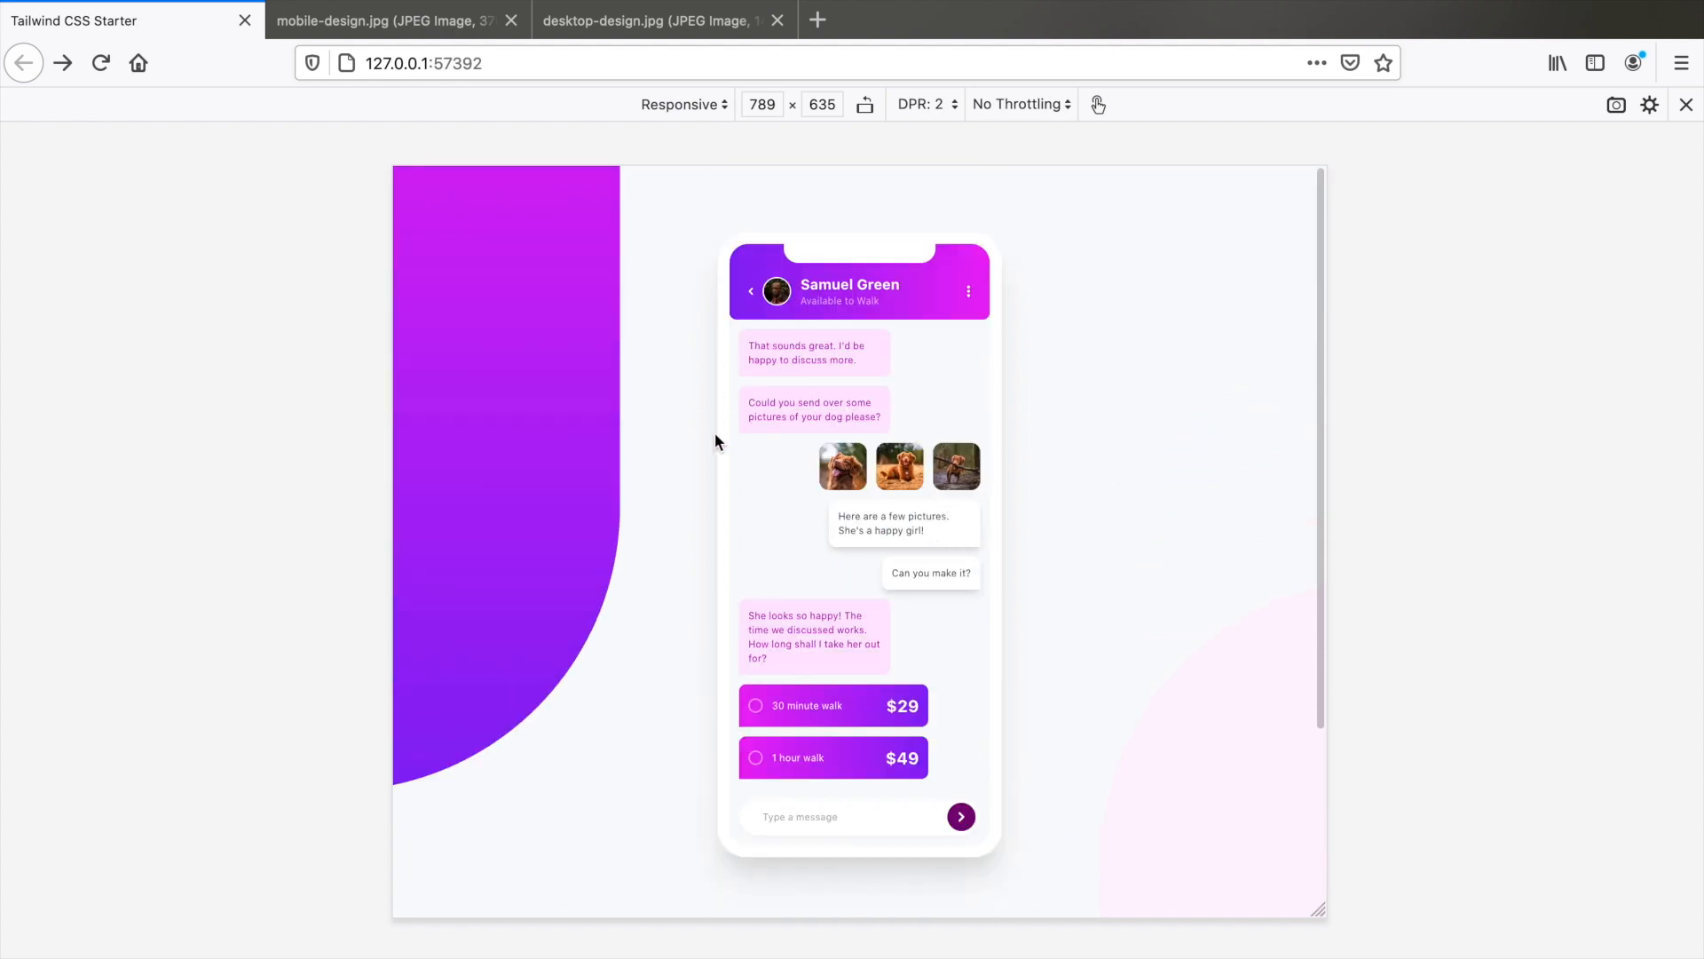
{"action": "mouse_move", "coordinate": [877, 401]}
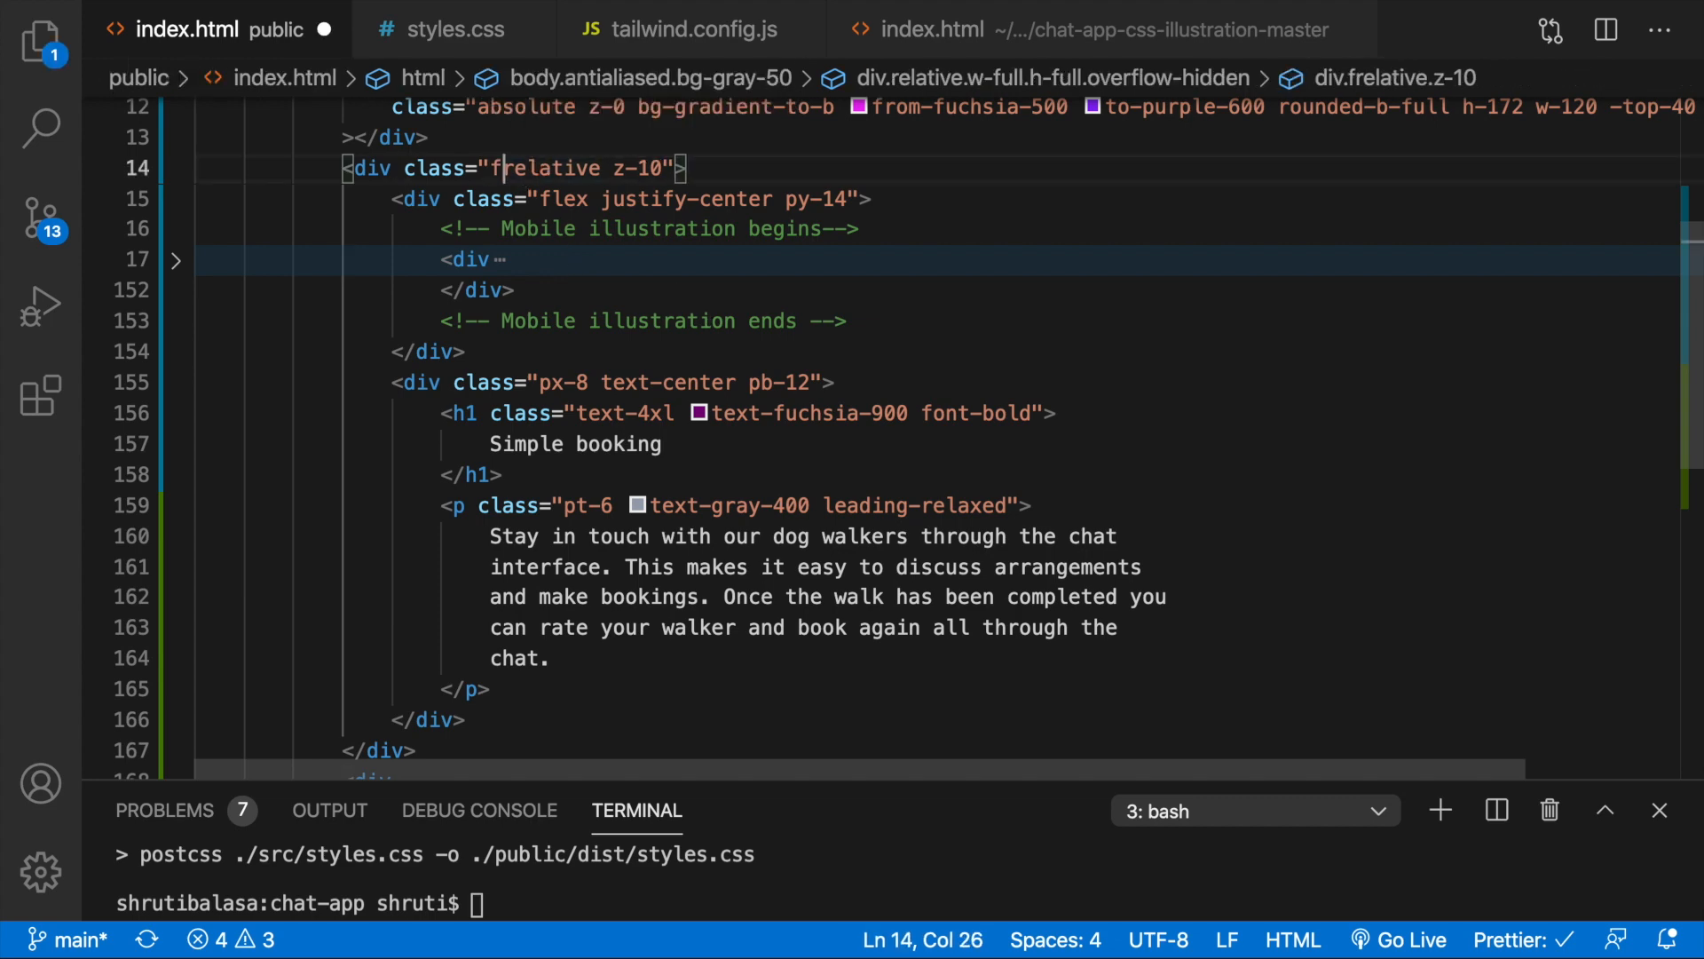
- Add md:flex md:items-center to the content row on line 14 and preview it
{"action": "type", "text": "md"}
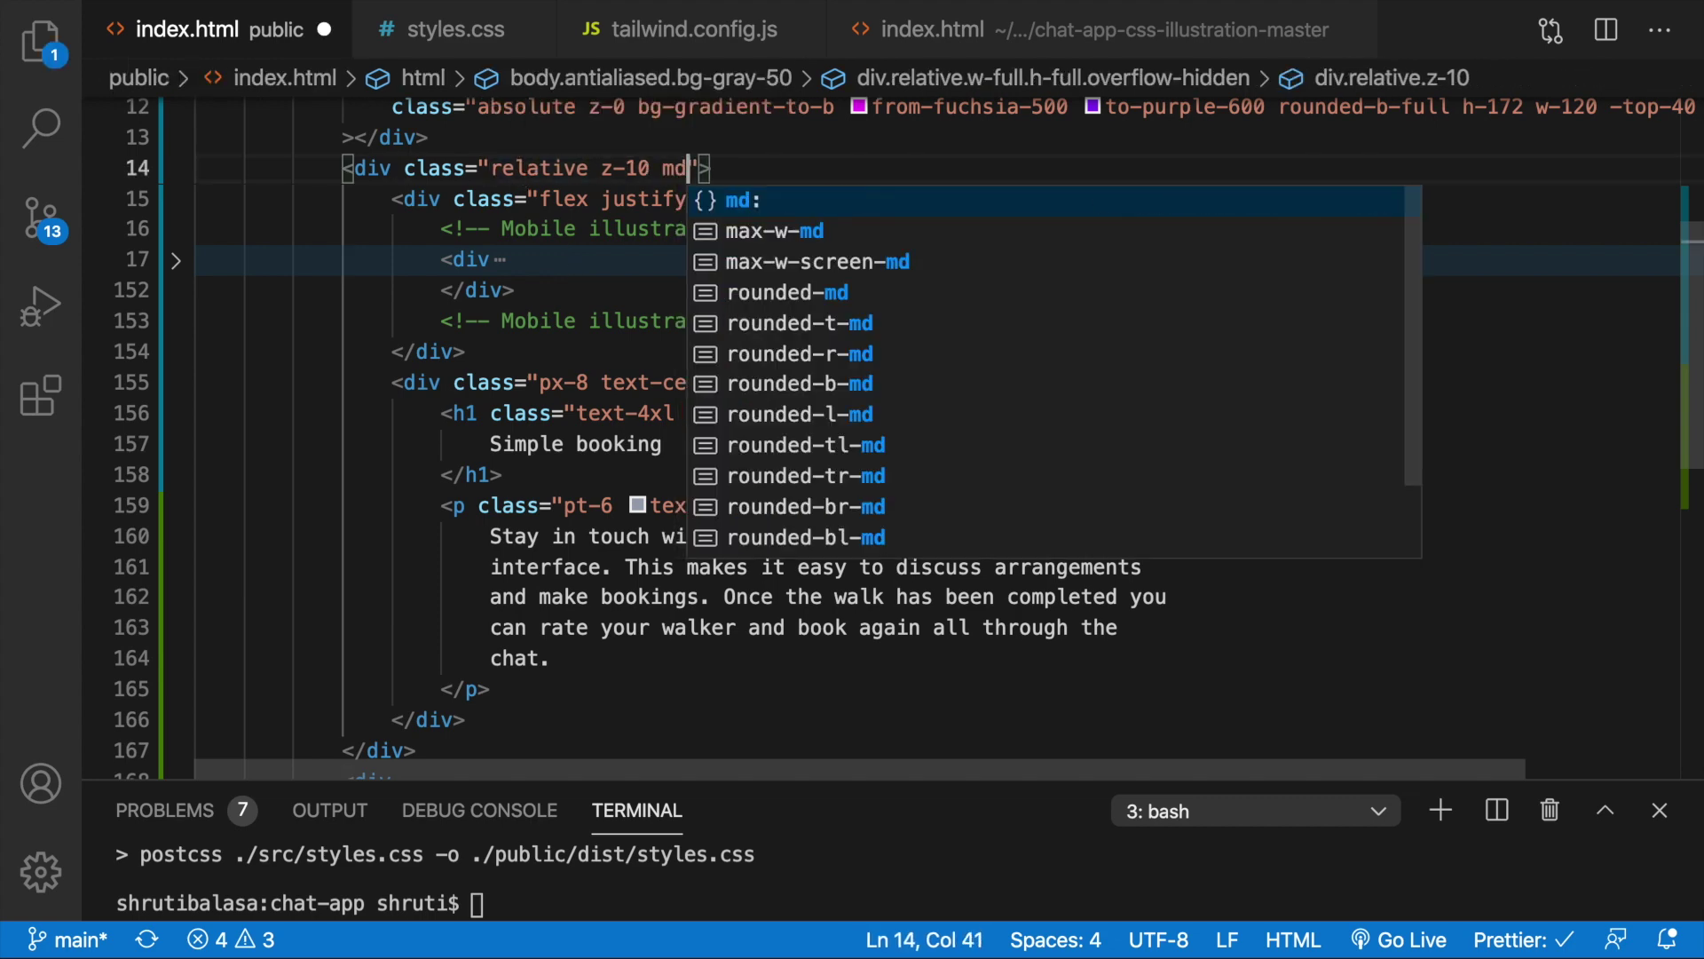
{"action": "type", "text": "flex"}
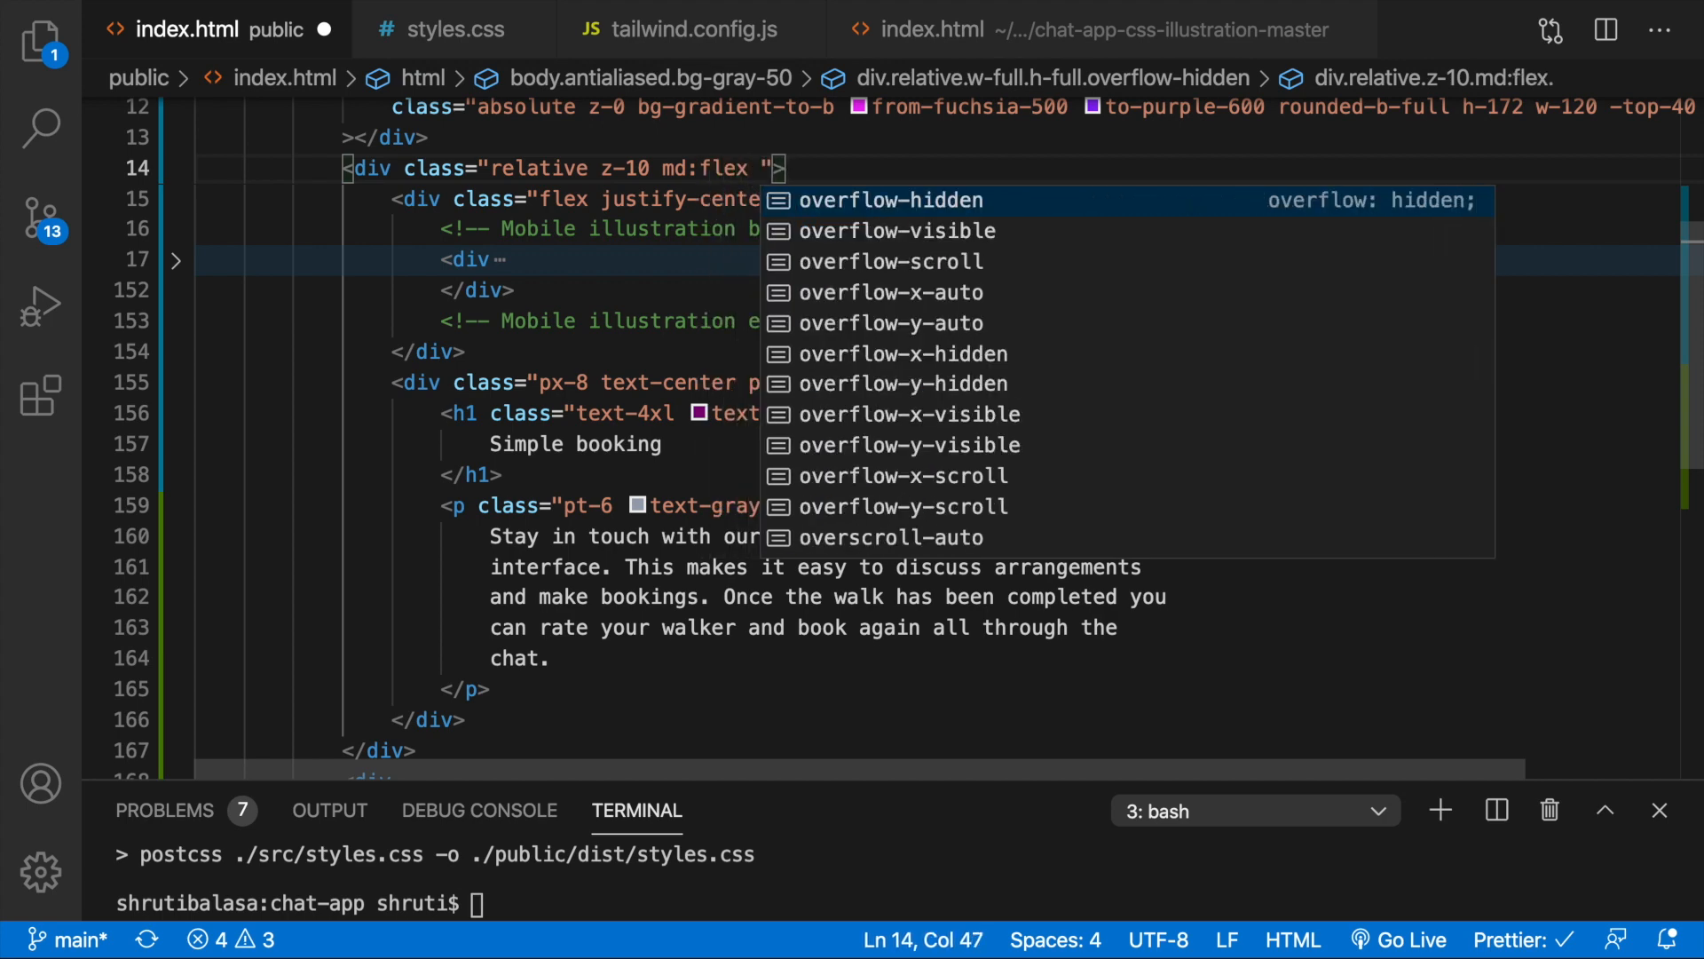
{"action": "type", "text": "items-center"}
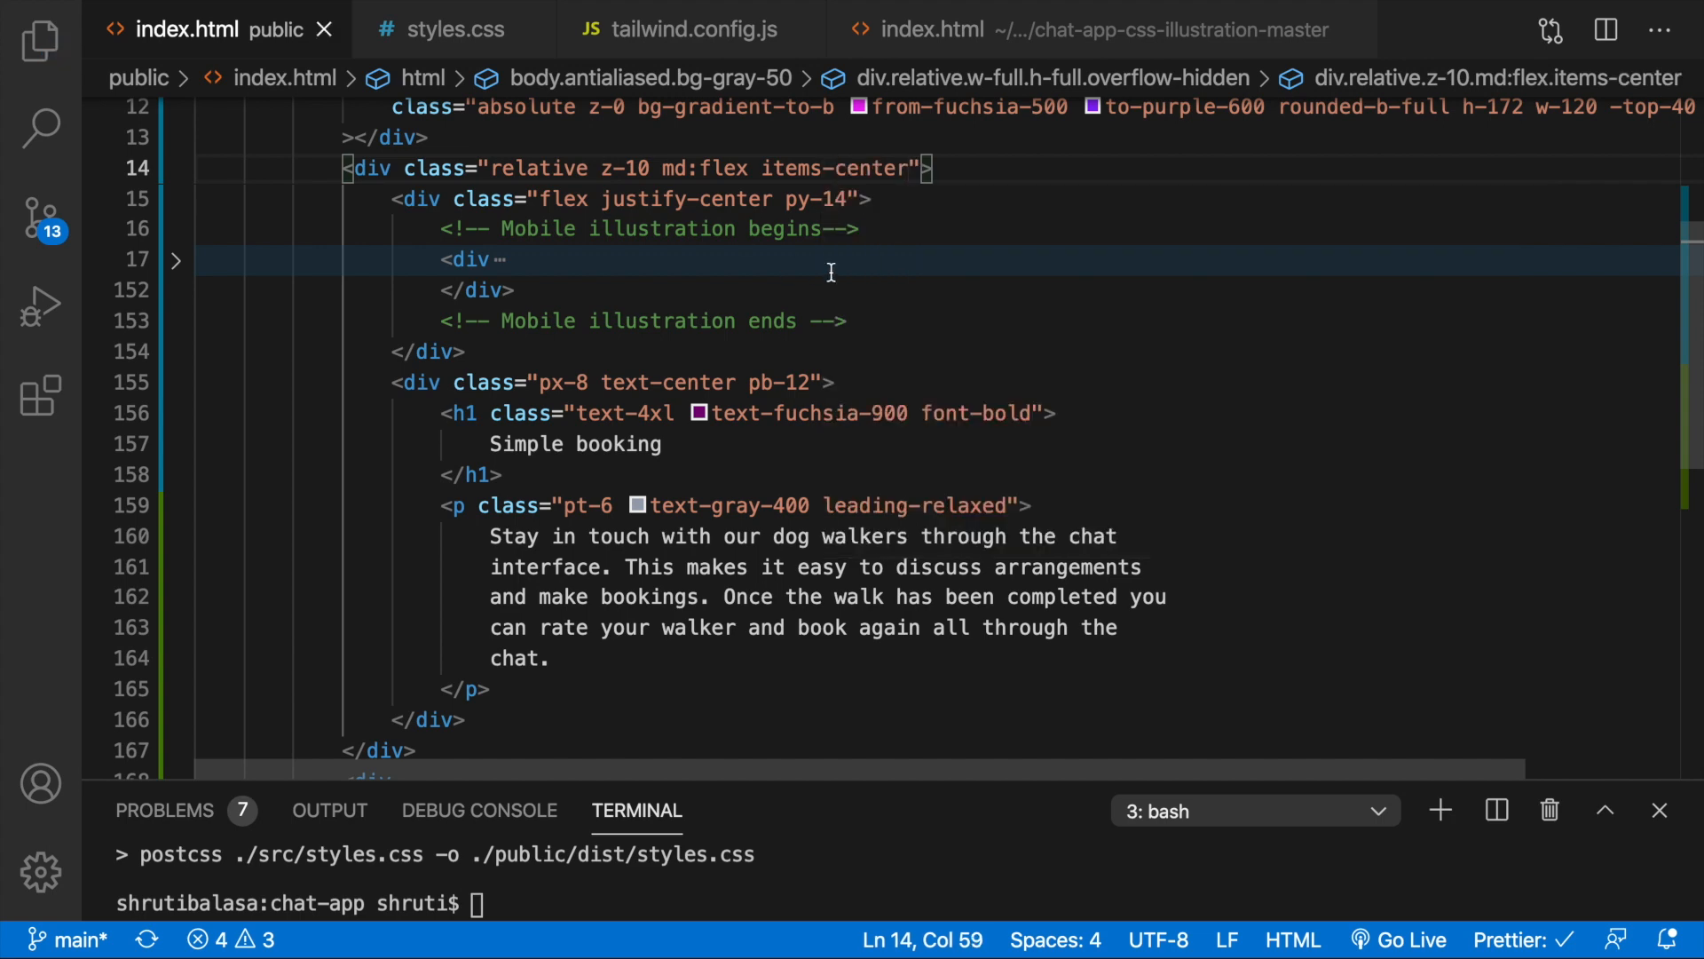
{"action": "type", "text": "md:"}
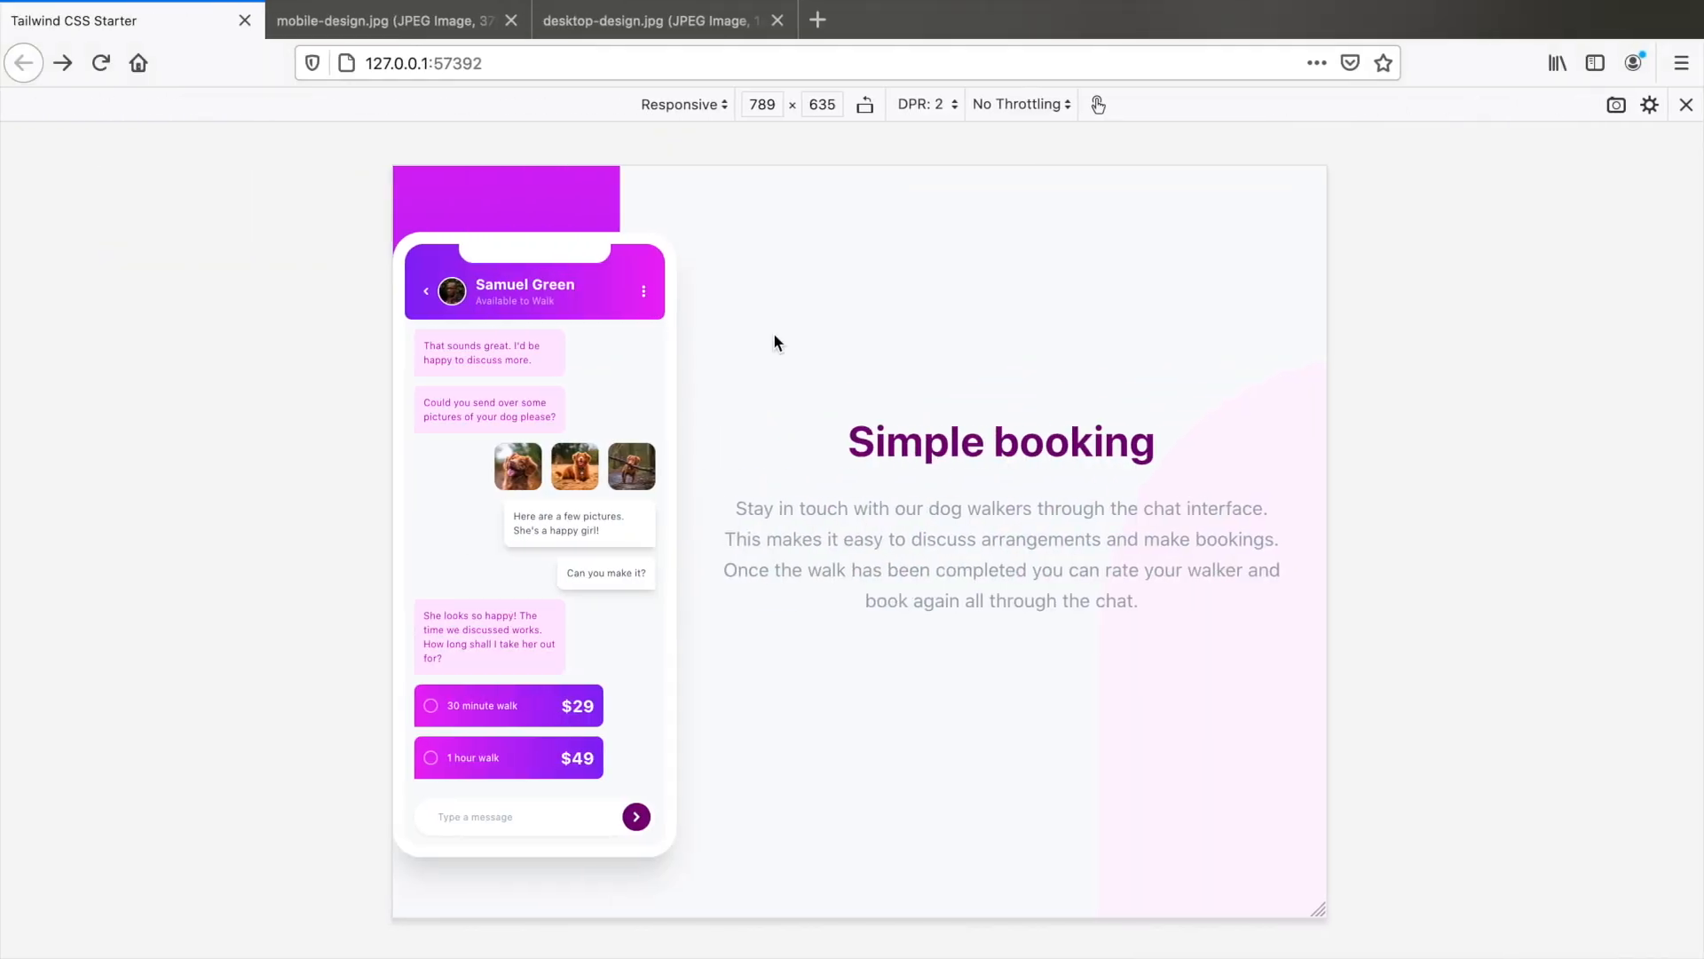
{"action": "mouse_move", "coordinate": [1193, 801]}
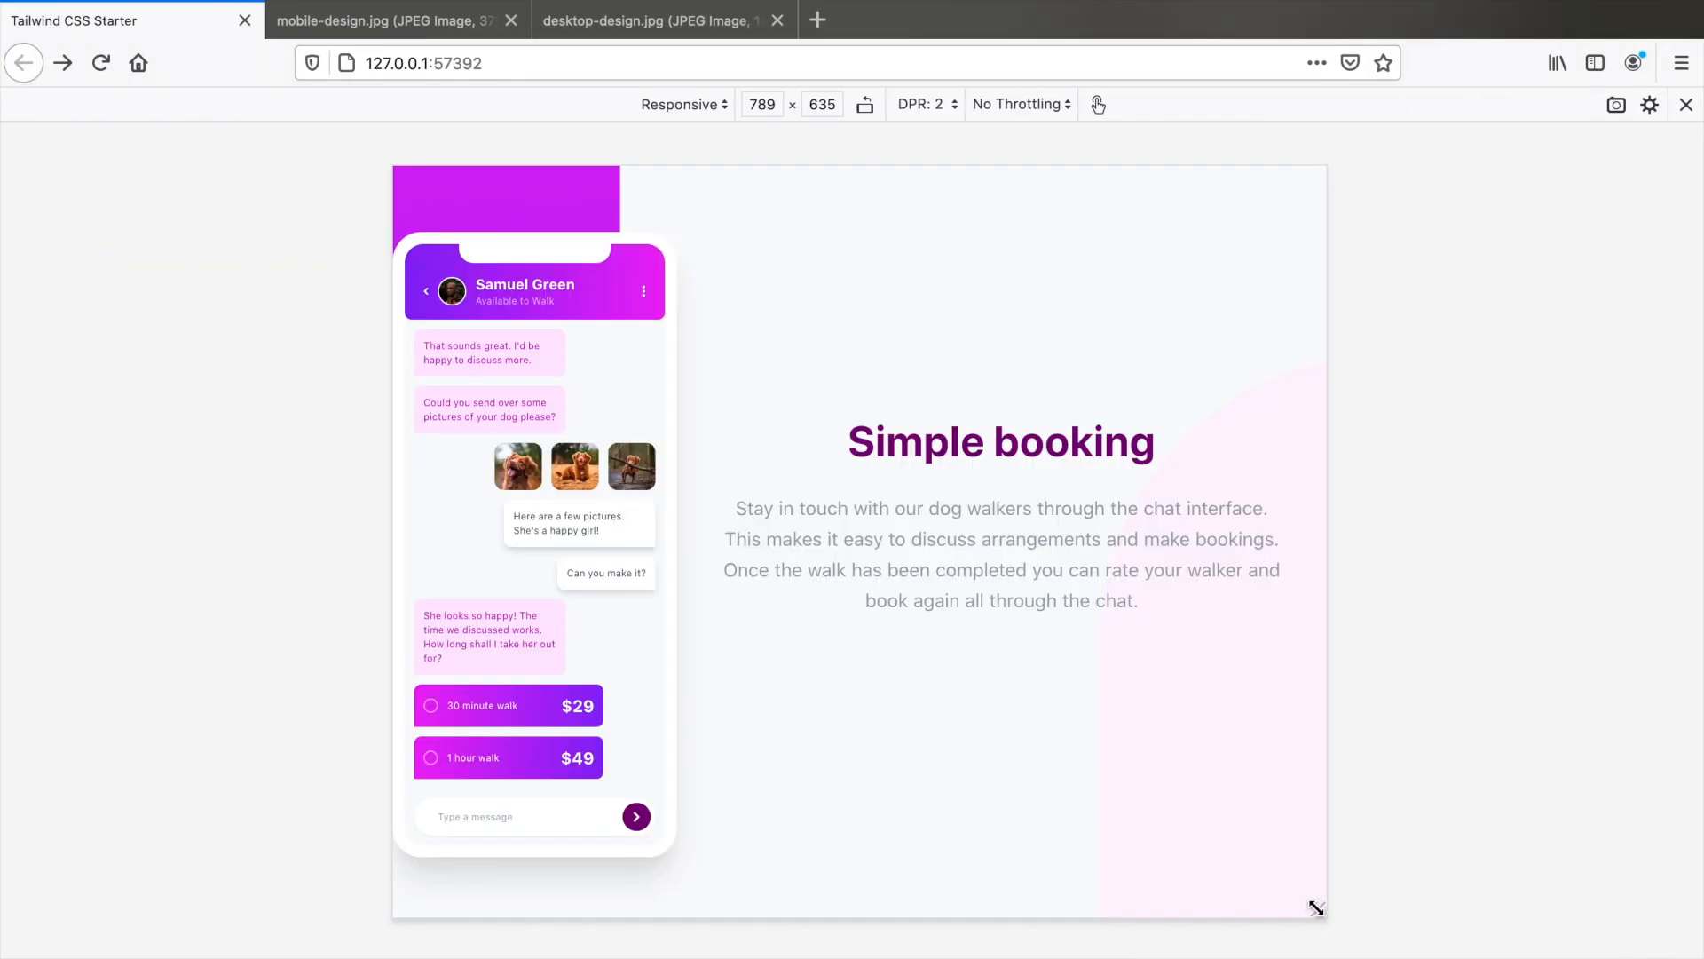
{"action": "mouse_move", "coordinate": [664, 54]}
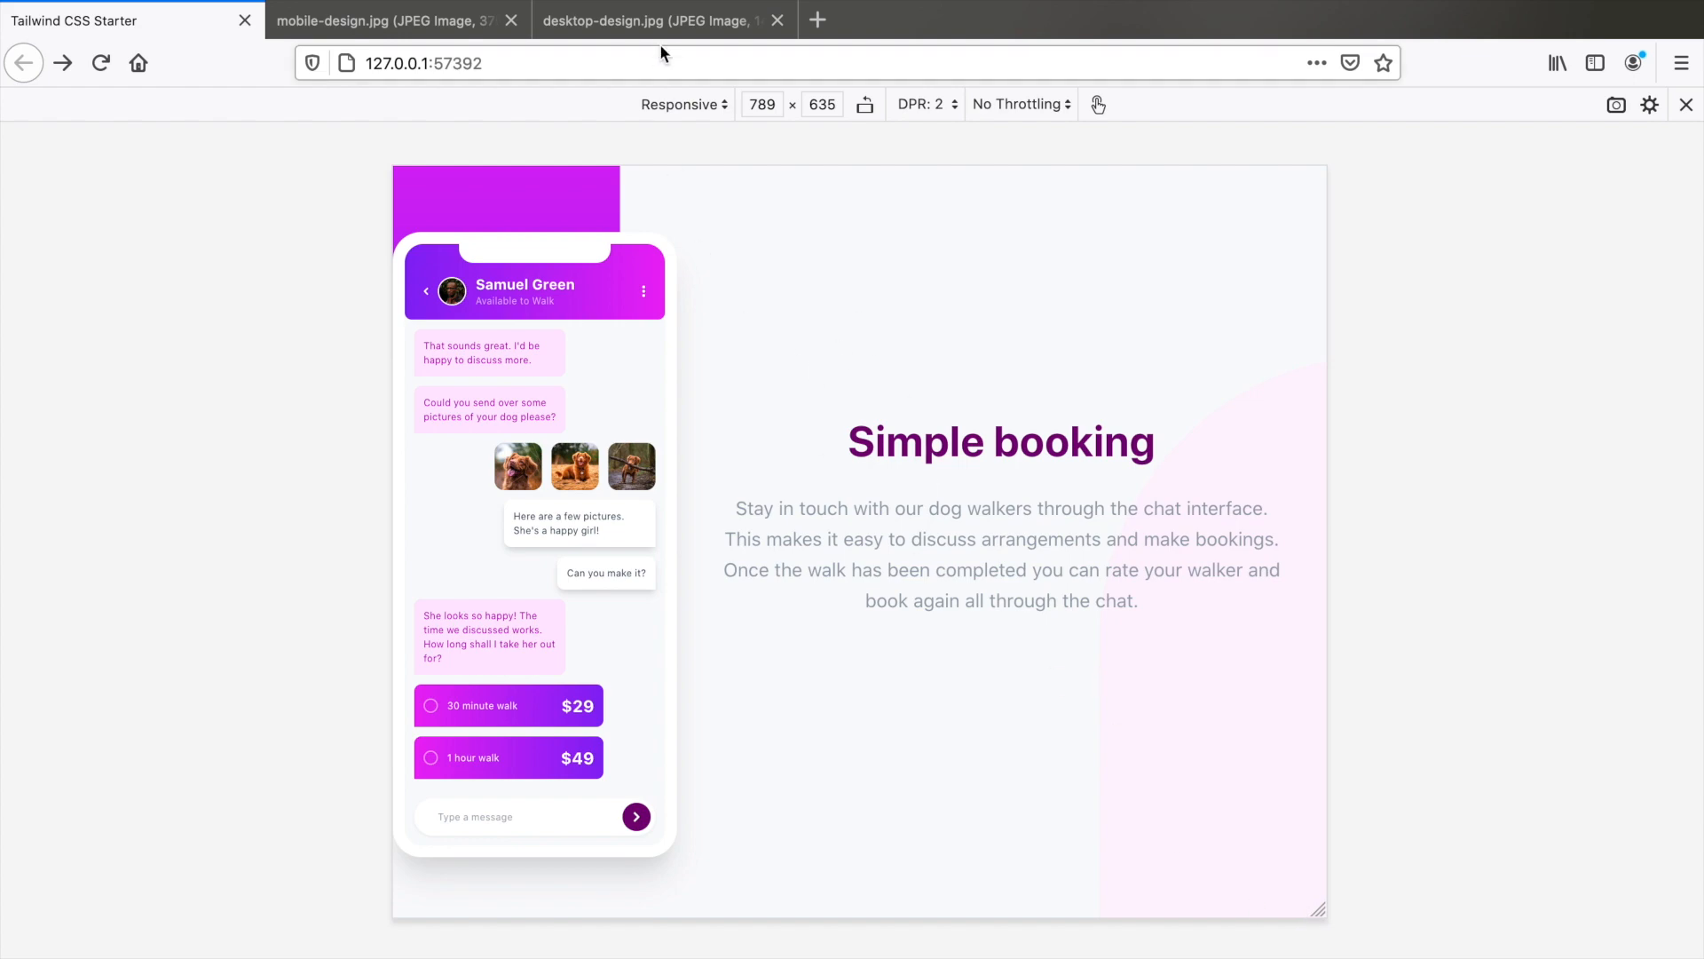
{"action": "left_click", "coordinate": [652, 20]}
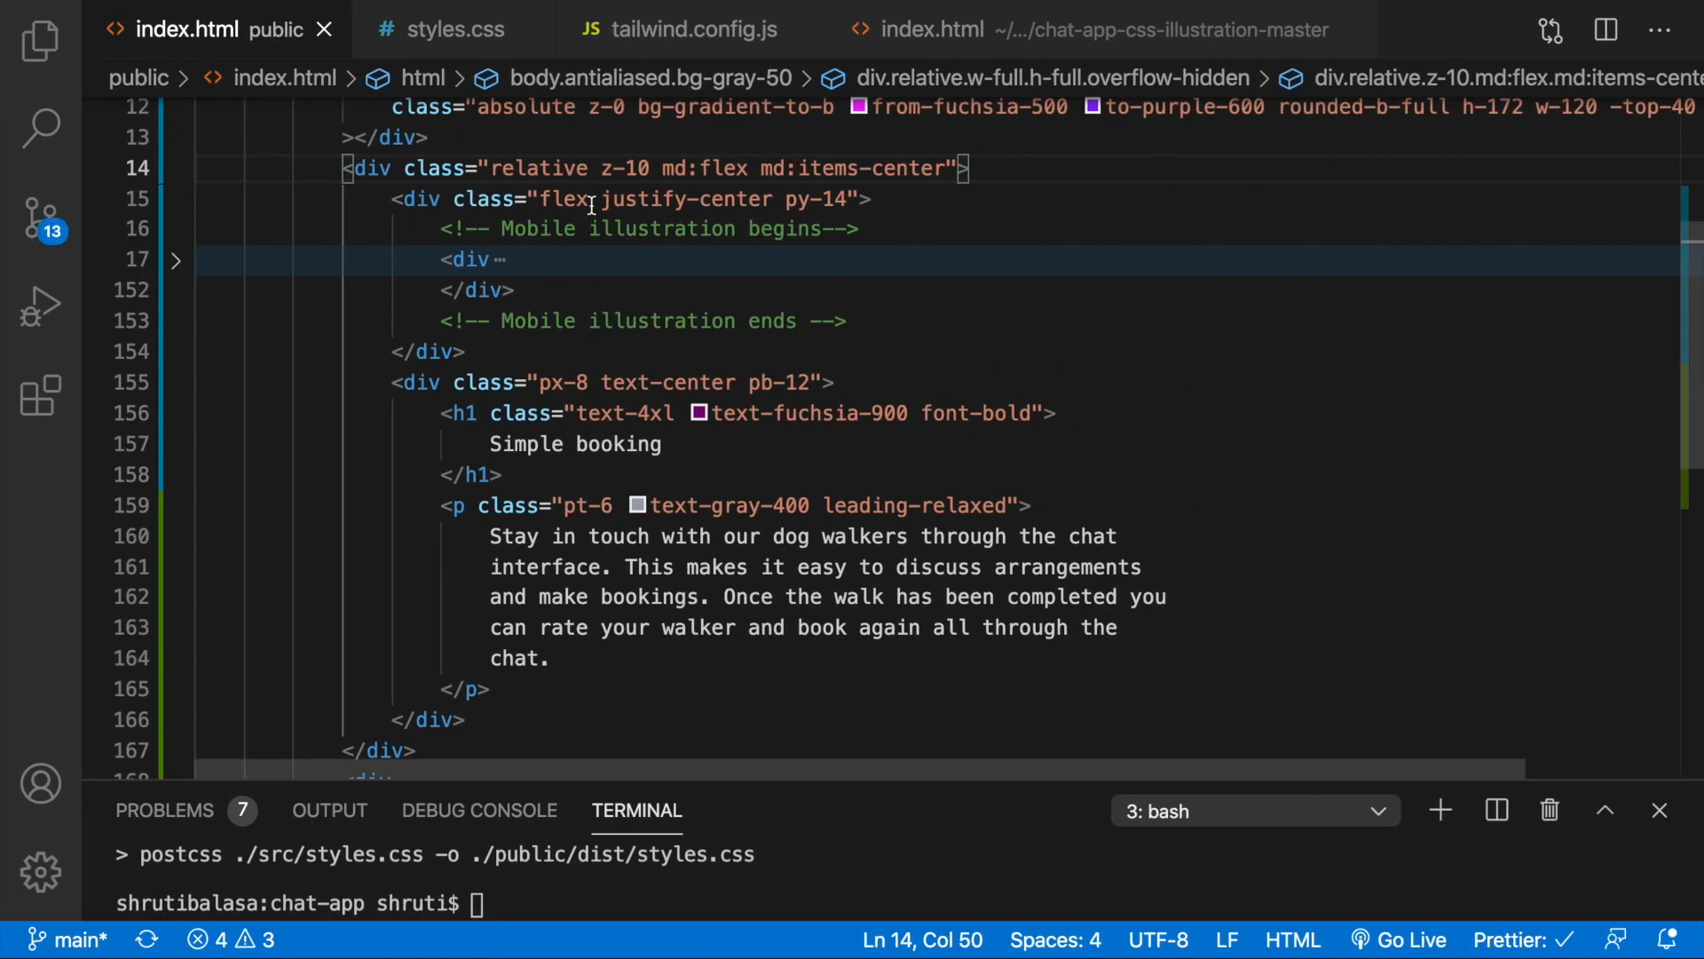
{"action": "mouse_move", "coordinate": [862, 198]}
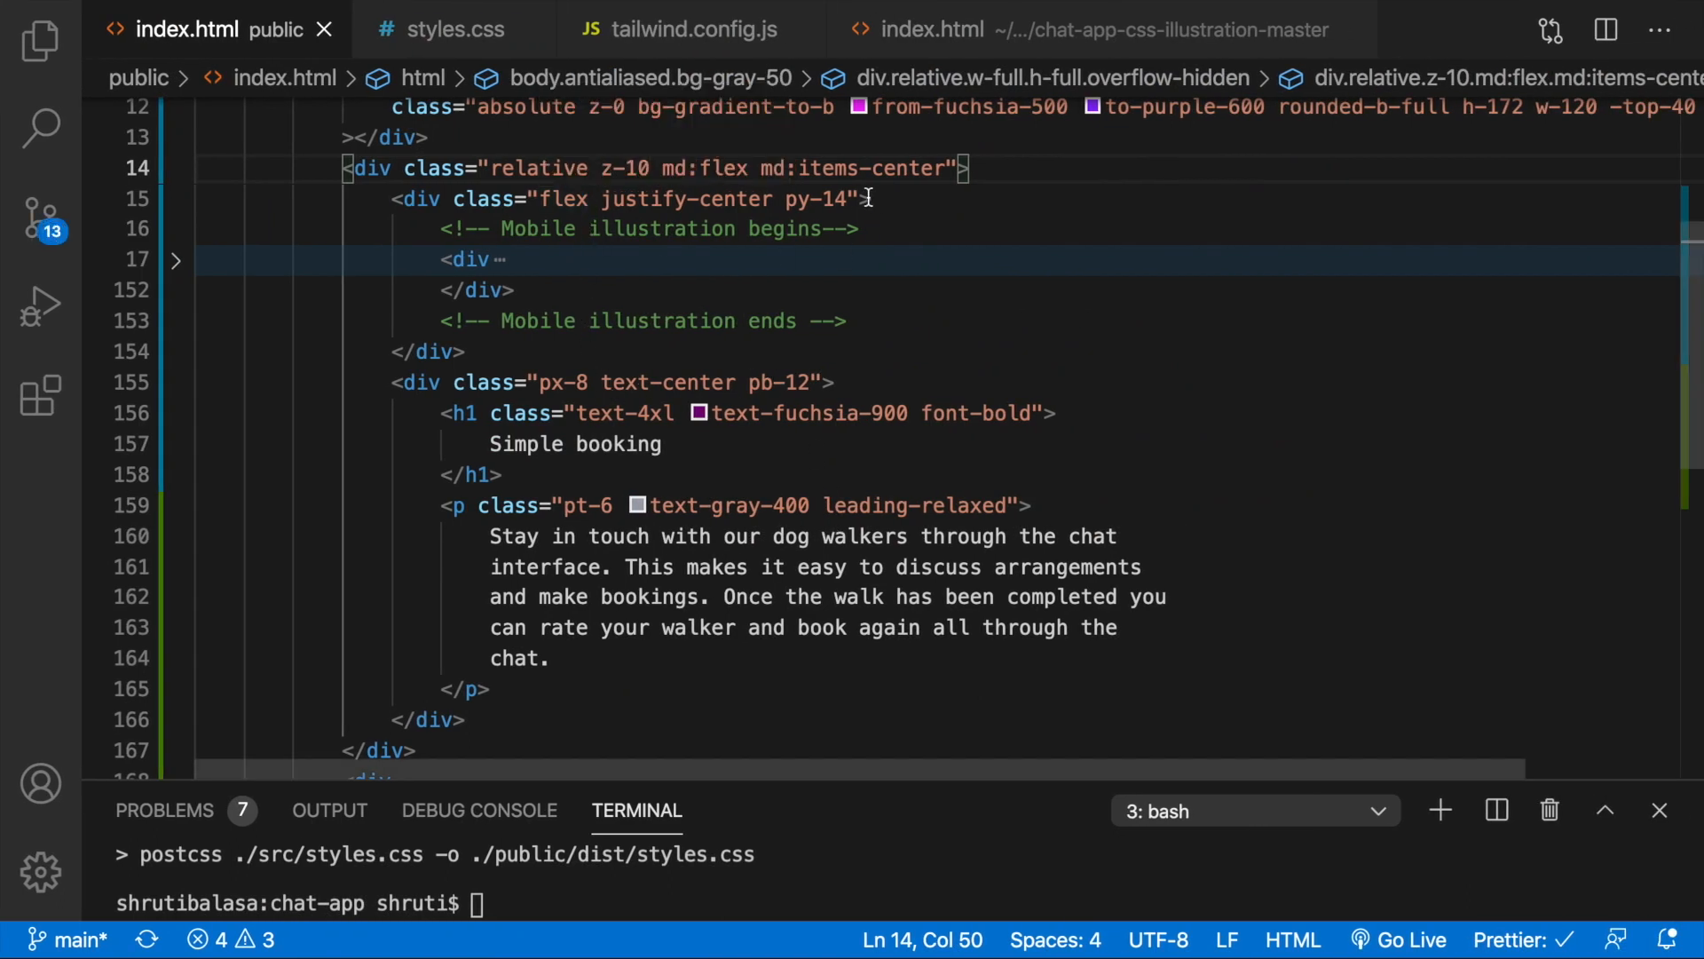
{"action": "type", "text": "md:flx"}
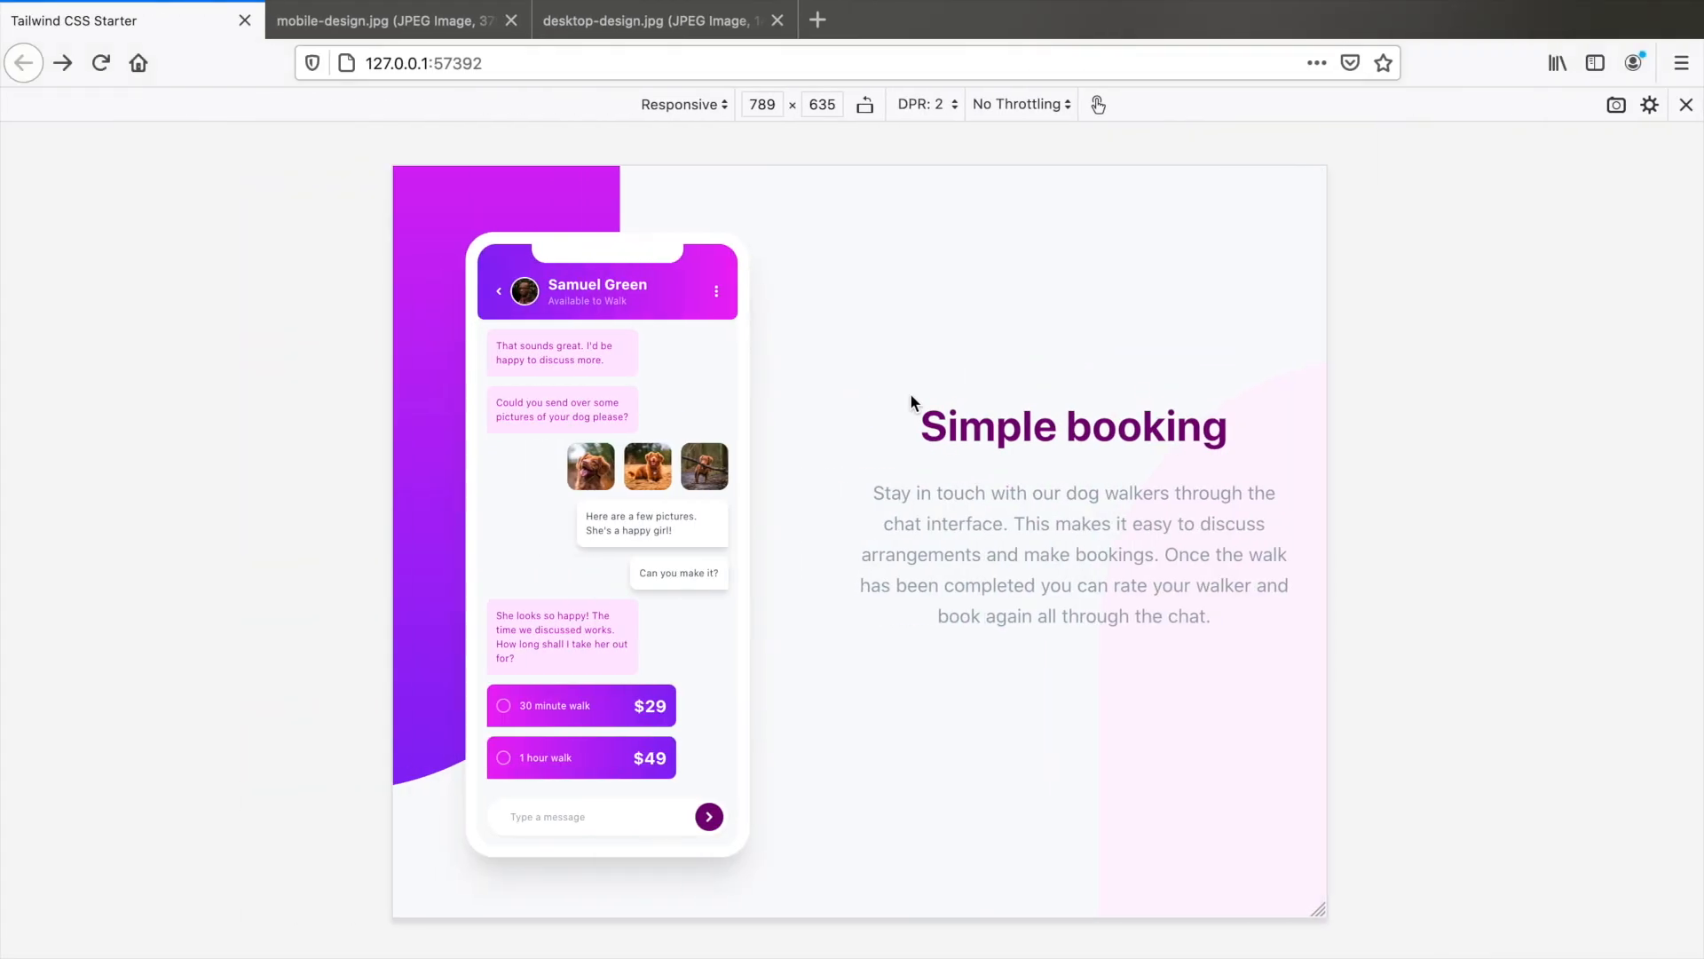
{"action": "mouse_move", "coordinate": [856, 441]}
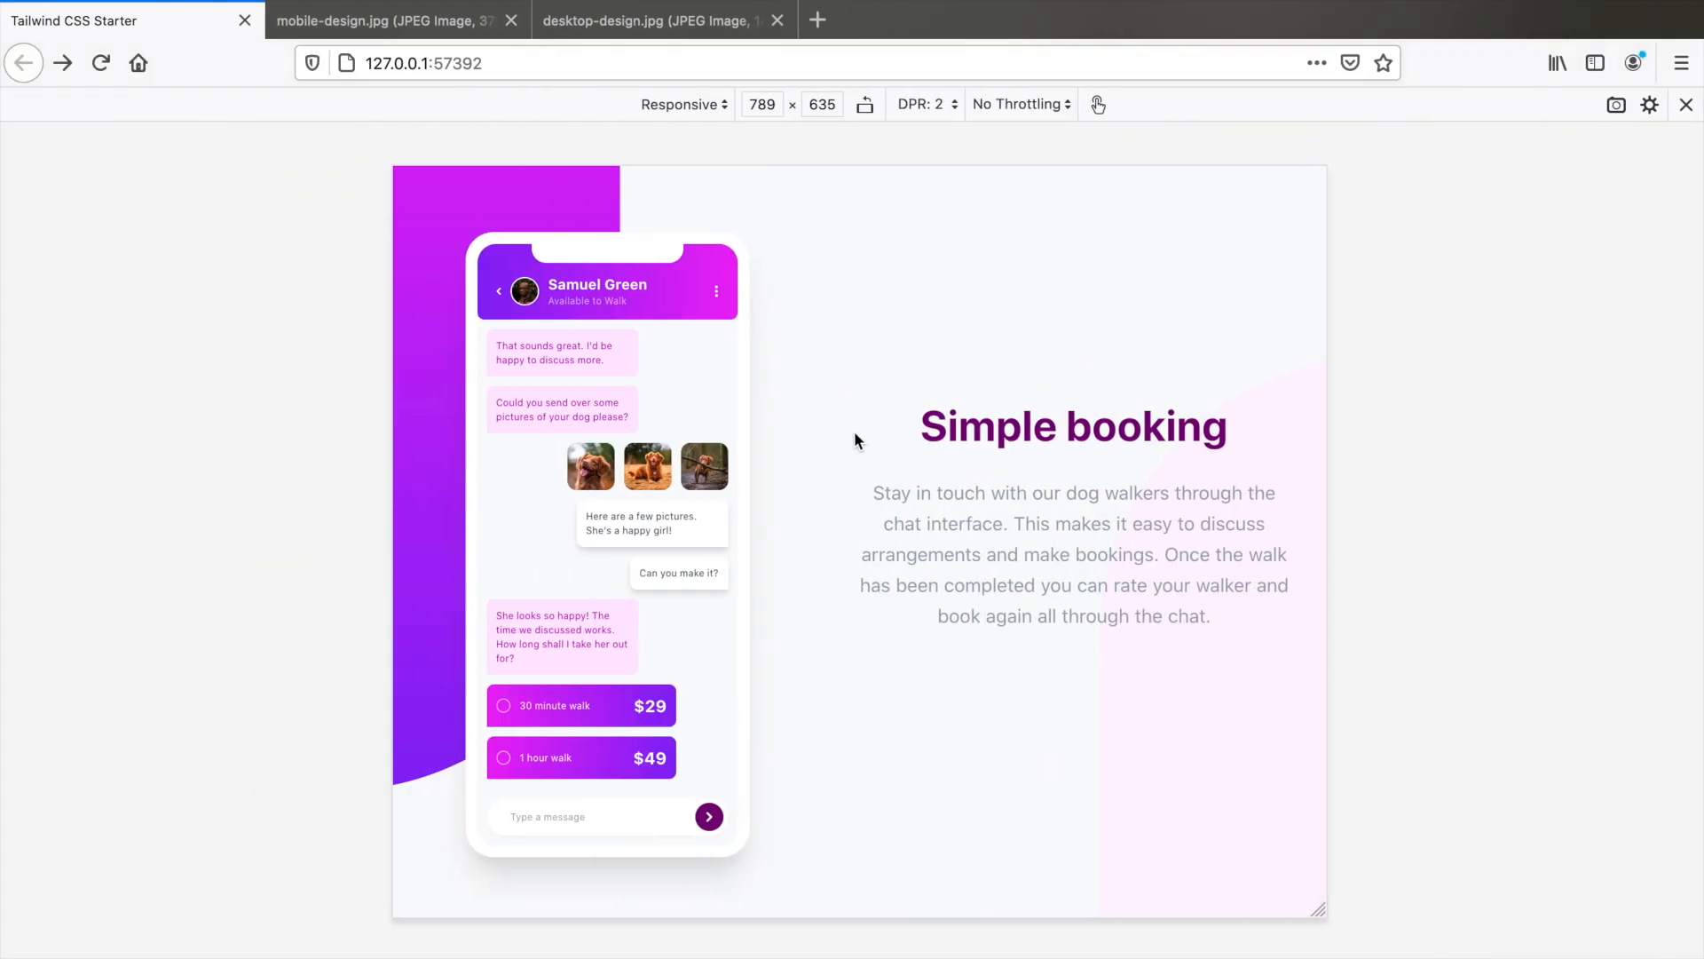
- Add md:flex-1 to both columns and md:text-left to the booking text div
{"action": "left_click", "coordinate": [653, 20]}
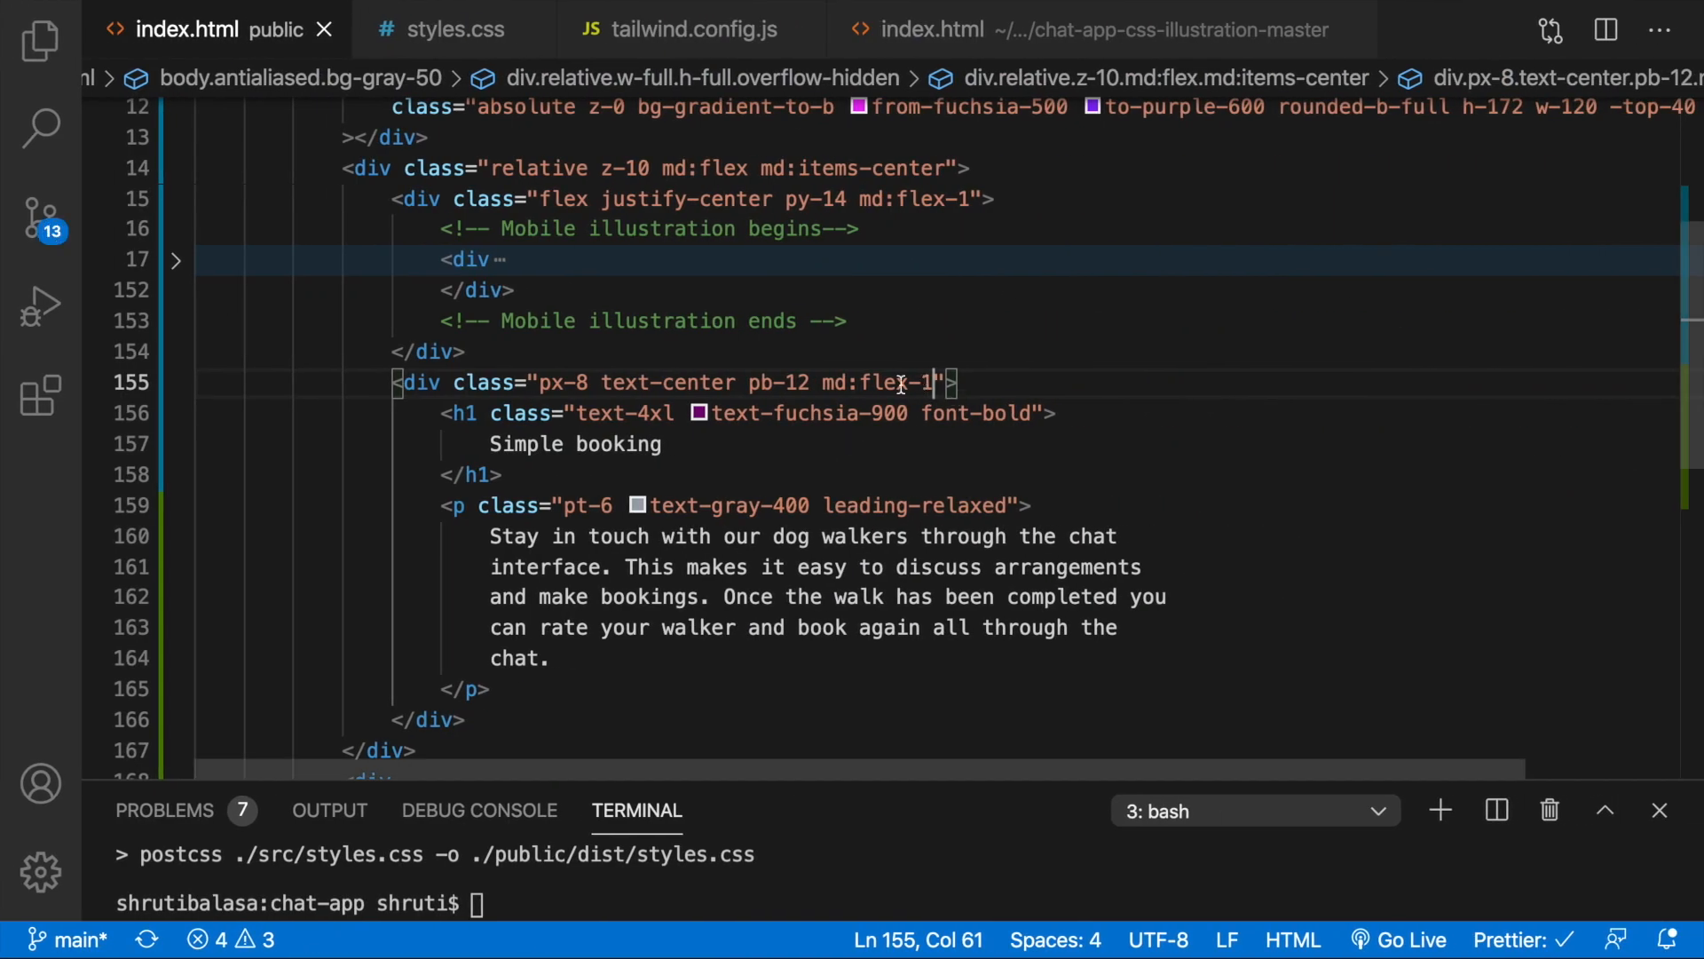
{"action": "type", "text": "md:"}
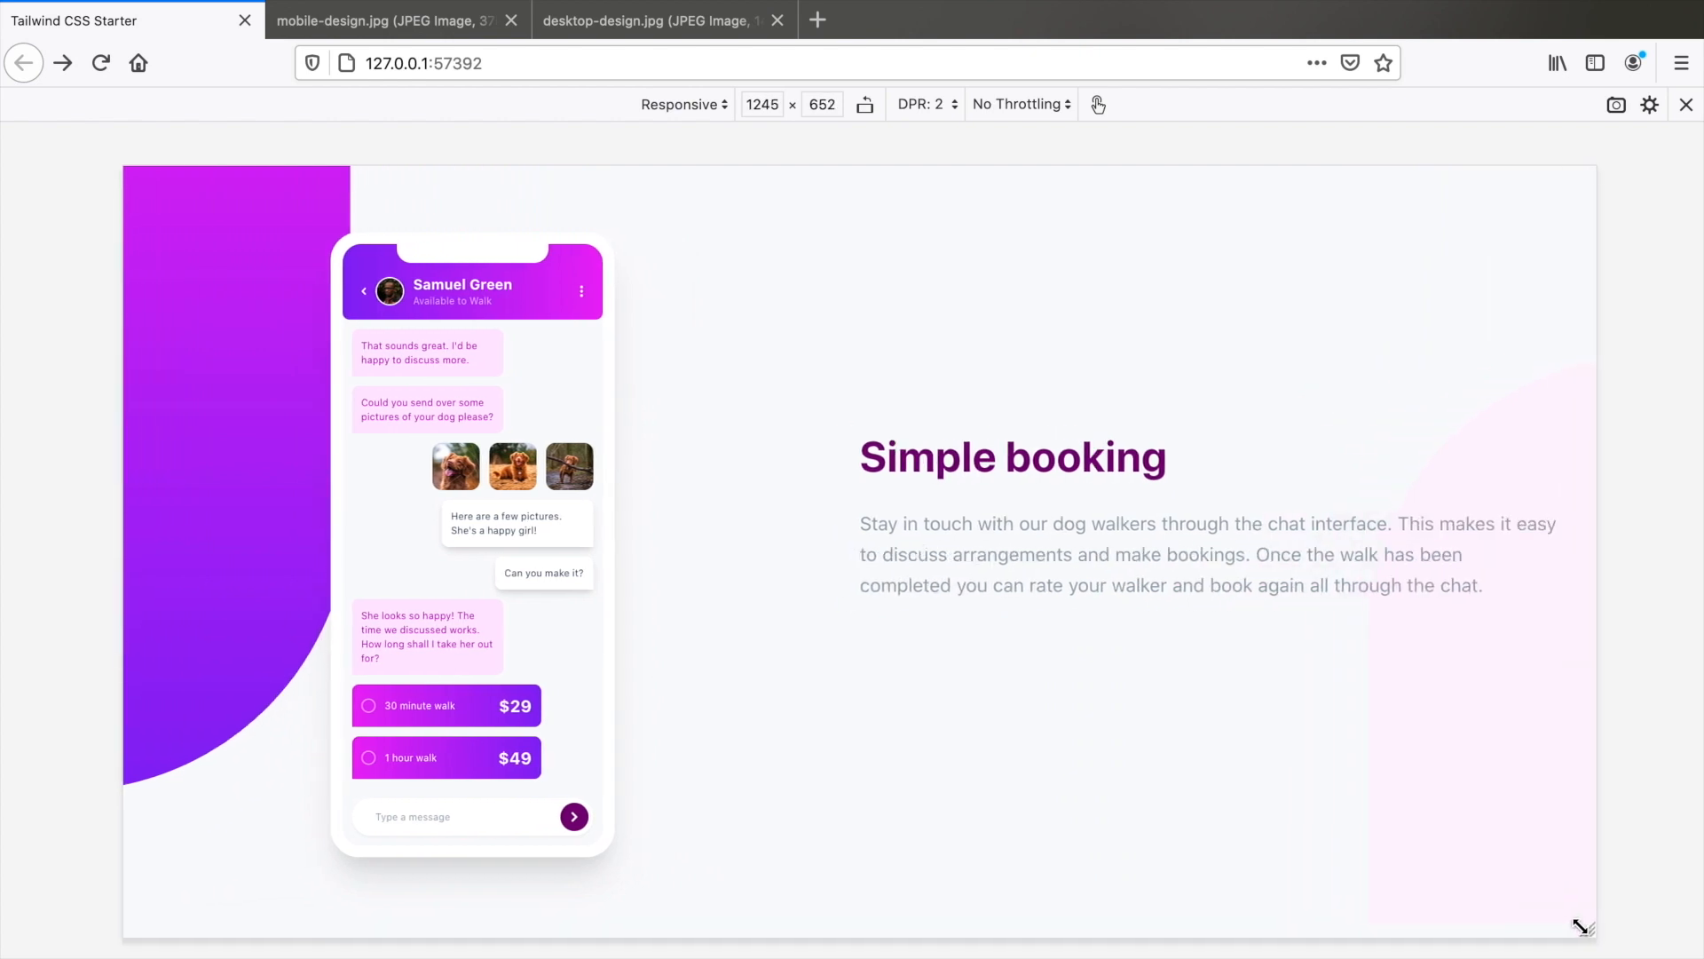
{"action": "left_click", "coordinate": [641, 19]}
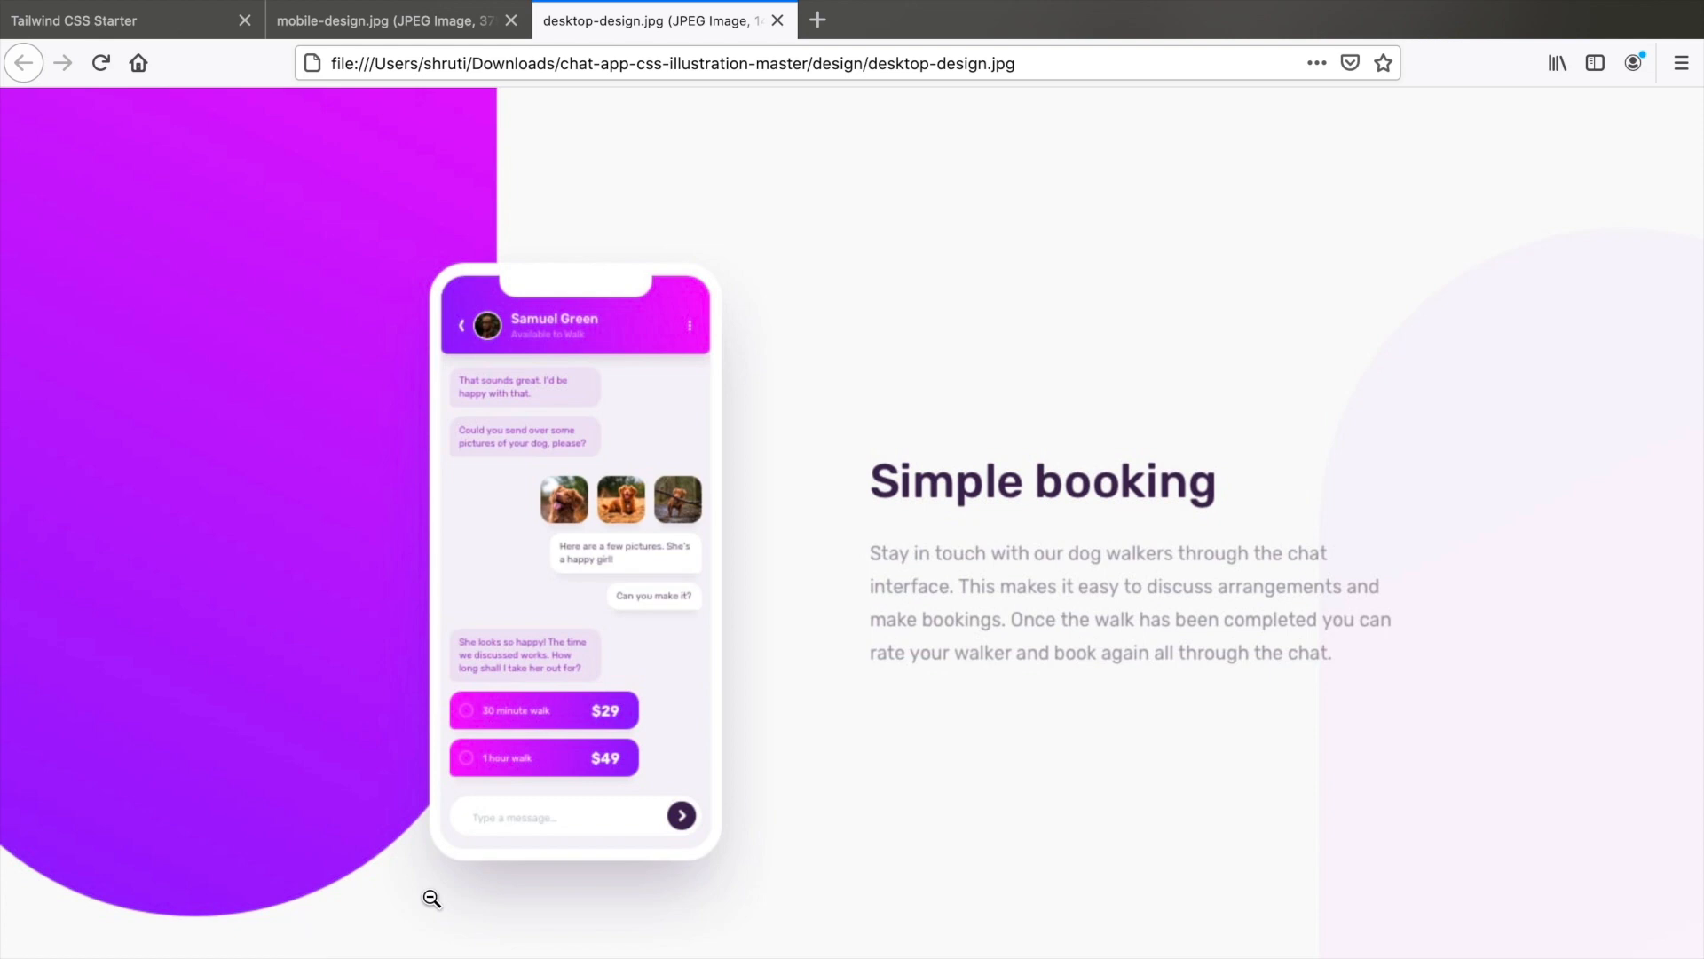
{"action": "left_click", "coordinate": [391, 20]}
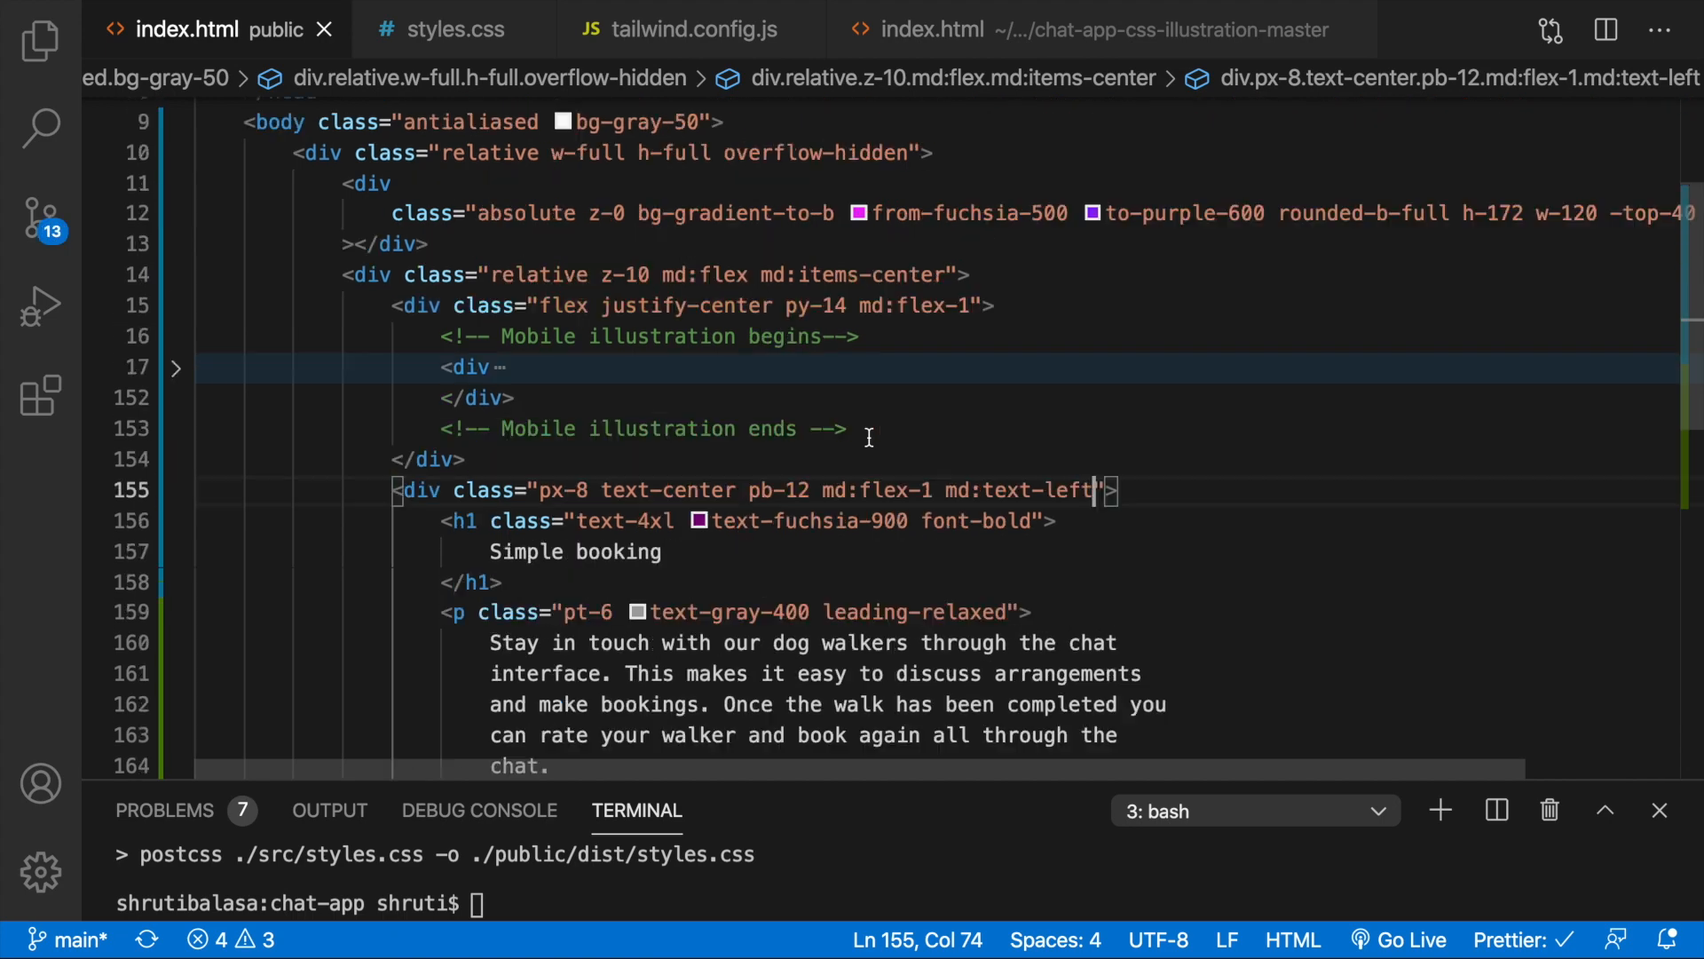
- Append lg:-top-10 to the gradient blob on line 12, removing the stray -left-1
{"action": "scroll", "scroll_direction": "up", "scroll_amount": 3}
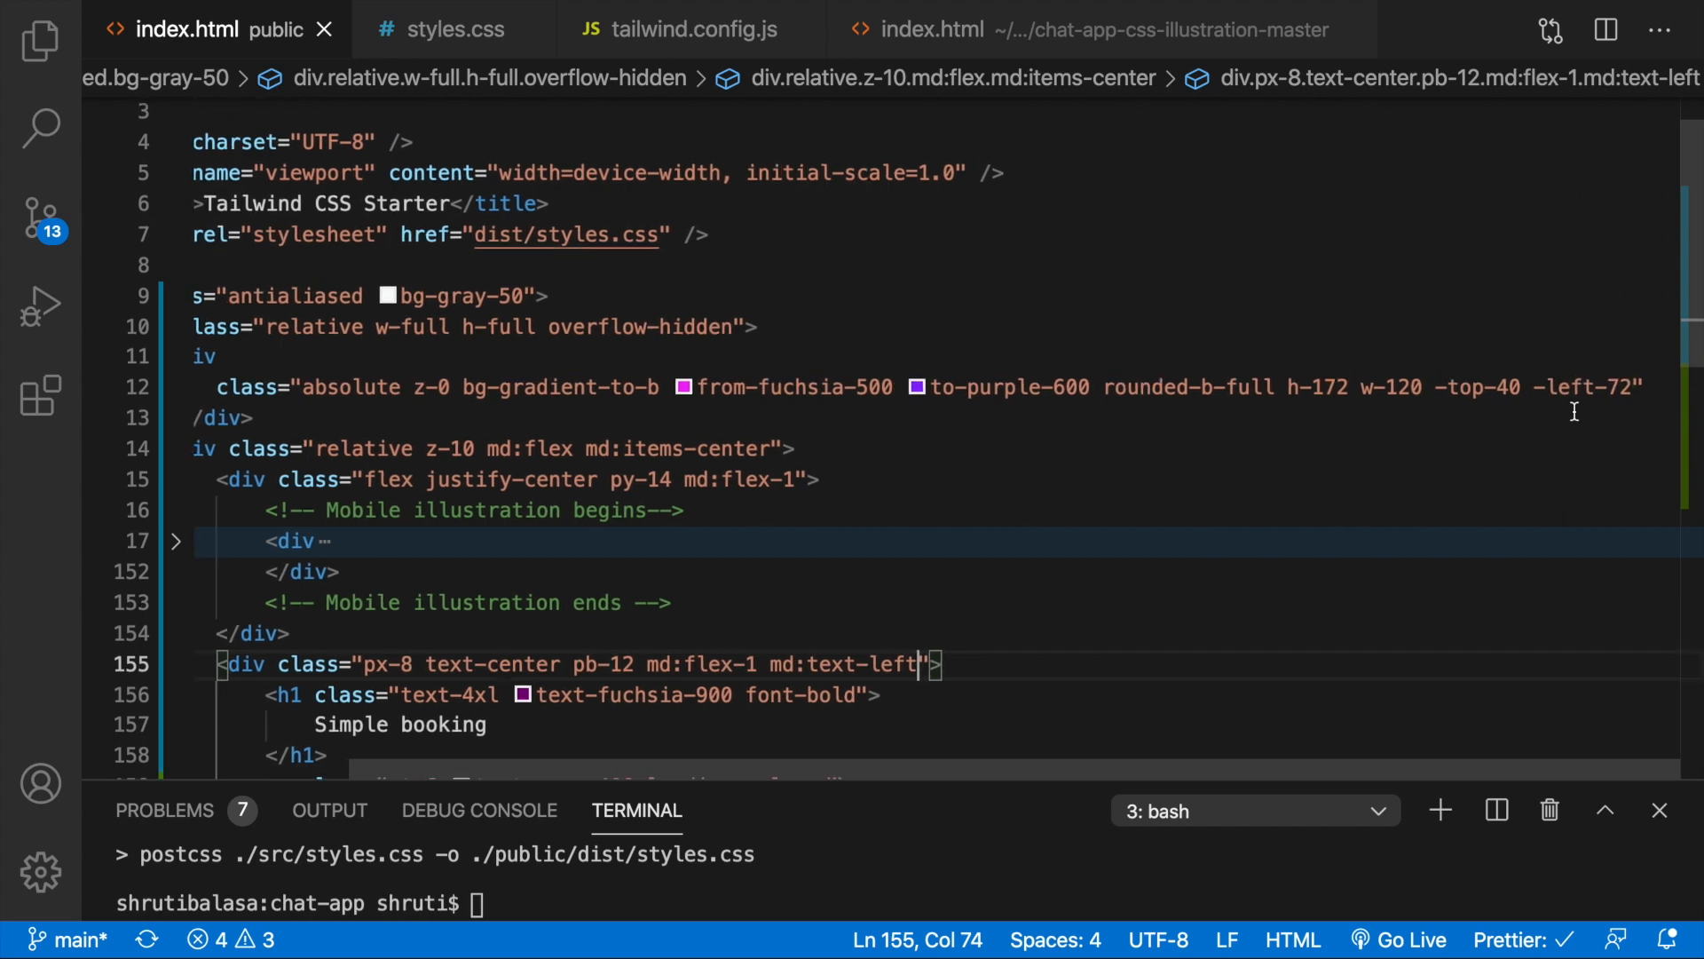
{"action": "type", "text": "l"}
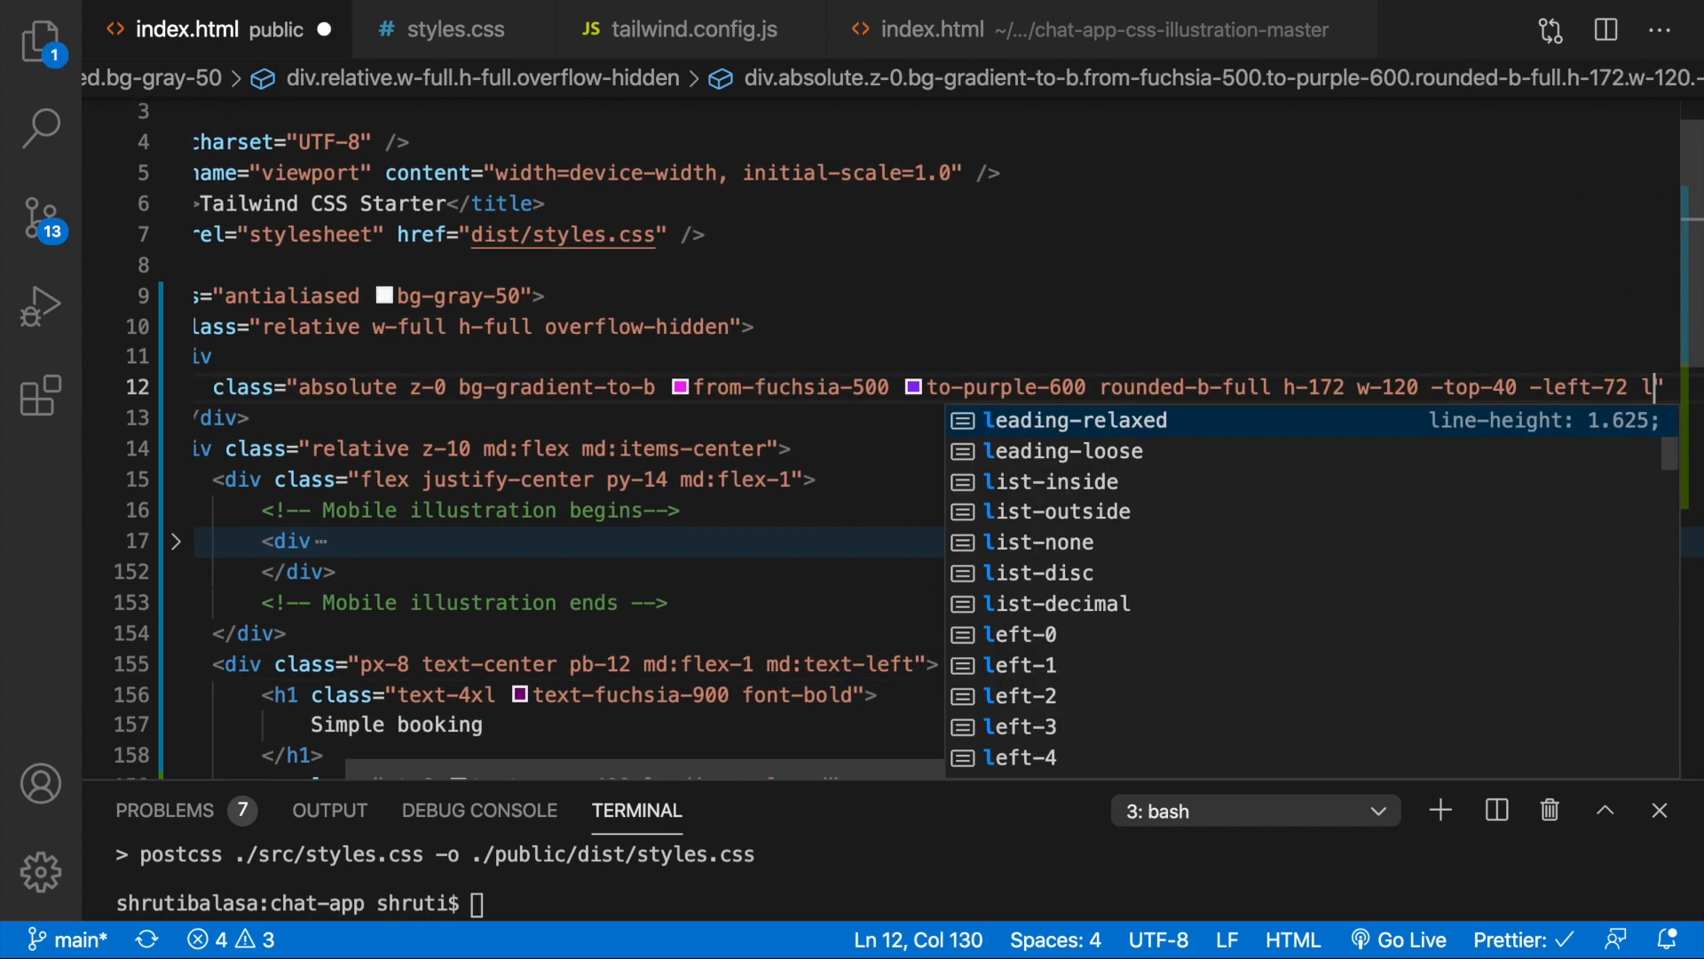
{"action": "type", "text": "g:-top-10"}
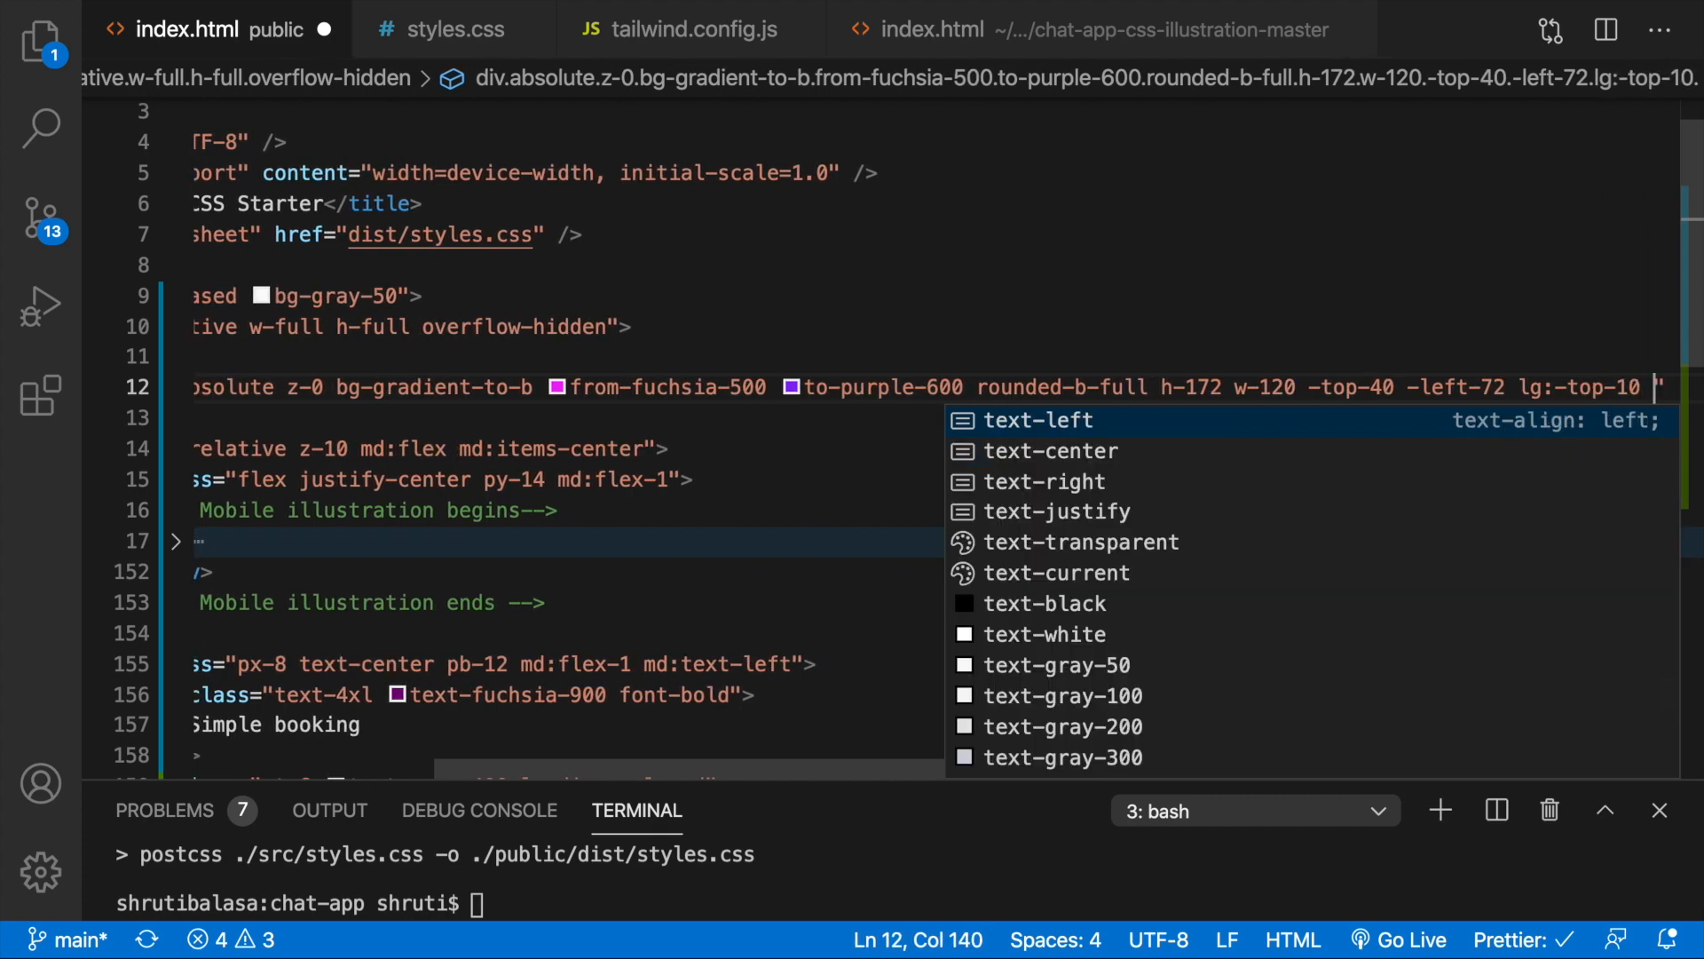
{"action": "type", "text": "-left-"}
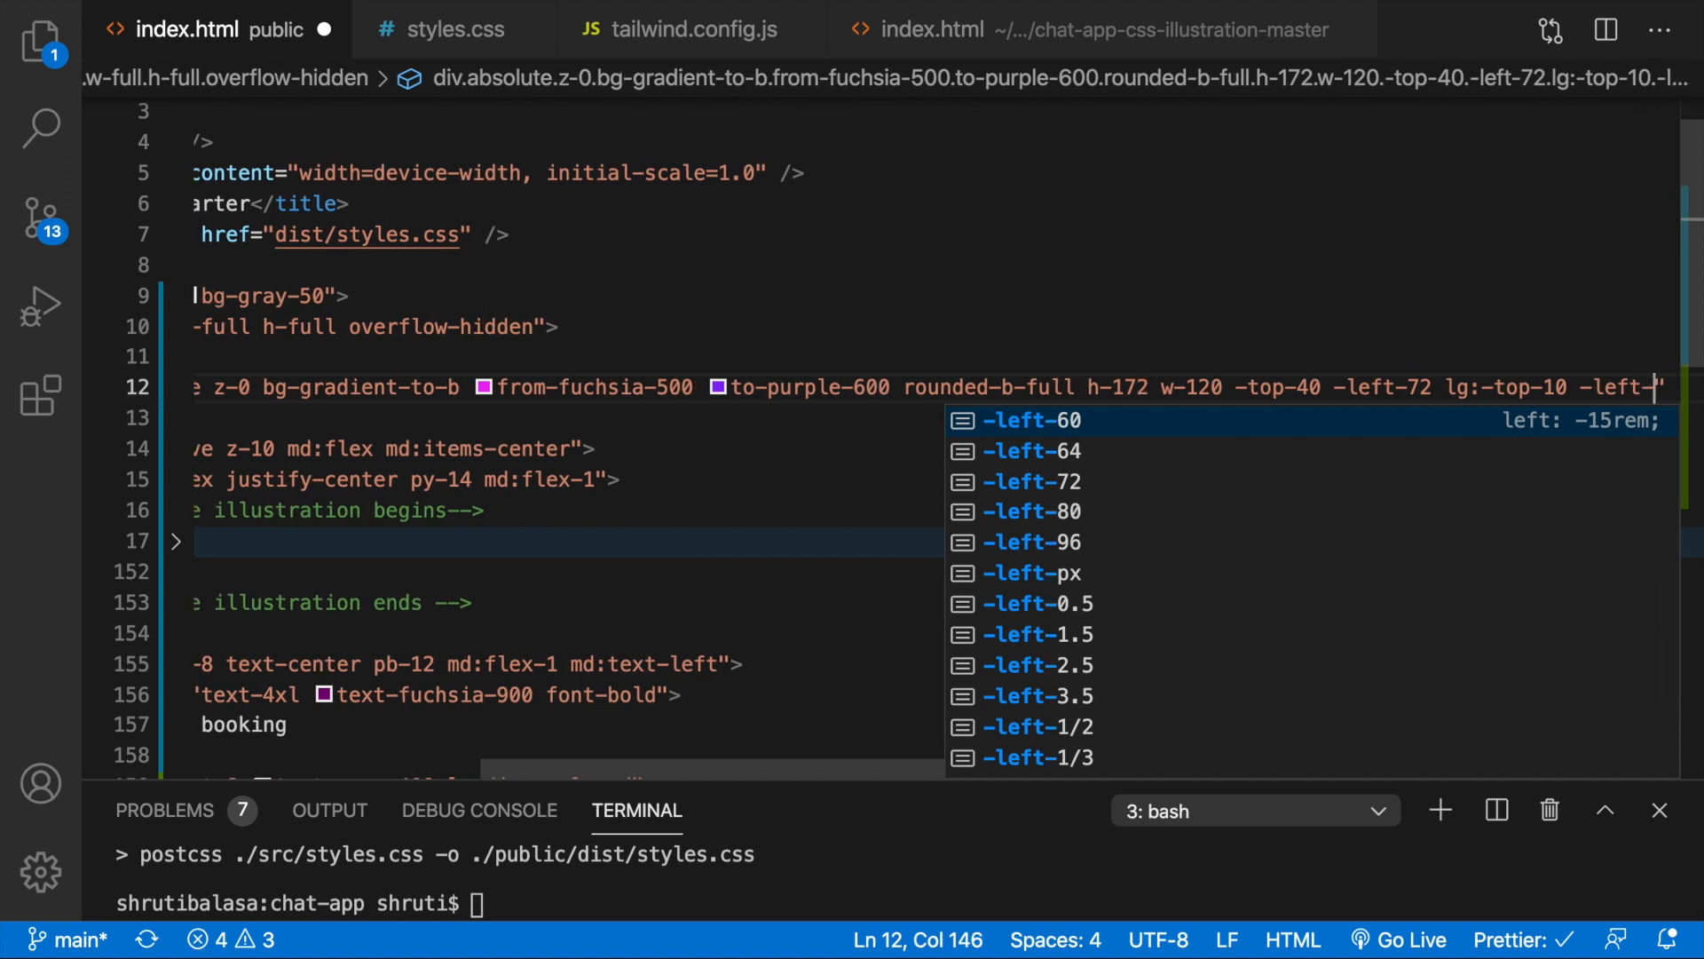
{"action": "type", "text": "1"}
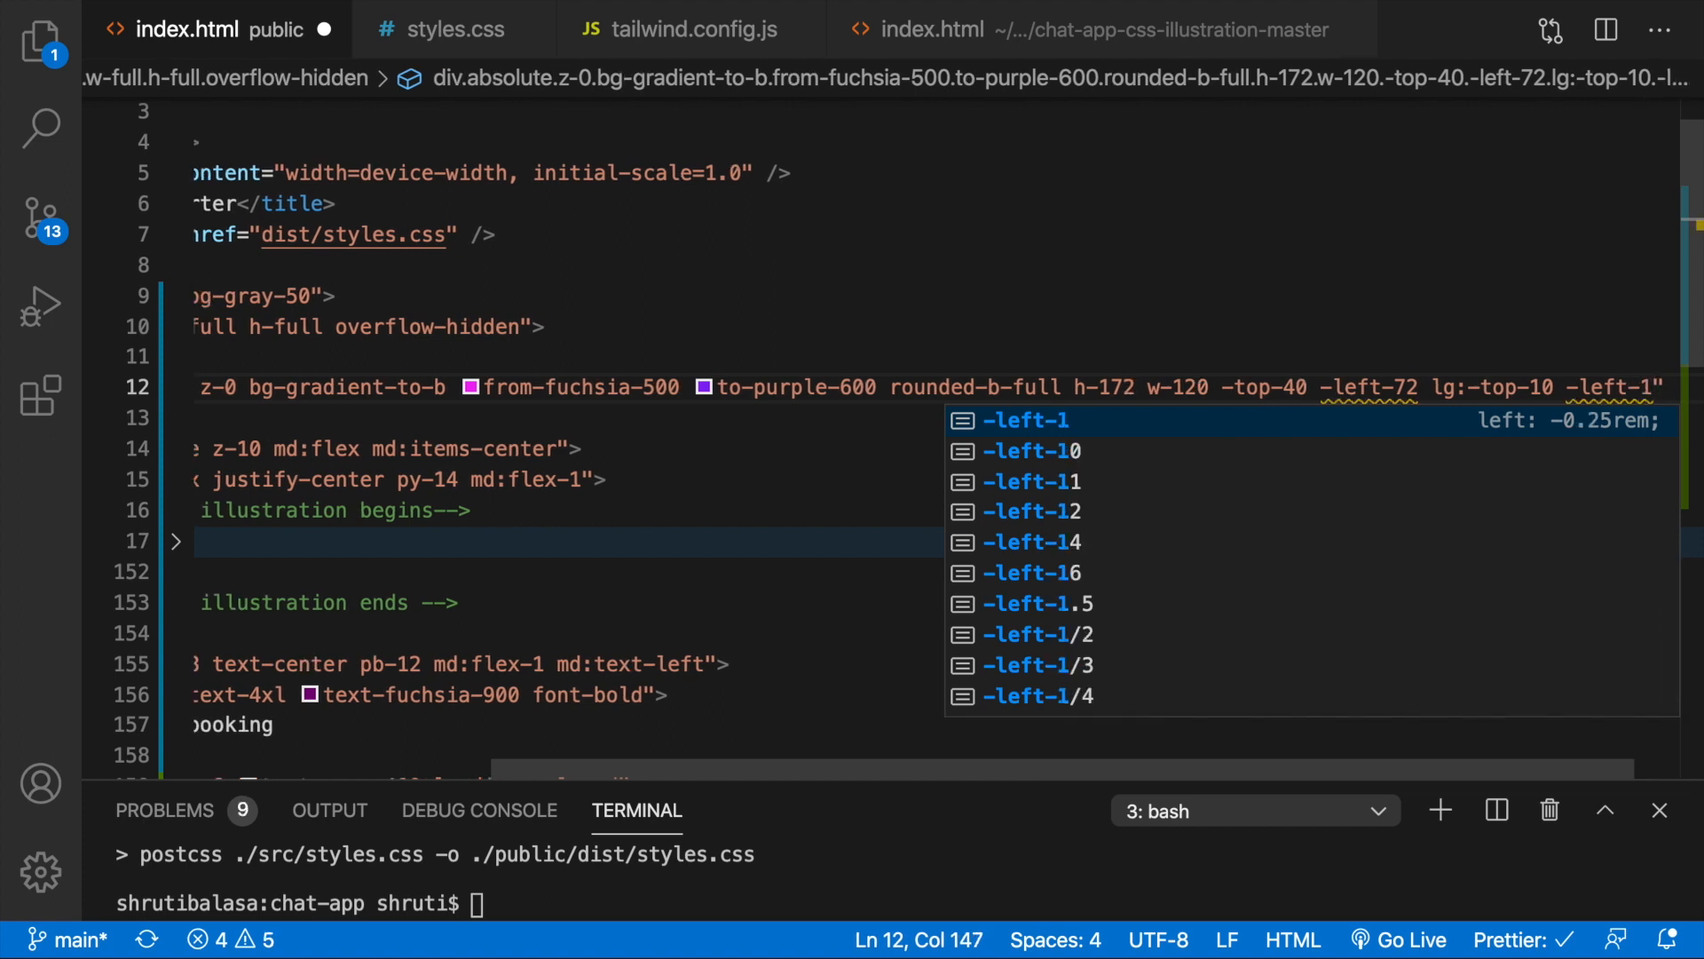
{"action": "key", "text": "Escape"}
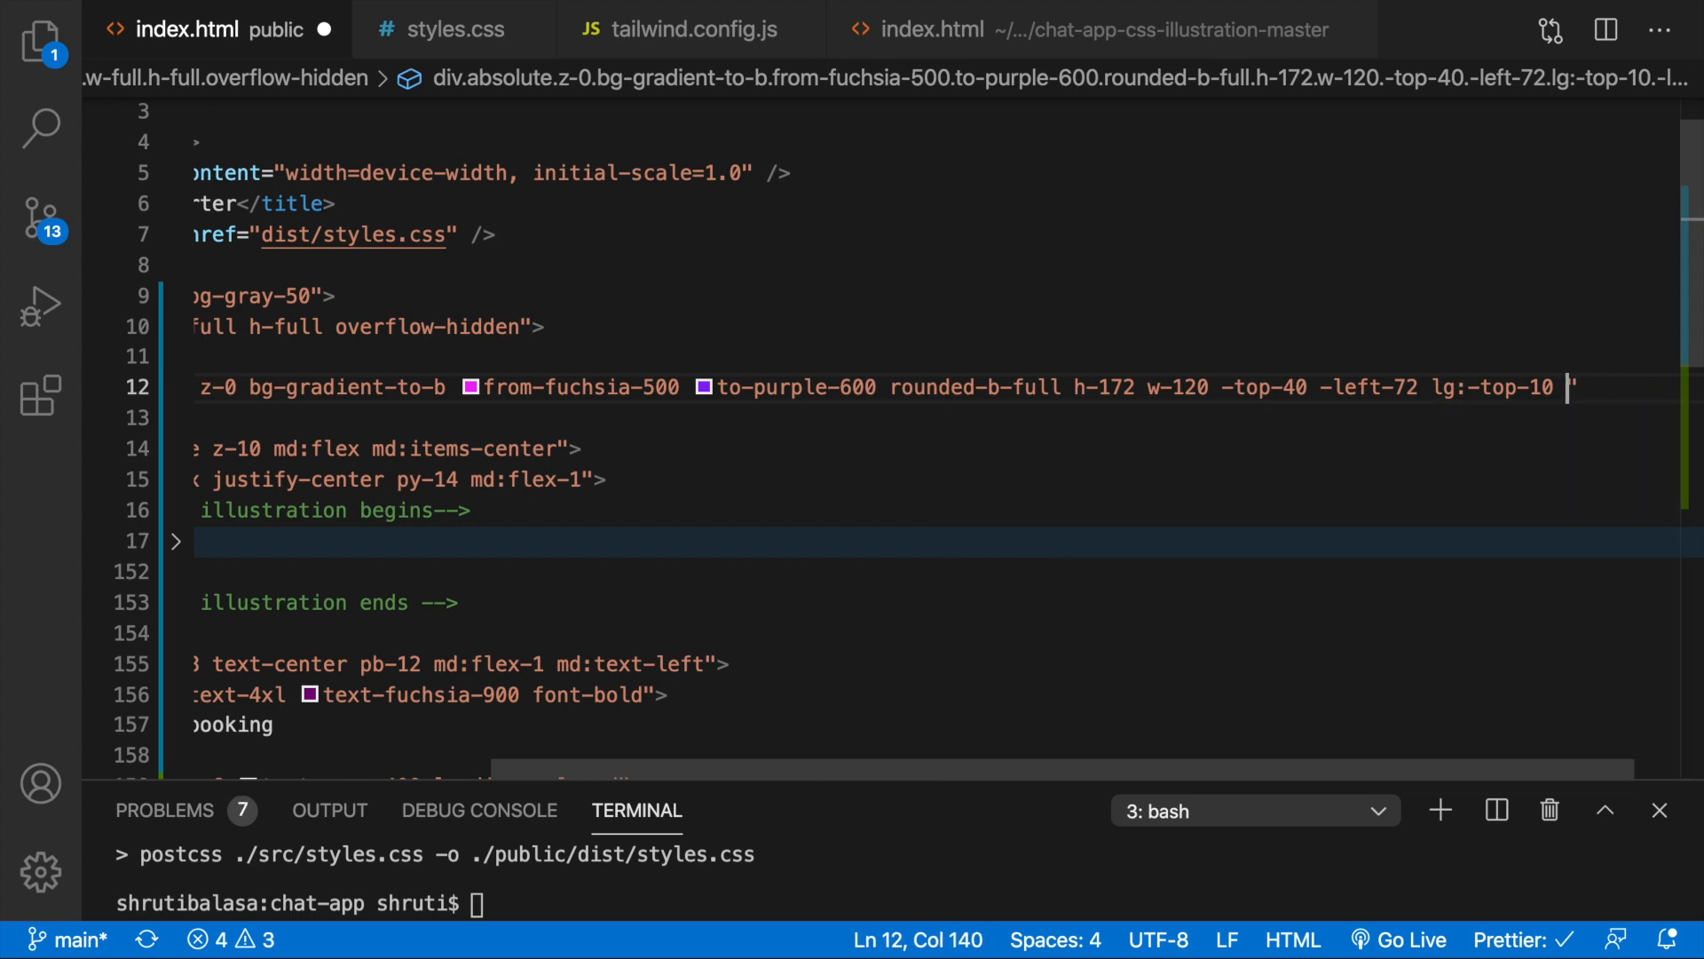
{"action": "type", "text": "lg:-lef"}
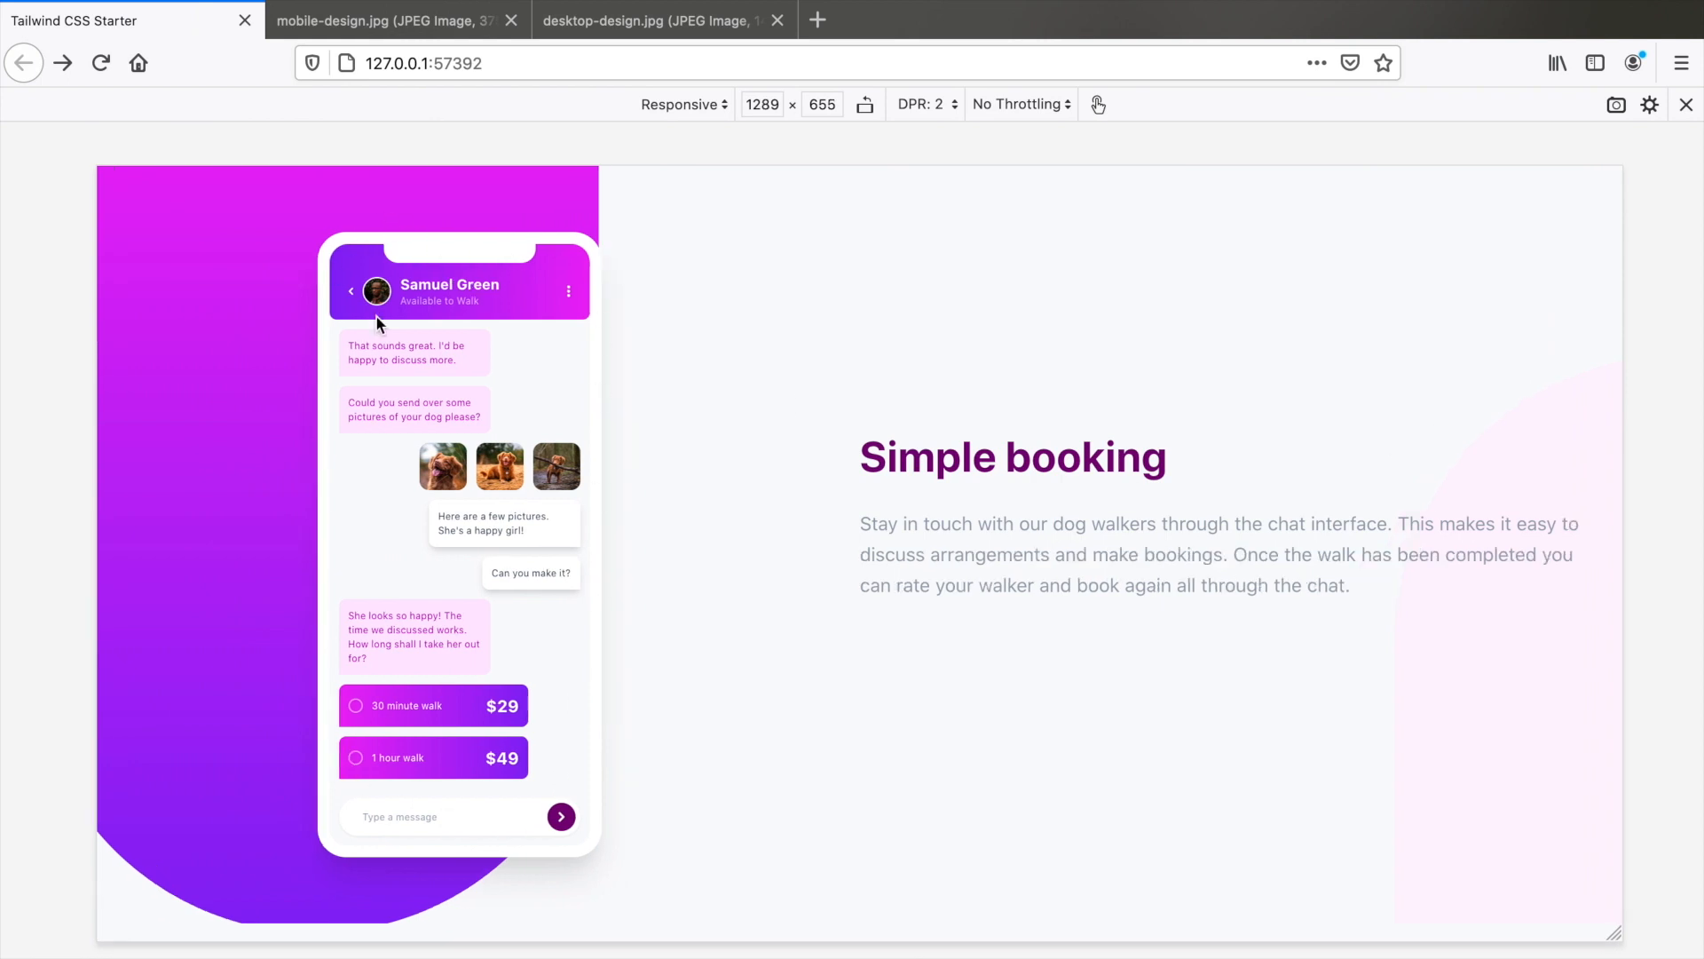
{"action": "mouse_move", "coordinate": [790, 398]}
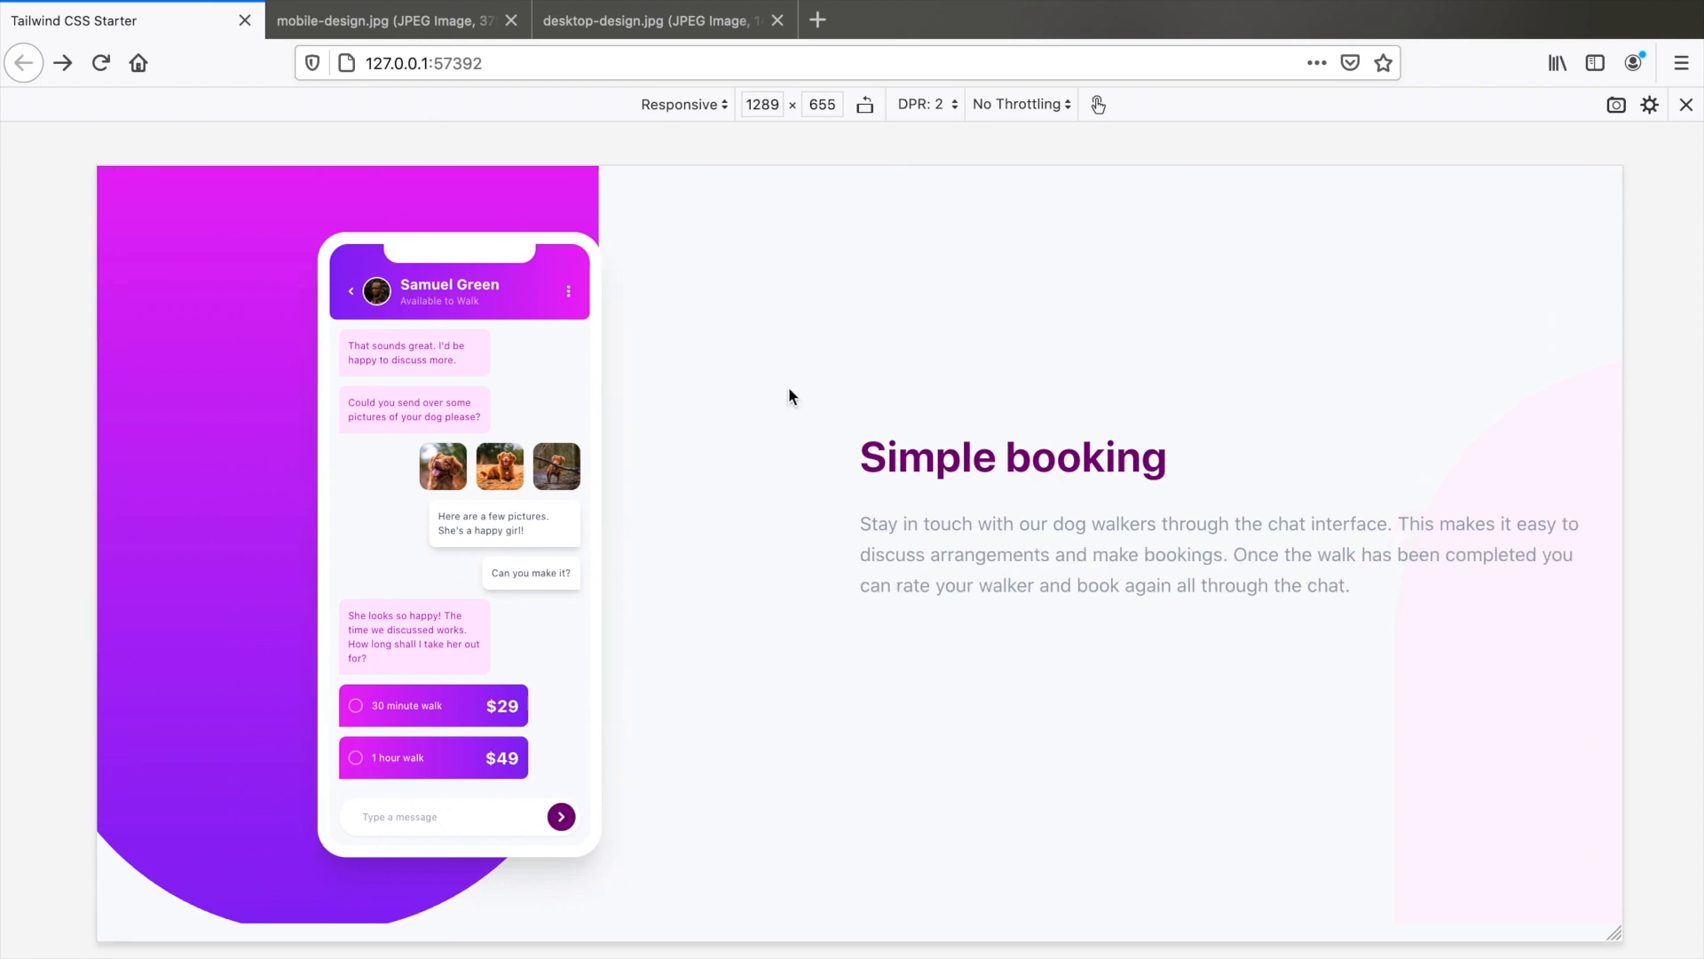
{"action": "mouse_move", "coordinate": [824, 585]}
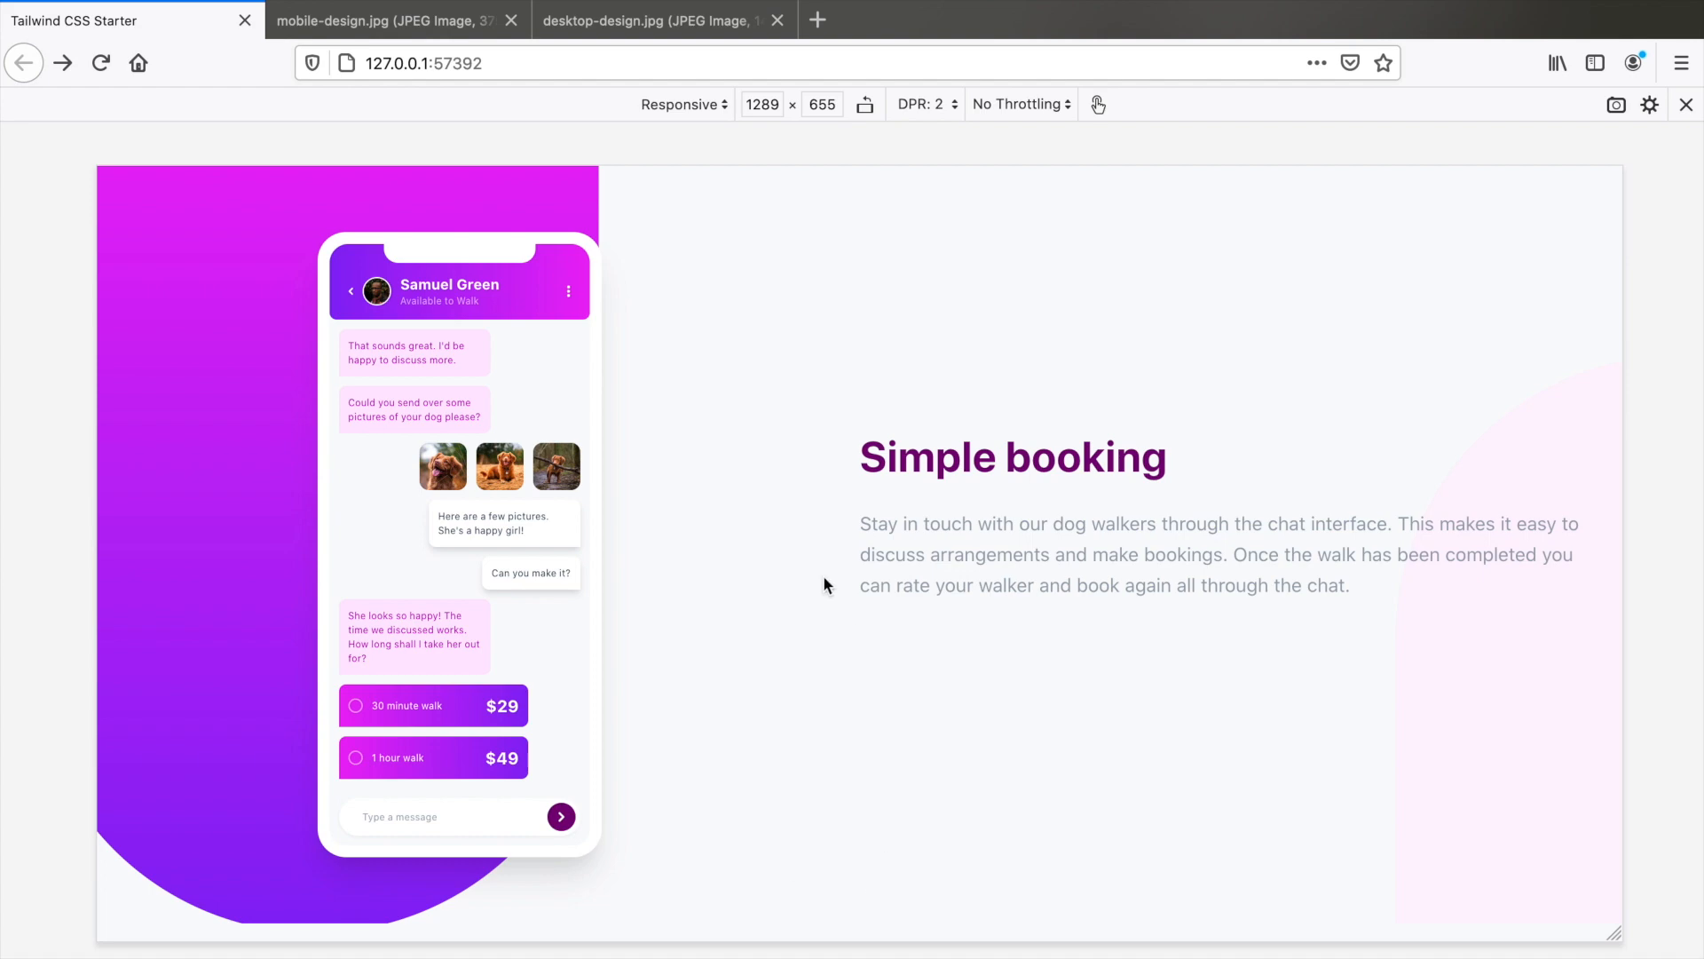
{"action": "mouse_move", "coordinate": [913, 223]}
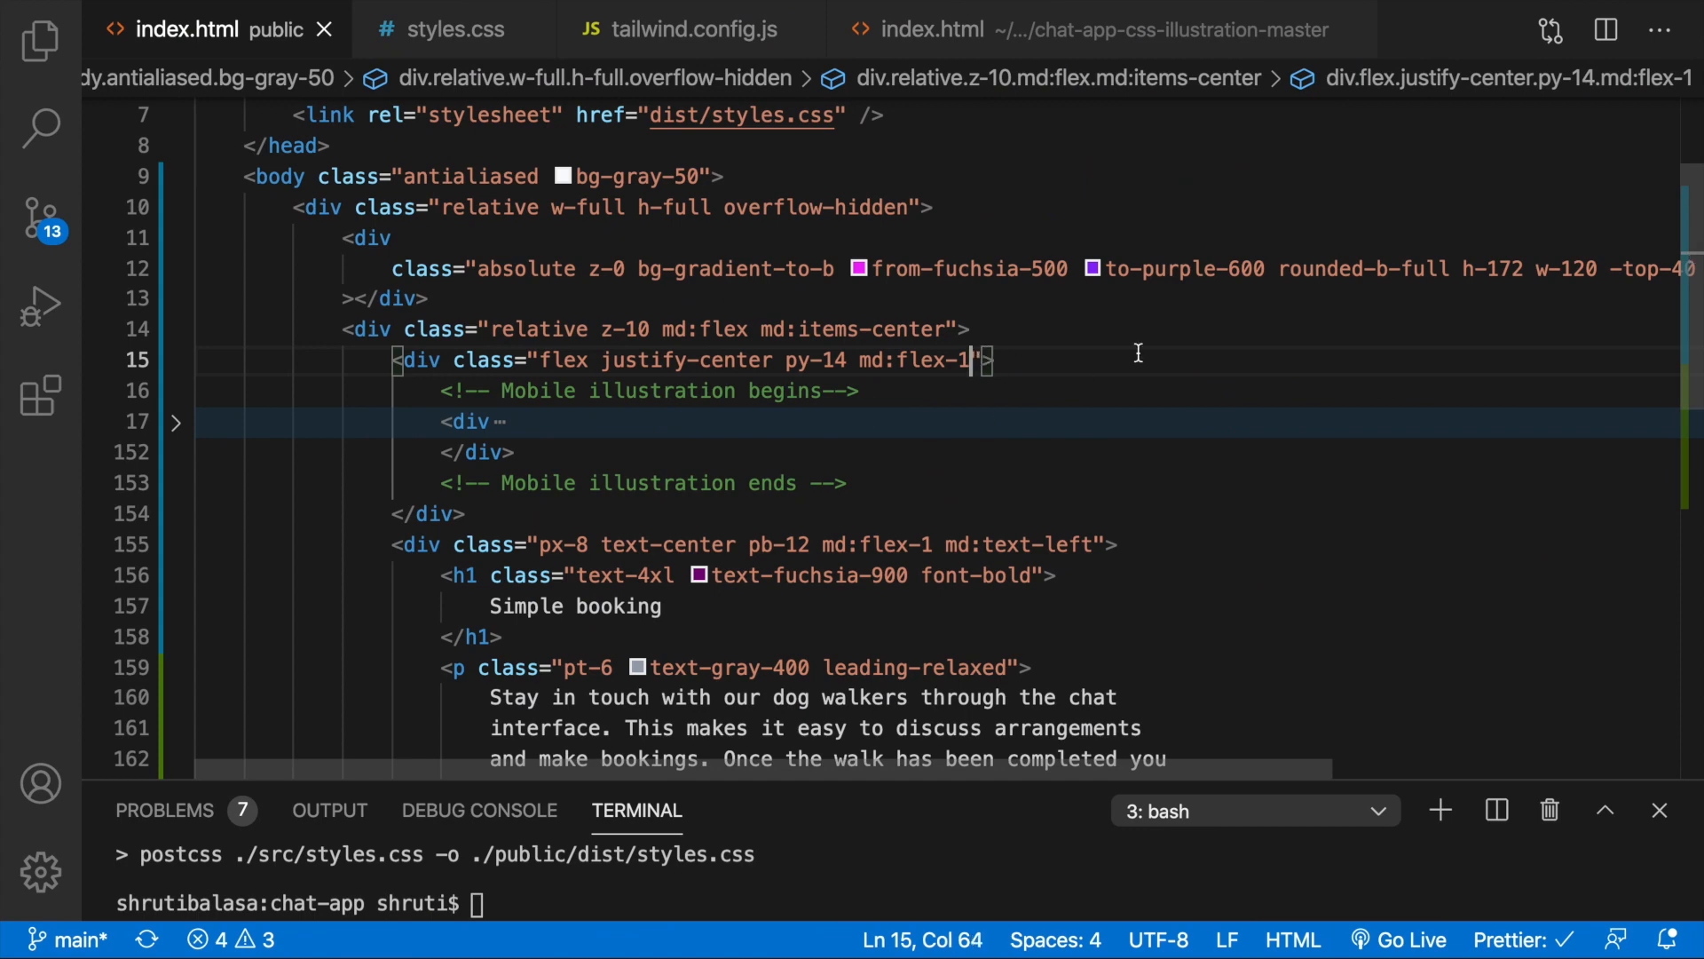
- Add md:ml-auto md:mr-20 to the phone illustration div and compare with the desktop mockup
{"action": "type", "text": "md:\""}
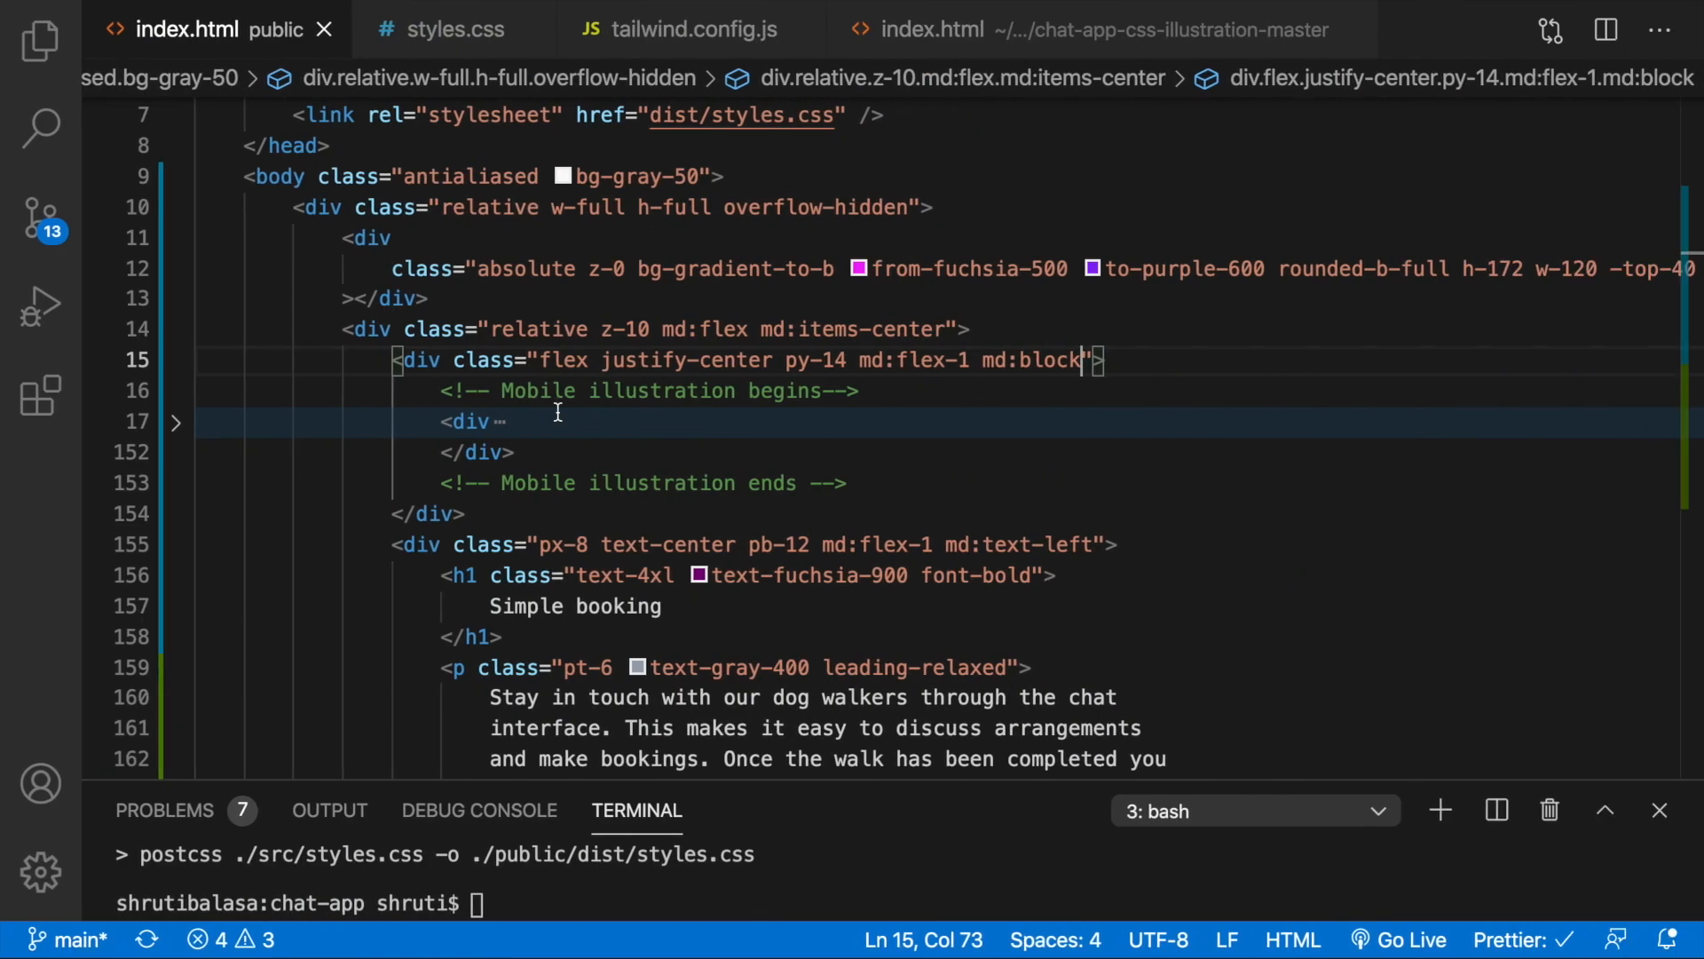
{"action": "left_click", "coordinate": [175, 422]}
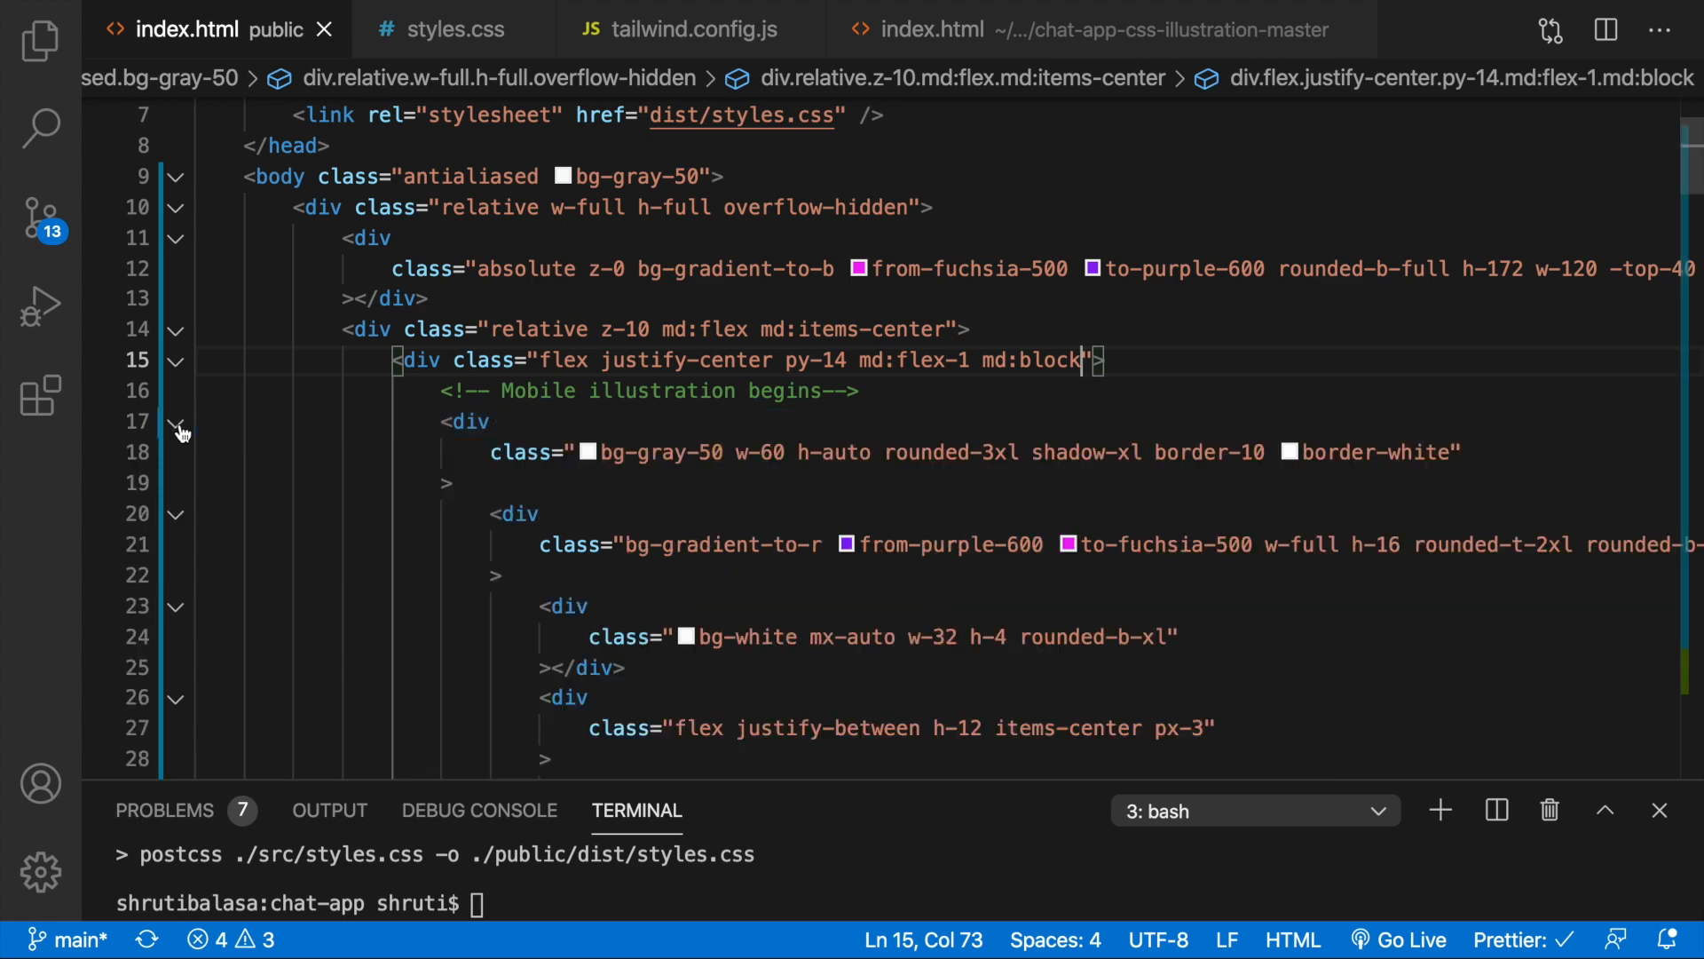
{"action": "left_click", "coordinate": [1453, 452]}
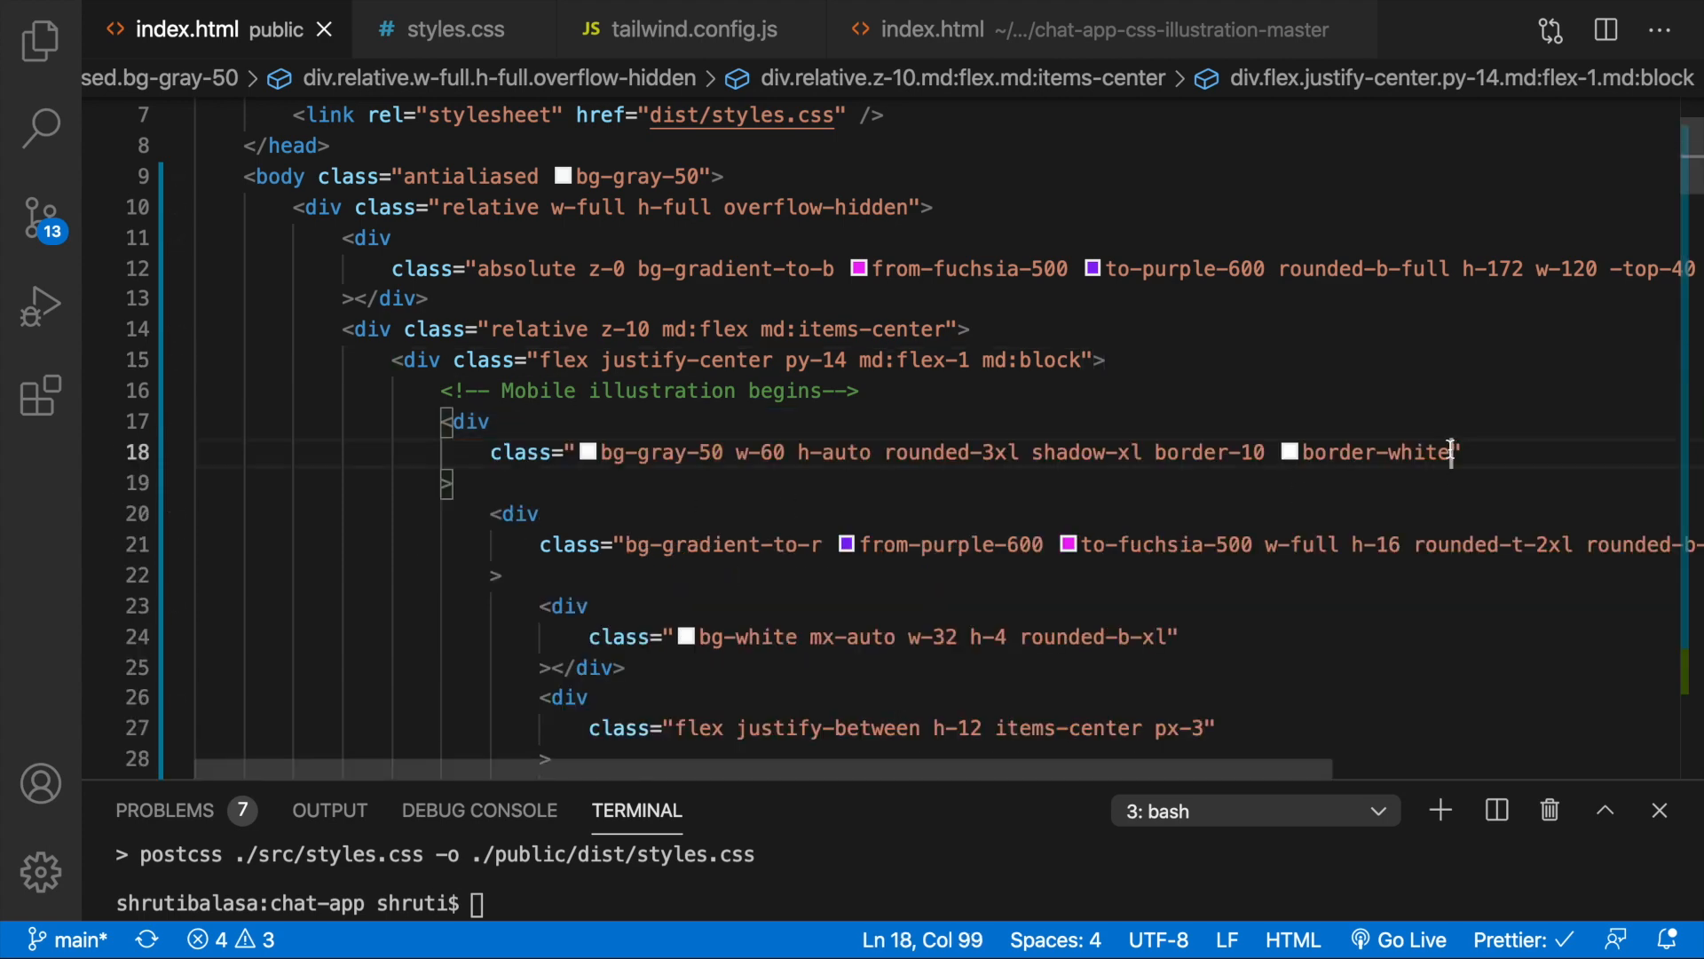
{"action": "type", "text": "md:ml-auto md:mr"}
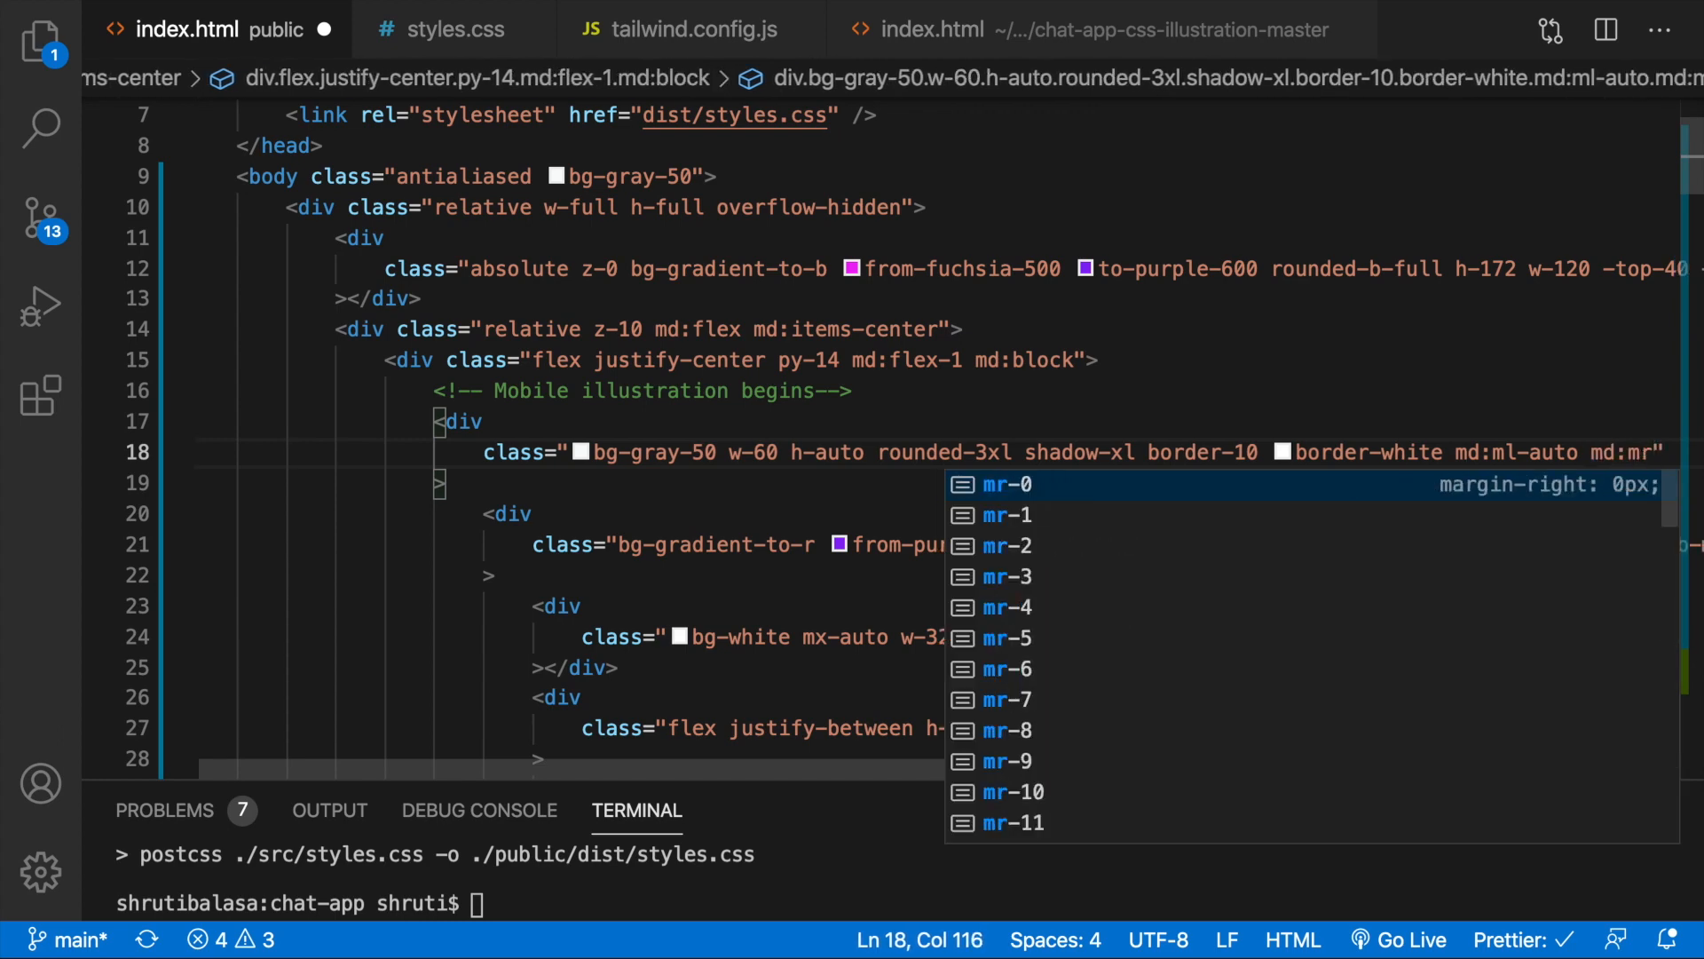
{"action": "type", "text": "20"}
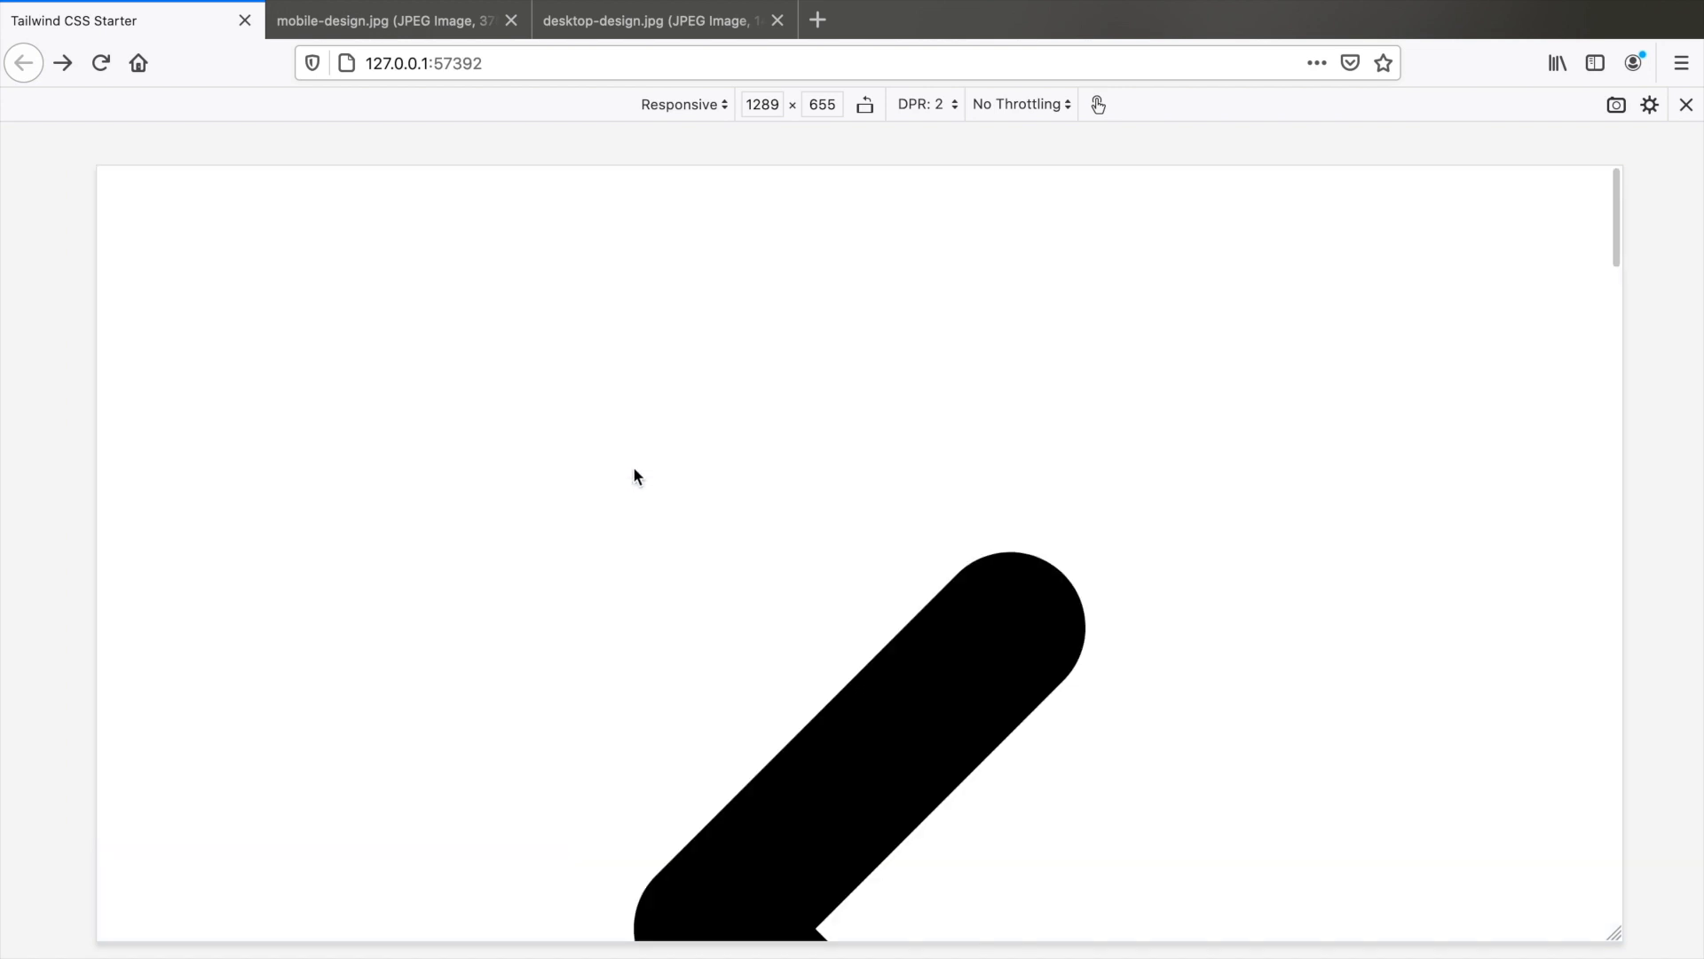
{"action": "left_click", "coordinate": [652, 21]}
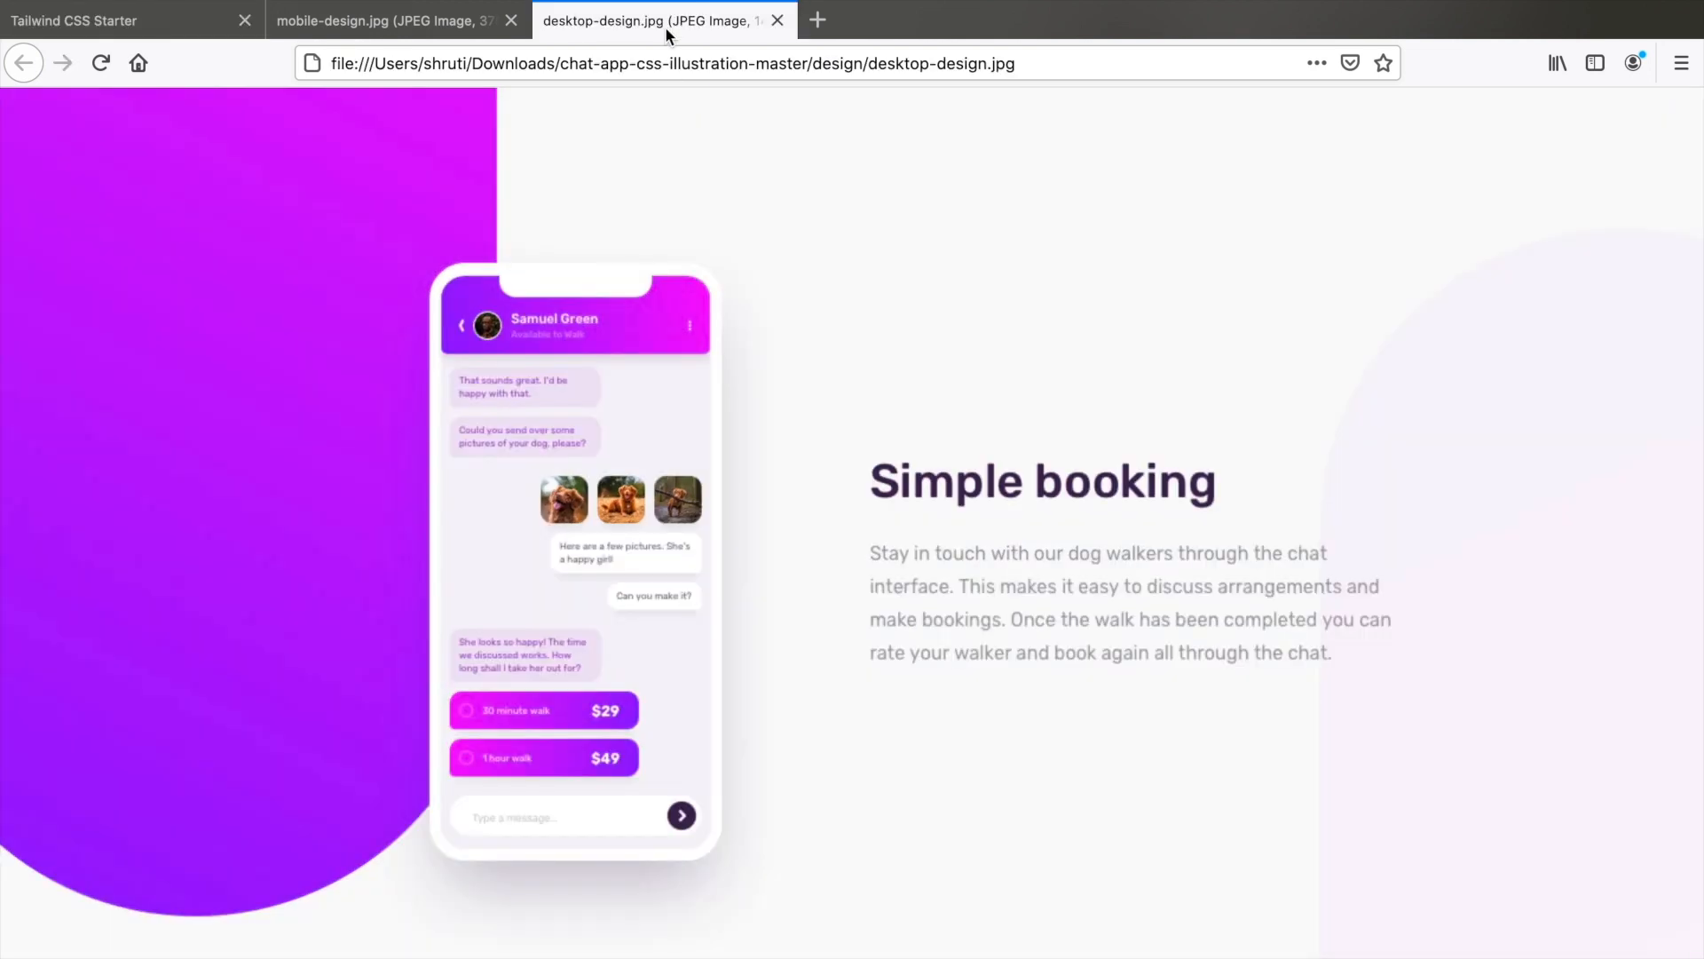
{"action": "left_click", "coordinate": [120, 20]}
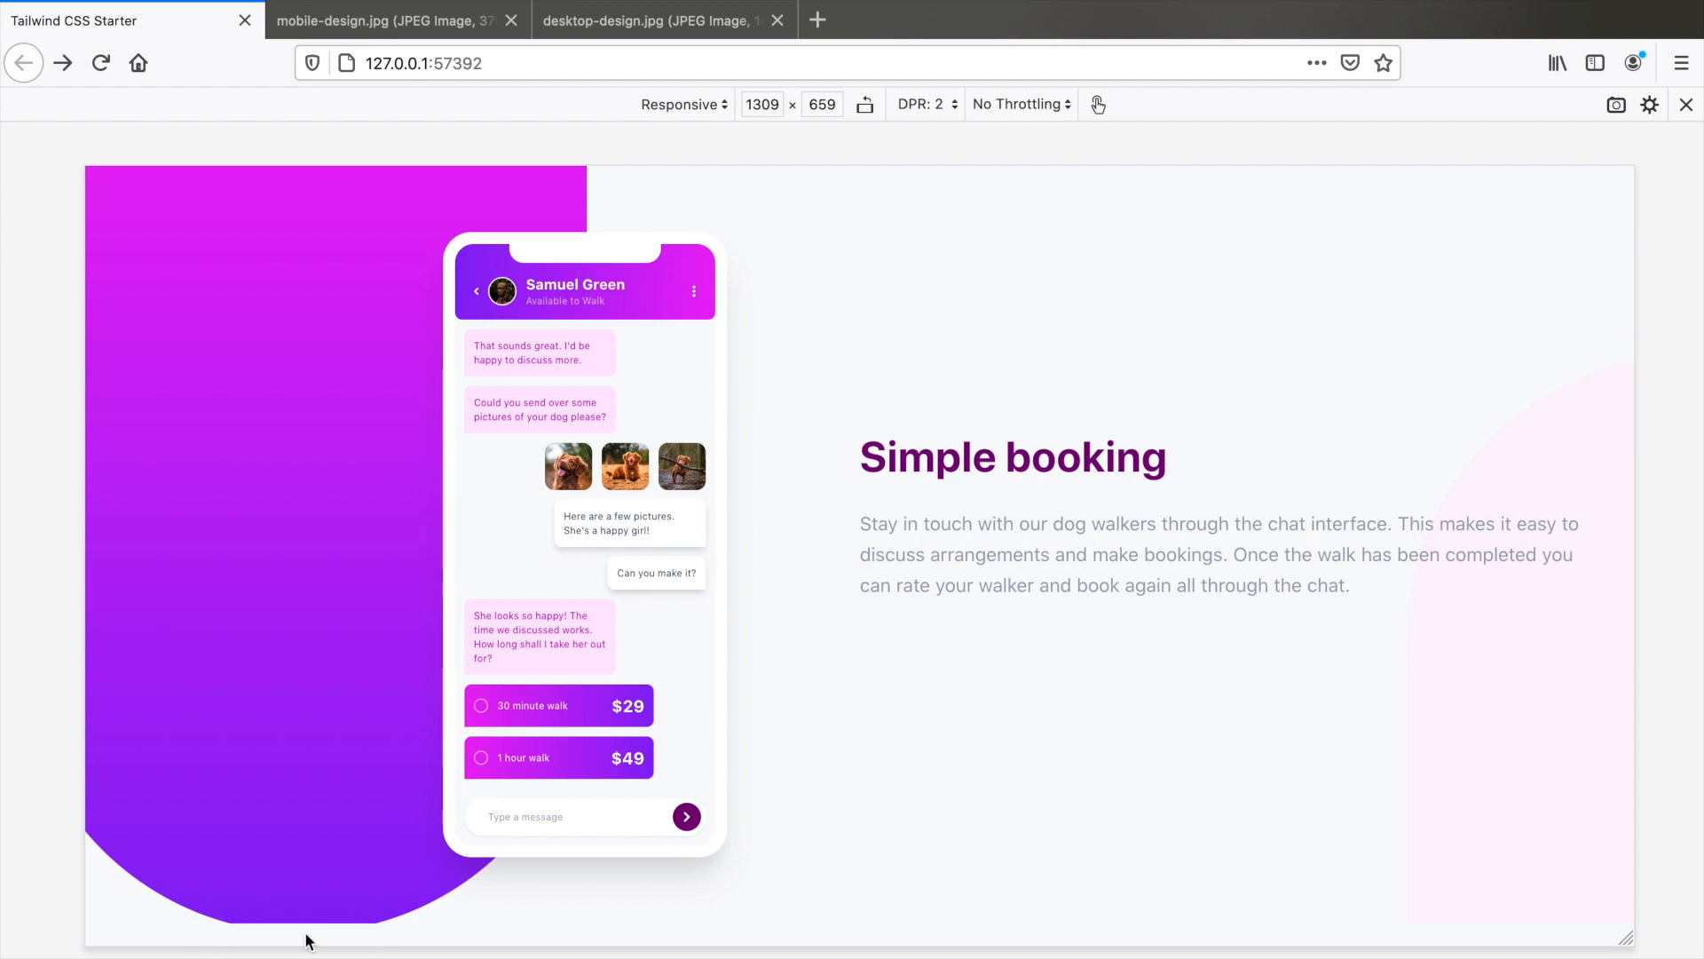
{"action": "mouse_move", "coordinate": [308, 674]}
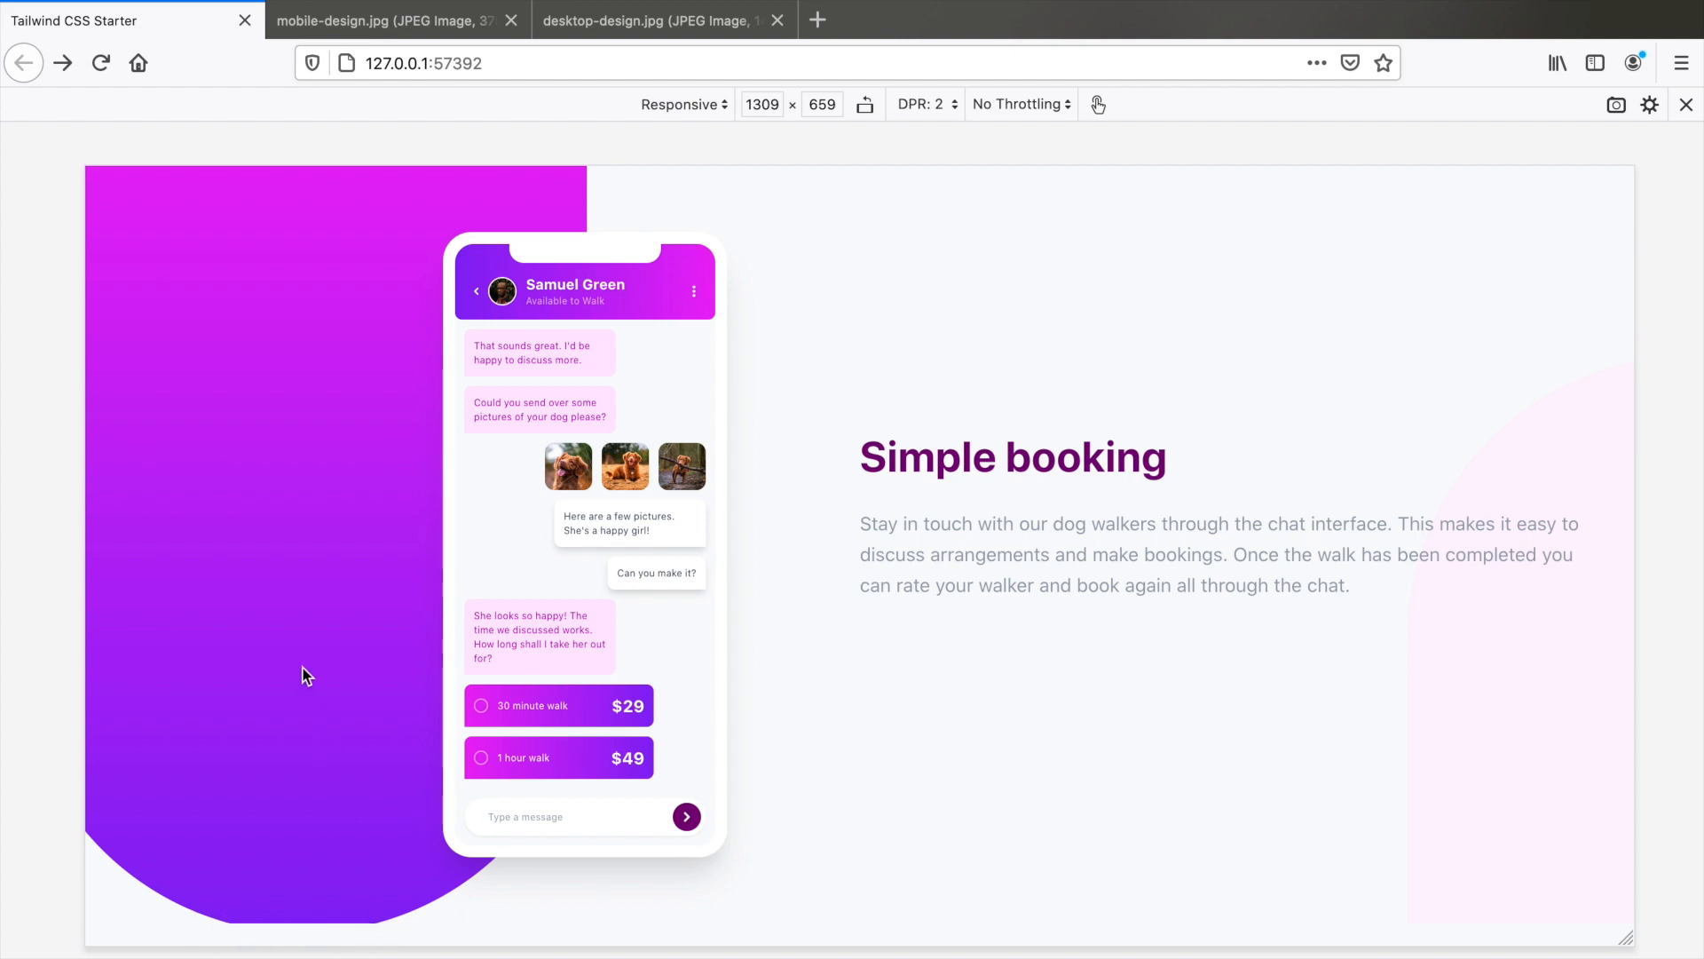
{"action": "mouse_move", "coordinate": [335, 790]}
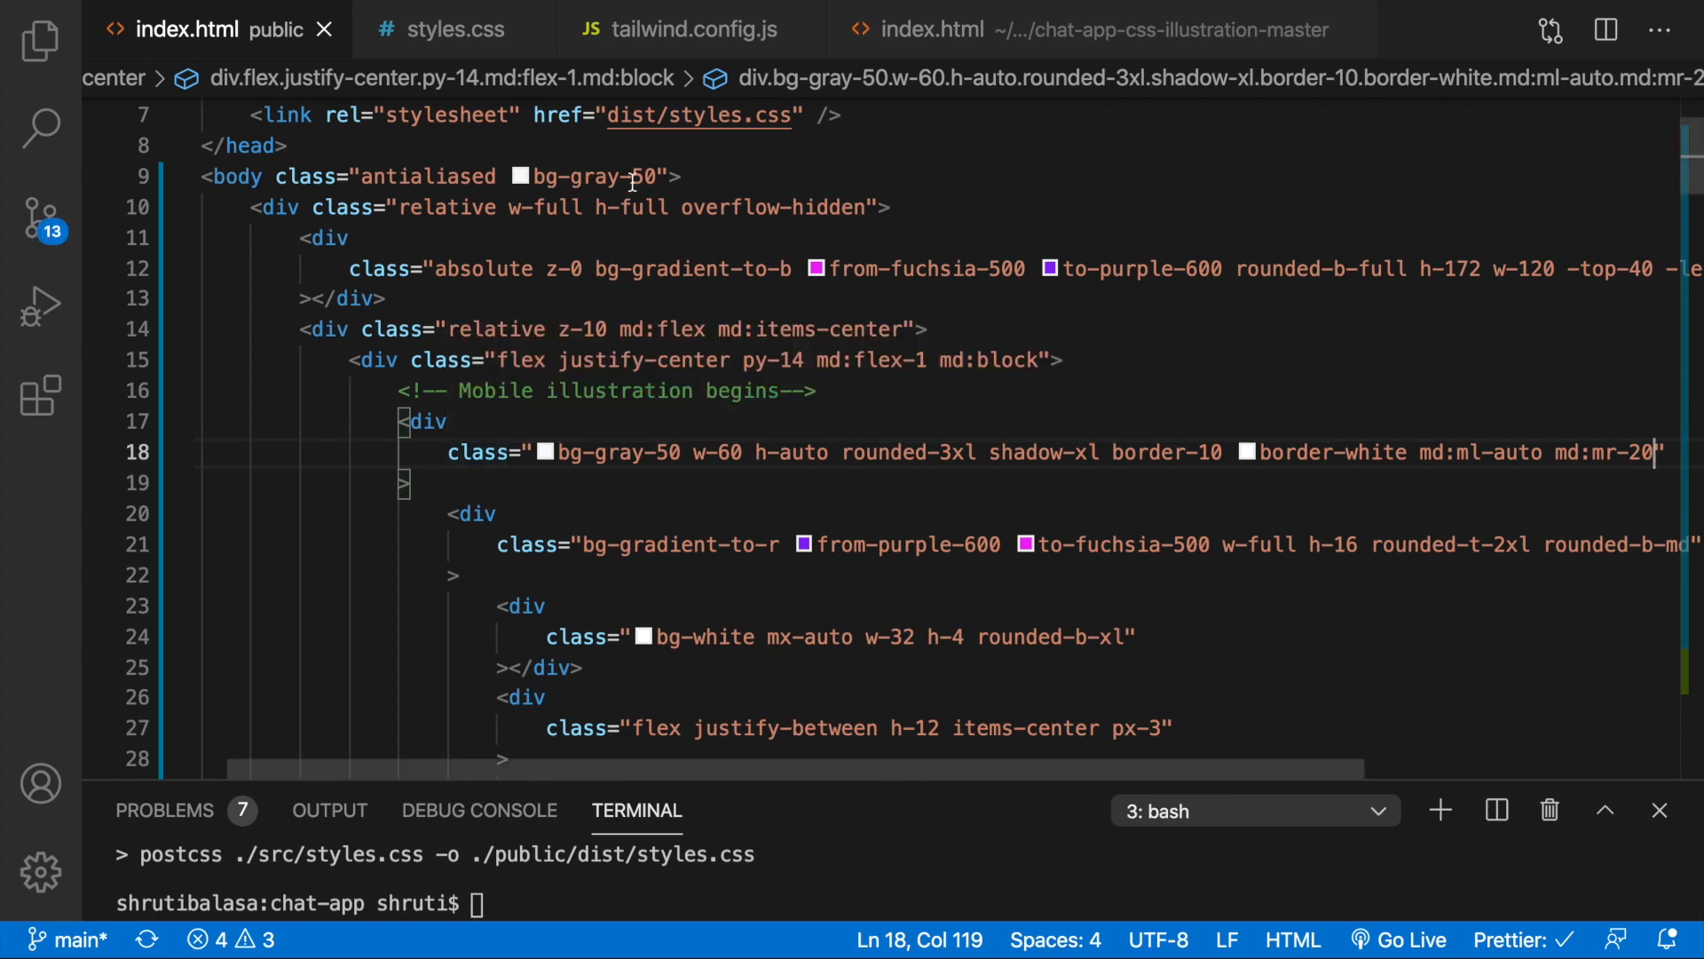
- Add min-h-screen to the outer wrapper on line 10, then compare with the desktop mockup
{"action": "left_click", "coordinate": [867, 207]}
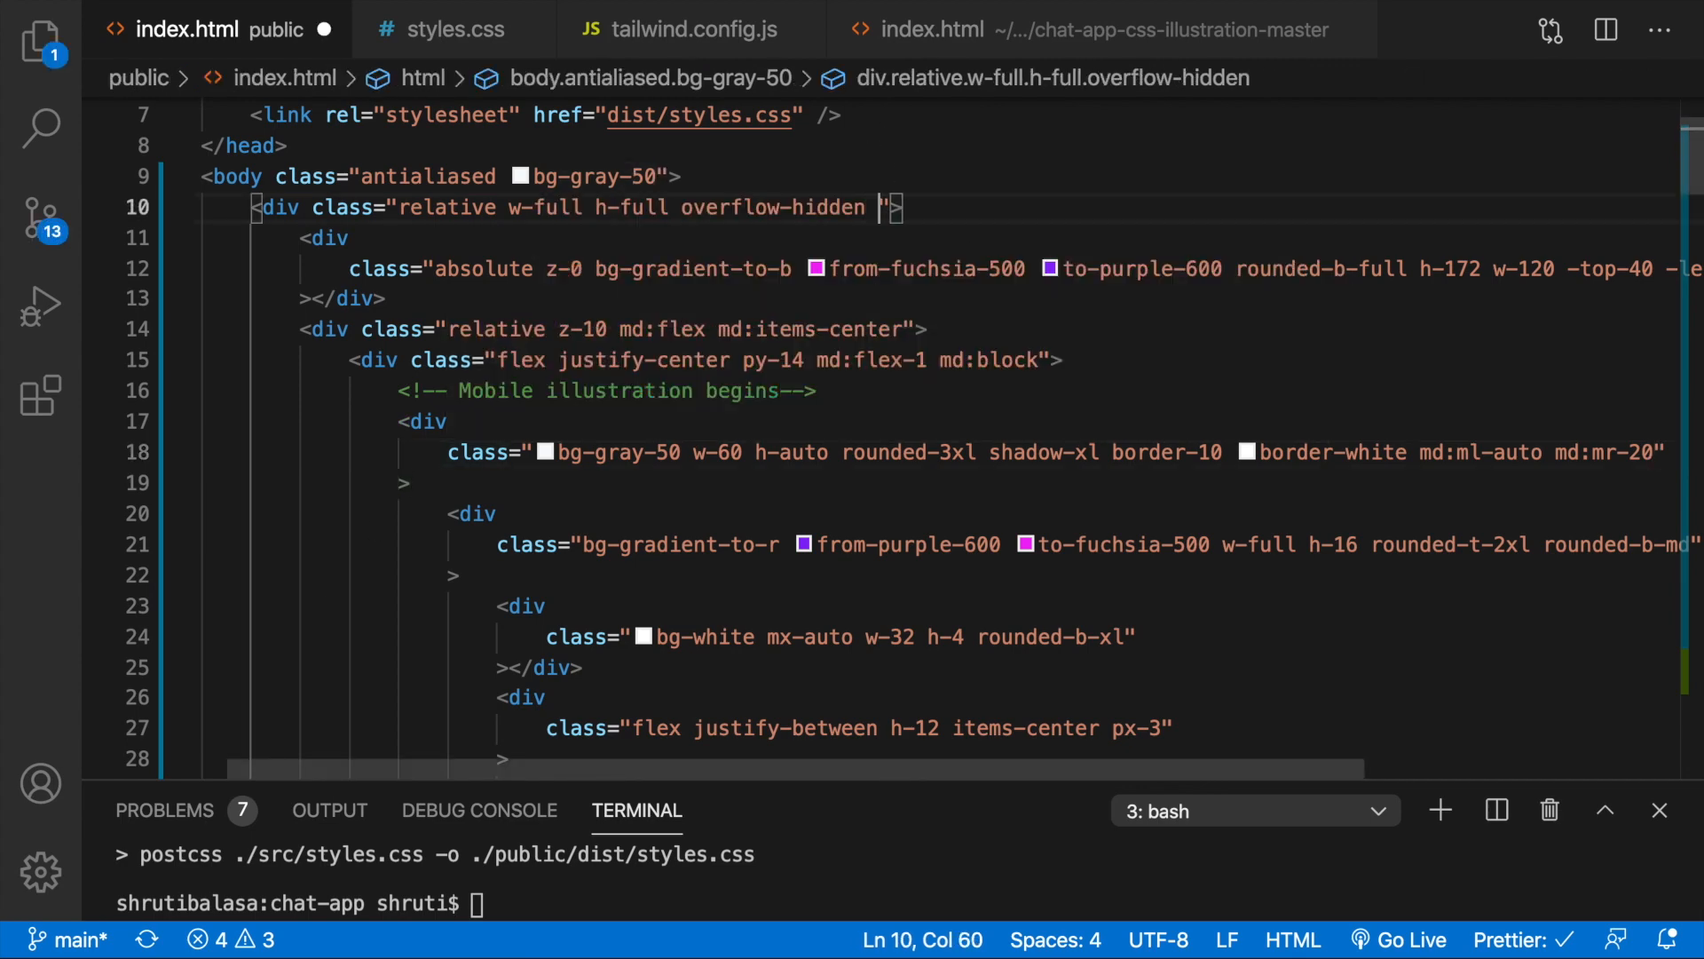
{"action": "type", "text": "min-h-sc"}
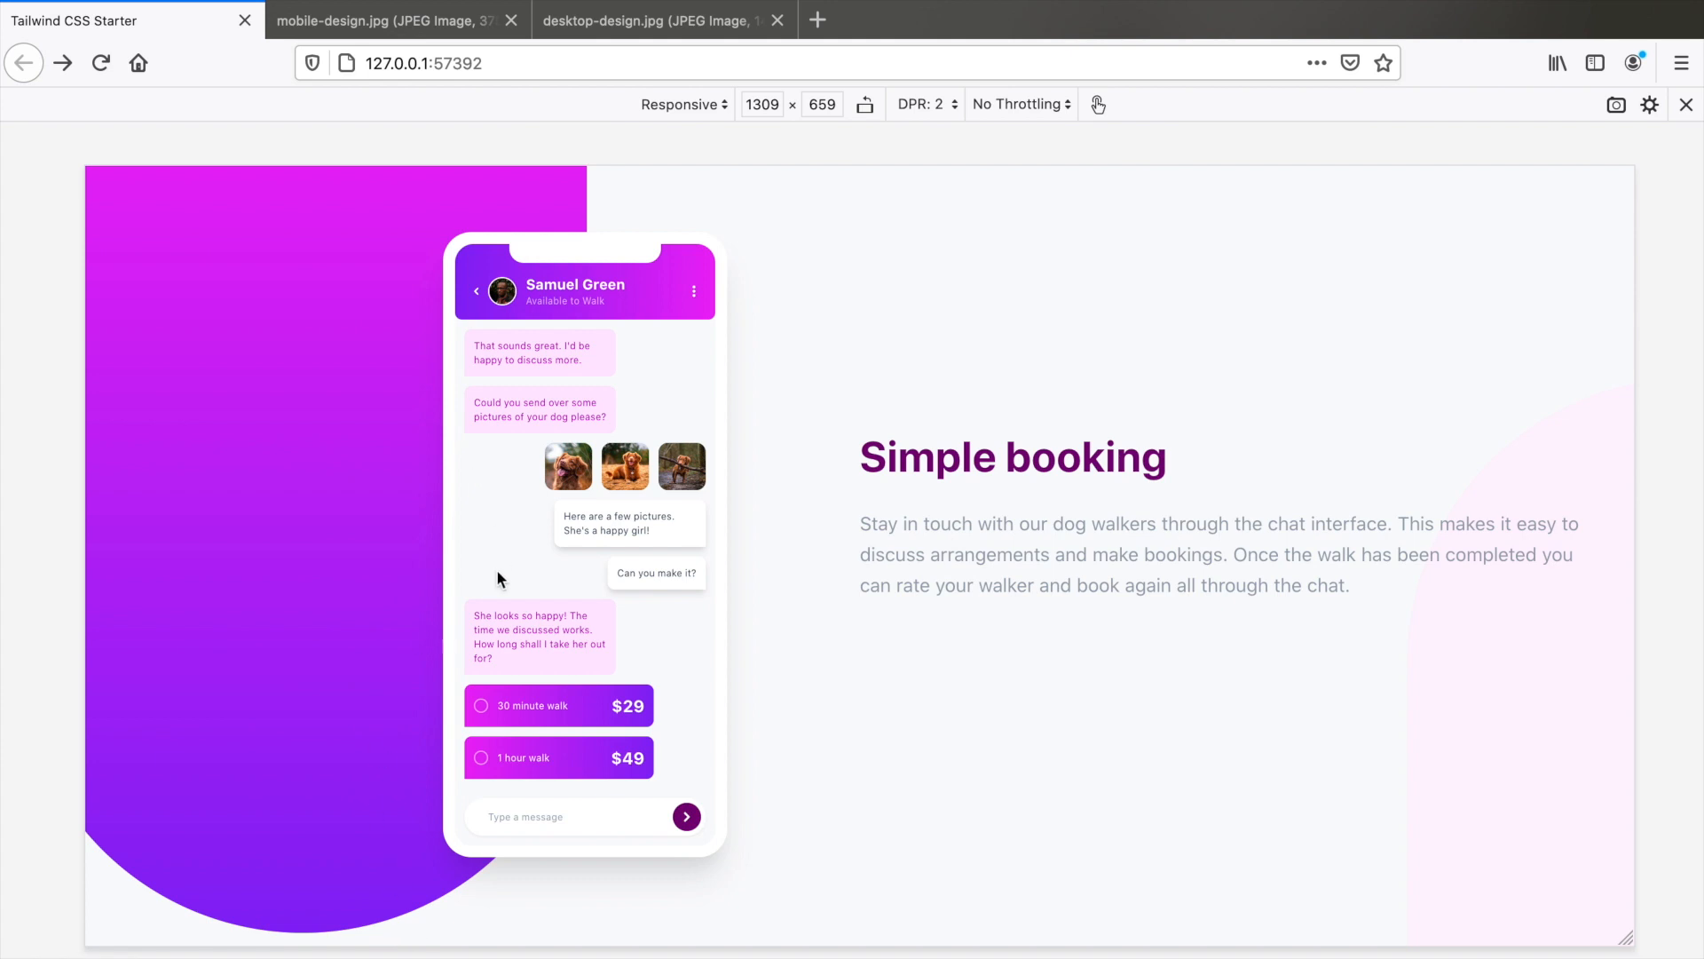
{"action": "mouse_move", "coordinate": [635, 33]}
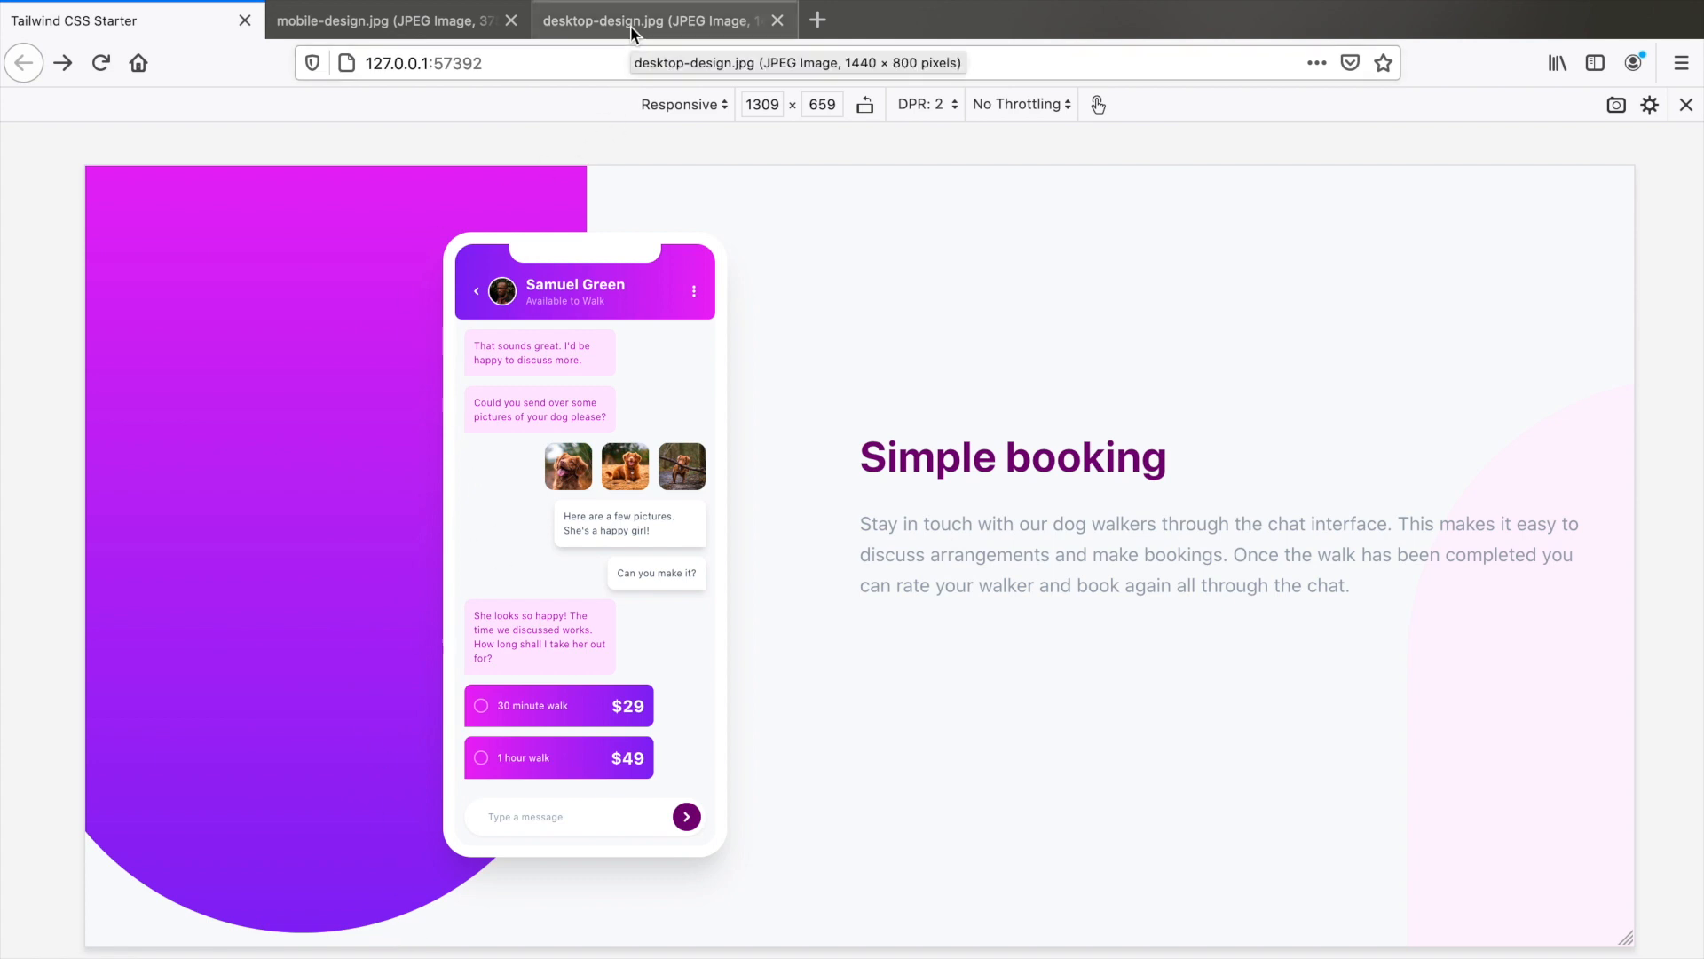
{"action": "left_click", "coordinate": [1685, 105]}
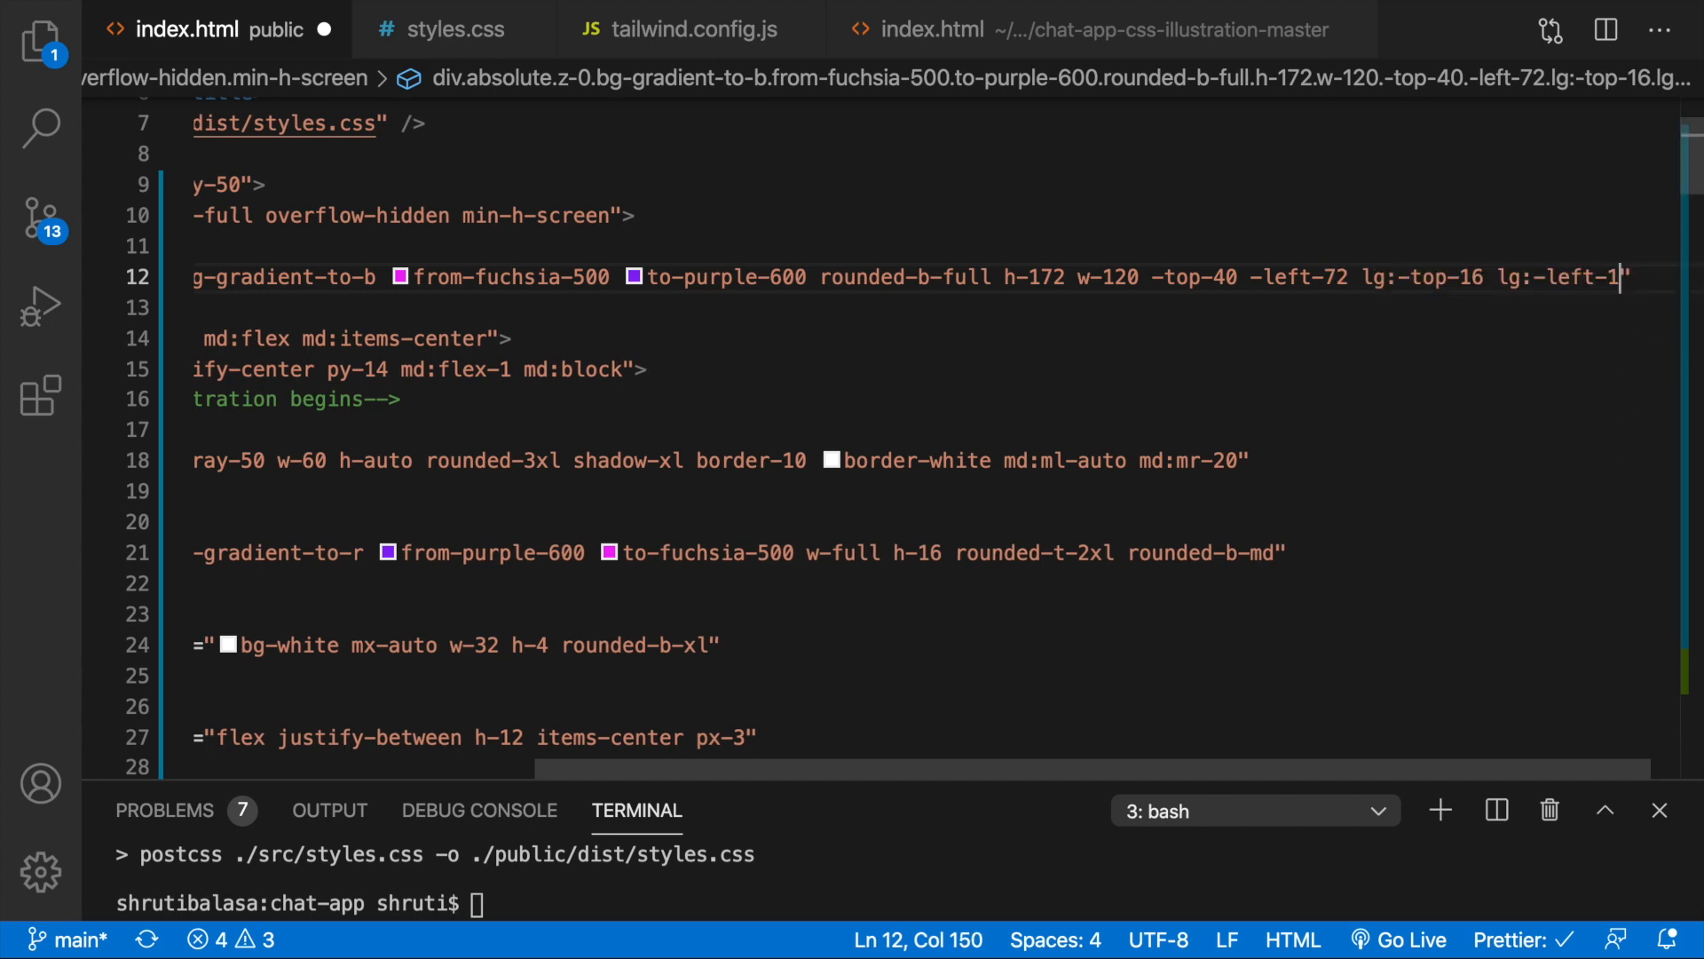
- Change the purple gradient blob's large-screen offset to lg:-left-28, comparing against the live preview
{"action": "type", "text": "8"}
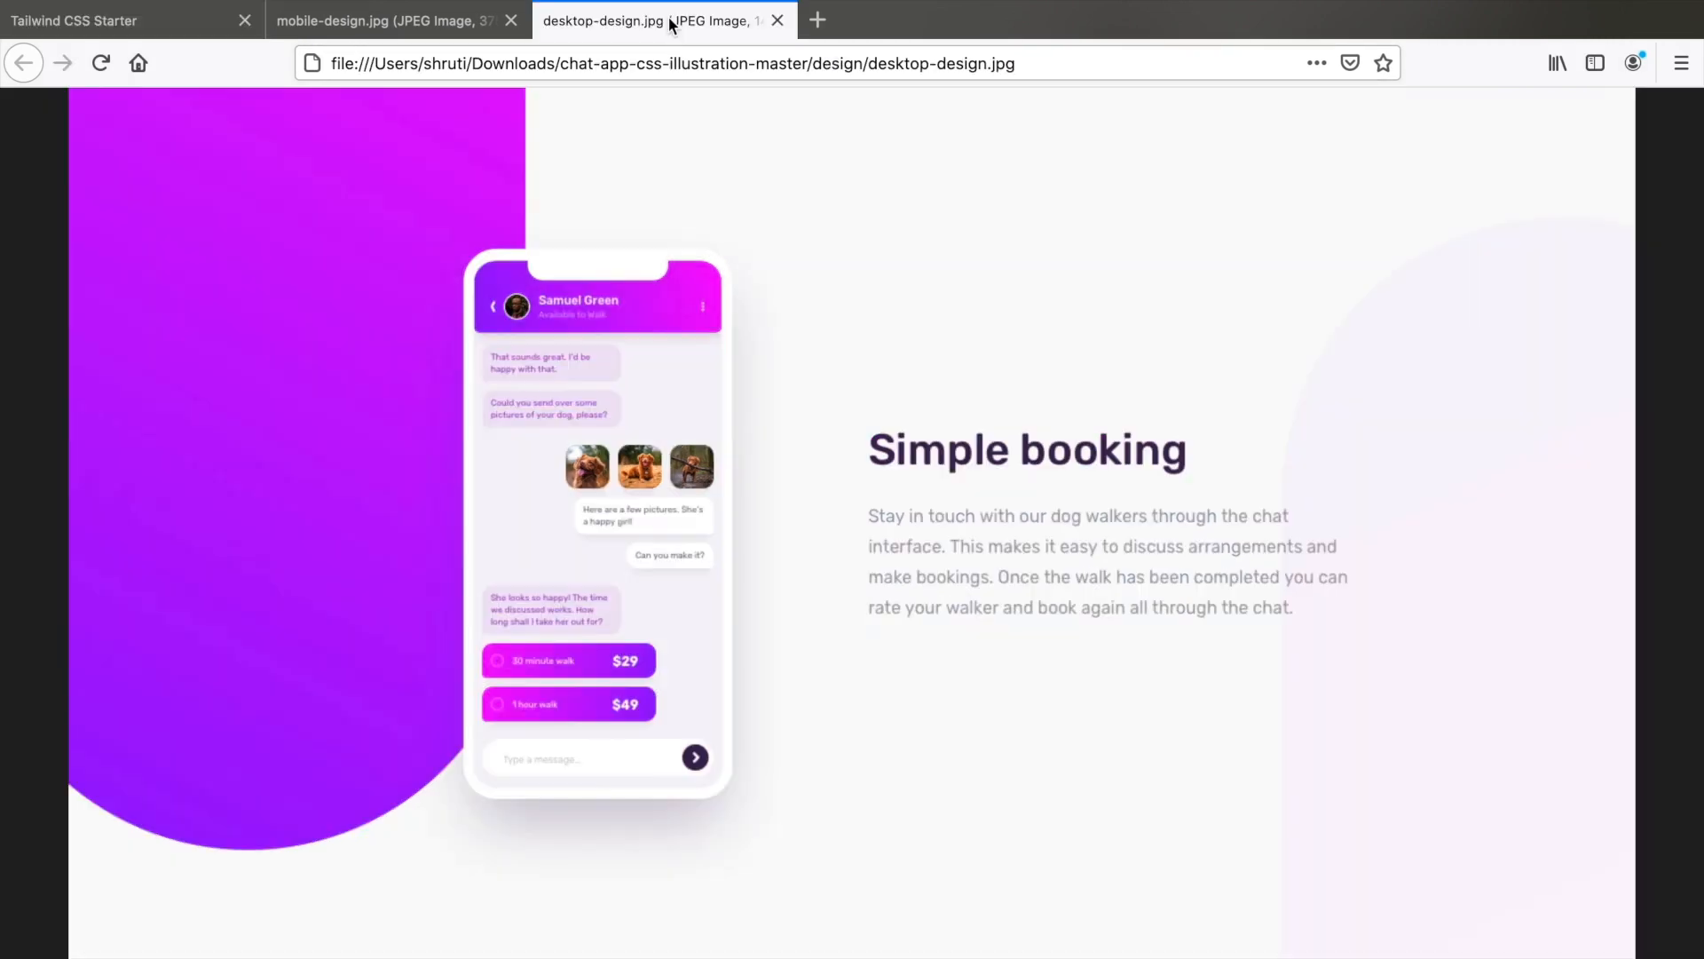
{"action": "left_click", "coordinate": [120, 19]}
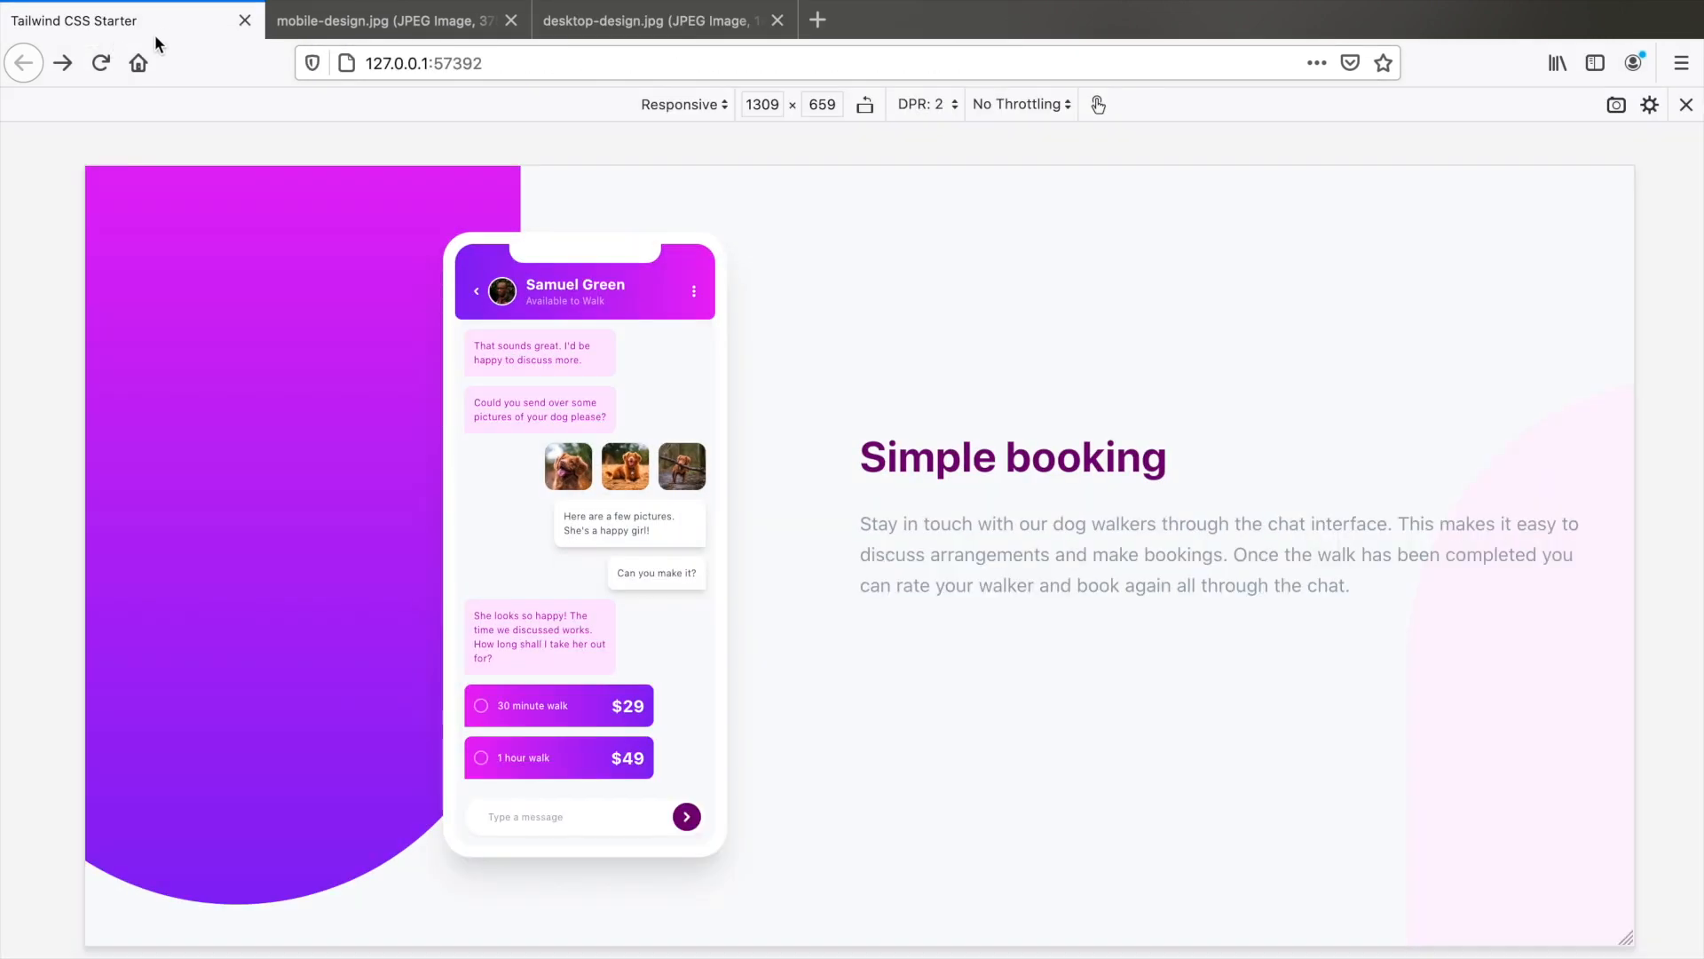
{"action": "left_click", "coordinate": [652, 19]}
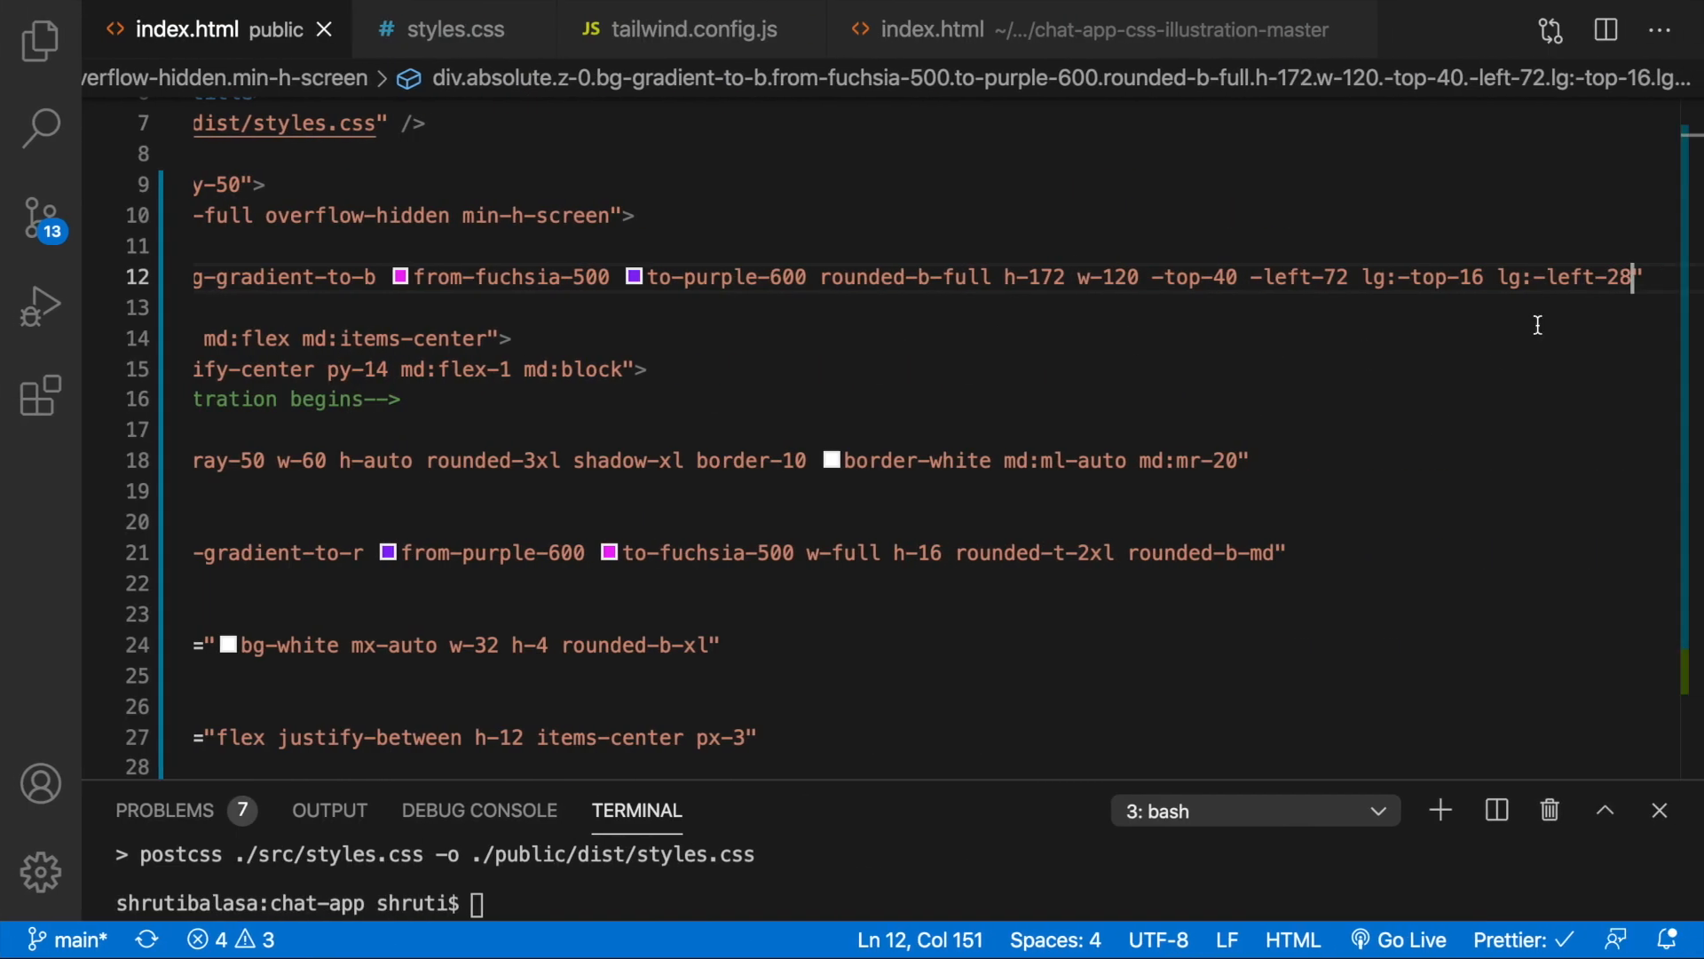
{"action": "type", "text": "32"}
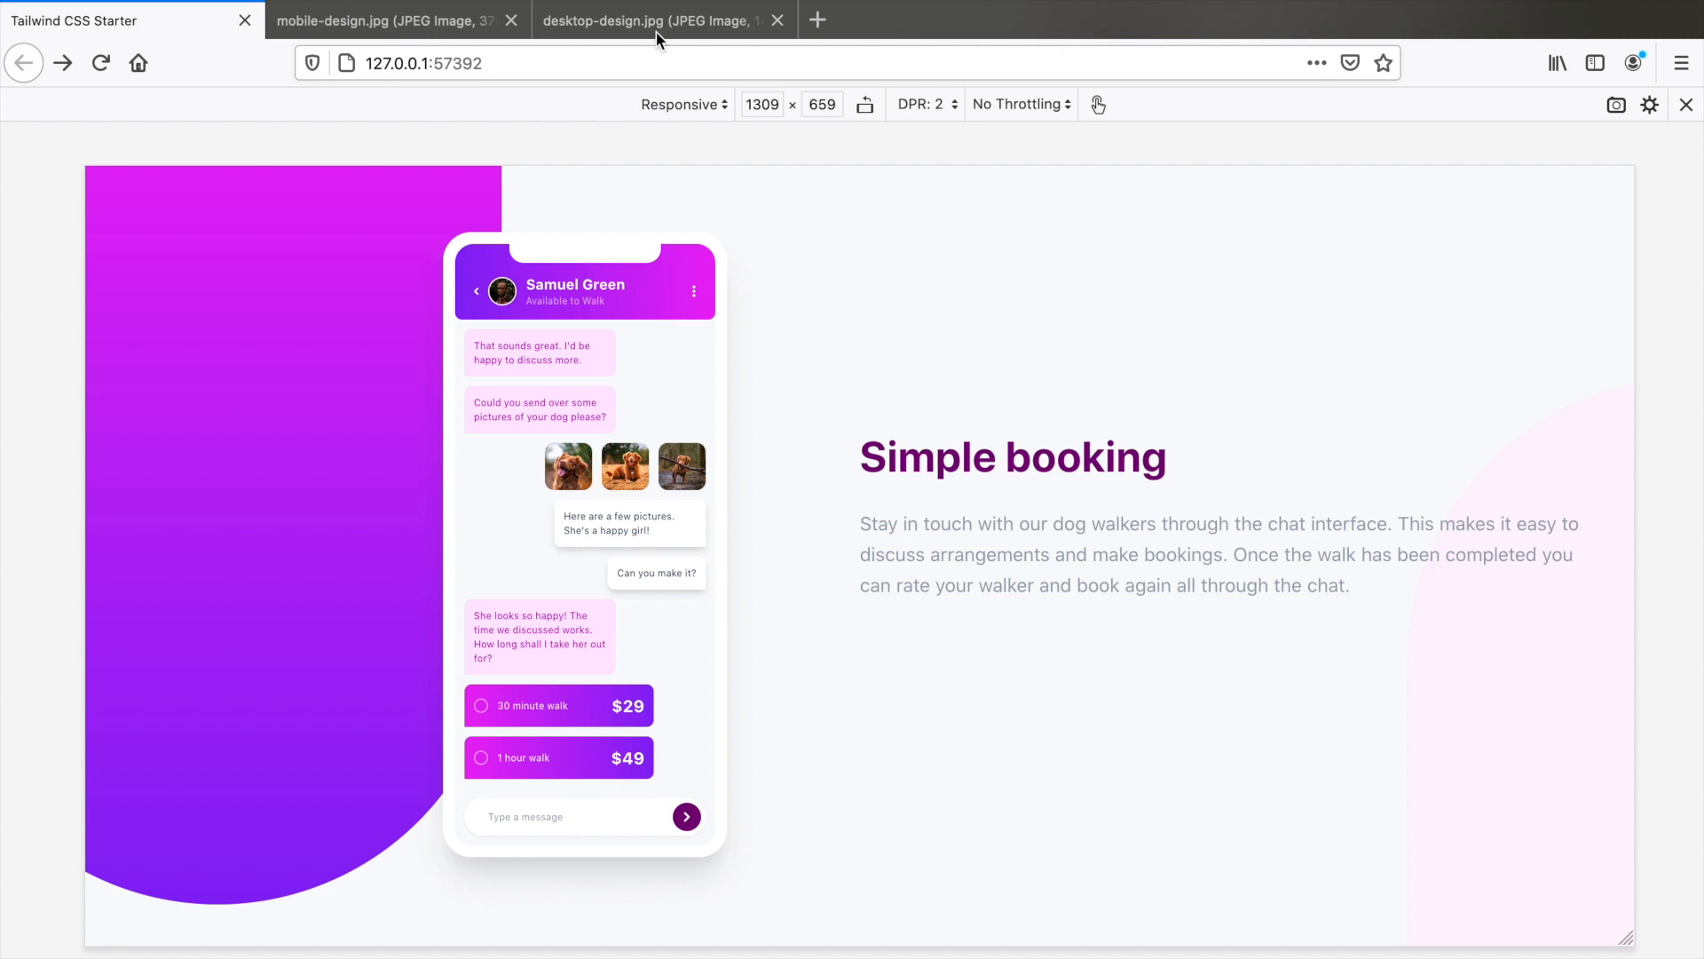
{"action": "mouse_move", "coordinate": [464, 373]}
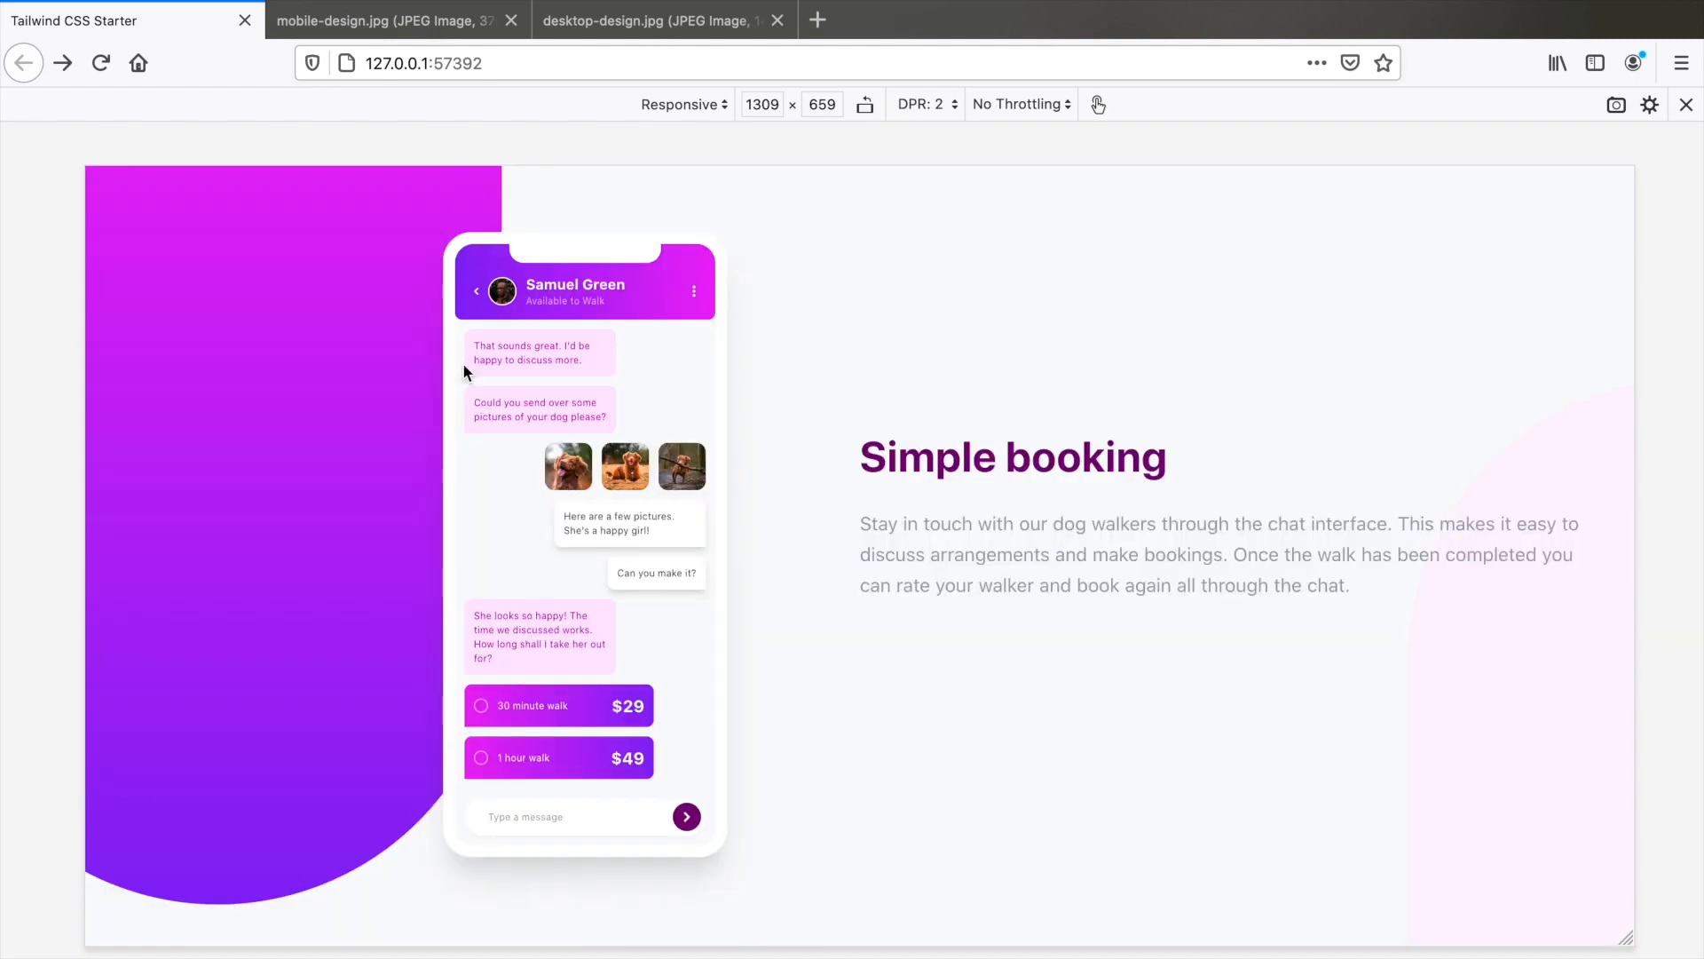
{"action": "mouse_move", "coordinate": [1492, 686]}
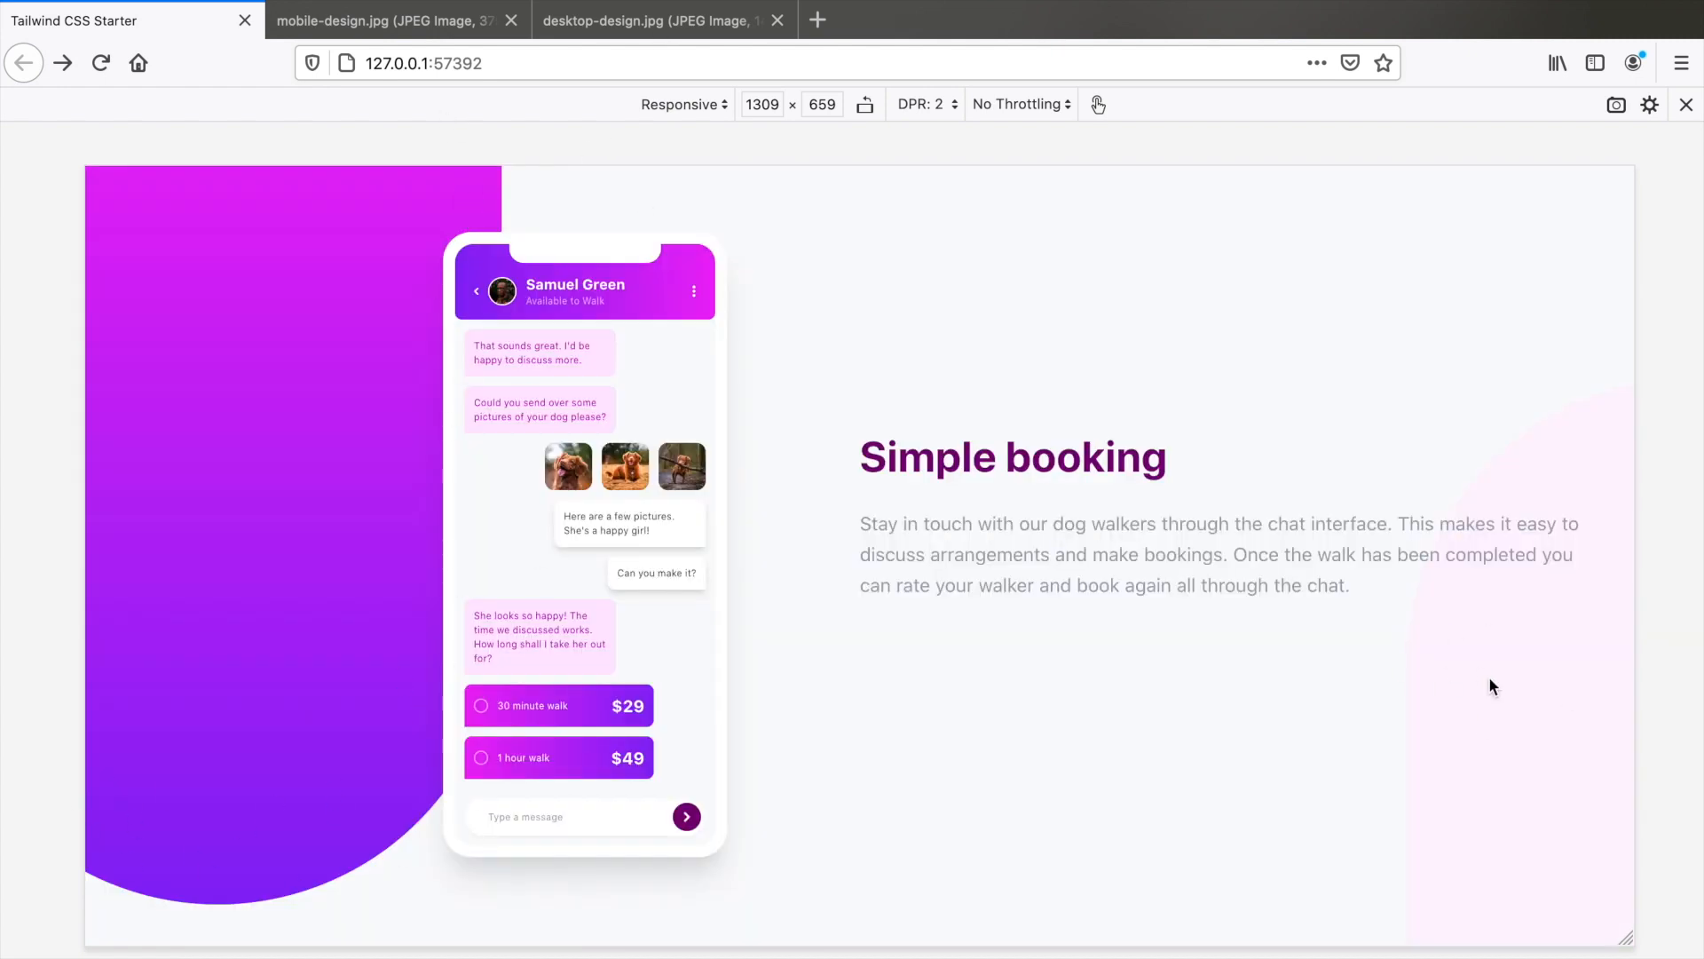
{"action": "left_click", "coordinate": [647, 19]}
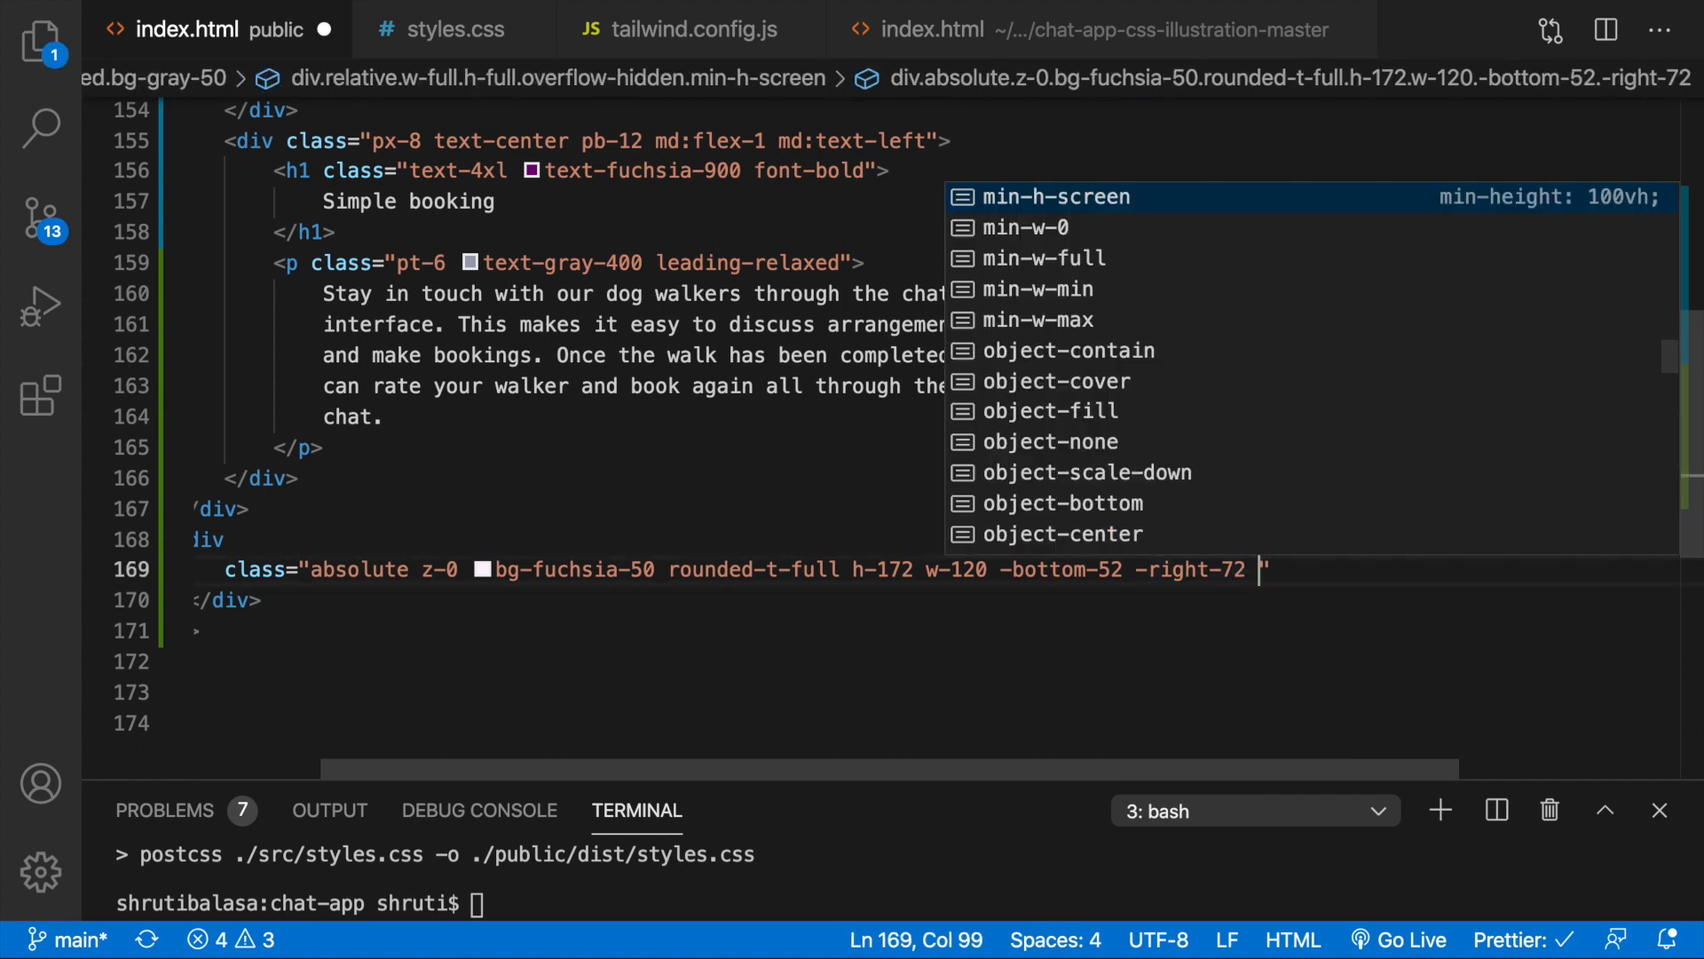
- Add lg:-bottom-32 and lg:-right-20 offsets to the pink blob div and check the preview
{"action": "type", "text": "lg:-bottom-"}
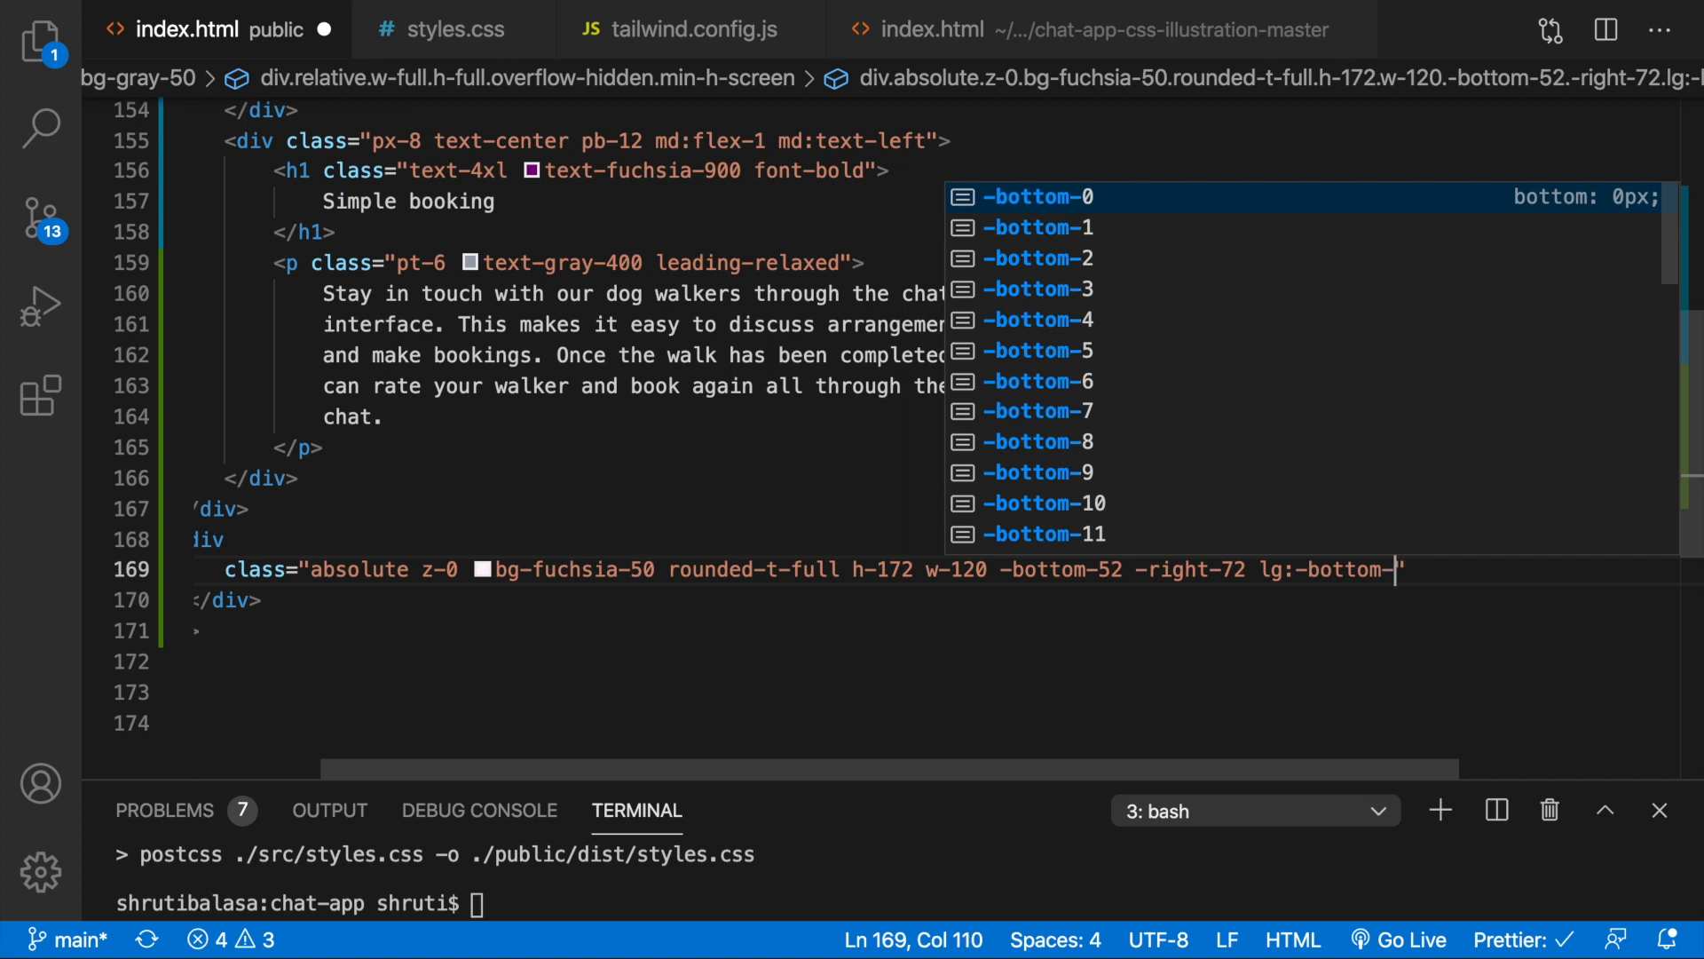
{"action": "type", "text": "20 -"}
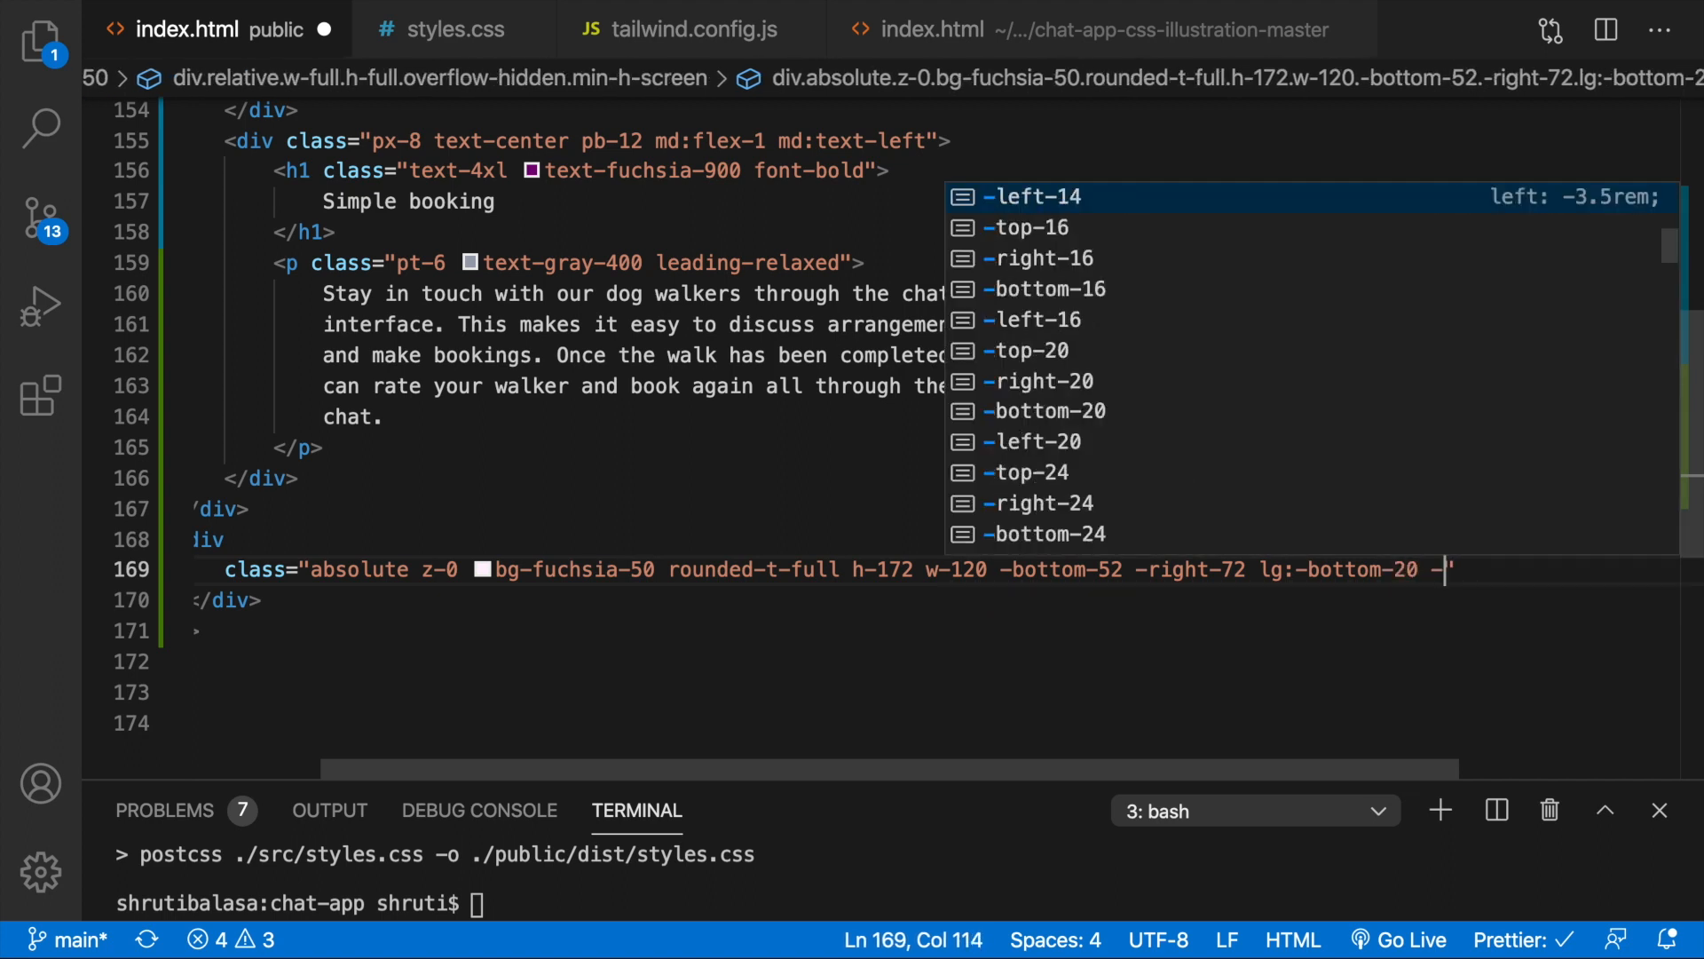
{"action": "key", "text": "Backspace"}
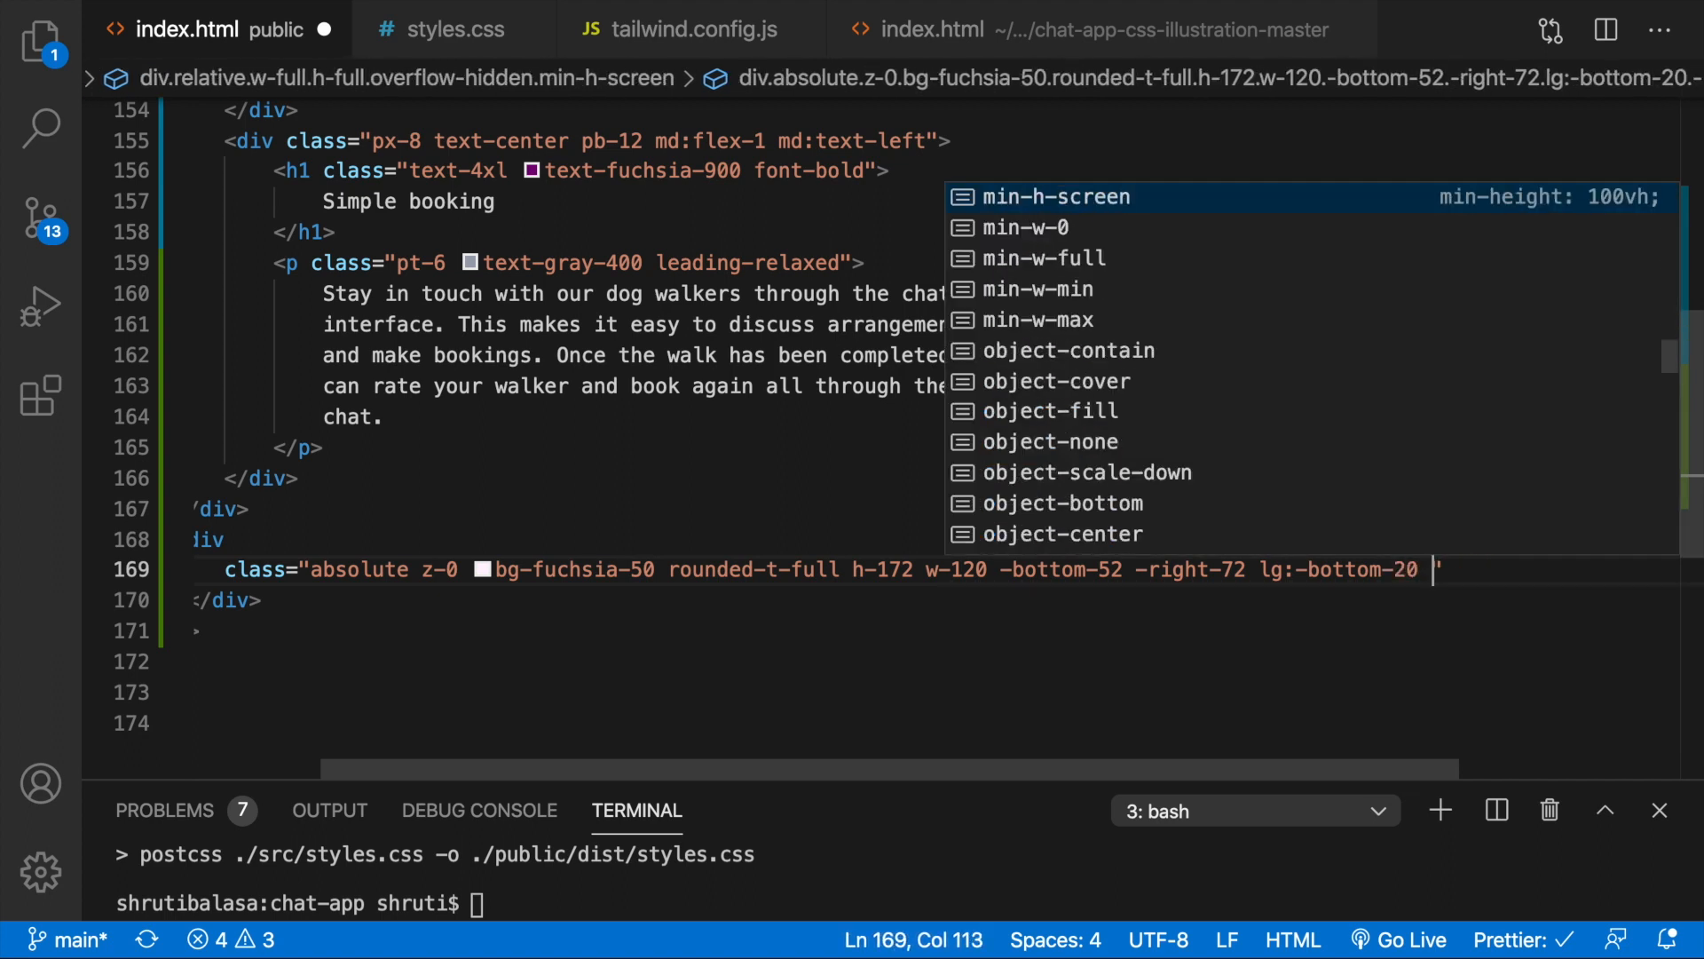
{"action": "type", "text": "lg:right"}
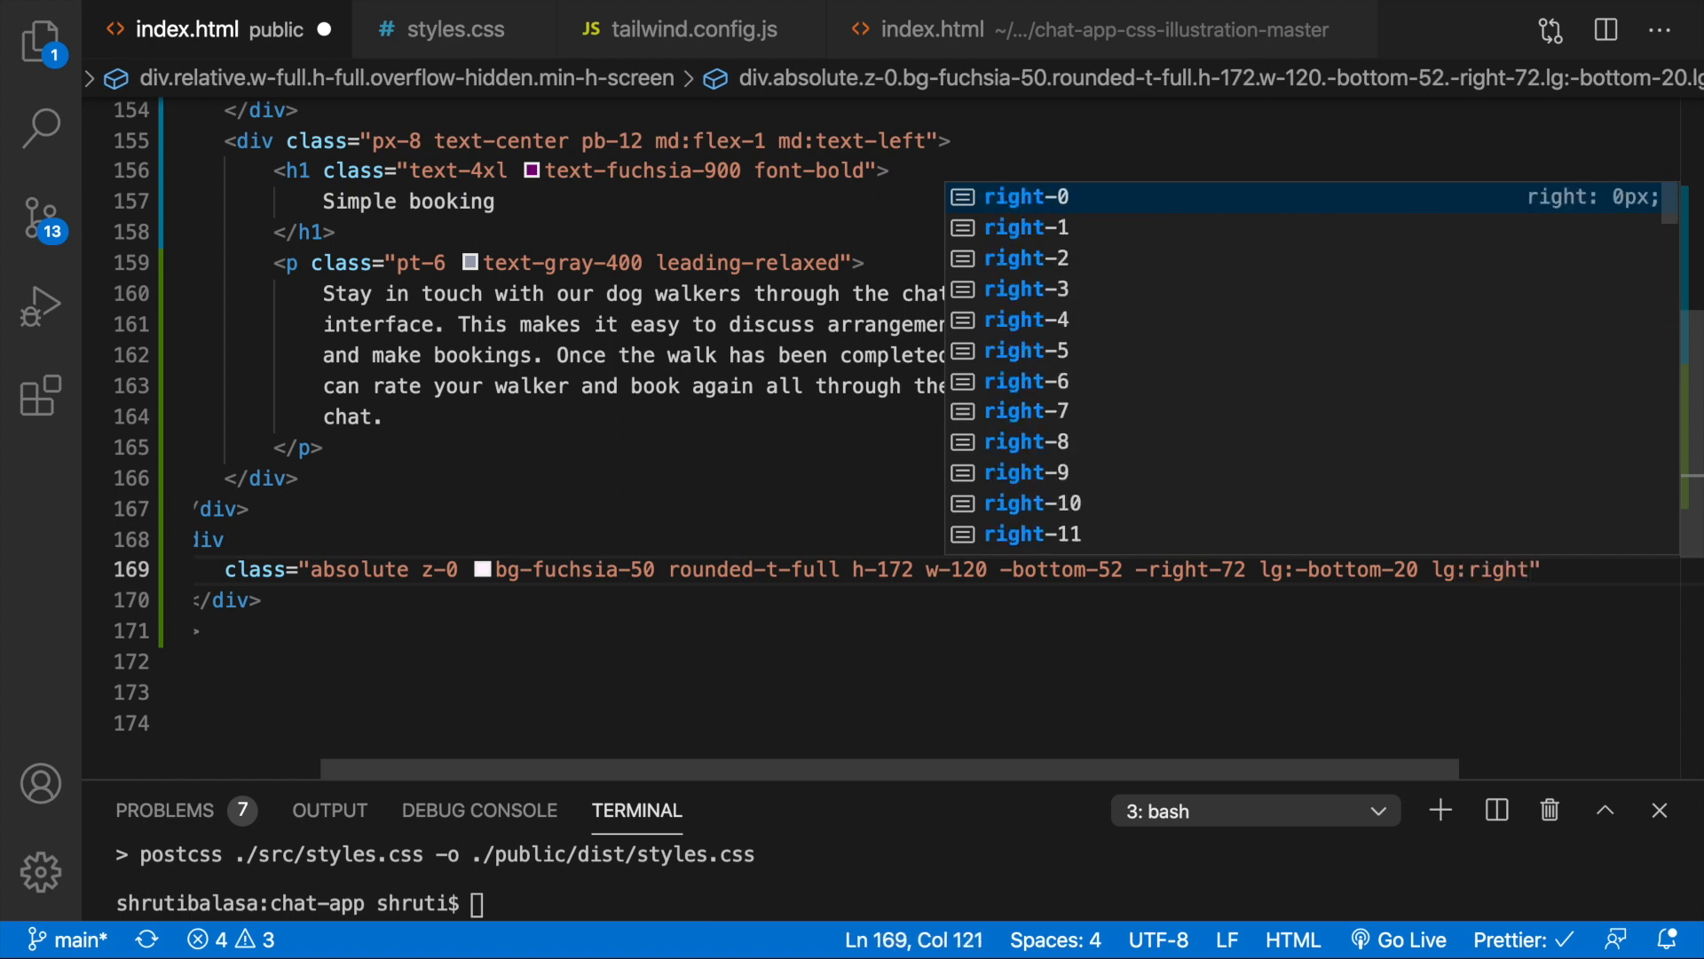
{"action": "type", "text": "-"}
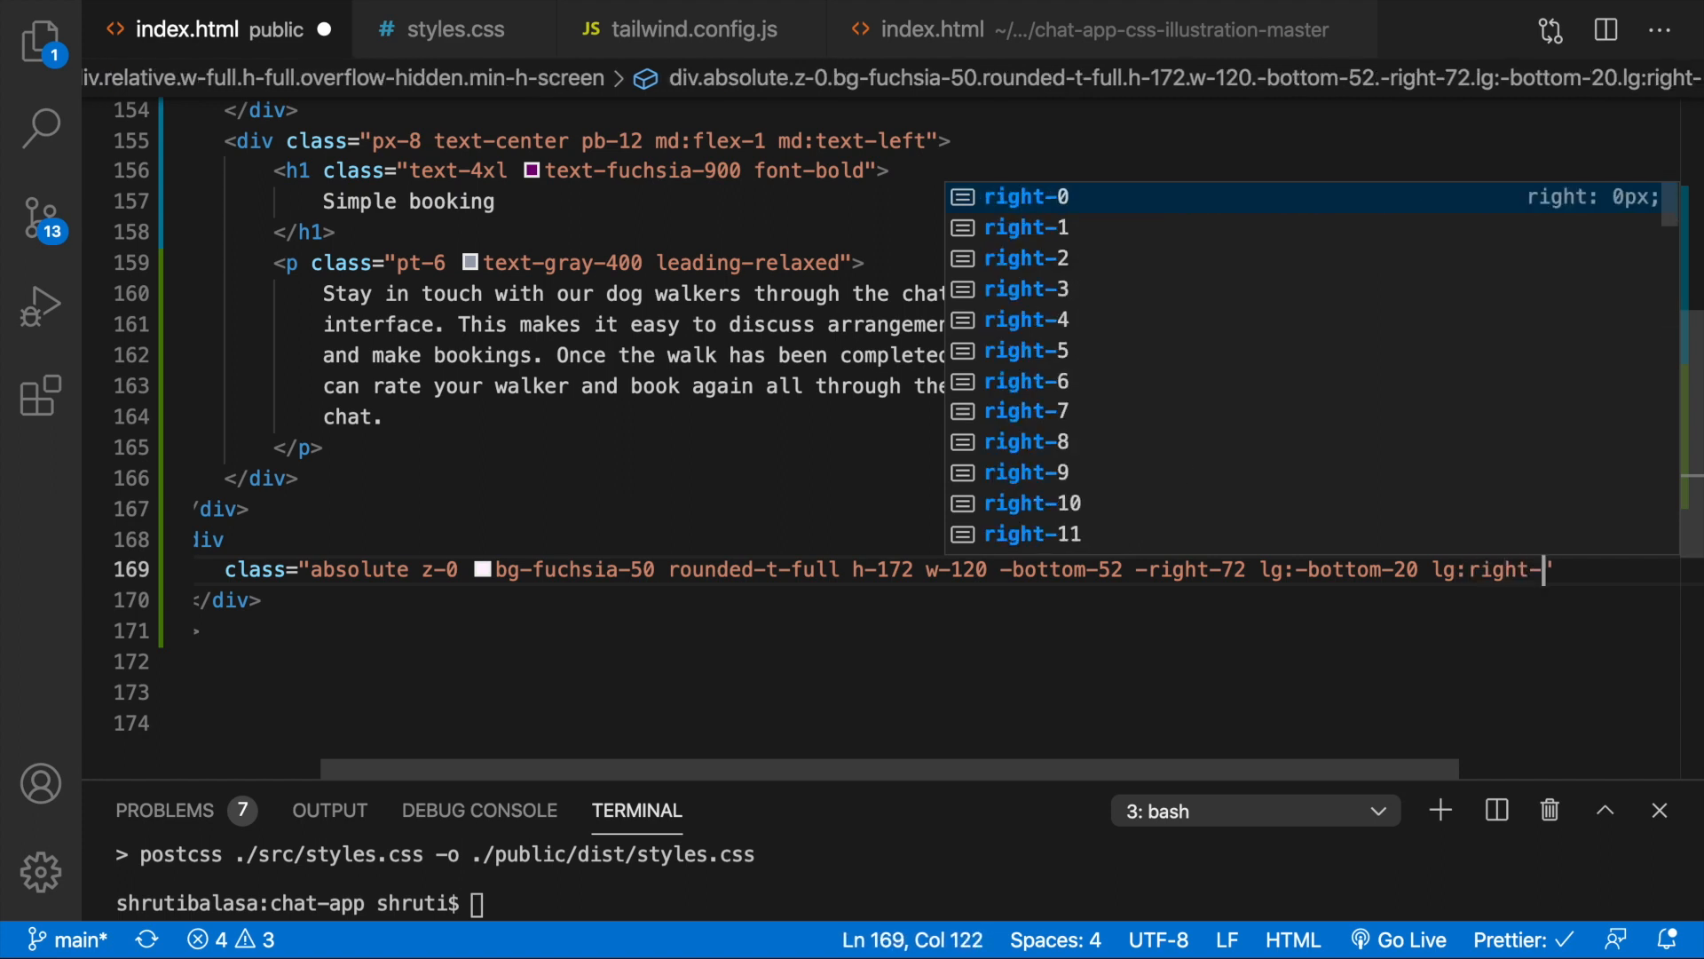
{"action": "type", "text": "20"}
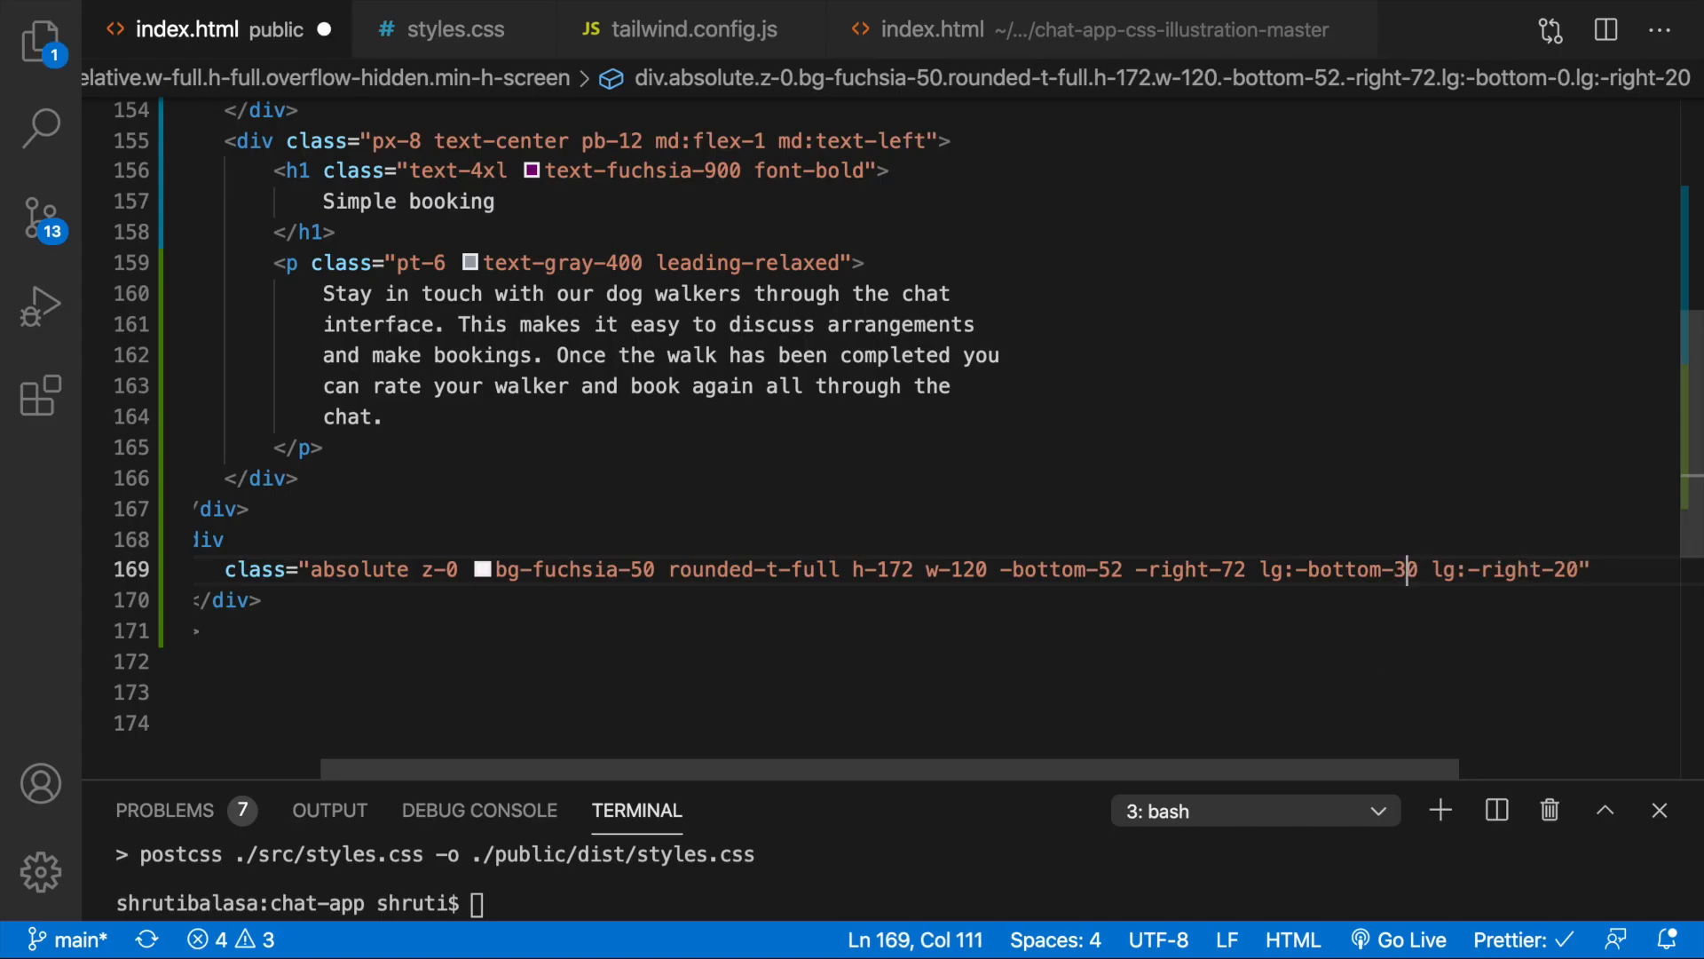
{"action": "type", "text": "2"}
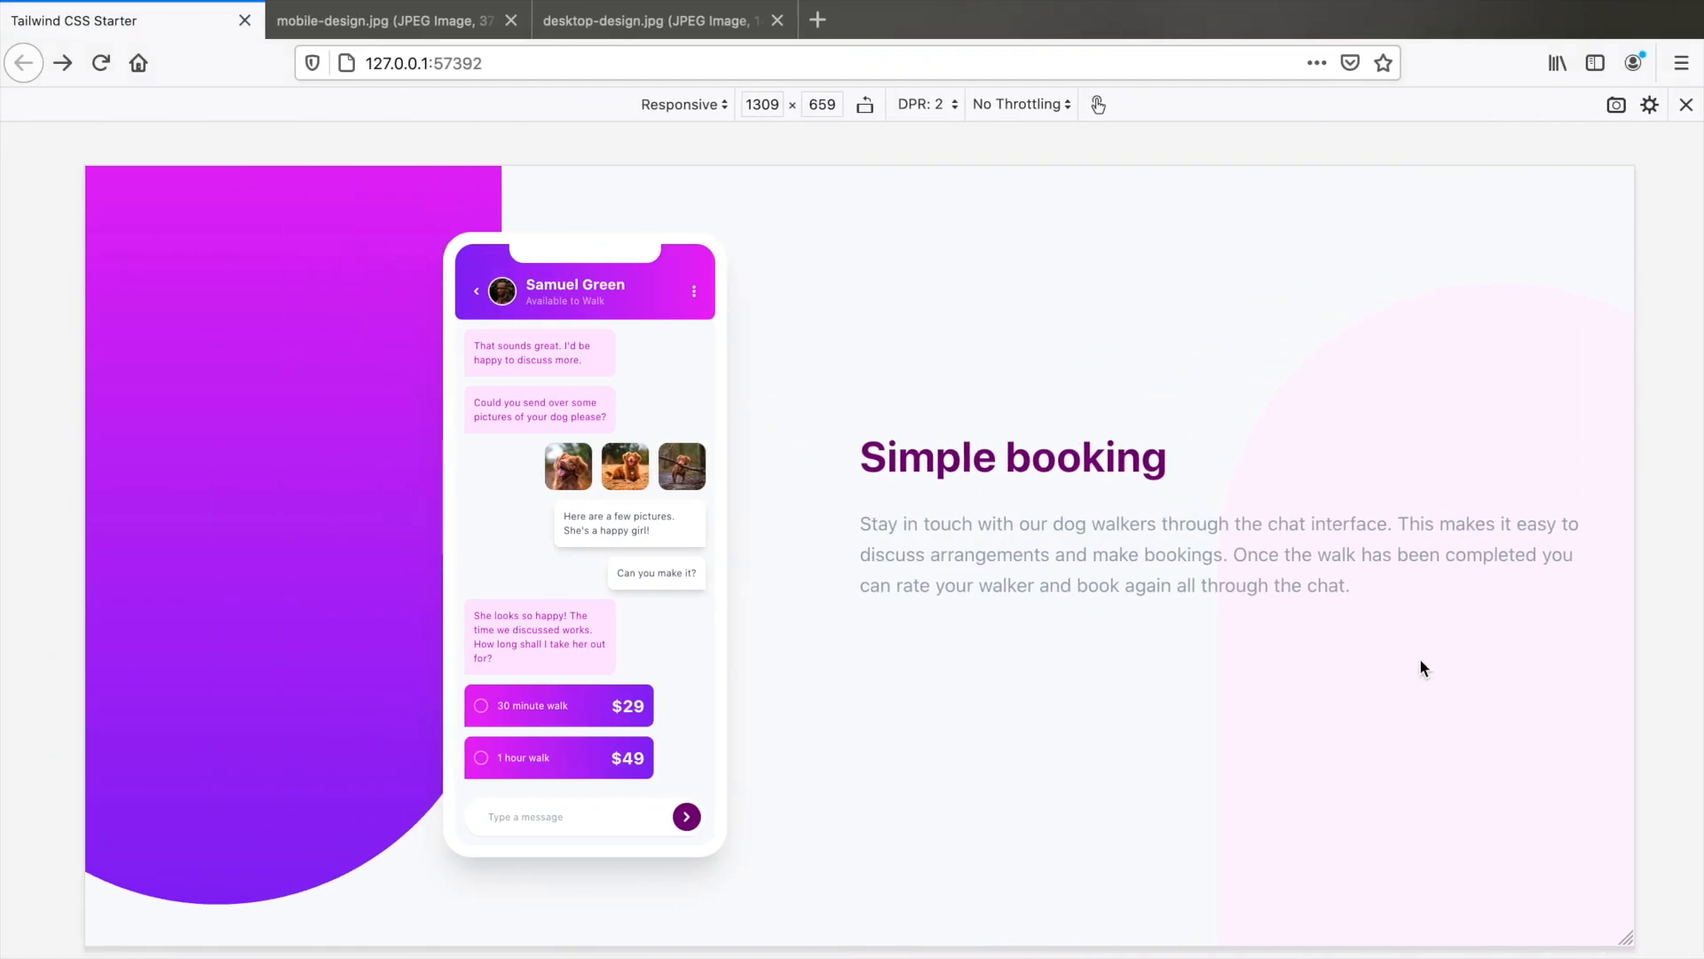
{"action": "mouse_move", "coordinate": [1221, 627]}
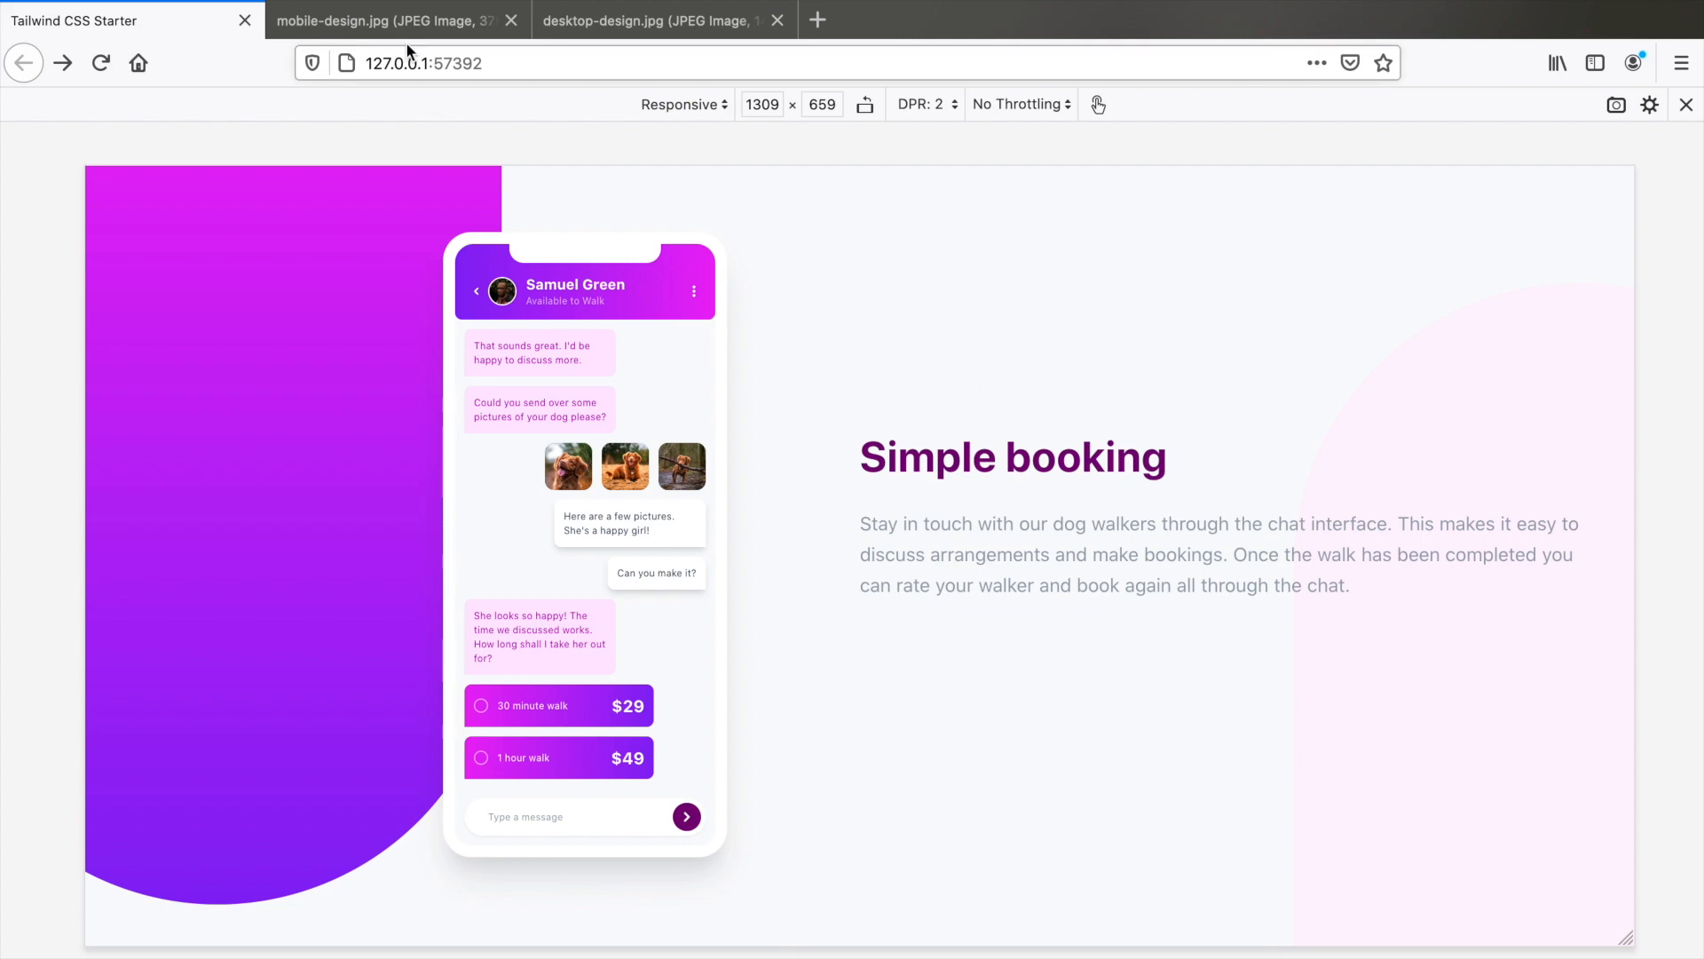
{"action": "left_click", "coordinate": [647, 19]}
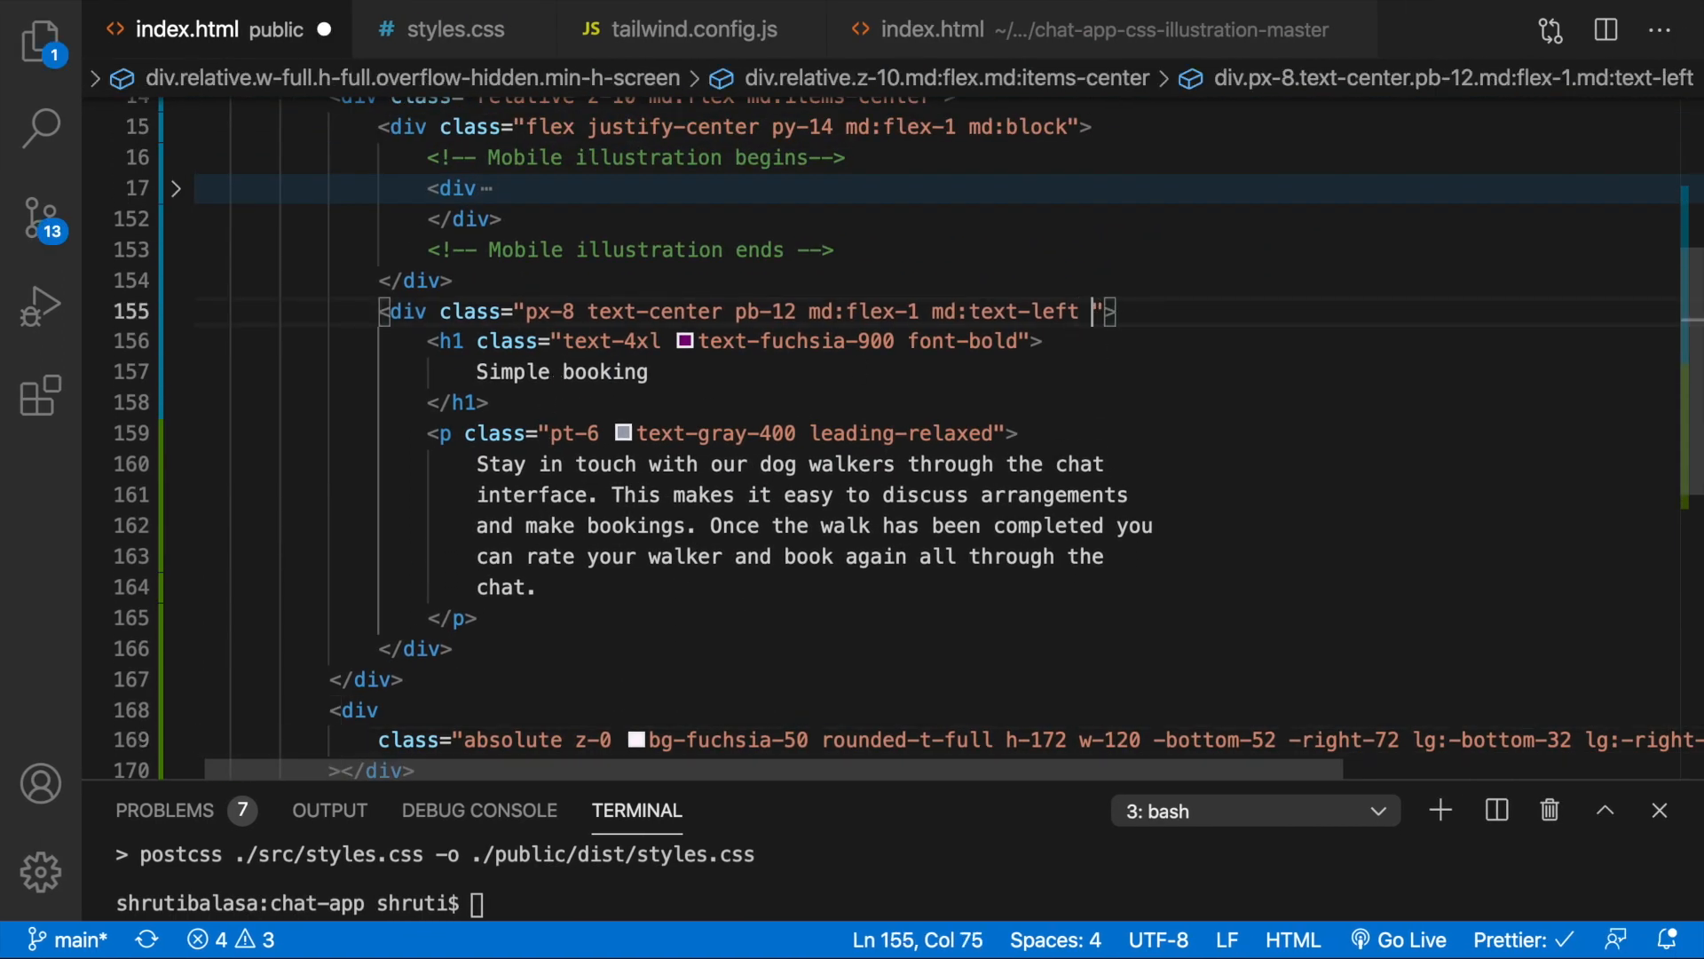
- Add md:max-w-md to the Simple booking text div and save the file
{"action": "type", "text": "md:"}
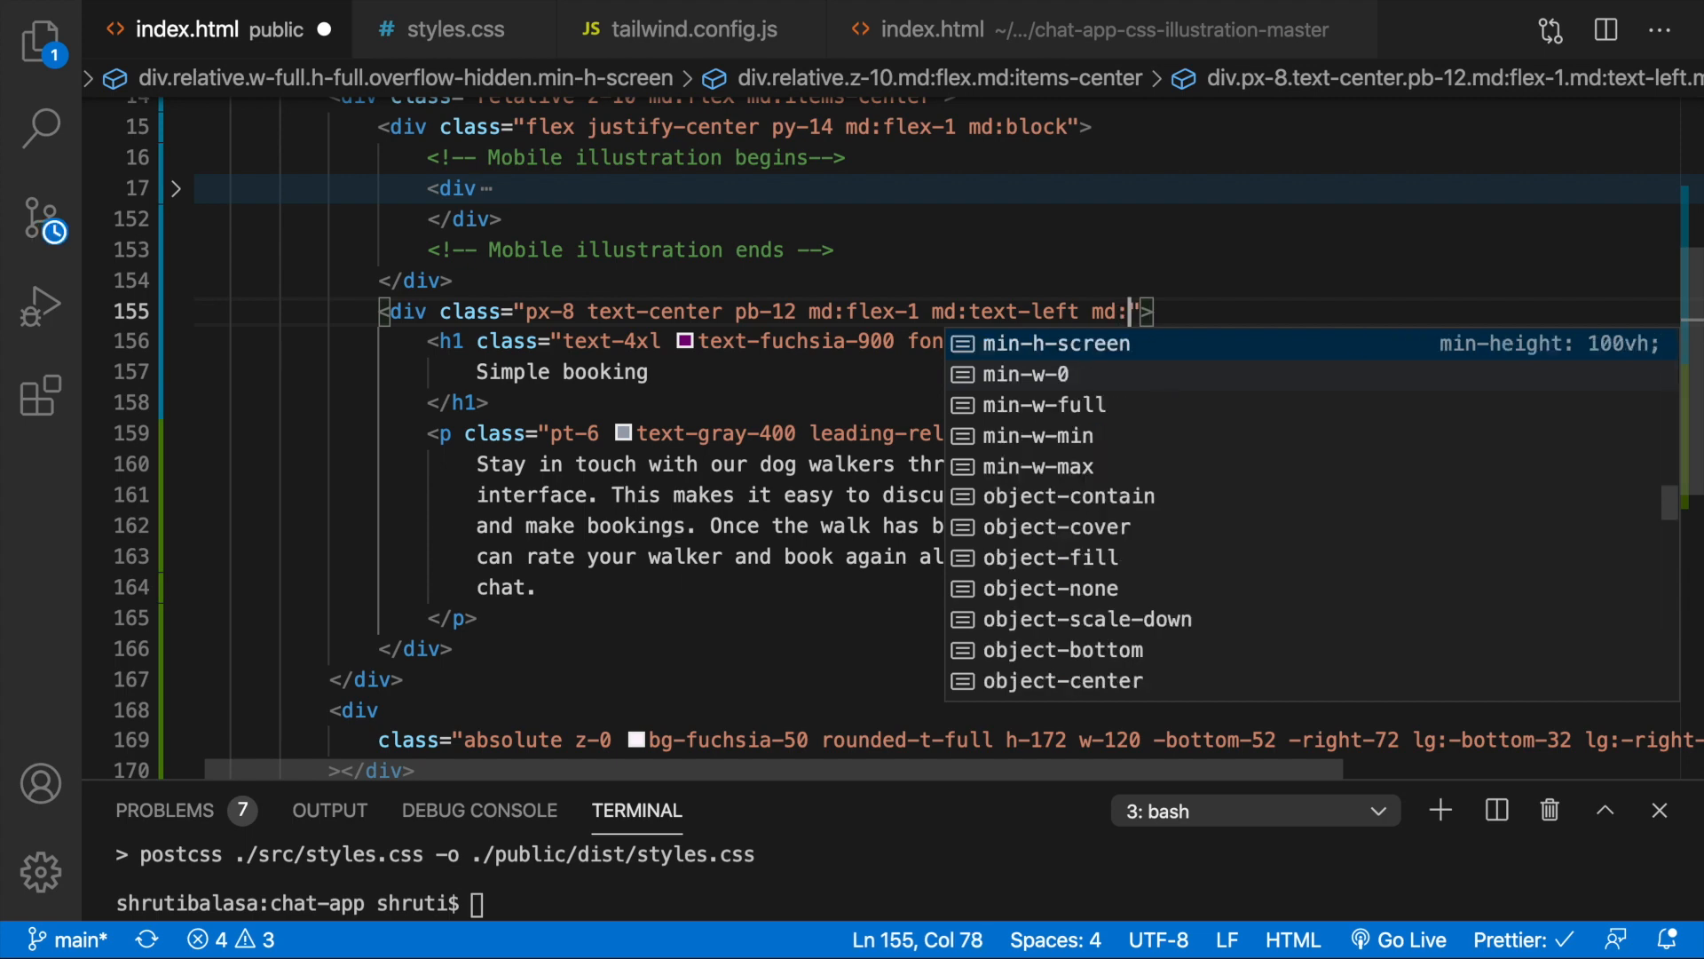
{"action": "type", "text": "max-w-"}
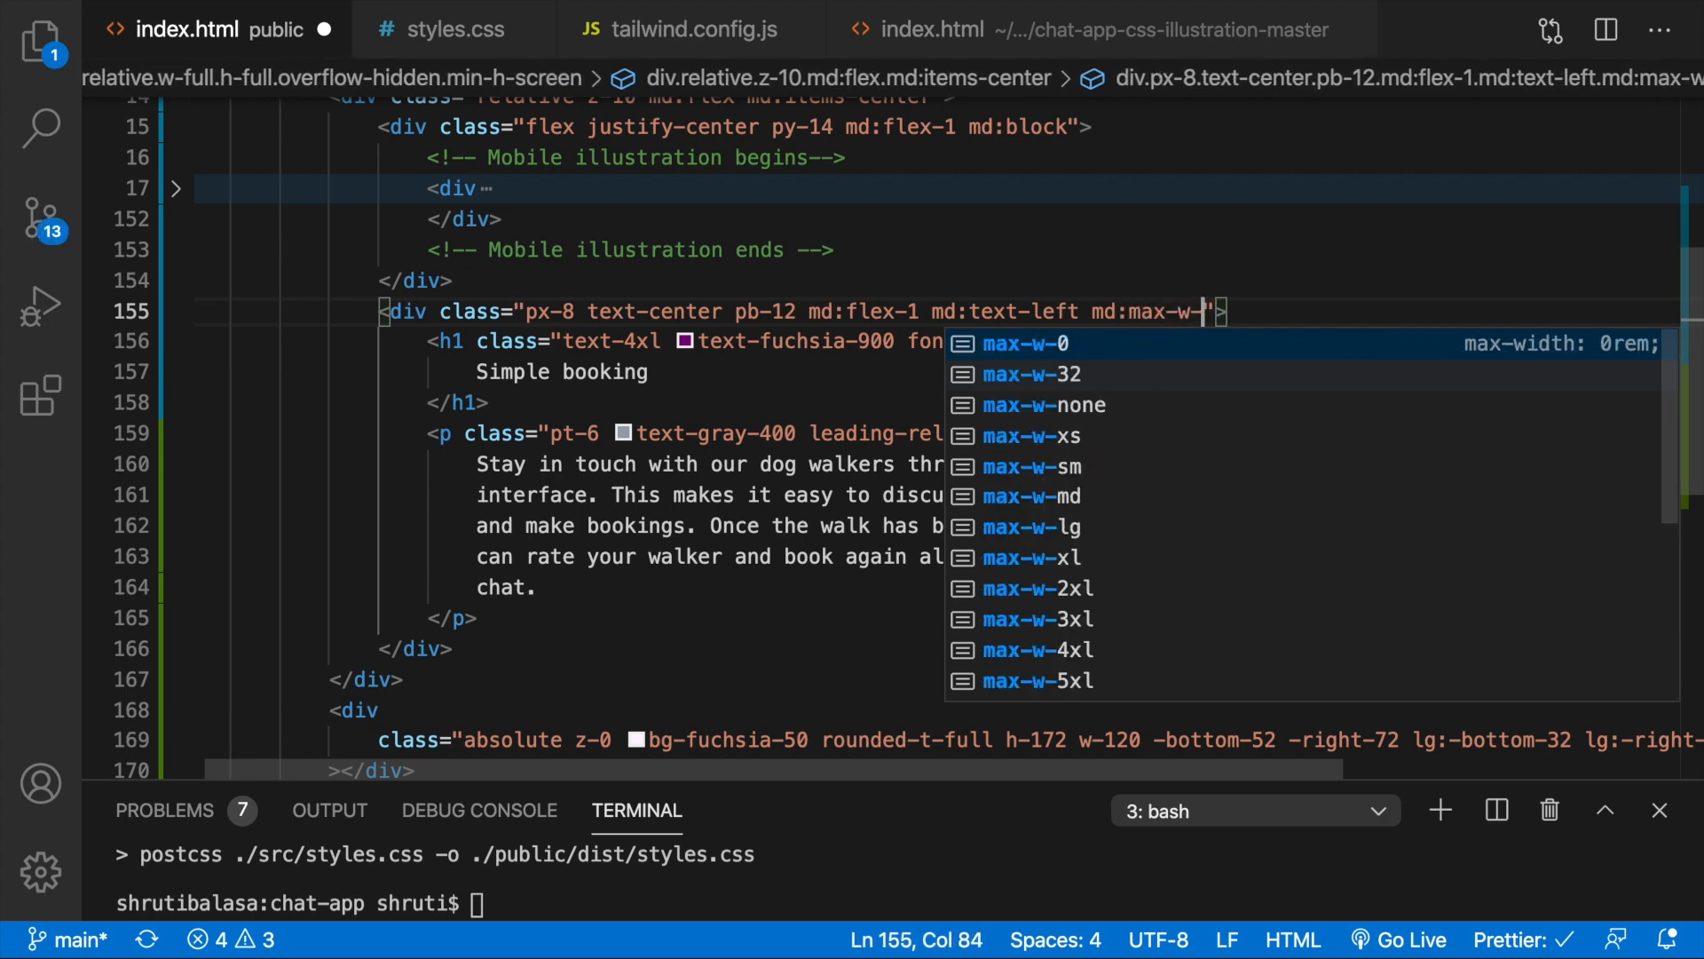
{"action": "type", "text": "md"}
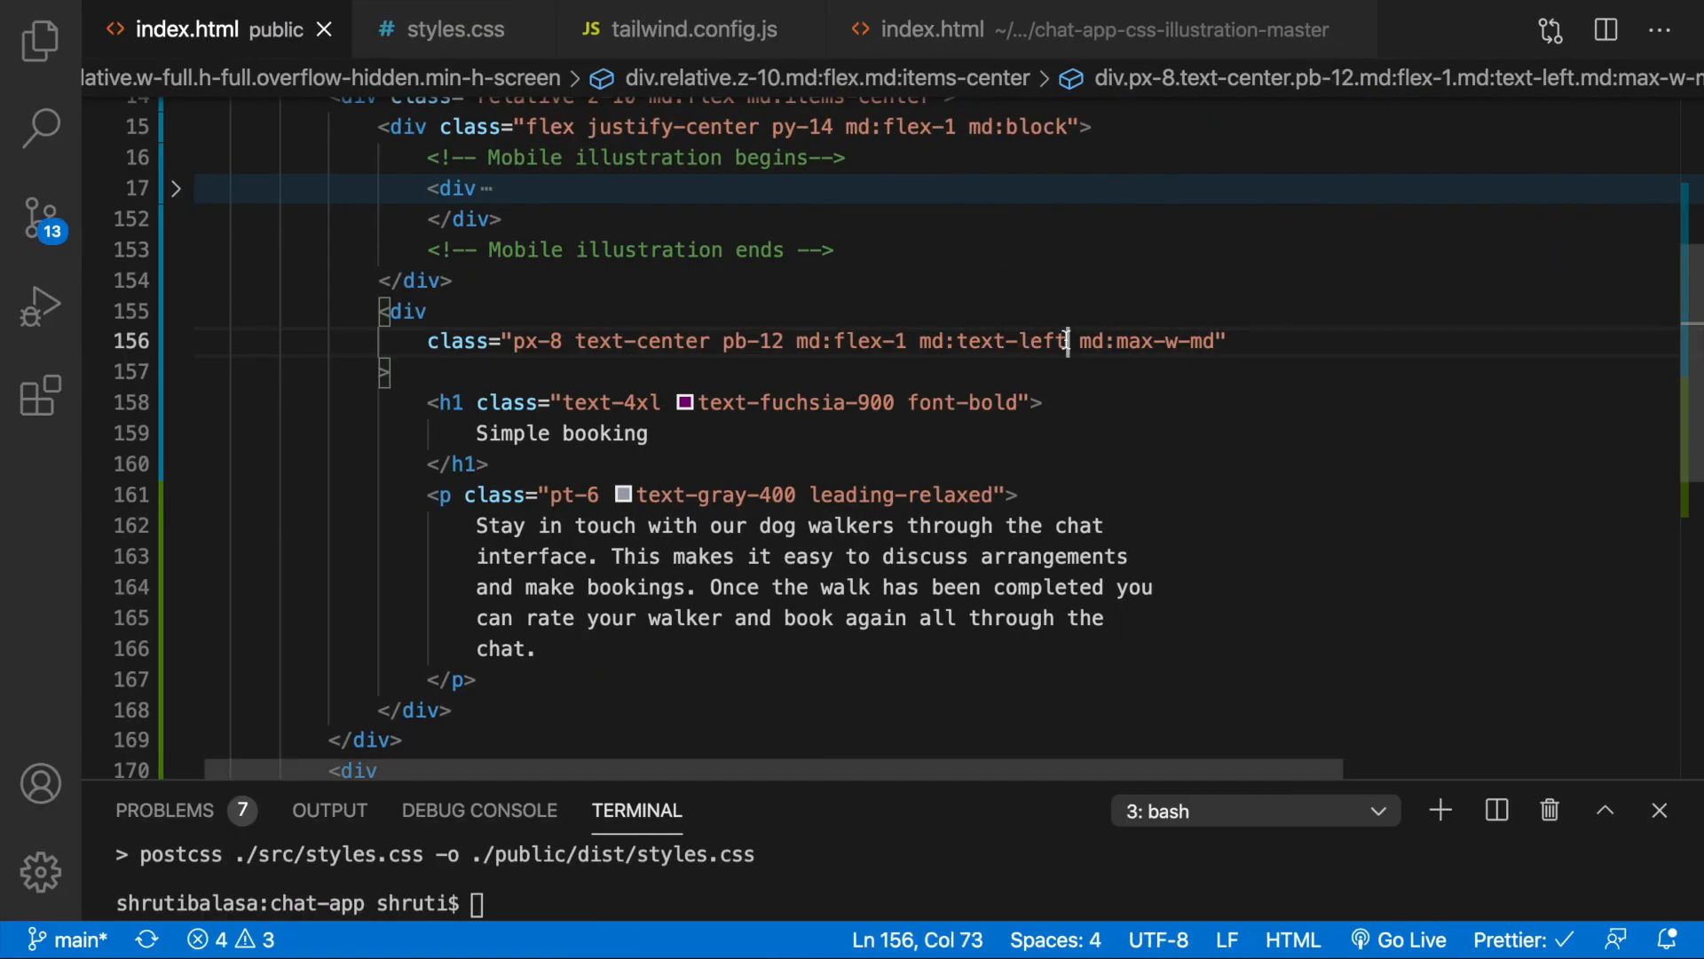
{"action": "key", "text": "Backspace"}
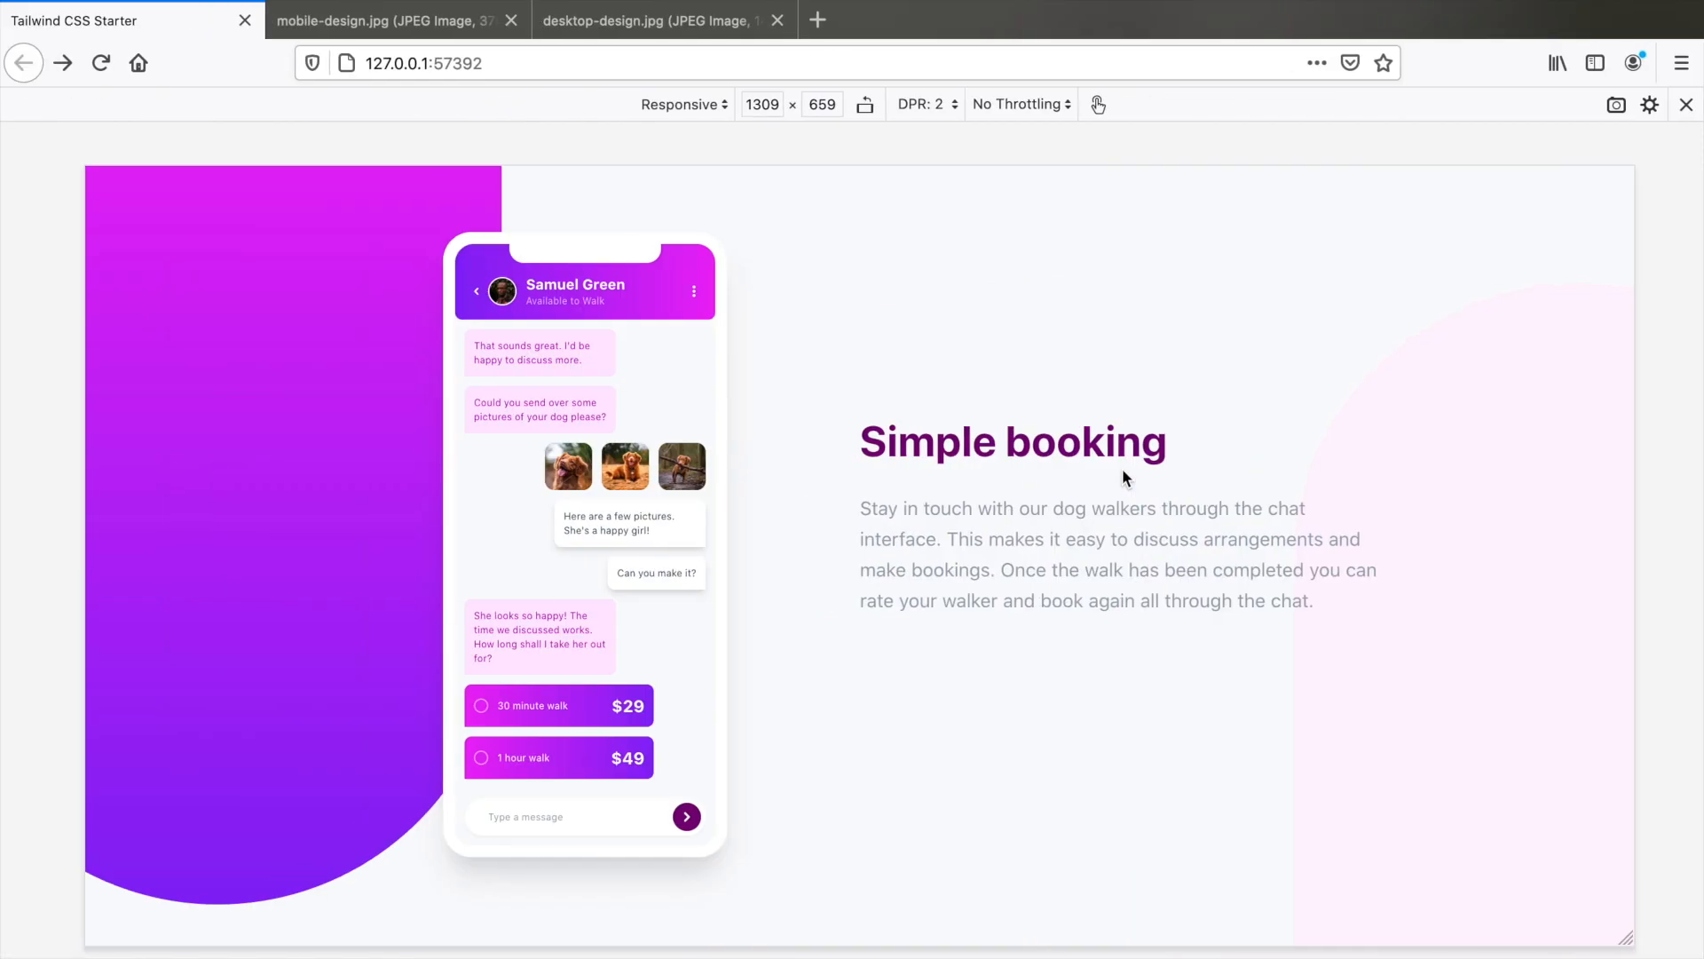
- Switch to Firefox's responsive preview at 347 × 611 to inspect the mobile layout
{"action": "left_click", "coordinate": [652, 19]}
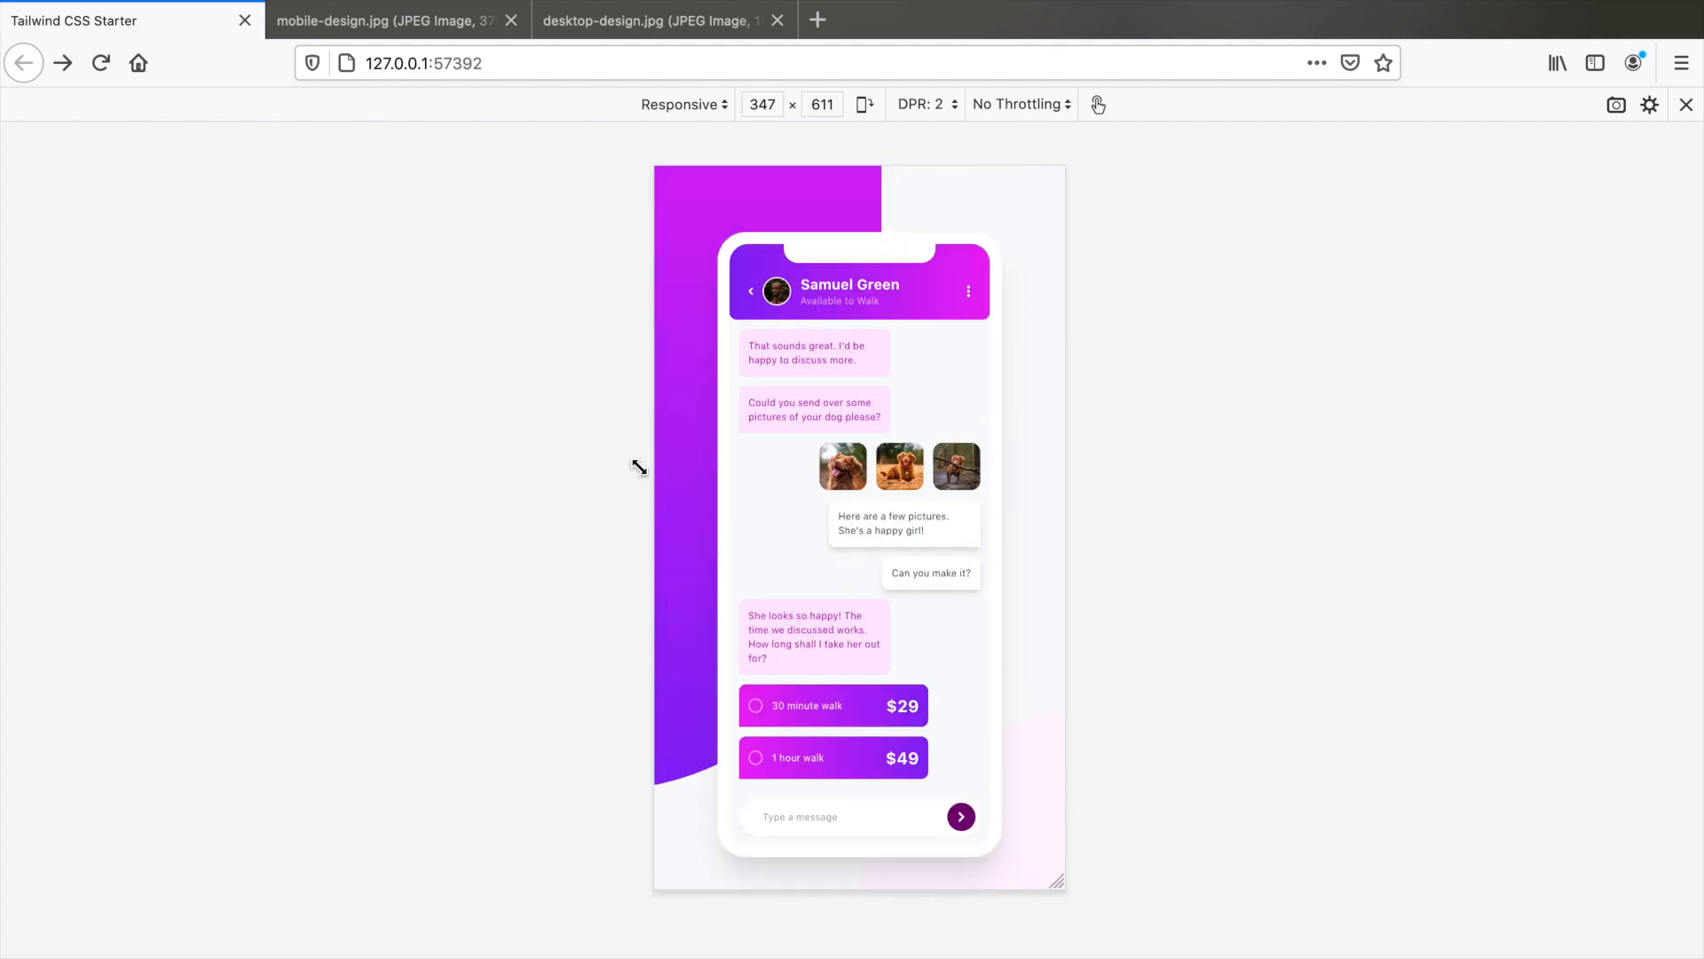
{"action": "mouse_move", "coordinate": [1047, 450]}
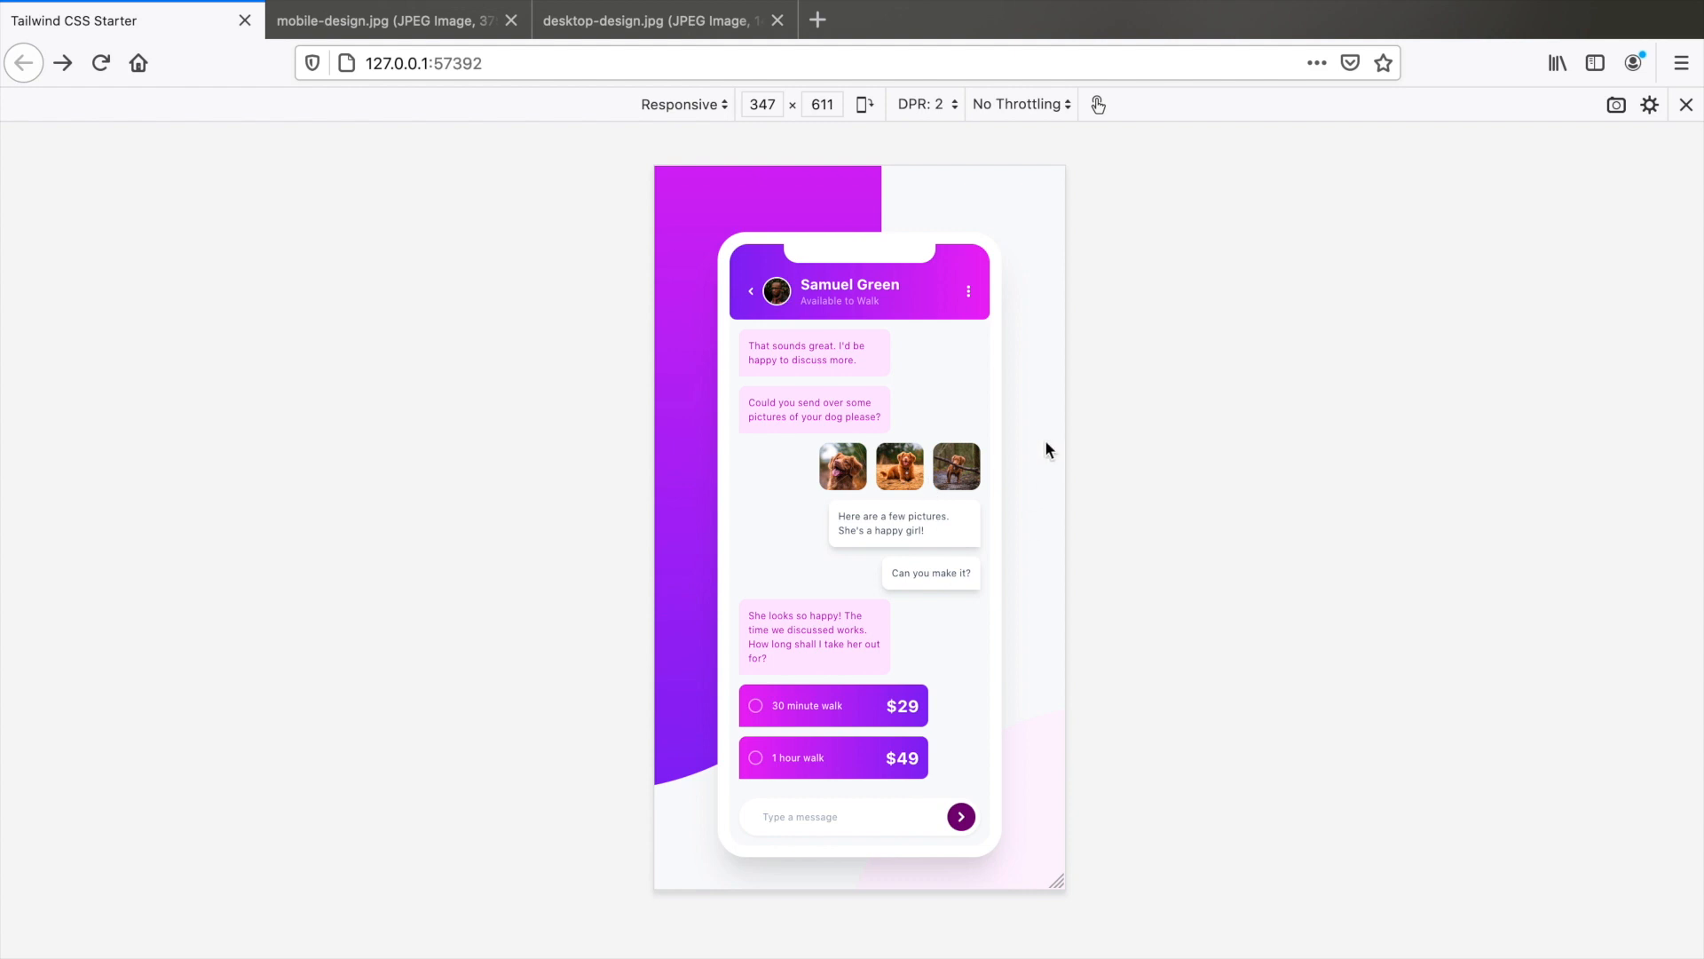